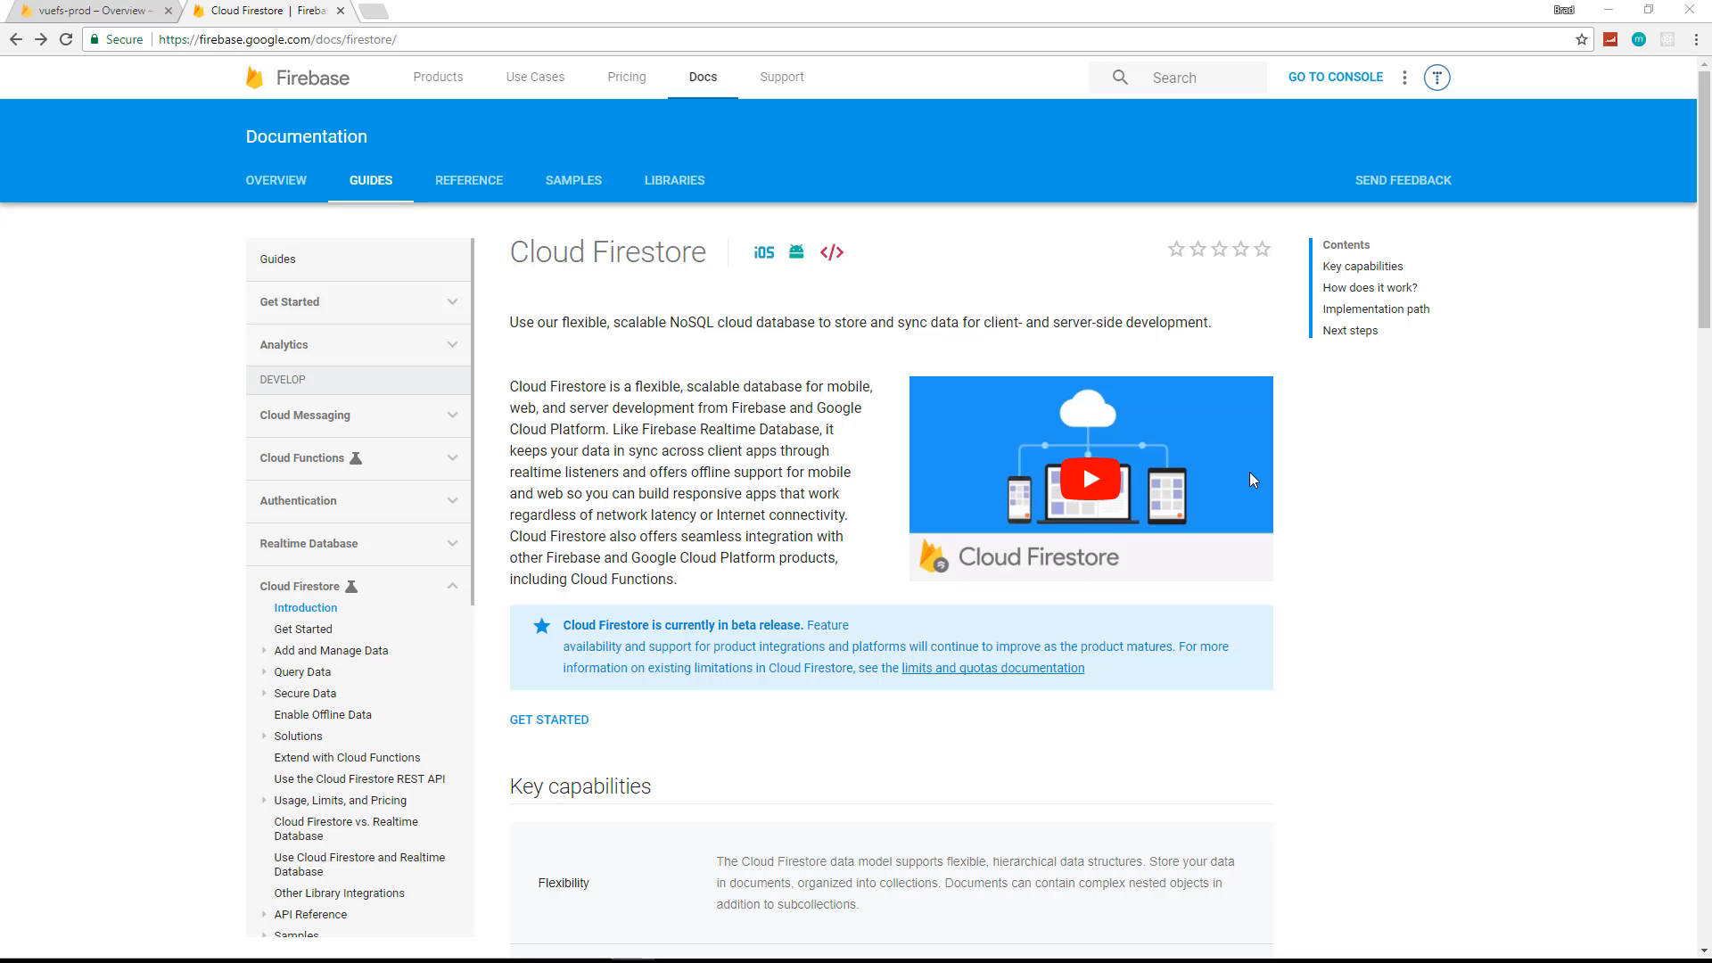
{"action": "mouse_move", "coordinate": [917, 437]}
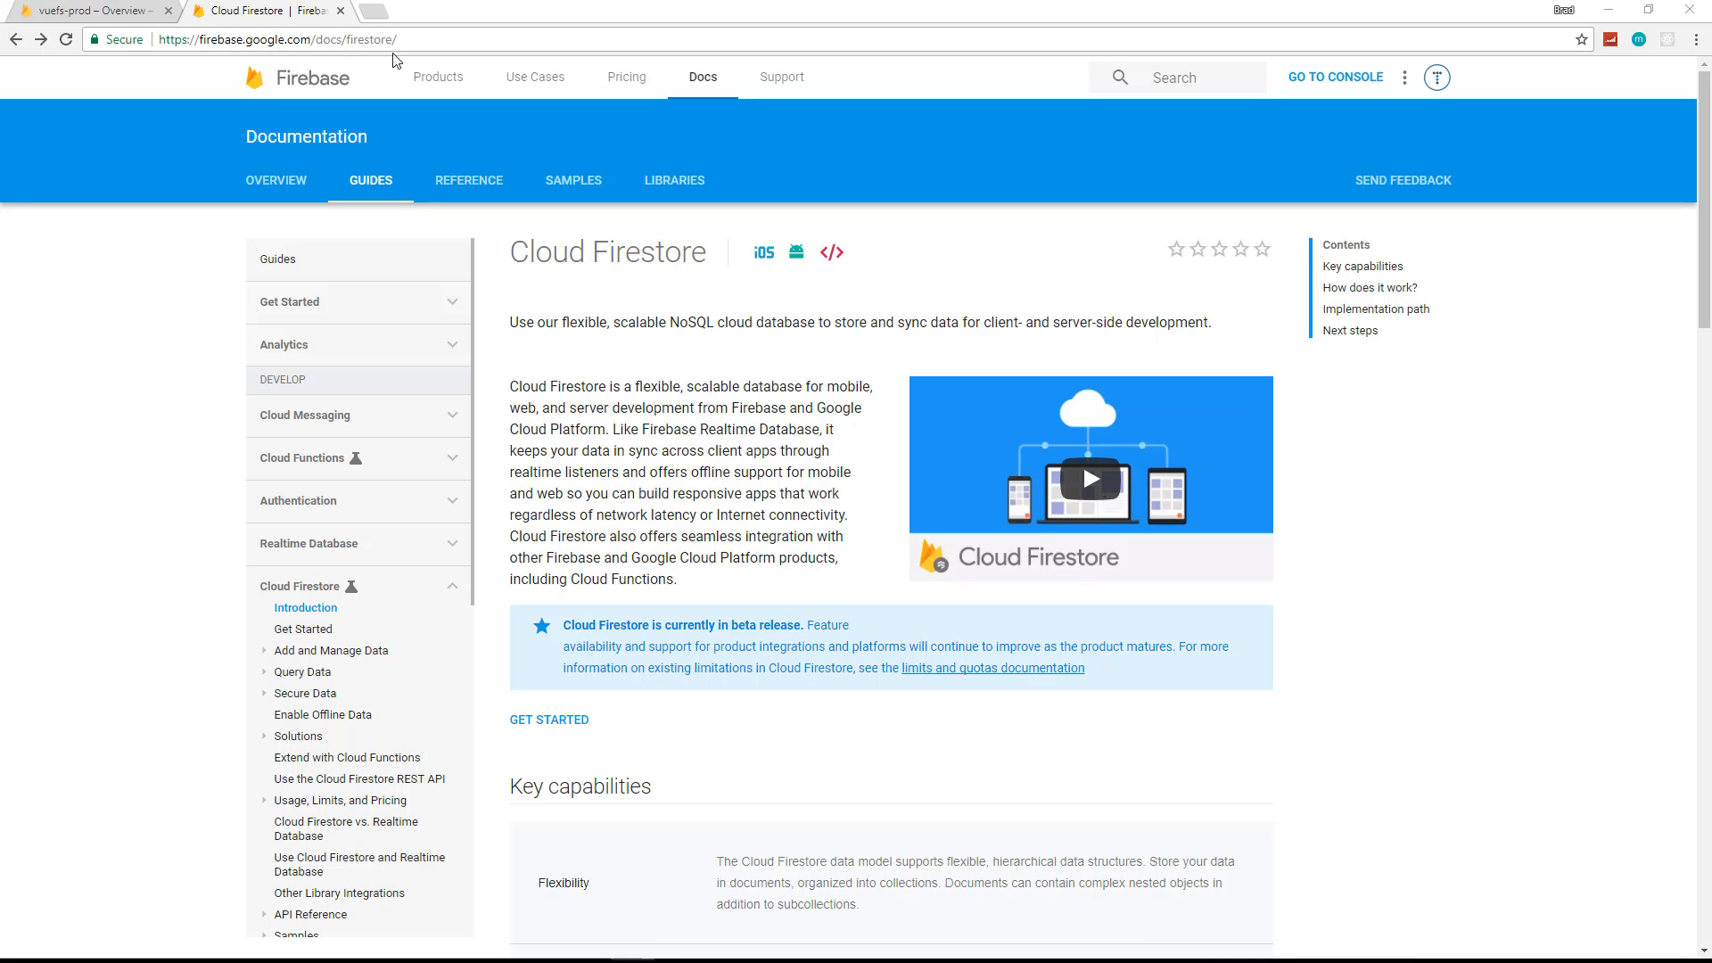
Step: Navigate to the Get Data guide under Query Data in the Firebase docs
{"action": "scroll", "scroll_direction": "down", "scroll_amount": 3}
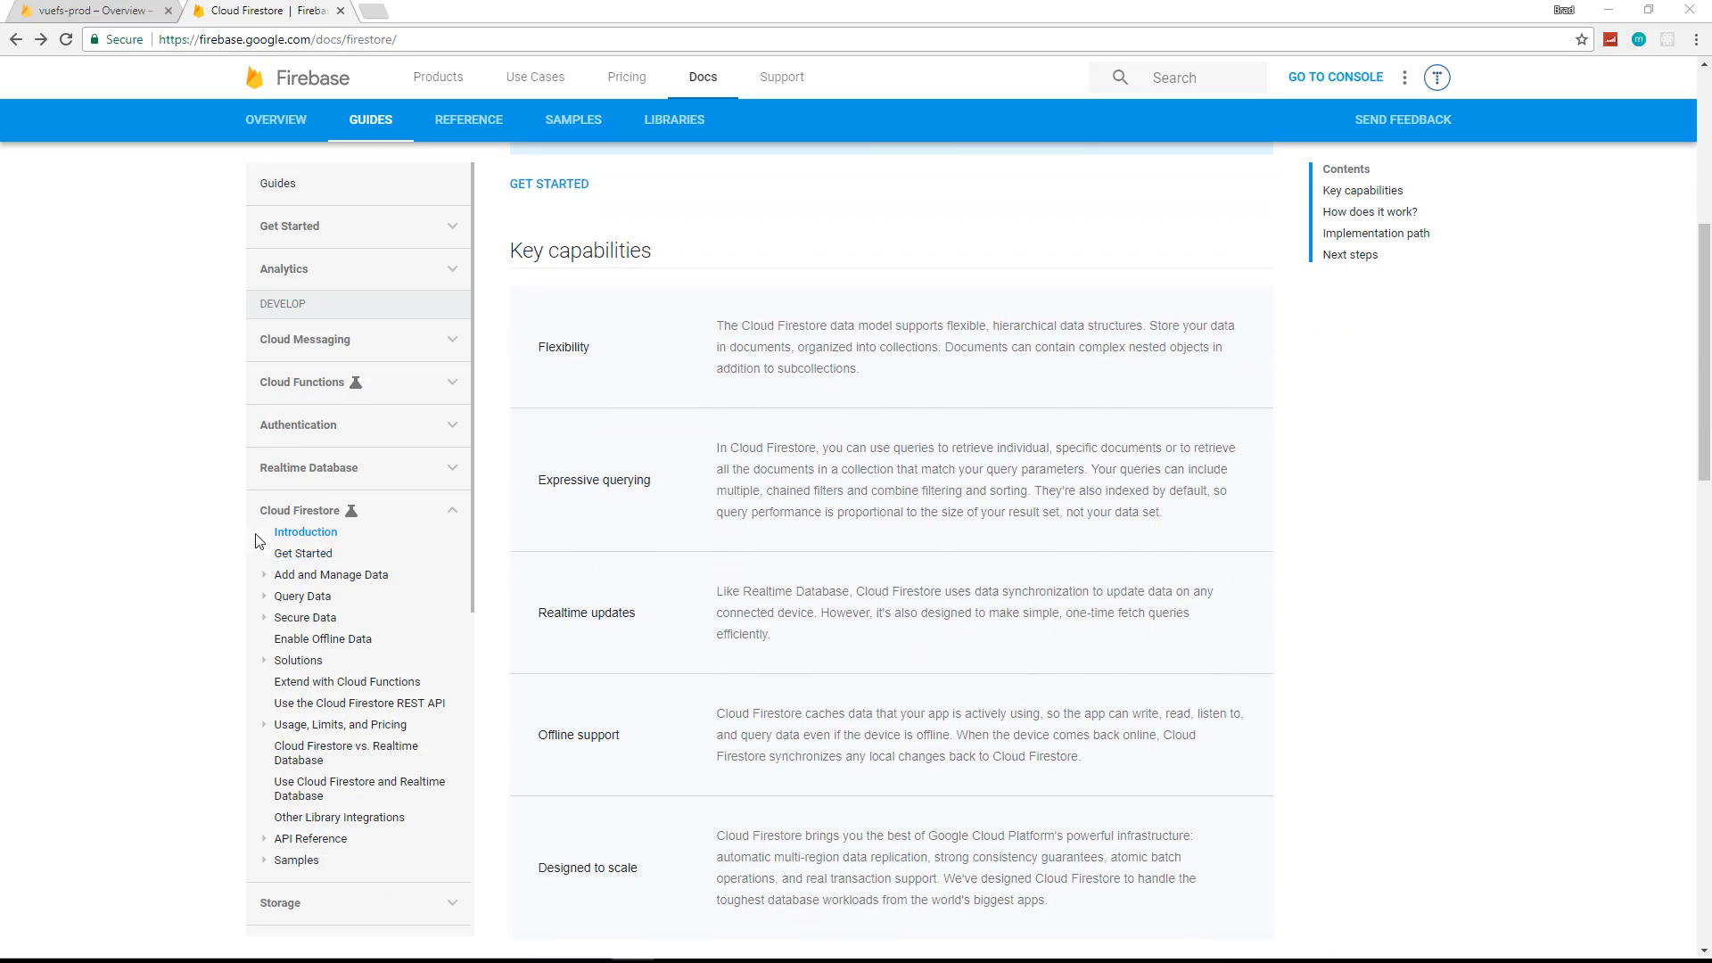
{"action": "scroll", "scroll_direction": "down", "scroll_amount": 3}
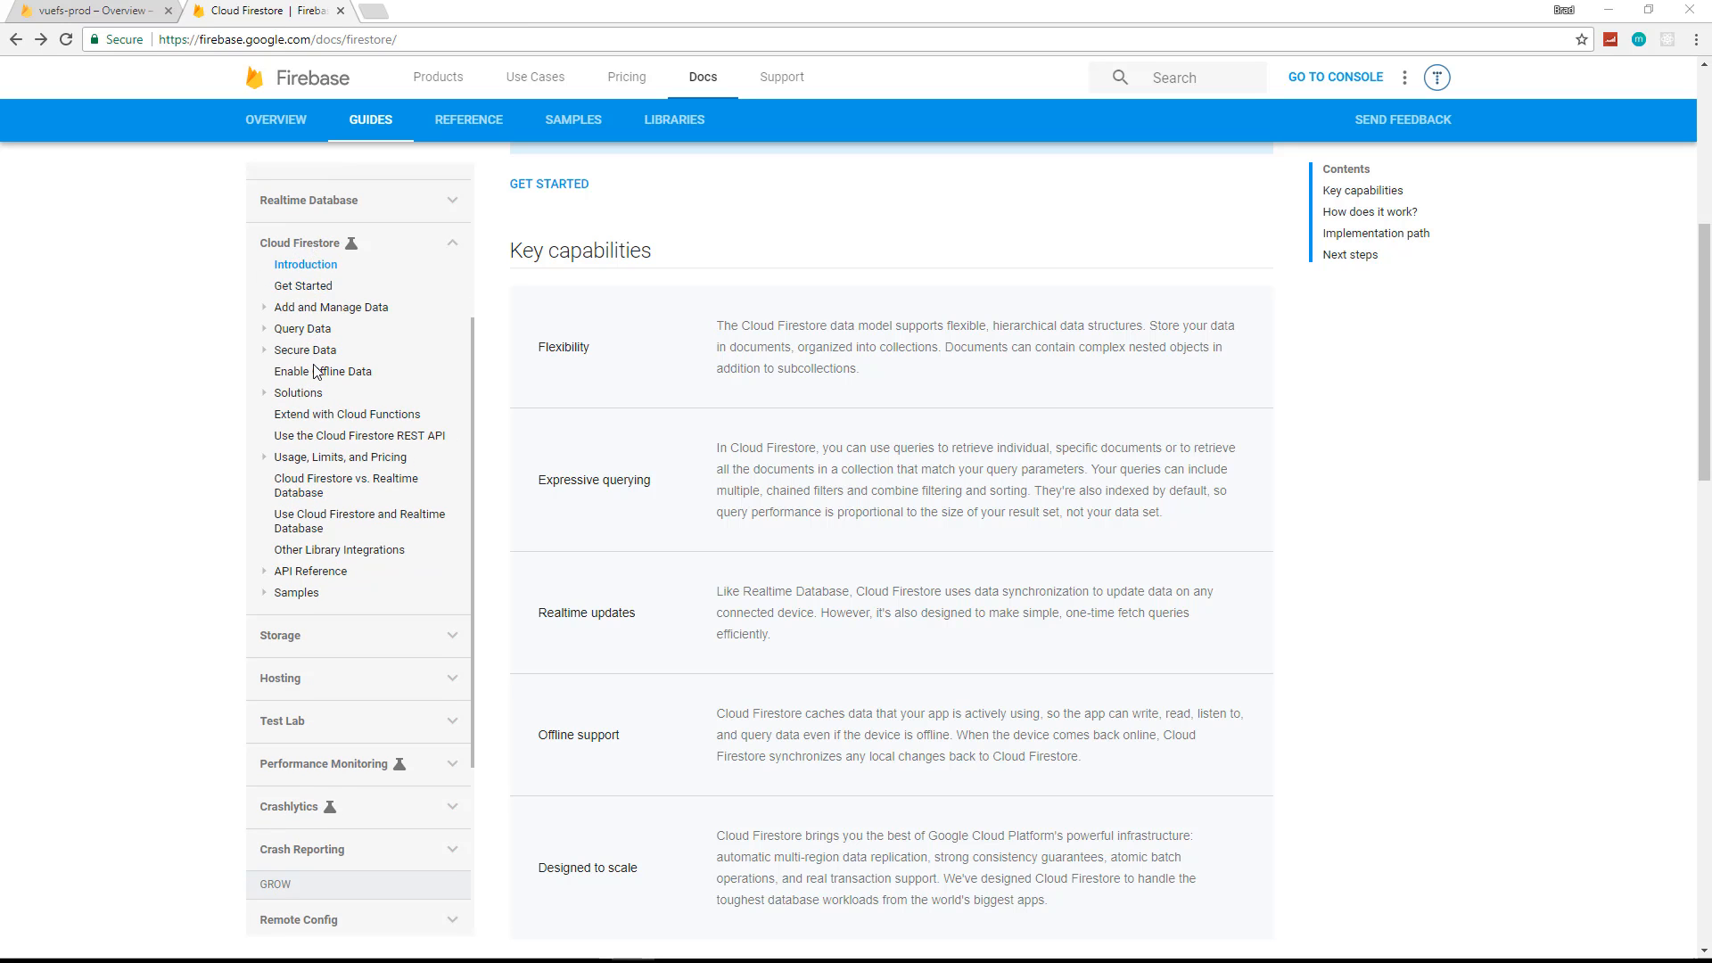
{"action": "mouse_move", "coordinate": [303, 330]}
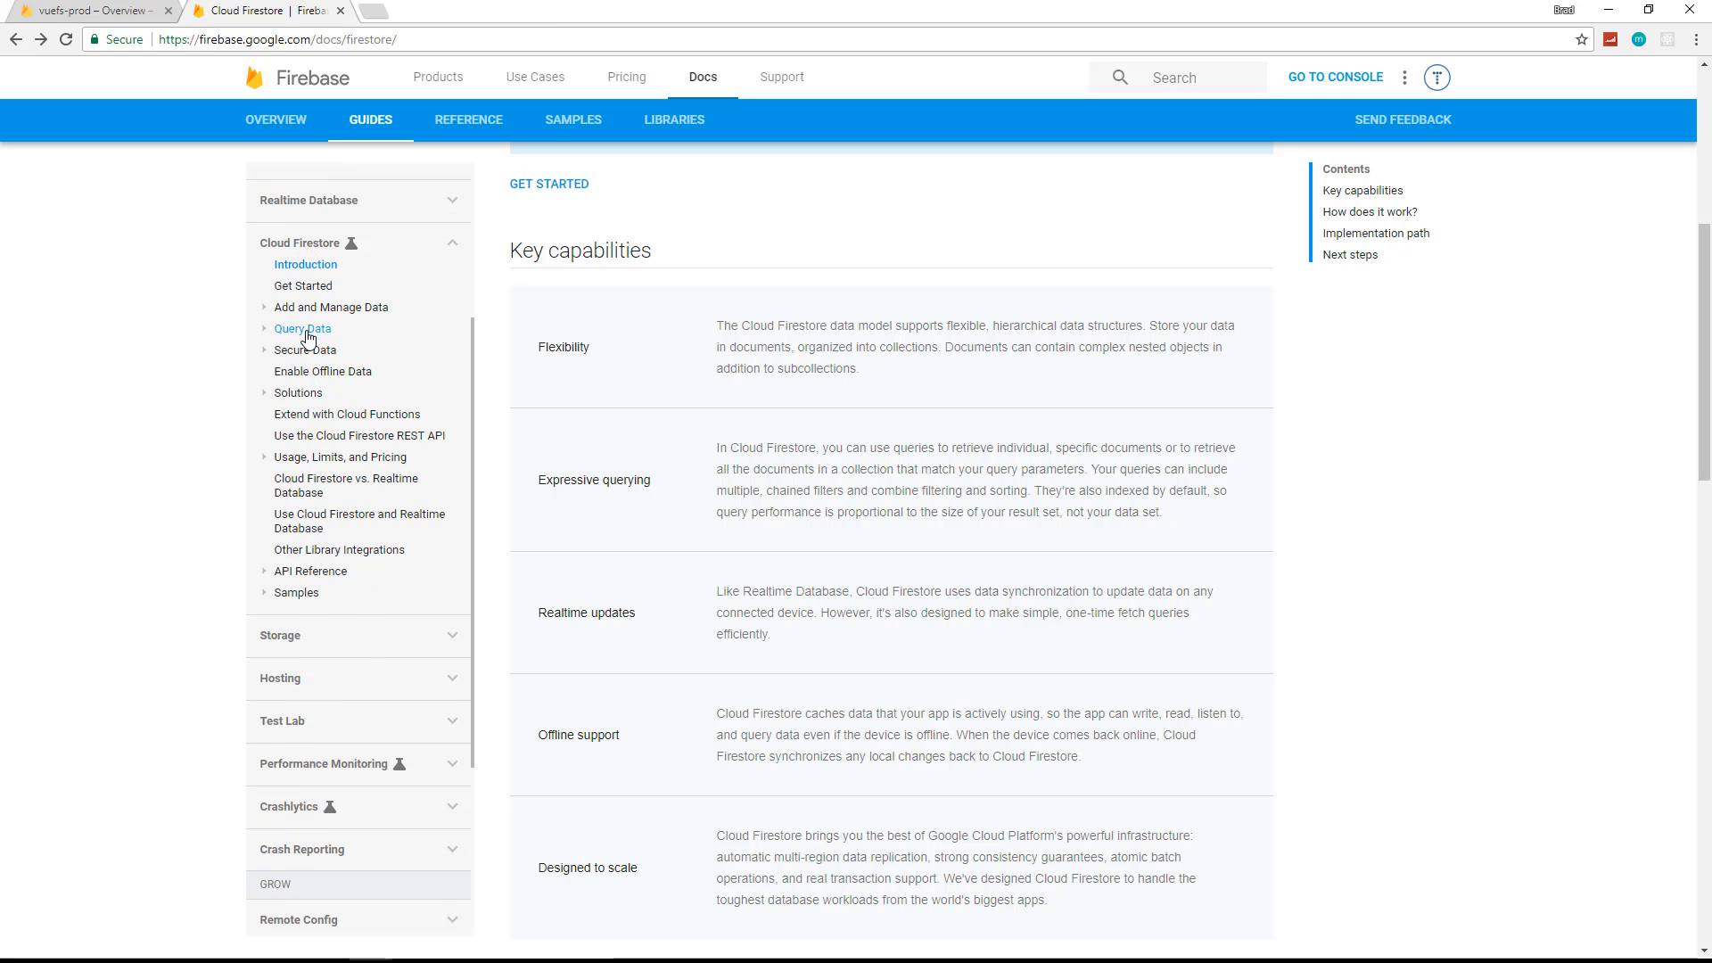
{"action": "left_click", "coordinate": [303, 328]}
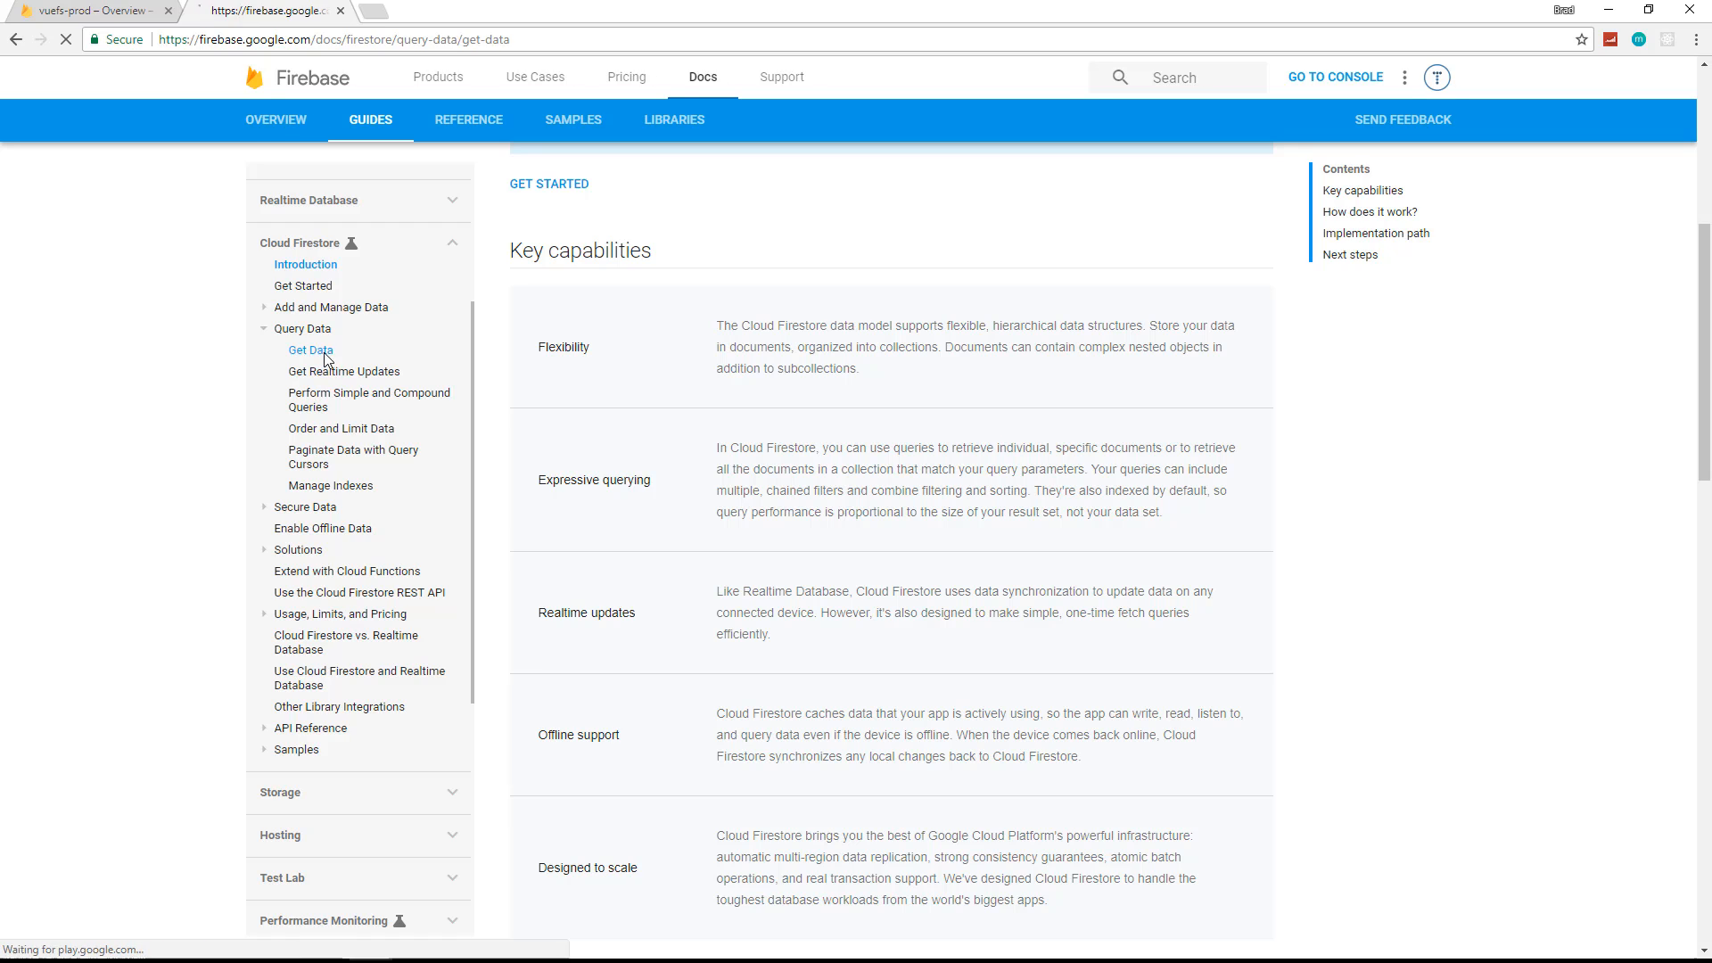
{"action": "left_click", "coordinate": [310, 349]}
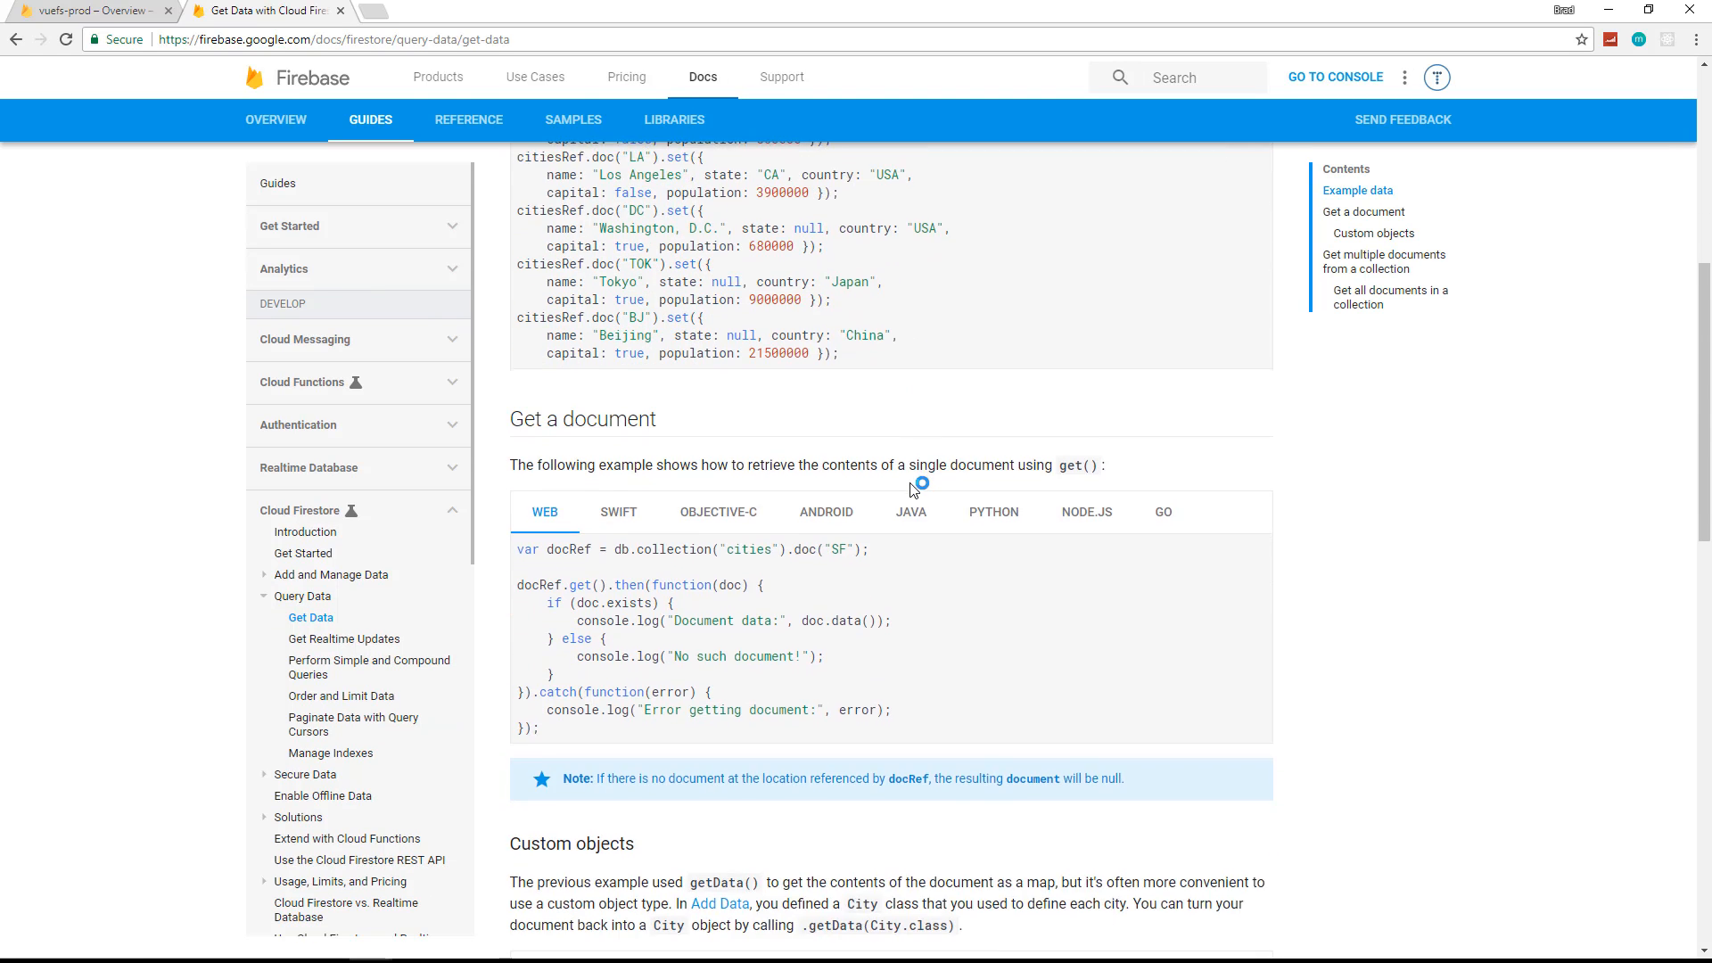
Step: Highlight the get() call in the 'Get a document' web example
{"action": "scroll", "scroll_direction": "down", "scroll_amount": 3}
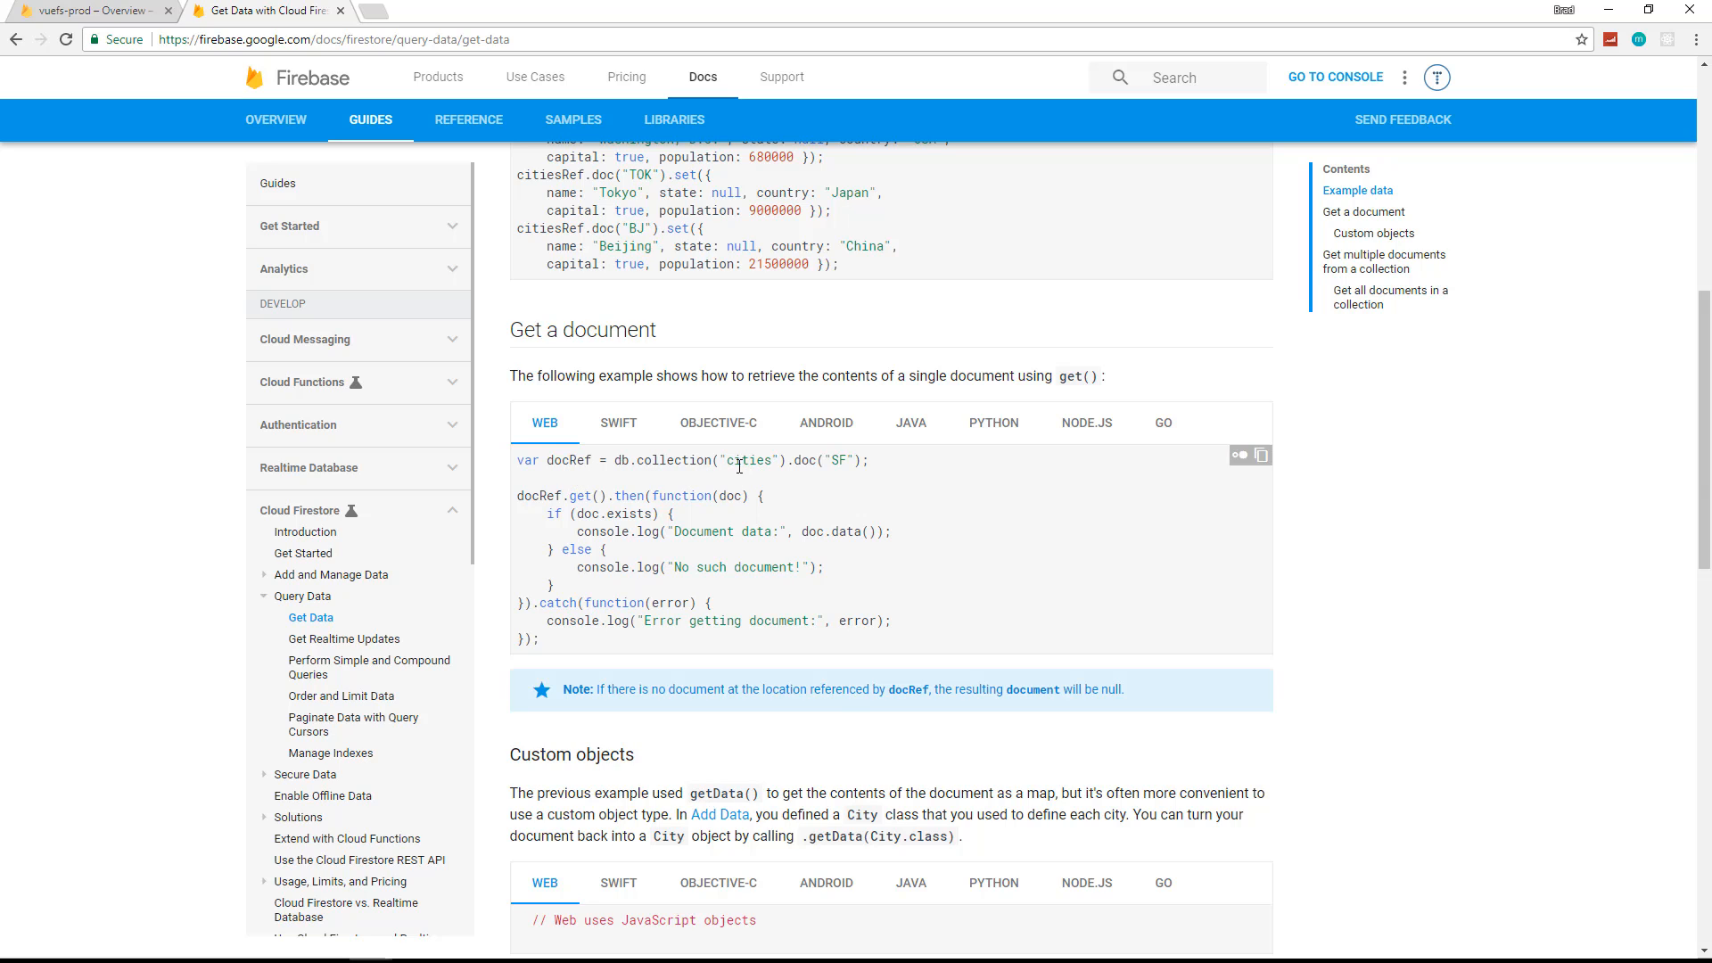
{"action": "mouse_move", "coordinate": [565, 503]}
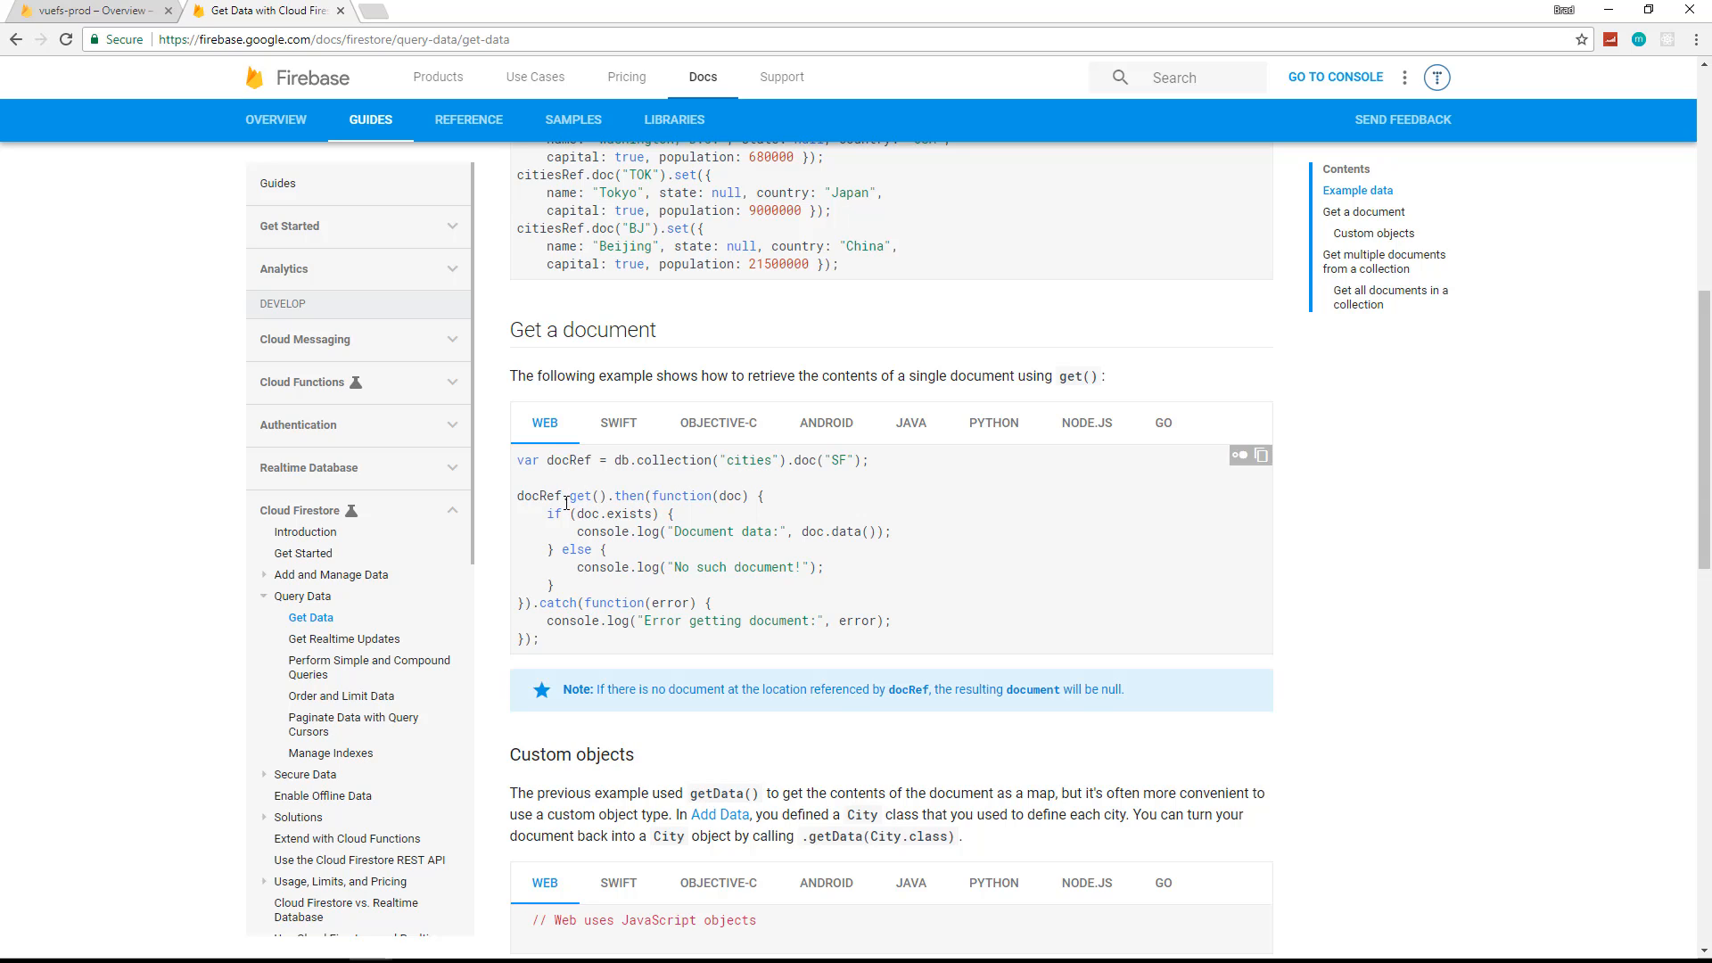
{"action": "double_click", "coordinate": [587, 495]}
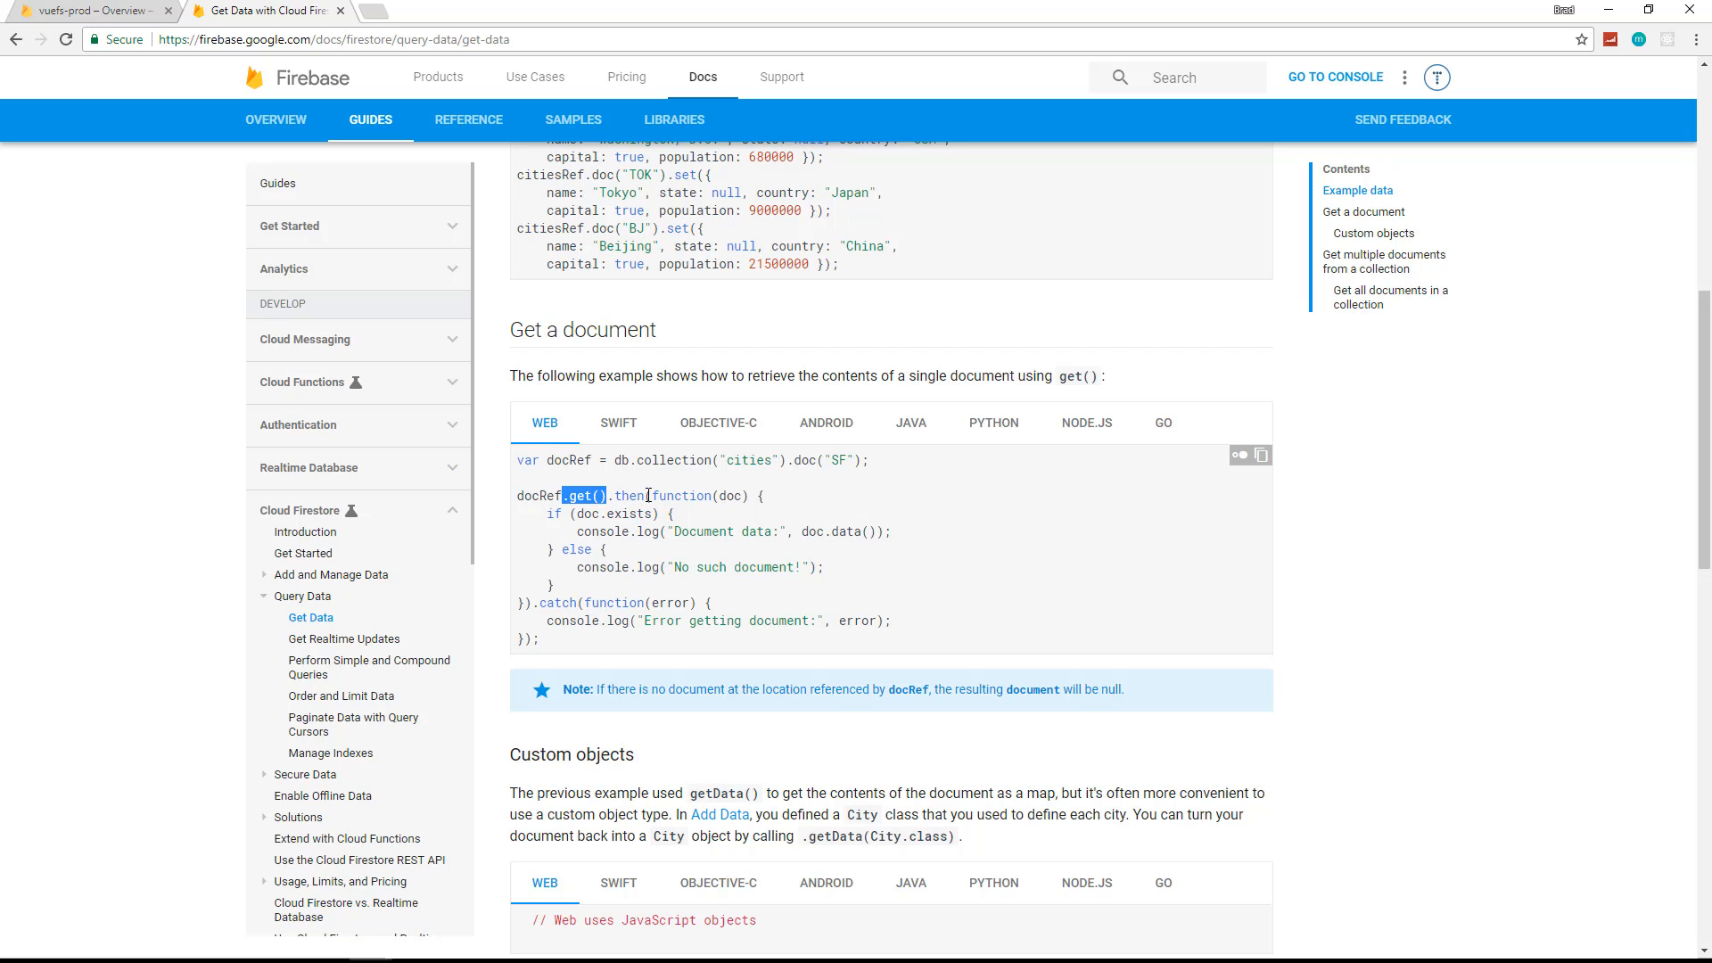
{"action": "double_click", "coordinate": [683, 496]}
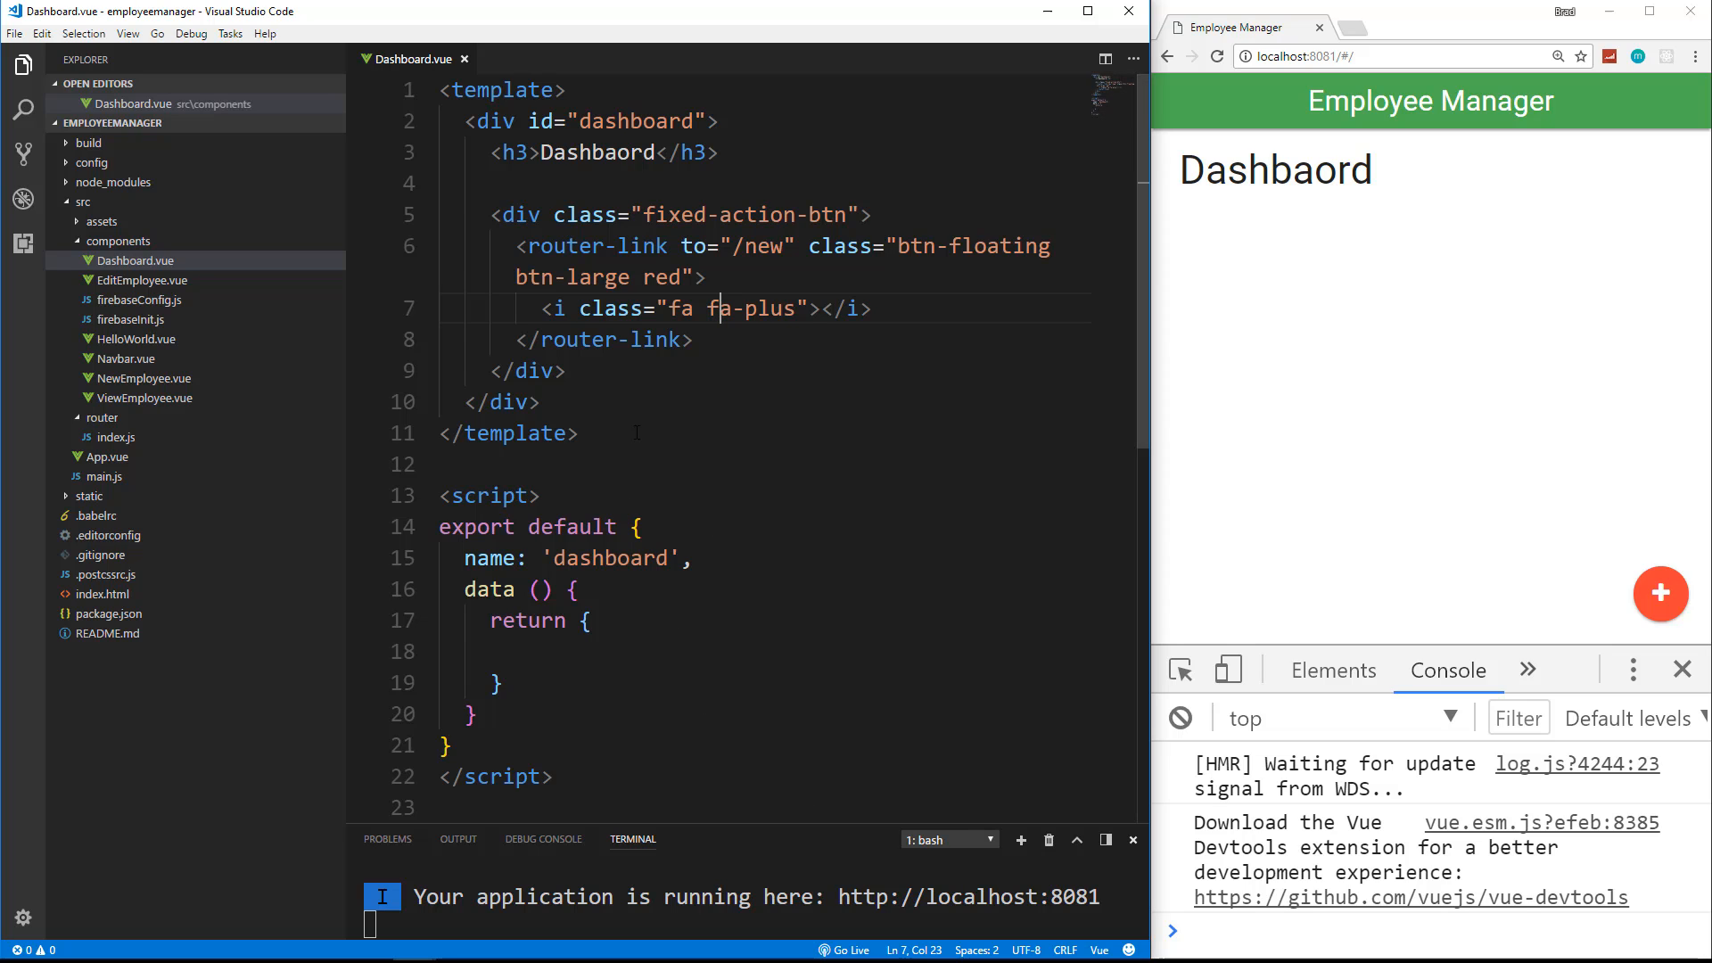
Step: Add an employees property holding an empty array to data()'s return object
{"action": "scroll", "scroll_direction": "down", "scroll_amount": 3}
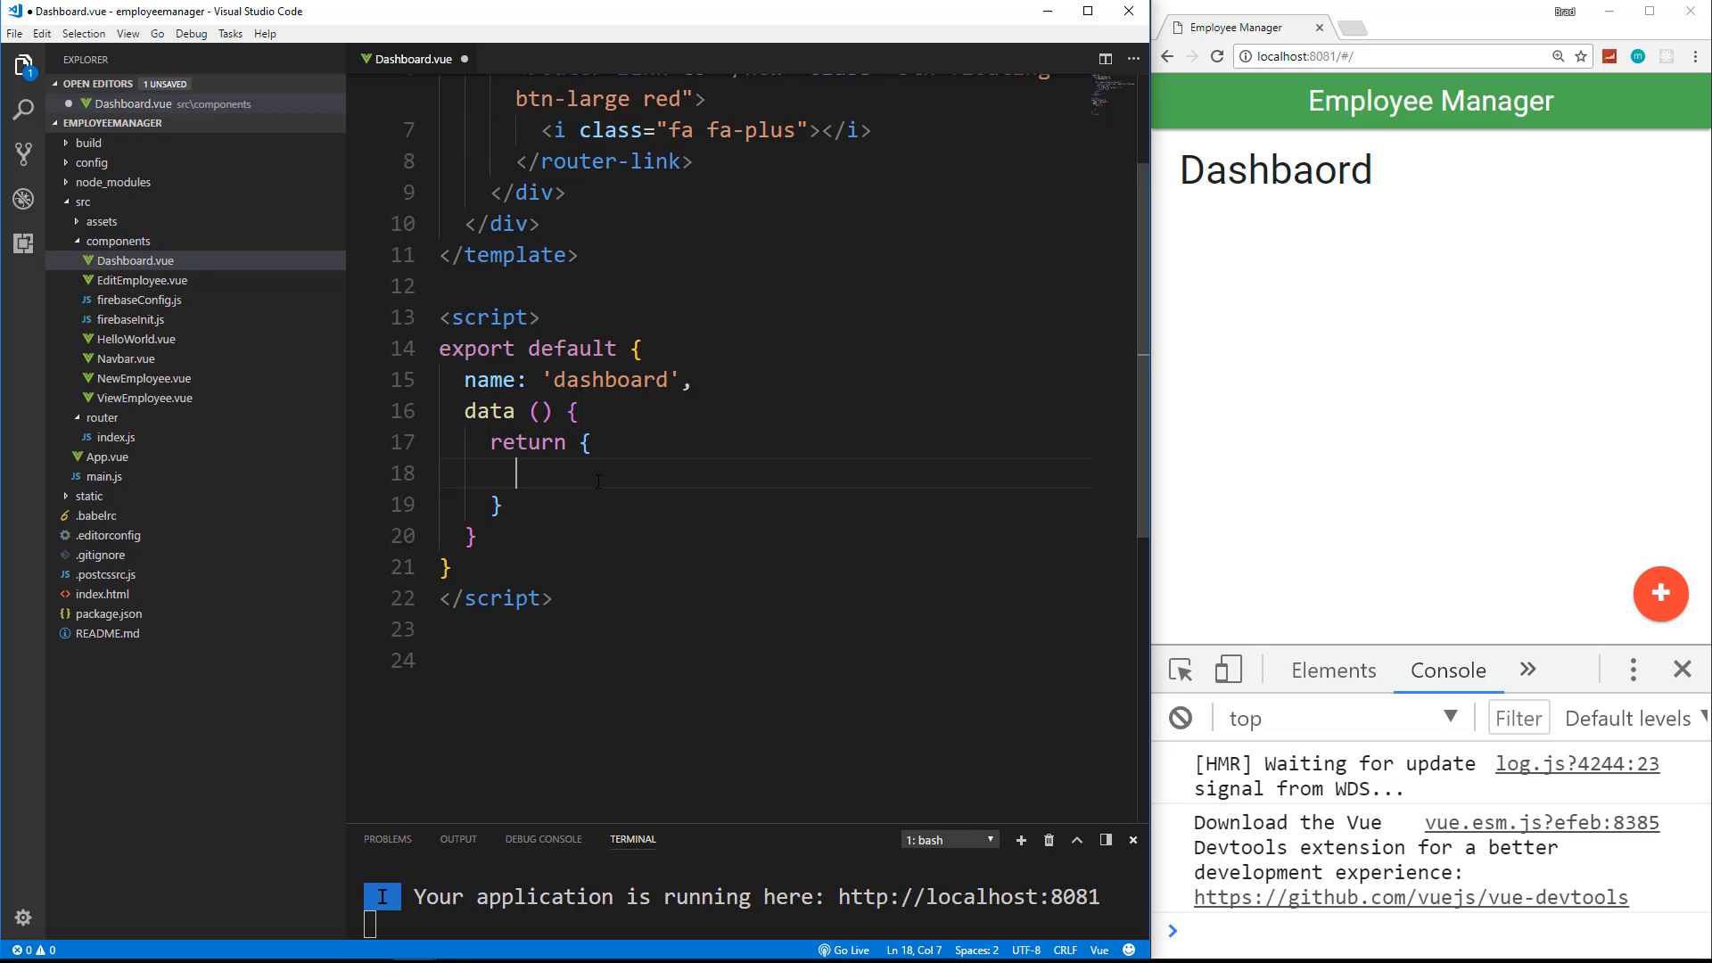
{"action": "type", "text": "employees:"}
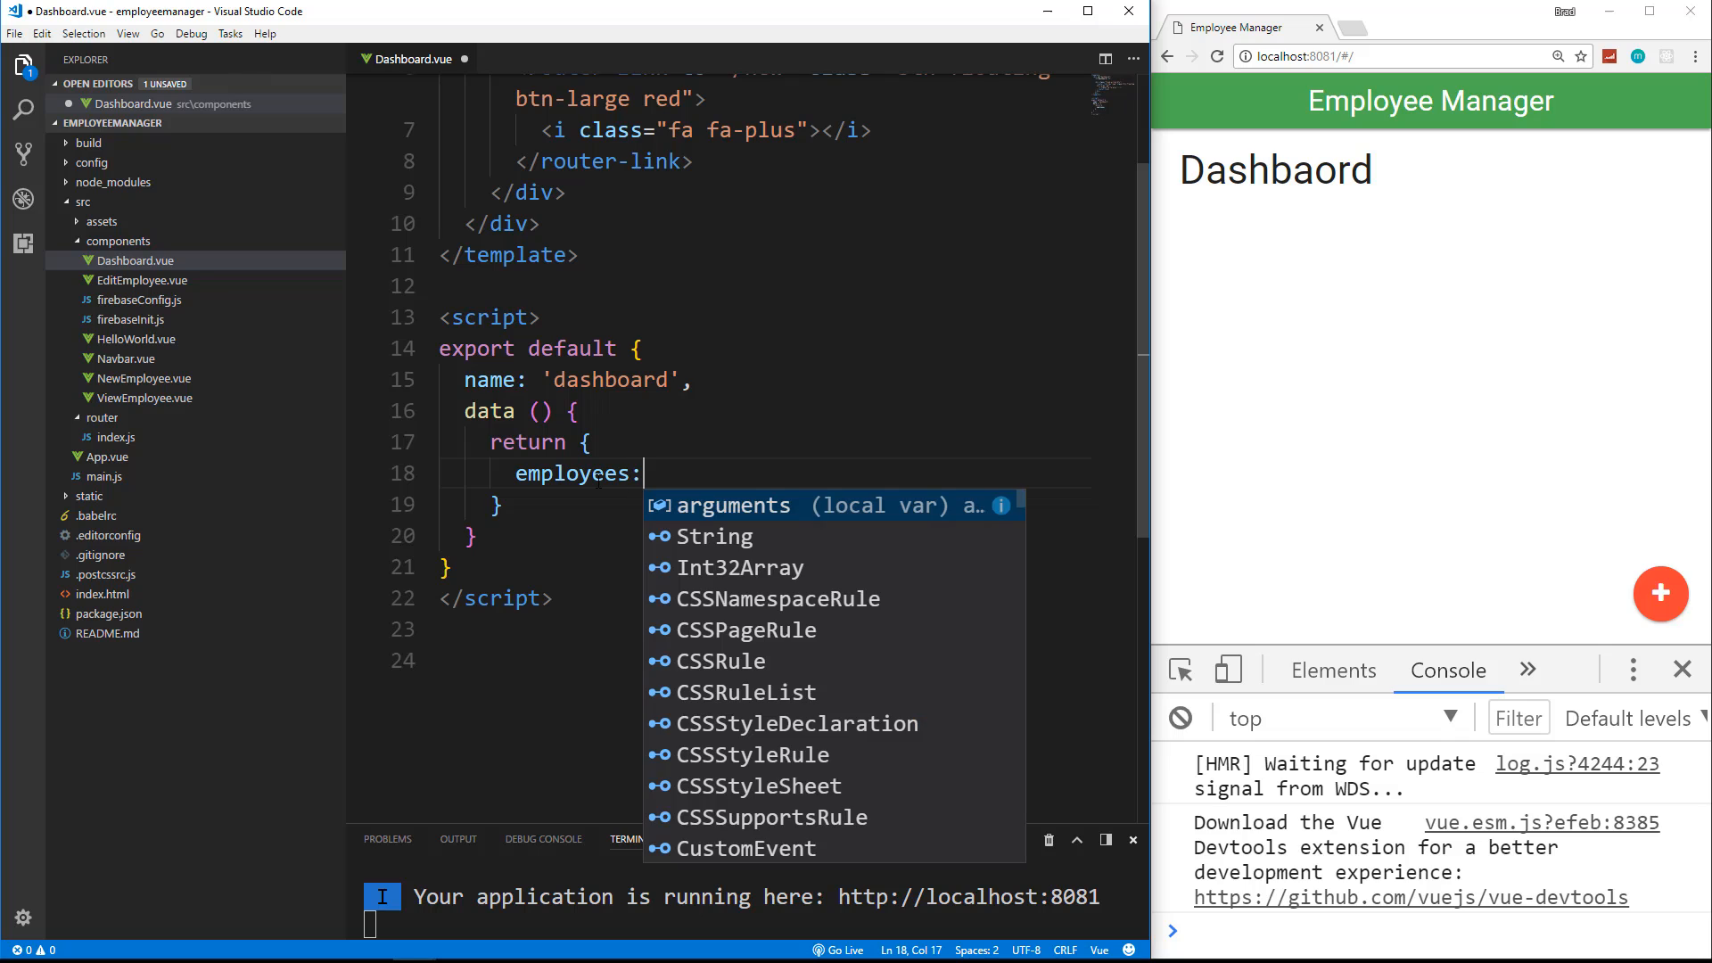
{"action": "type", "text": "[]"}
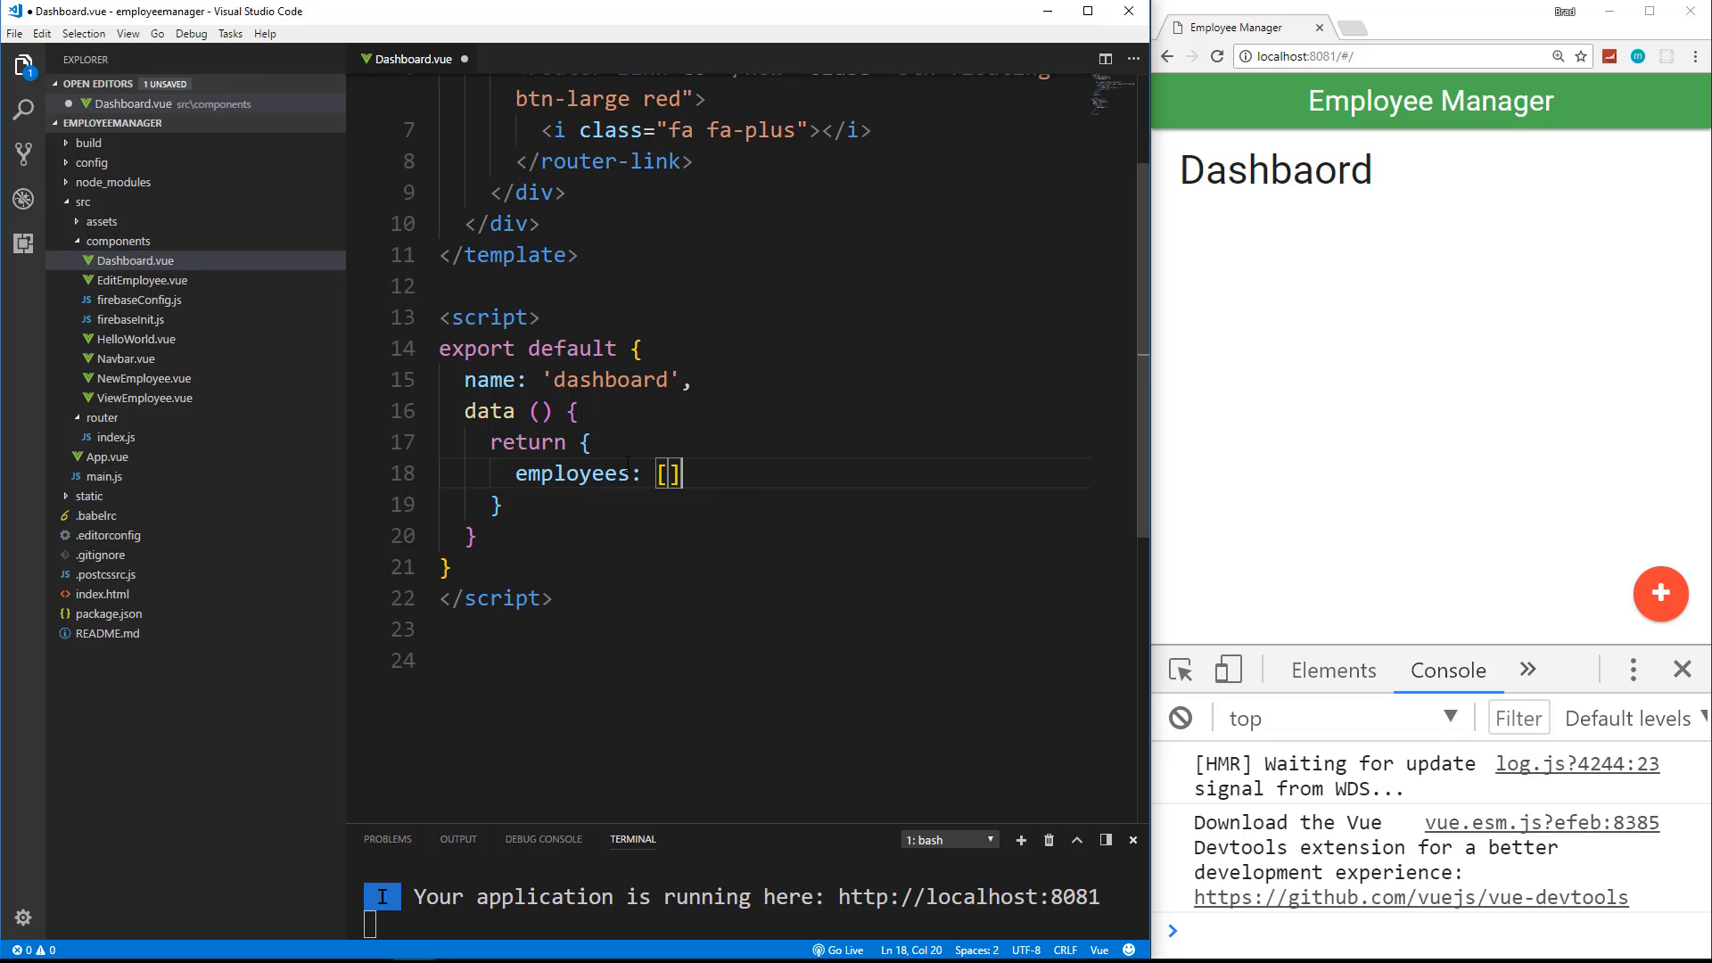
{"action": "mouse_move", "coordinate": [1452, 100]}
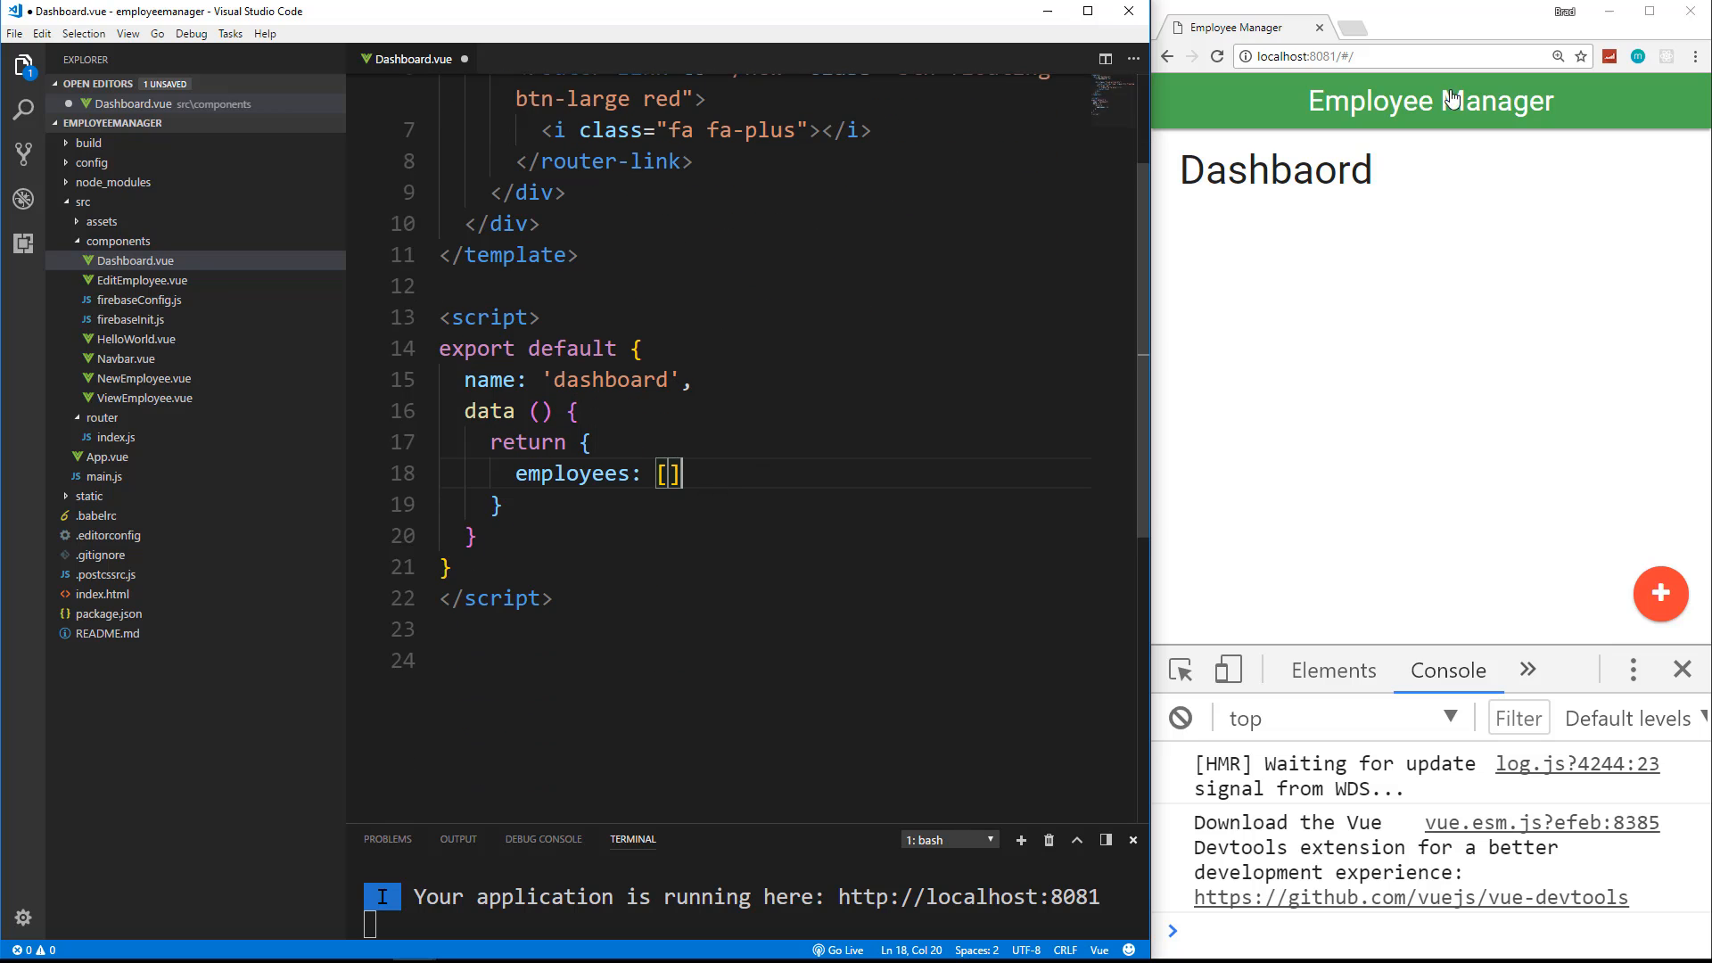
{"action": "mouse_move", "coordinate": [697, 617]}
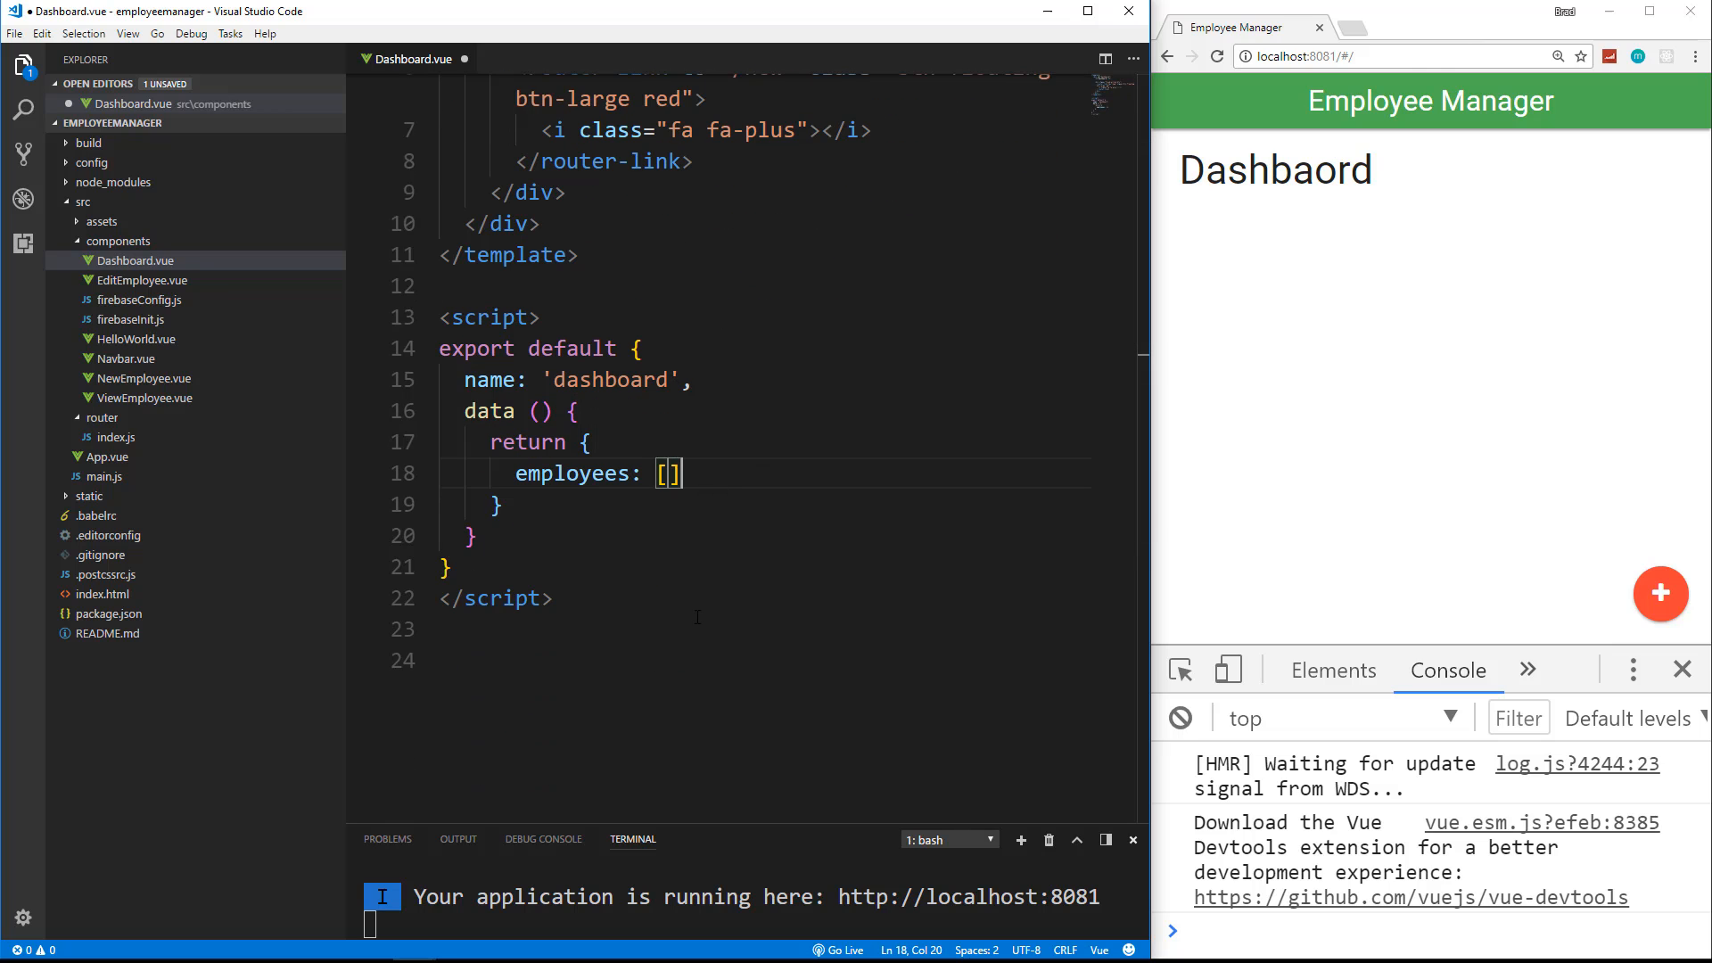
Step: Locate the data function's braces and place the cursor after its closing brace
{"action": "scroll", "scroll_direction": "up", "scroll_amount": 3}
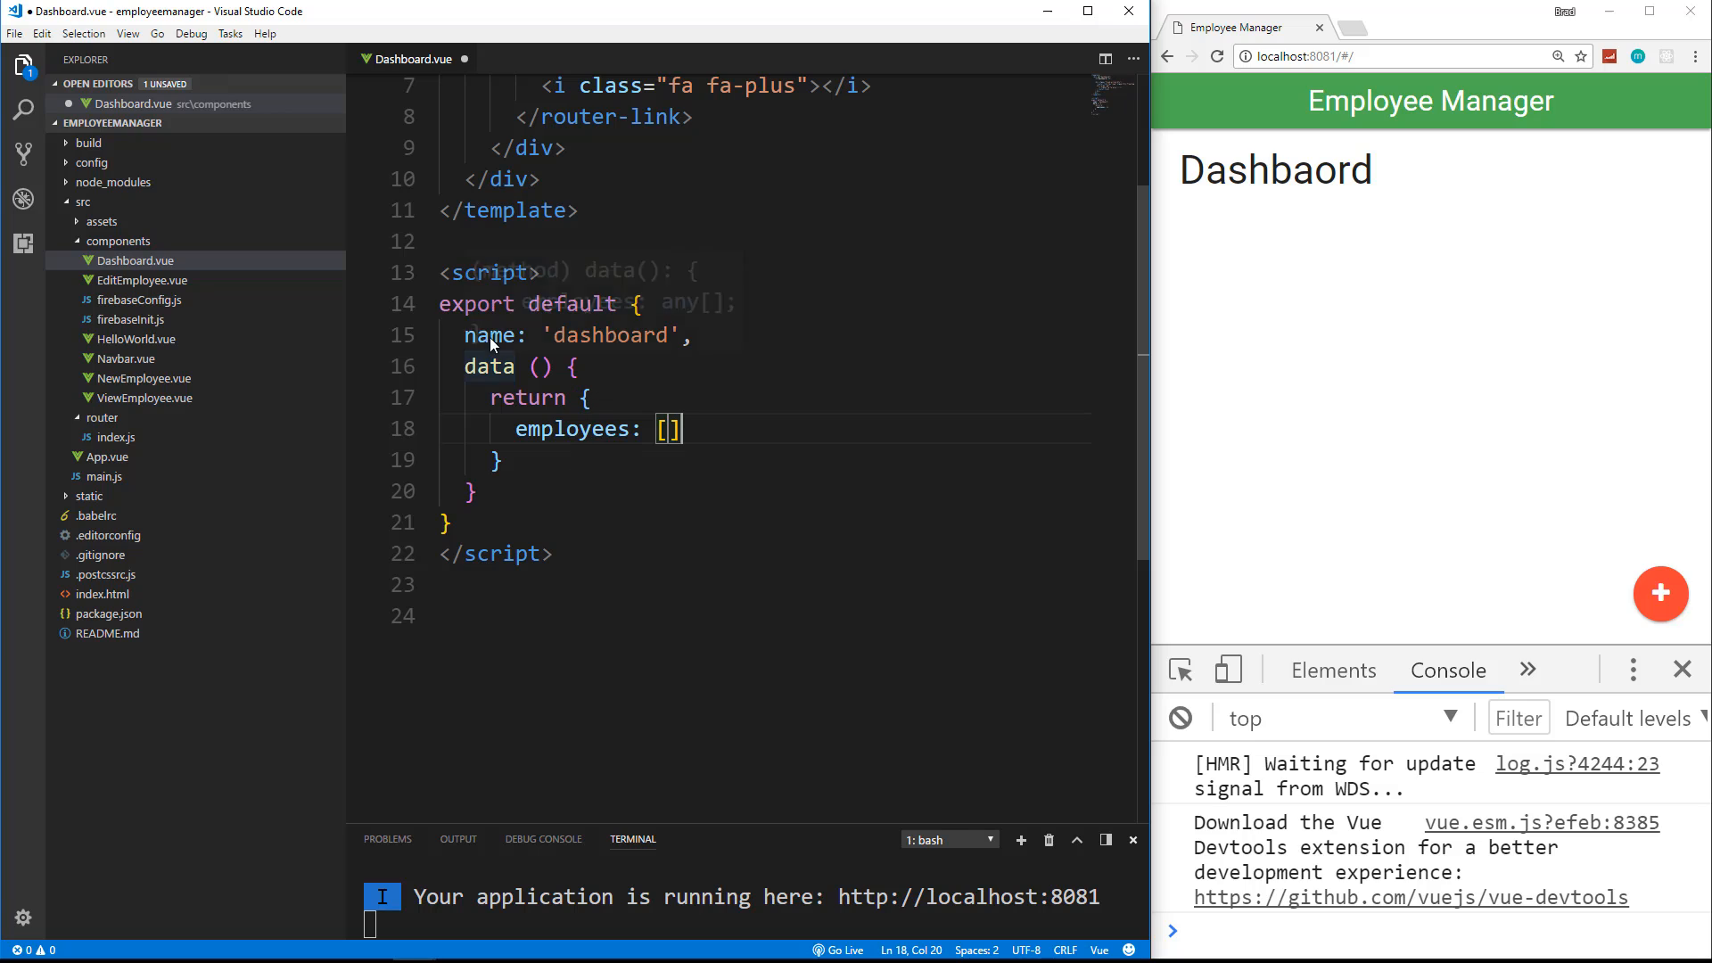
{"action": "left_click", "coordinate": [469, 493]}
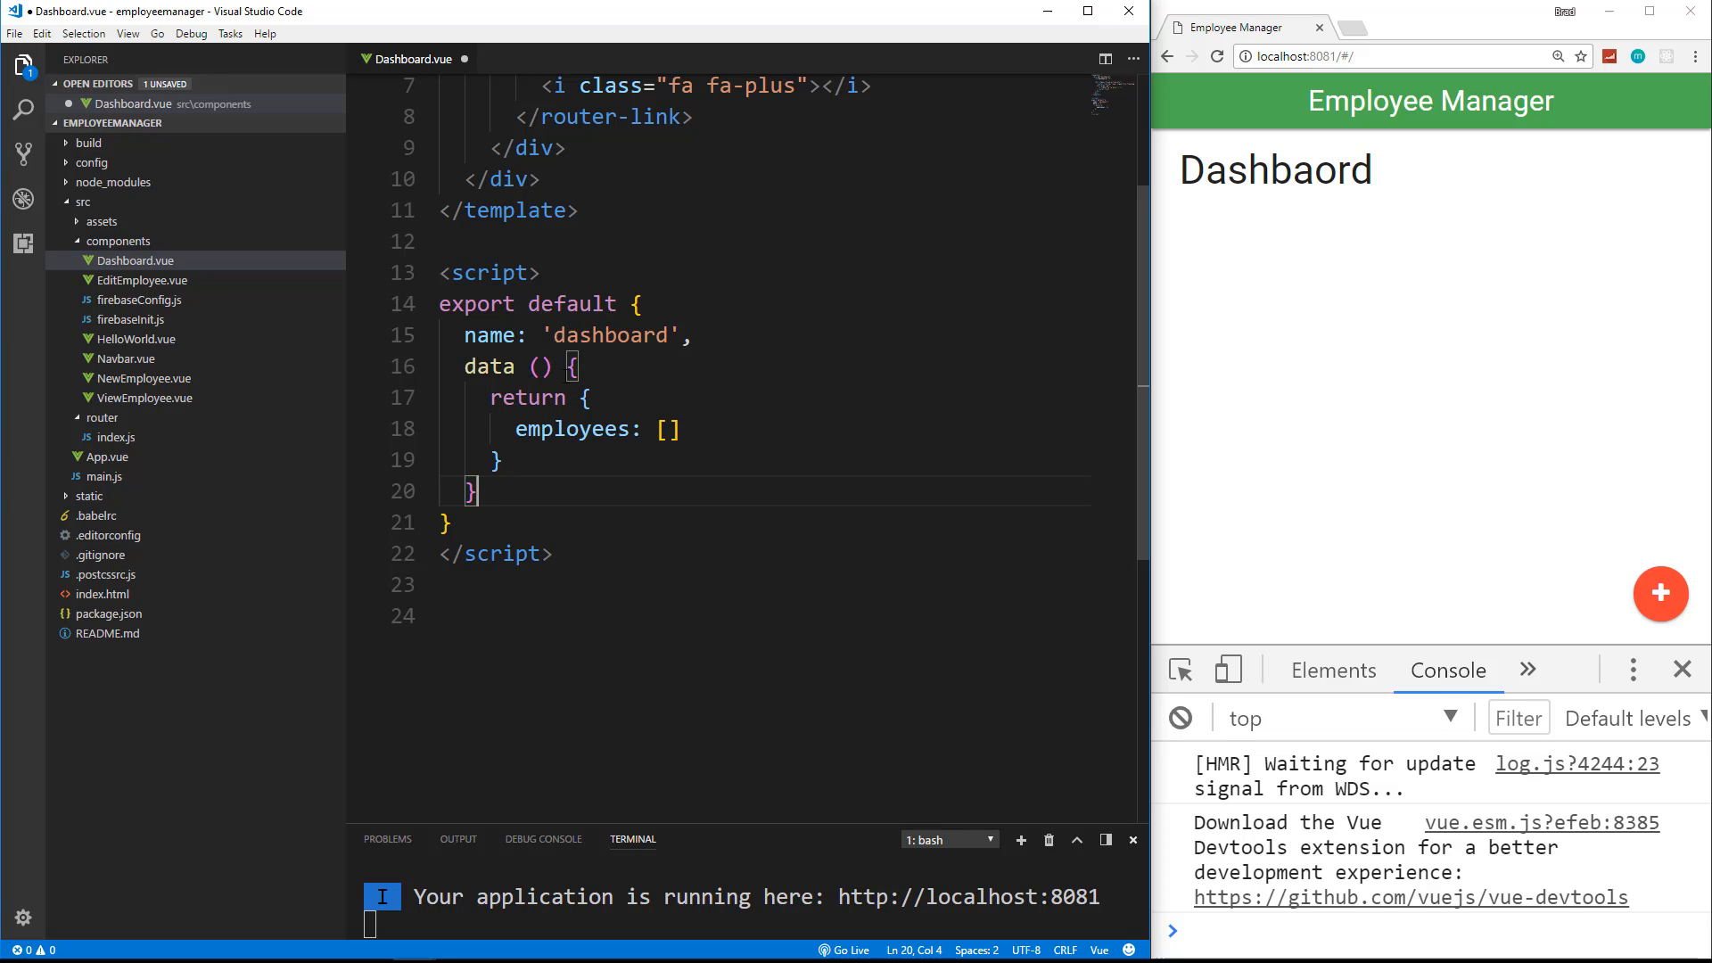
{"action": "left_click", "coordinate": [567, 365]}
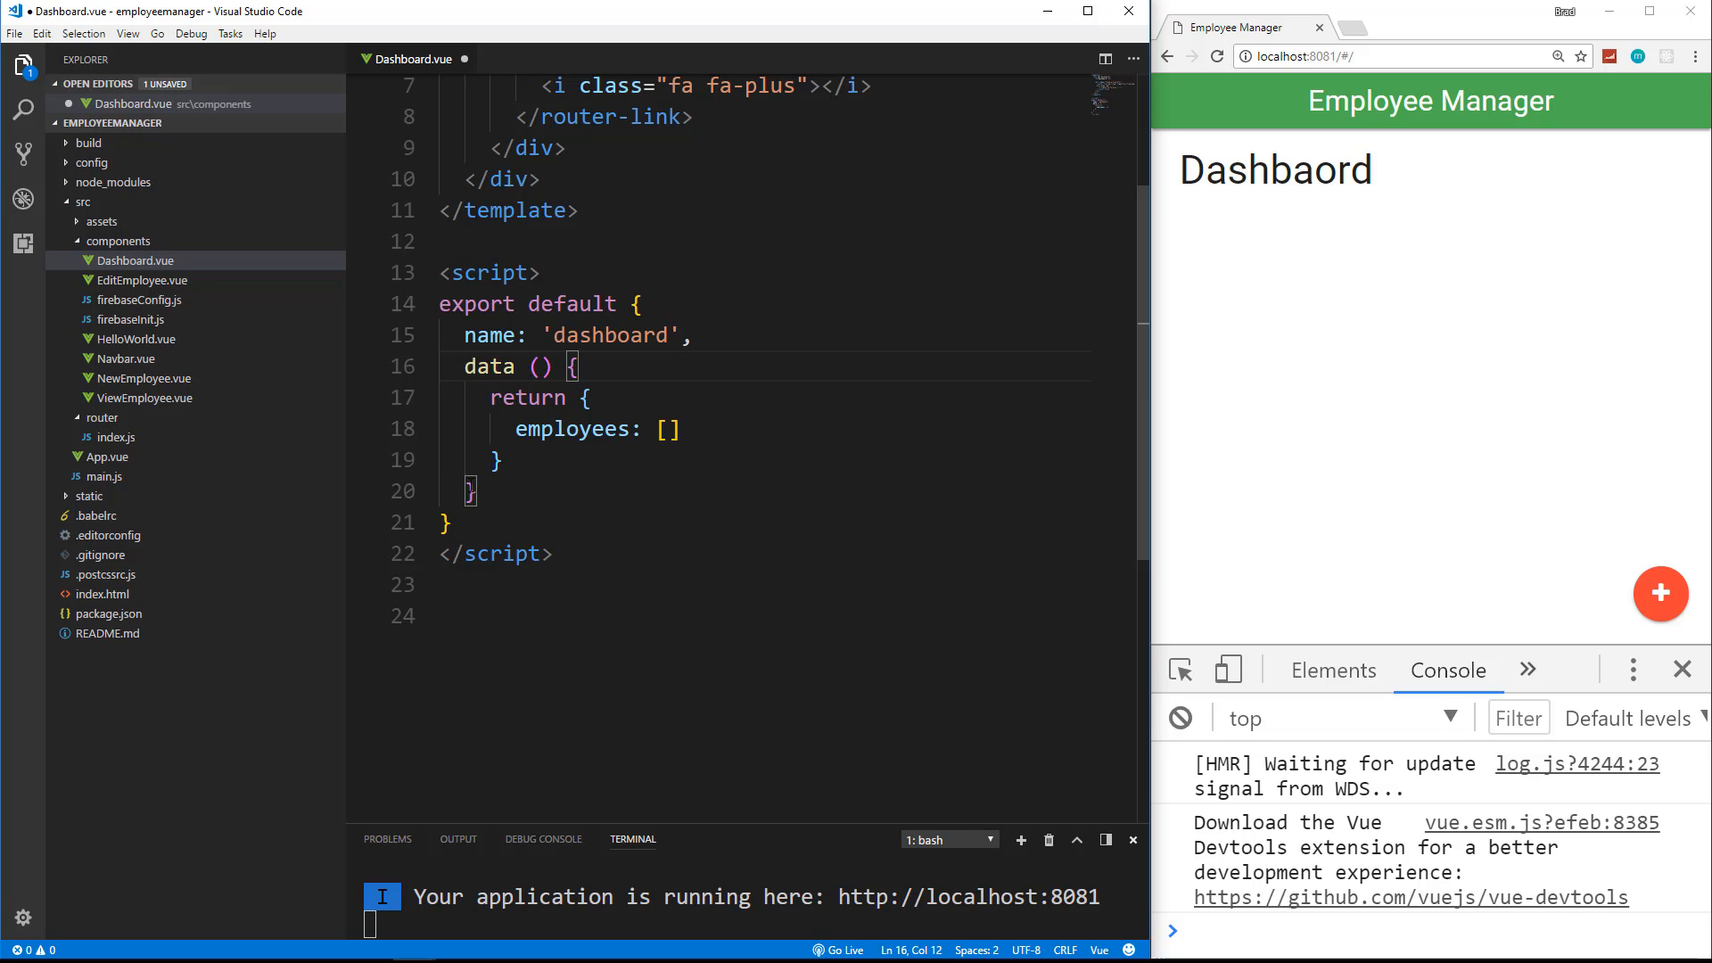
{"action": "left_click", "coordinate": [471, 493]}
{"action": "type", "text": ","}
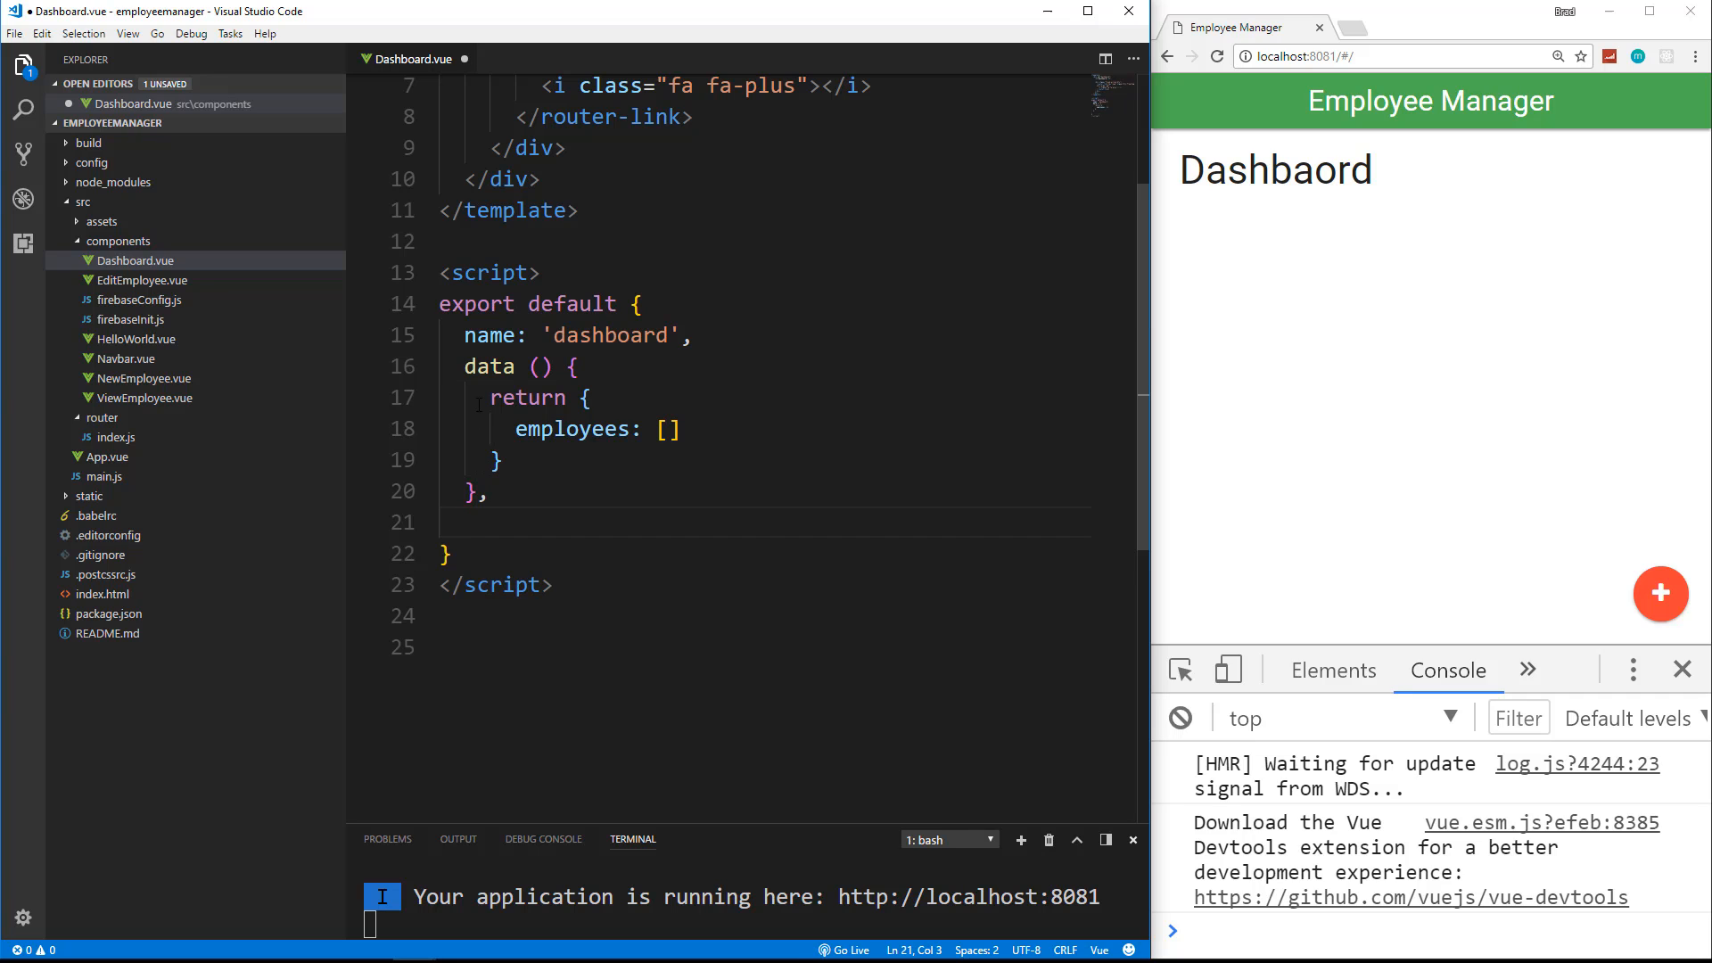
Step: Write an empty created () {} hook after data() with its body on a new line
{"action": "type", "text": "created () {"}
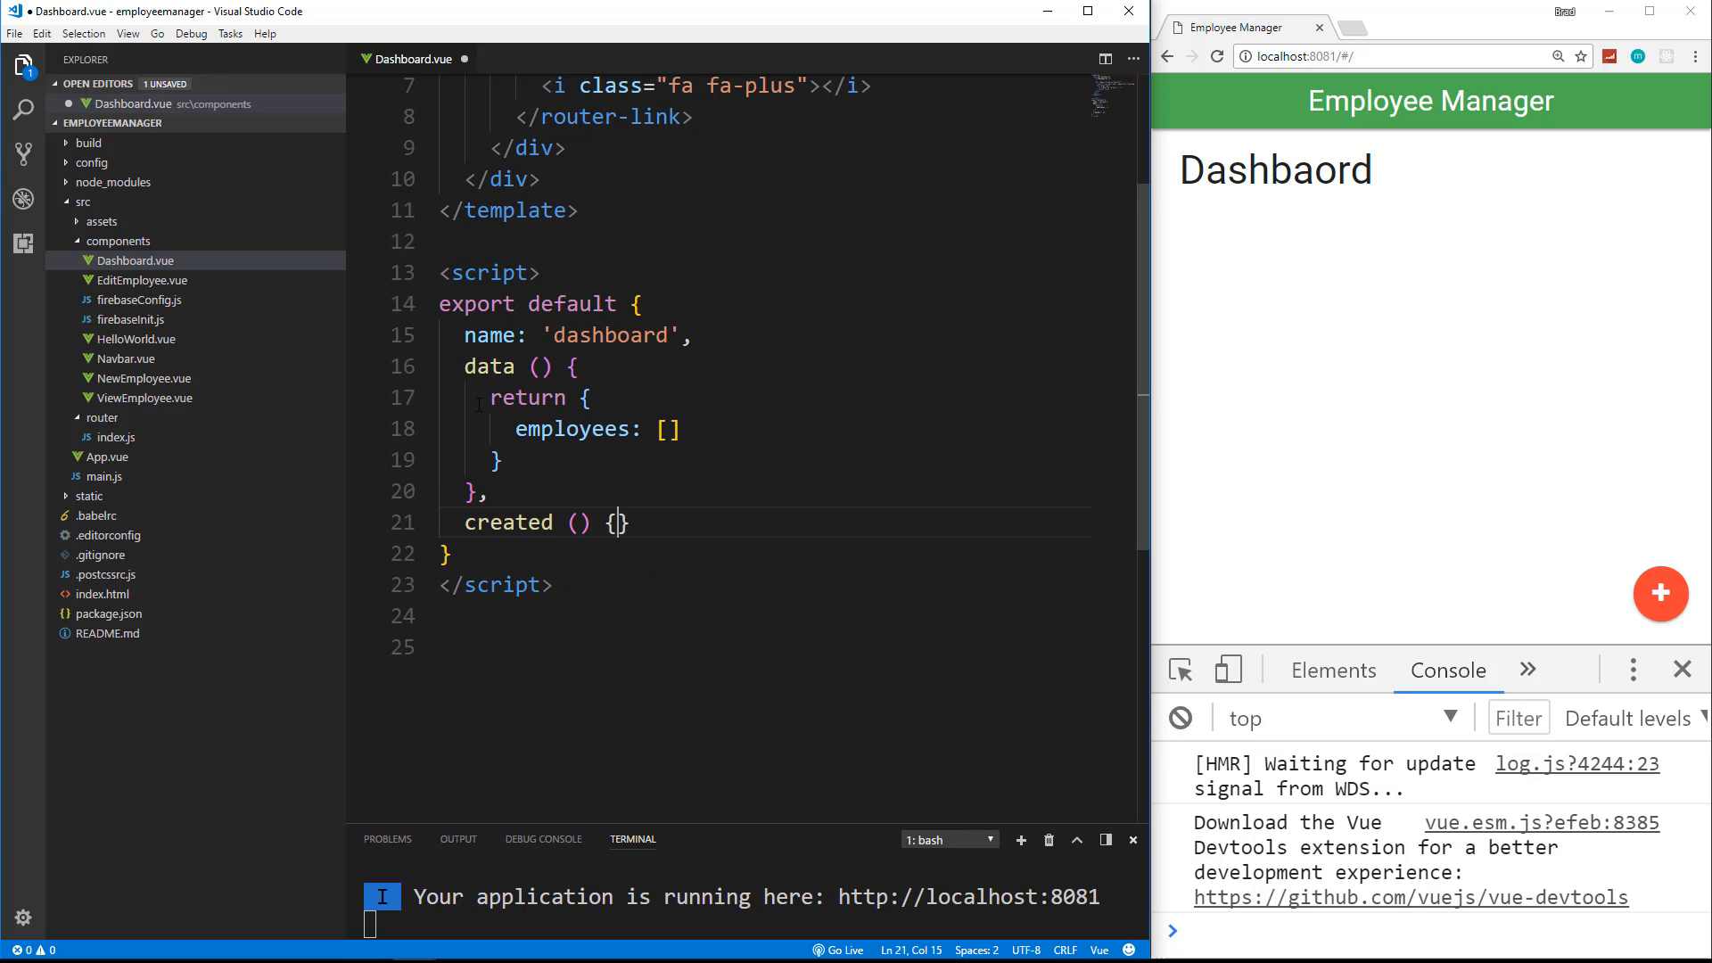
{"action": "key", "text": "Enter"}
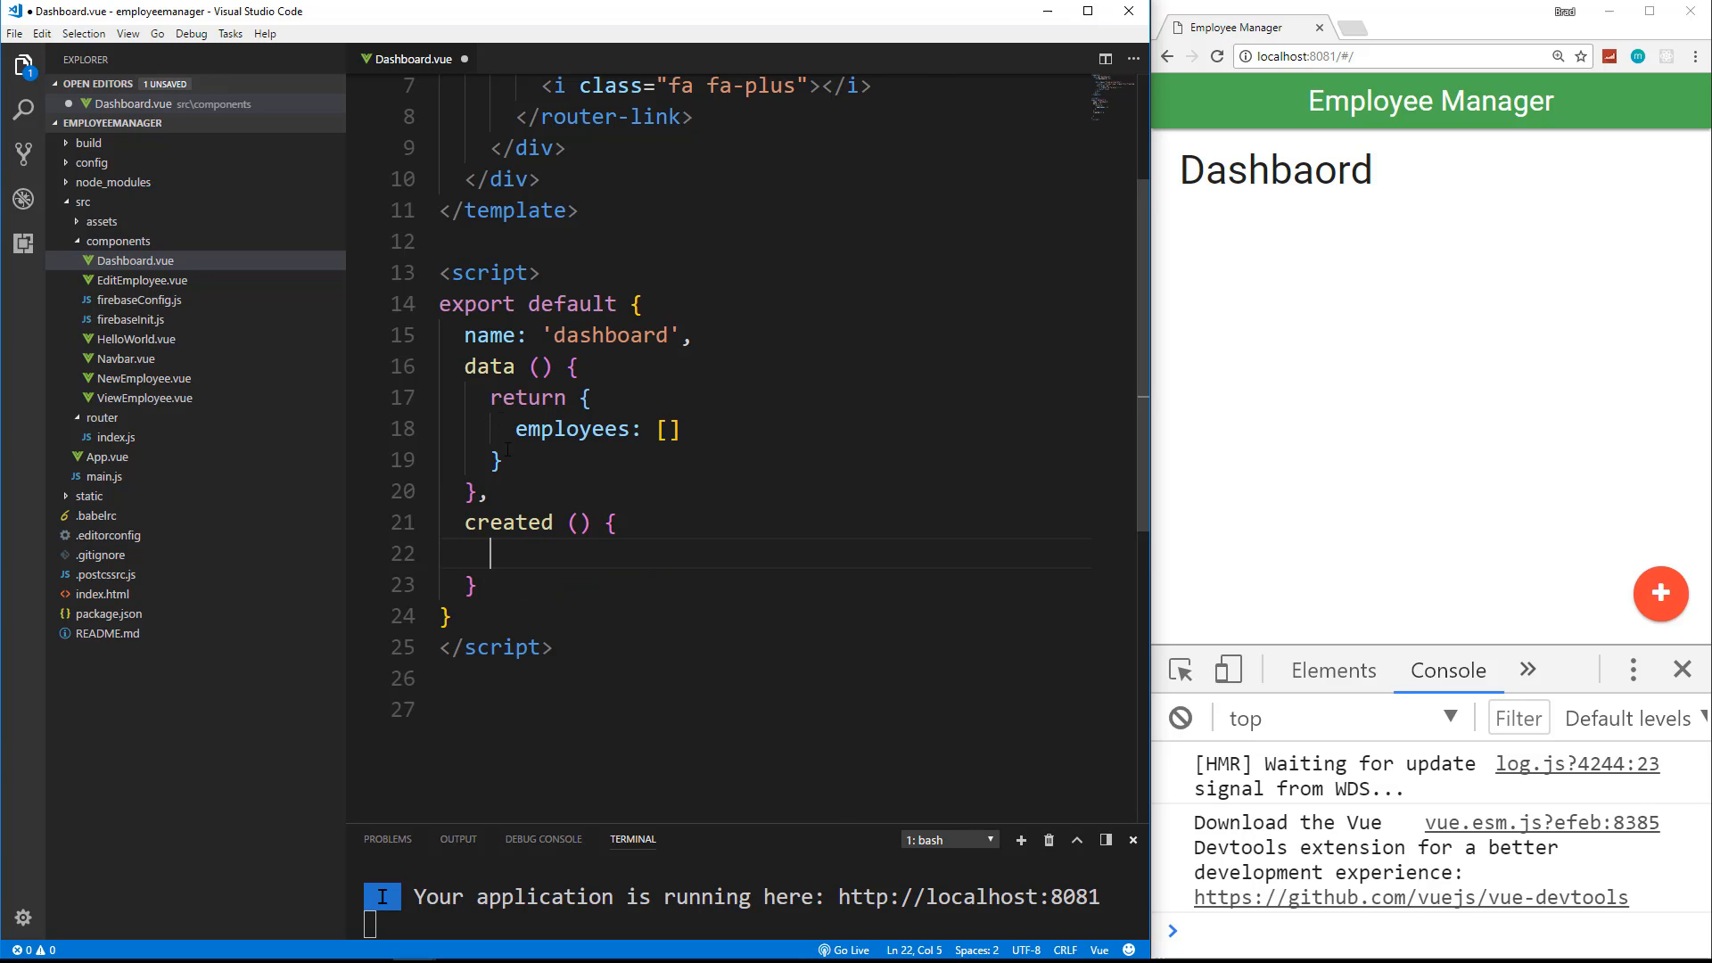
{"action": "scroll", "scroll_direction": "down", "scroll_amount": 3}
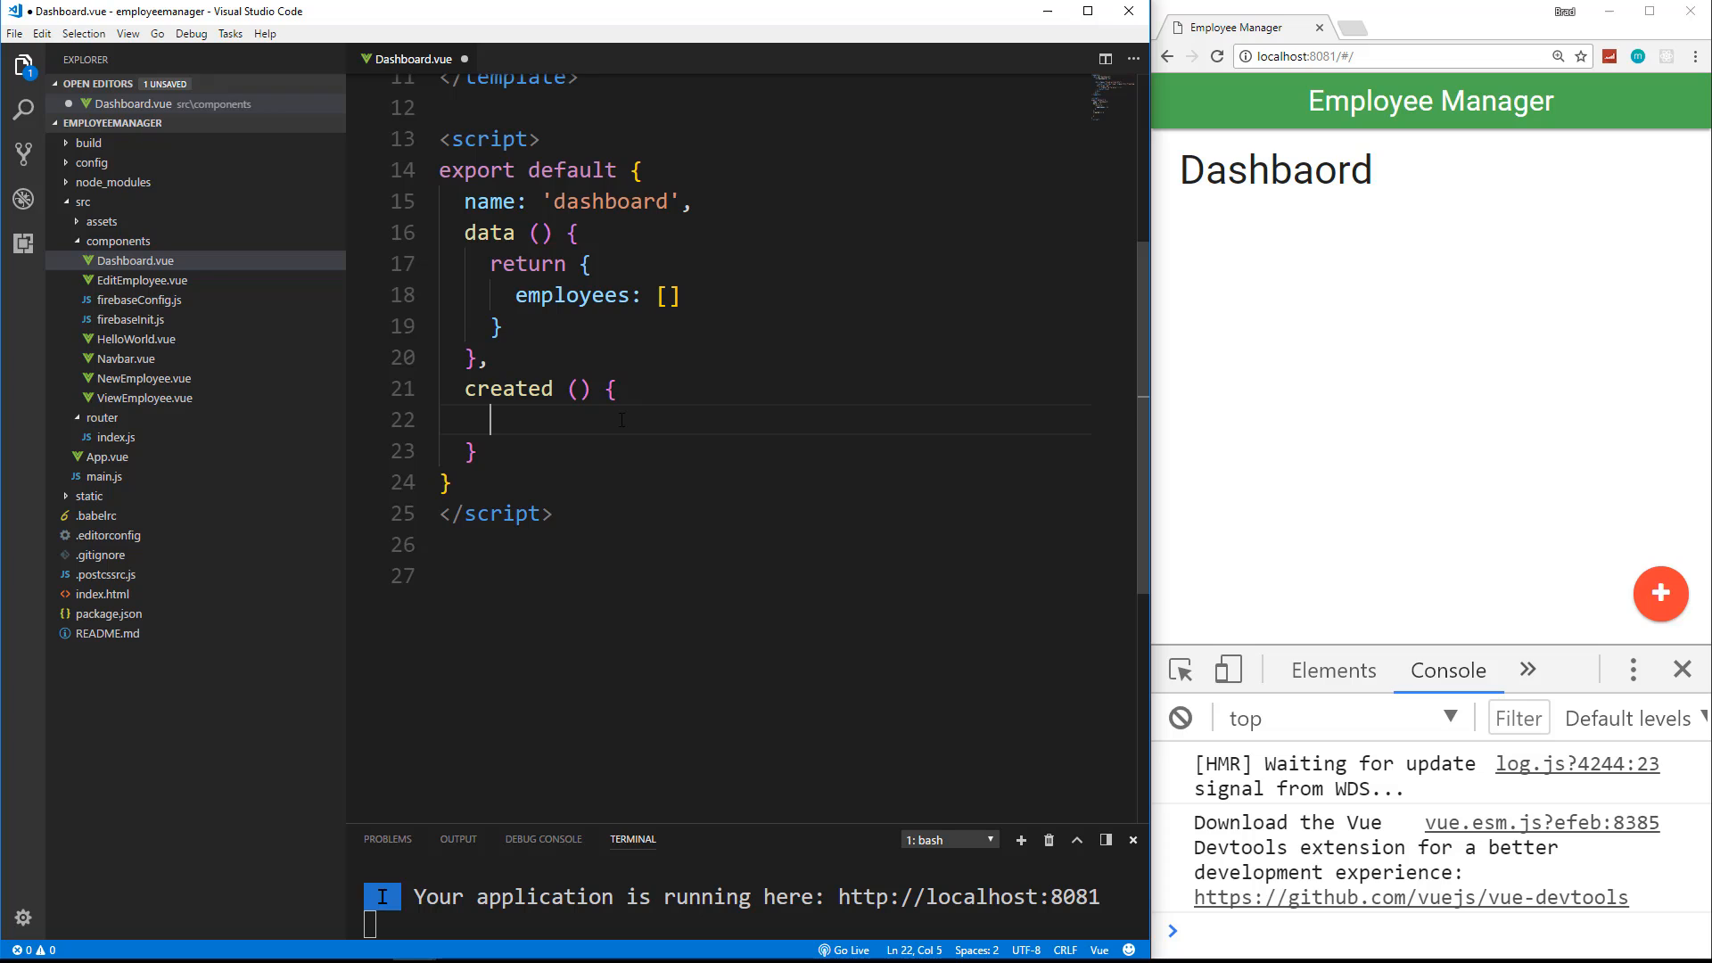
Step: Check firebaseInit.js exports the Firestore db, then return to Dashboard.vue
{"action": "scroll", "scroll_direction": "up", "scroll_amount": 3}
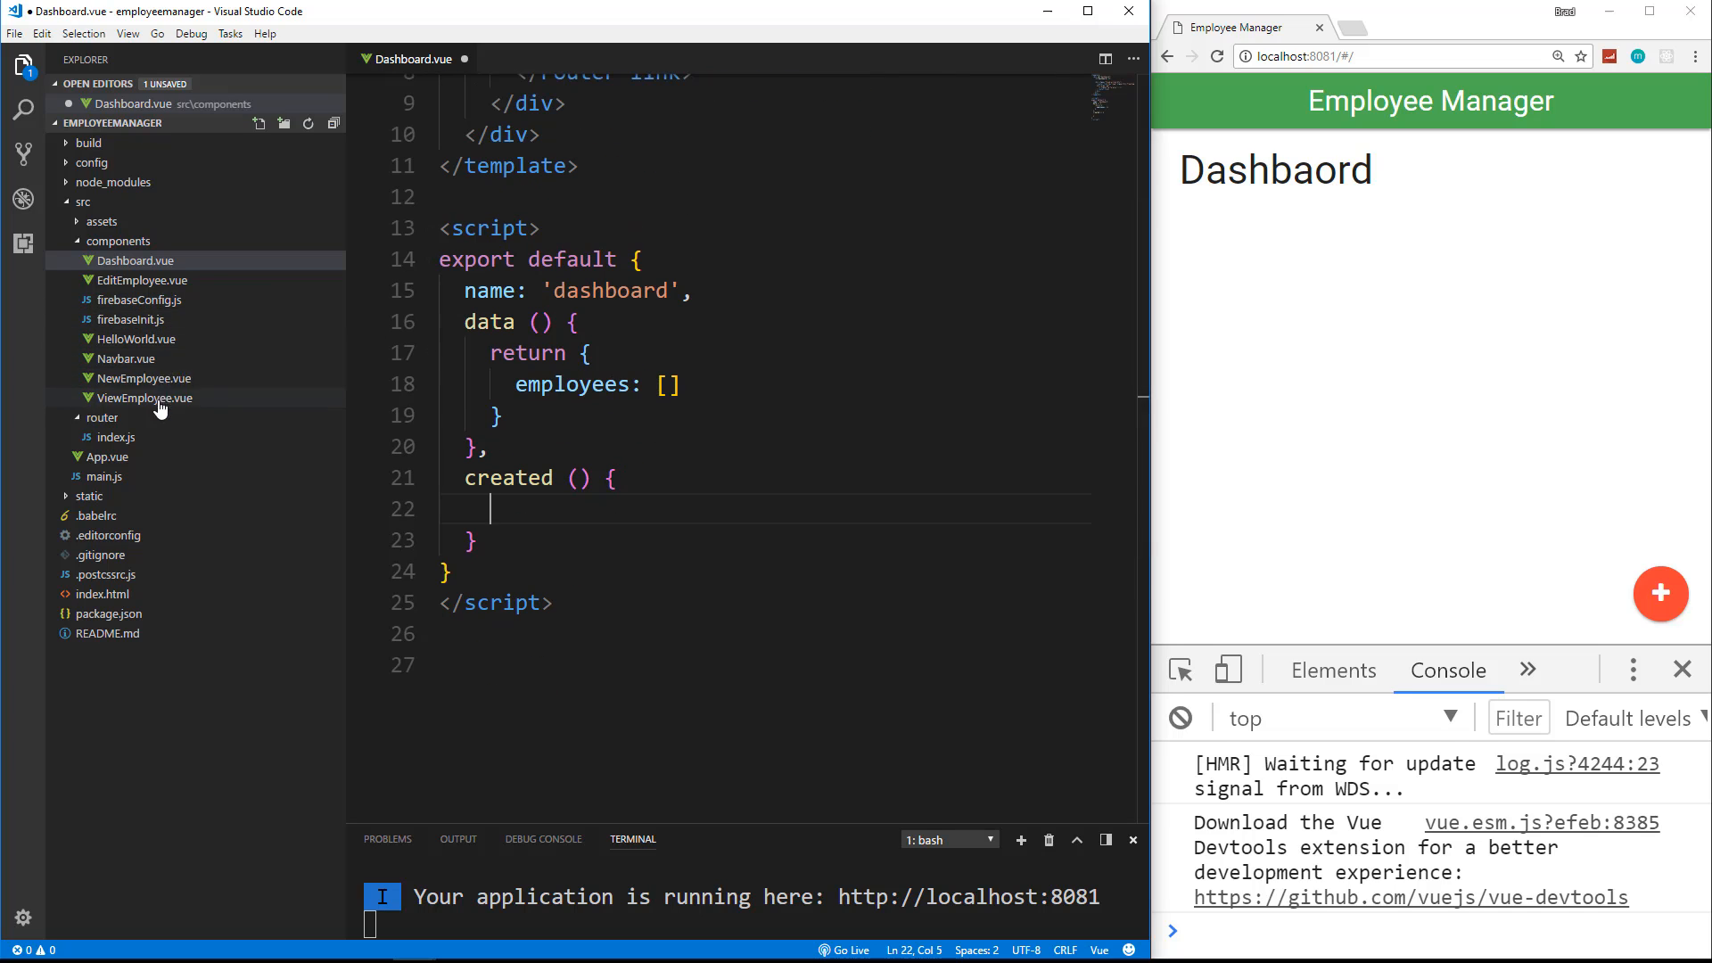
{"action": "mouse_move", "coordinate": [134, 319]}
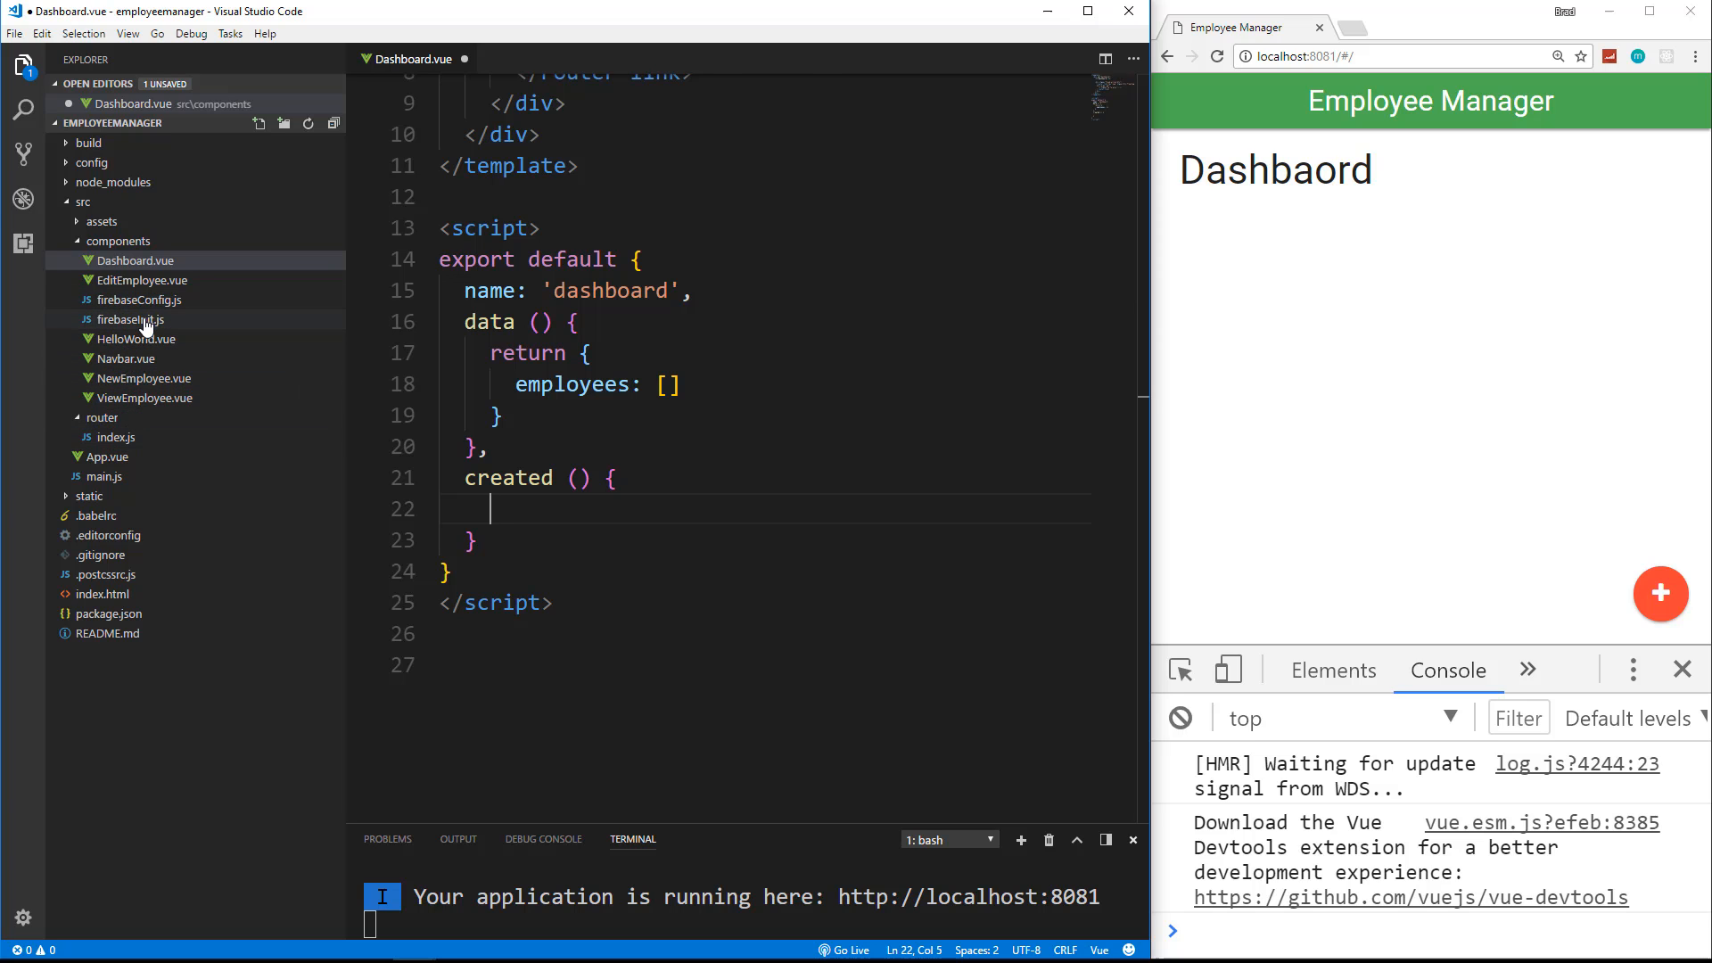
{"action": "left_click", "coordinate": [130, 319]}
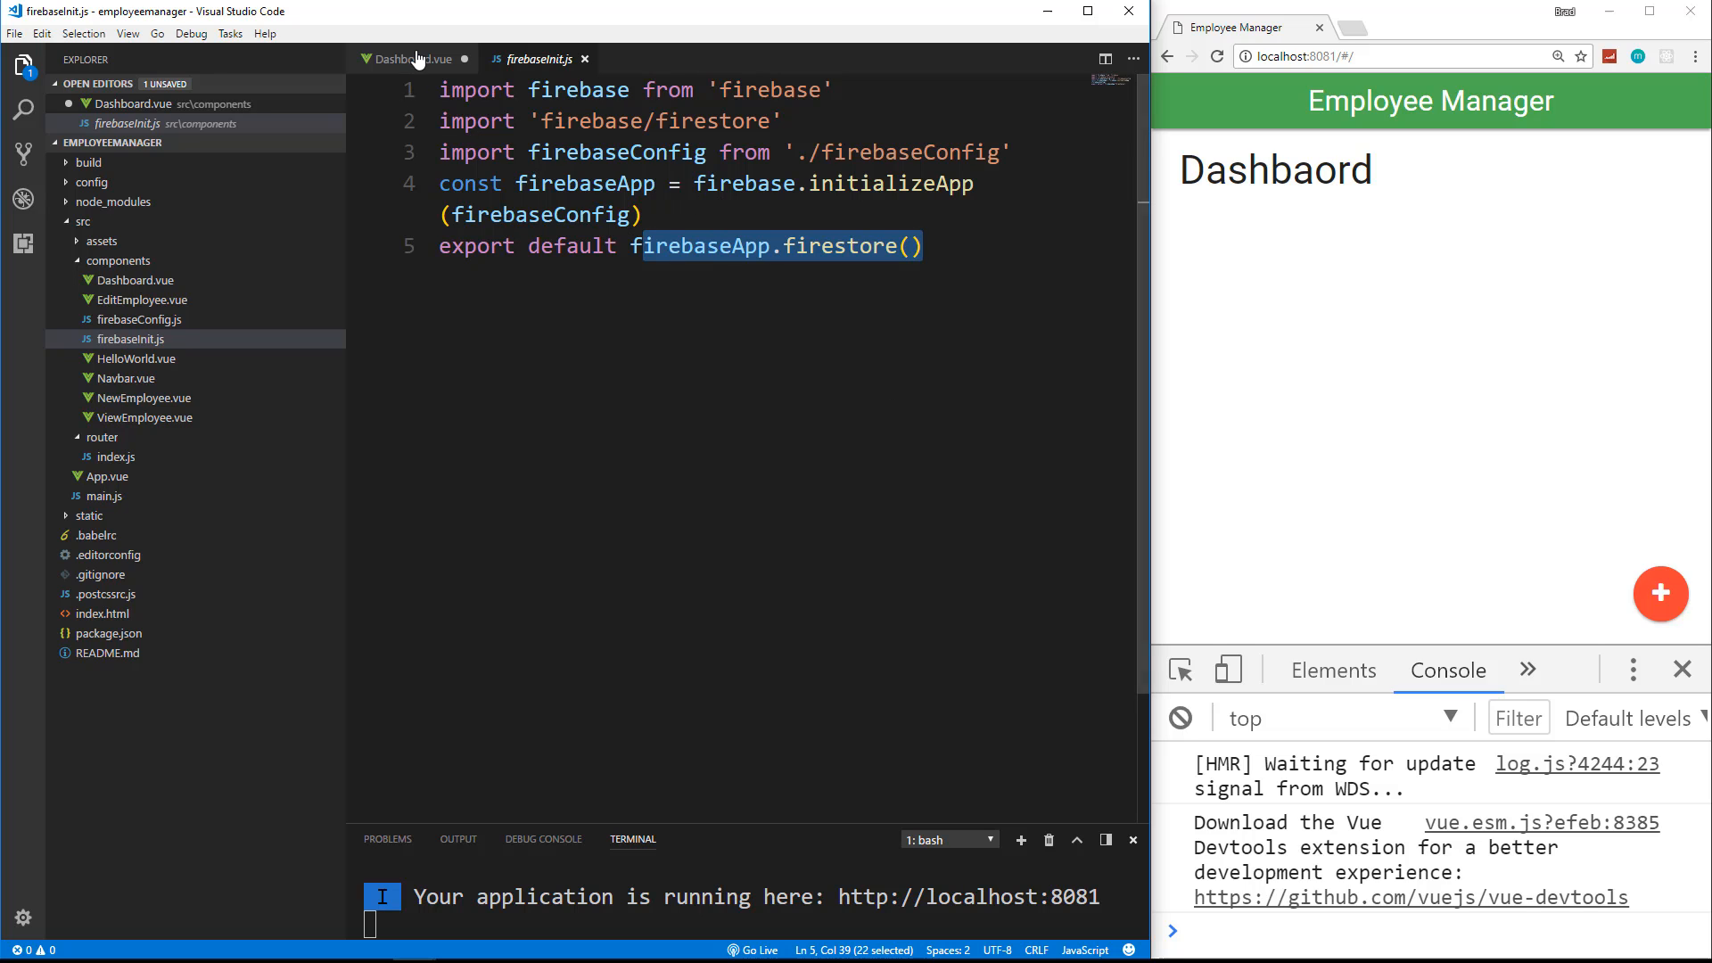
{"action": "left_click", "coordinate": [416, 59]}
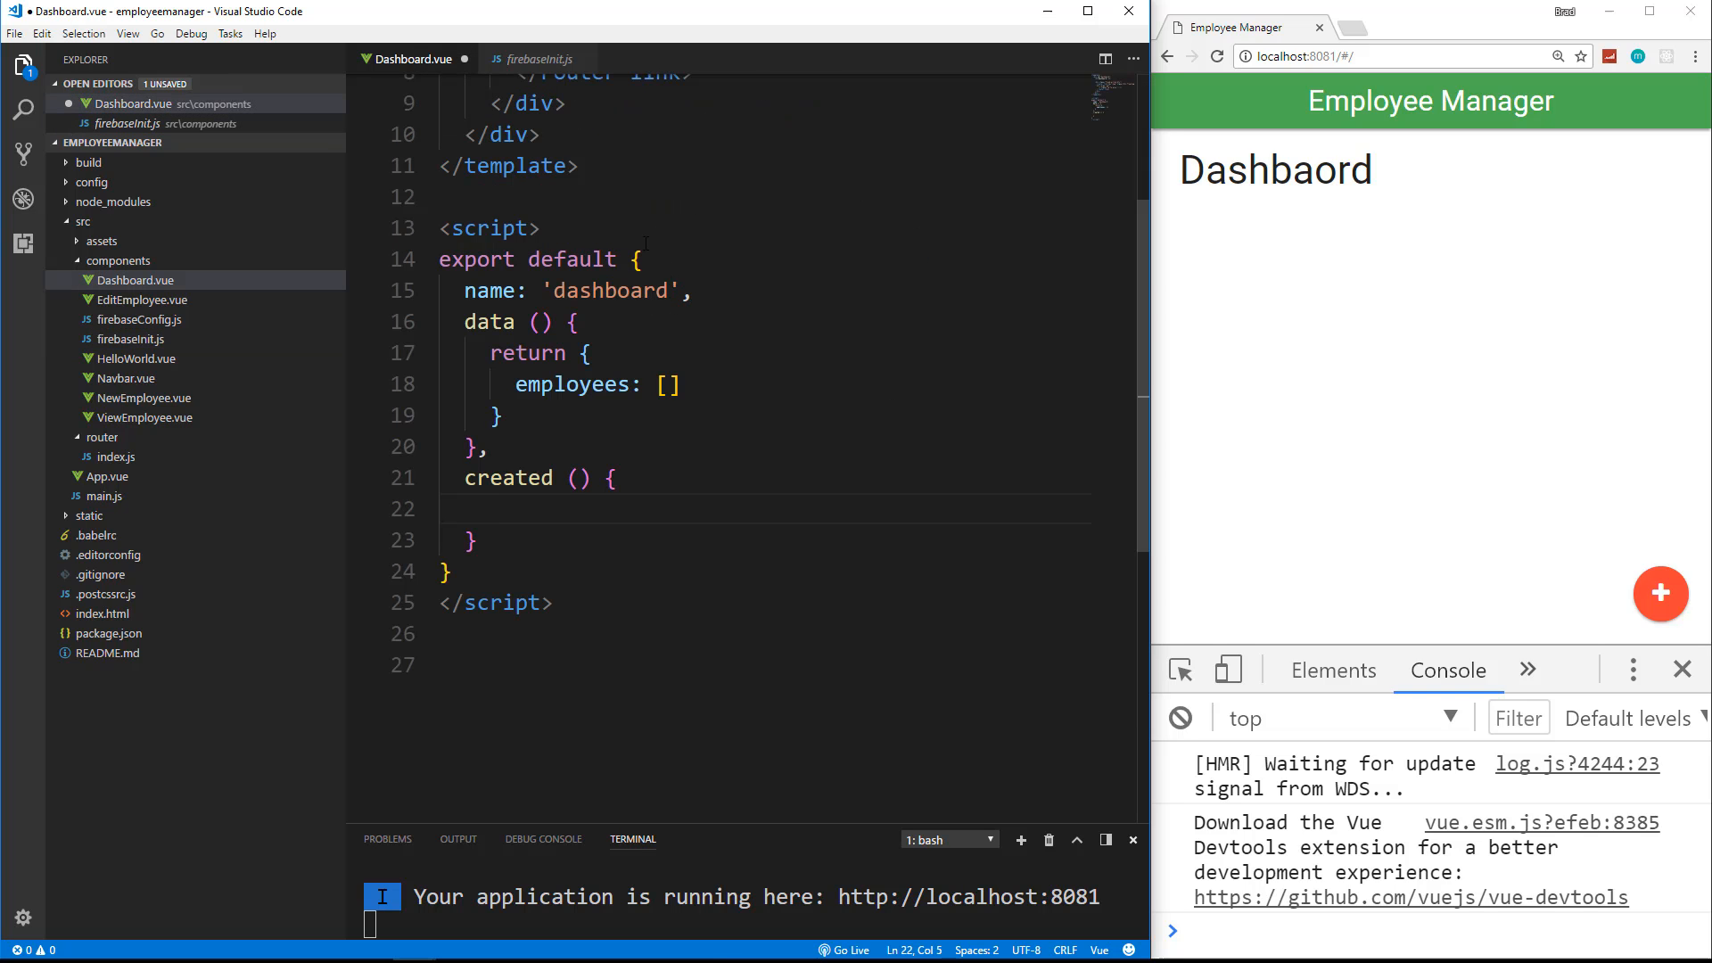
Step: Write import db from './firebaseInit' and return the cursor to the created hook body
{"action": "type", "text": "i"}
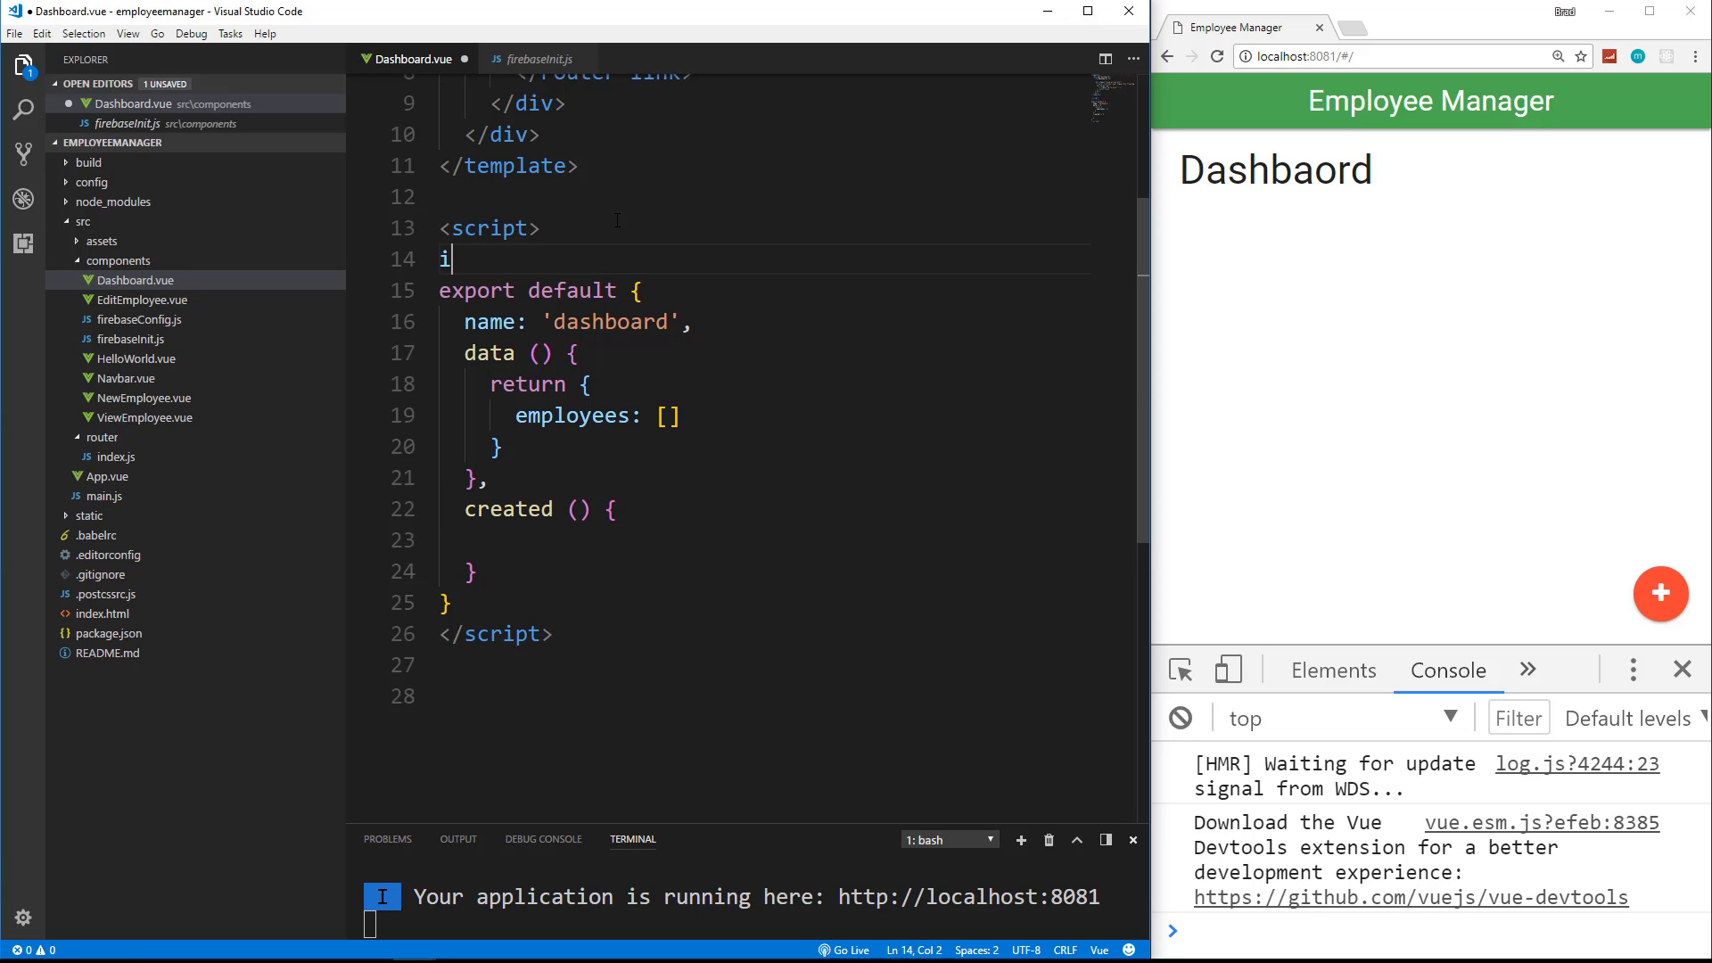
{"action": "type", "text": "mport db"}
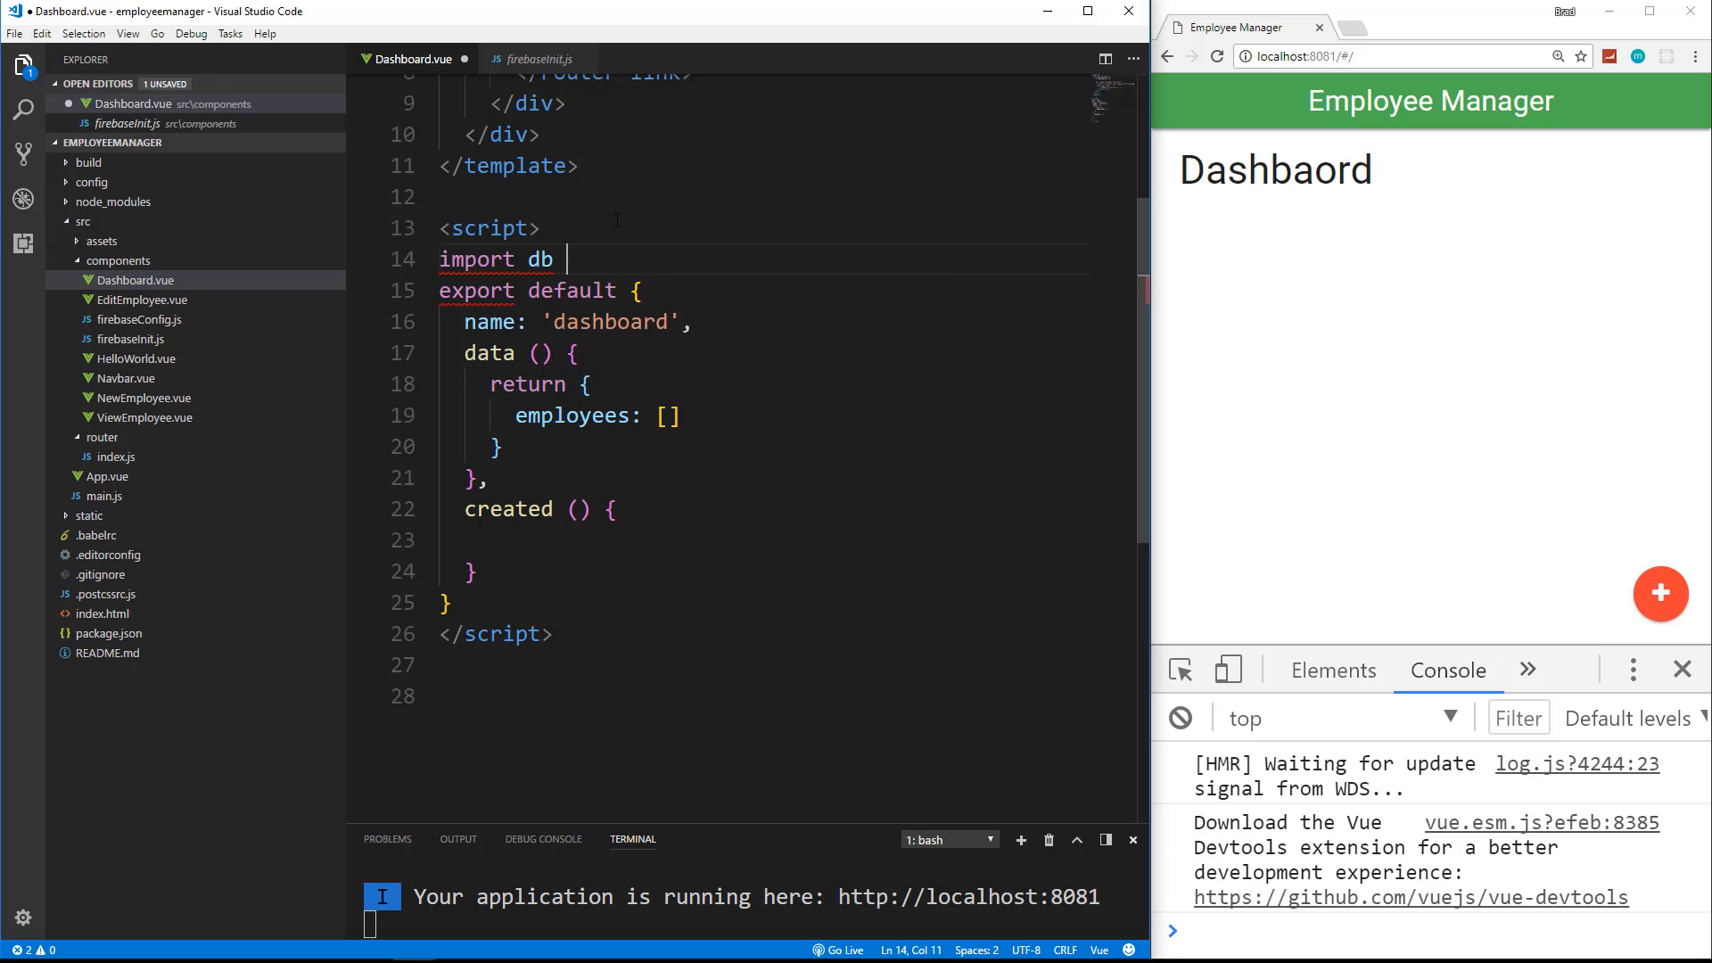
{"action": "type", "text": "from ''"}
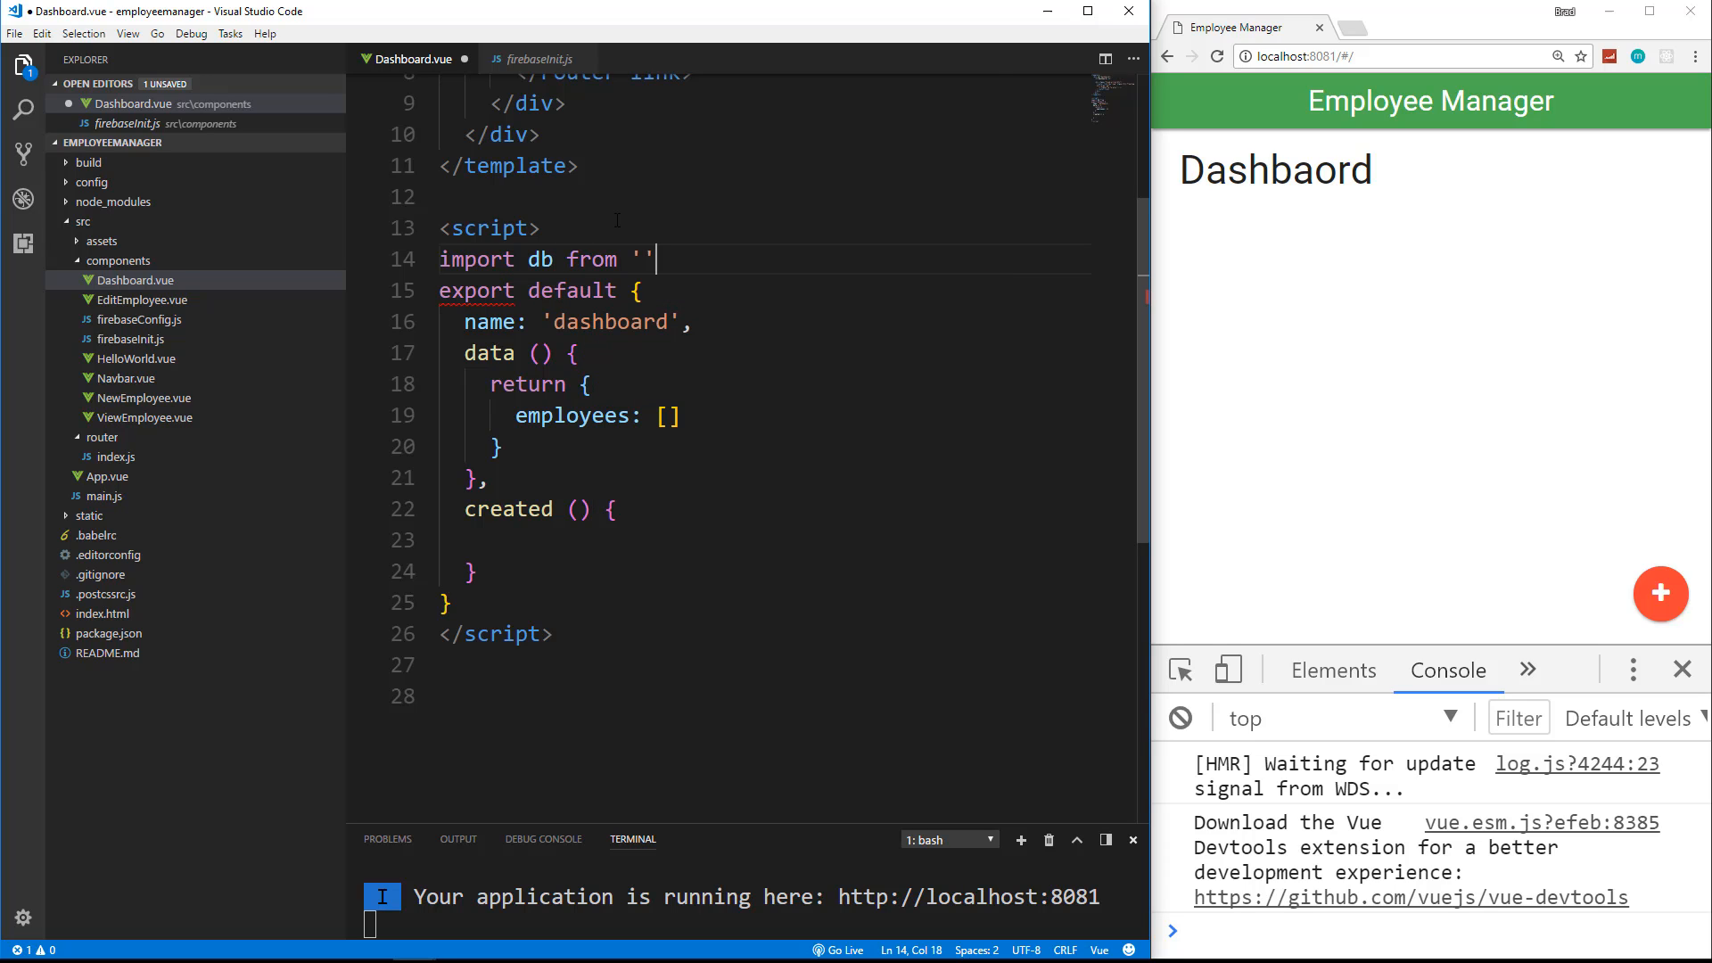
{"action": "type", "text": "fi"}
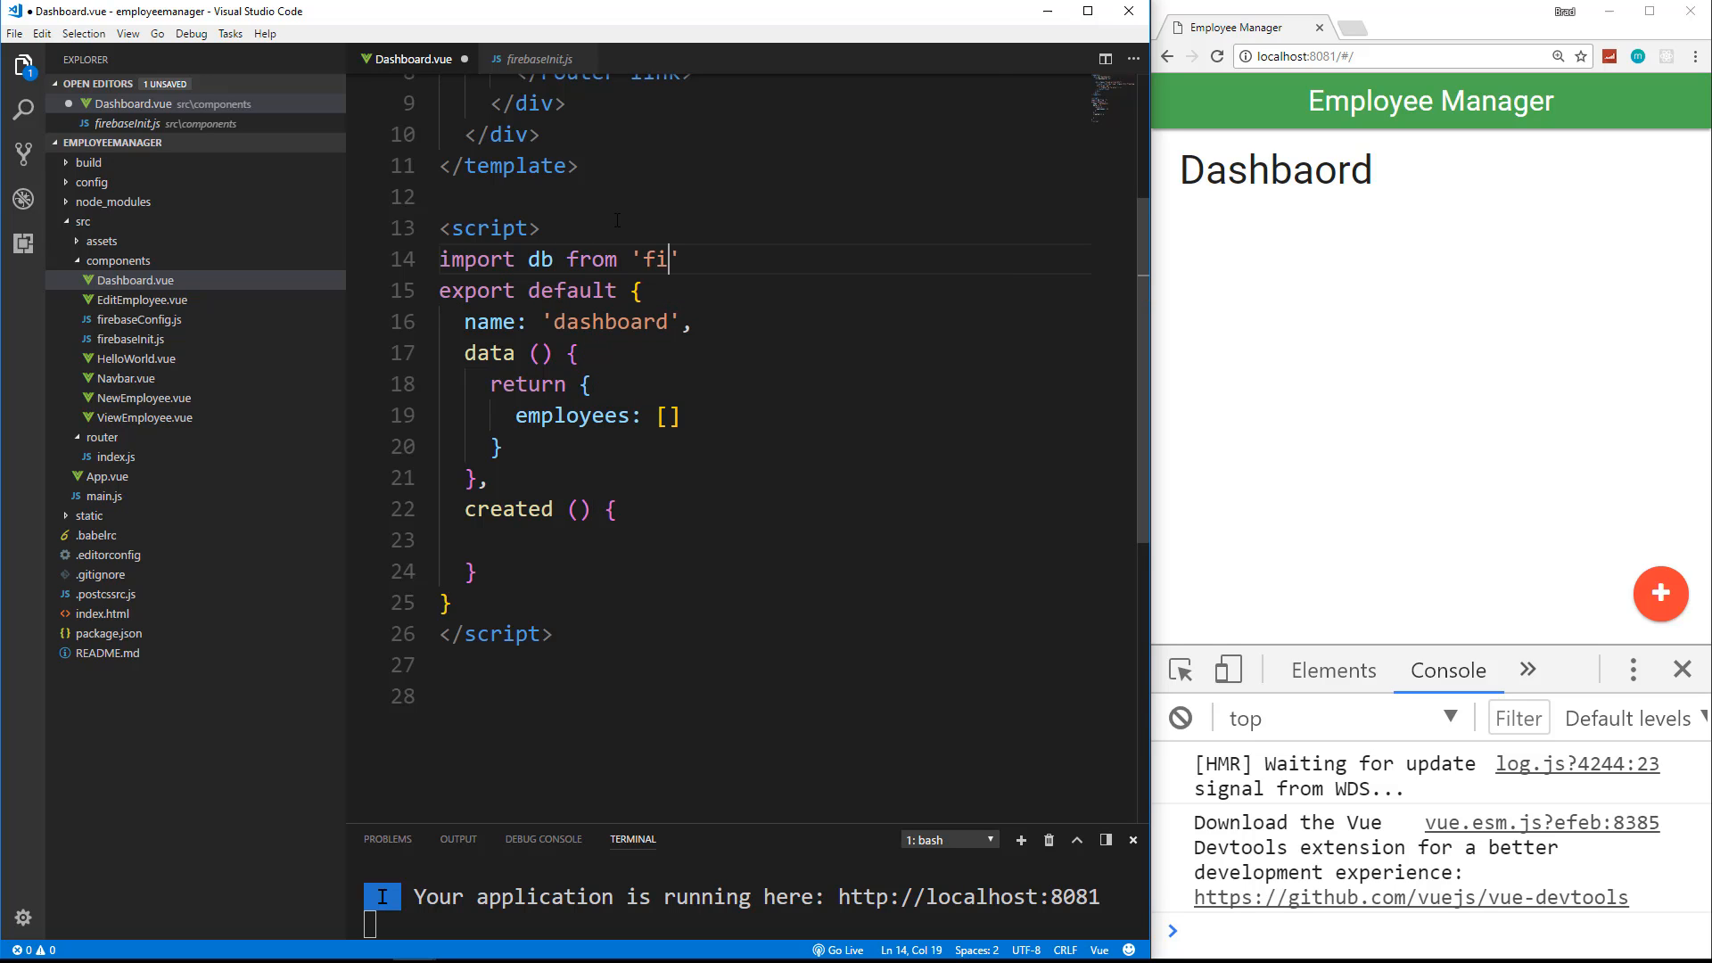
{"action": "type", "text": "rebase"}
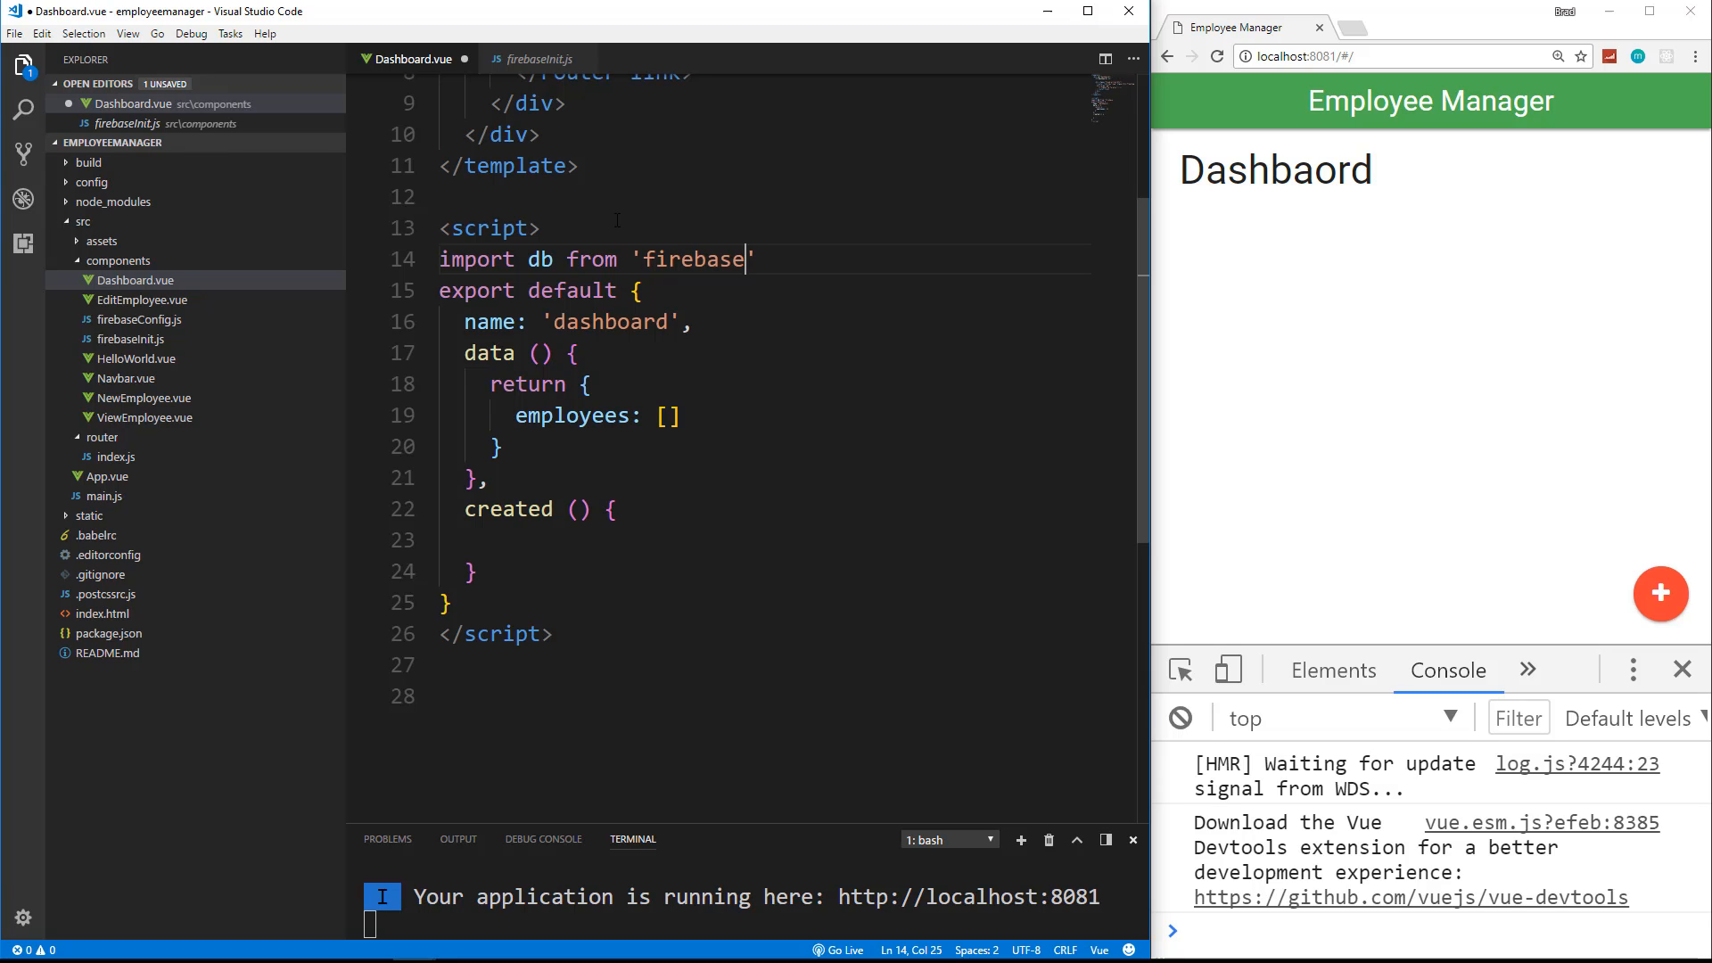
{"action": "type", "text": "Init"}
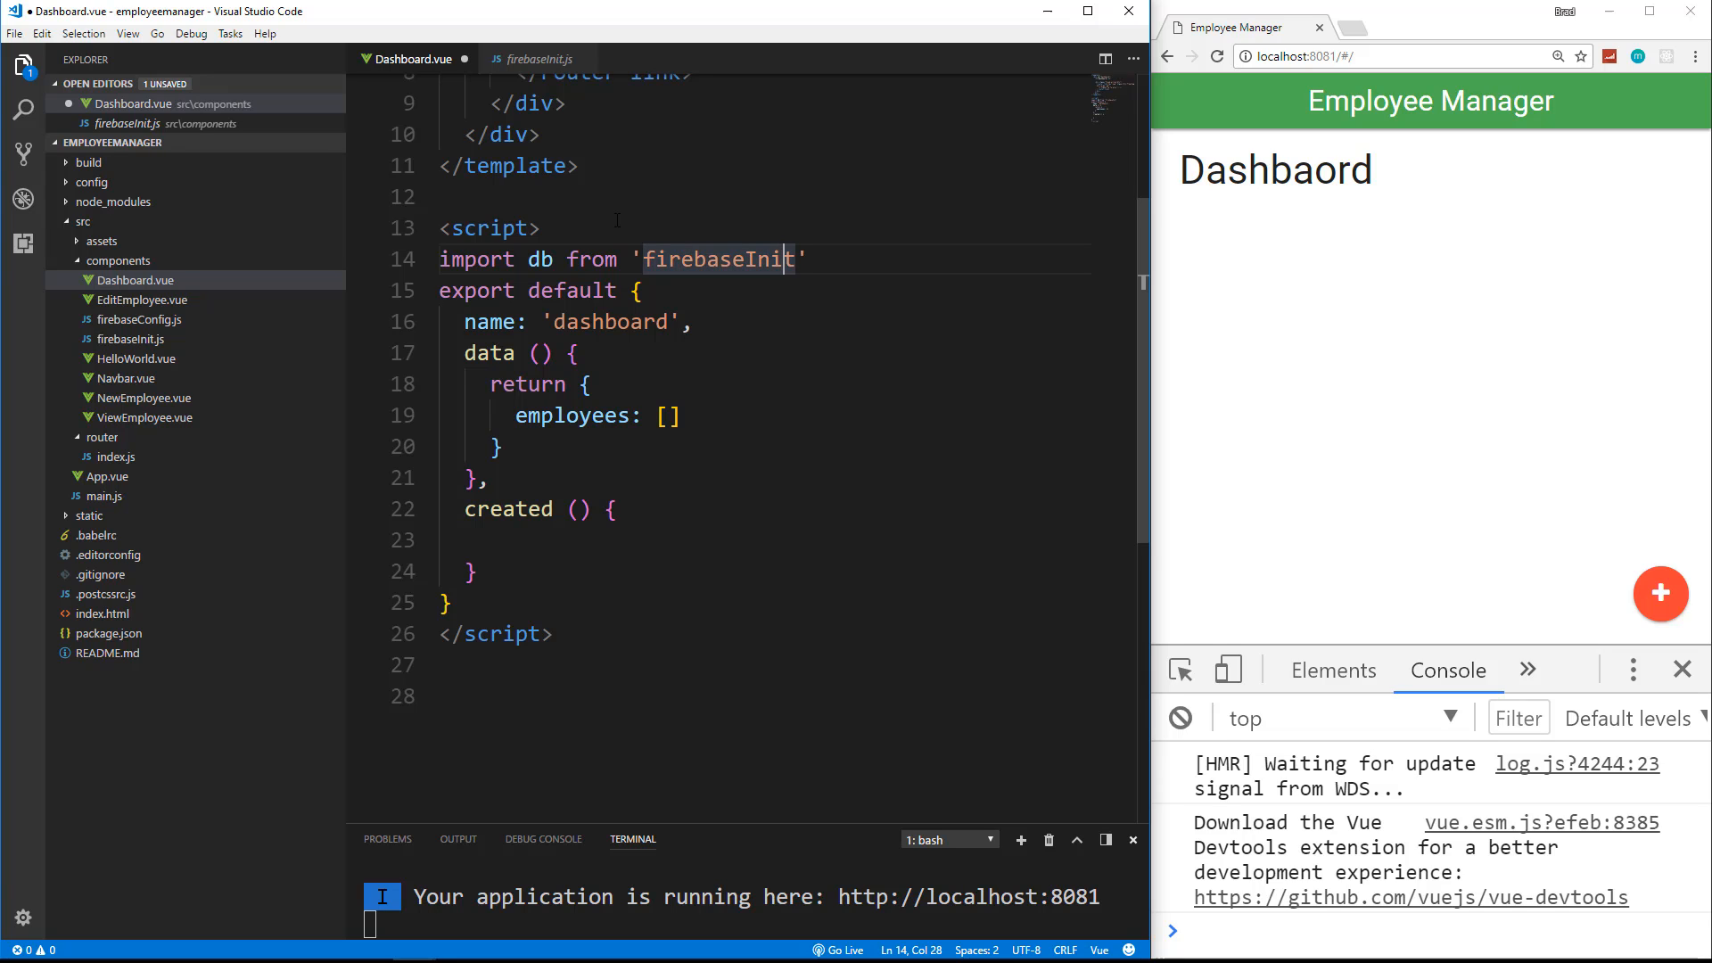
{"action": "type", "text": "./"}
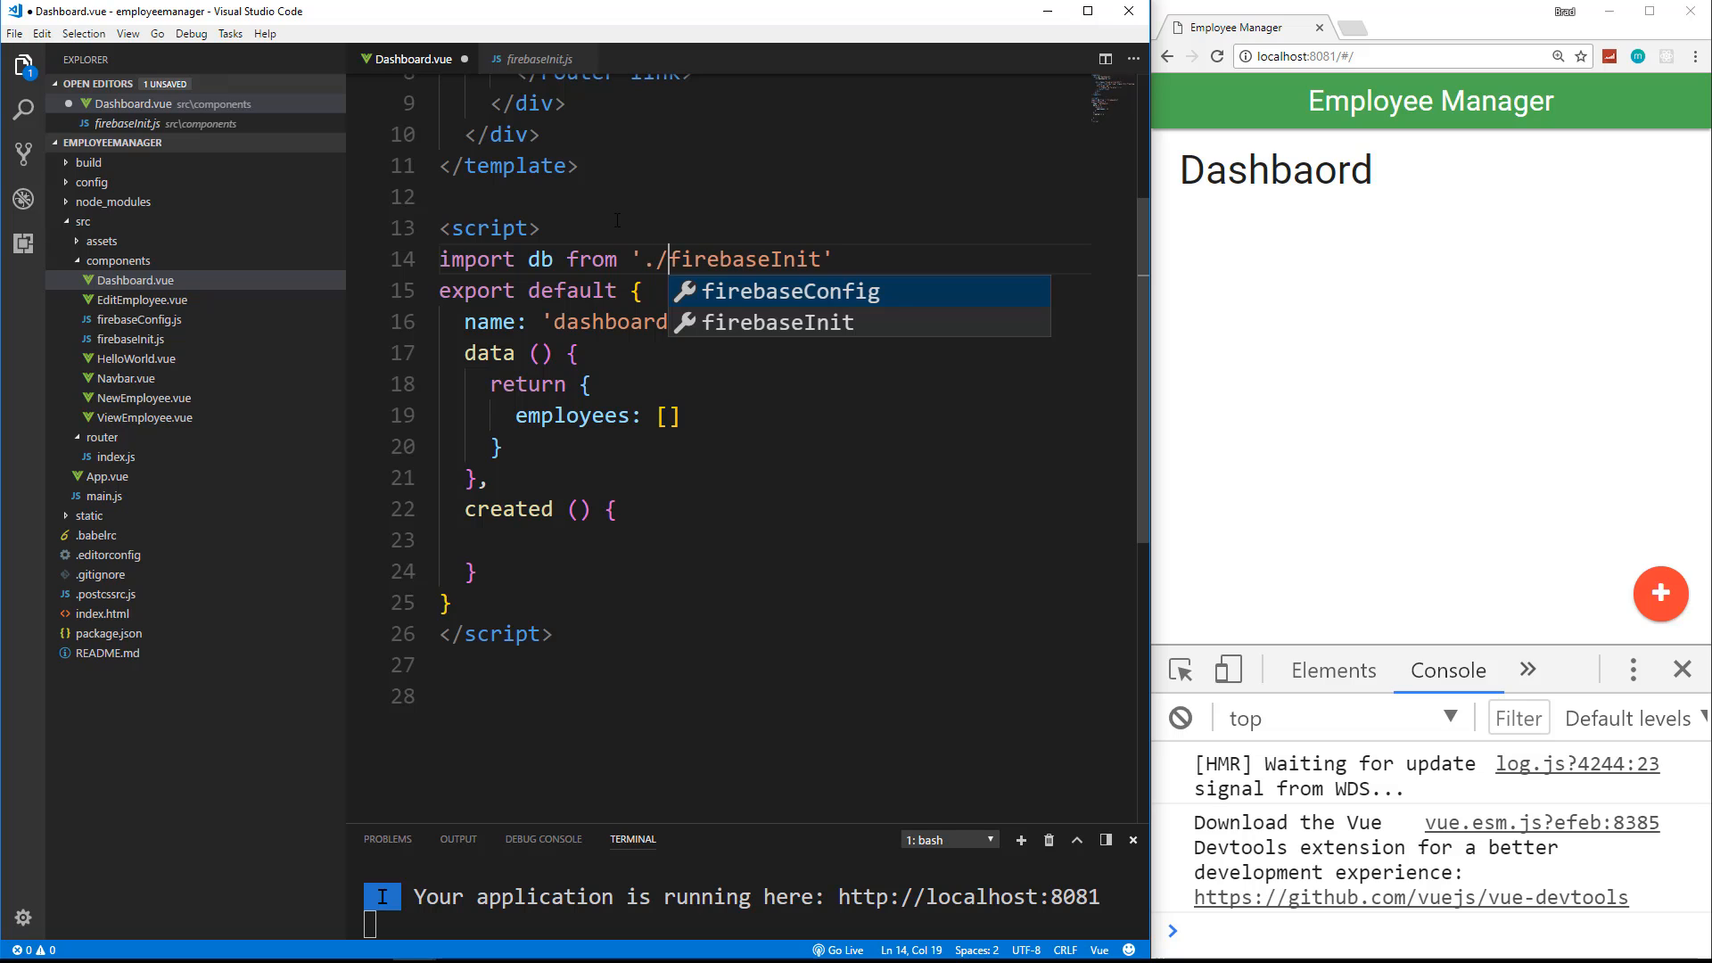
{"action": "mouse_move", "coordinate": [114, 305]}
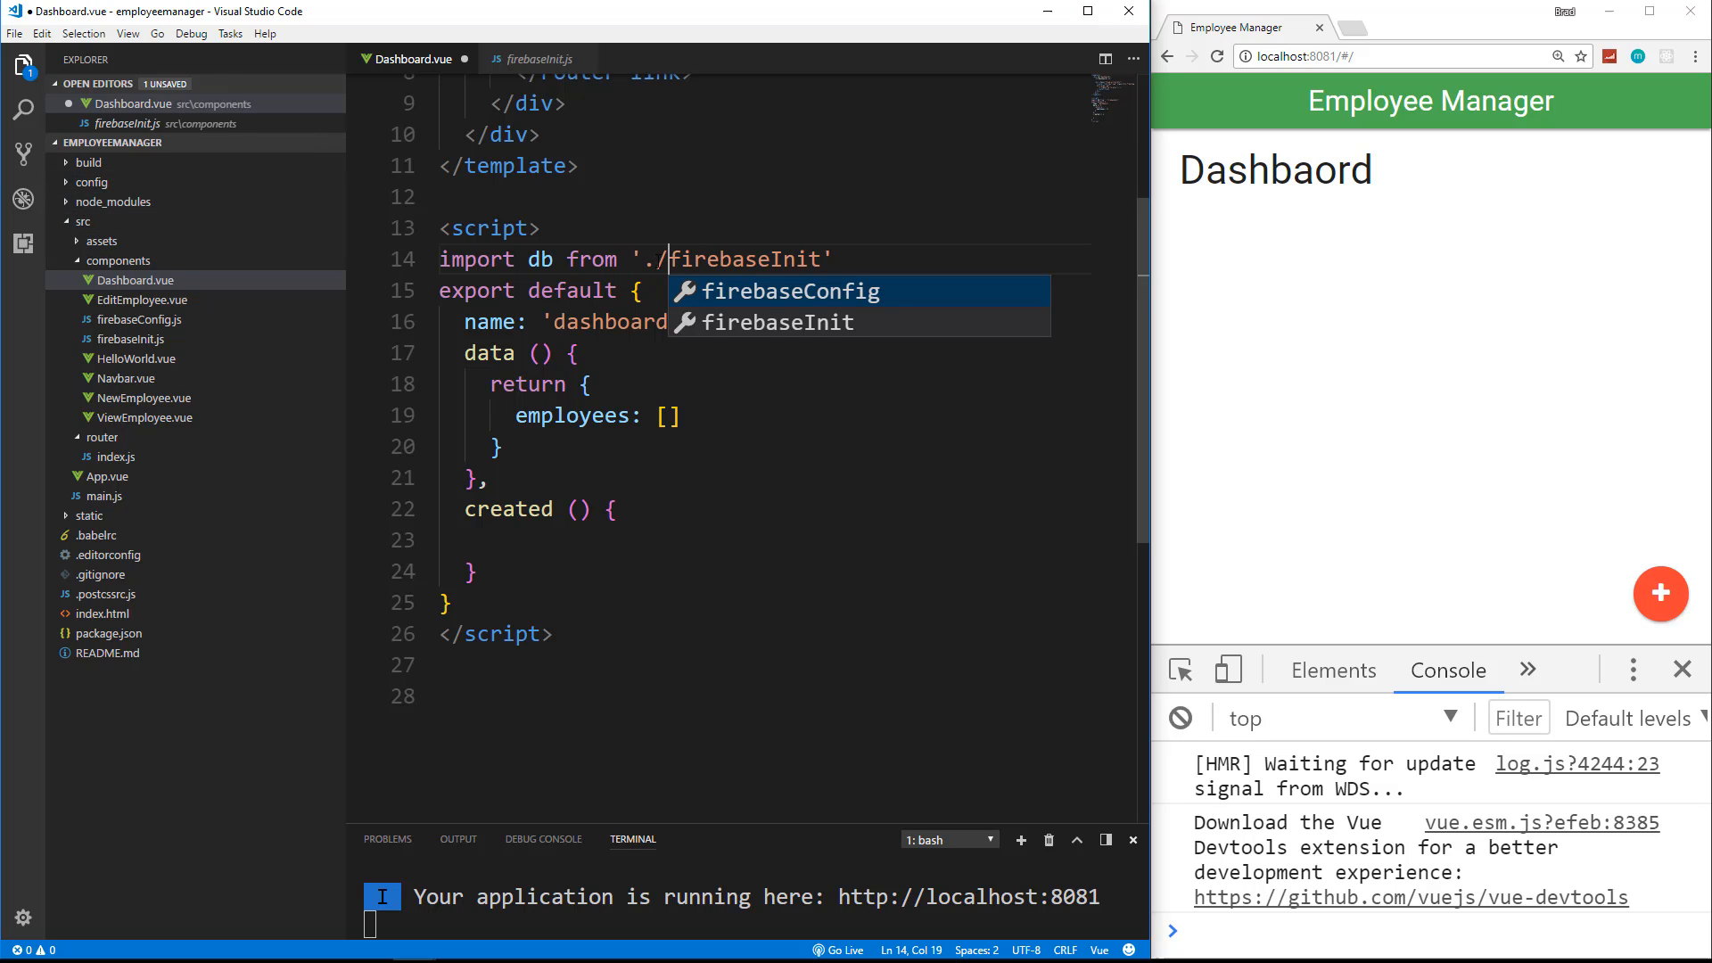
{"action": "scroll", "scroll_direction": "down", "scroll_amount": 3}
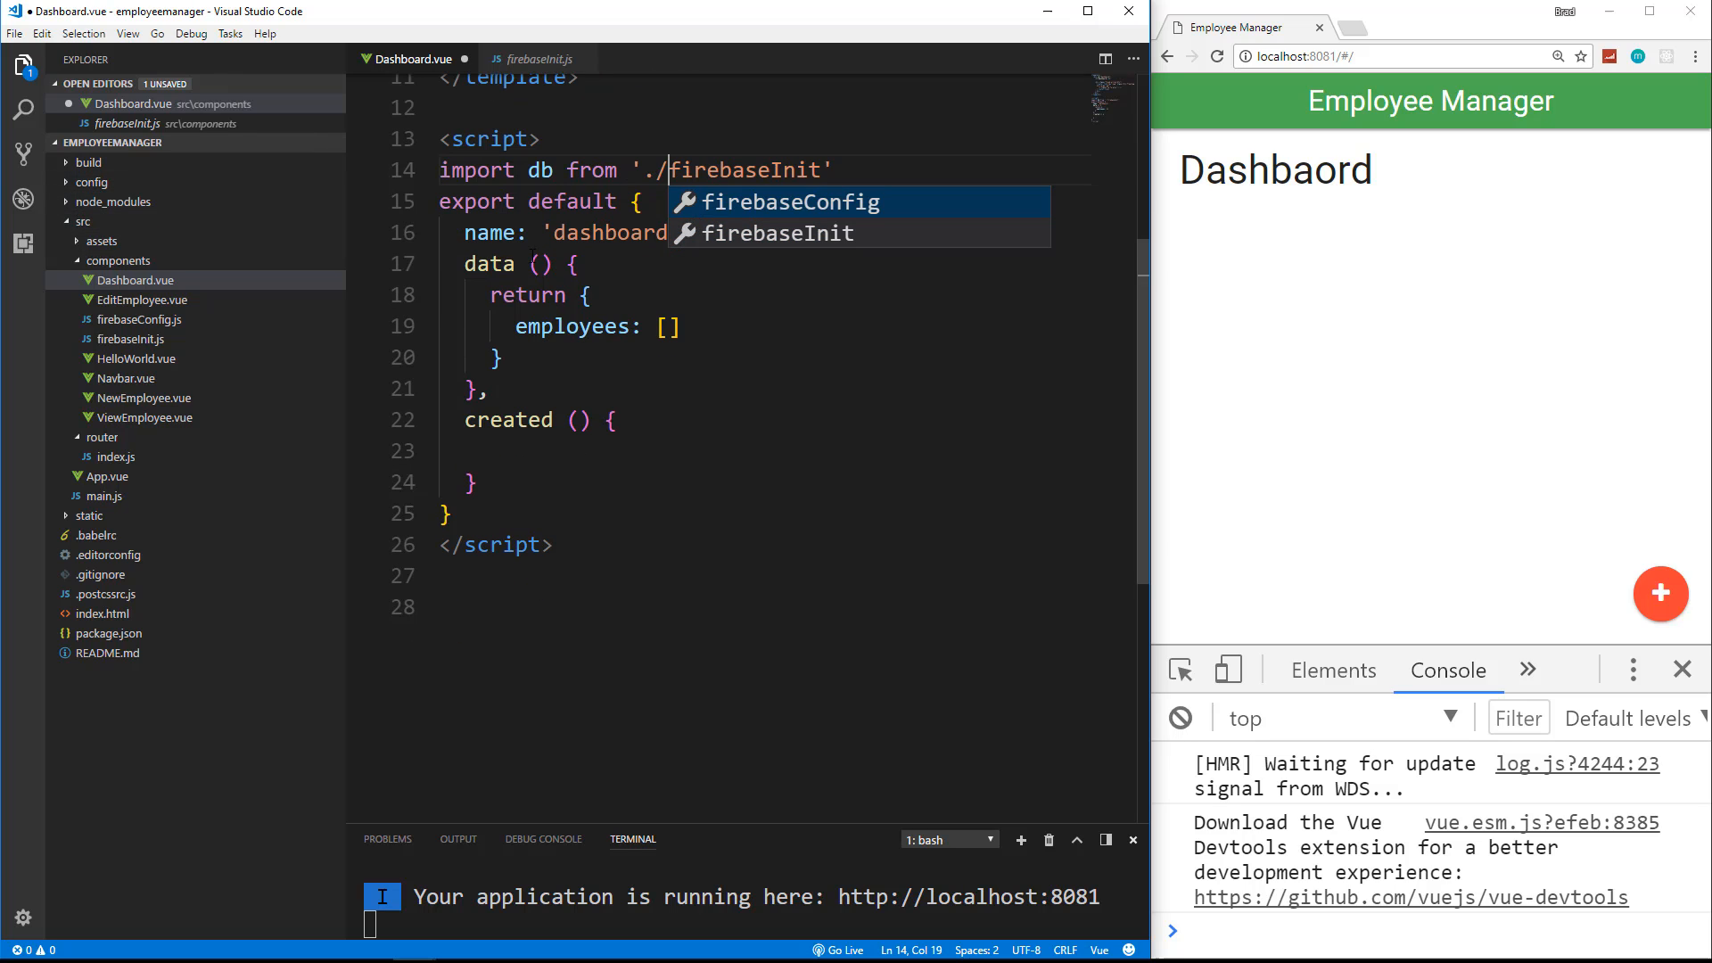
{"action": "double_click", "coordinate": [536, 171]}
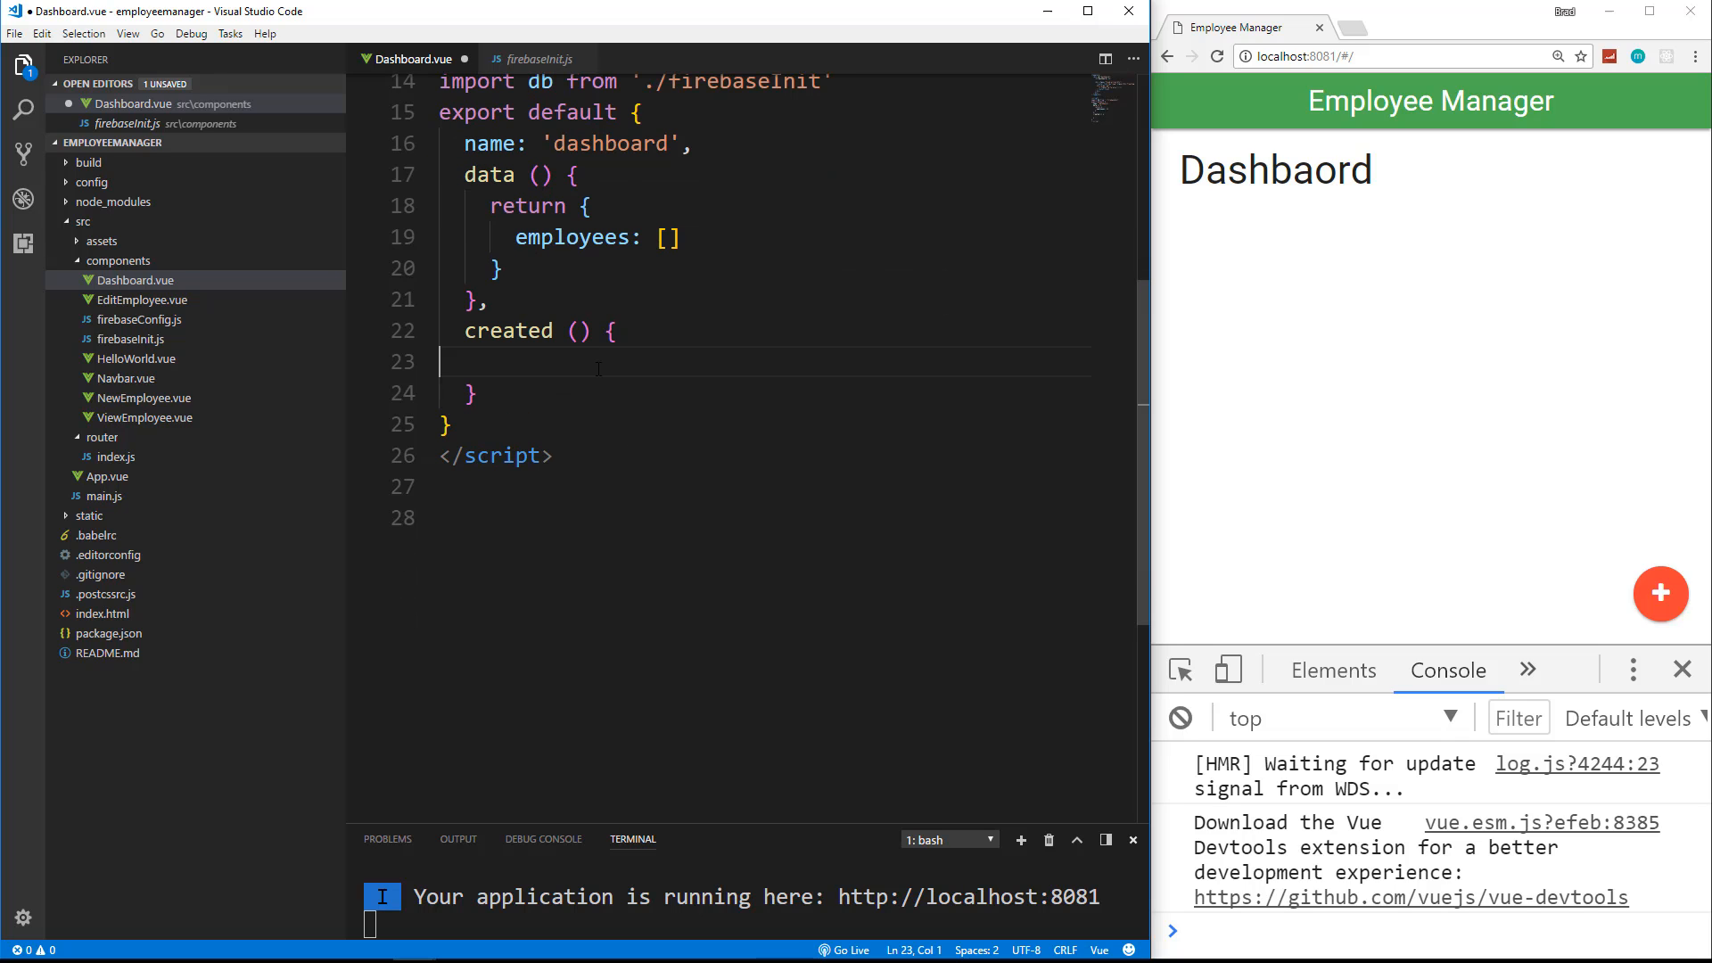
Step: Query db.collection('employees').get().then(querySnapshot => { }) inside created()
{"action": "type", "text": "d"}
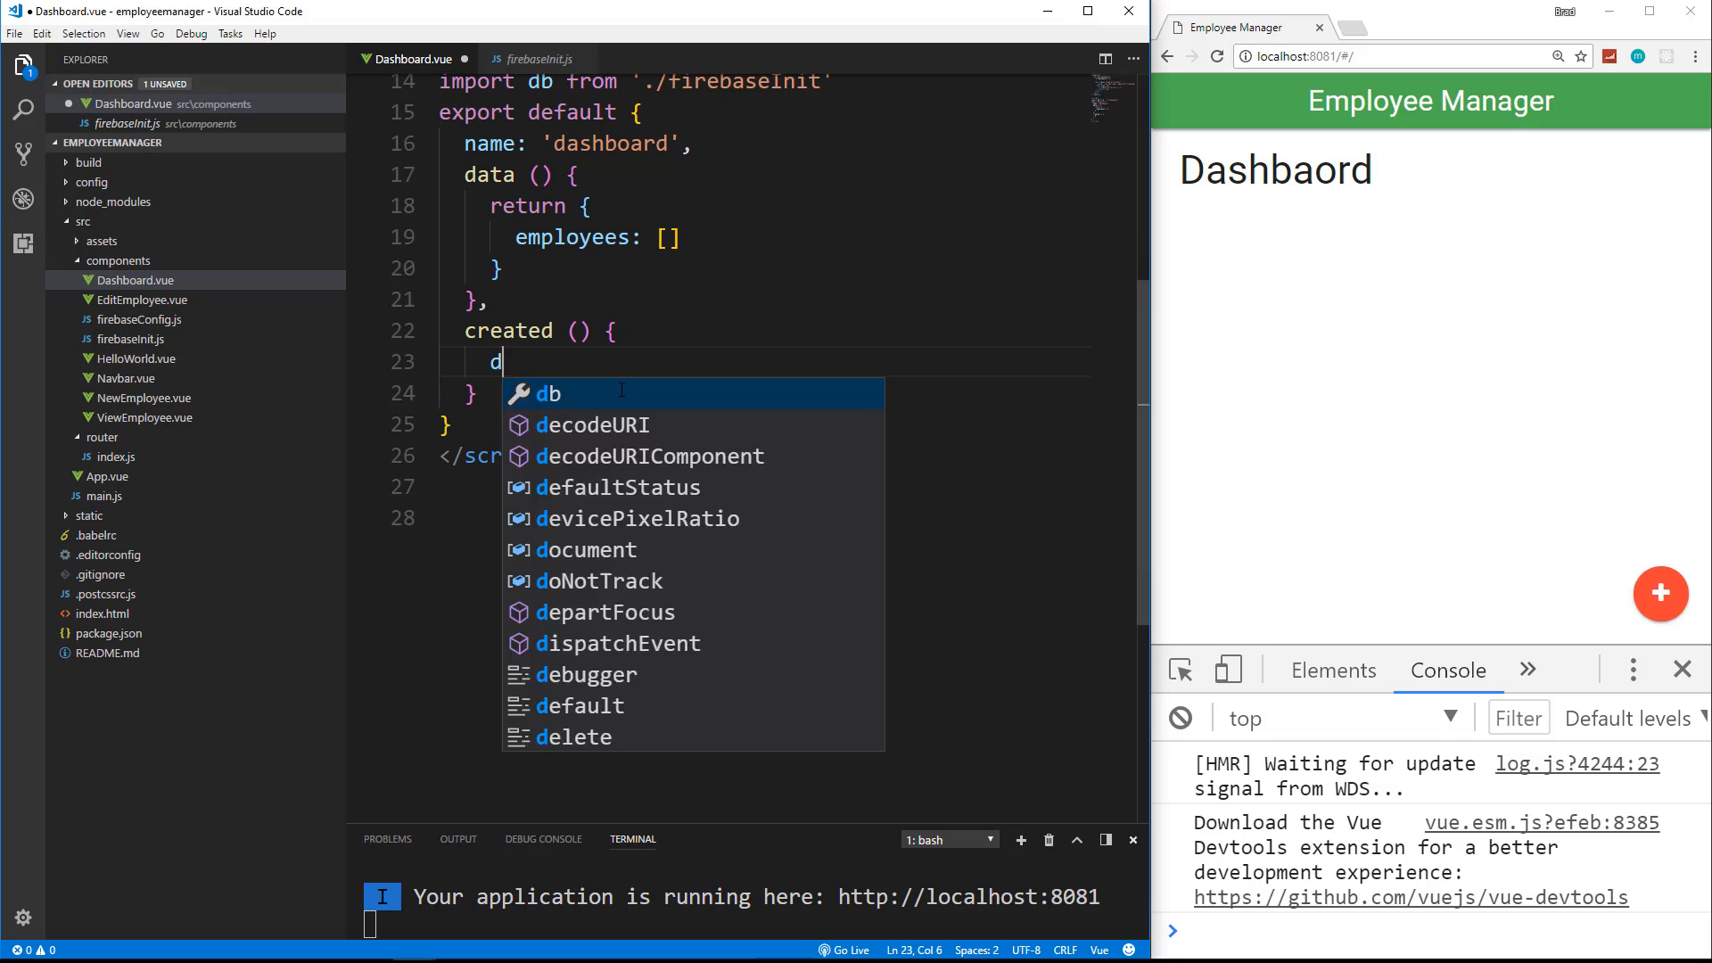
{"action": "type", "text": "b.collection("}
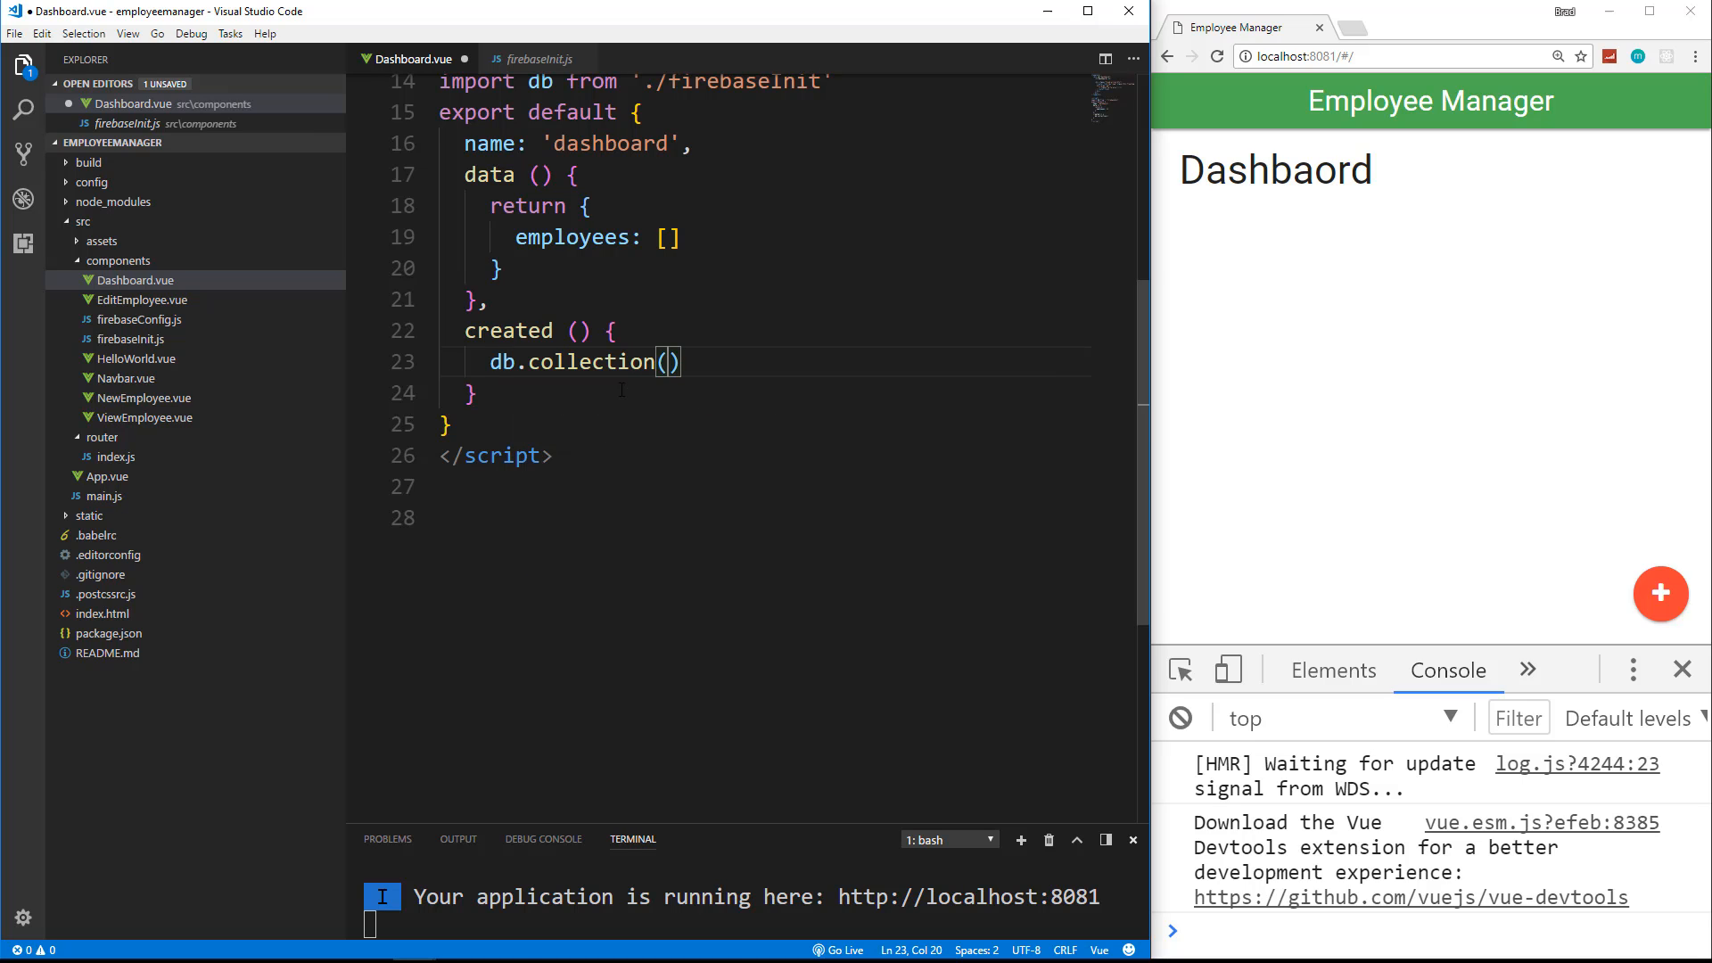
{"action": "type", "text": "'e'"}
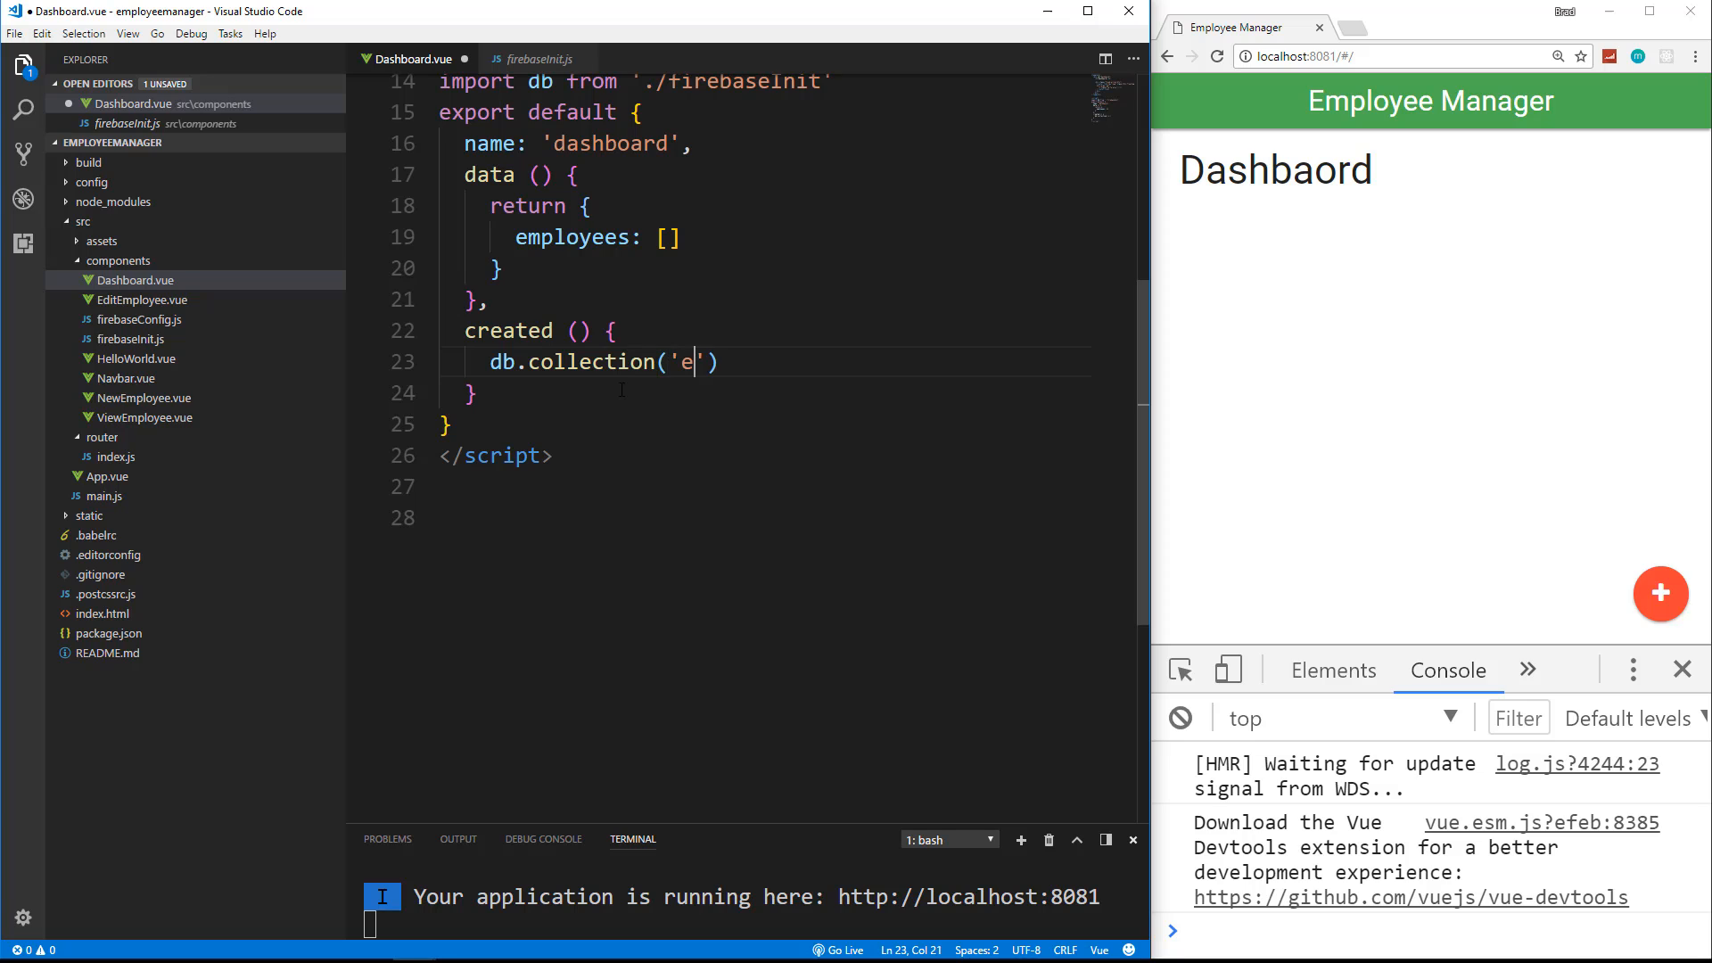
{"action": "type", "text": "mployees"}
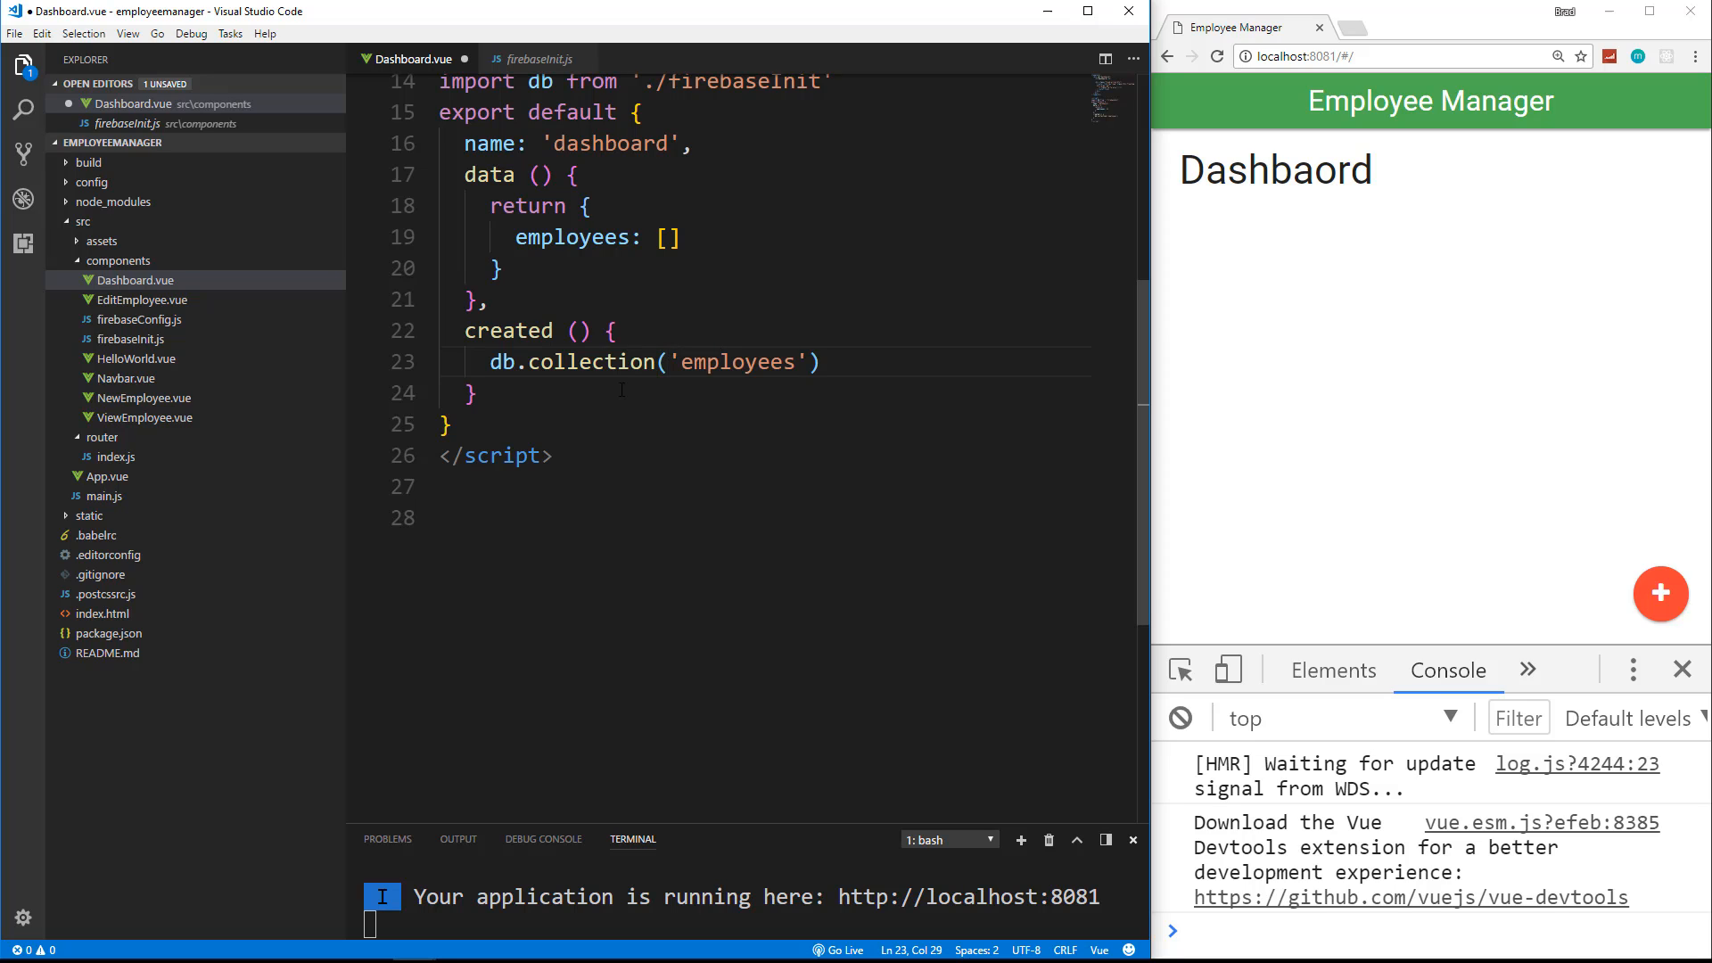
{"action": "type", "text": ".get("}
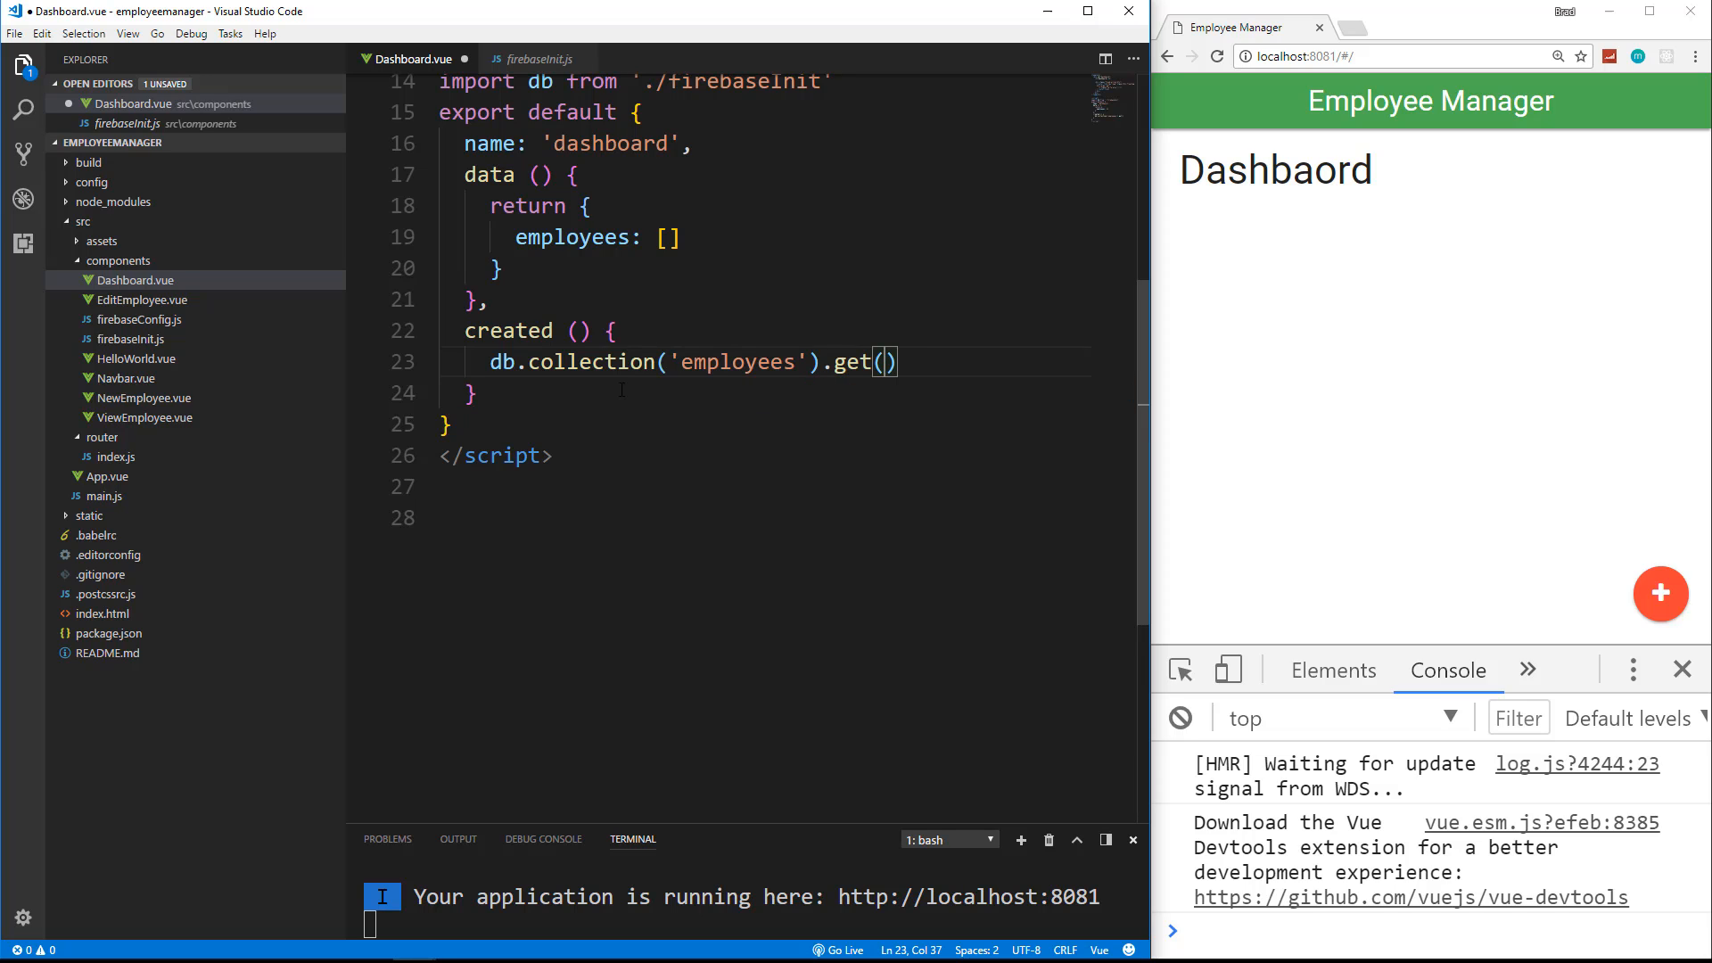
{"action": "scroll", "scroll_direction": "down", "scroll_amount": 3}
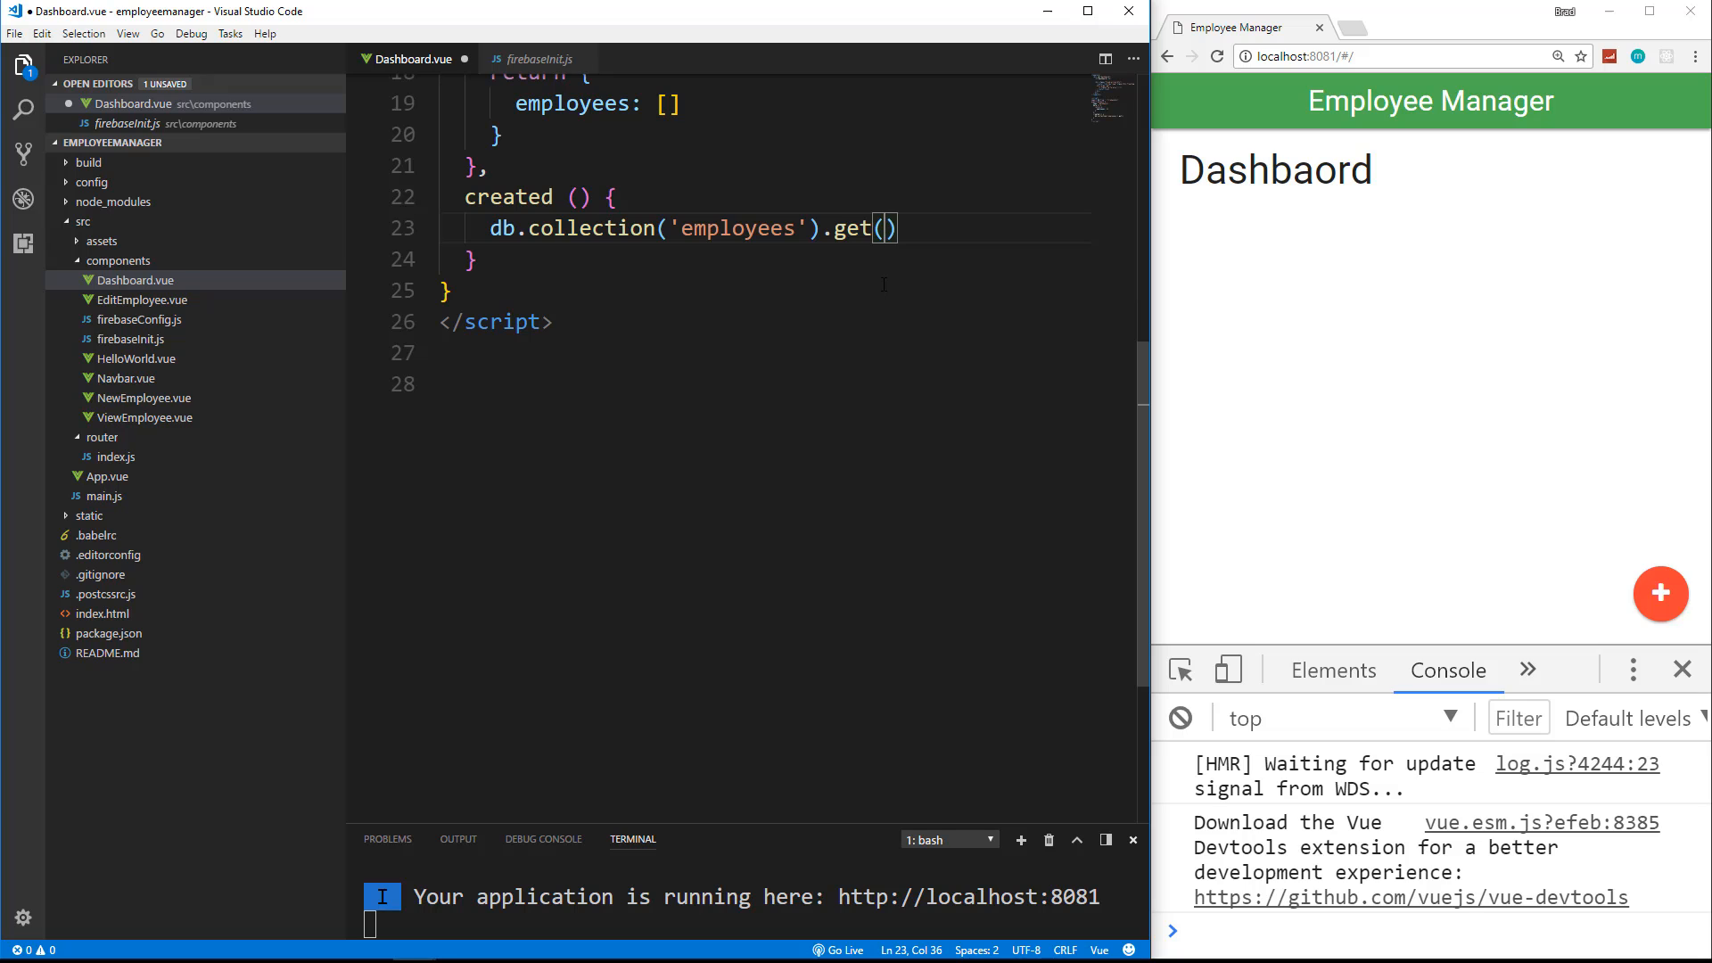
{"action": "type", "text": ".then("}
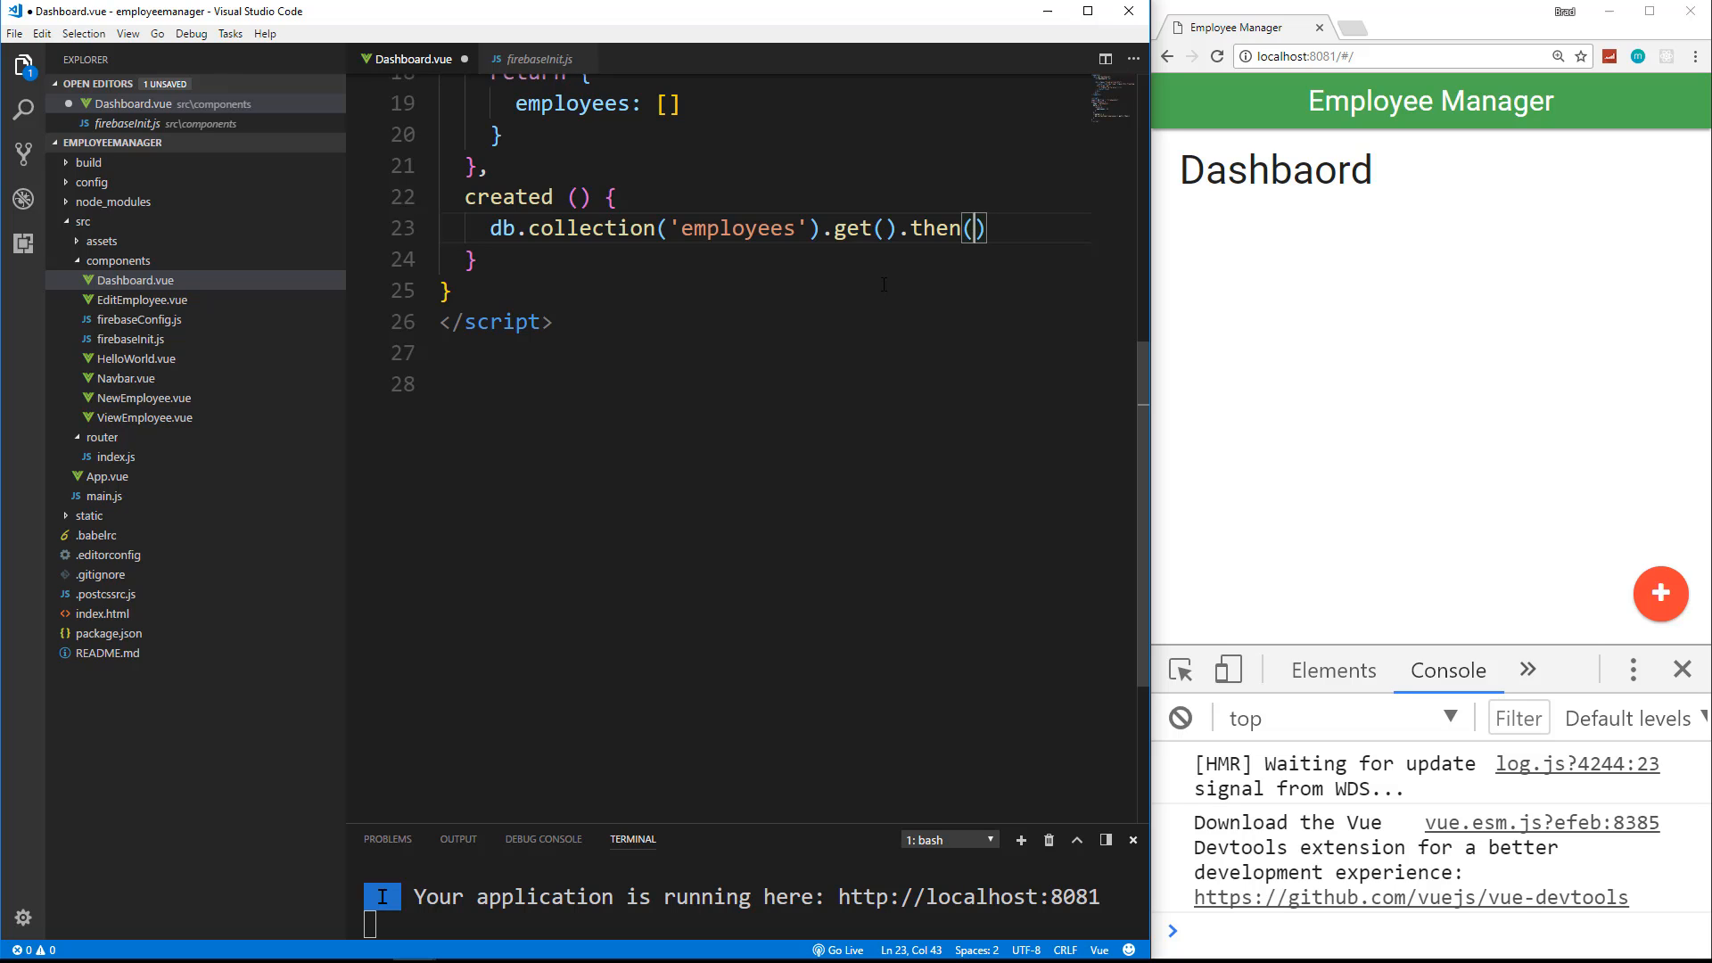
{"action": "type", "text": "querySnap"}
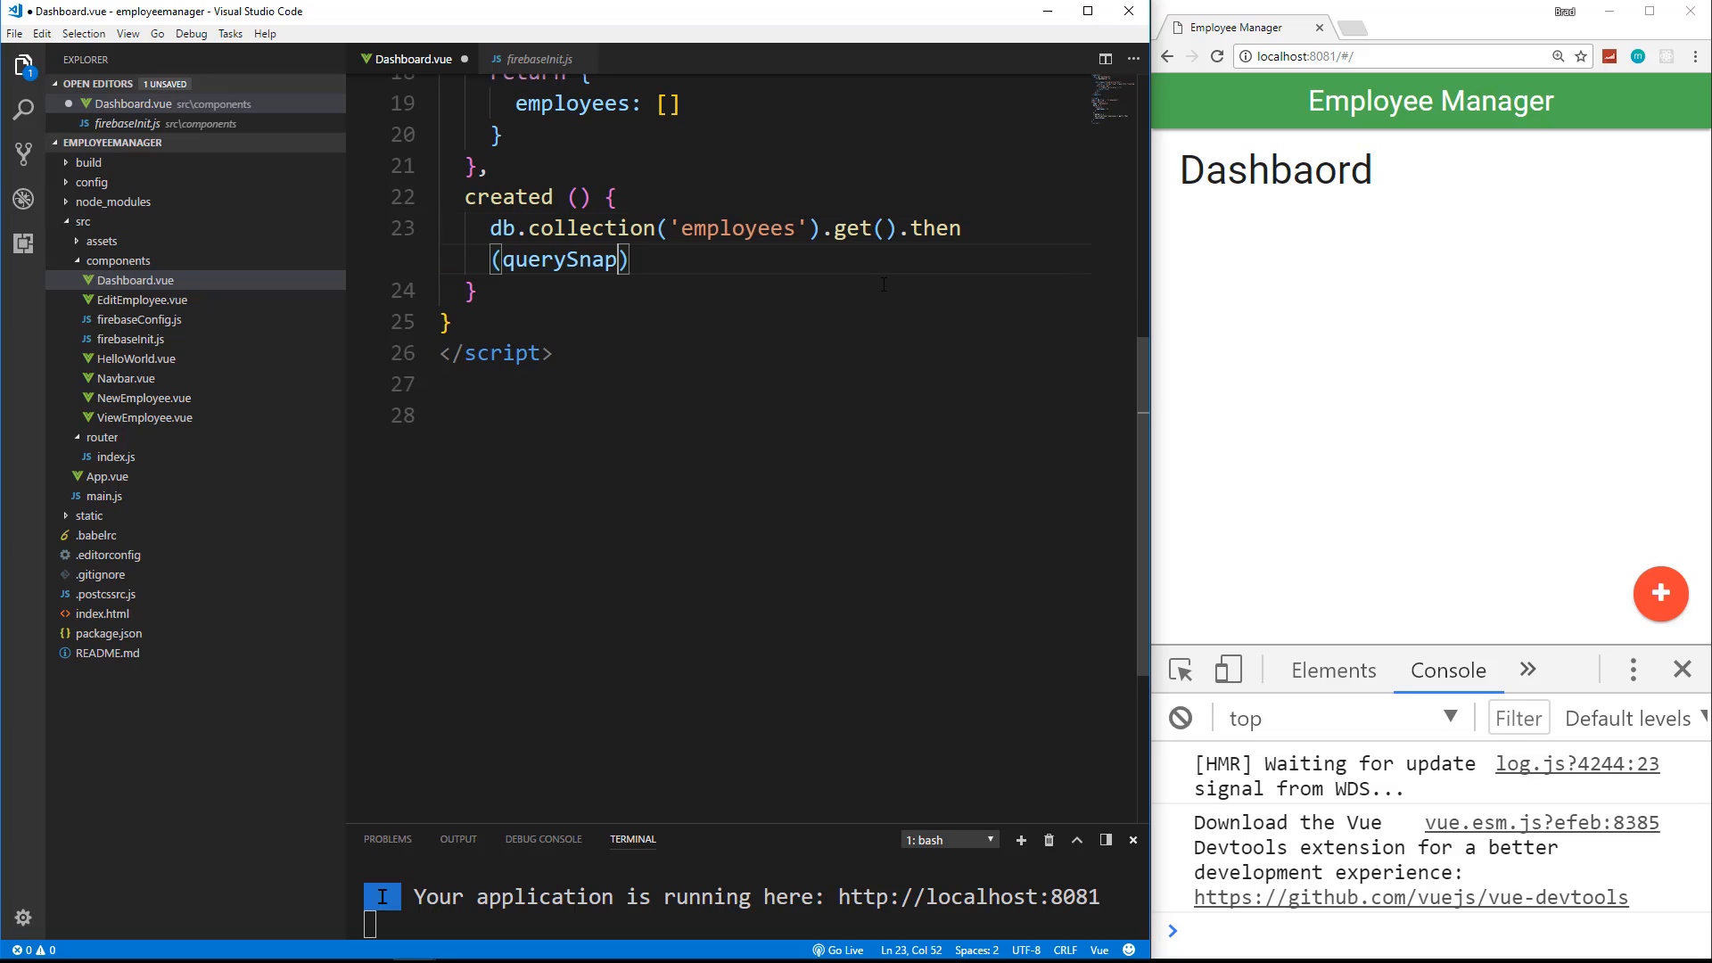
{"action": "type", "text": "shot =>"}
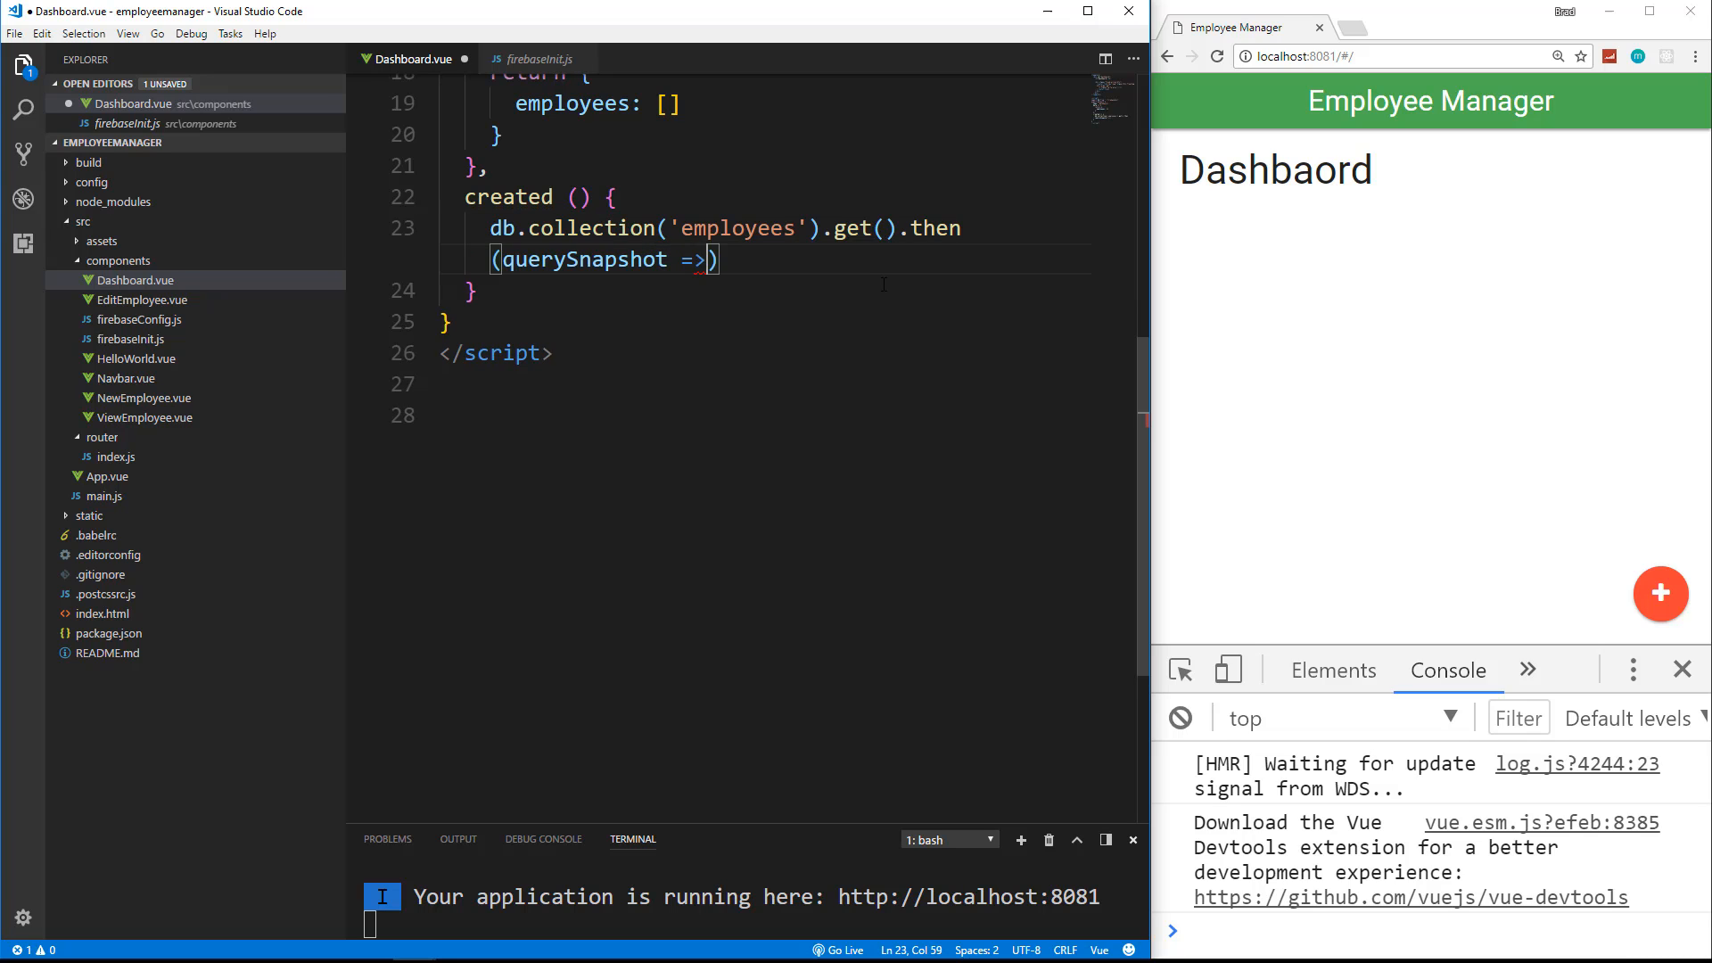
{"action": "type", "text": "{}"}
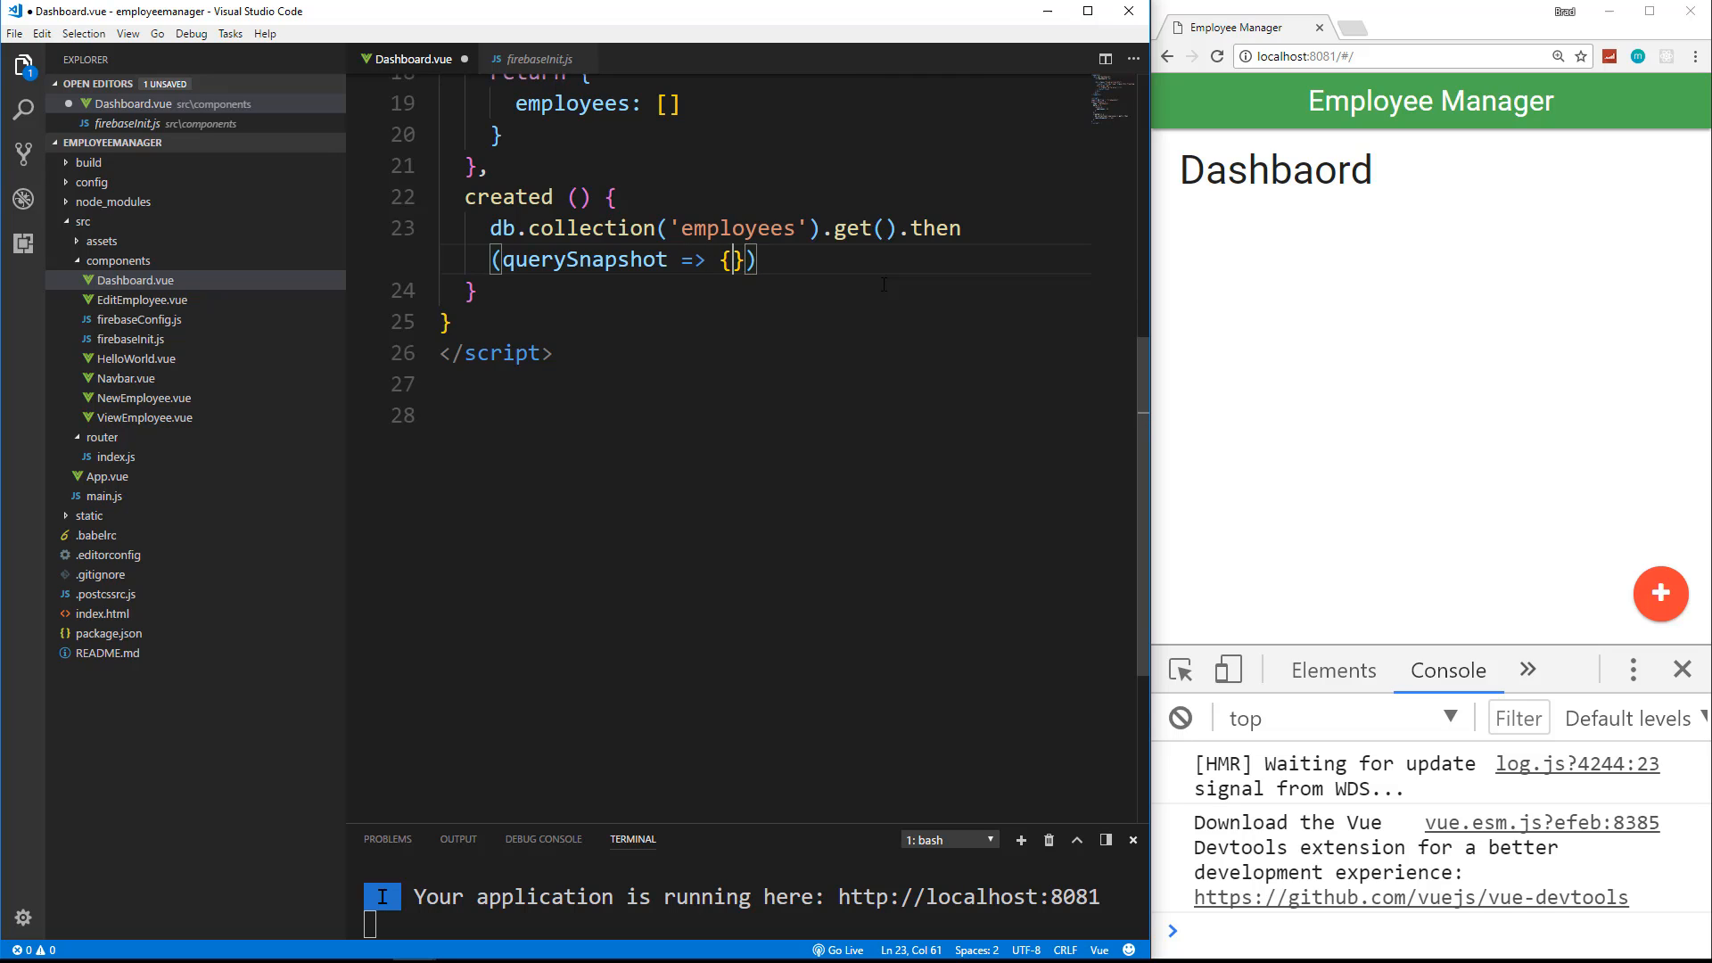
{"action": "key", "text": "Enter"}
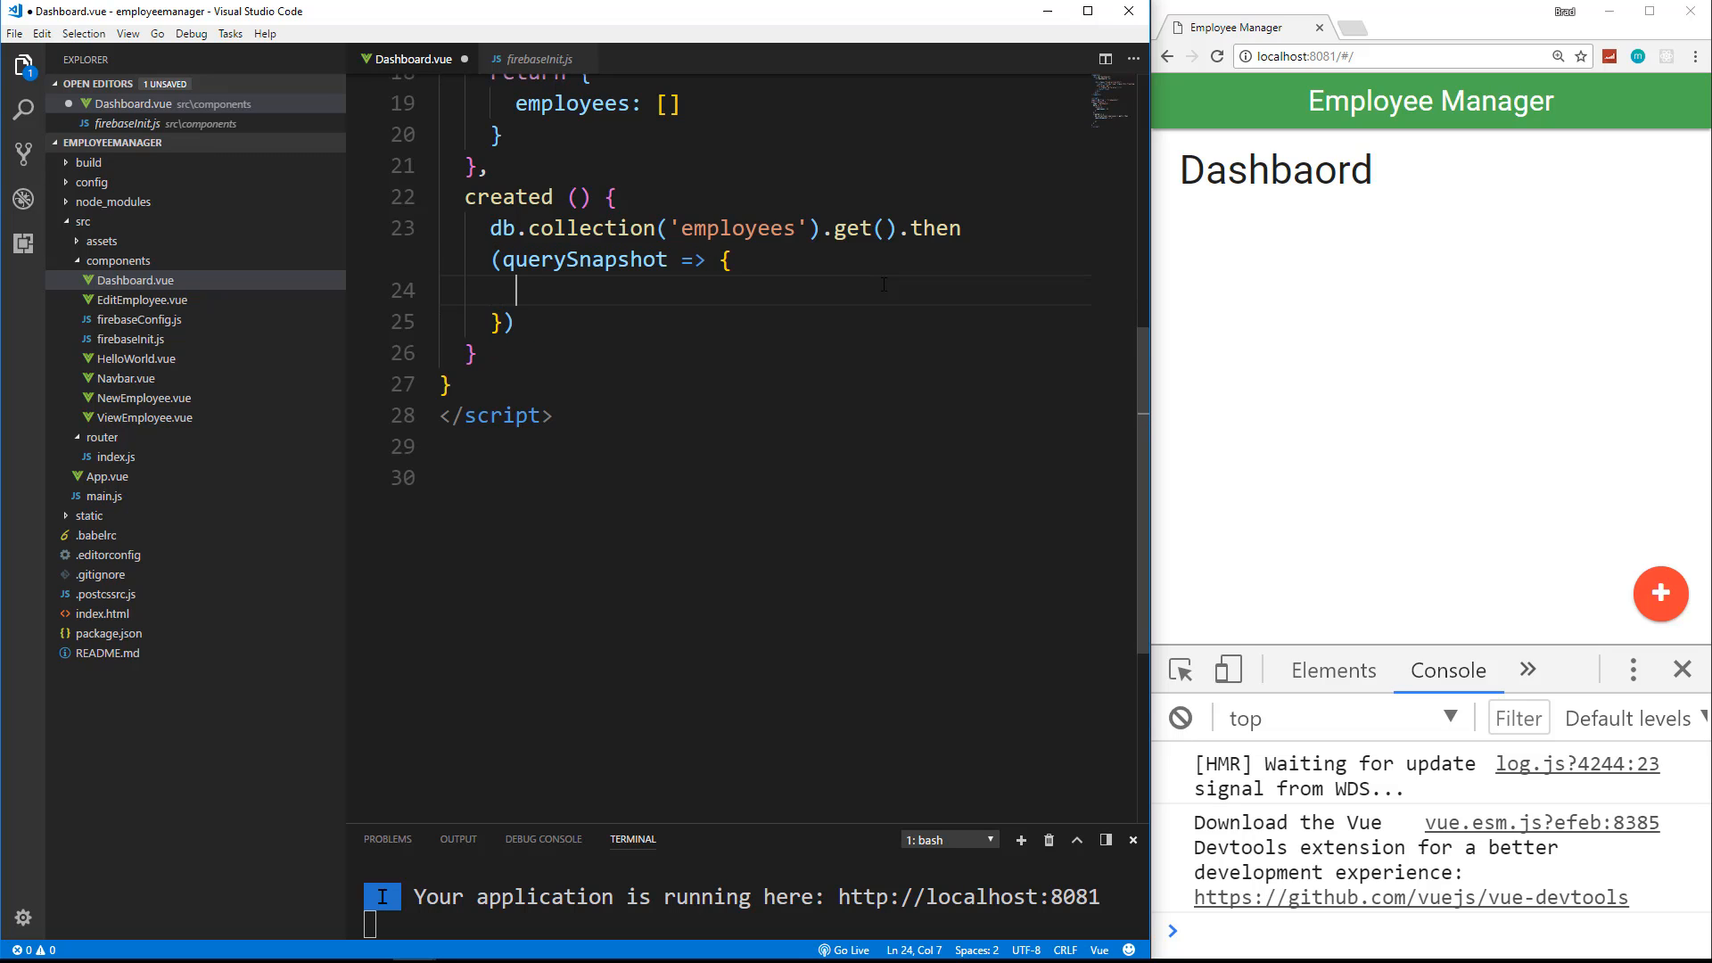
Step: Loop querySnapshot.forEach(doc => { }) and start a const data object inside it
{"action": "type", "text": "querySnapshot"}
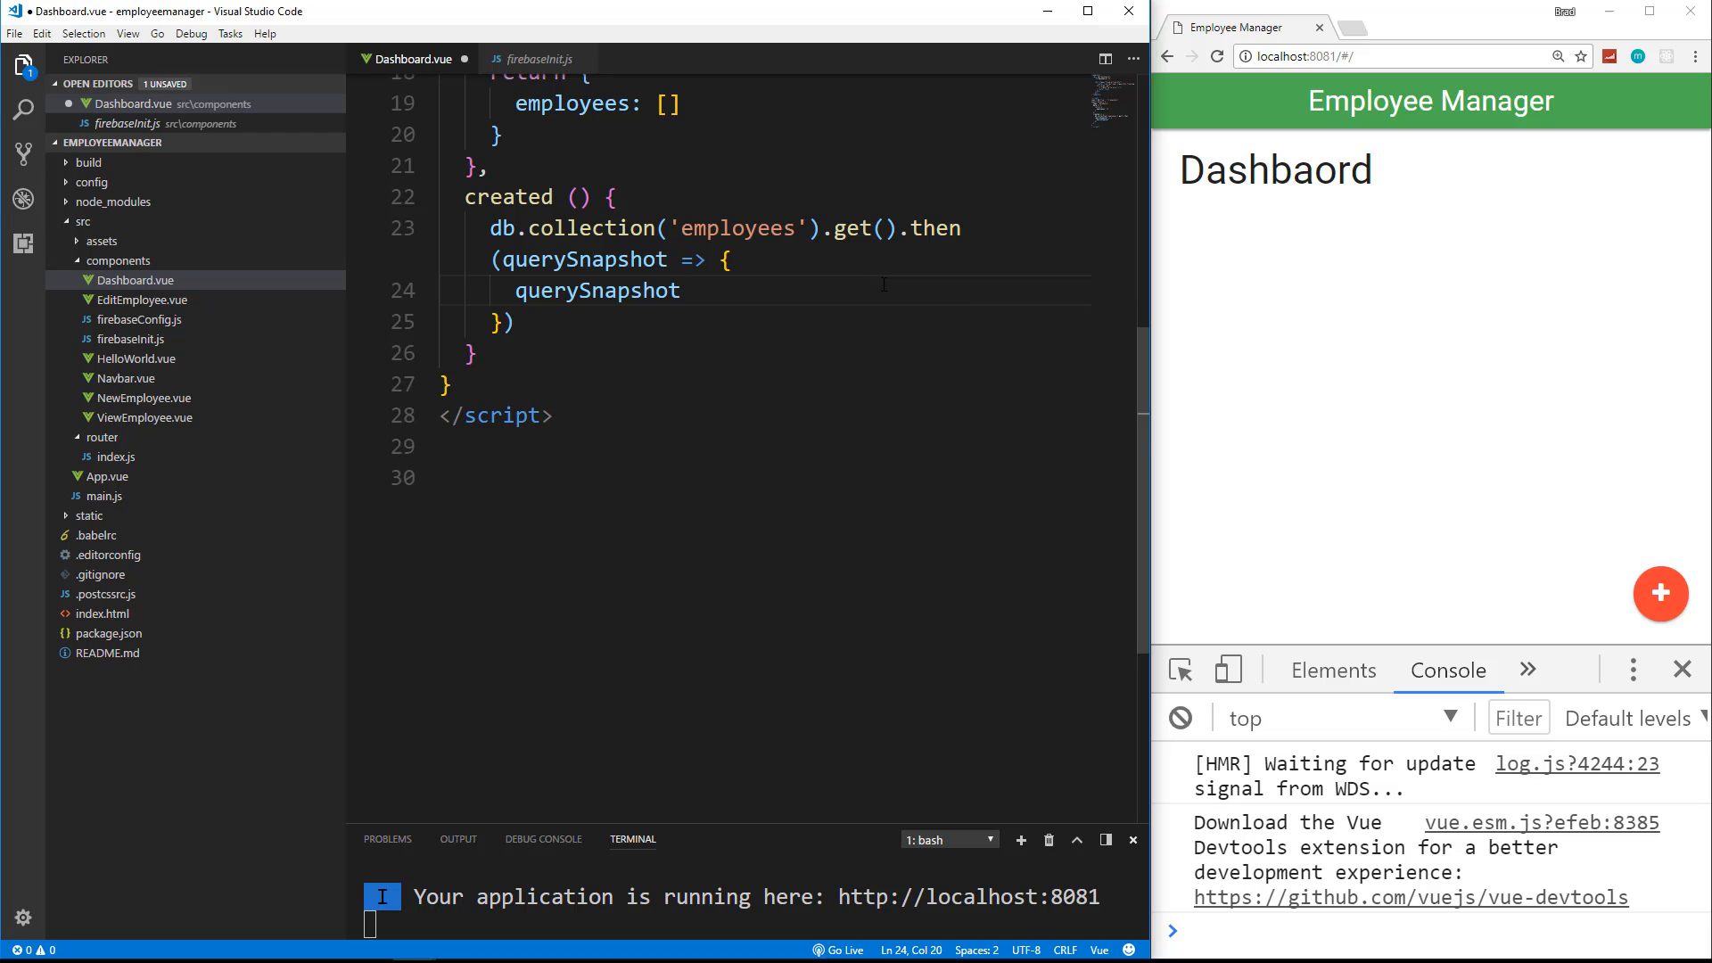
{"action": "type", "text": ".forEach"}
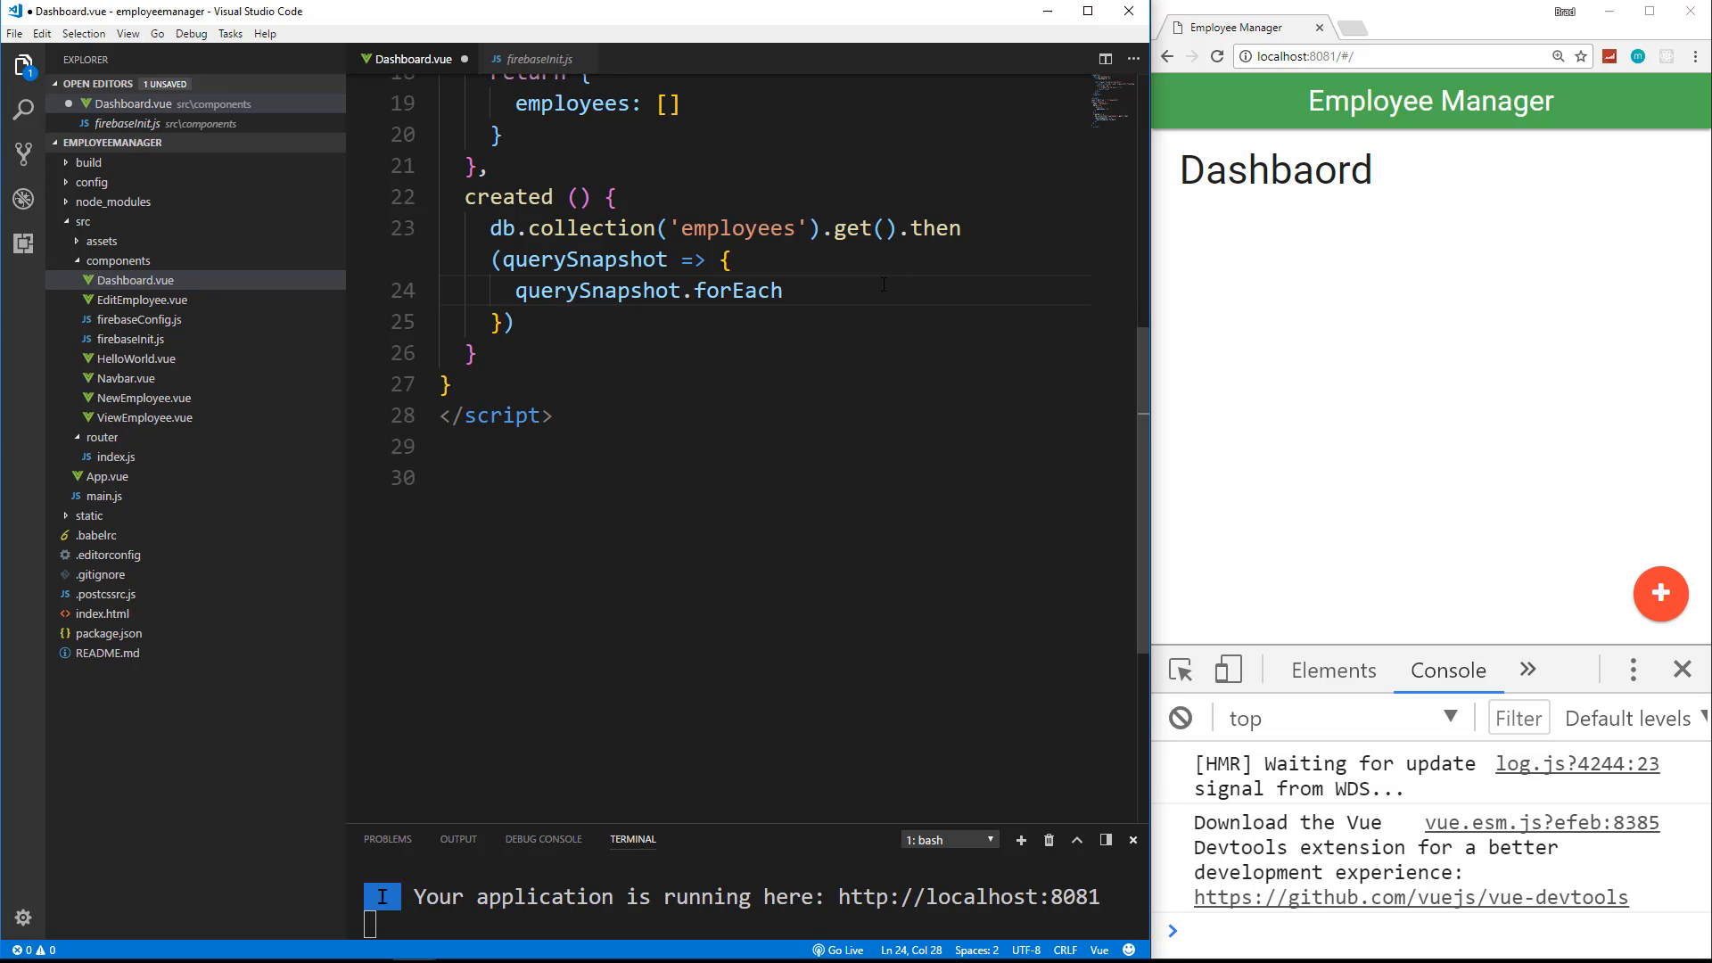
{"action": "type", "text": "()"}
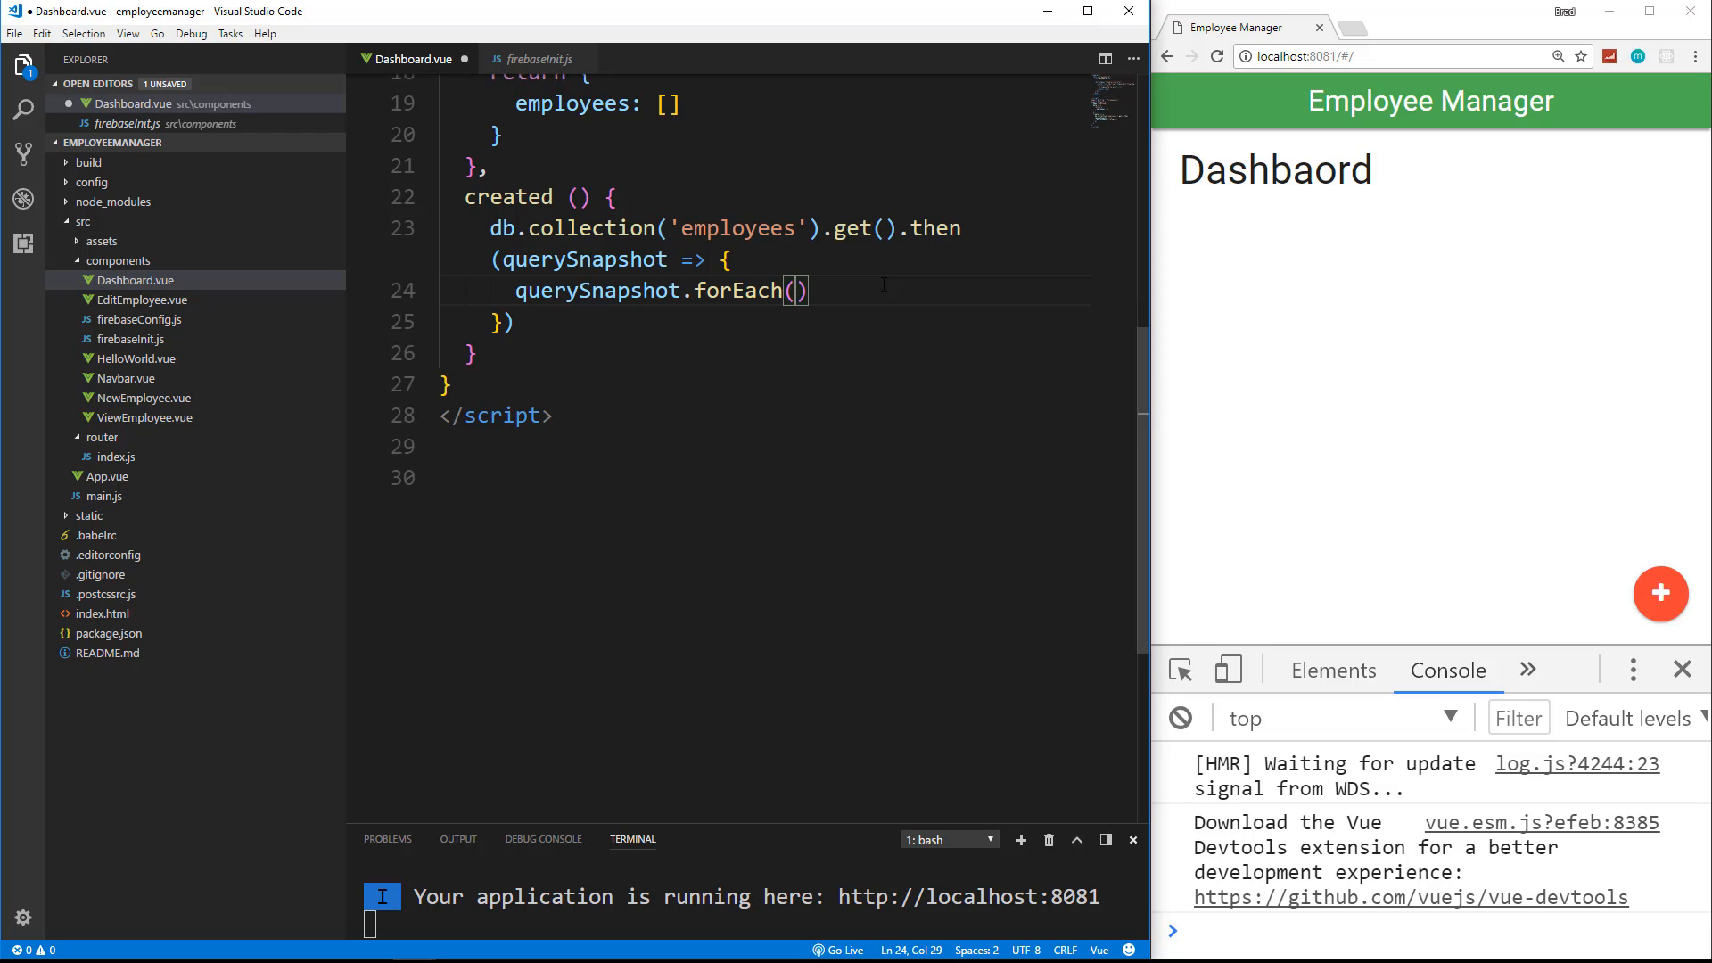
{"action": "type", "text": "doc =>"}
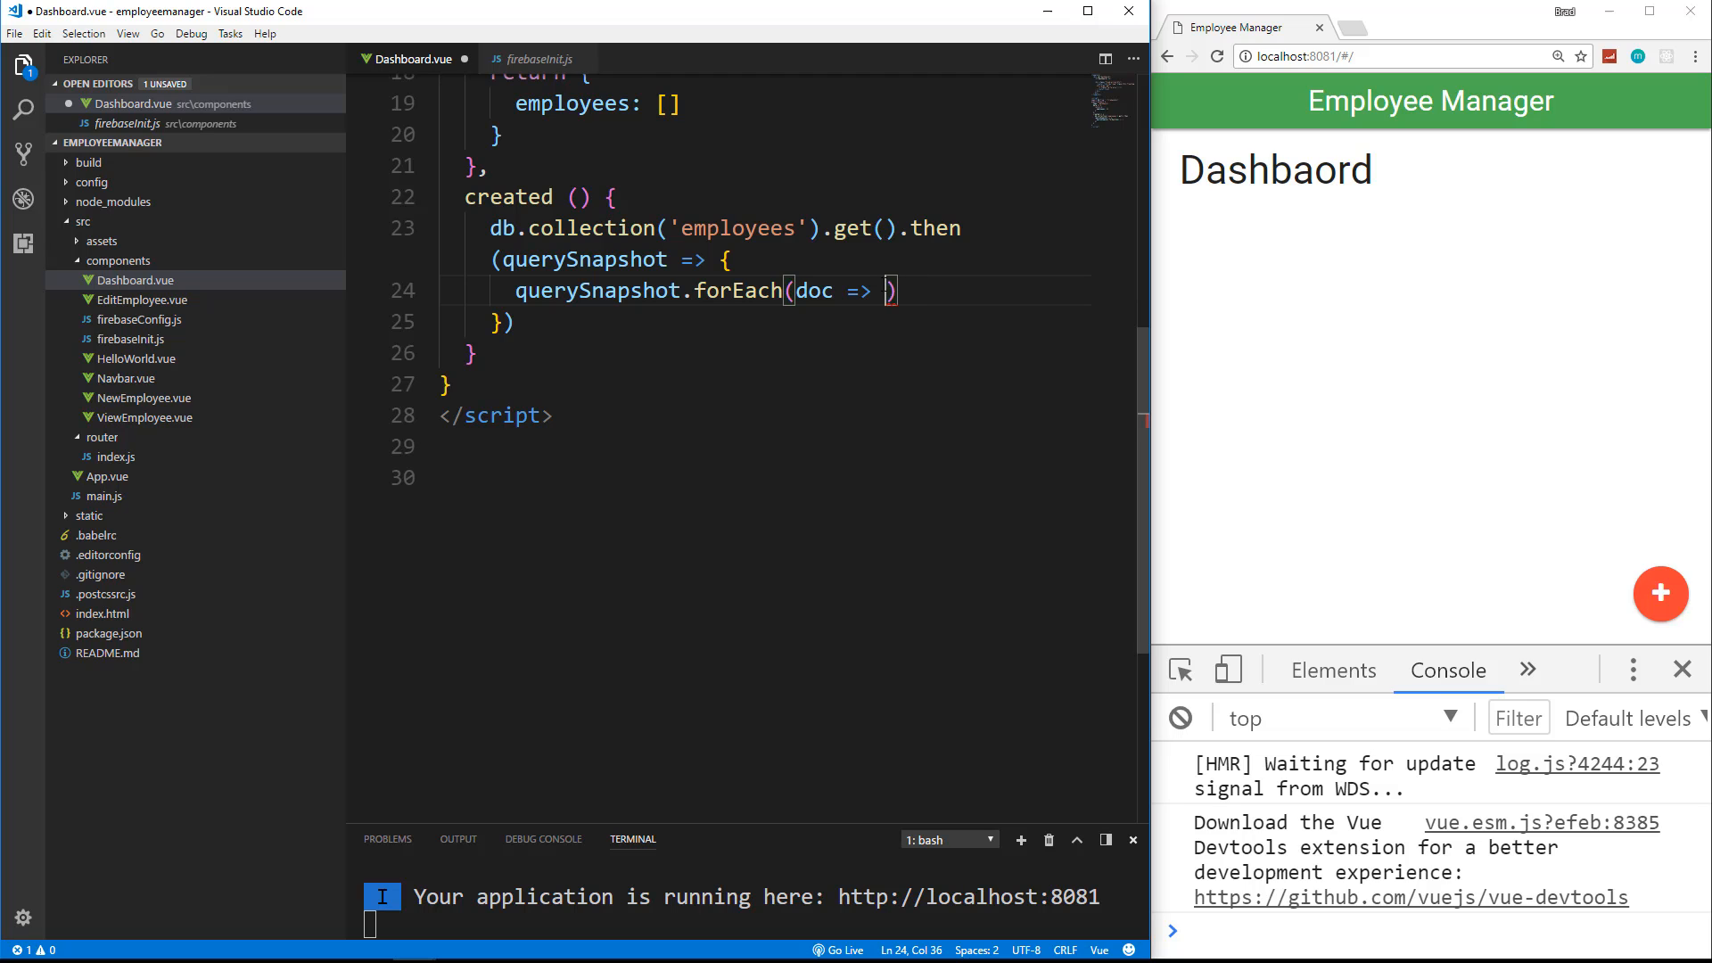
{"action": "type", "text": "{"}
{"action": "key", "text": "enter"}
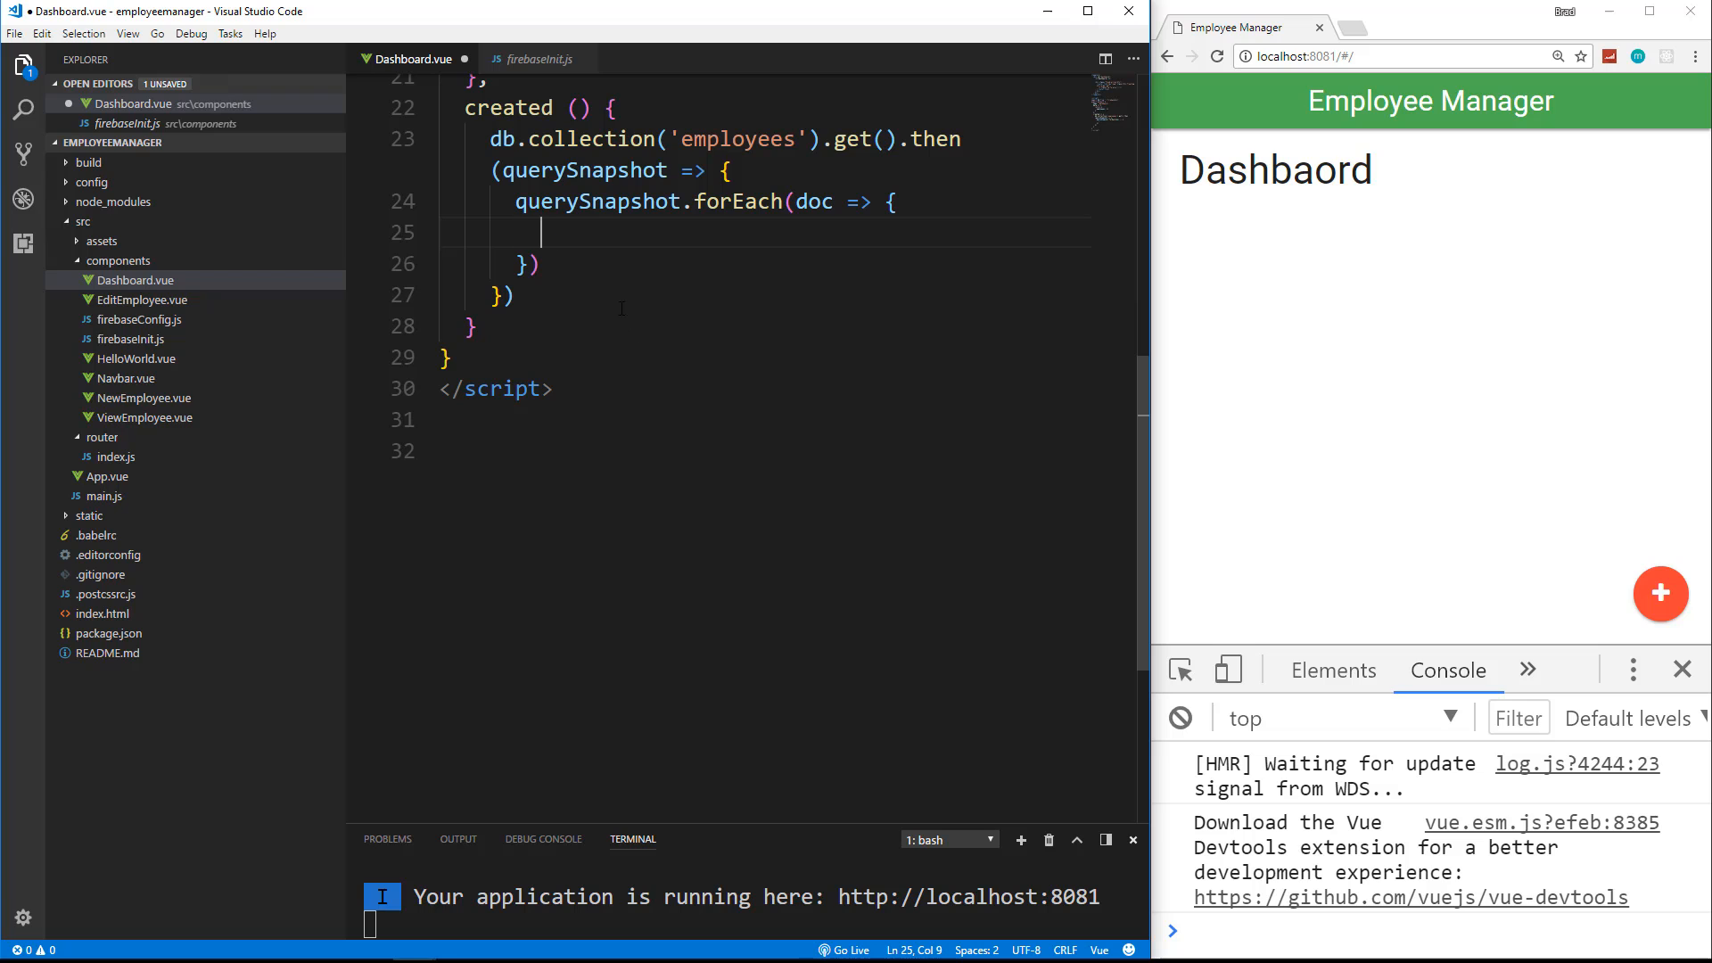
{"action": "type", "text": "const data = {"}
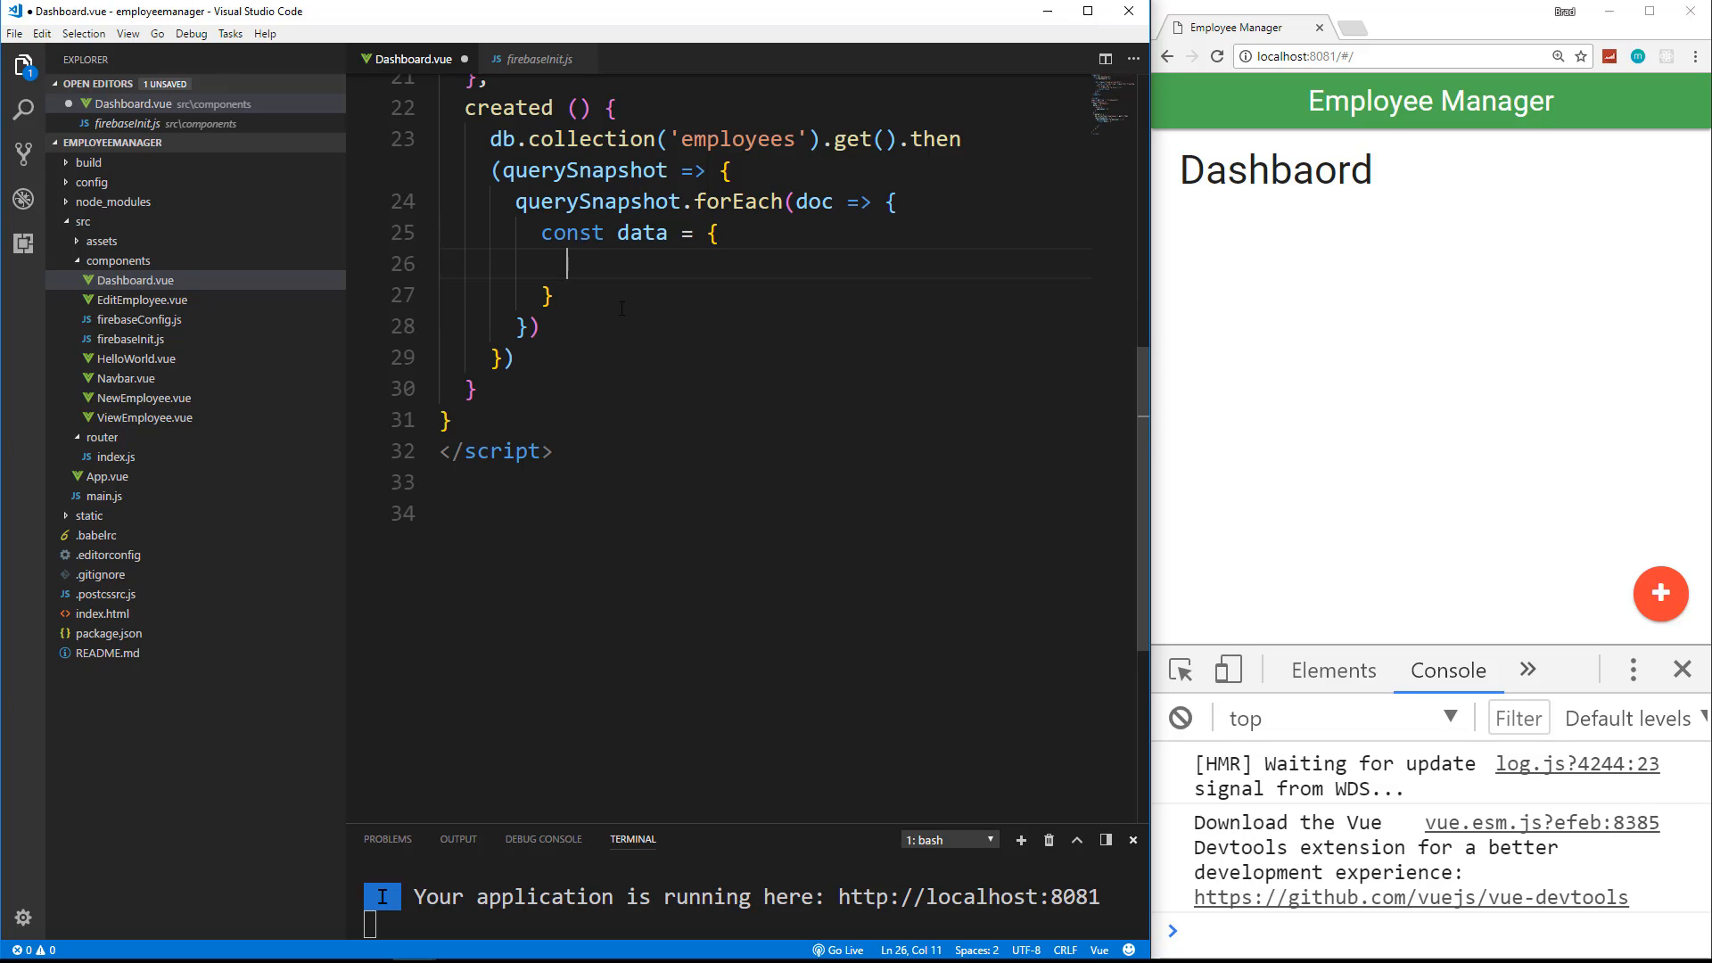
{"action": "scroll", "scroll_direction": "up", "scroll_amount": 3}
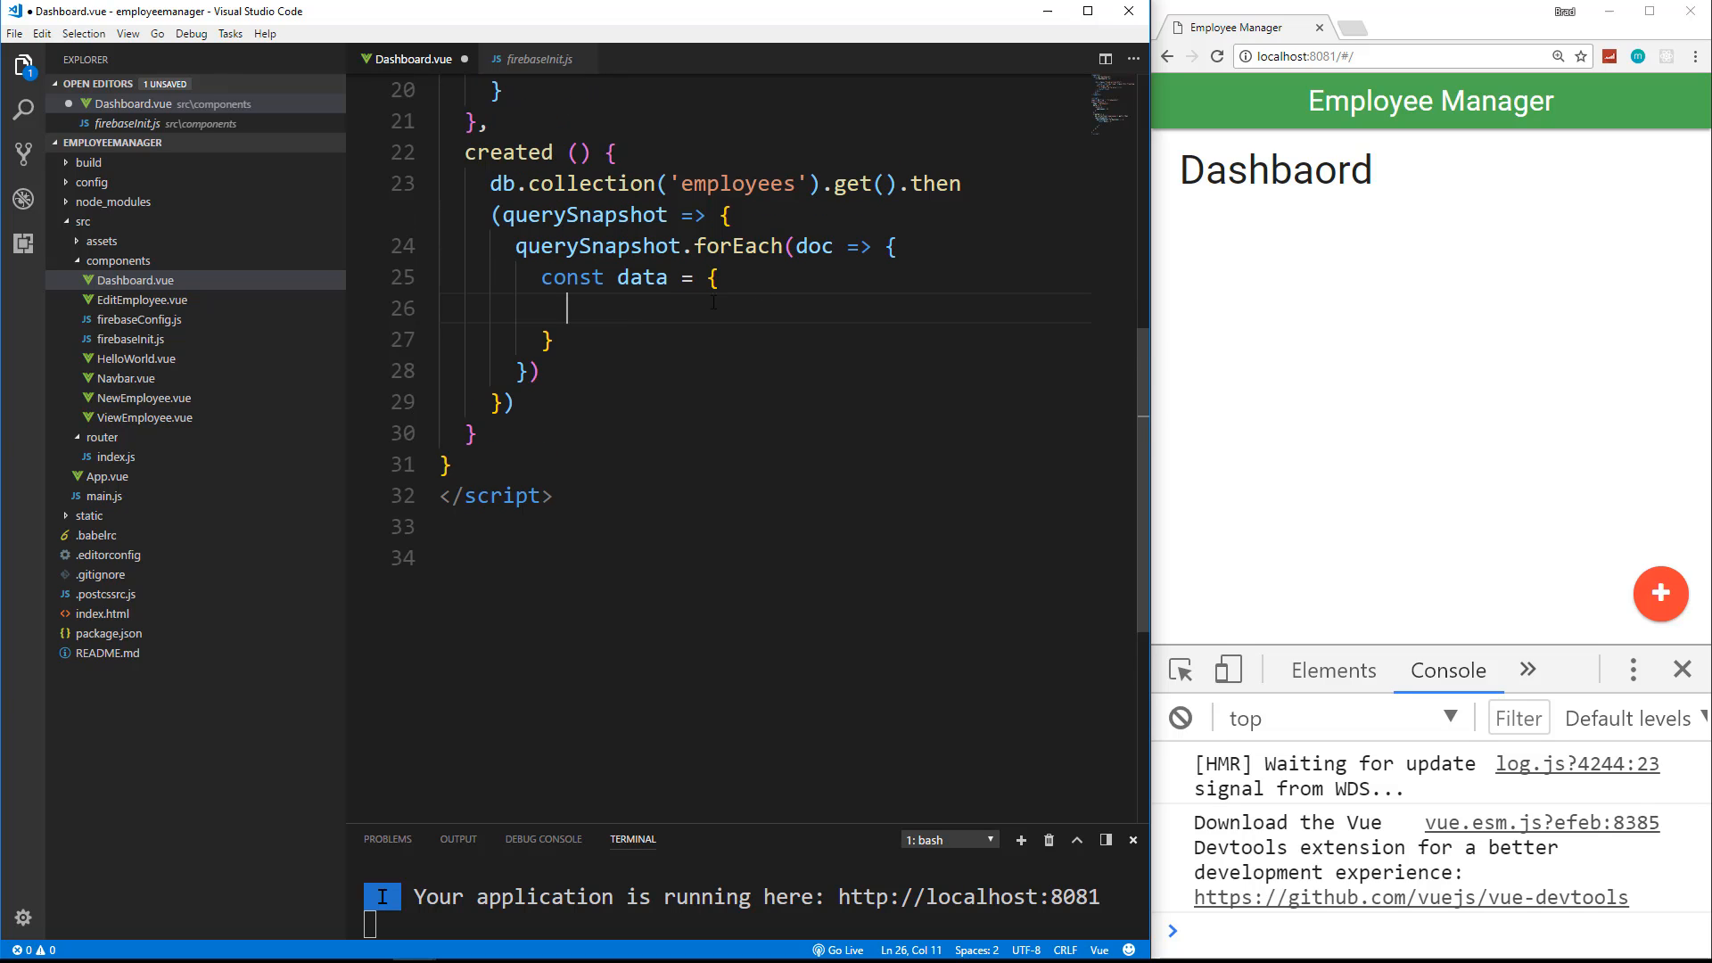
{"action": "double_click", "coordinate": [811, 246]}
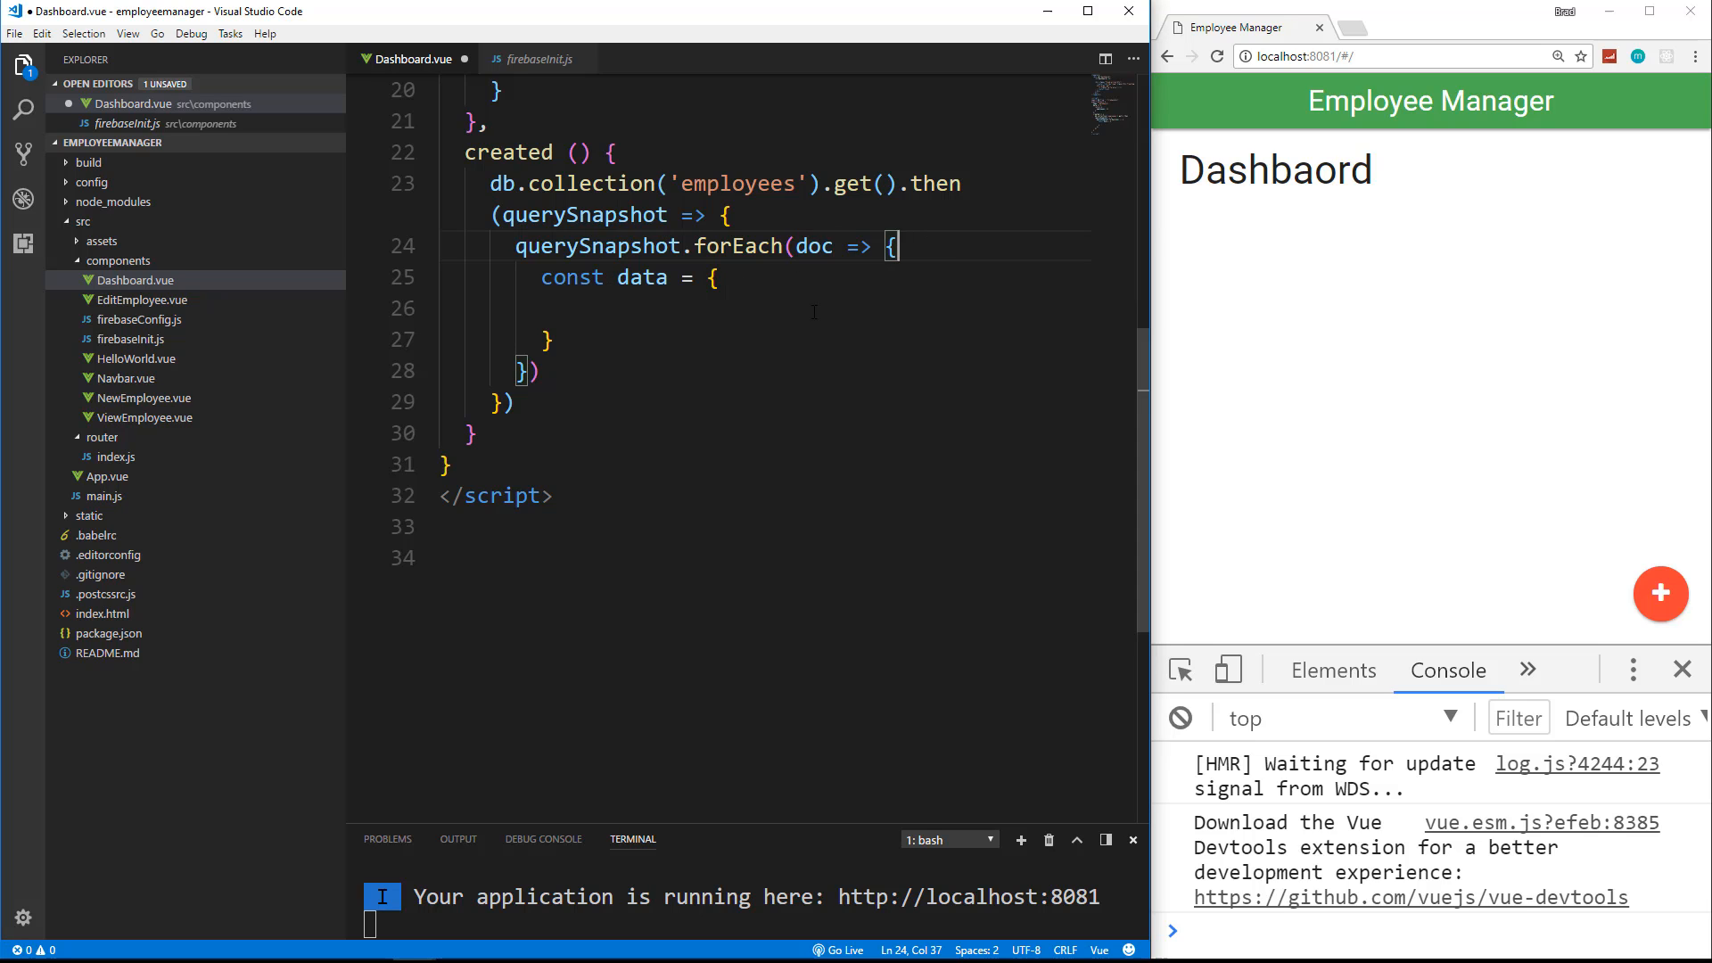
Step: Log each doc with console.log(doc); inside the forEach callback
{"action": "key", "text": "Enter"}
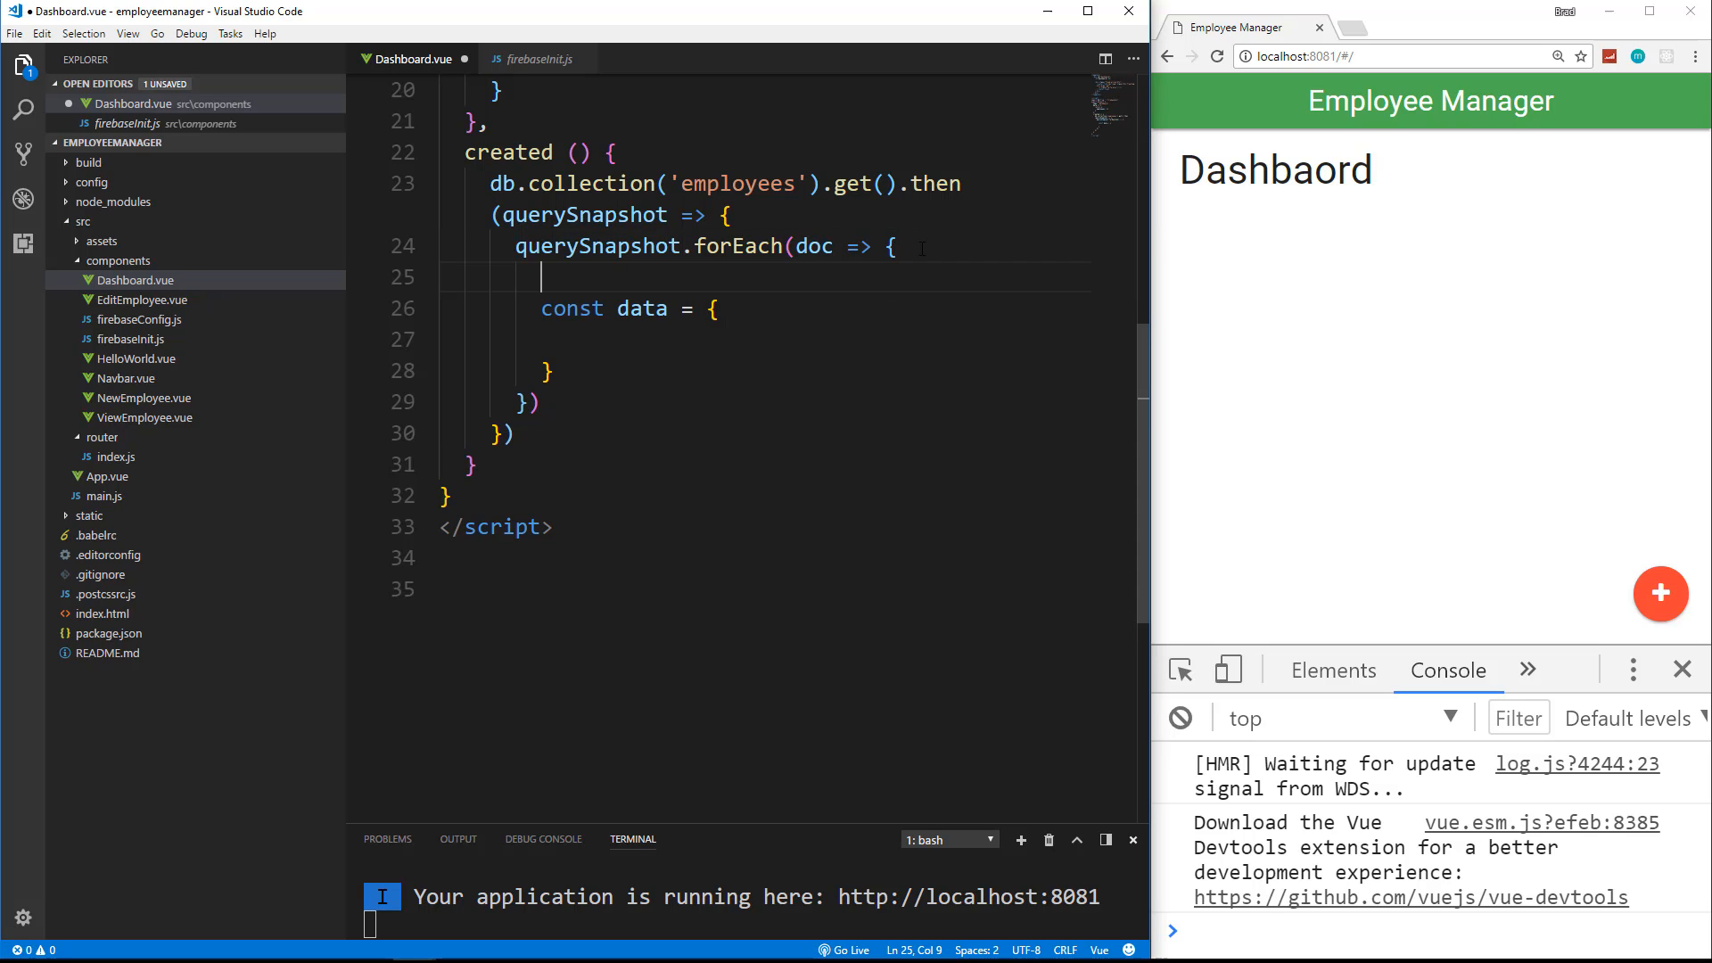
{"action": "type", "text": "console.log"}
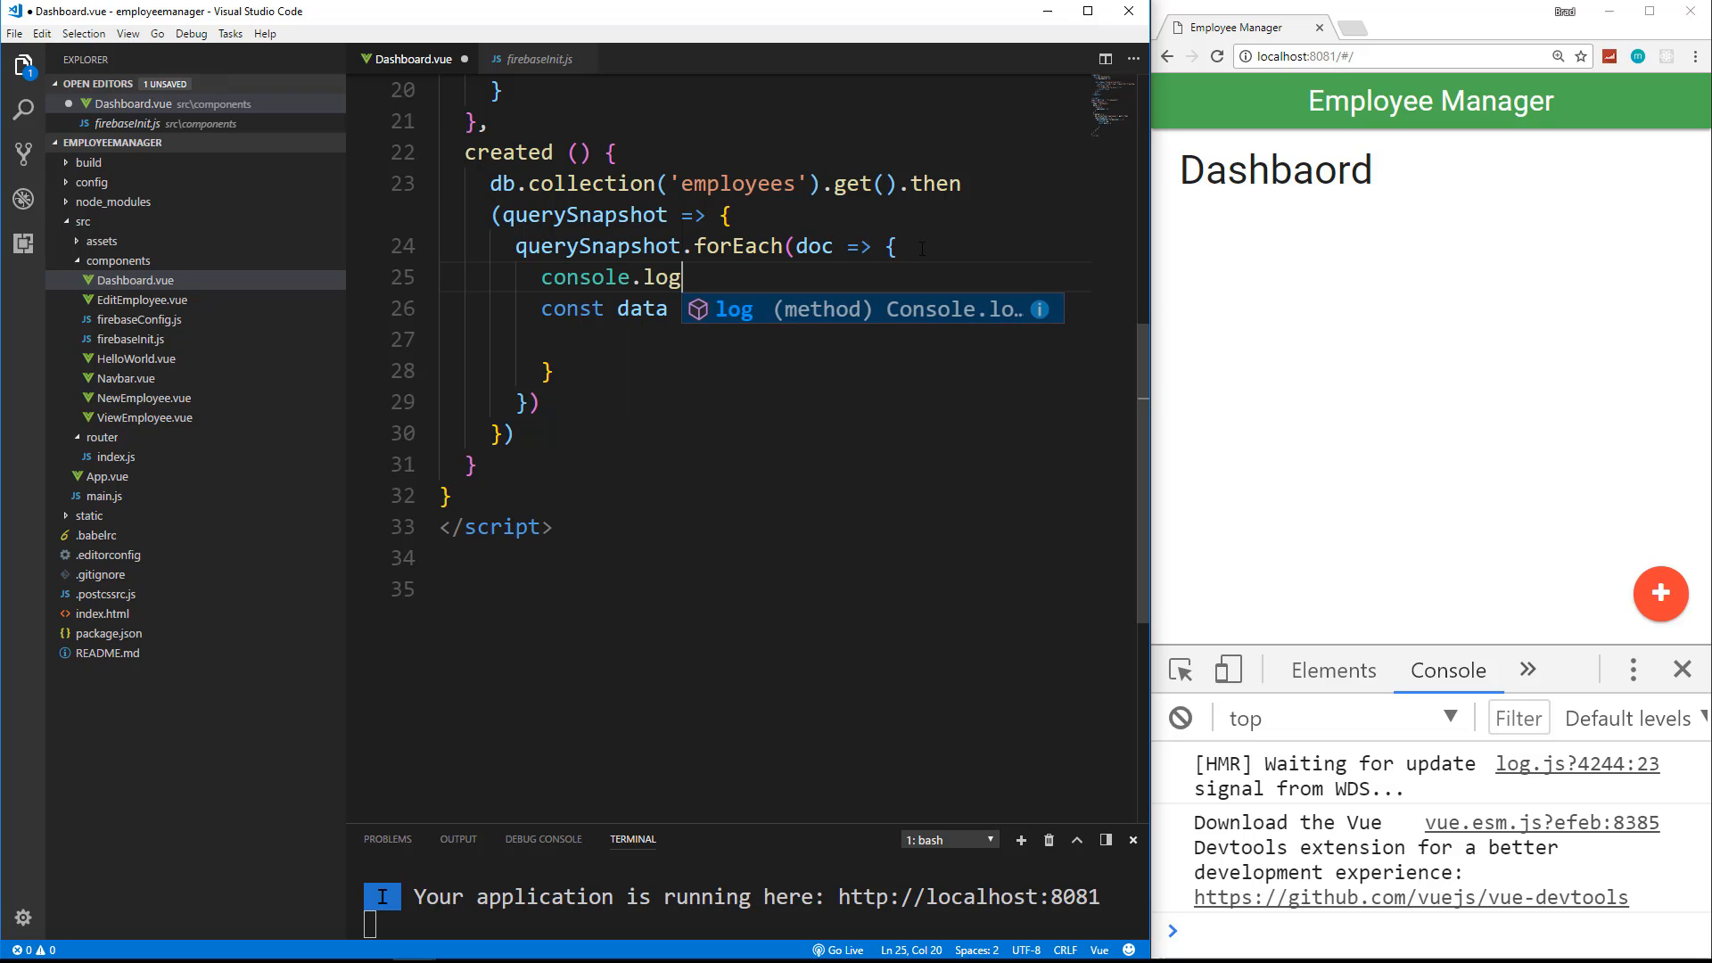
{"action": "type", "text": "();"}
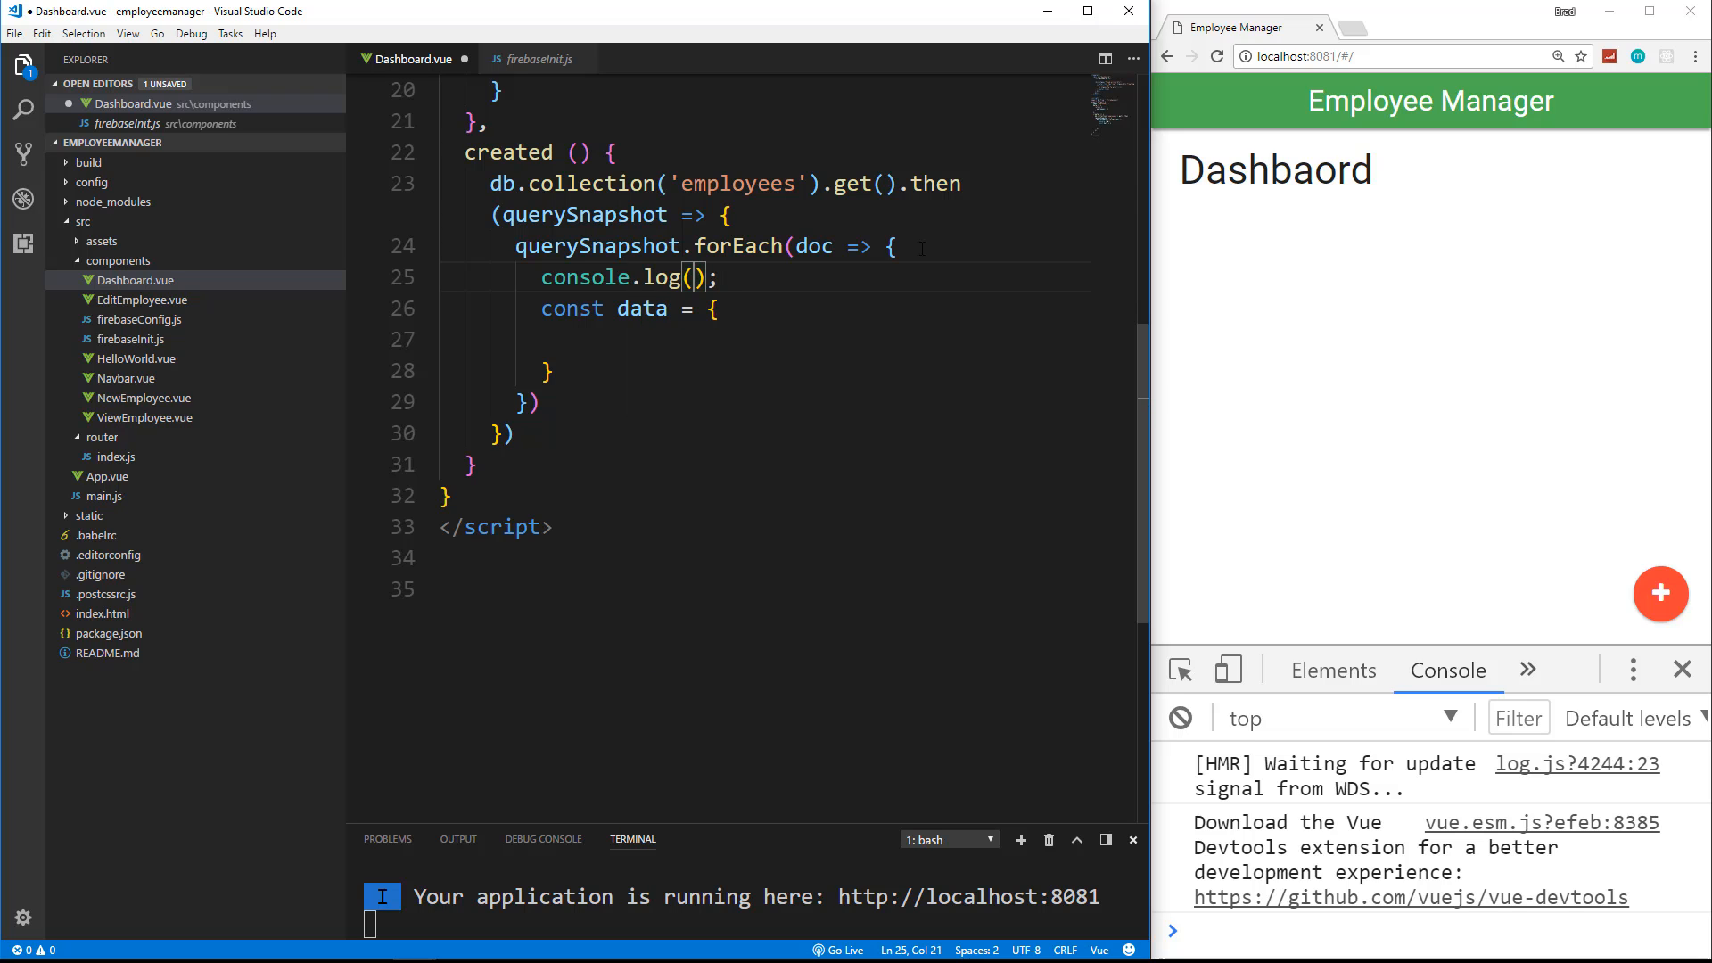
{"action": "type", "text": "doc"}
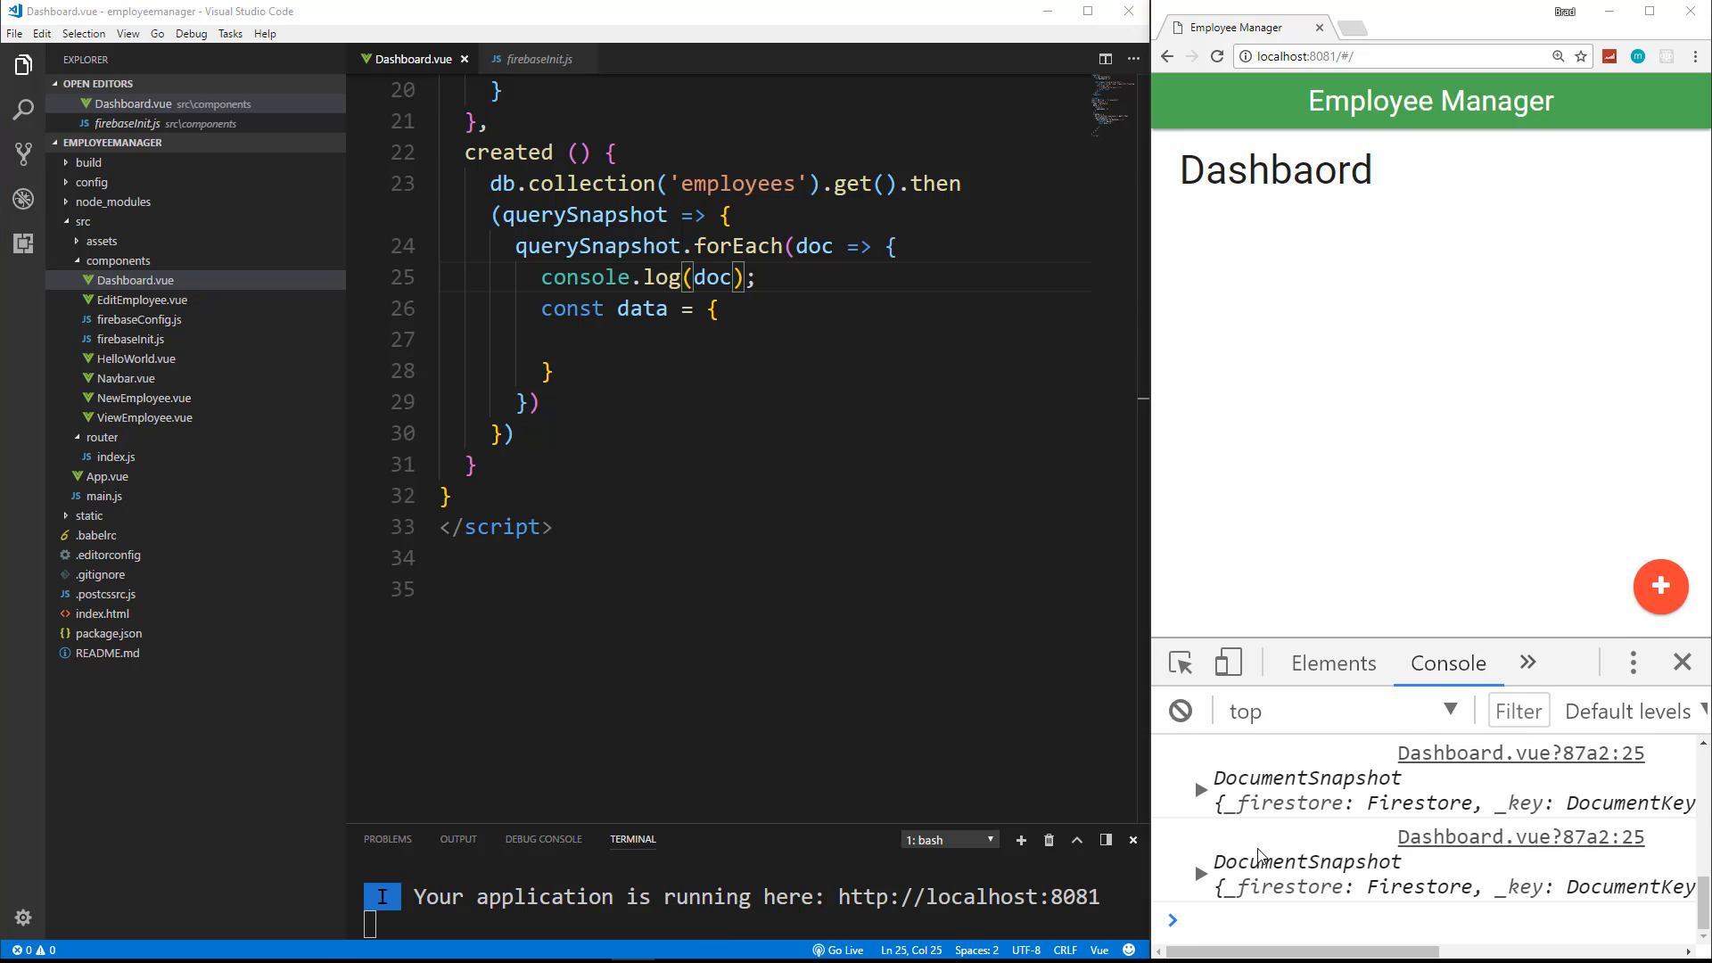
Step: Expand a logged DocumentSnapshot in the browser console and inspect its data function
{"action": "left_click", "coordinate": [1201, 789]}
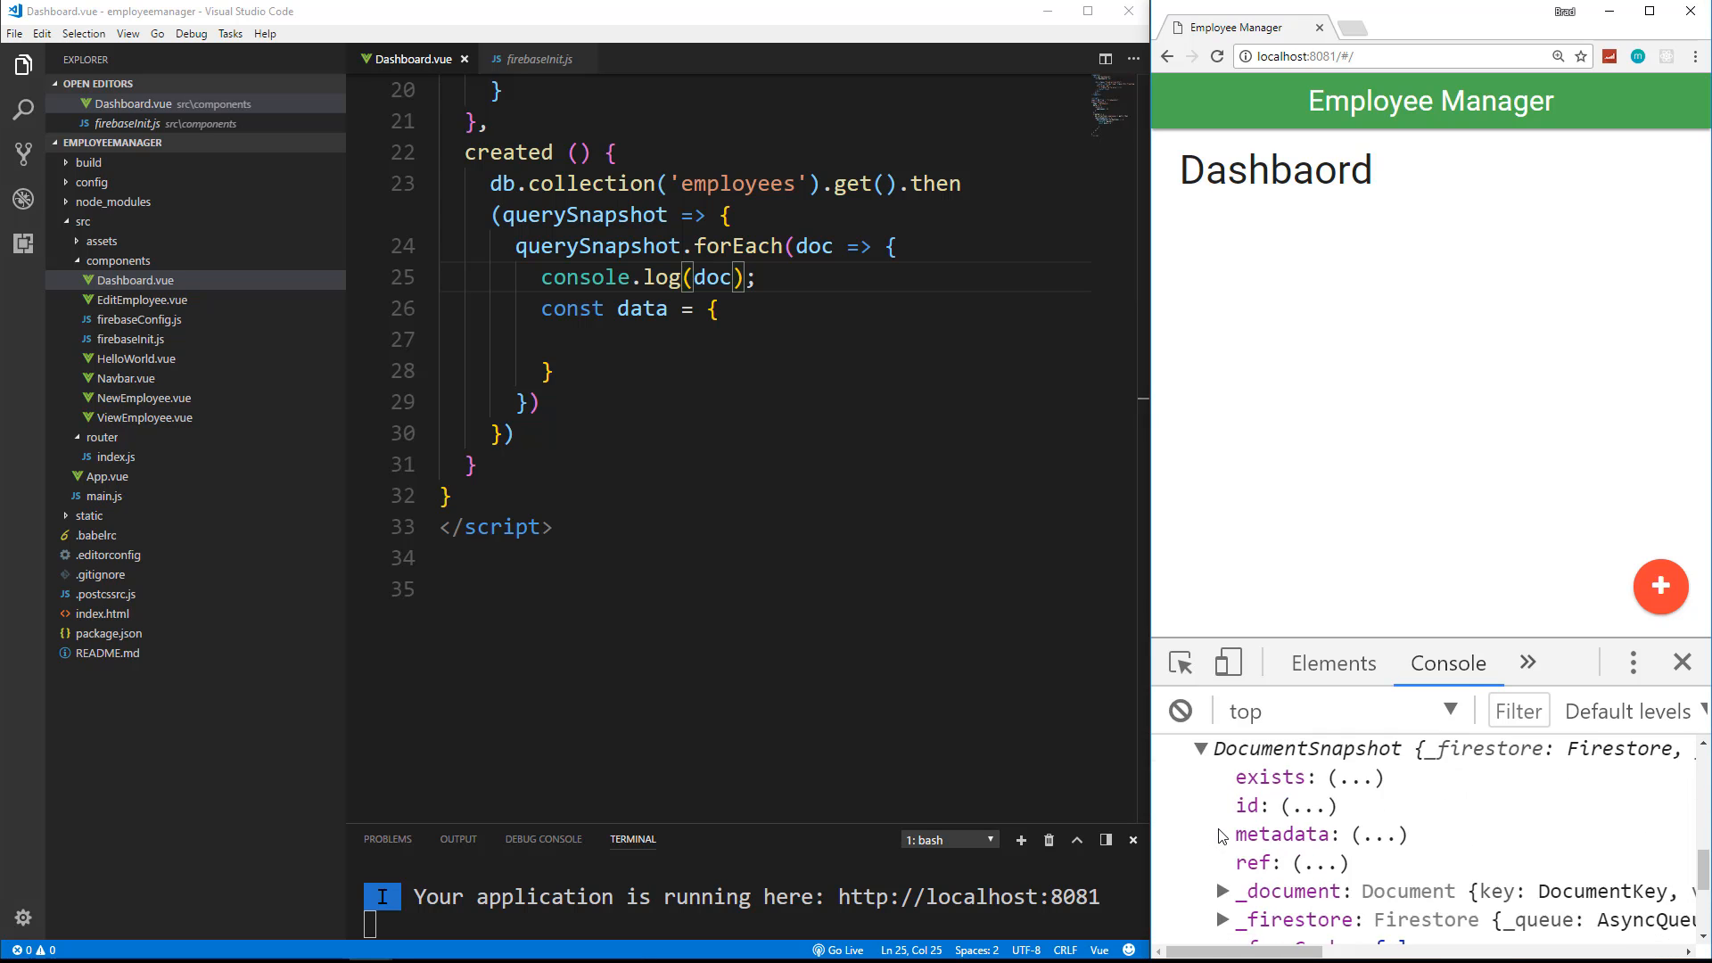
{"action": "scroll", "scroll_direction": "down", "scroll_amount": 3}
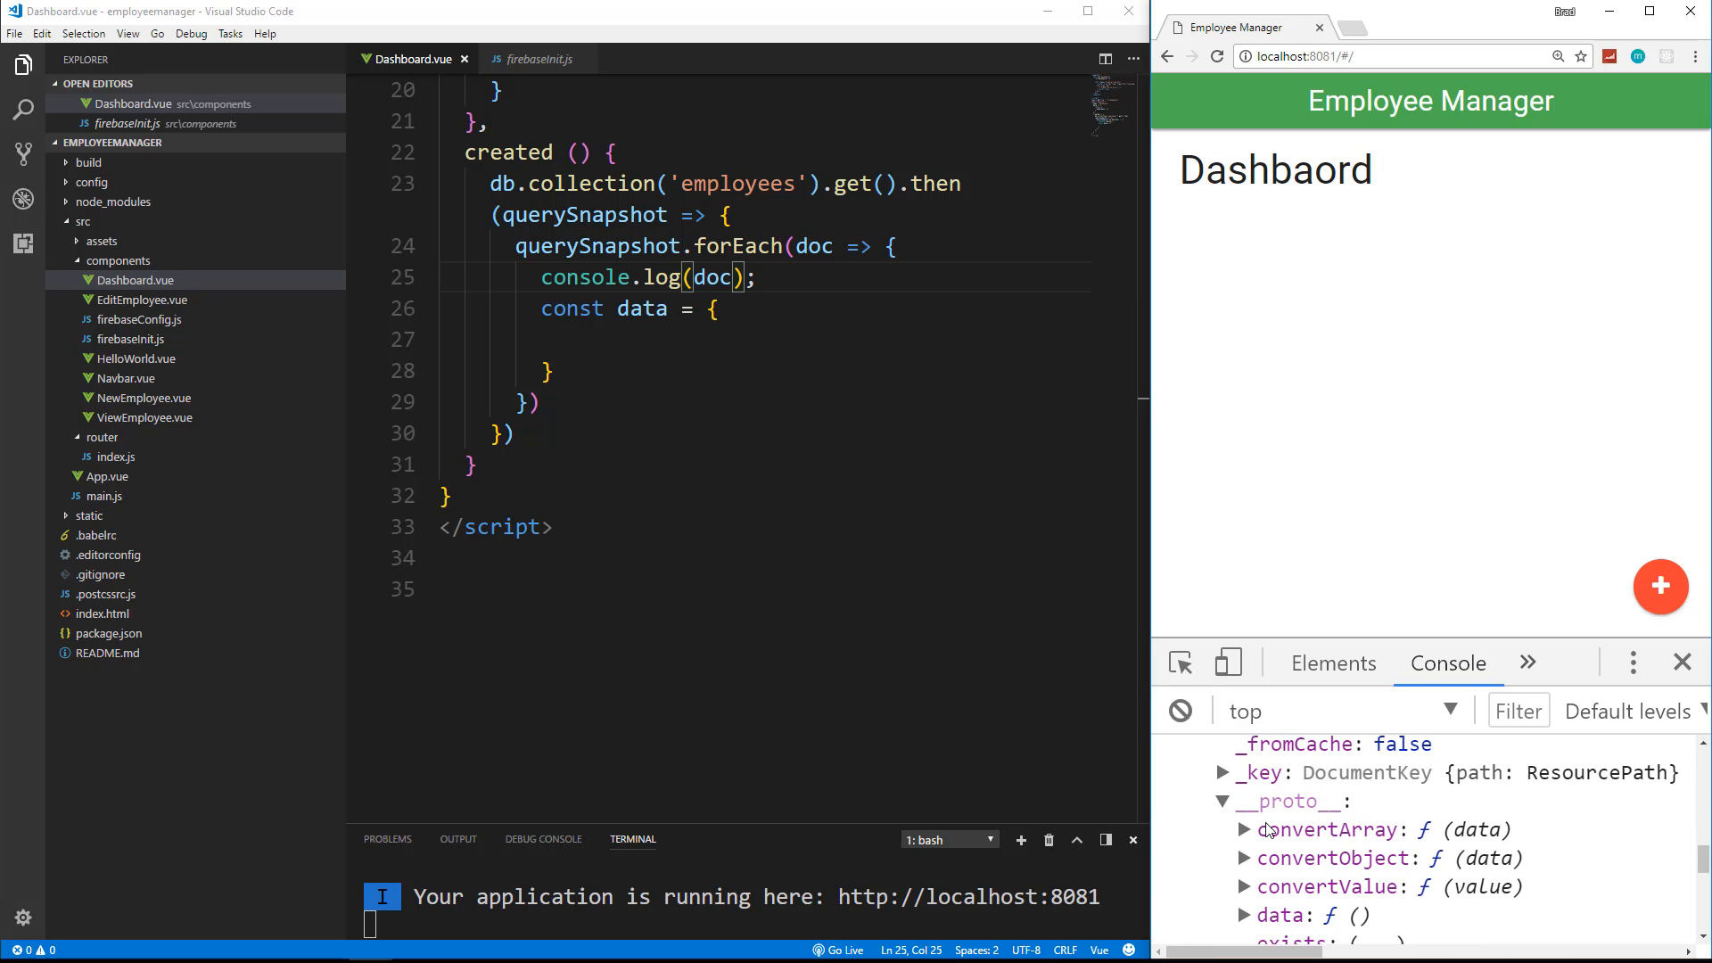
{"action": "scroll", "scroll_direction": "down", "scroll_amount": 3}
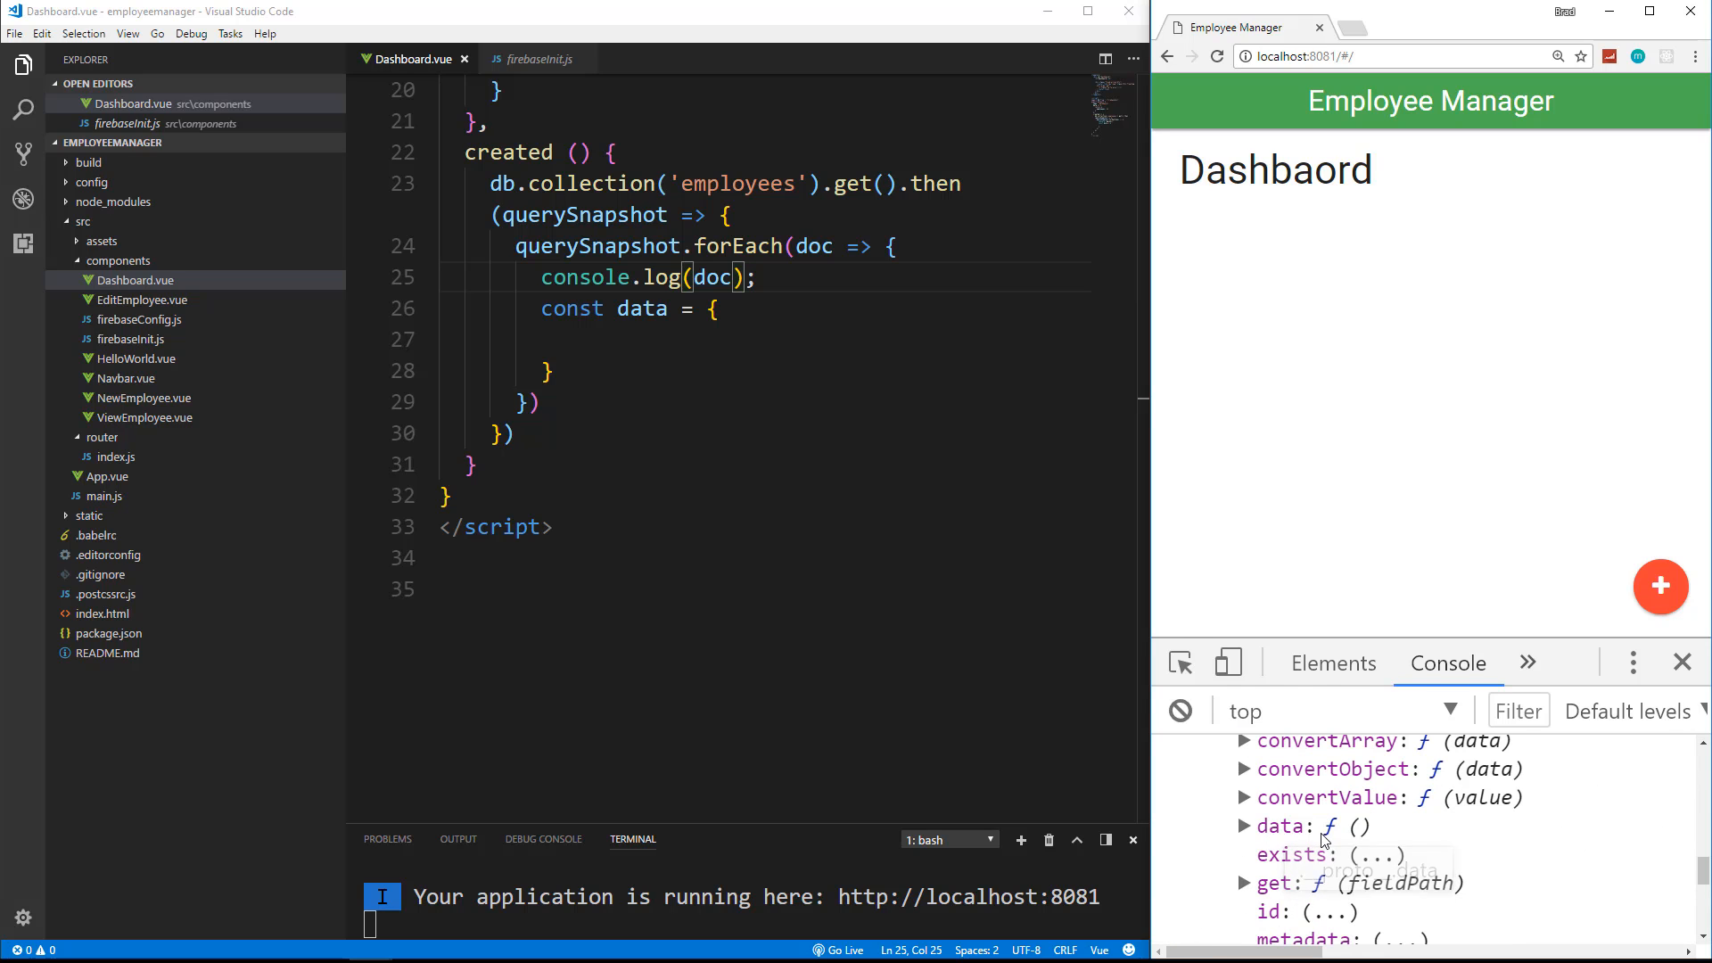
{"action": "left_click", "coordinate": [1243, 826]}
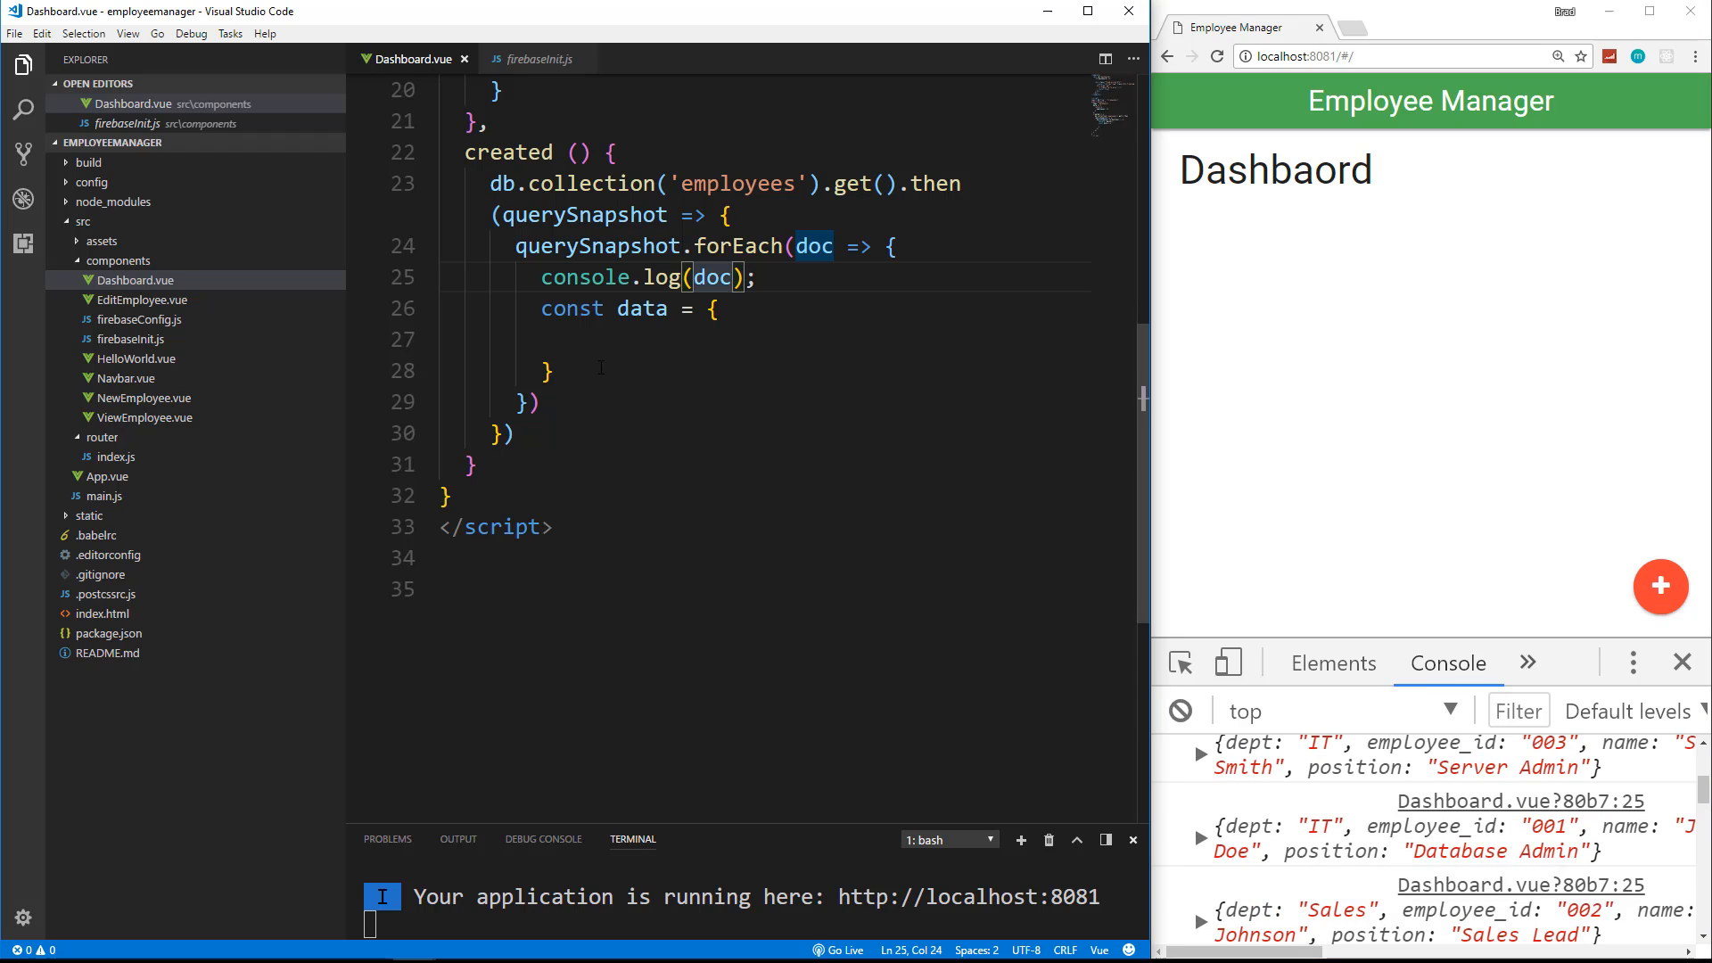
Step: Log doc.data() instead and inspect an employee object's dept, employee_id, name, position fields
{"action": "type", "text": ".data"}
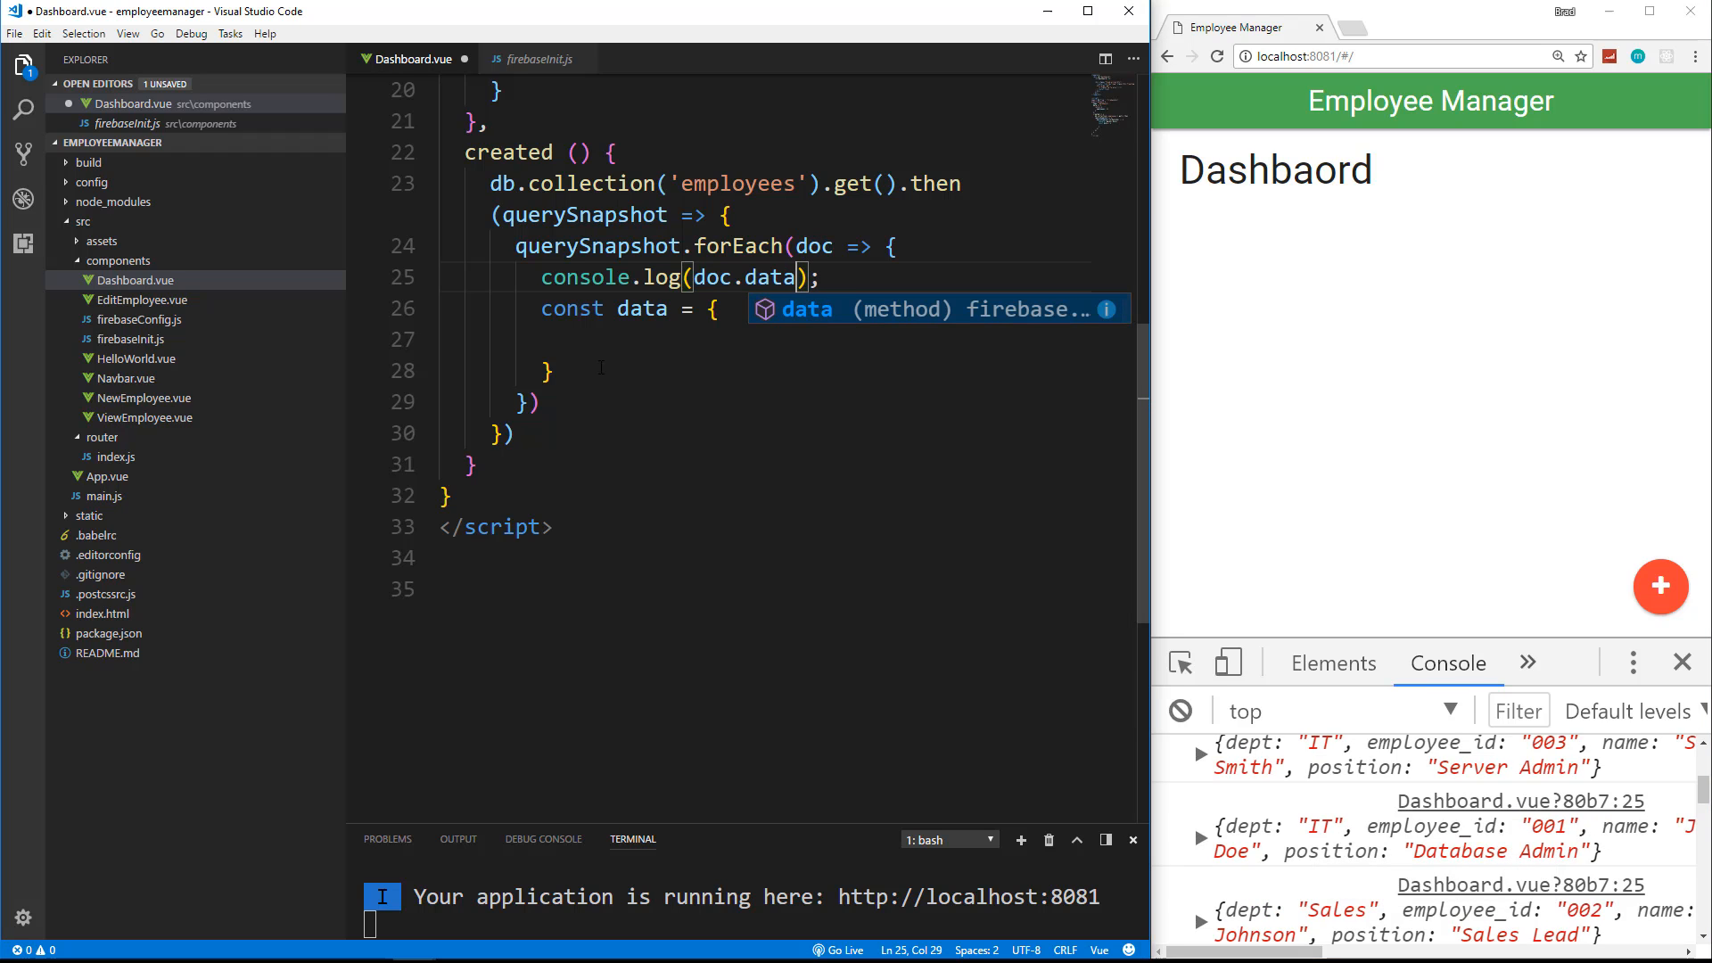
{"action": "type", "text": "()"}
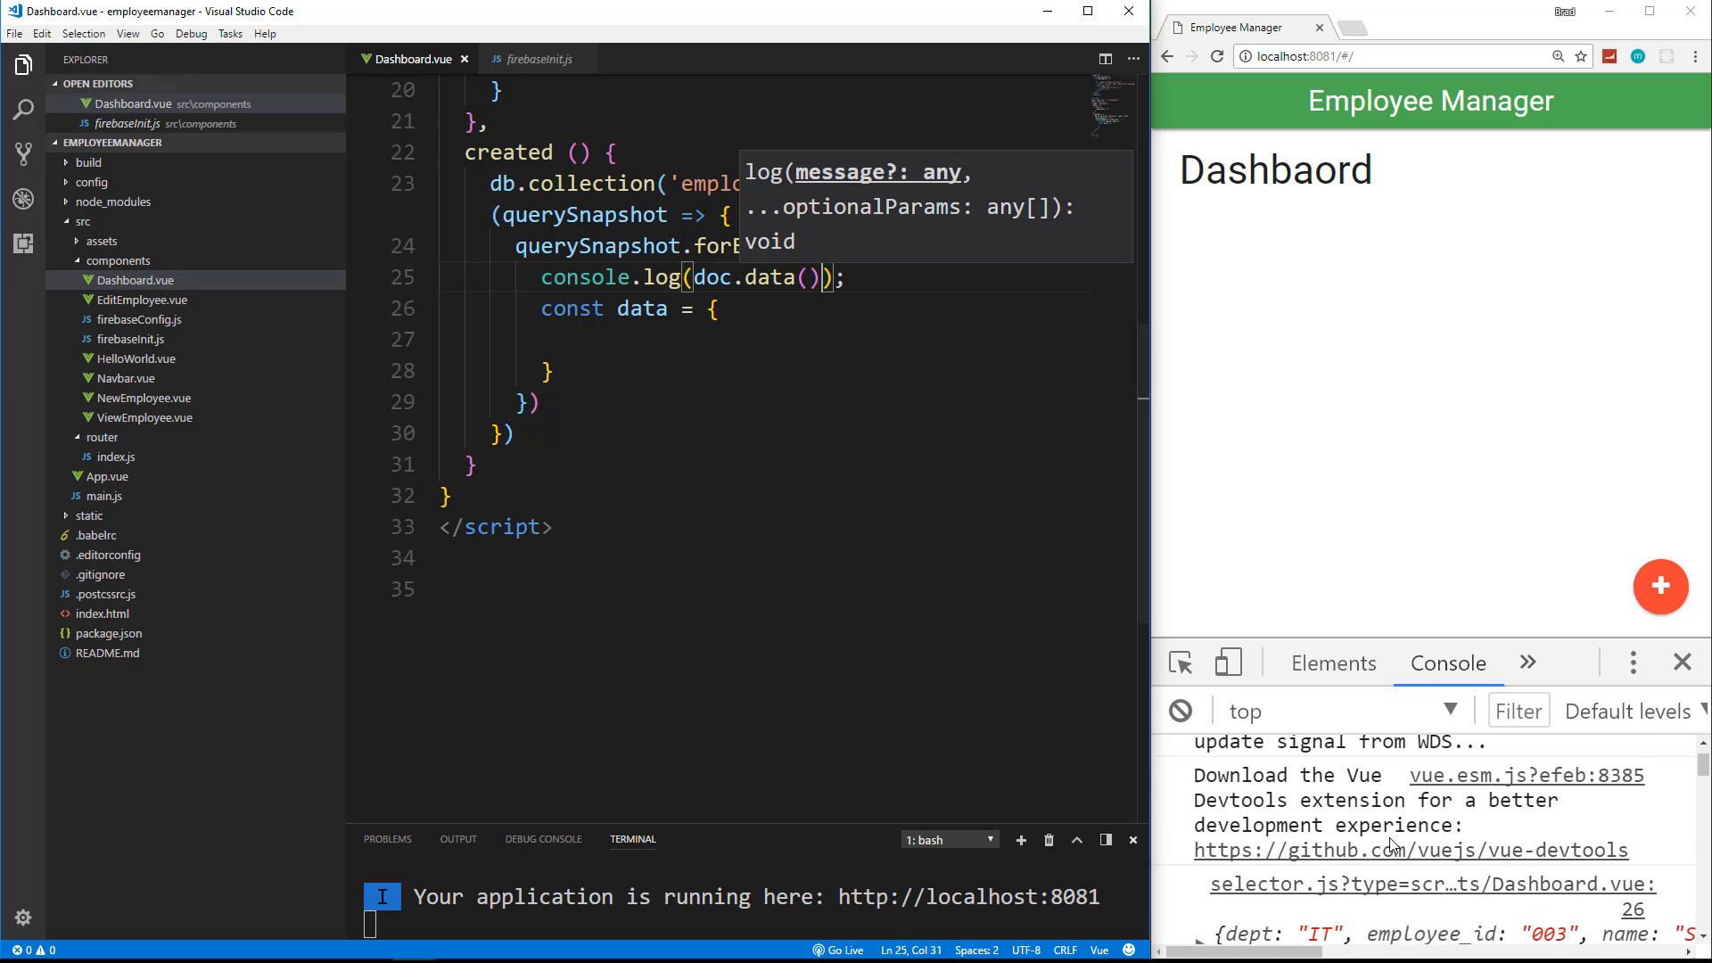
{"action": "scroll", "scroll_direction": "down", "scroll_amount": 3}
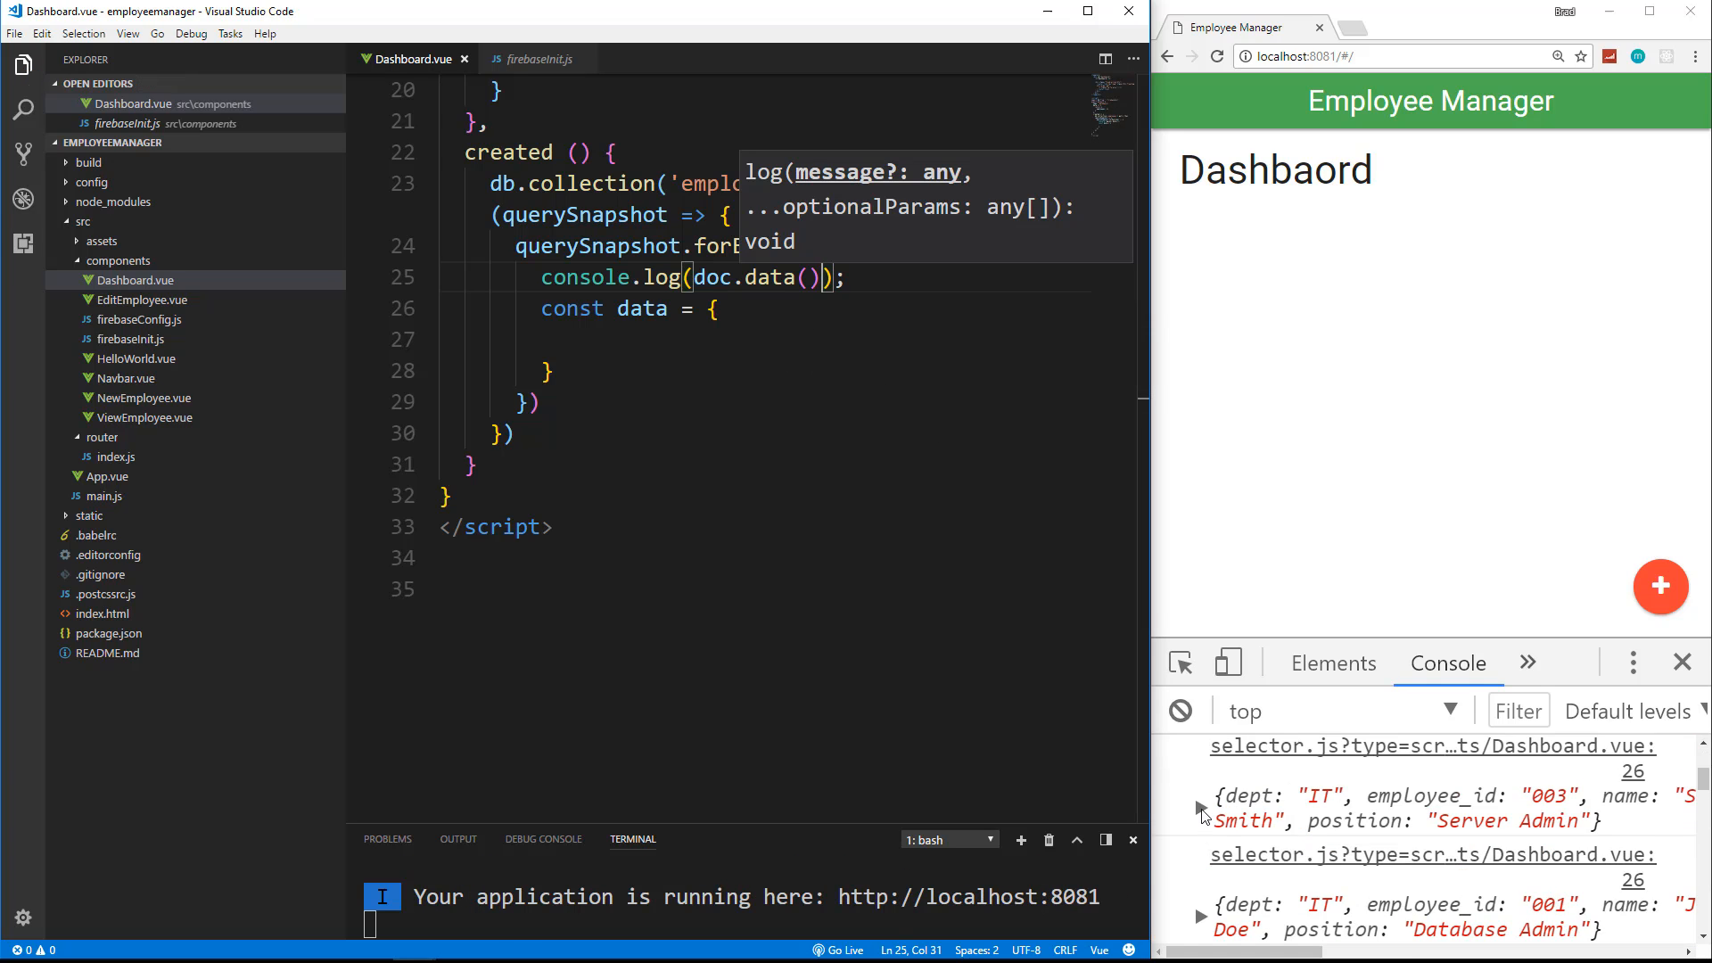
{"action": "left_click", "coordinate": [1200, 814]}
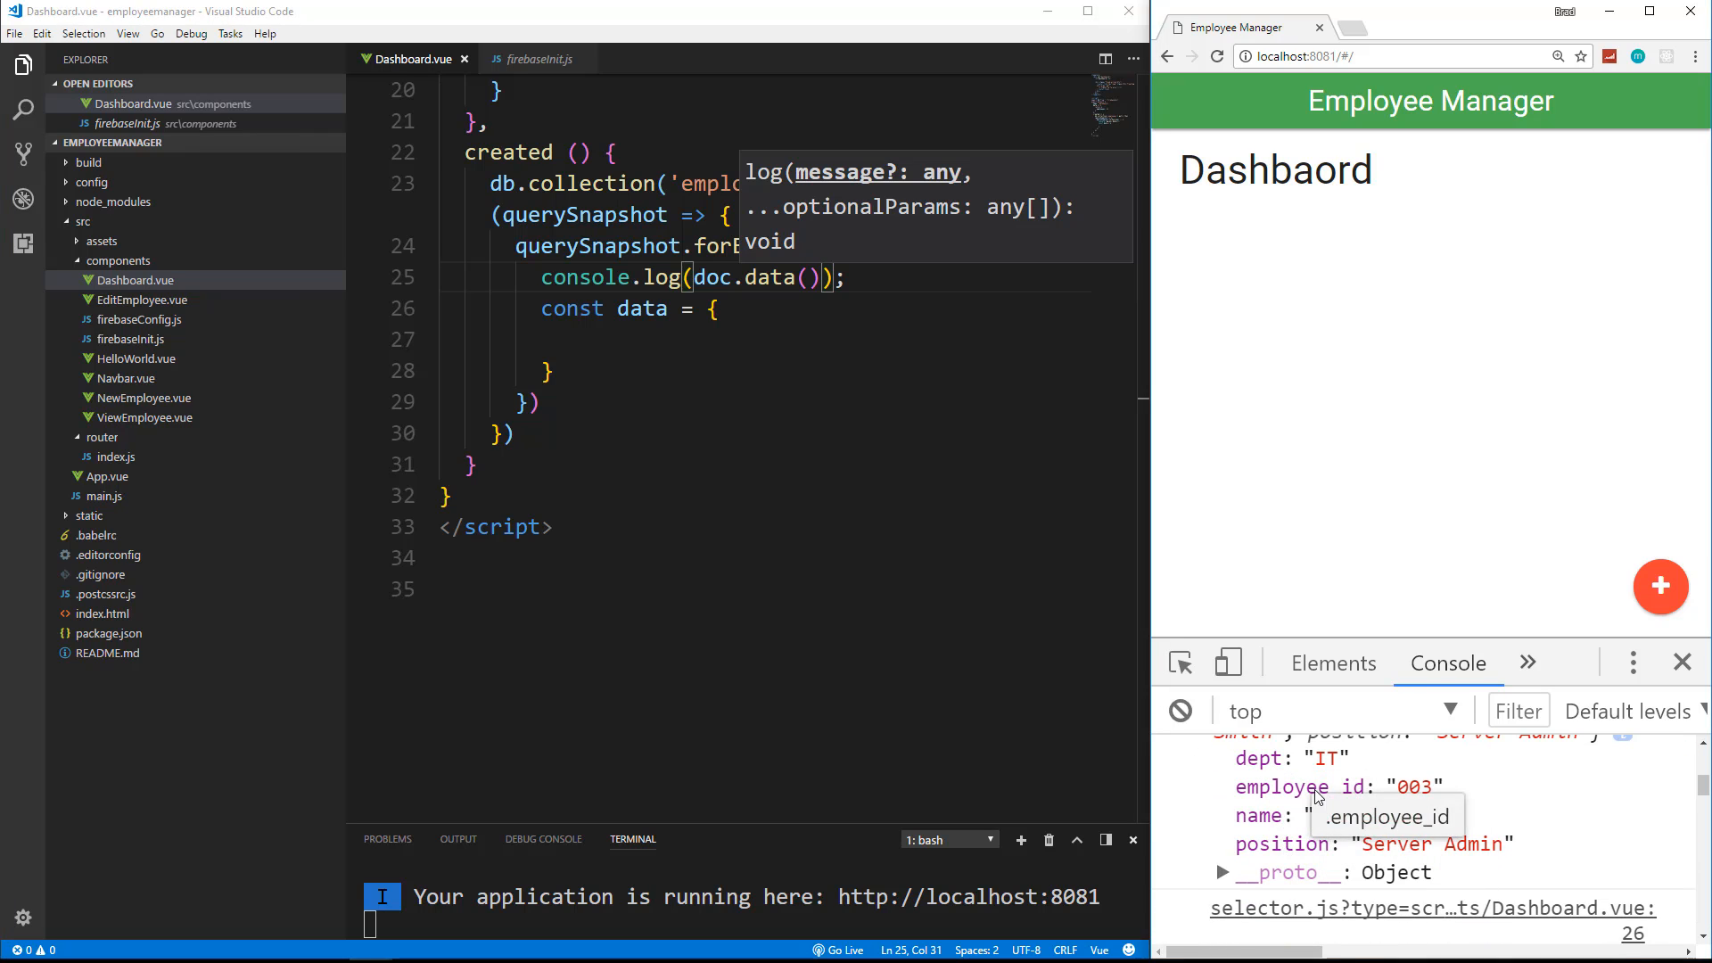
{"action": "mouse_move", "coordinate": [1387, 815]}
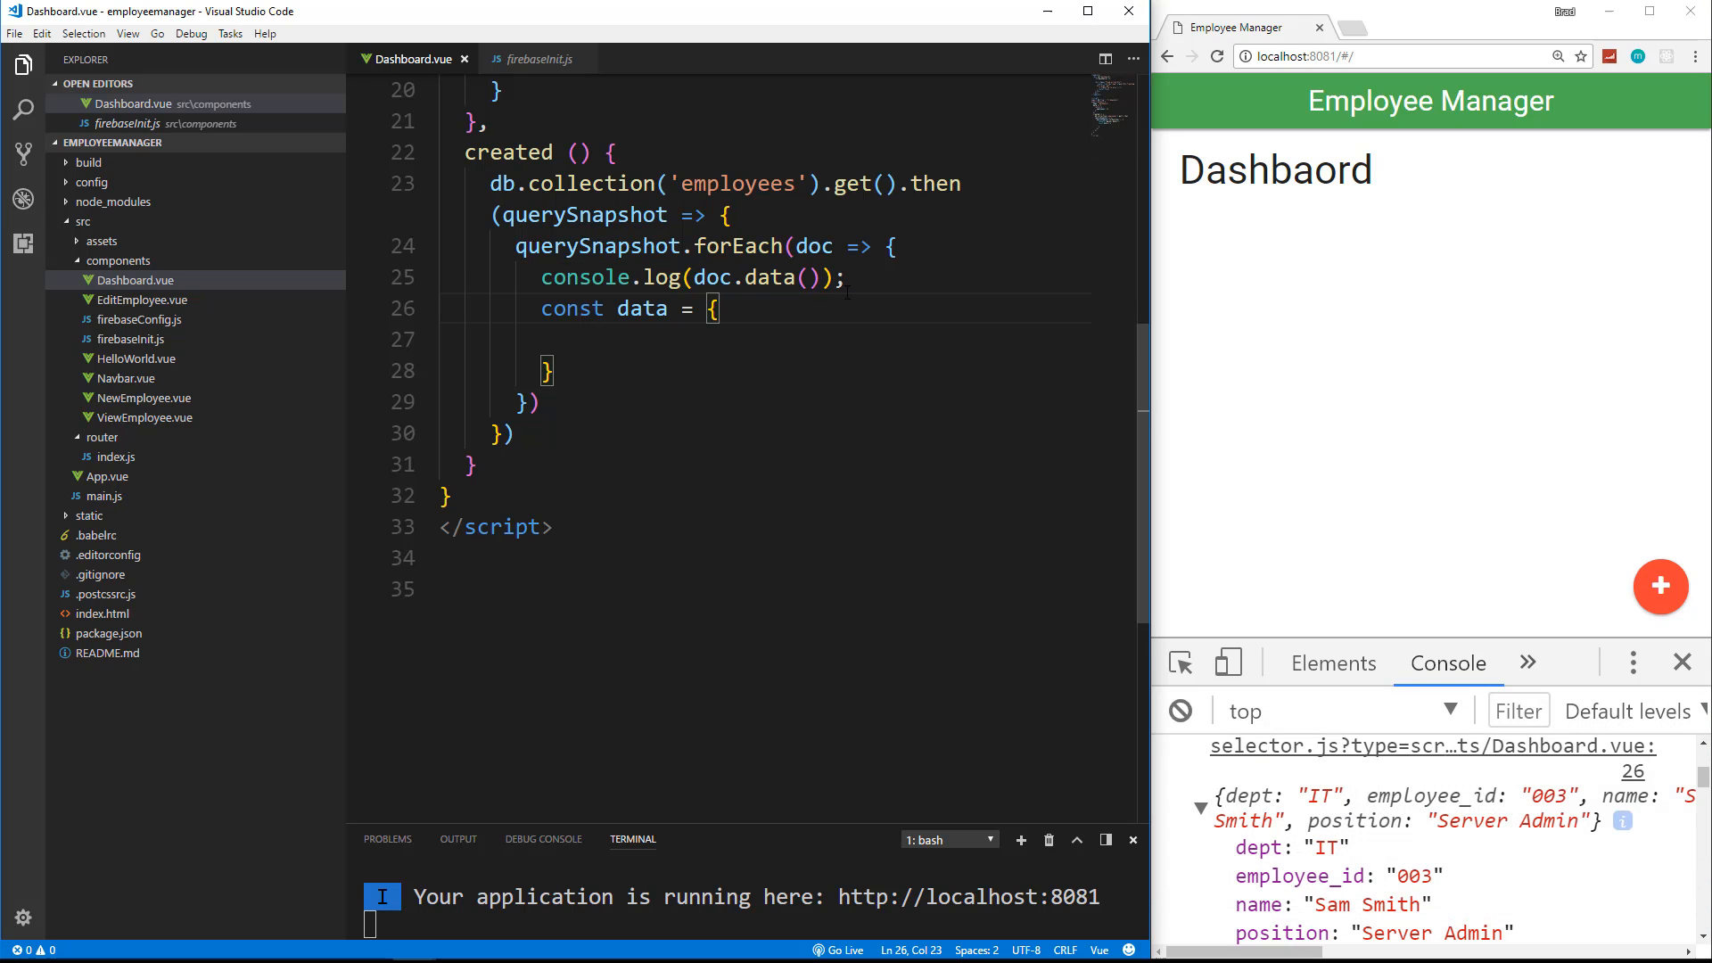
{"action": "double_click", "coordinate": [770, 278]}
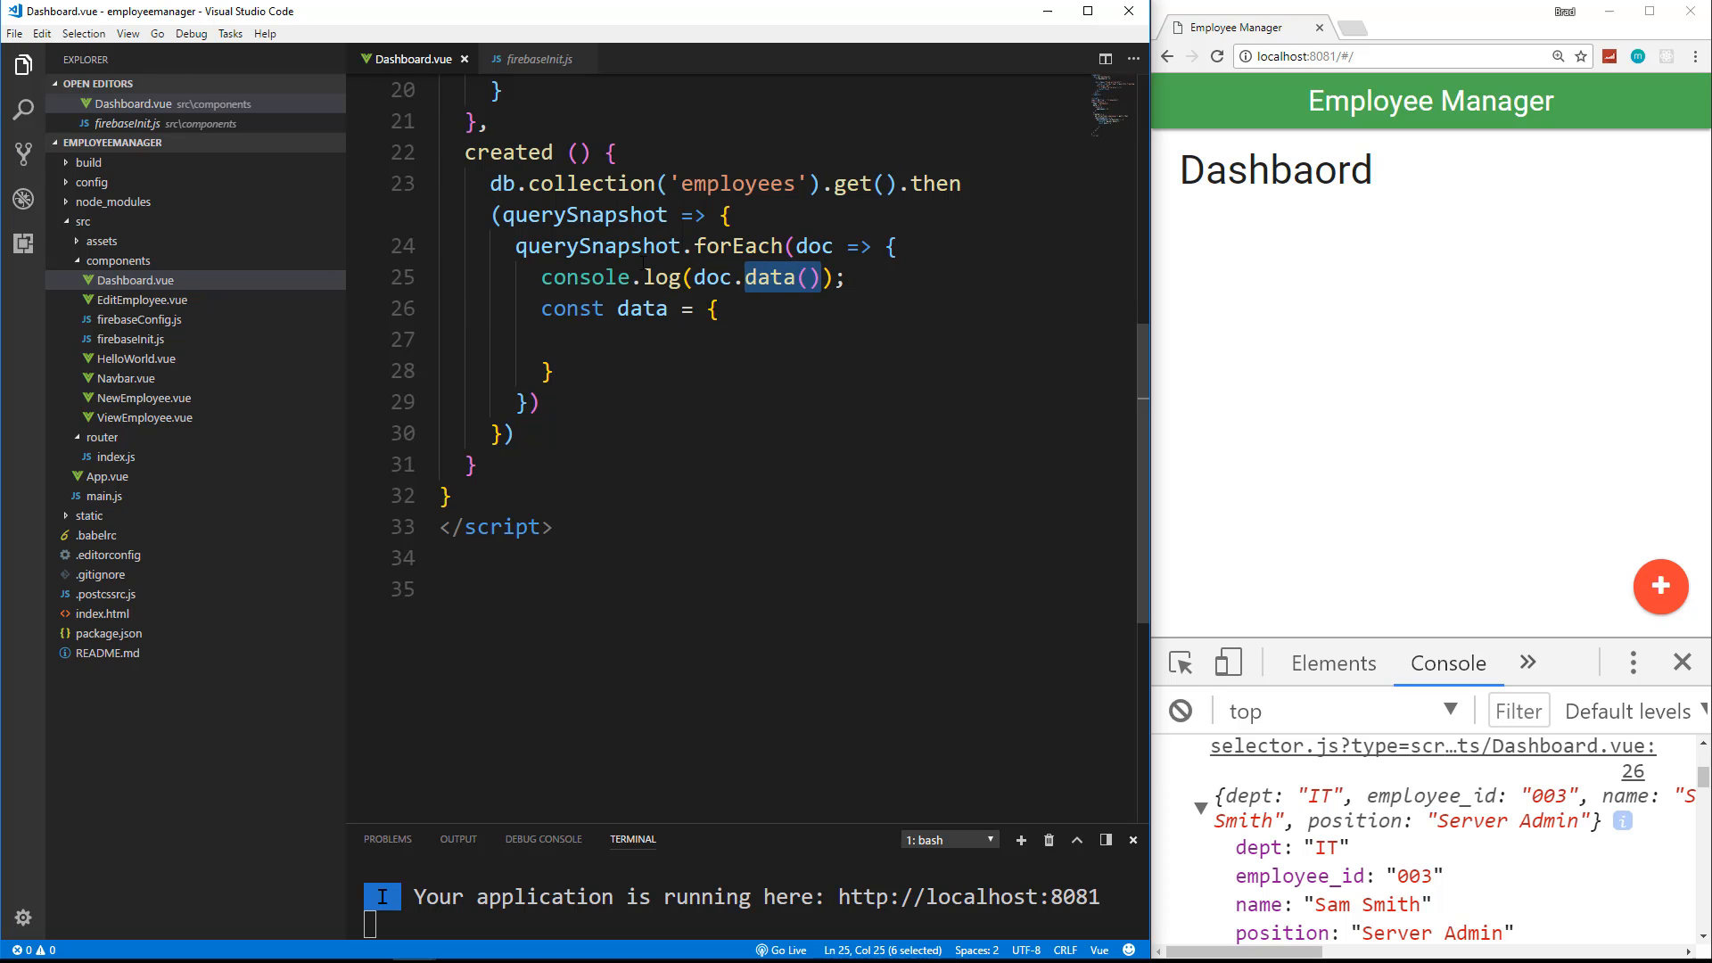
Step: Log doc.id to check document IDs, then select the console.log line for removal
{"action": "type", "text": "id"}
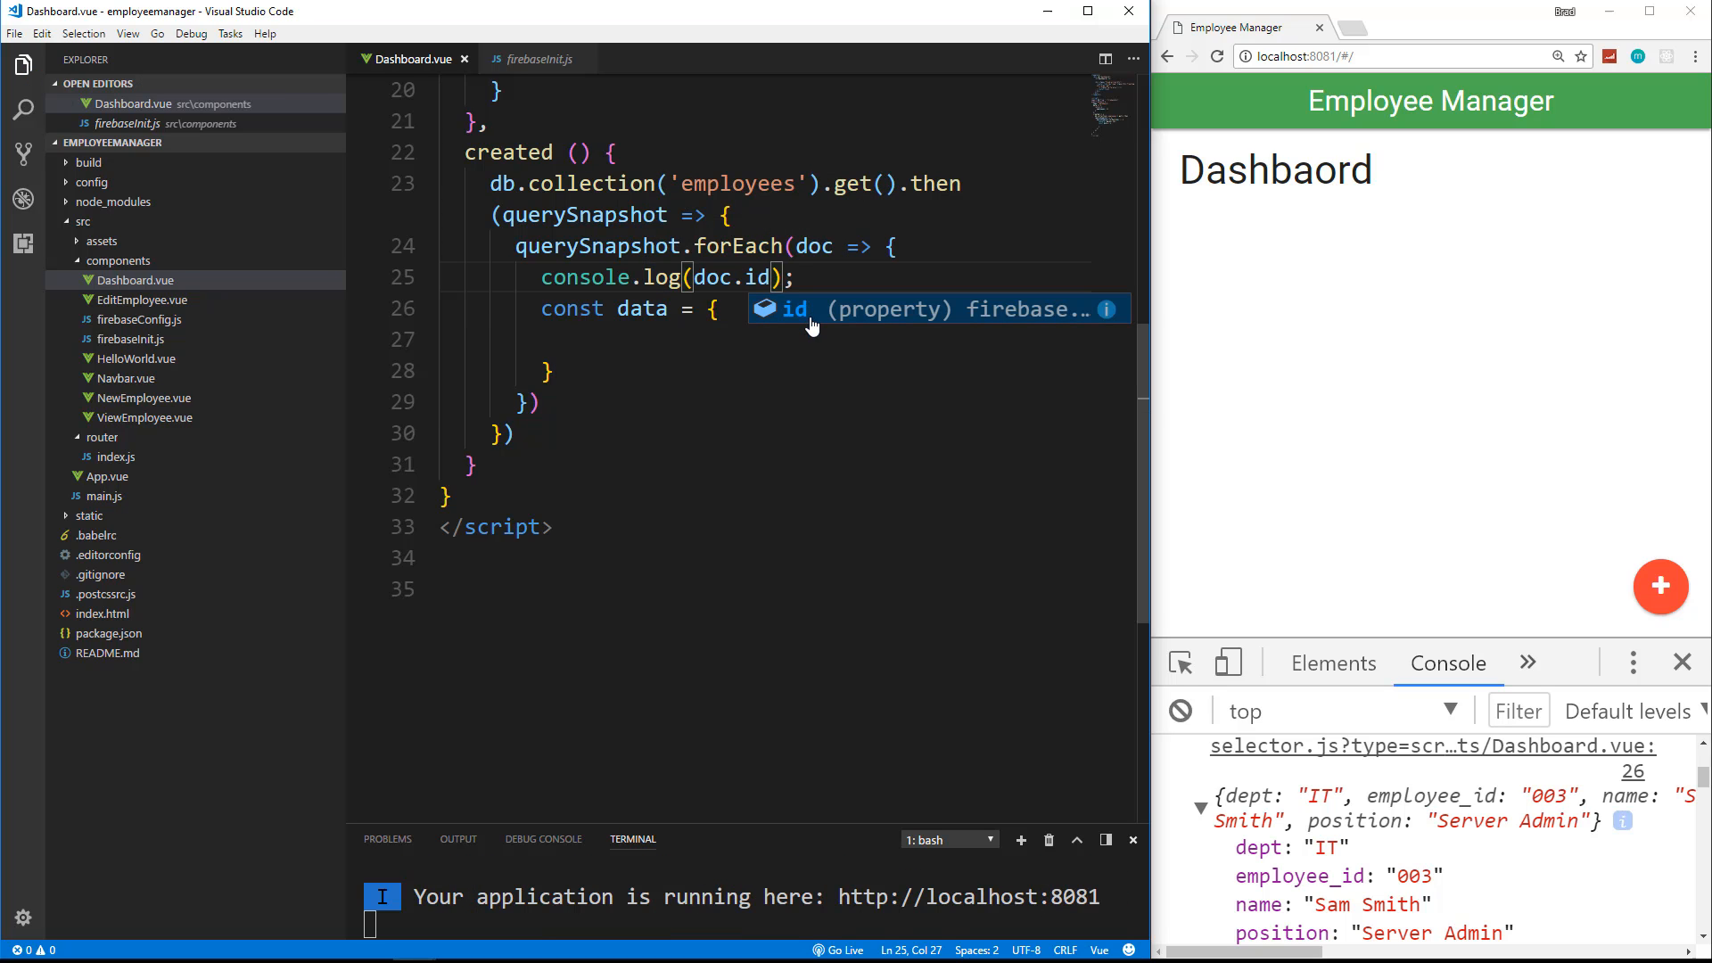
{"action": "mouse_move", "coordinate": [1100, 533]}
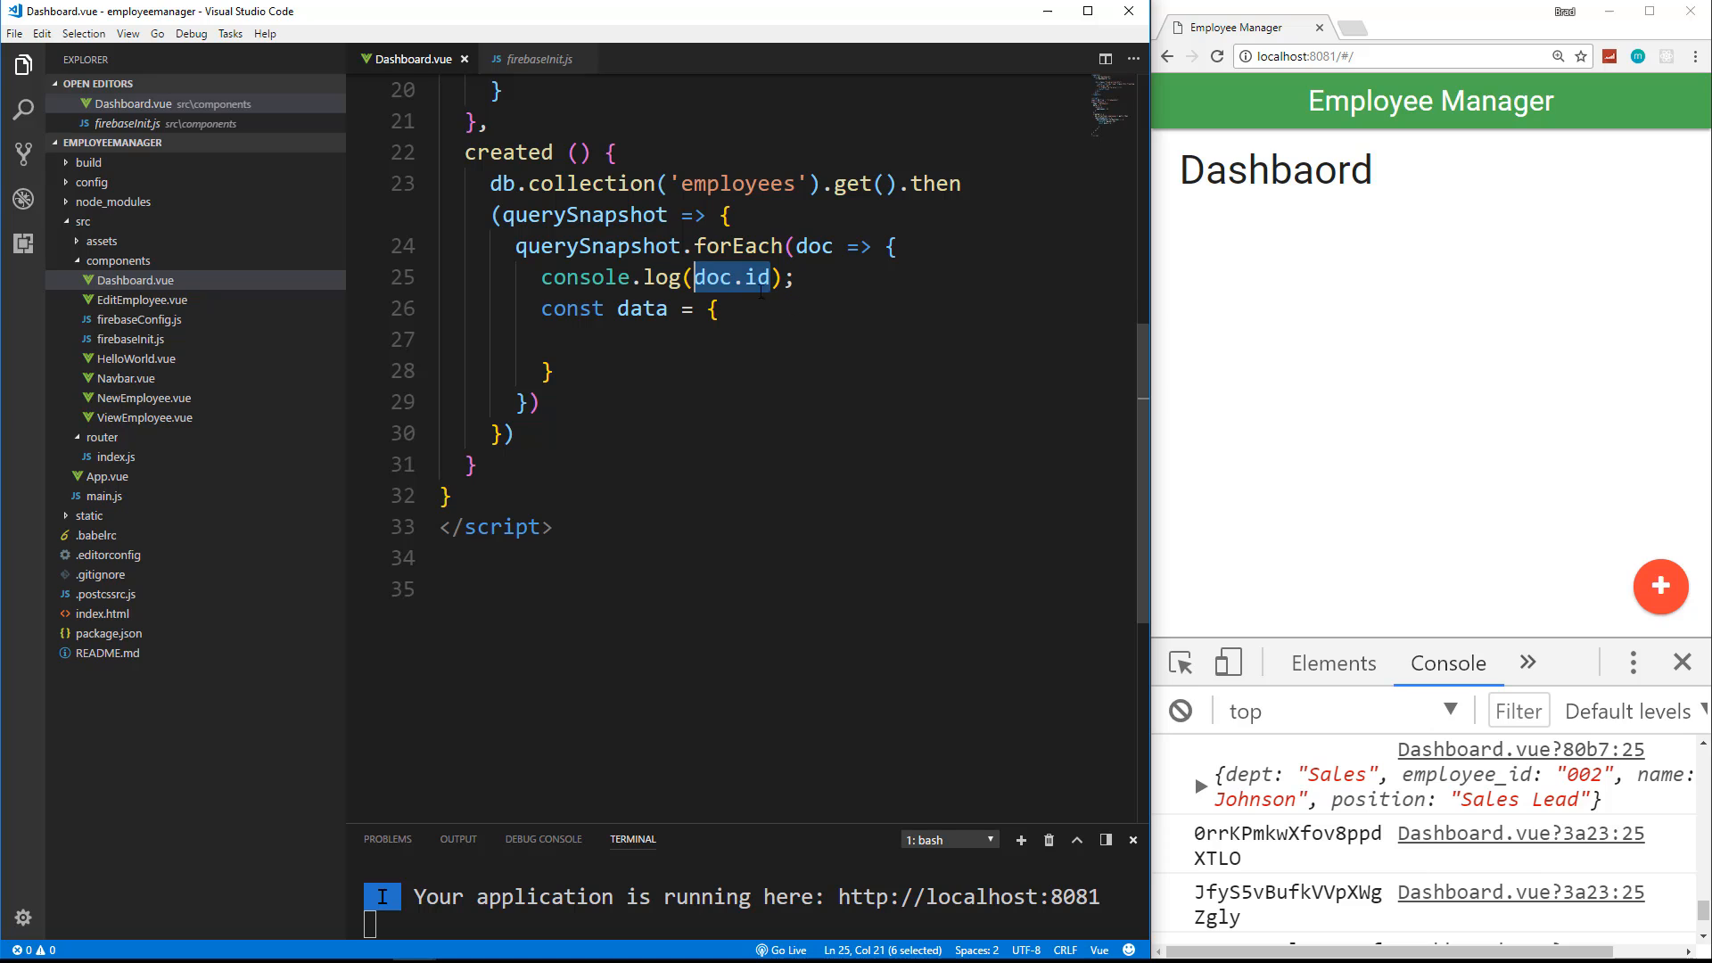
{"action": "left_click", "coordinate": [797, 280]}
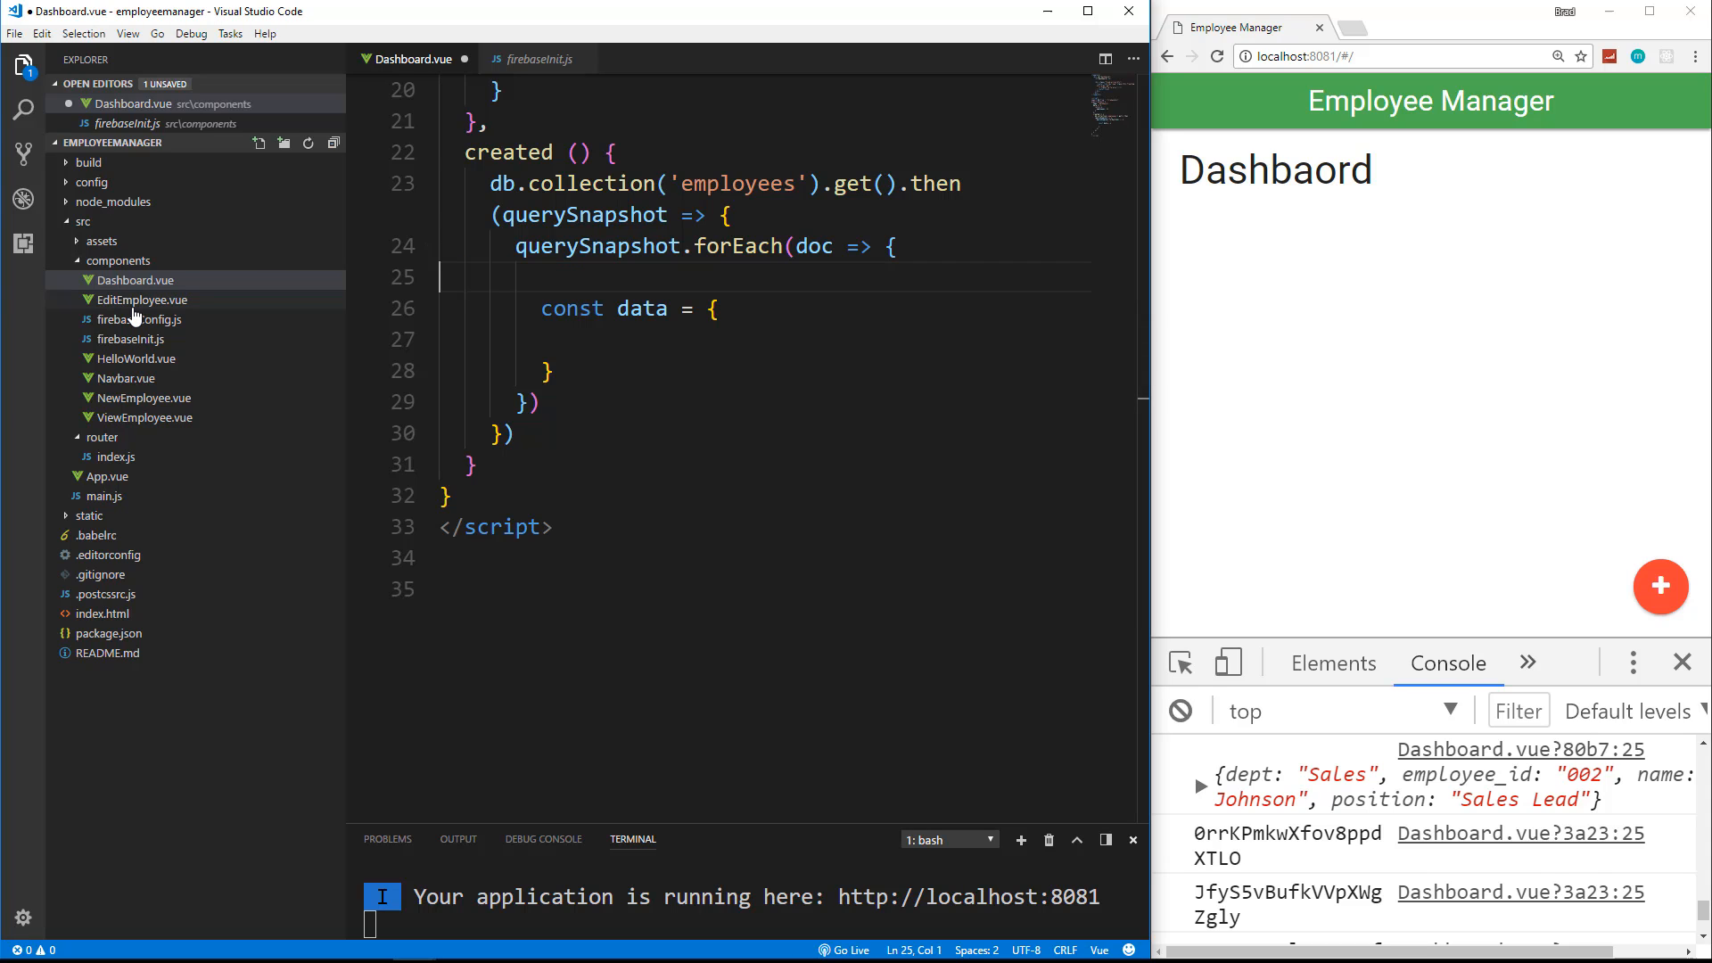
Step: Map 'id' to doc.id and 'employee_id' to doc.data().employee_id in the data object
{"action": "key", "text": "Backspace"}
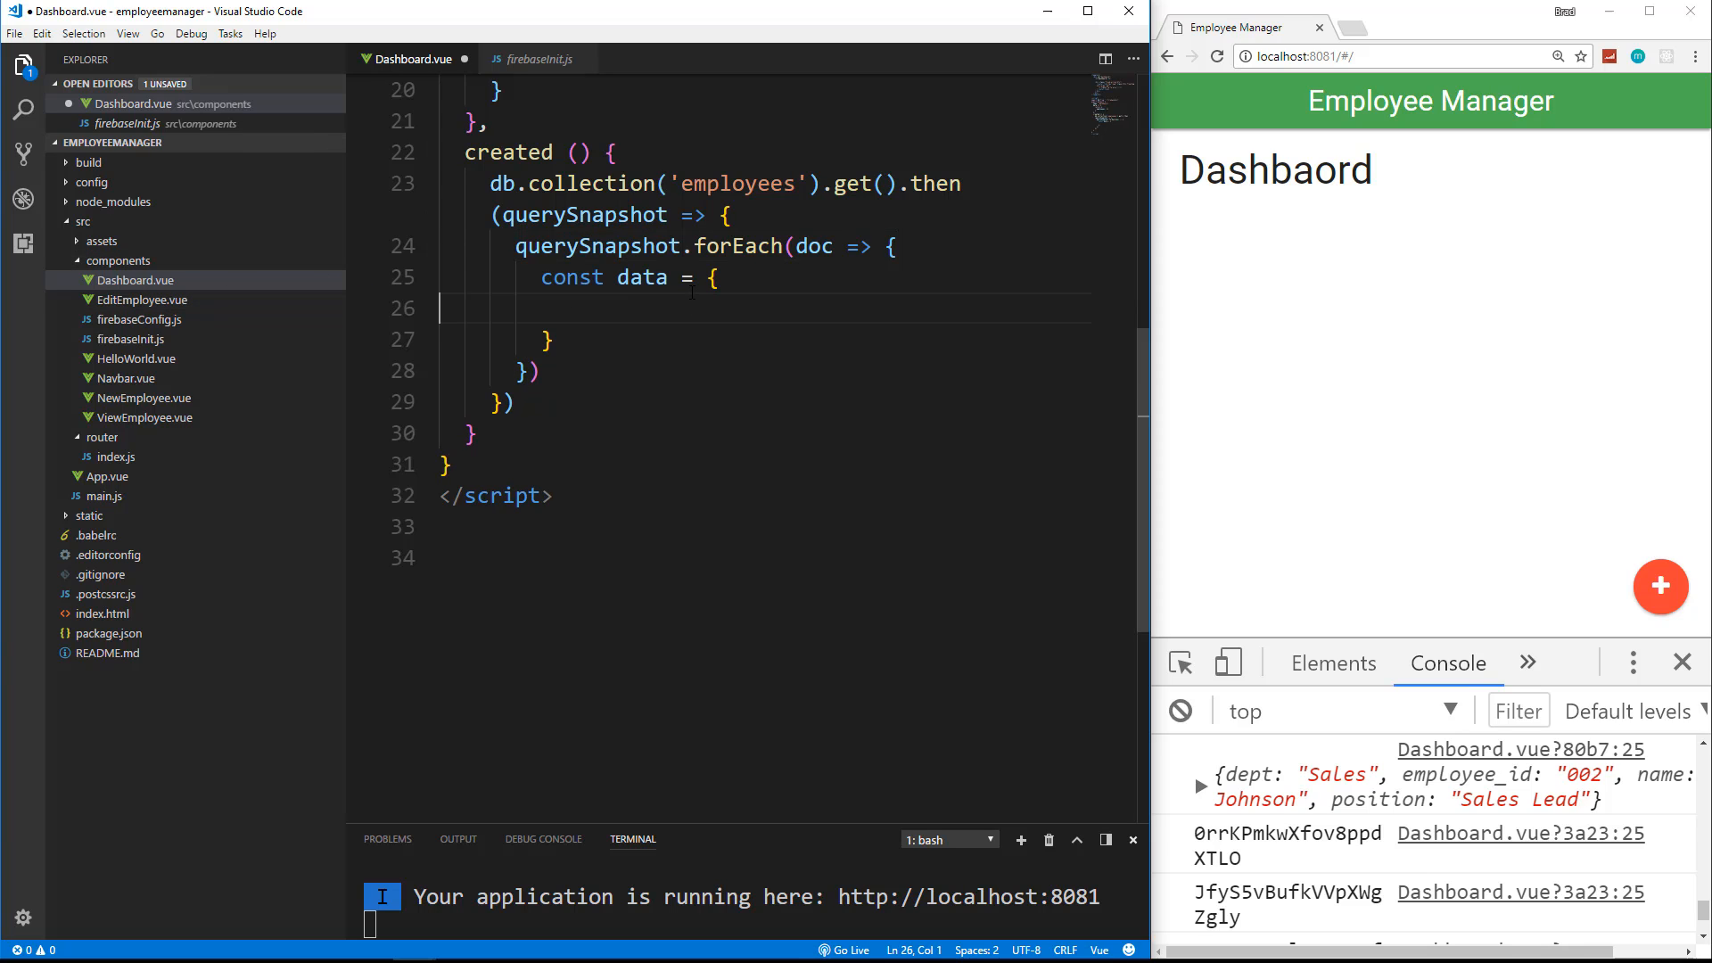
{"action": "type", "text": "''"}
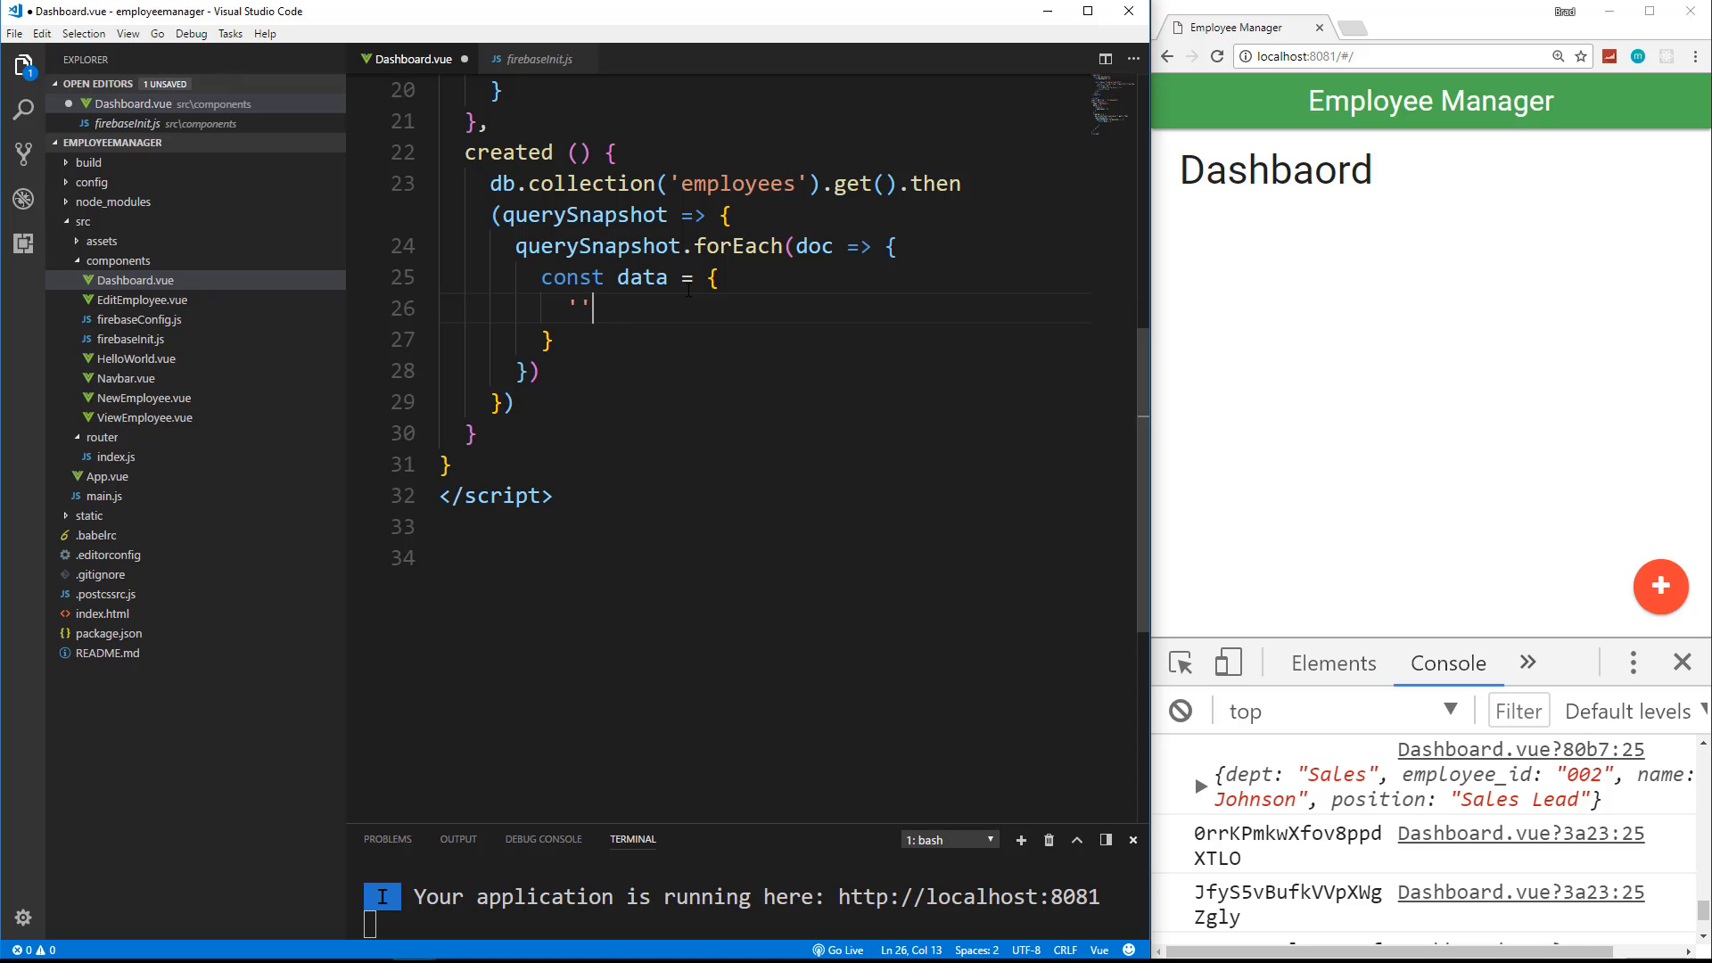
{"action": "type", "text": "id"}
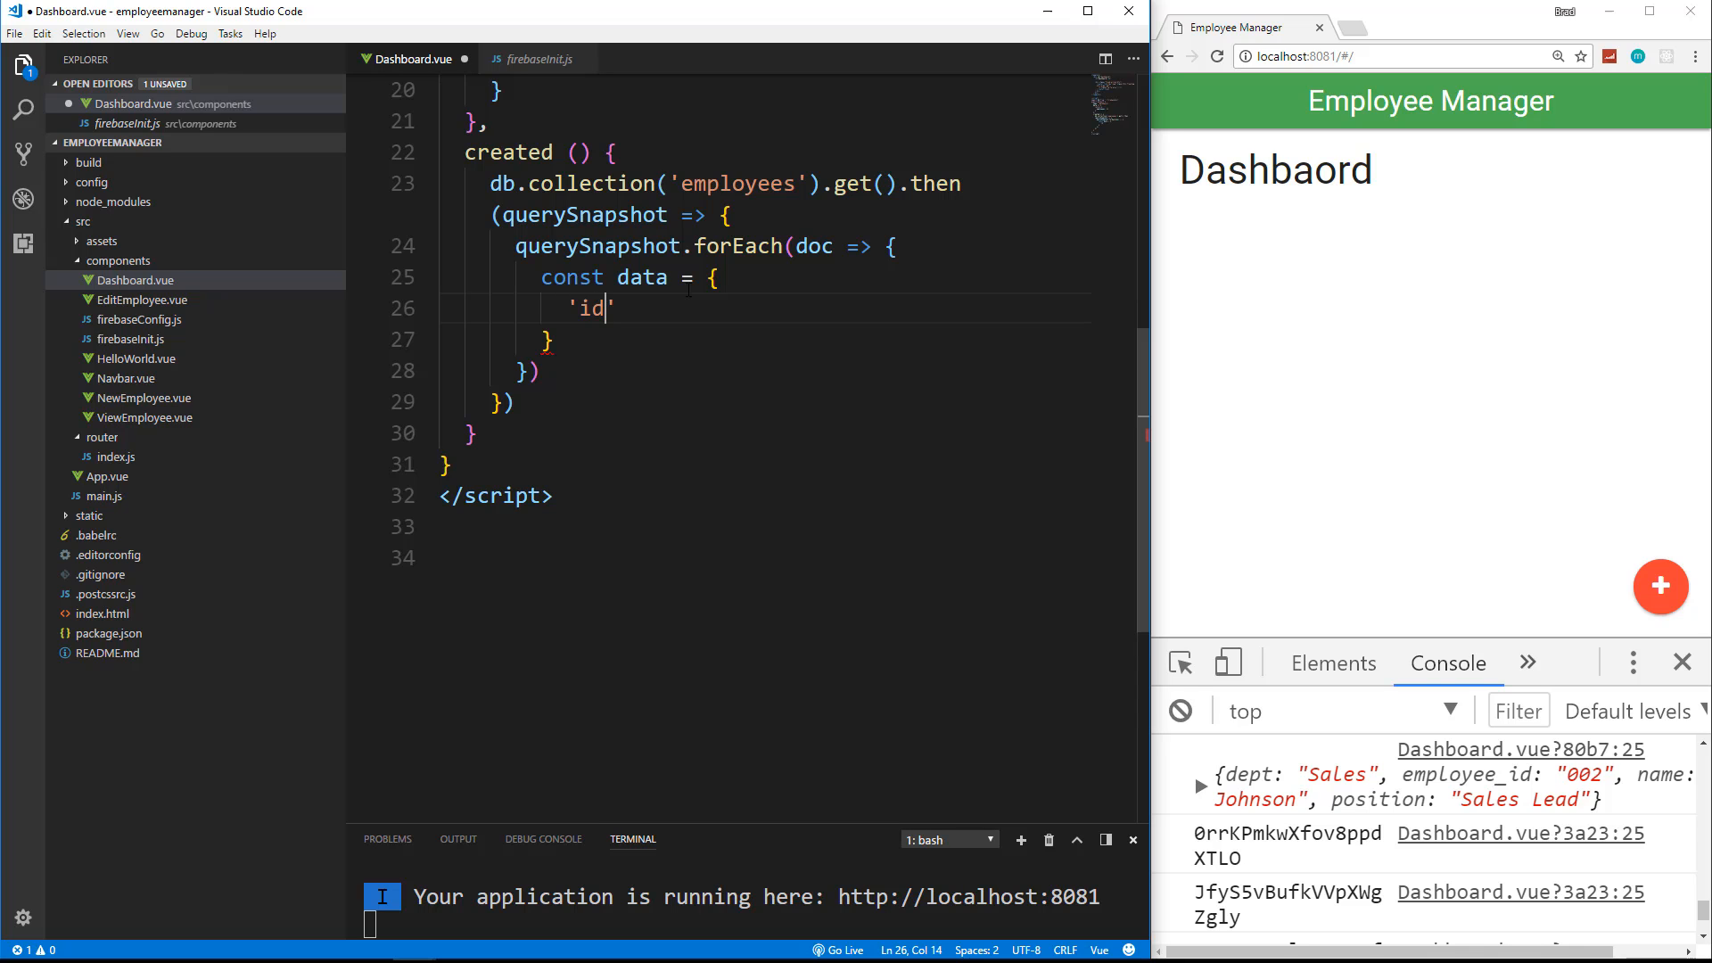
{"action": "type", "text": ": doc.id,"}
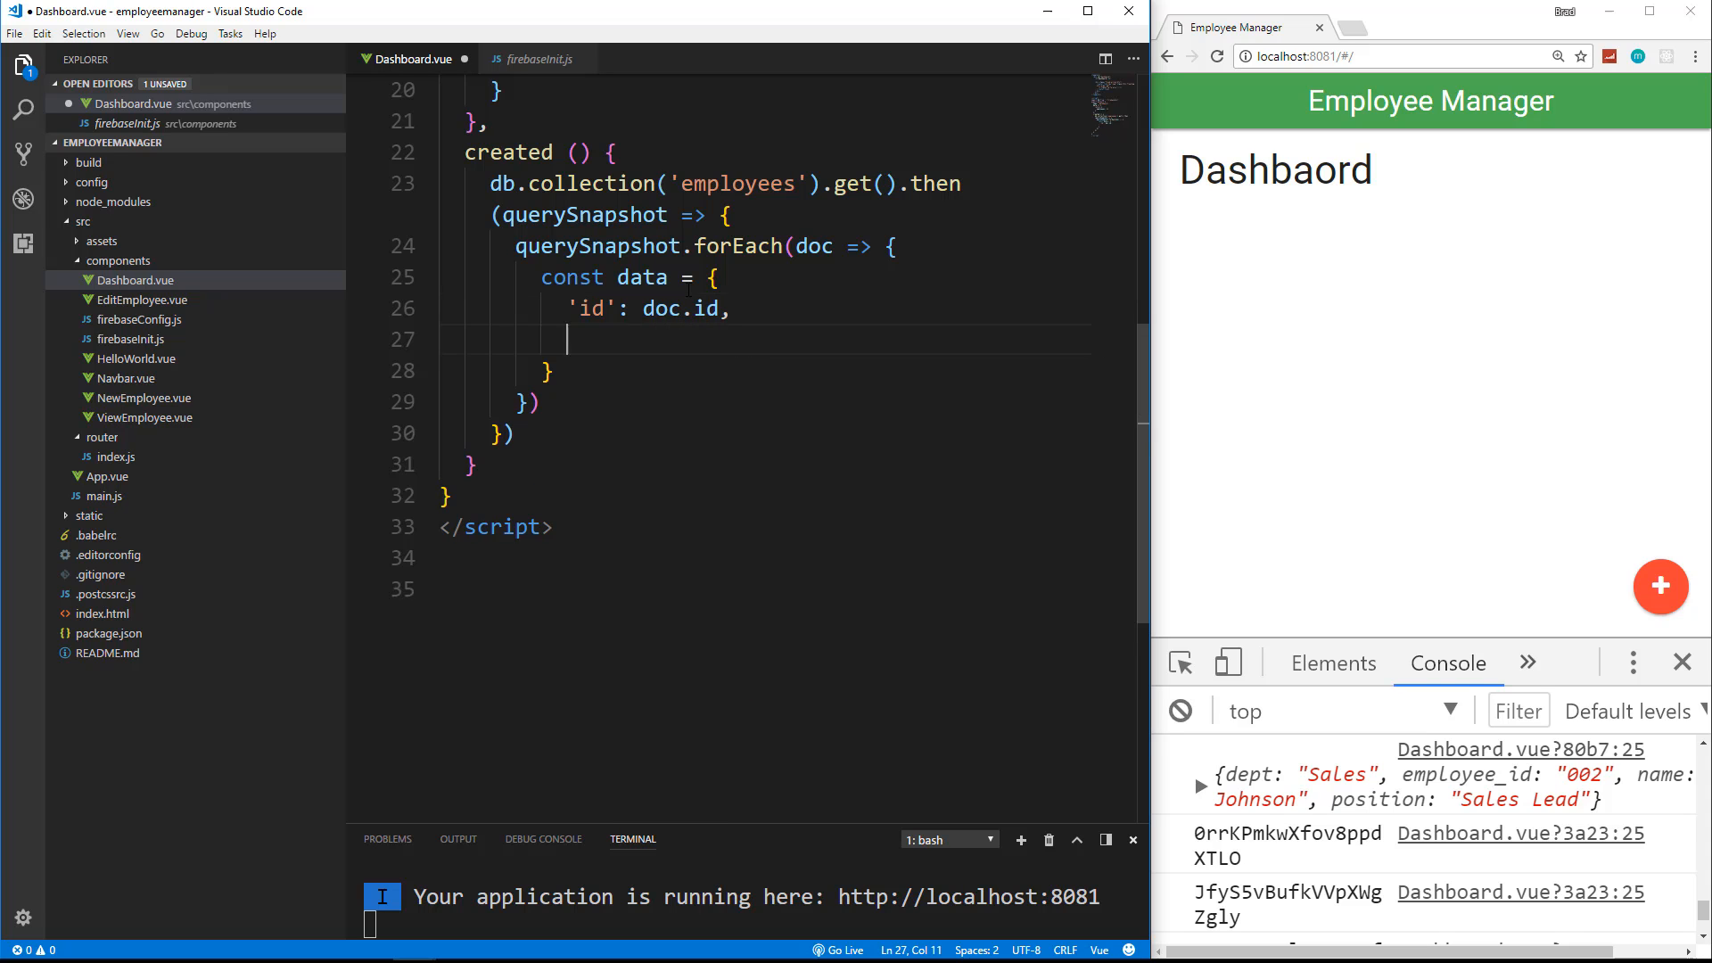
{"action": "type", "text": "''"}
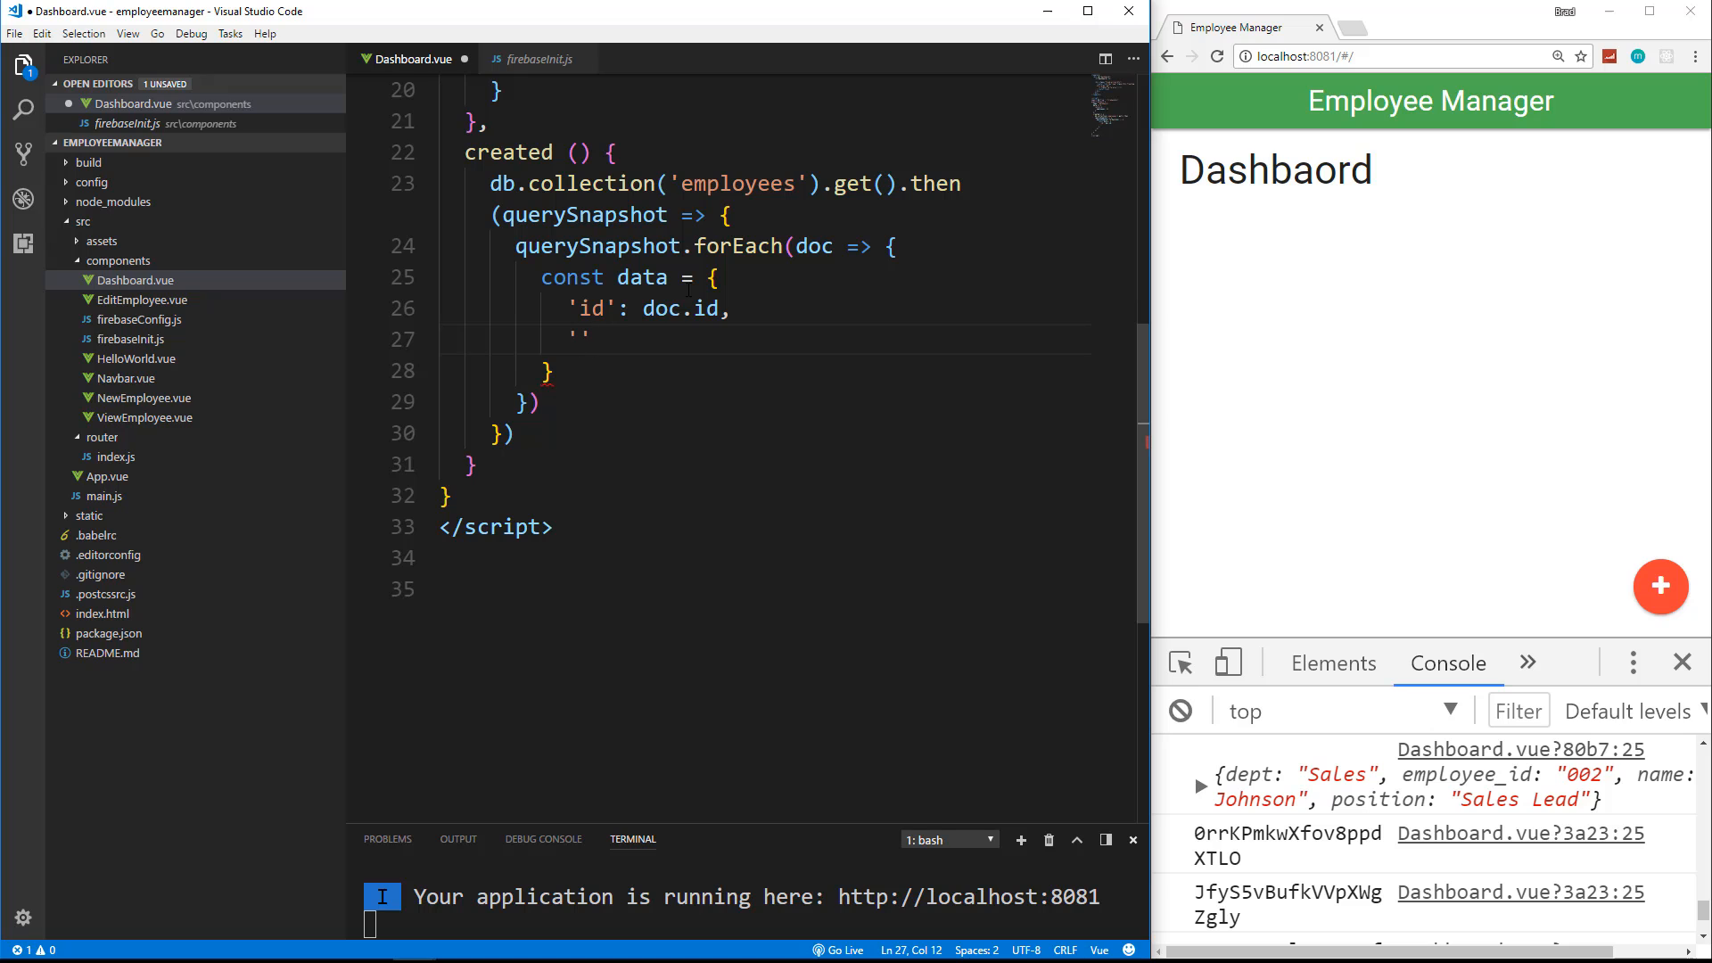
{"action": "type", "text": "employee_"}
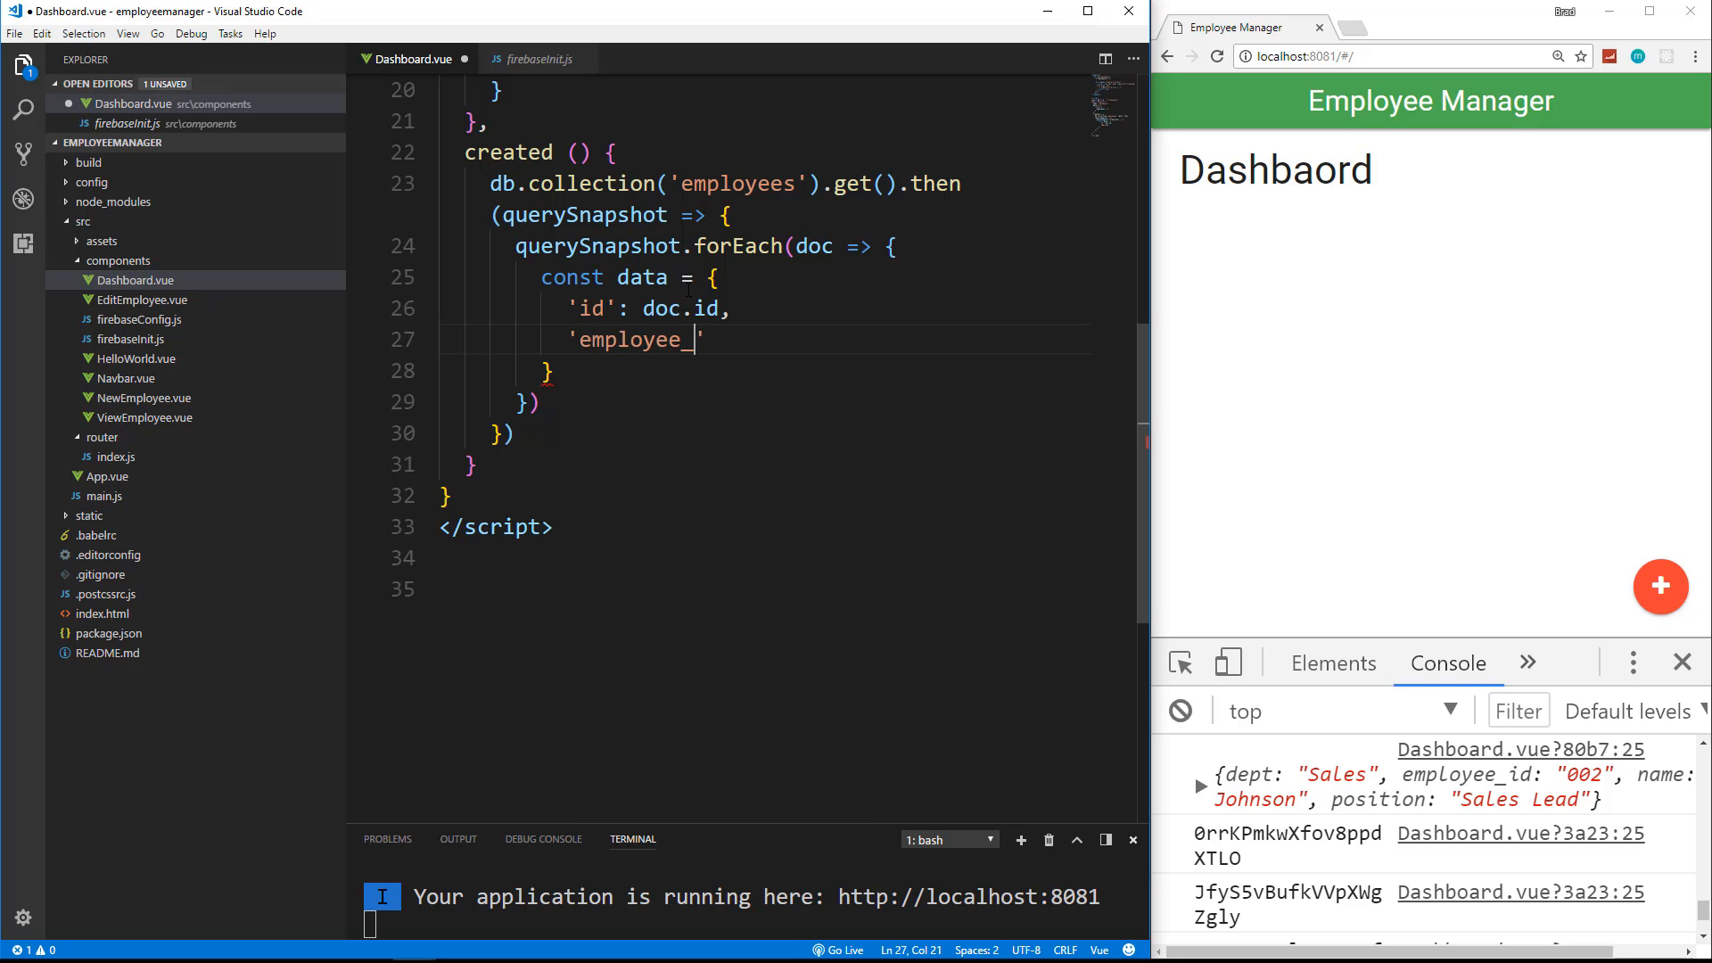
{"action": "type", "text": "id':"}
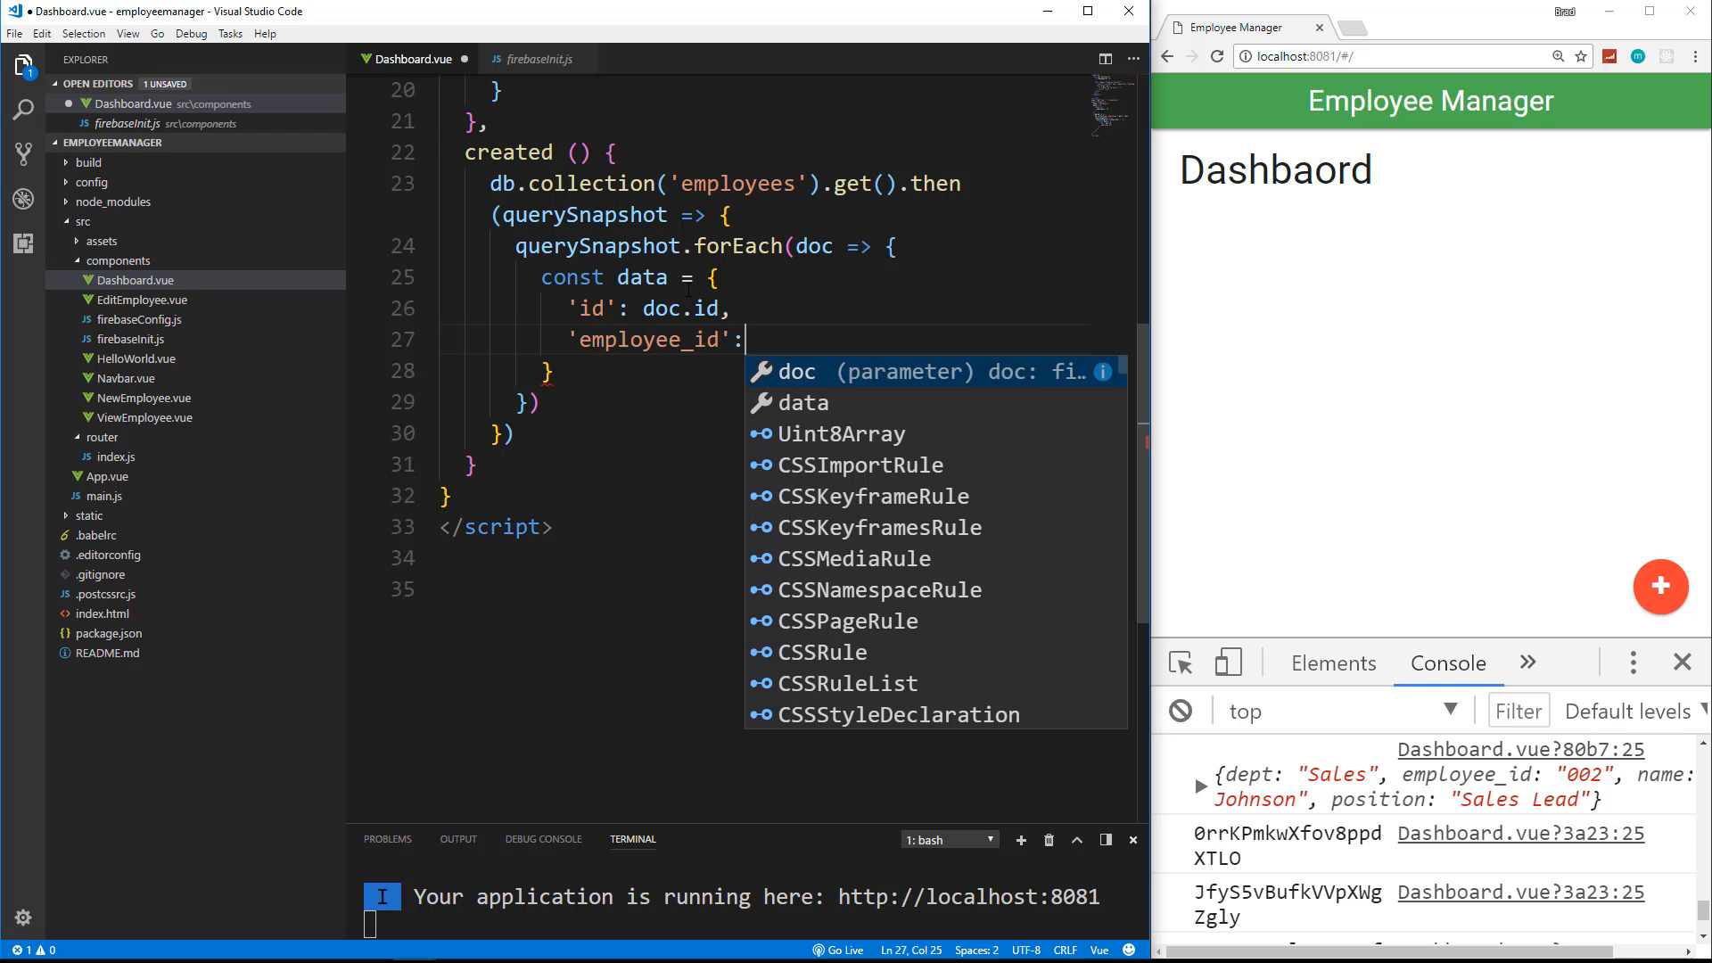
{"action": "type", "text": "doc.data"}
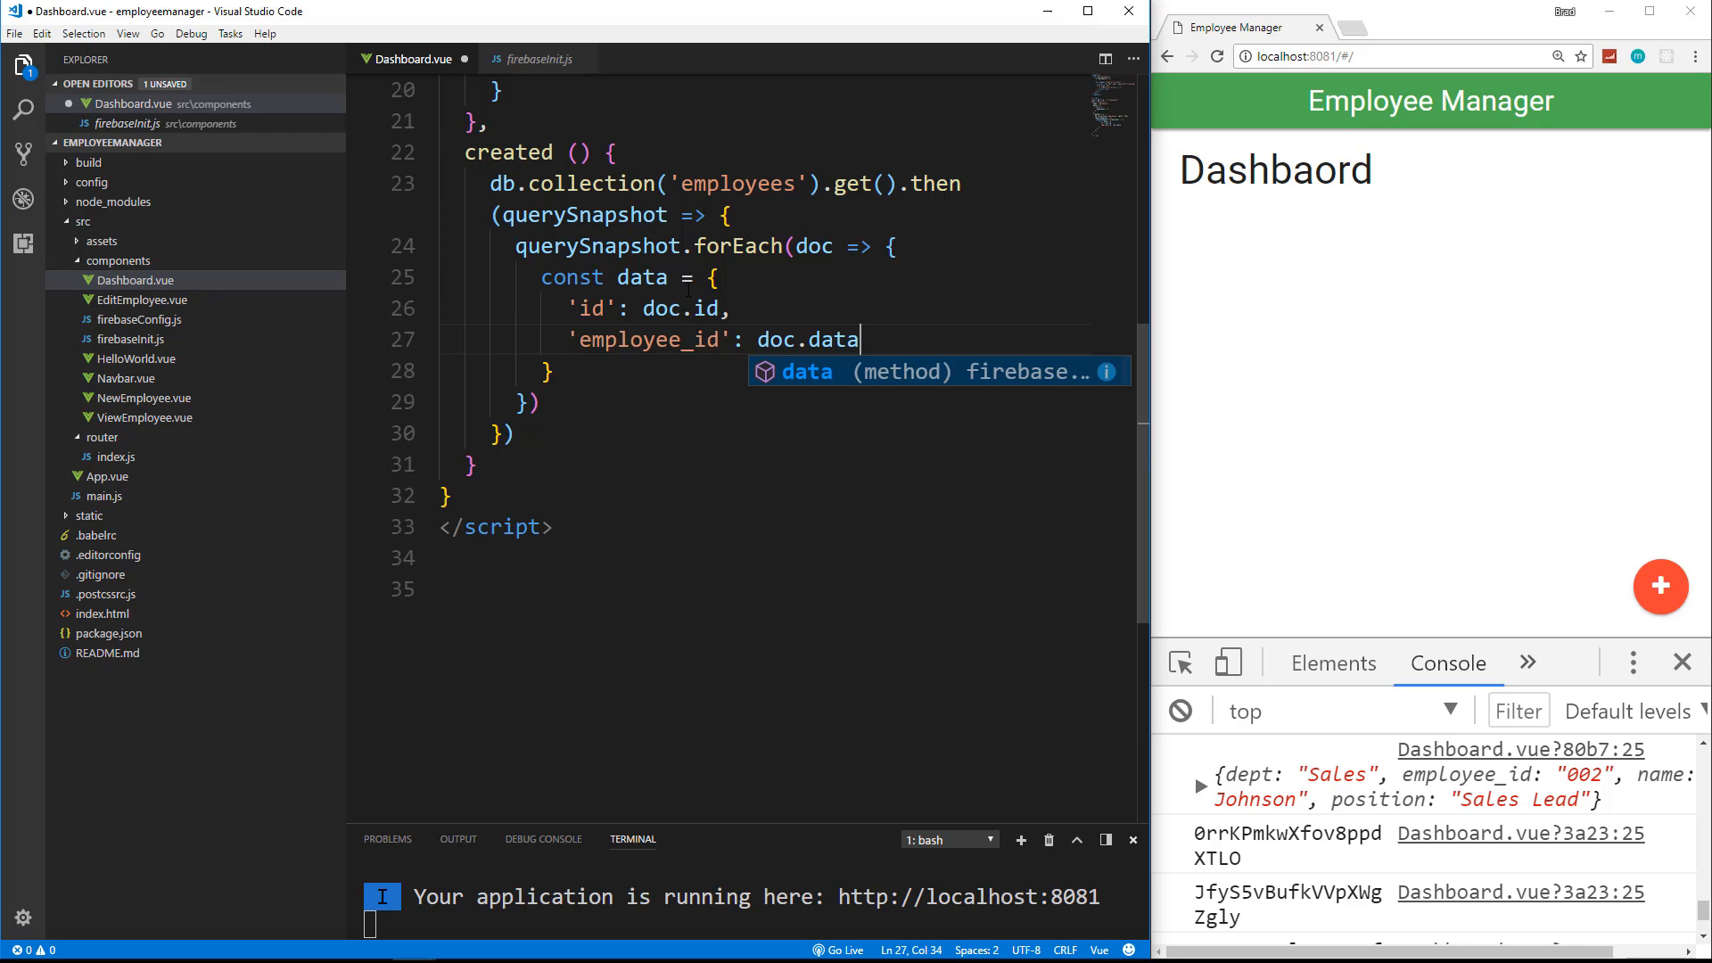
{"action": "type", "text": "().employee_id,"}
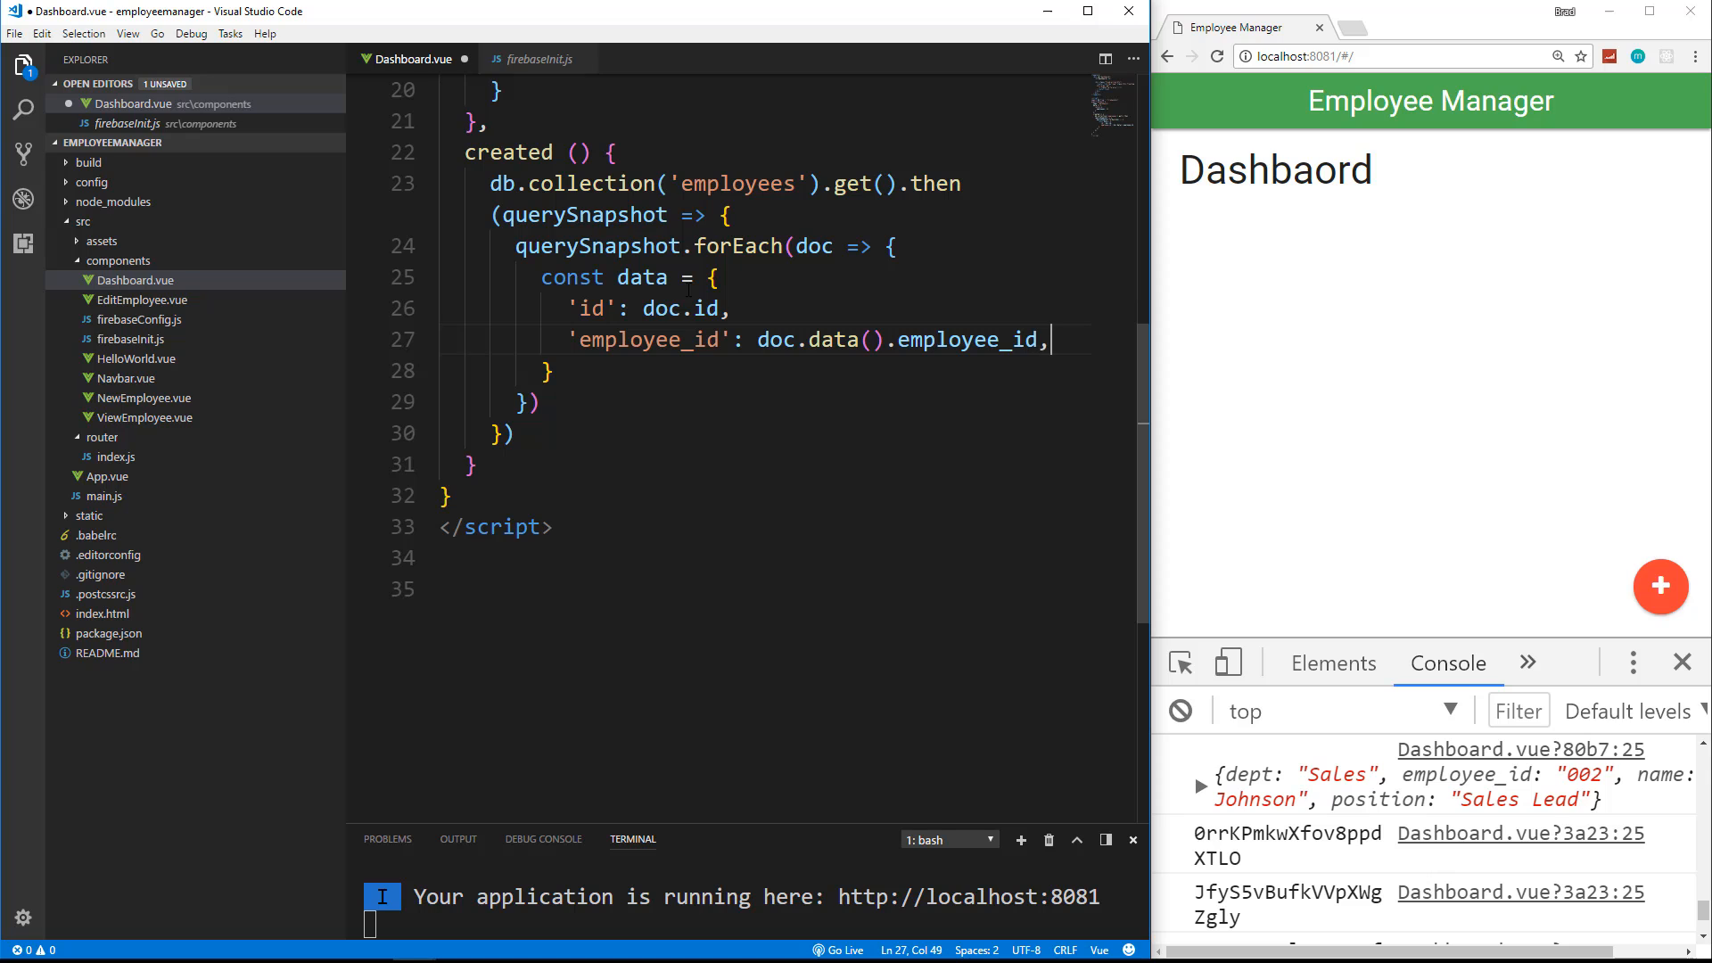
{"action": "key", "text": "Enter"}
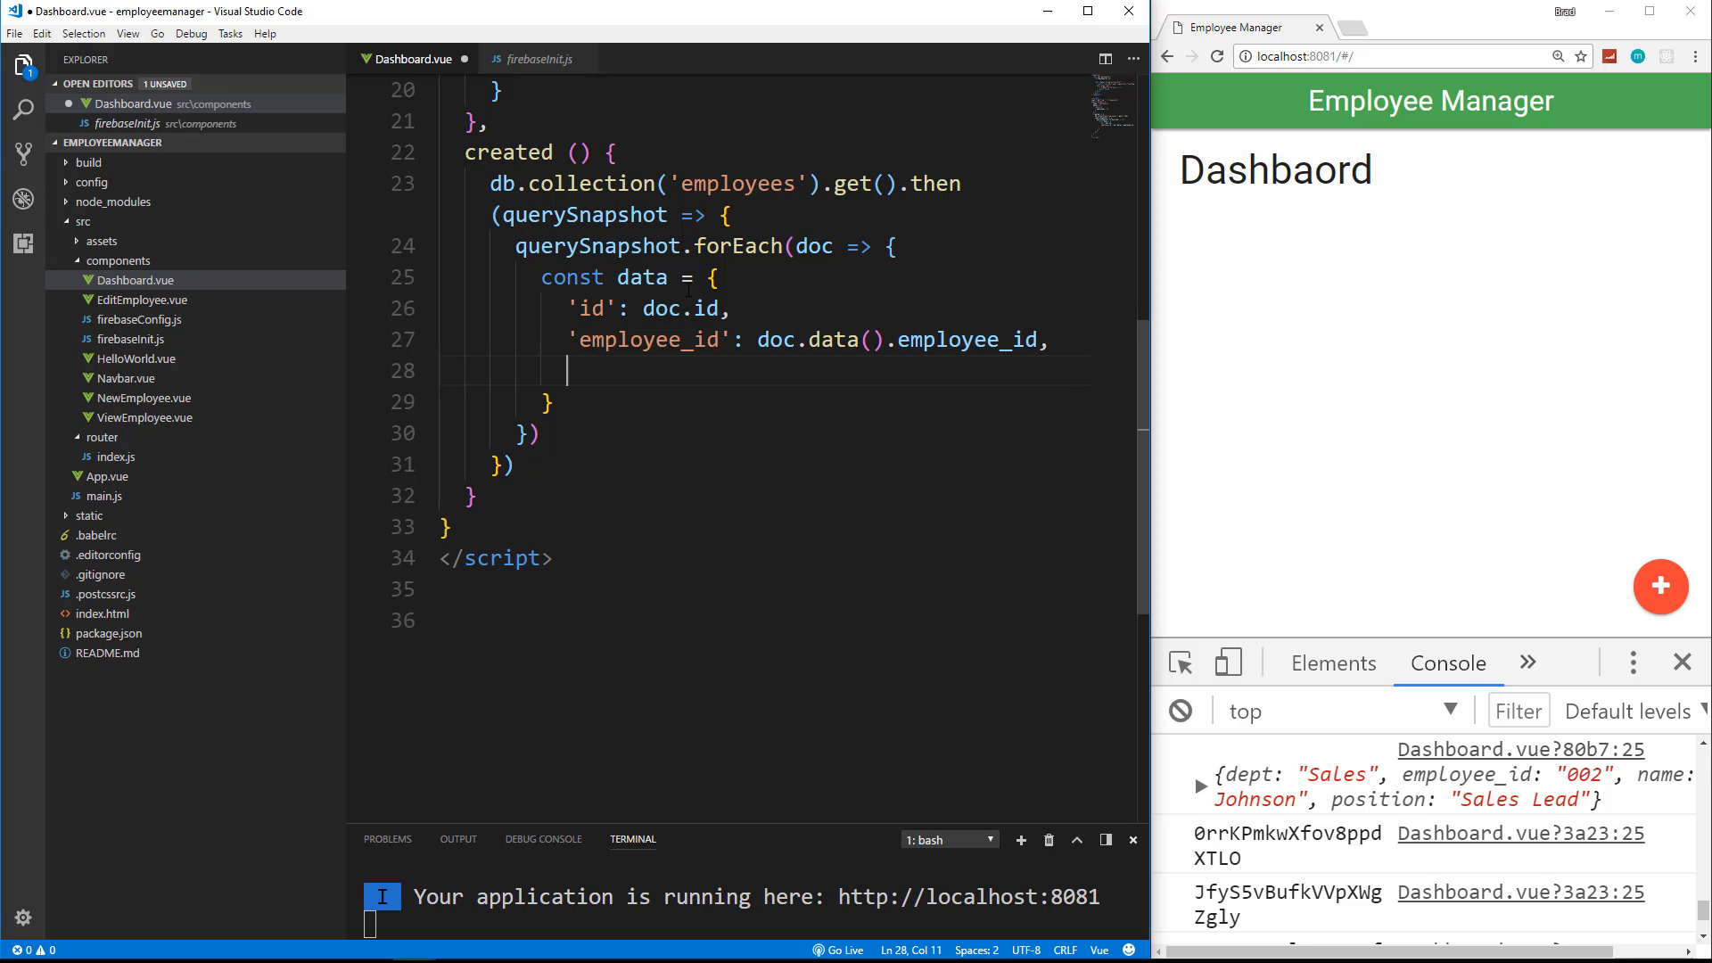
Step: Add 'name', 'dept' and 'position' keys from doc.data().name, .dept and .position
{"action": "type", "text": "'name':"}
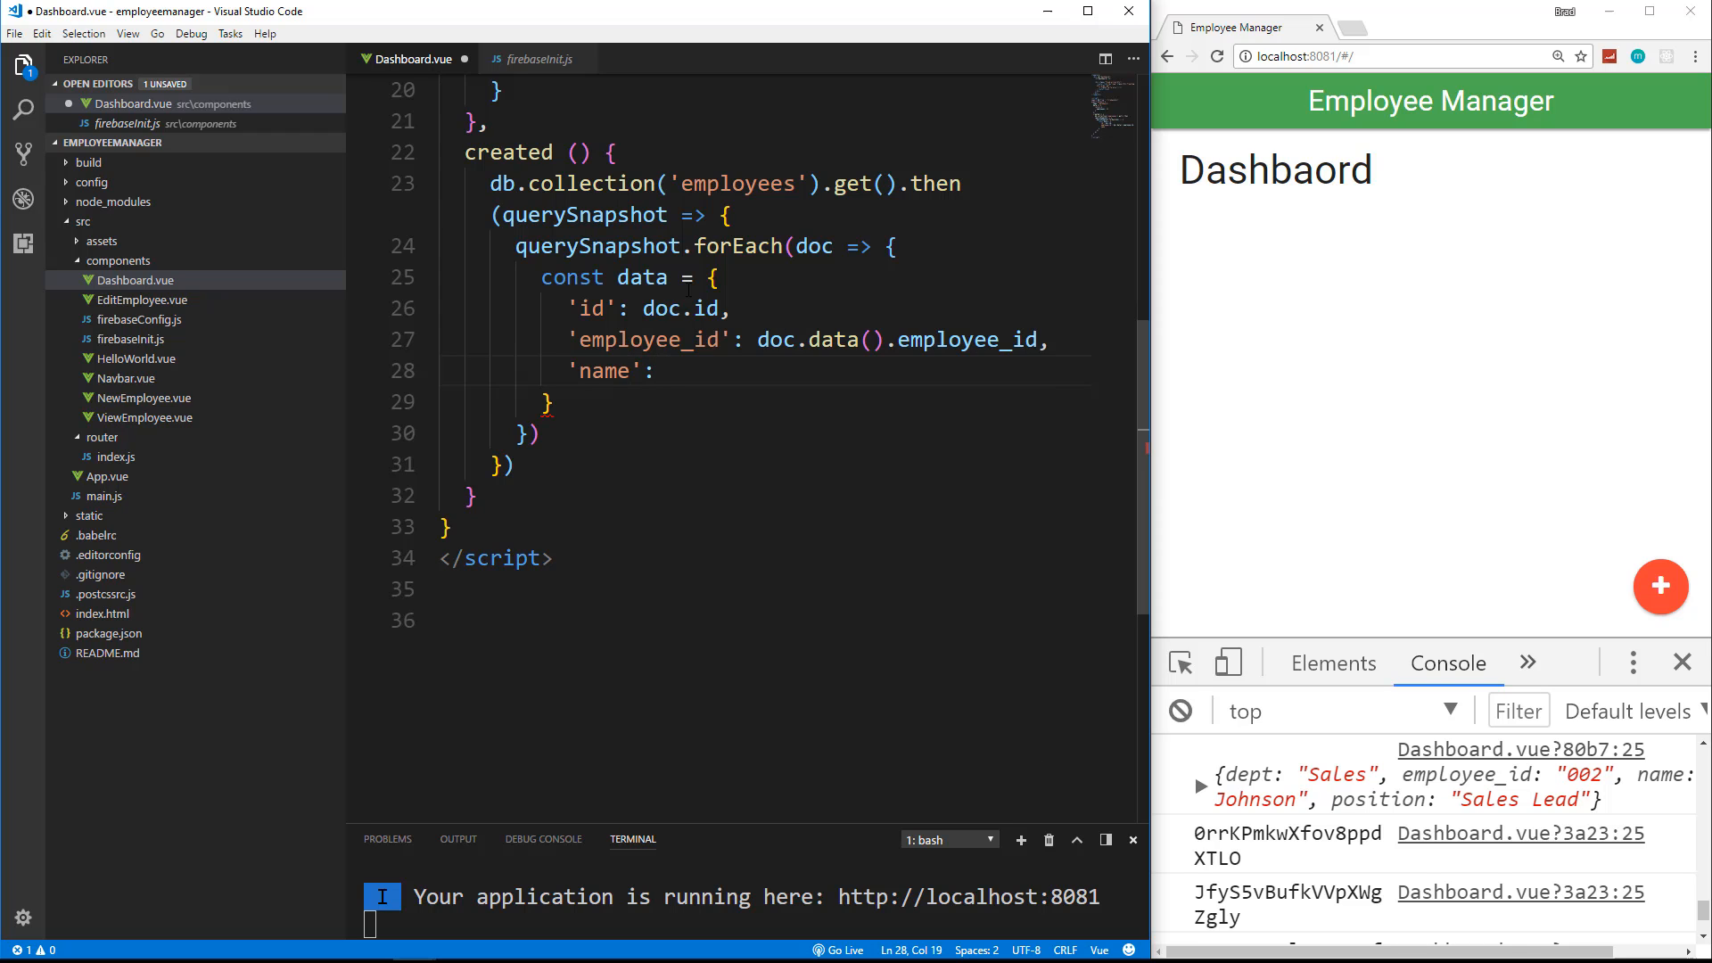
{"action": "type", "text": "doc.data"}
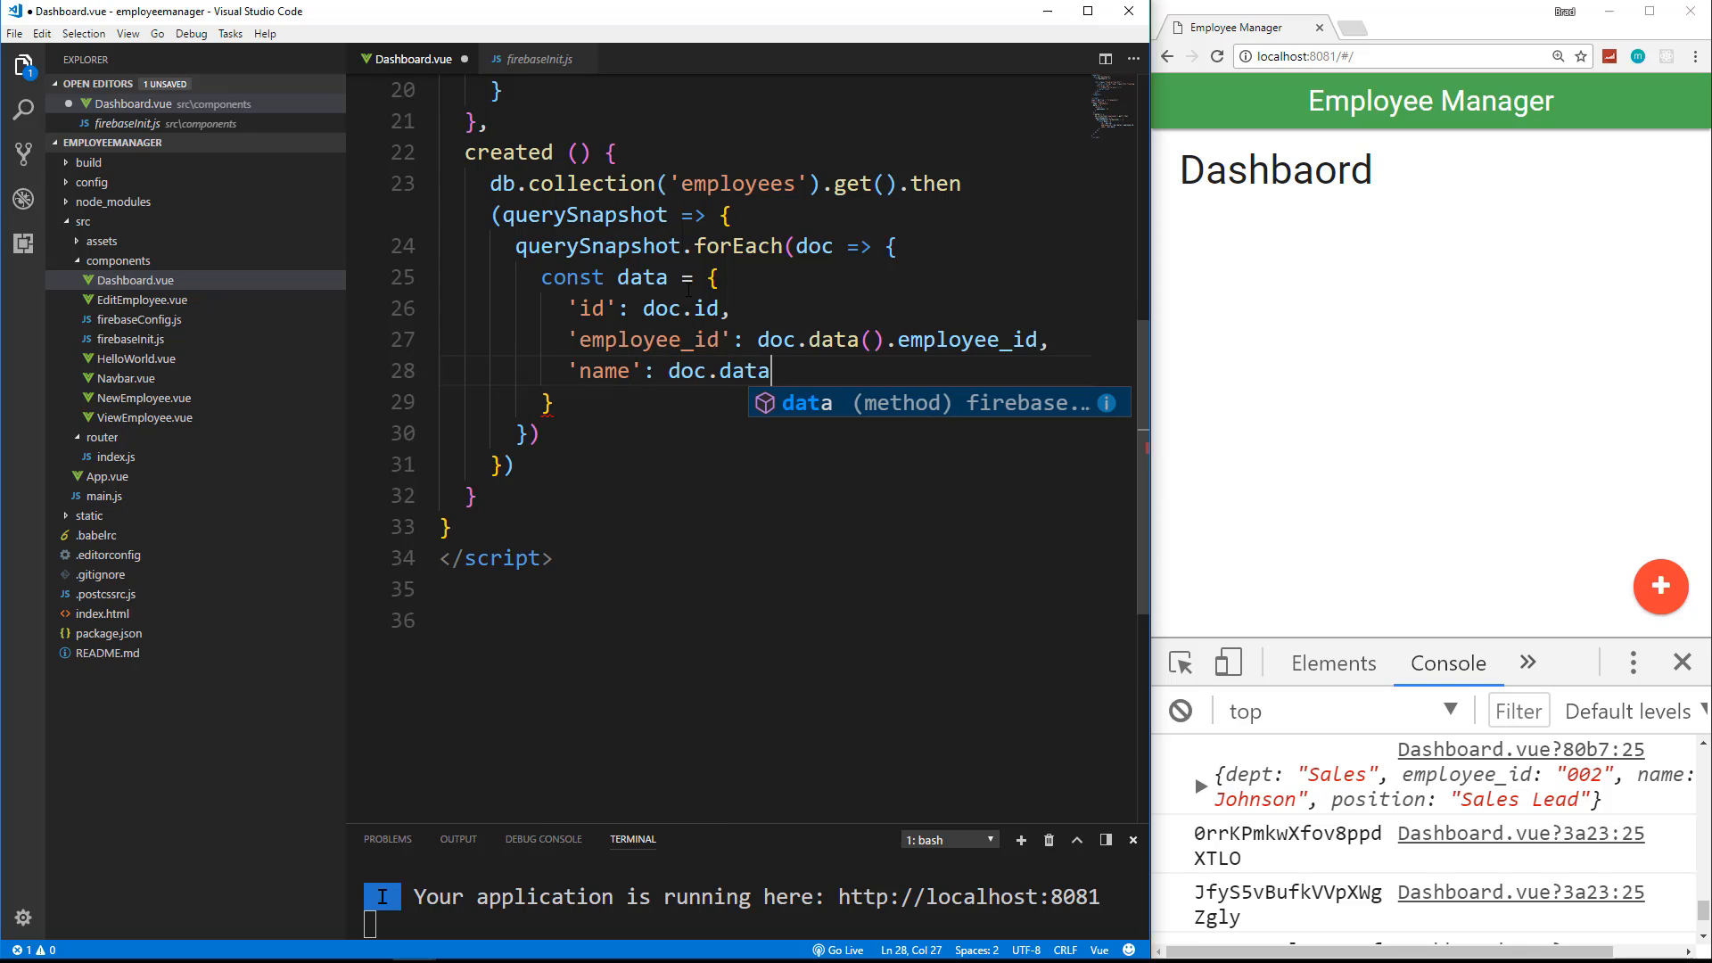
{"action": "type", "text": "().name,"}
{"action": "type", "text": "'"}
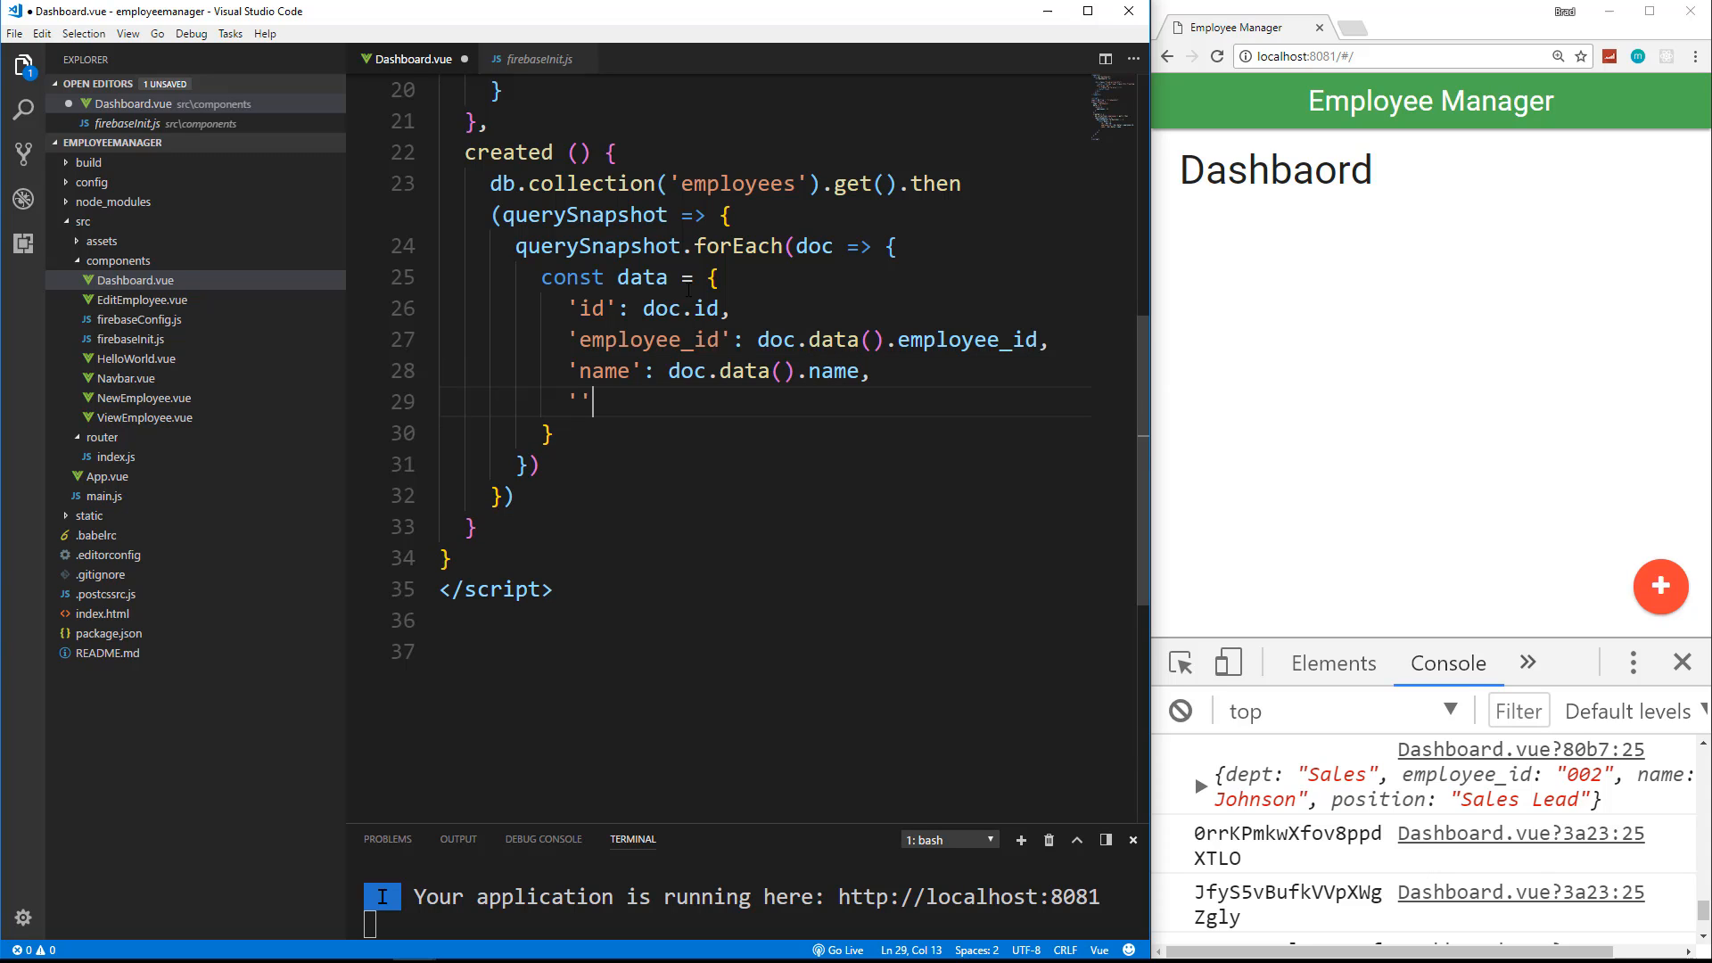
{"action": "type", "text": "de"}
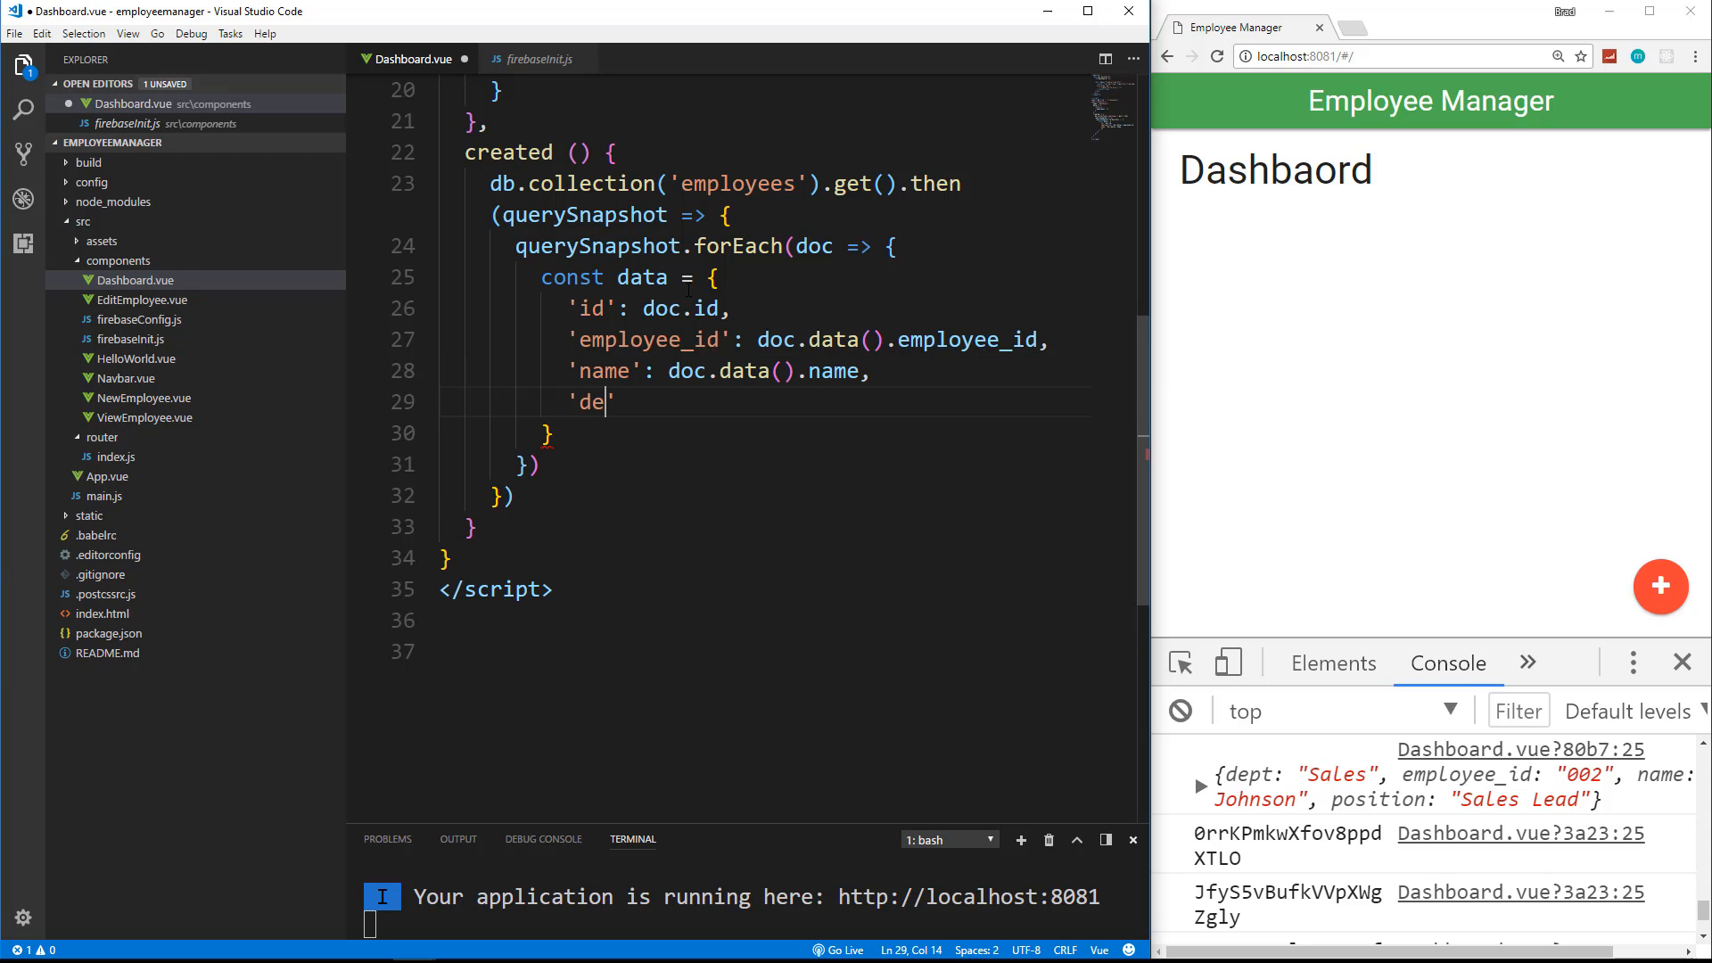
{"action": "type", "text": "pt"}
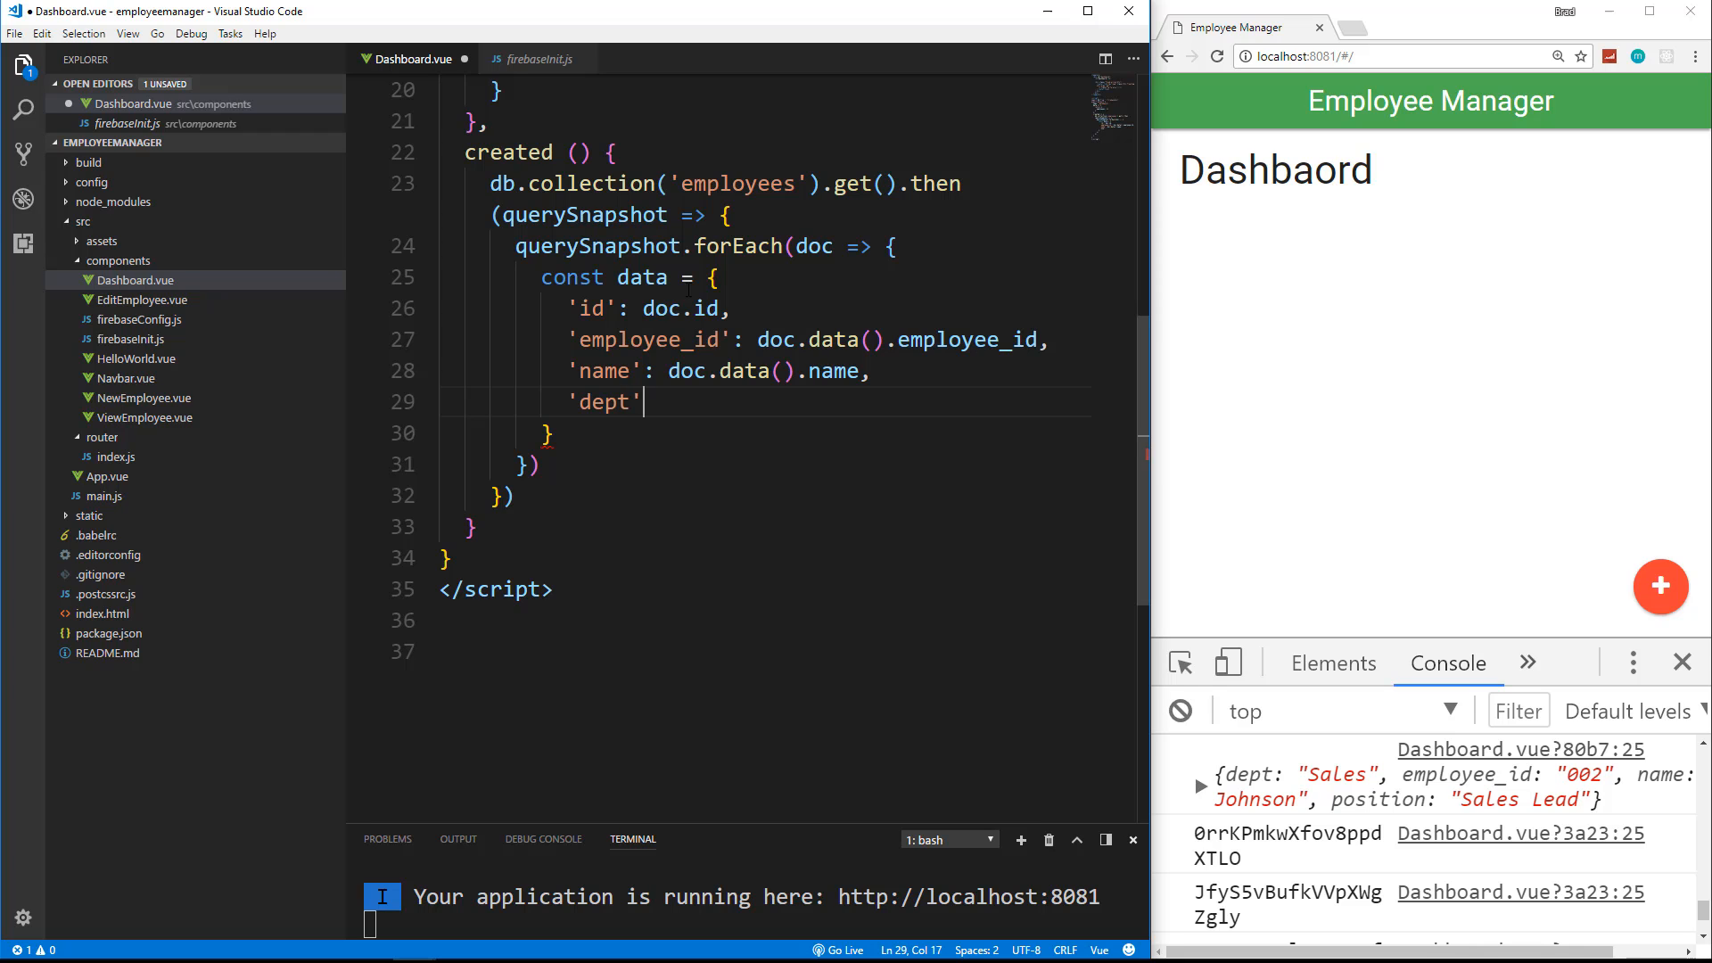
{"action": "type", "text": ": doc.data("}
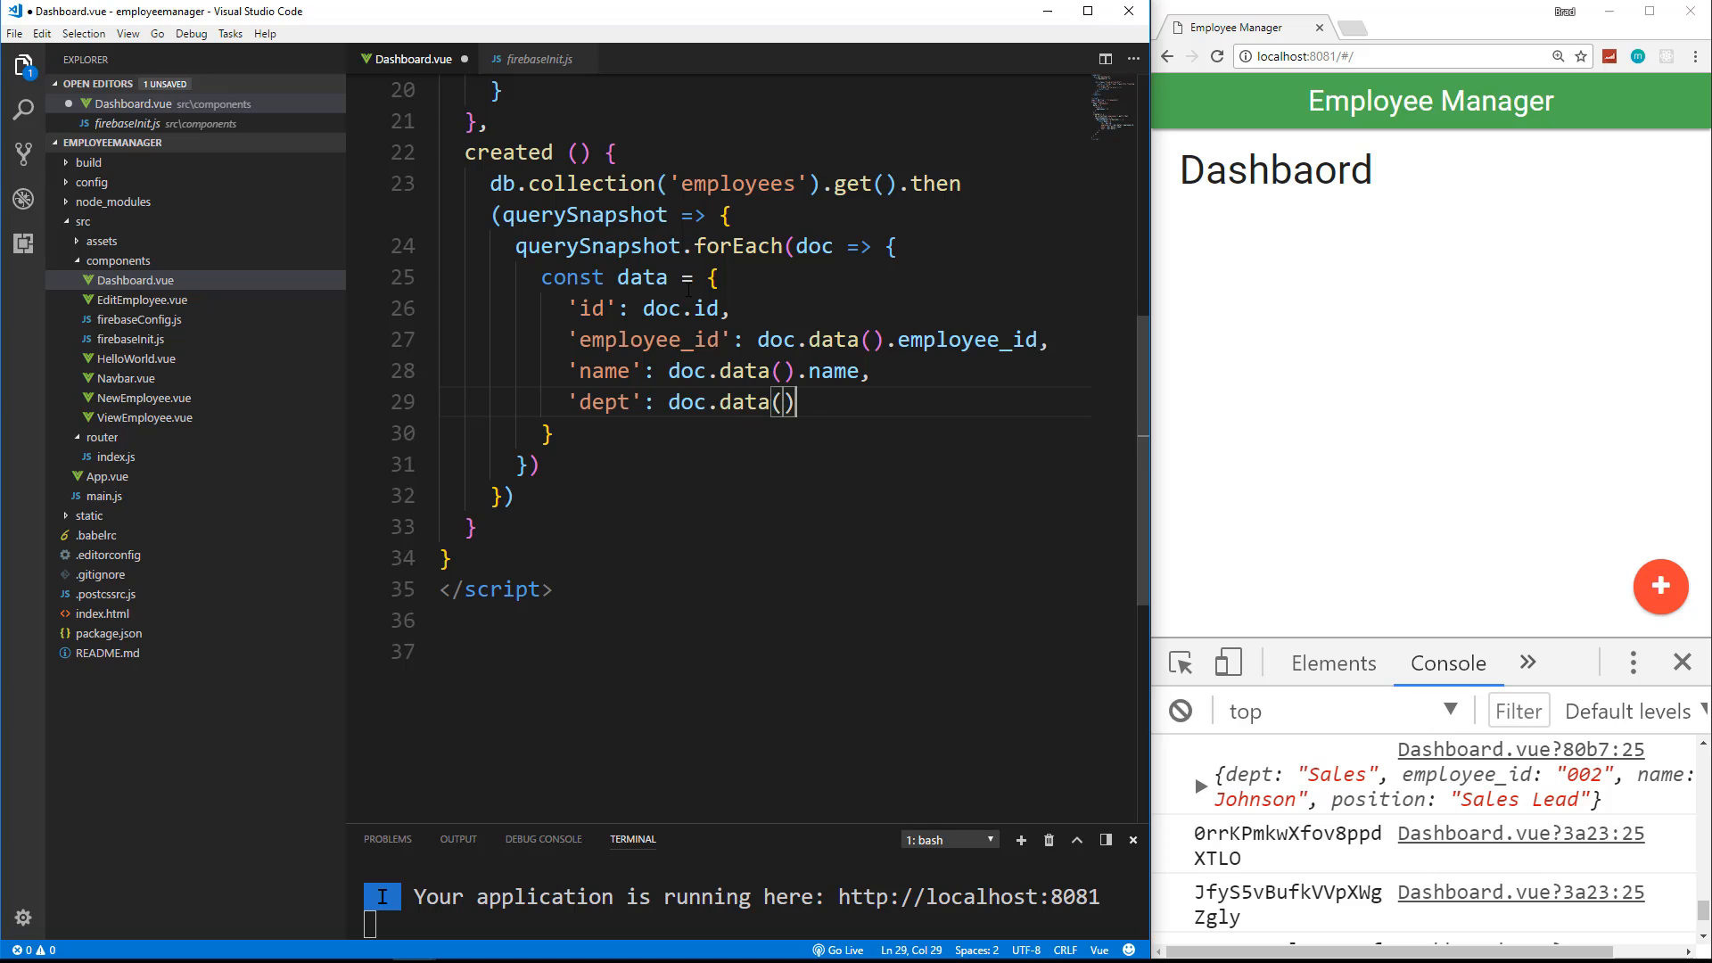
{"action": "type", "text": "dept,"}
{"action": "type", "text": "'"}
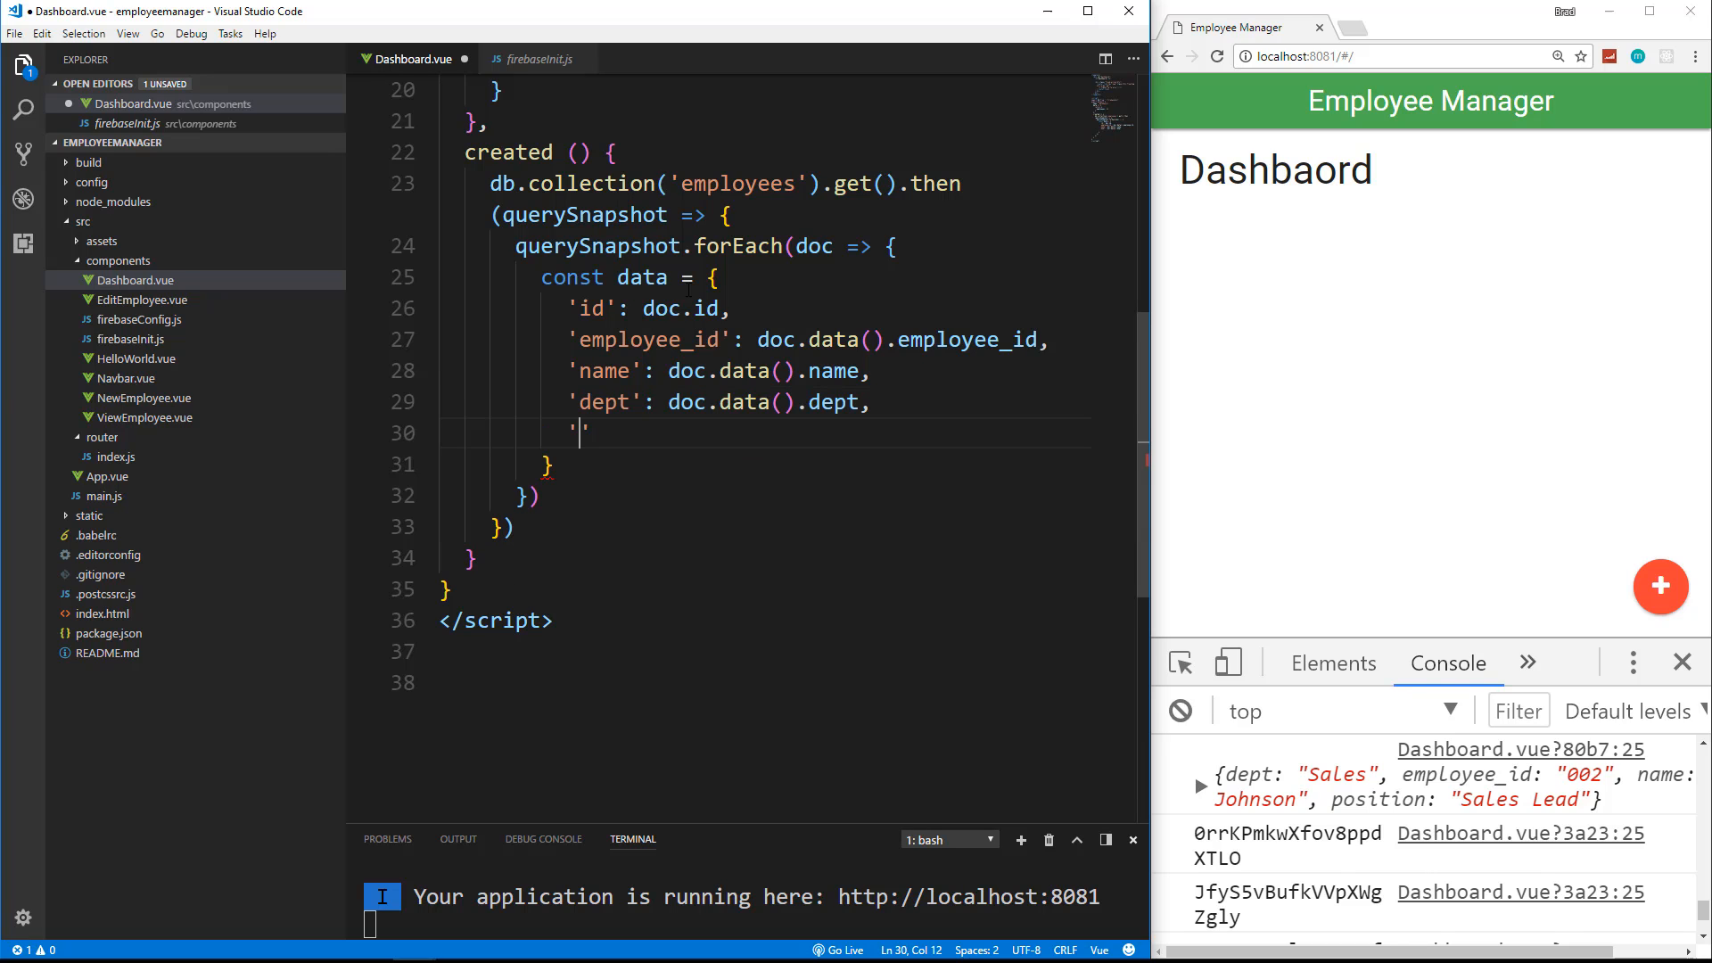
{"action": "type", "text": "positio"}
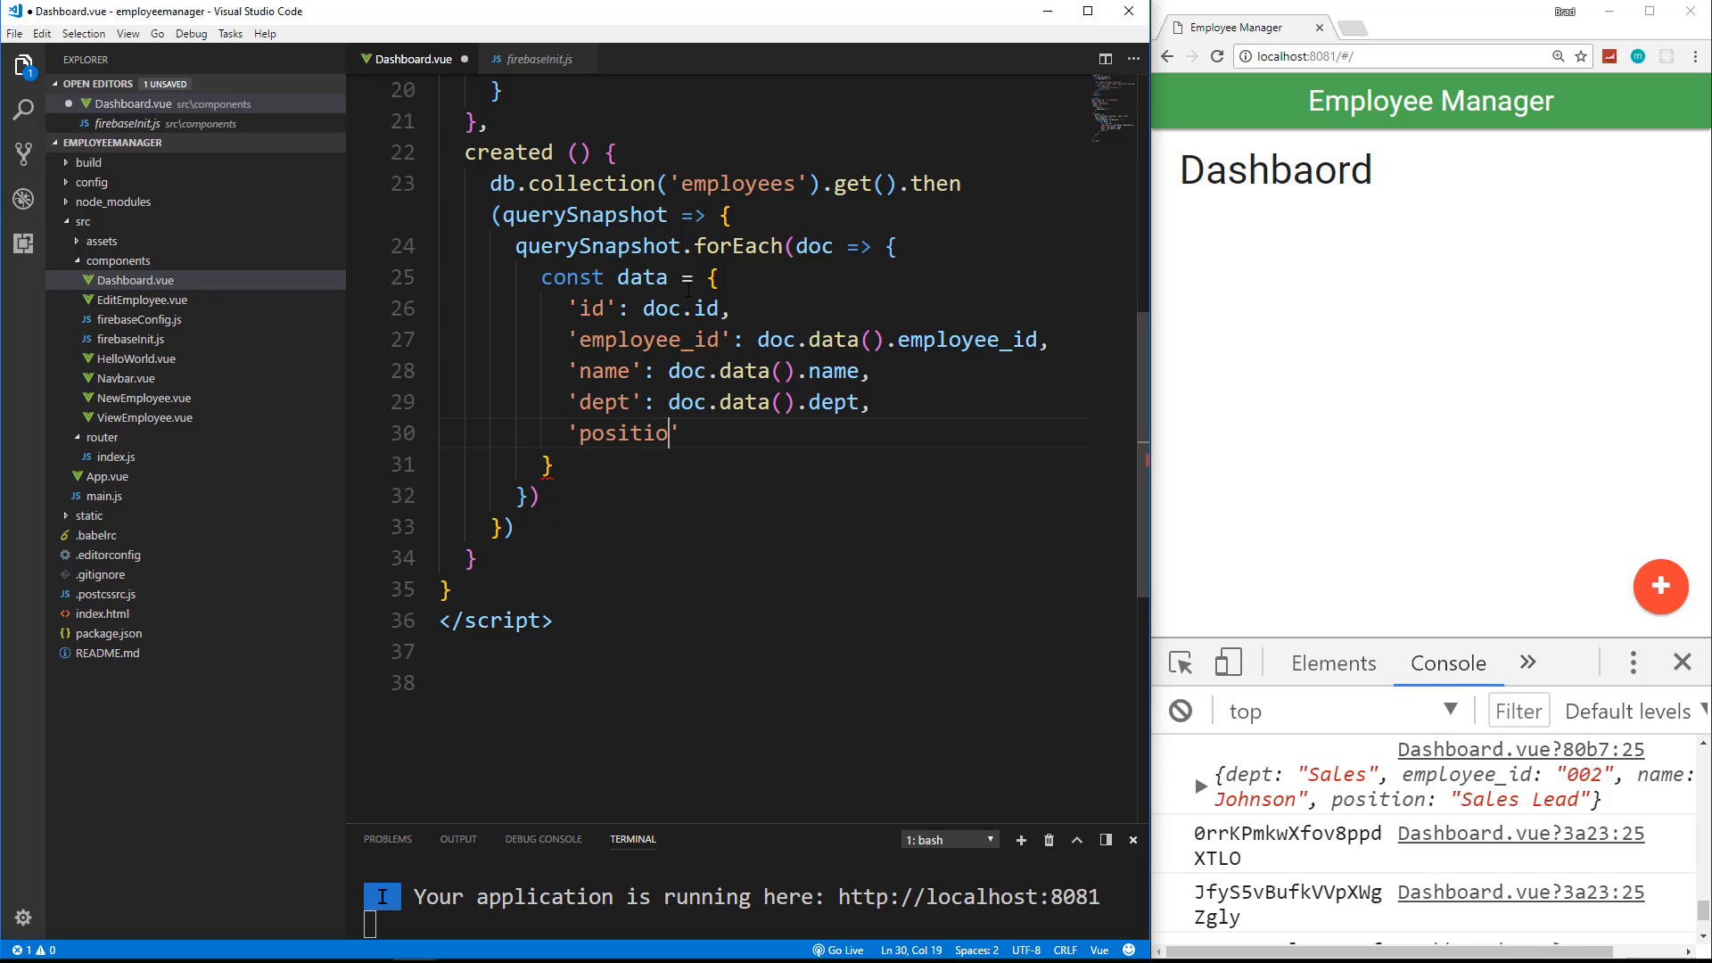
{"action": "type", "text": "n': d"}
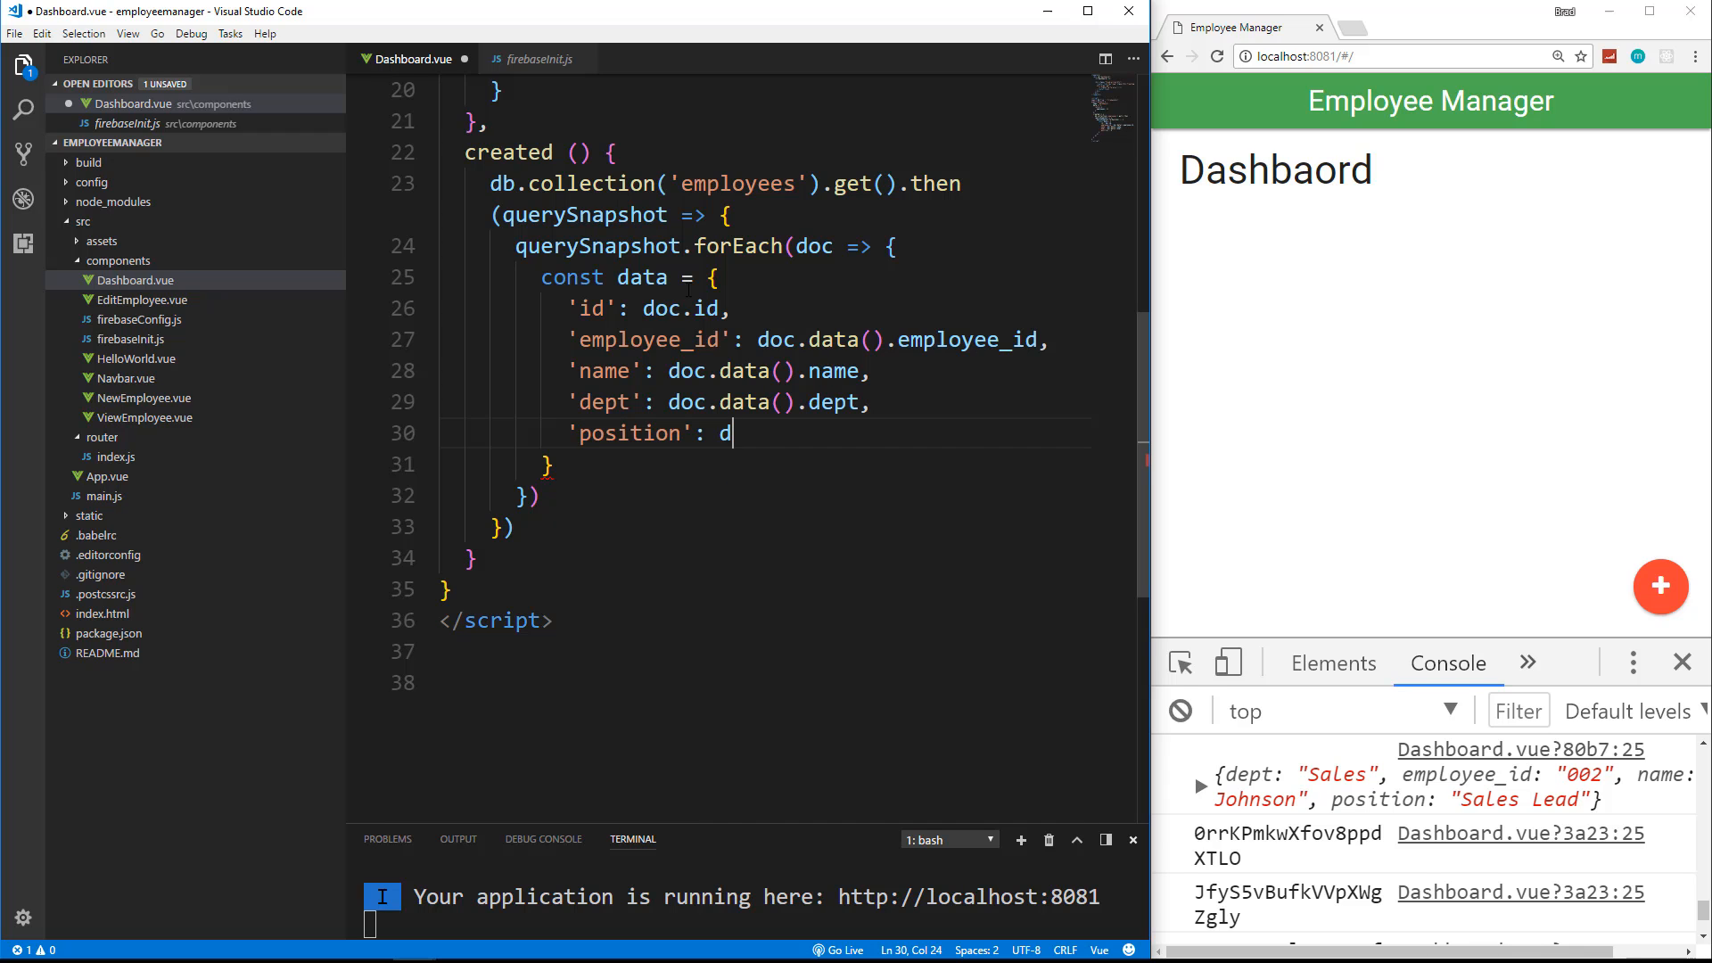
{"action": "type", "text": "oc.data()"}
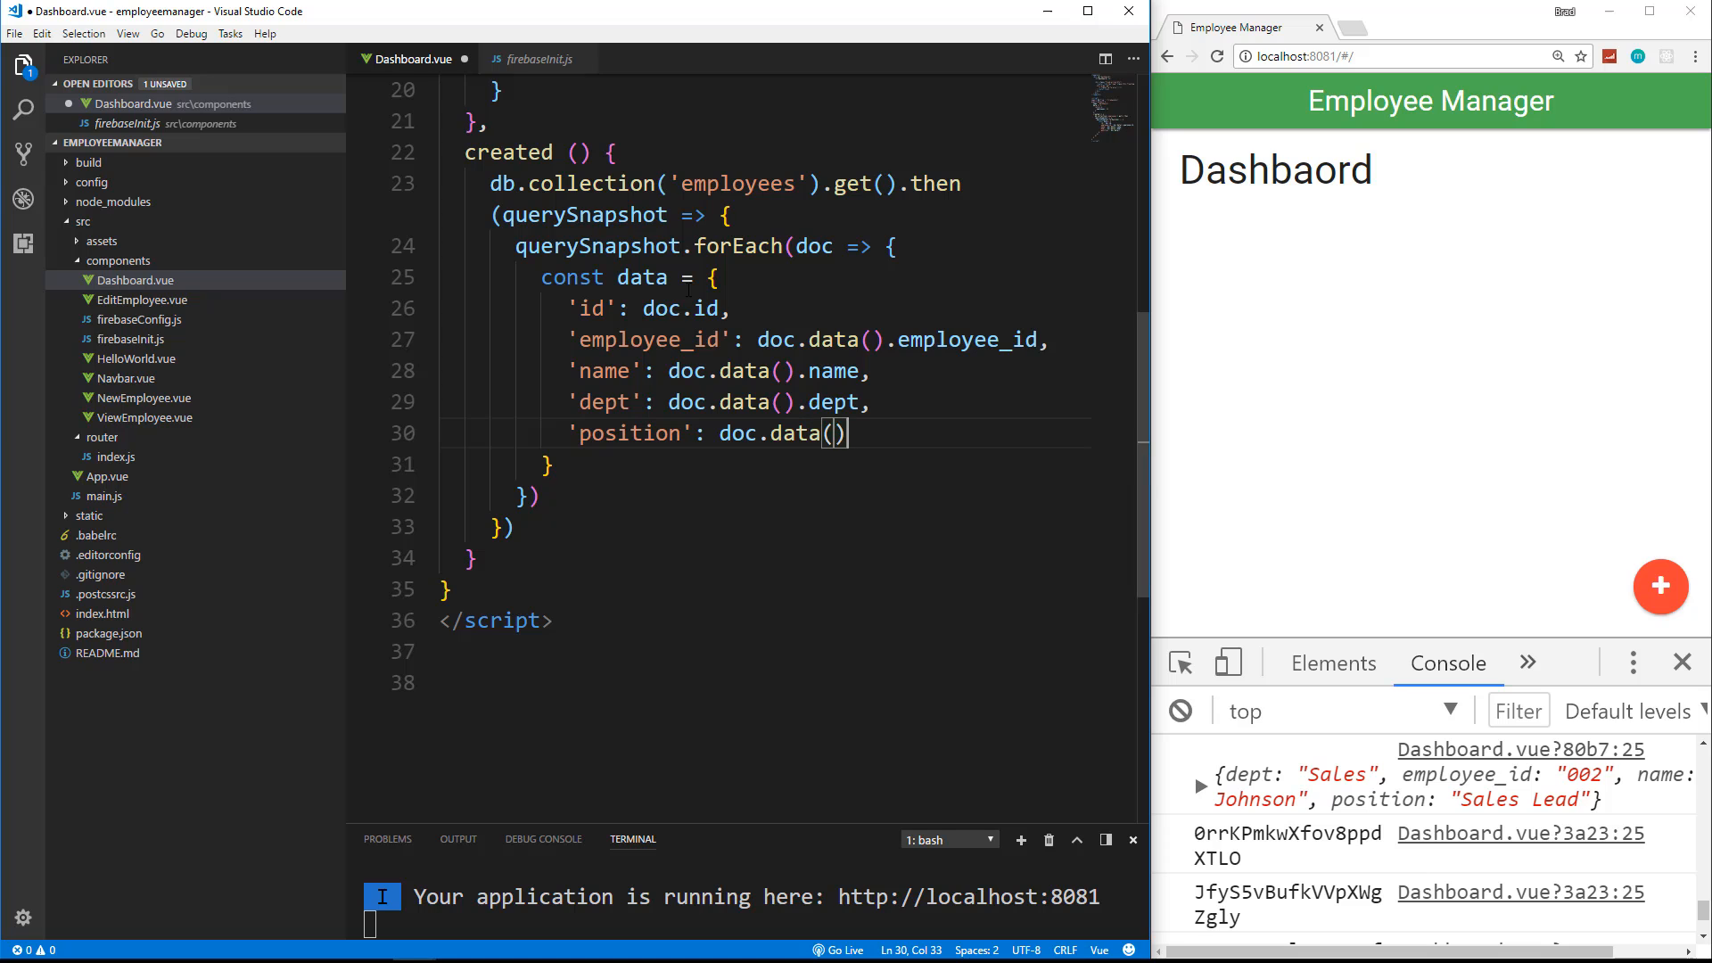
{"action": "type", "text": ".position"}
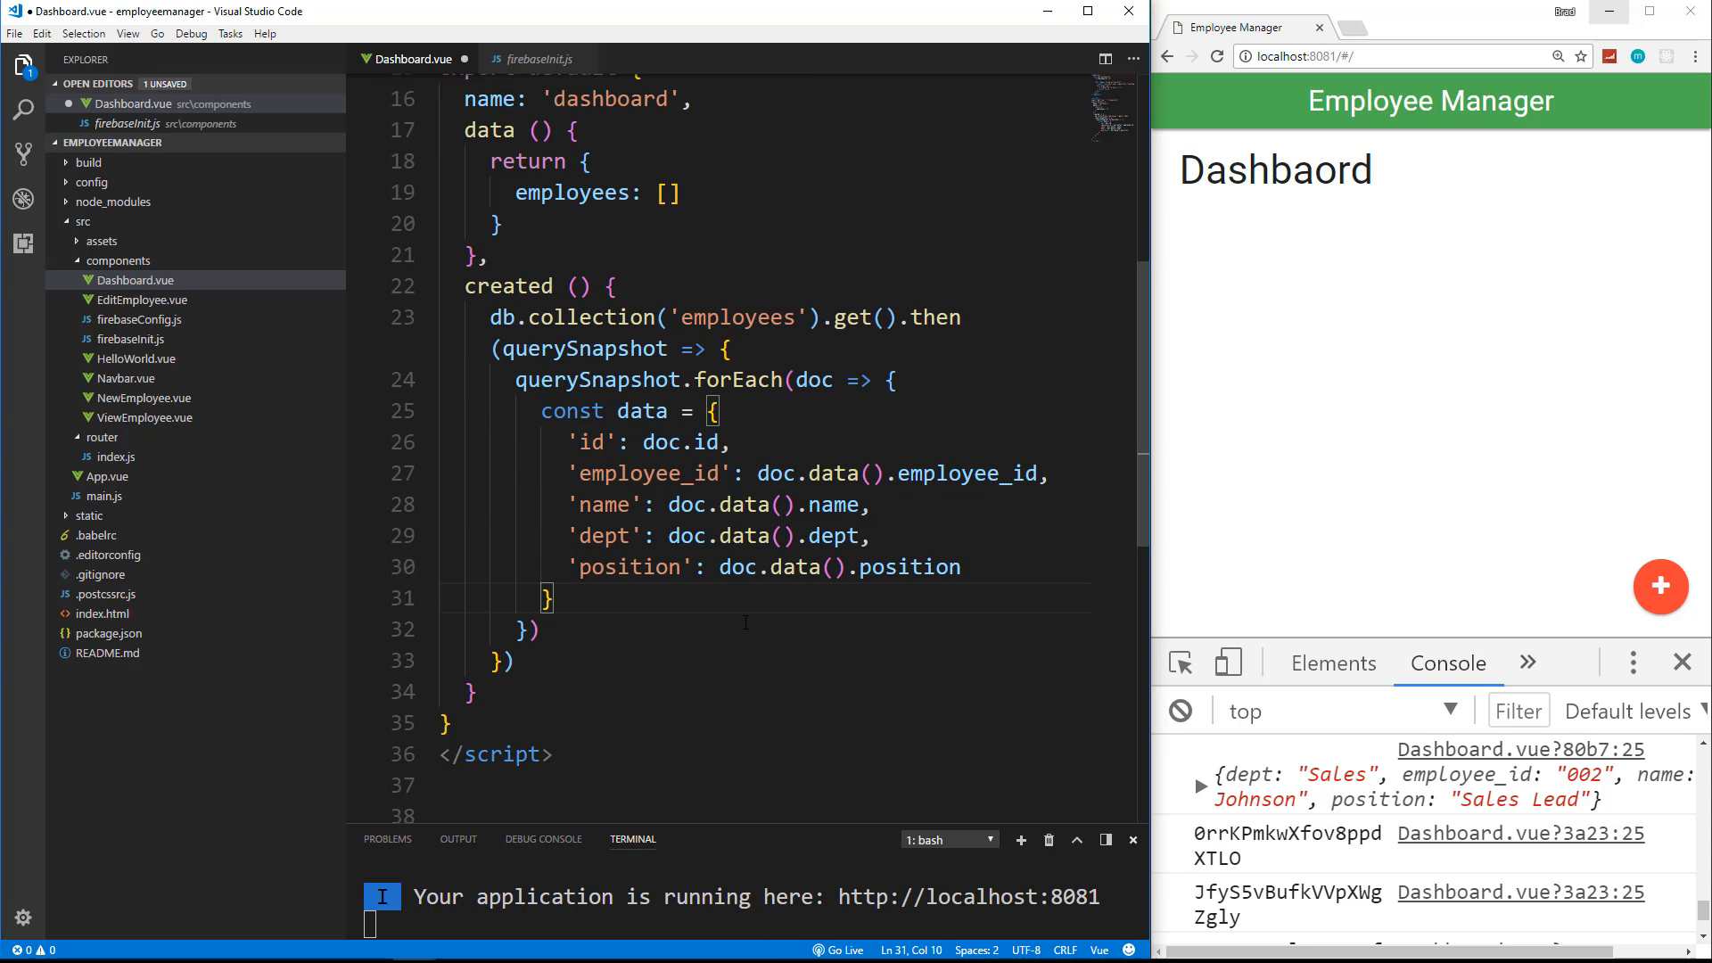
Step: Push each data object onto this.employees inside the forEach loop and save Dashboard.vue
{"action": "type", "text": "this."}
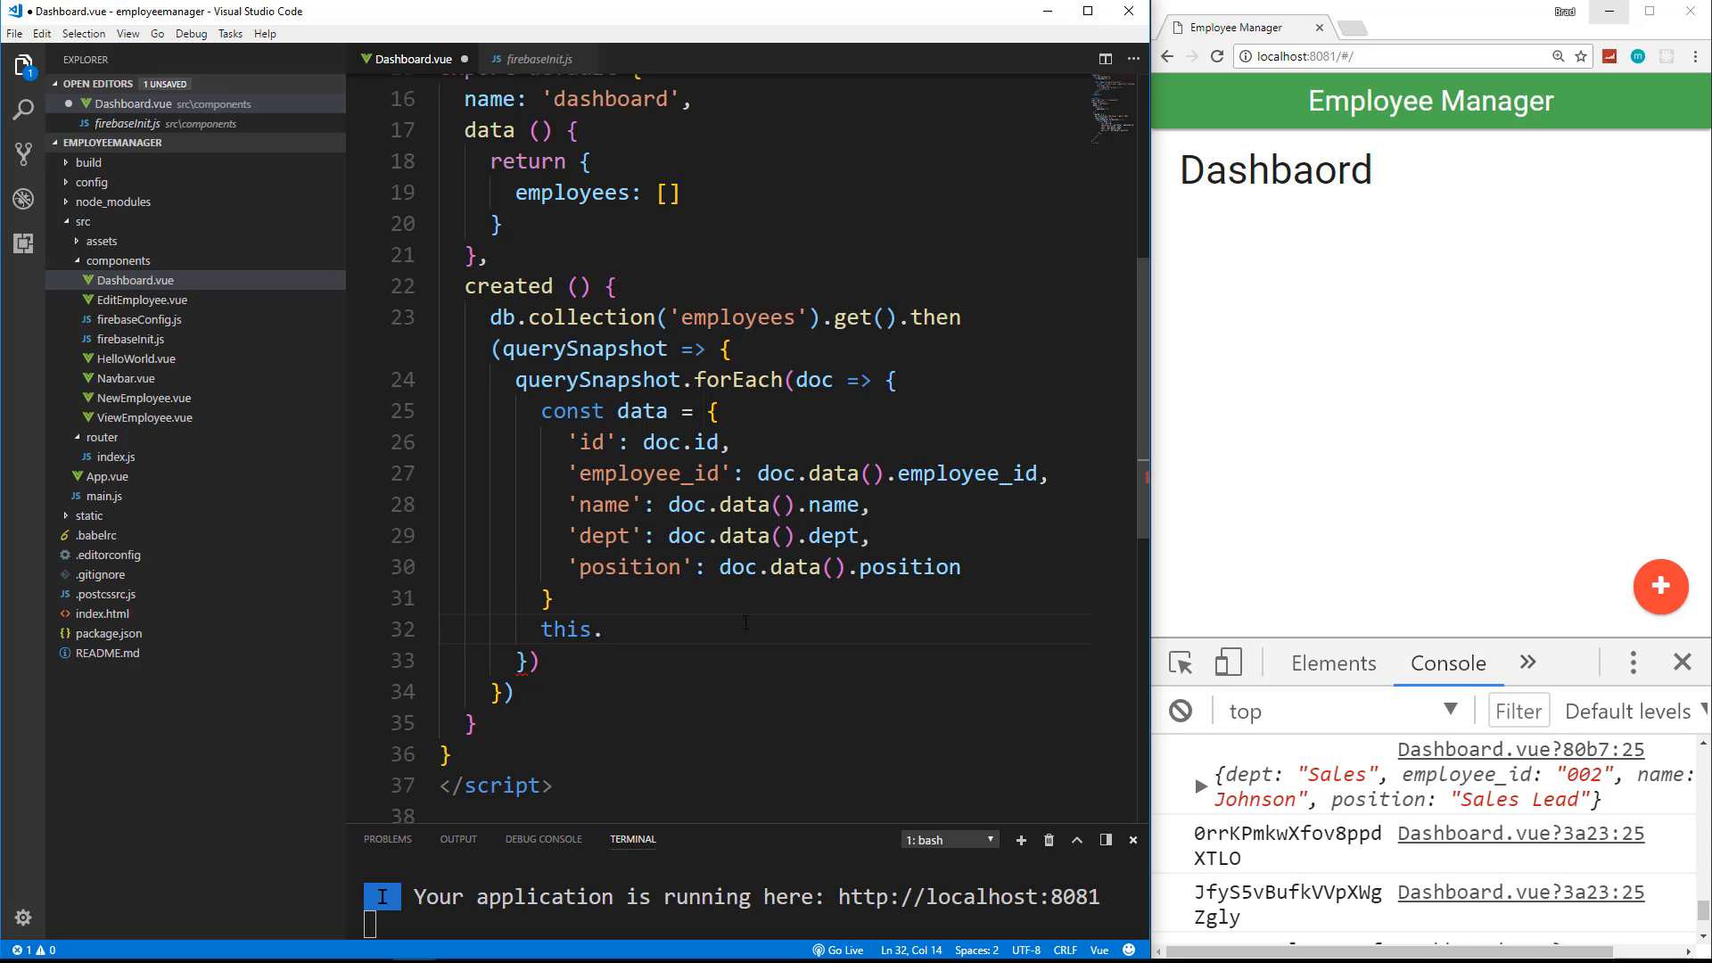
{"action": "type", "text": "employees"}
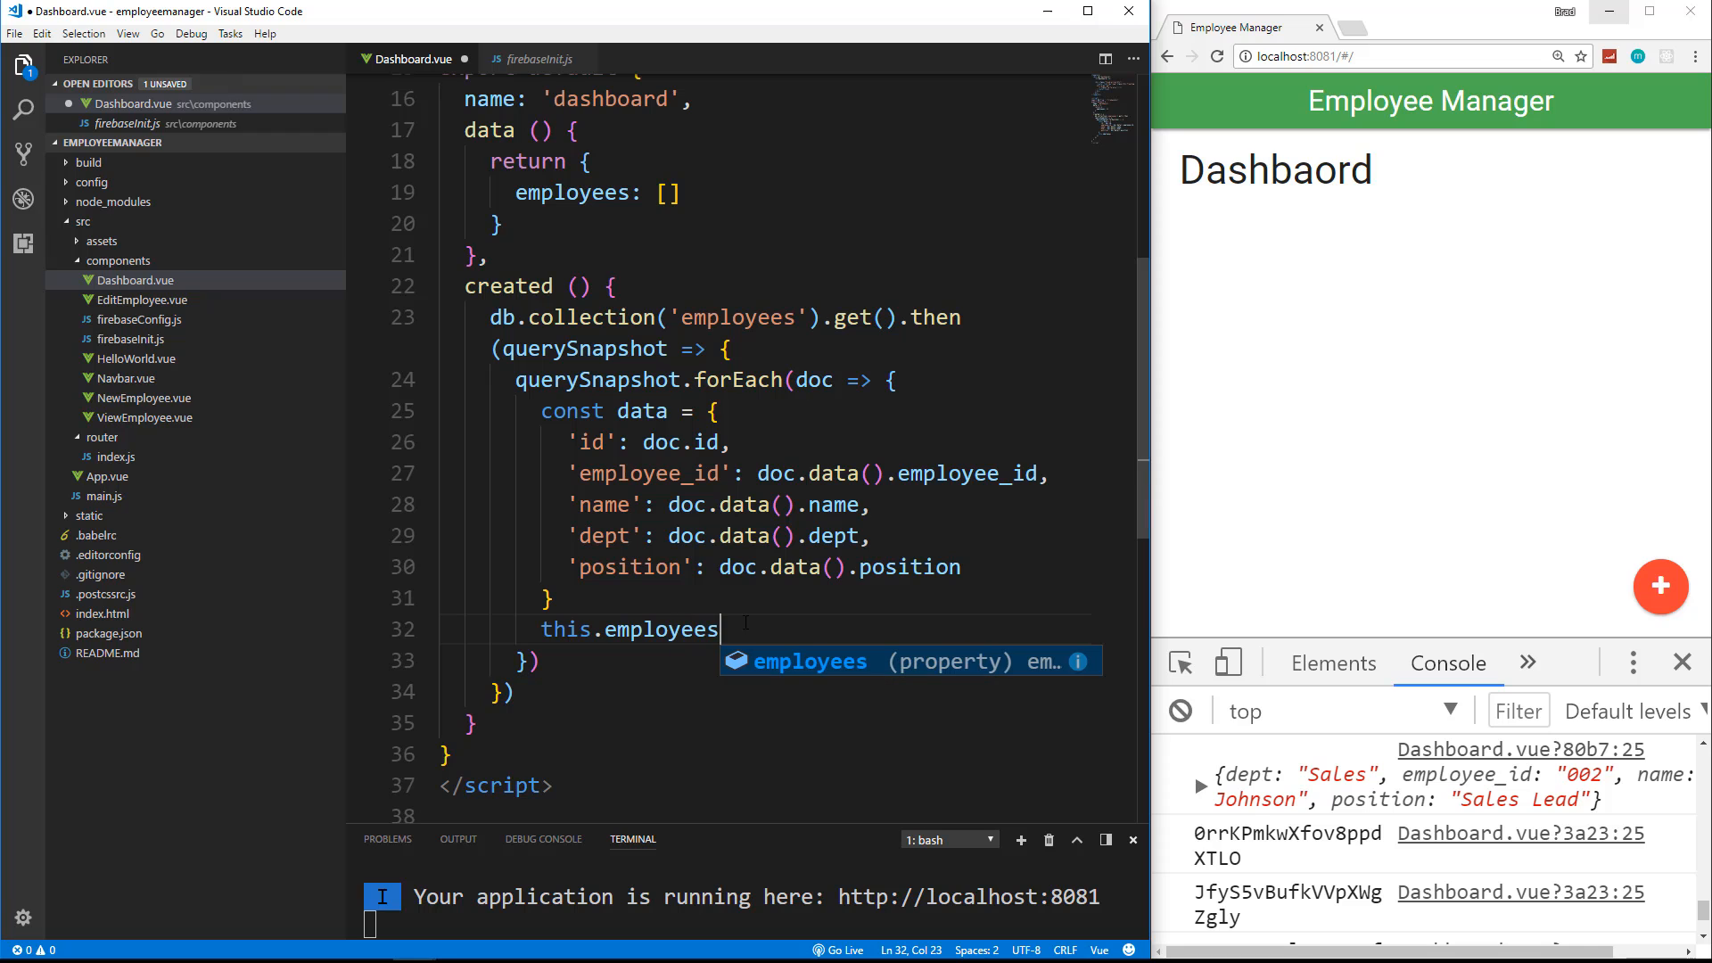
{"action": "type", "text": ".push"}
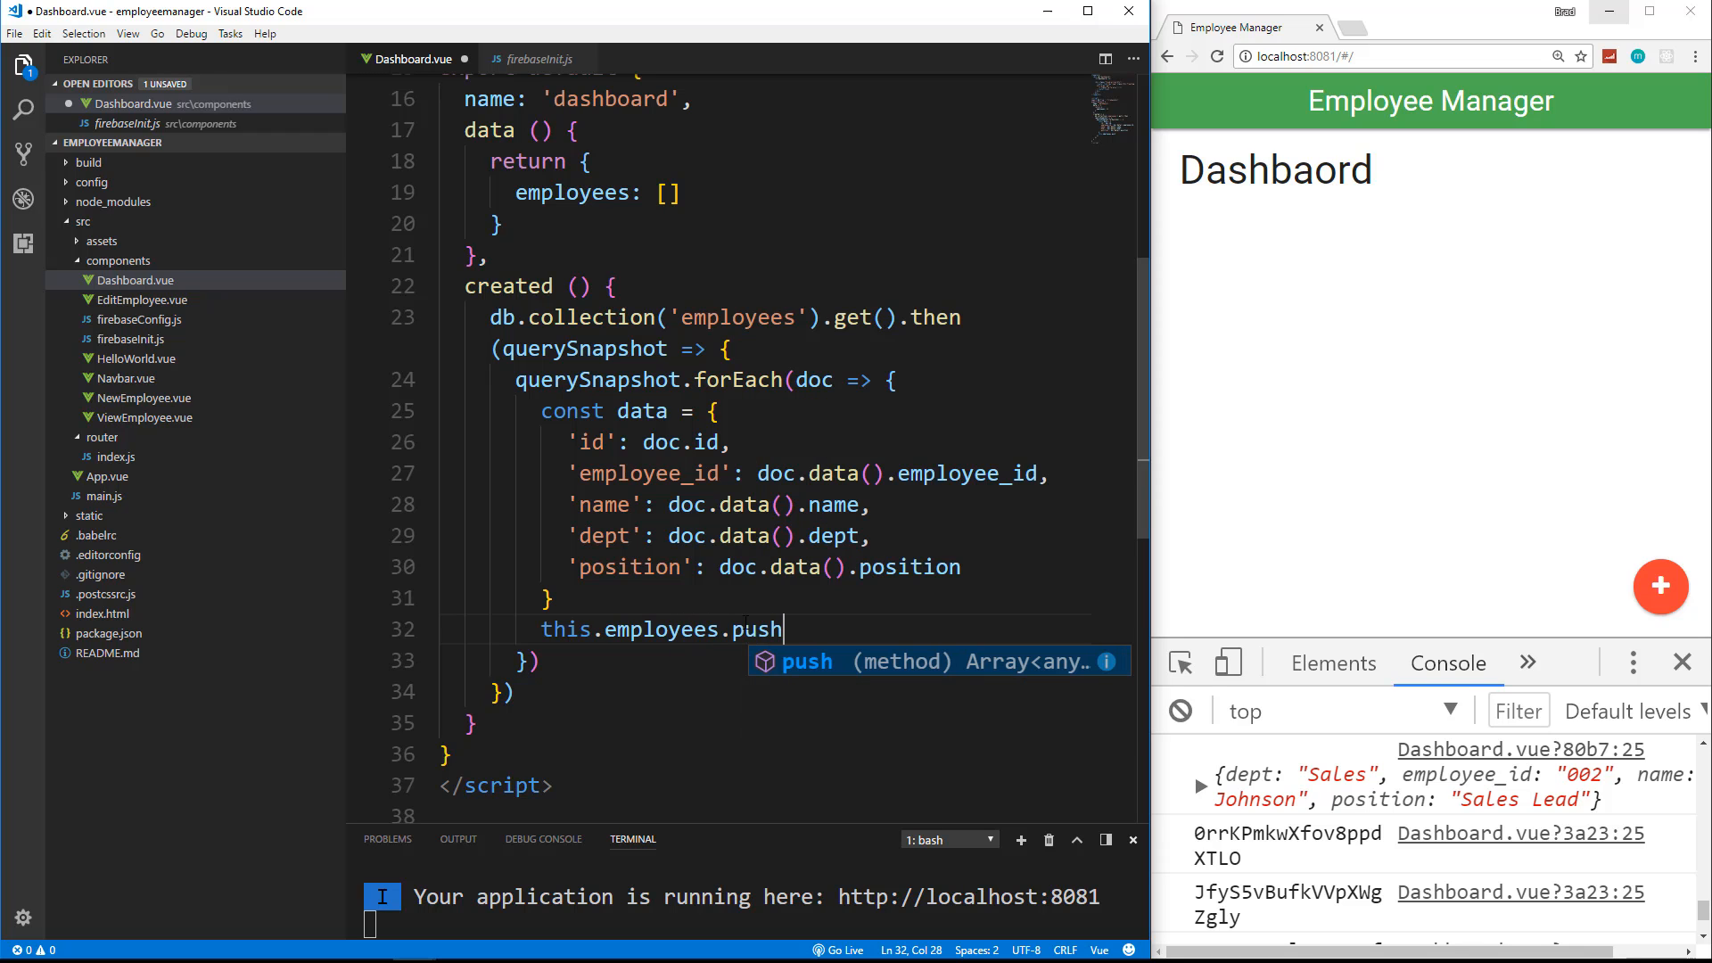
{"action": "type", "text": "(data"}
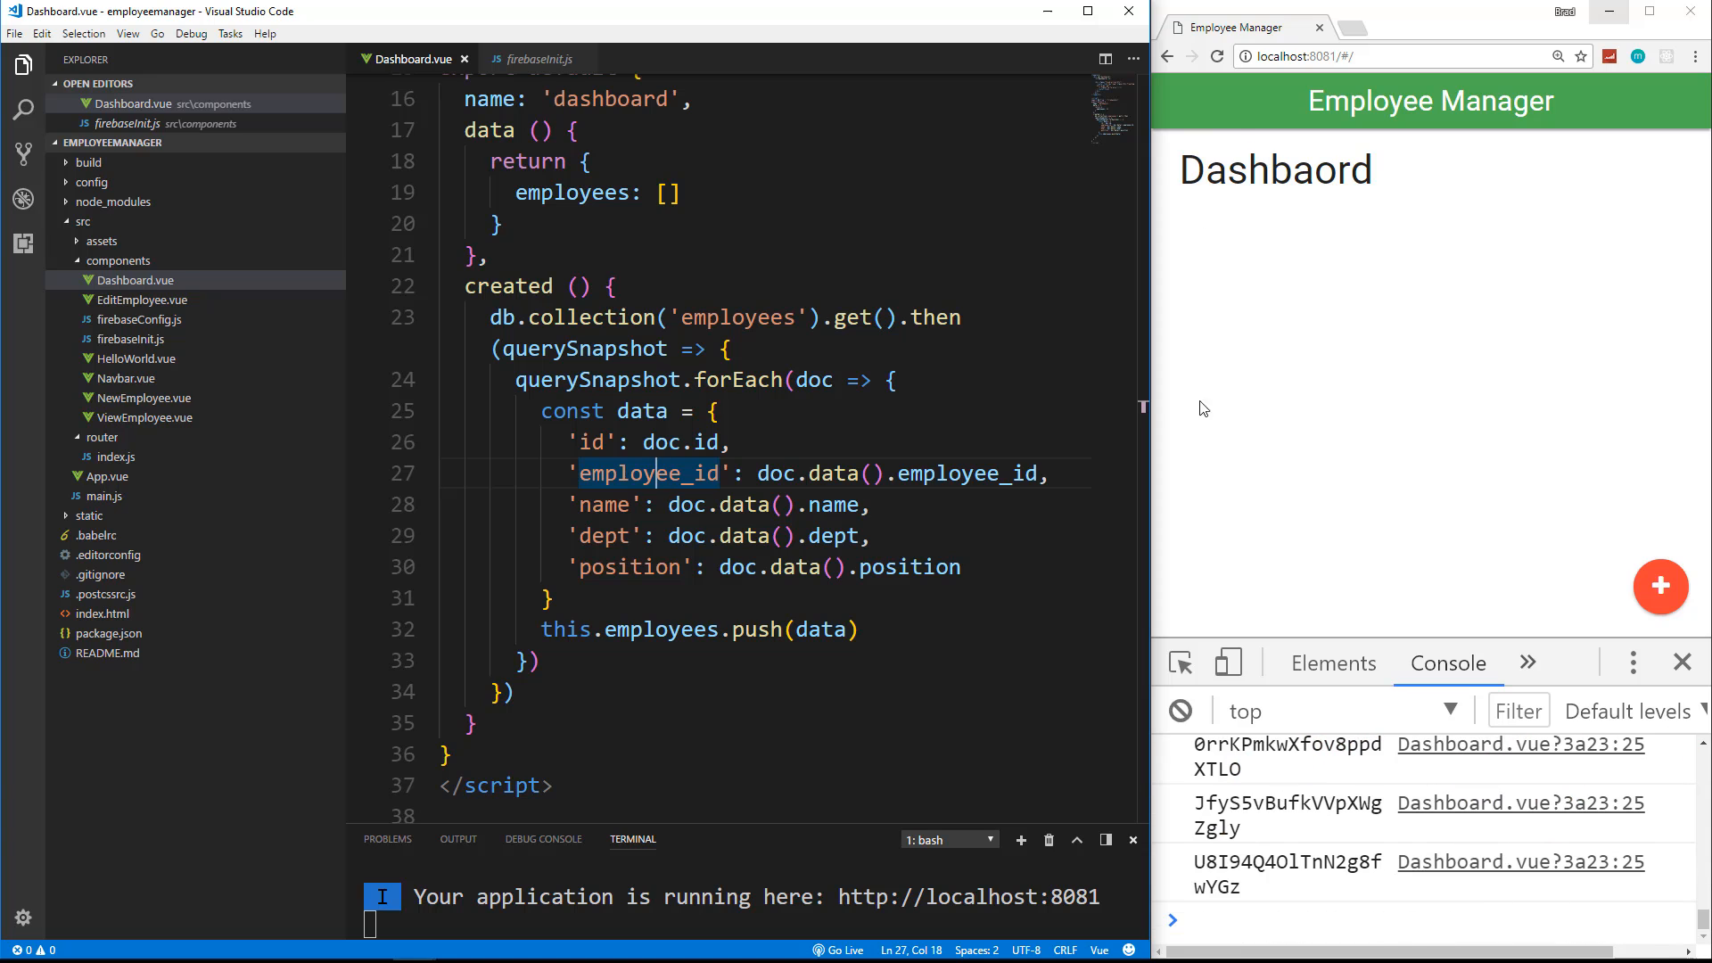
{"action": "left_click", "coordinate": [1216, 55]}
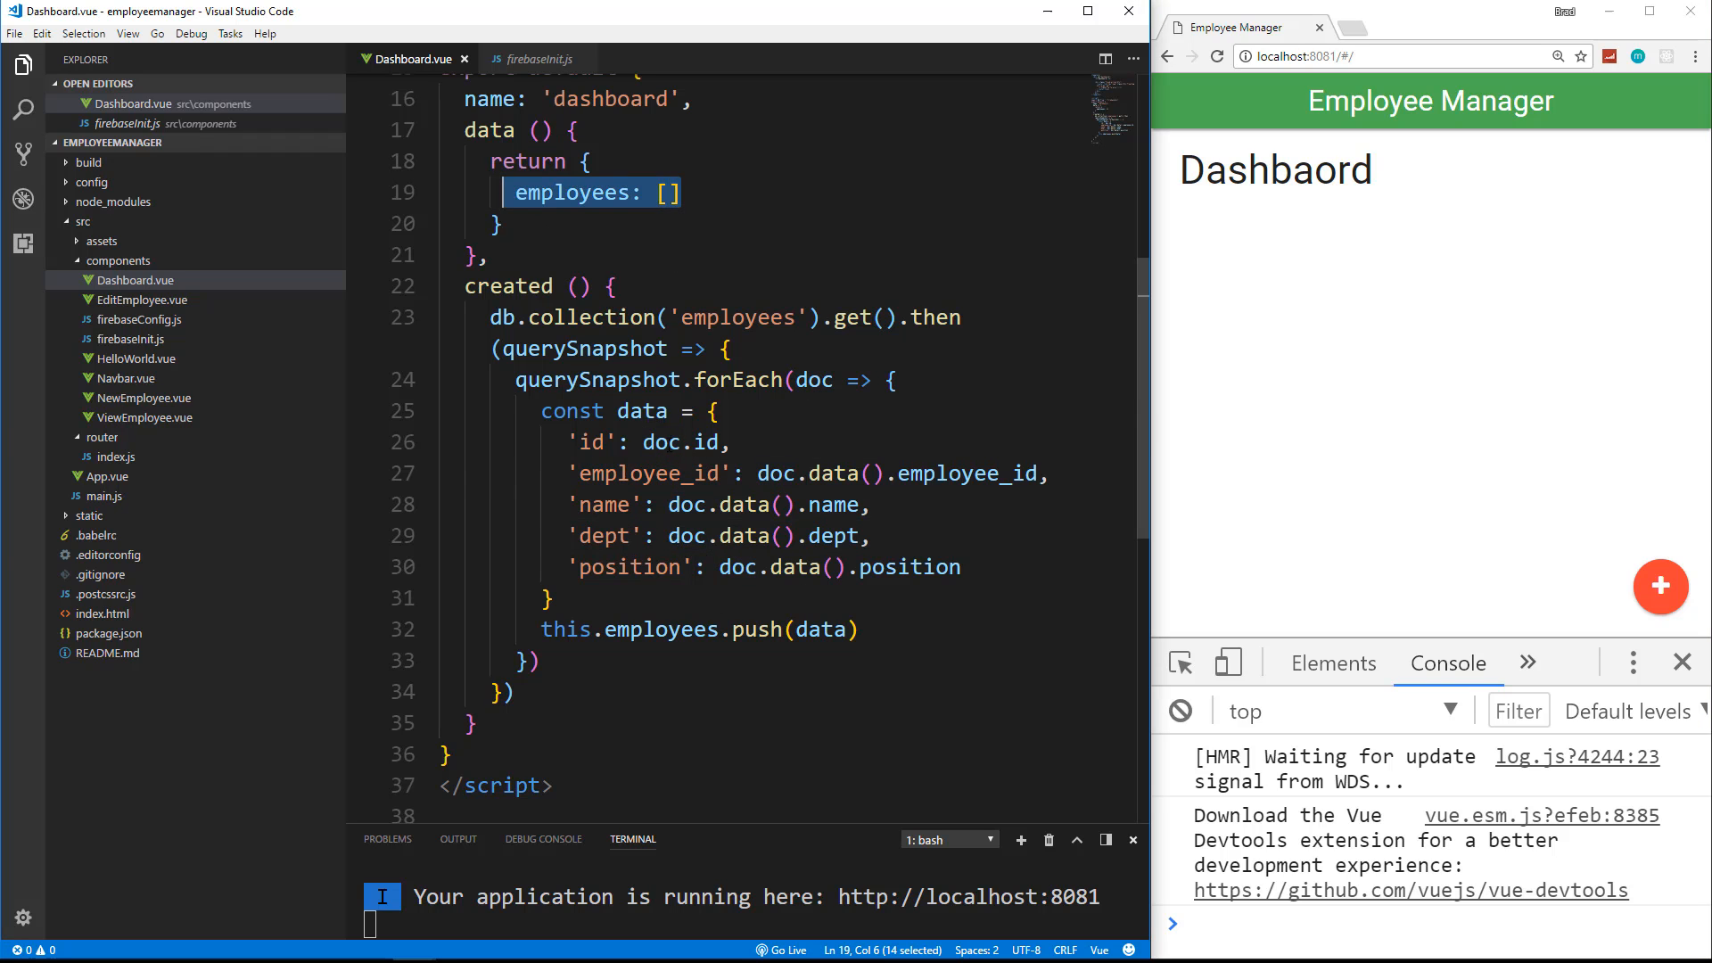
Step: Delete the misspelled Dashbaord h3 heading from the Dashboard template
{"action": "scroll", "scroll_direction": "up", "scroll_amount": 3}
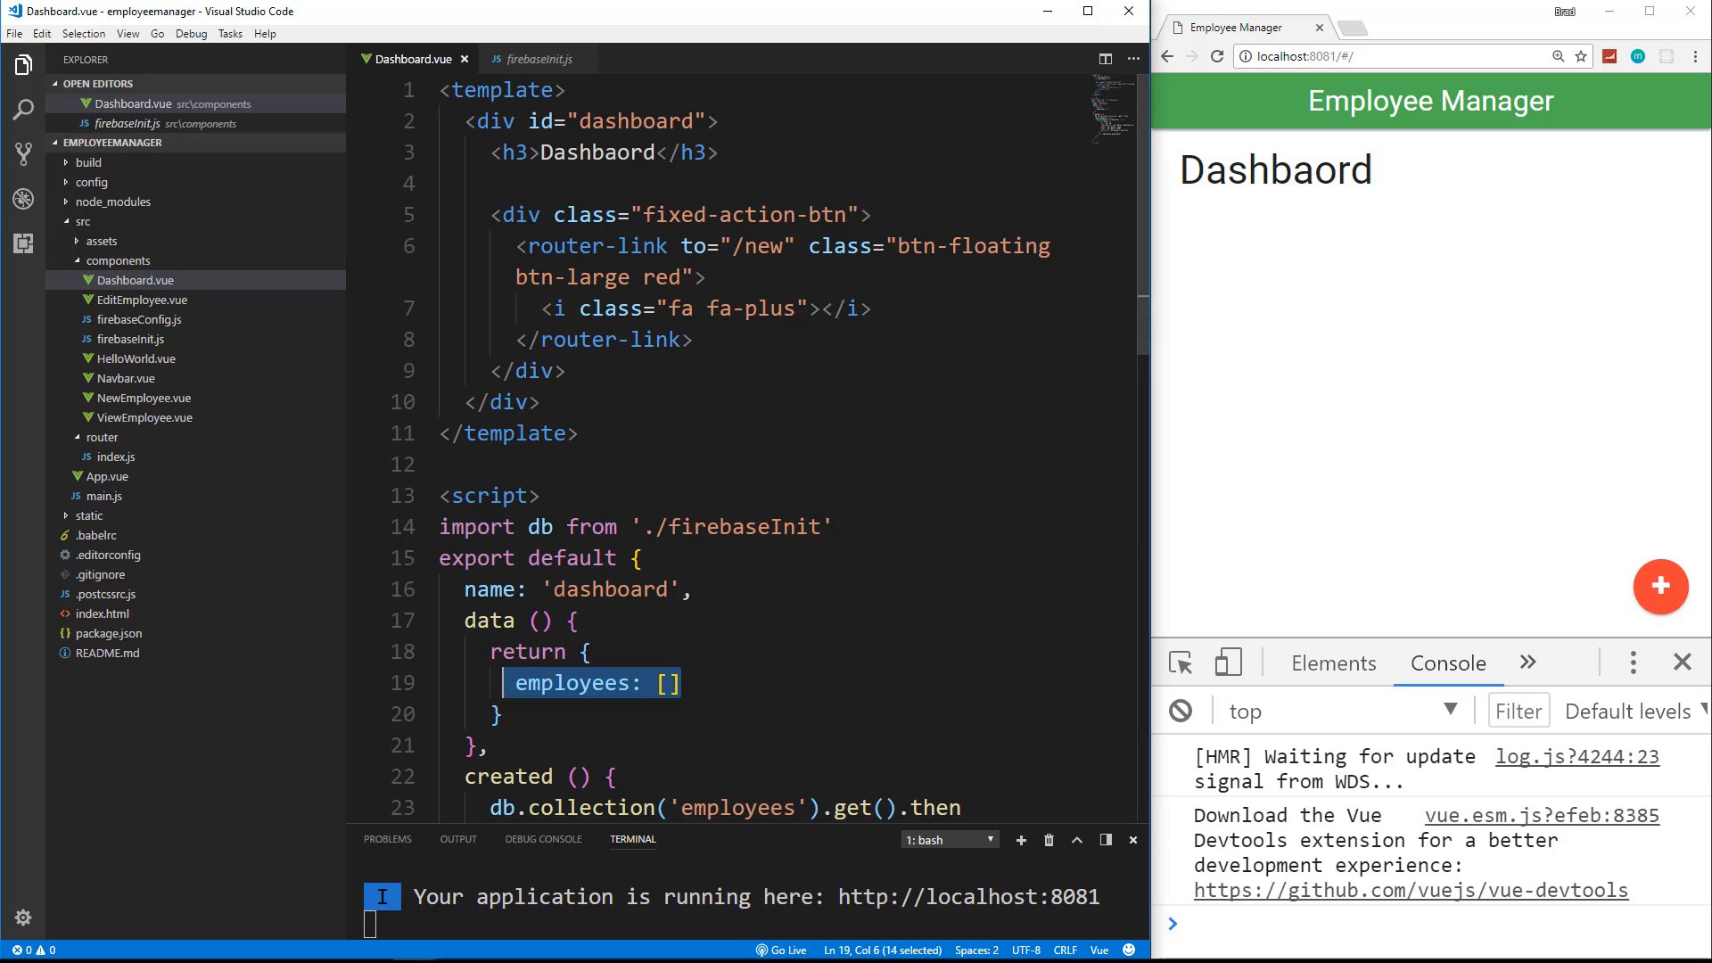
{"action": "left_click", "coordinate": [566, 371]}
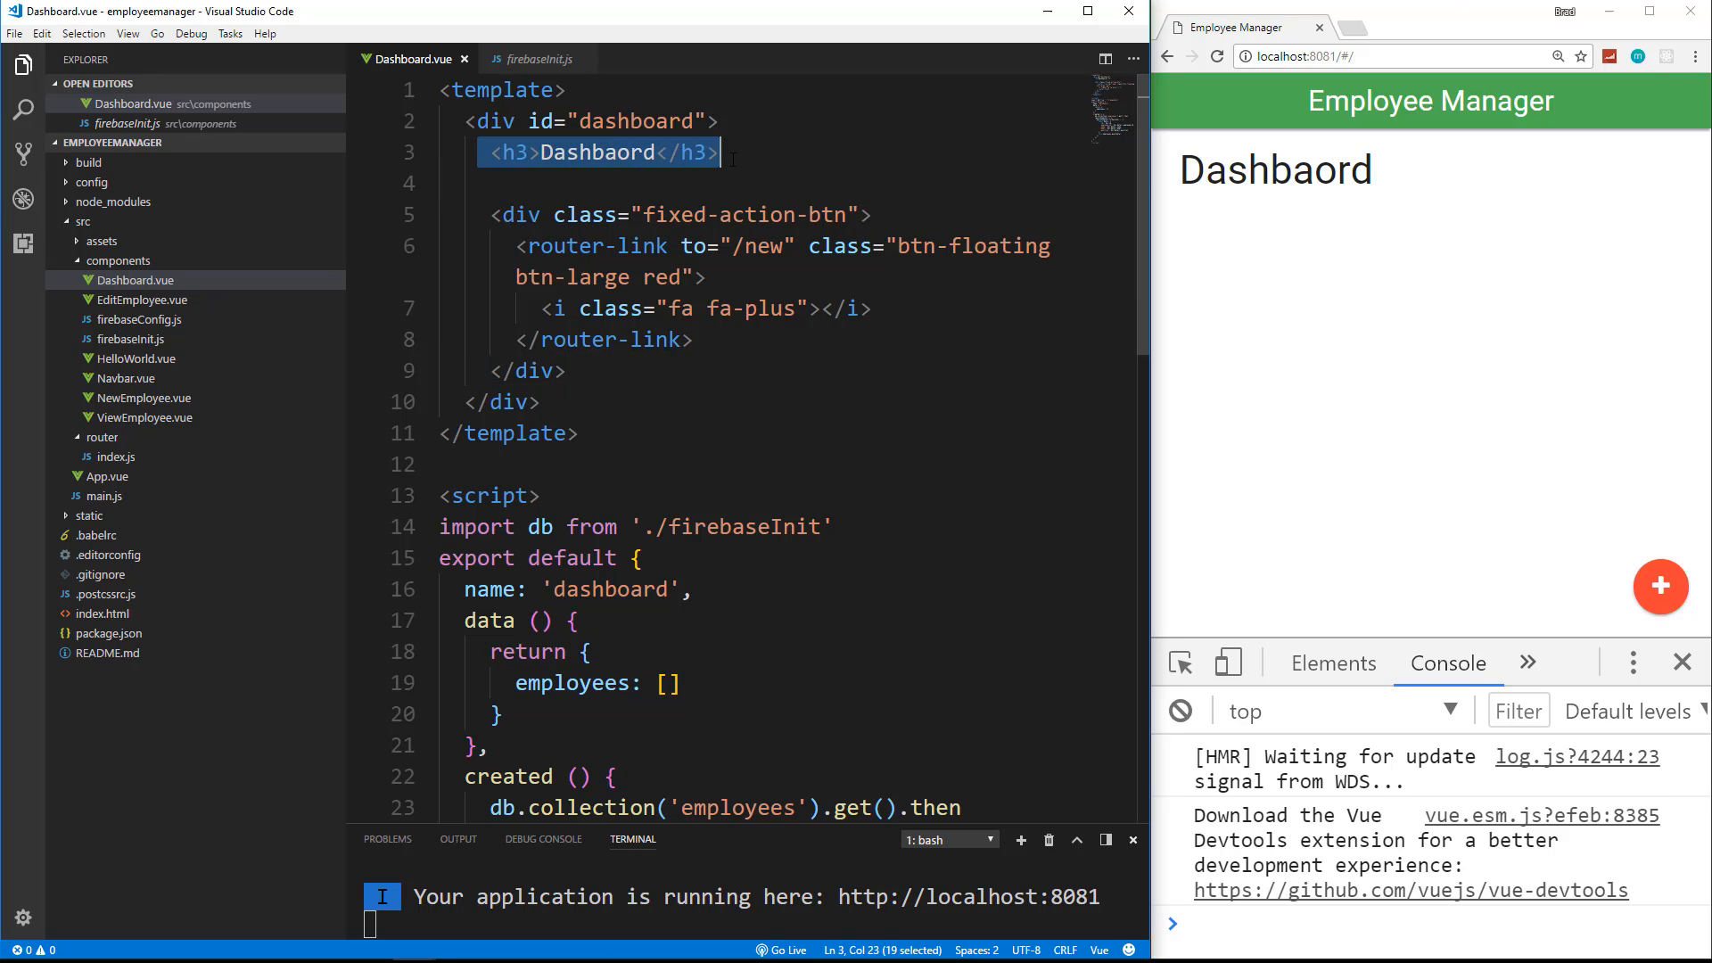
{"action": "mouse_move", "coordinate": [738, 164]}
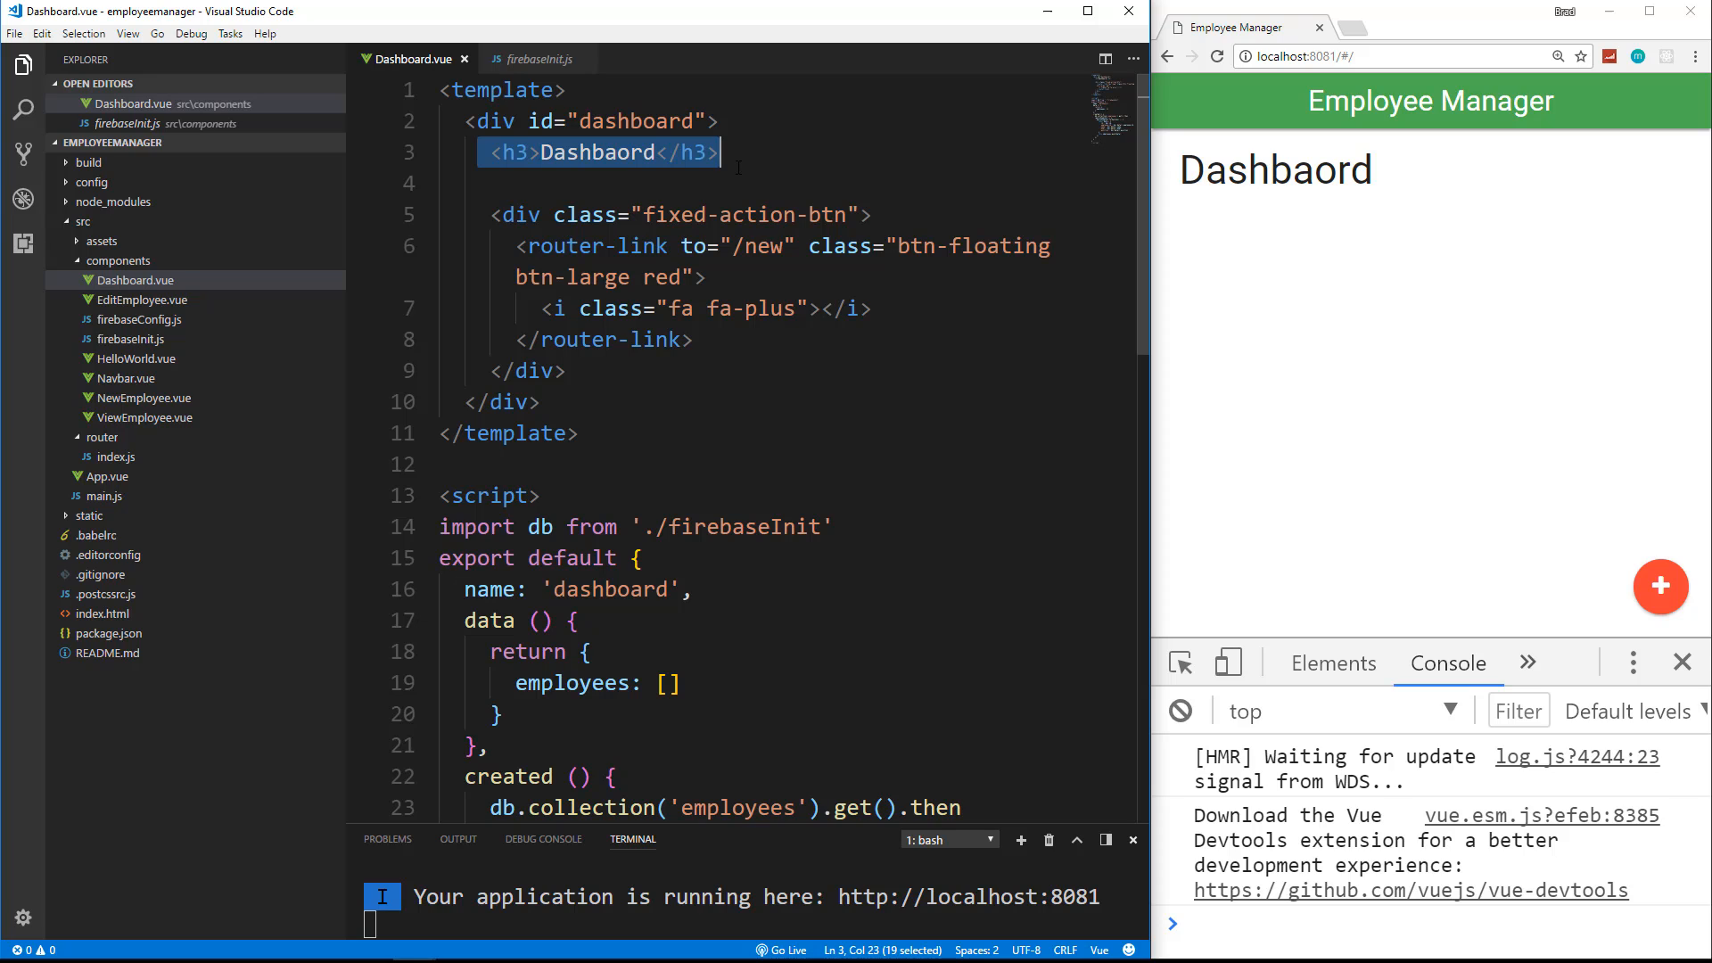
{"action": "key", "text": "Delete"}
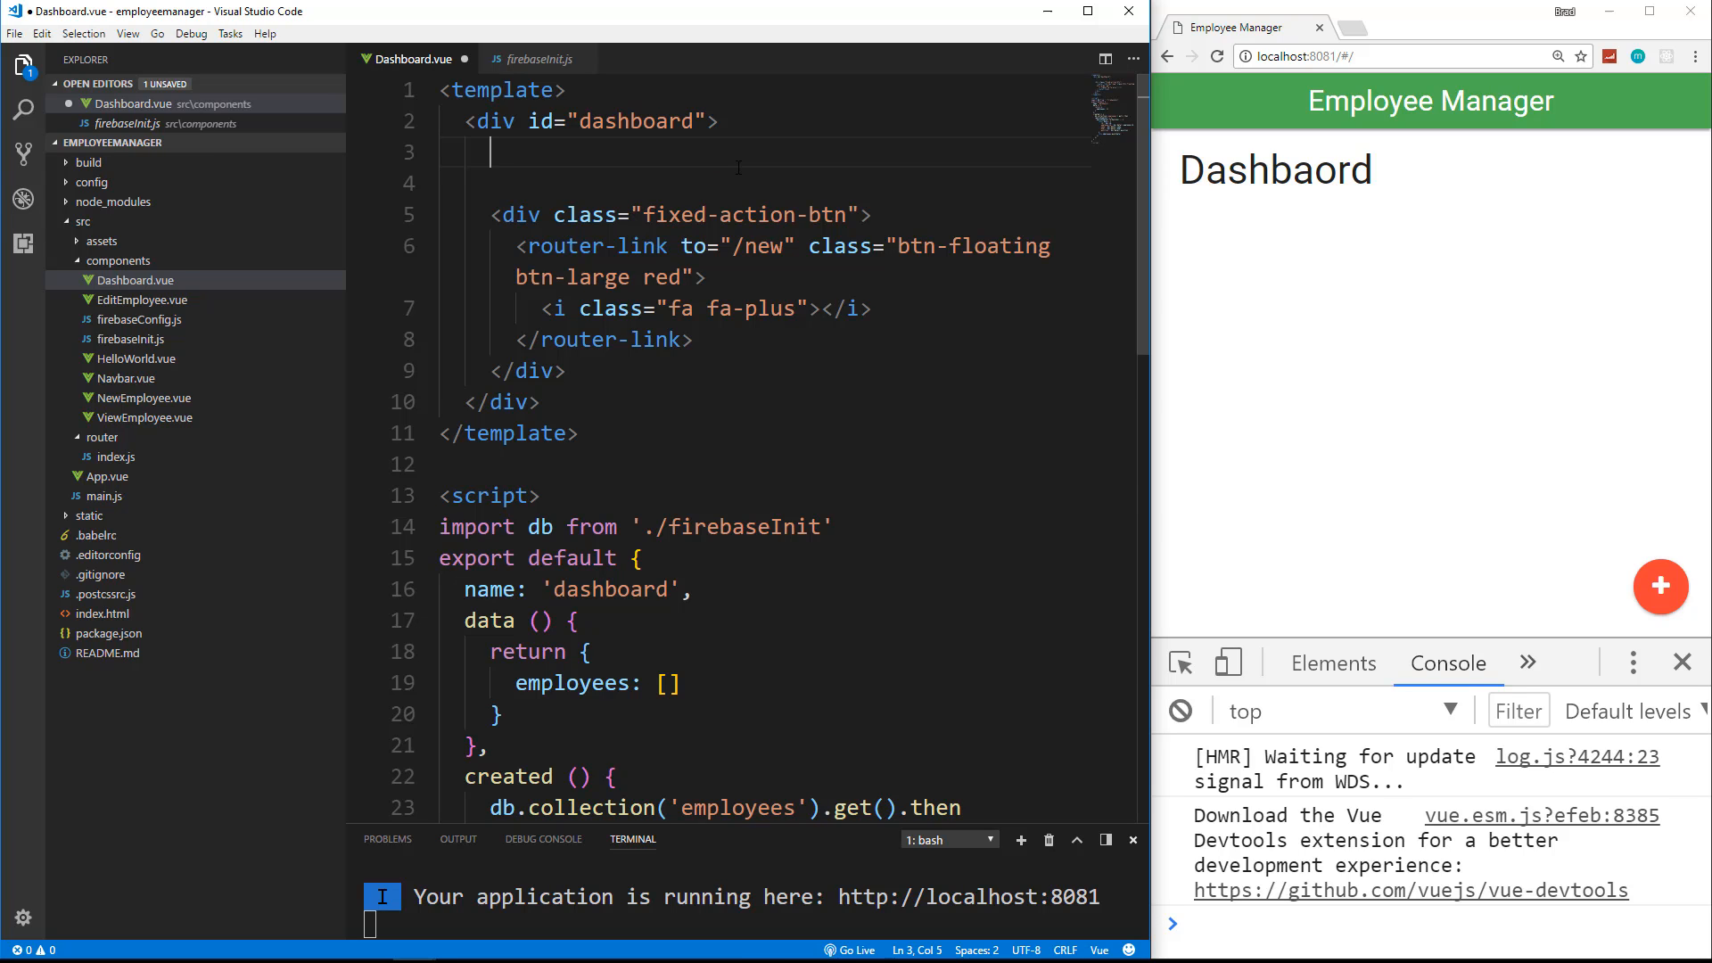
Step: Add a ul.collection.with-header containing a li.collection-header with an h4 'Employees' heading
{"action": "type", "text": "ul."}
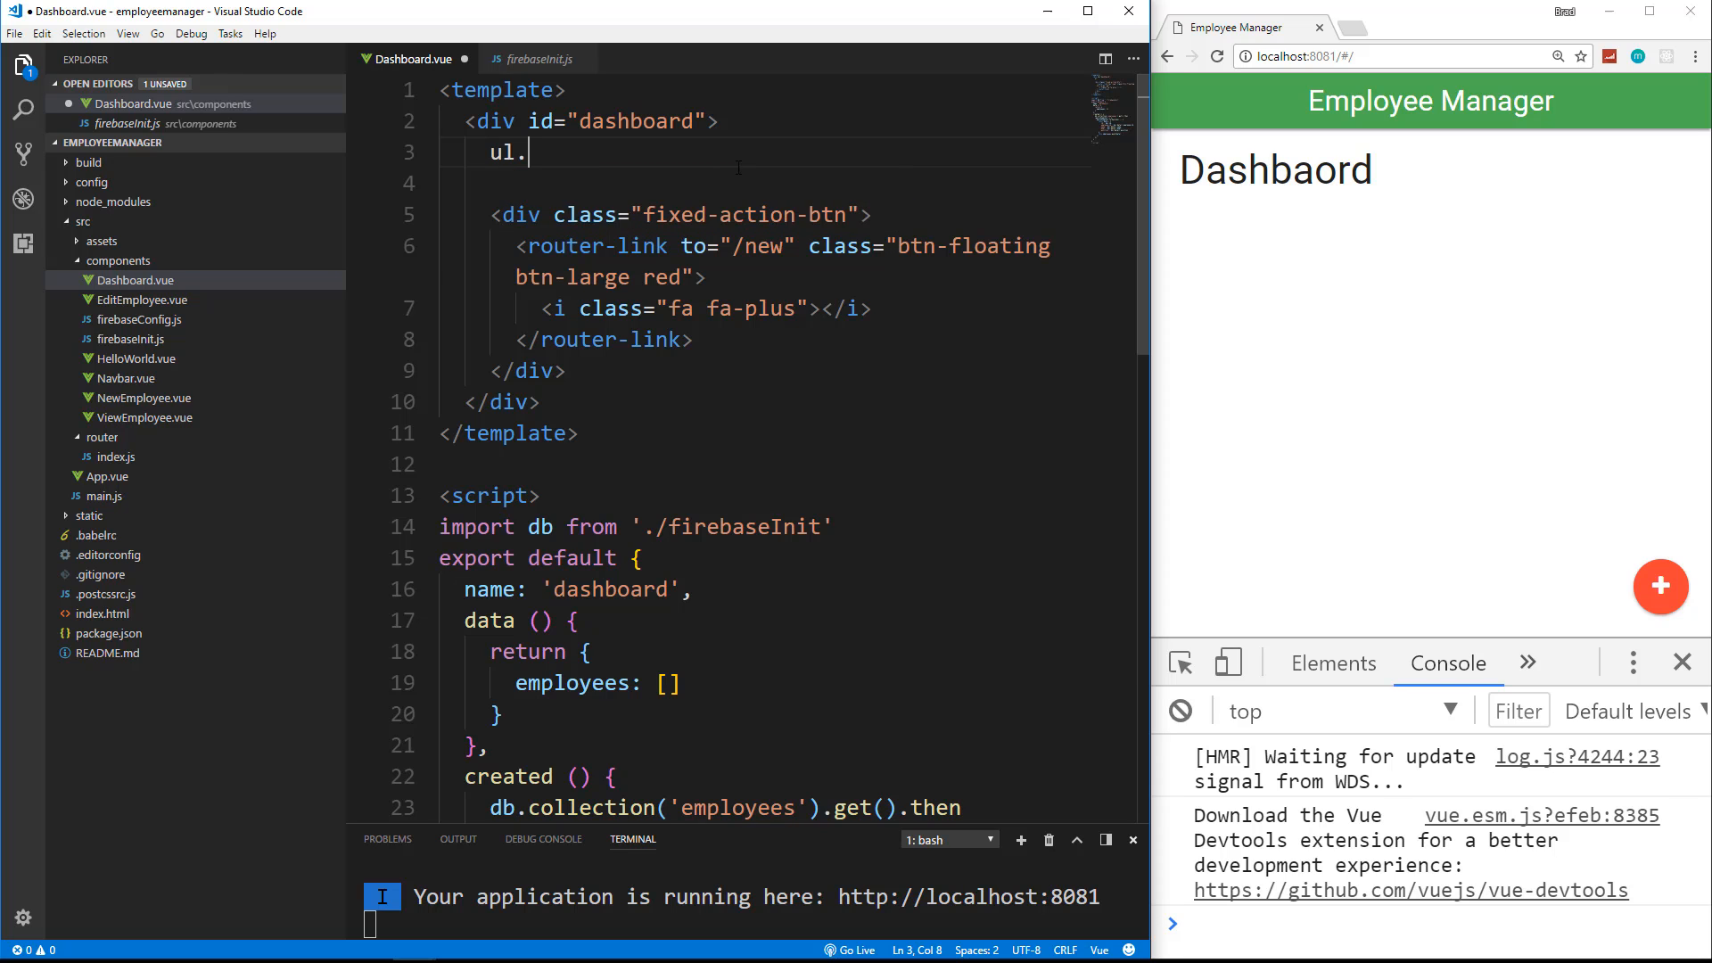
{"action": "type", "text": "collection"}
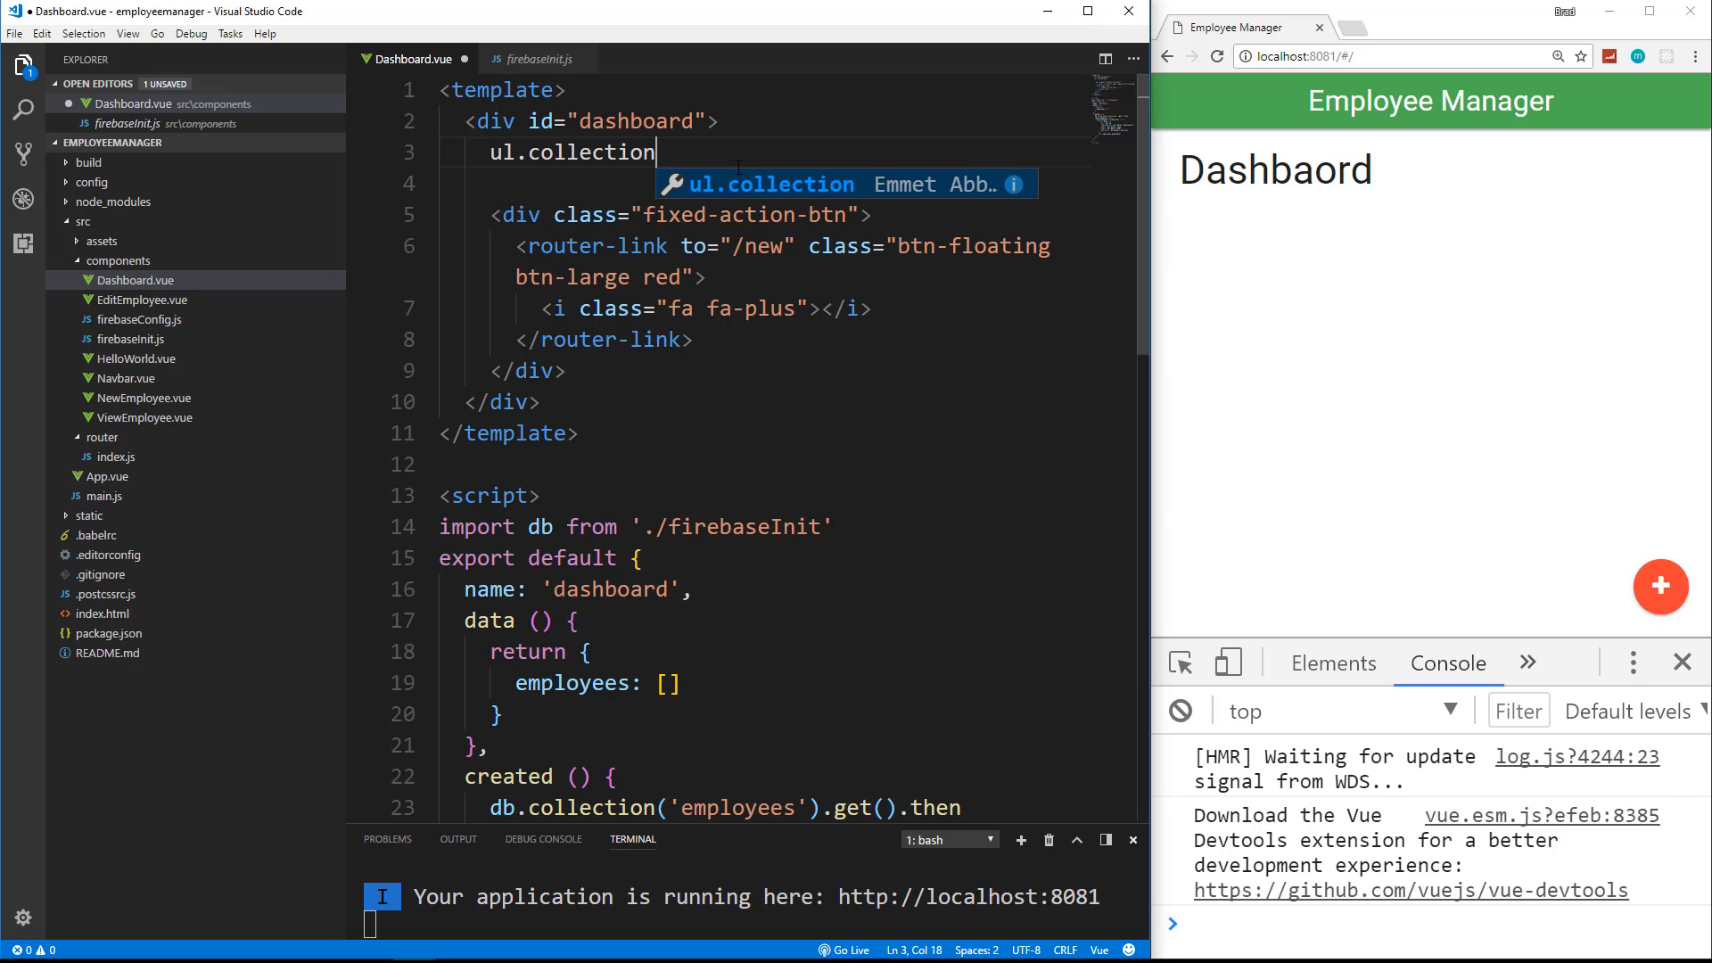
{"action": "type", "text": "w"}
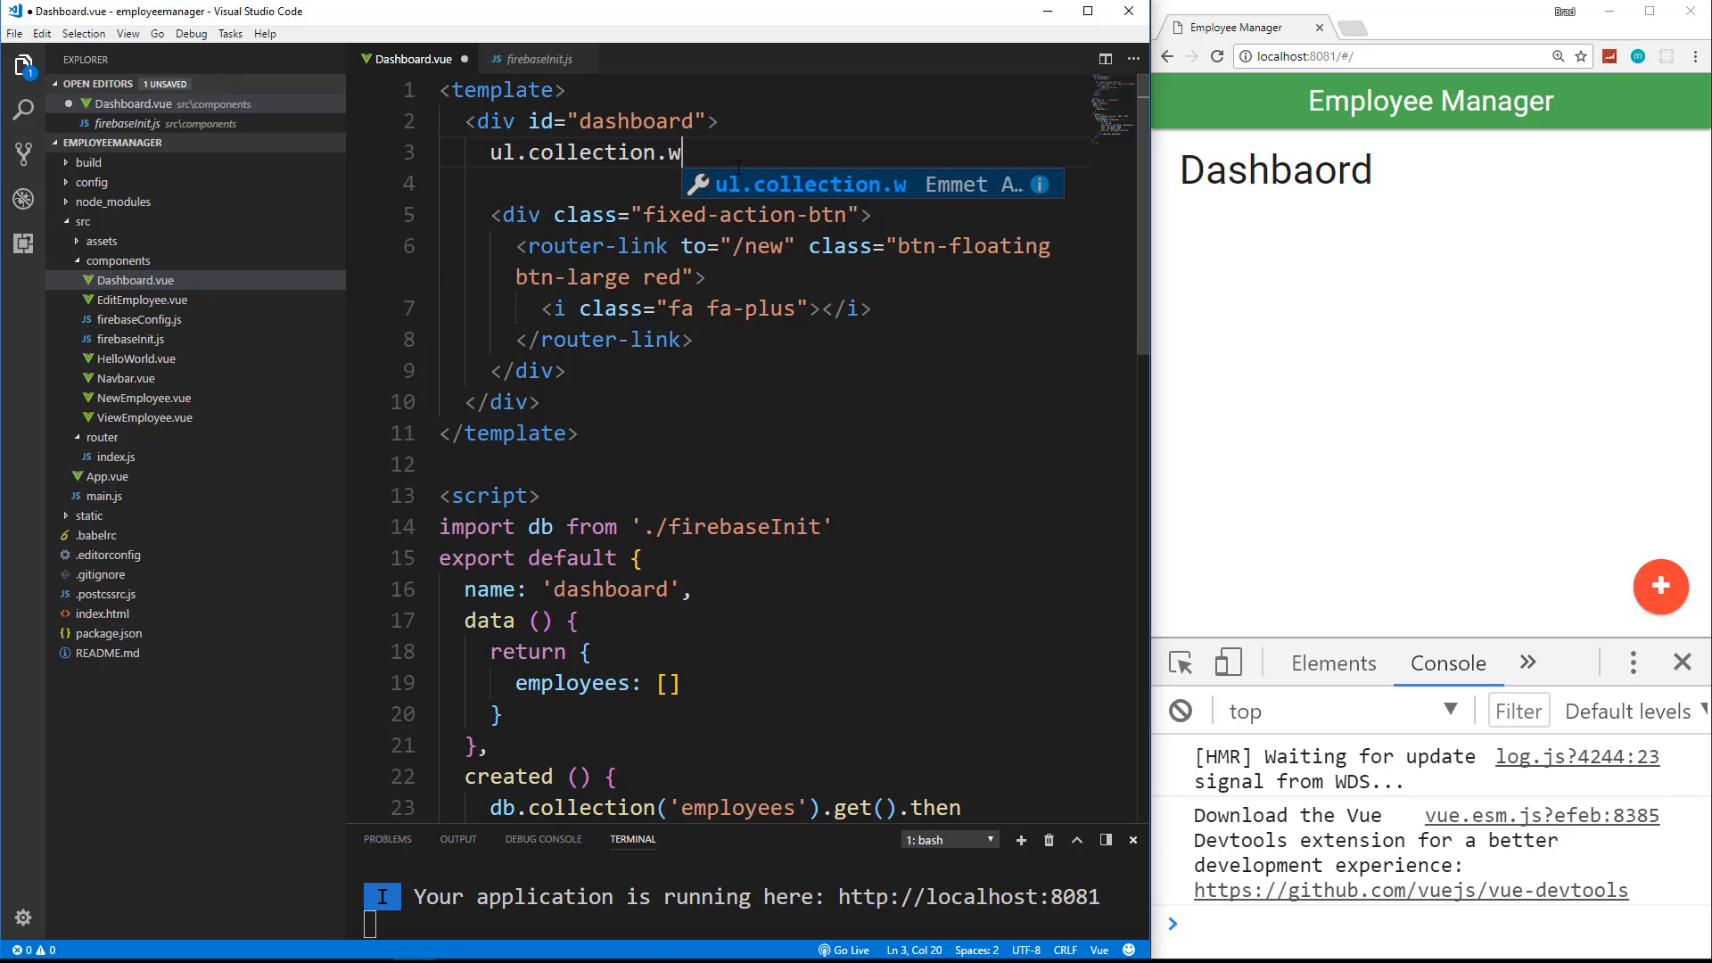
{"action": "type", "text": "ith-header\">"}
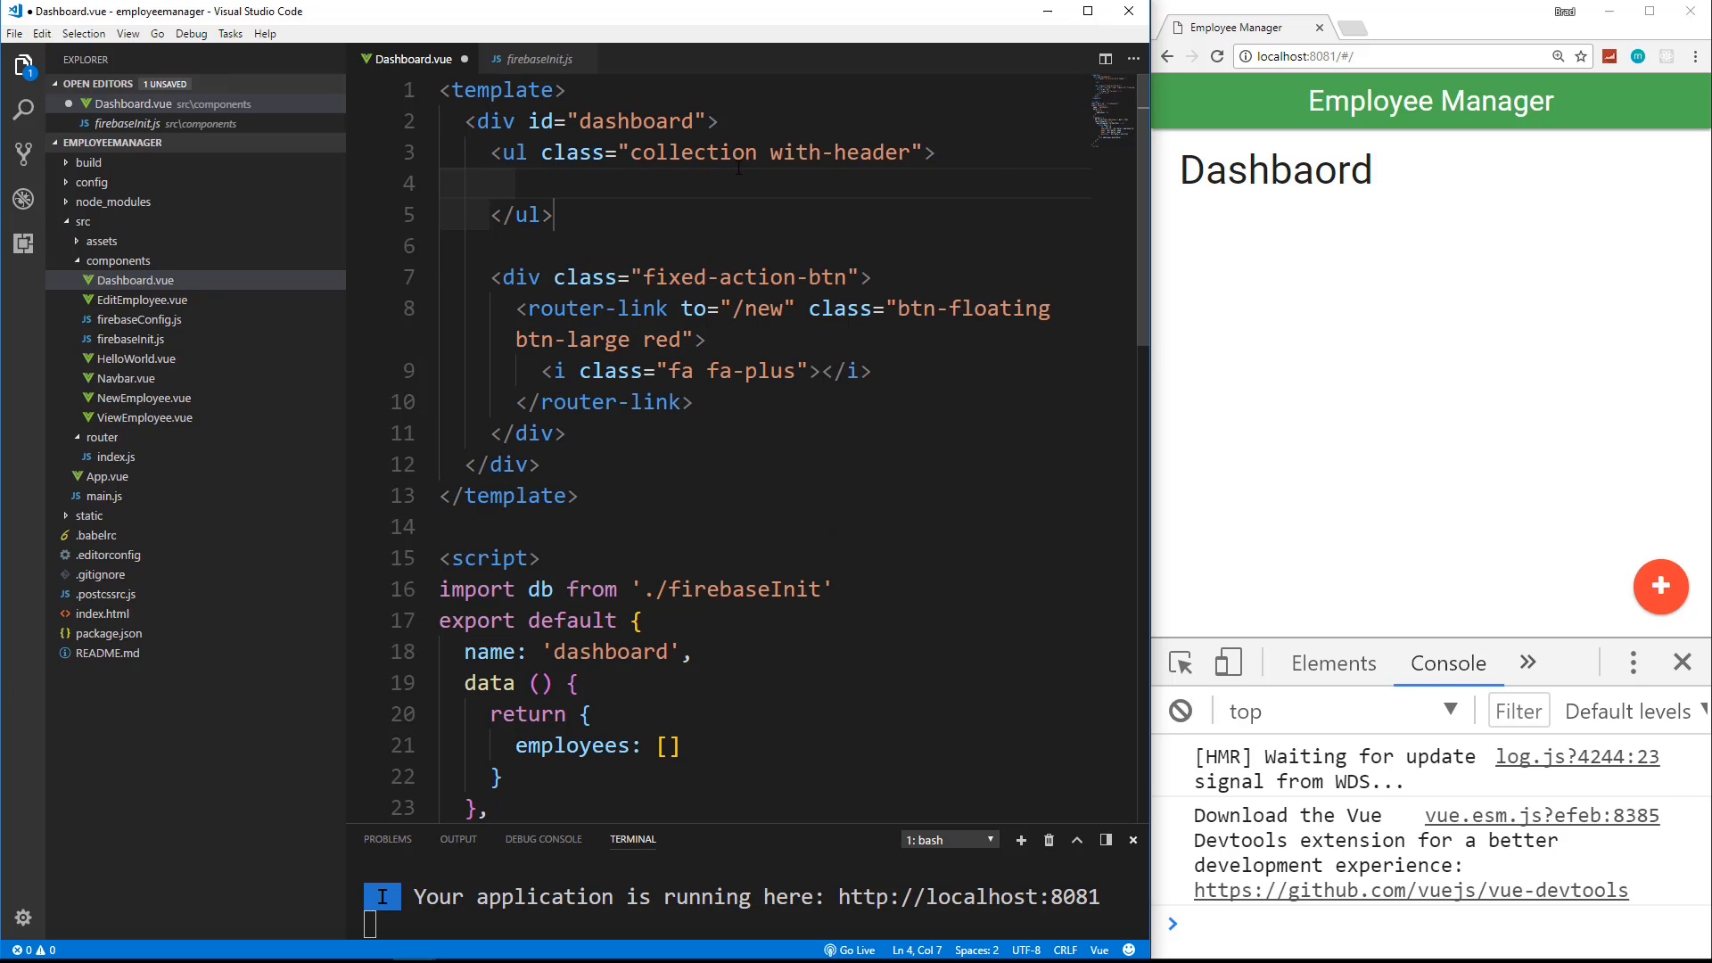
{"action": "type", "text": "li"}
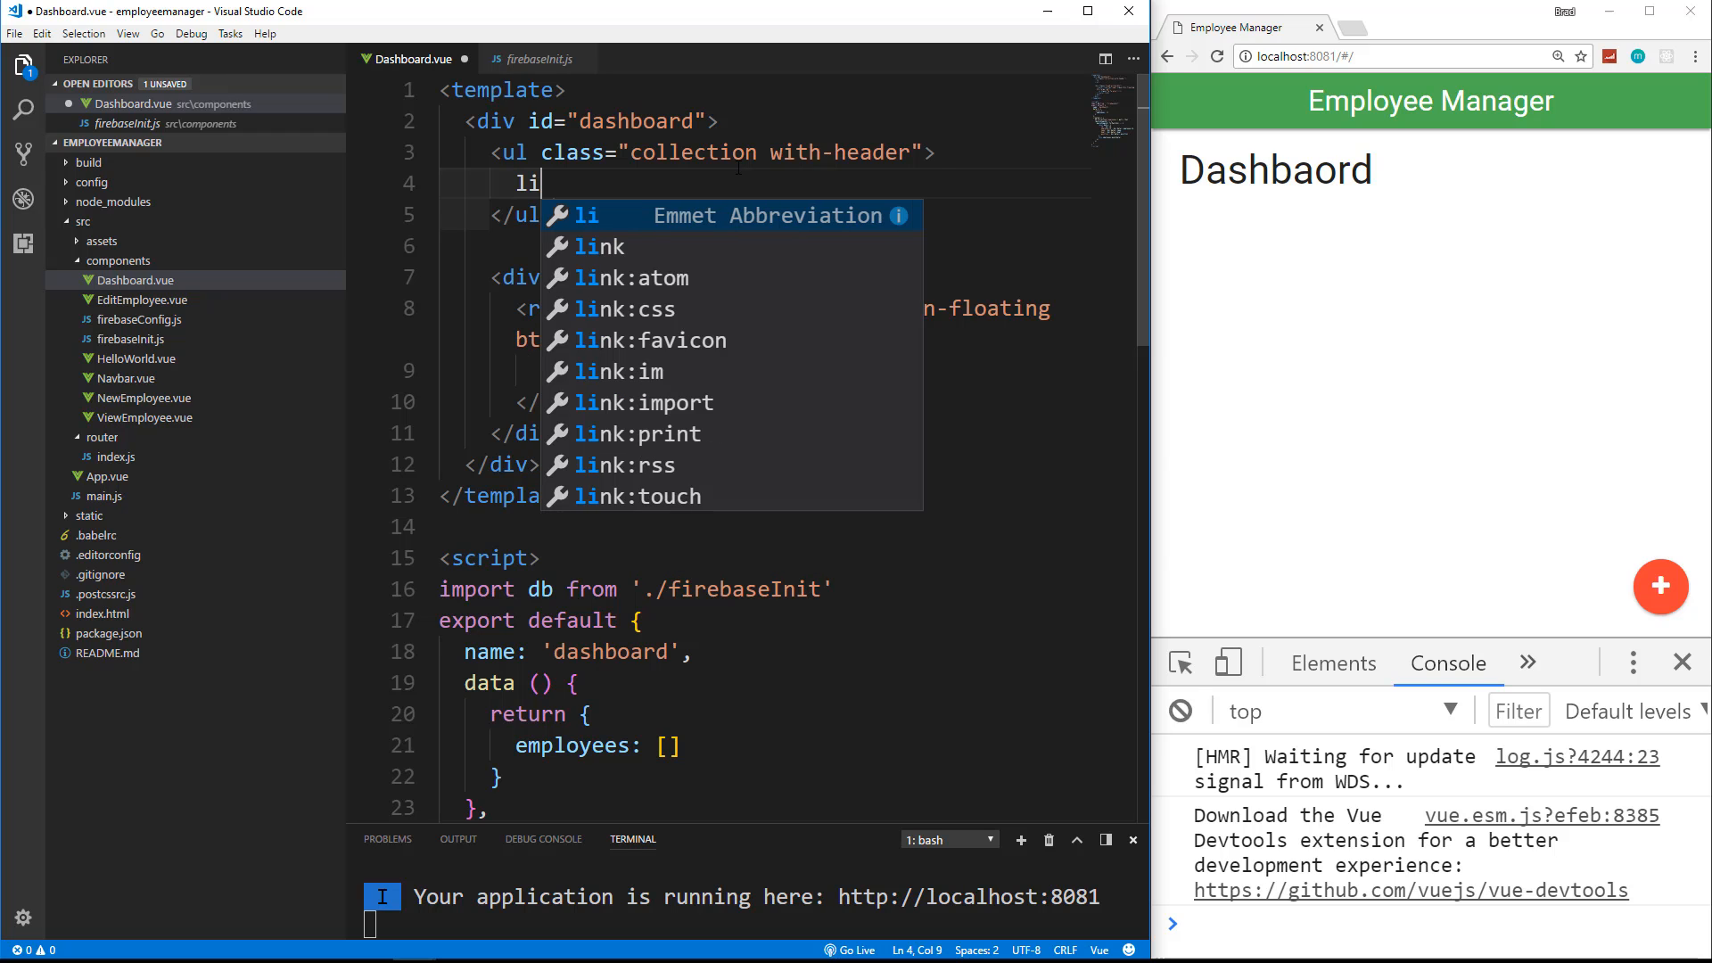
{"action": "type", "text": ".collect"}
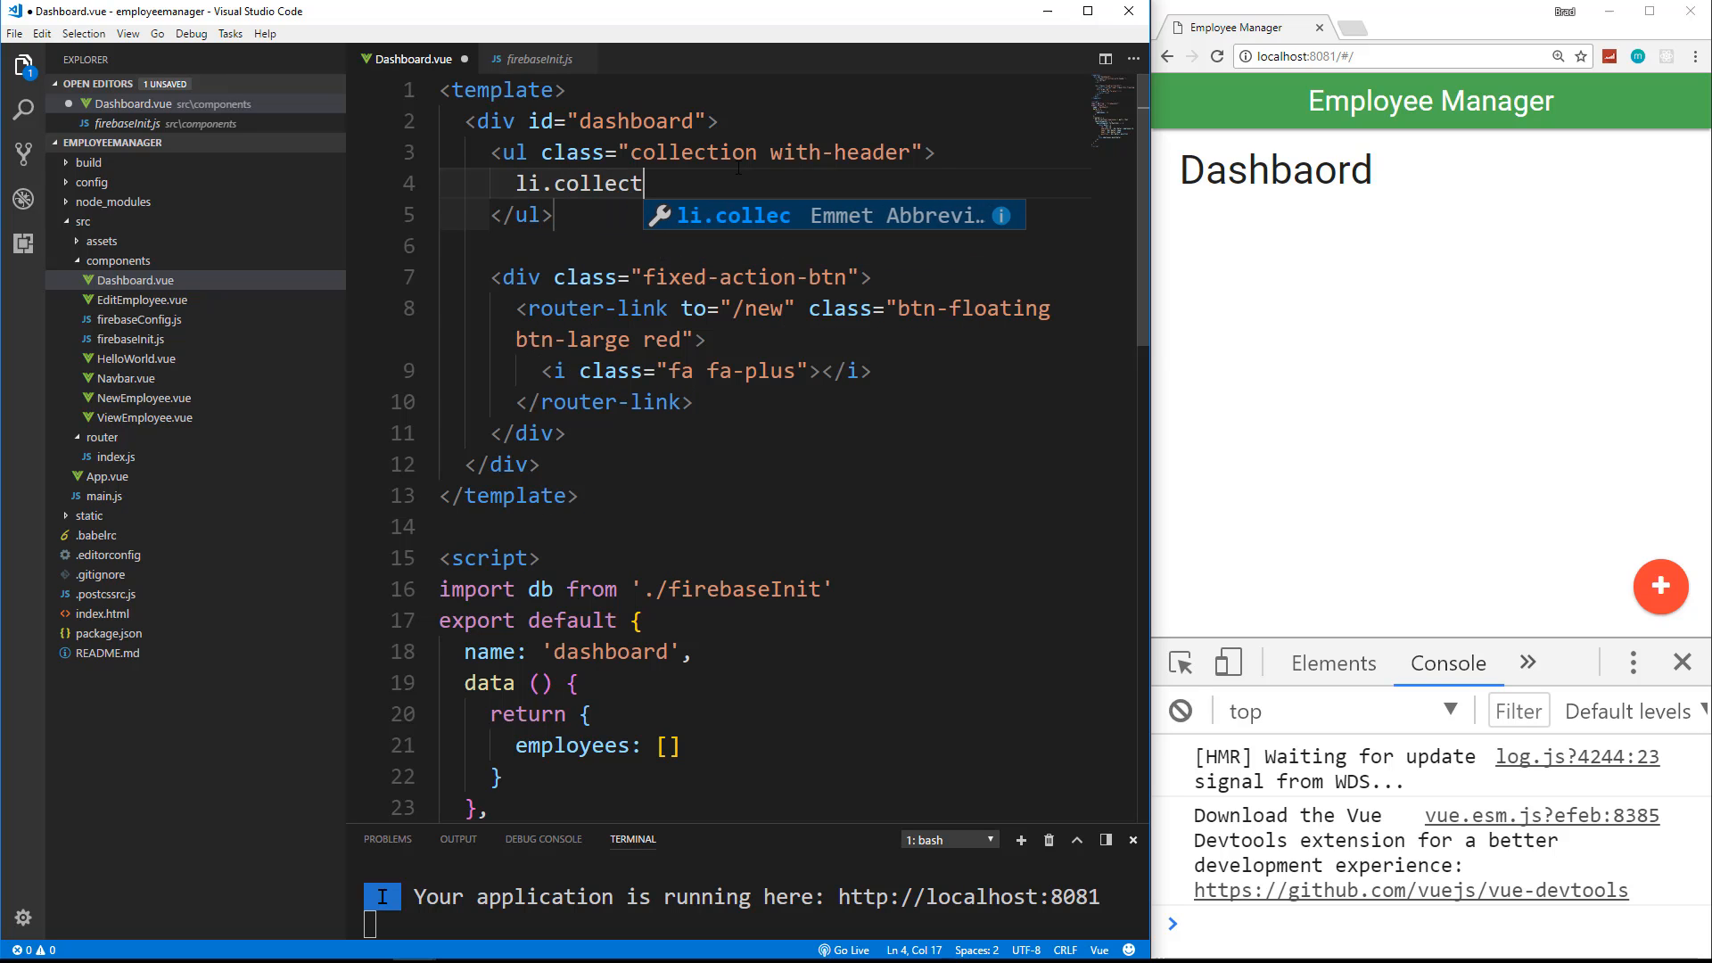
{"action": "type", "text": "ion-header\"><h4>E</h4></li>"}
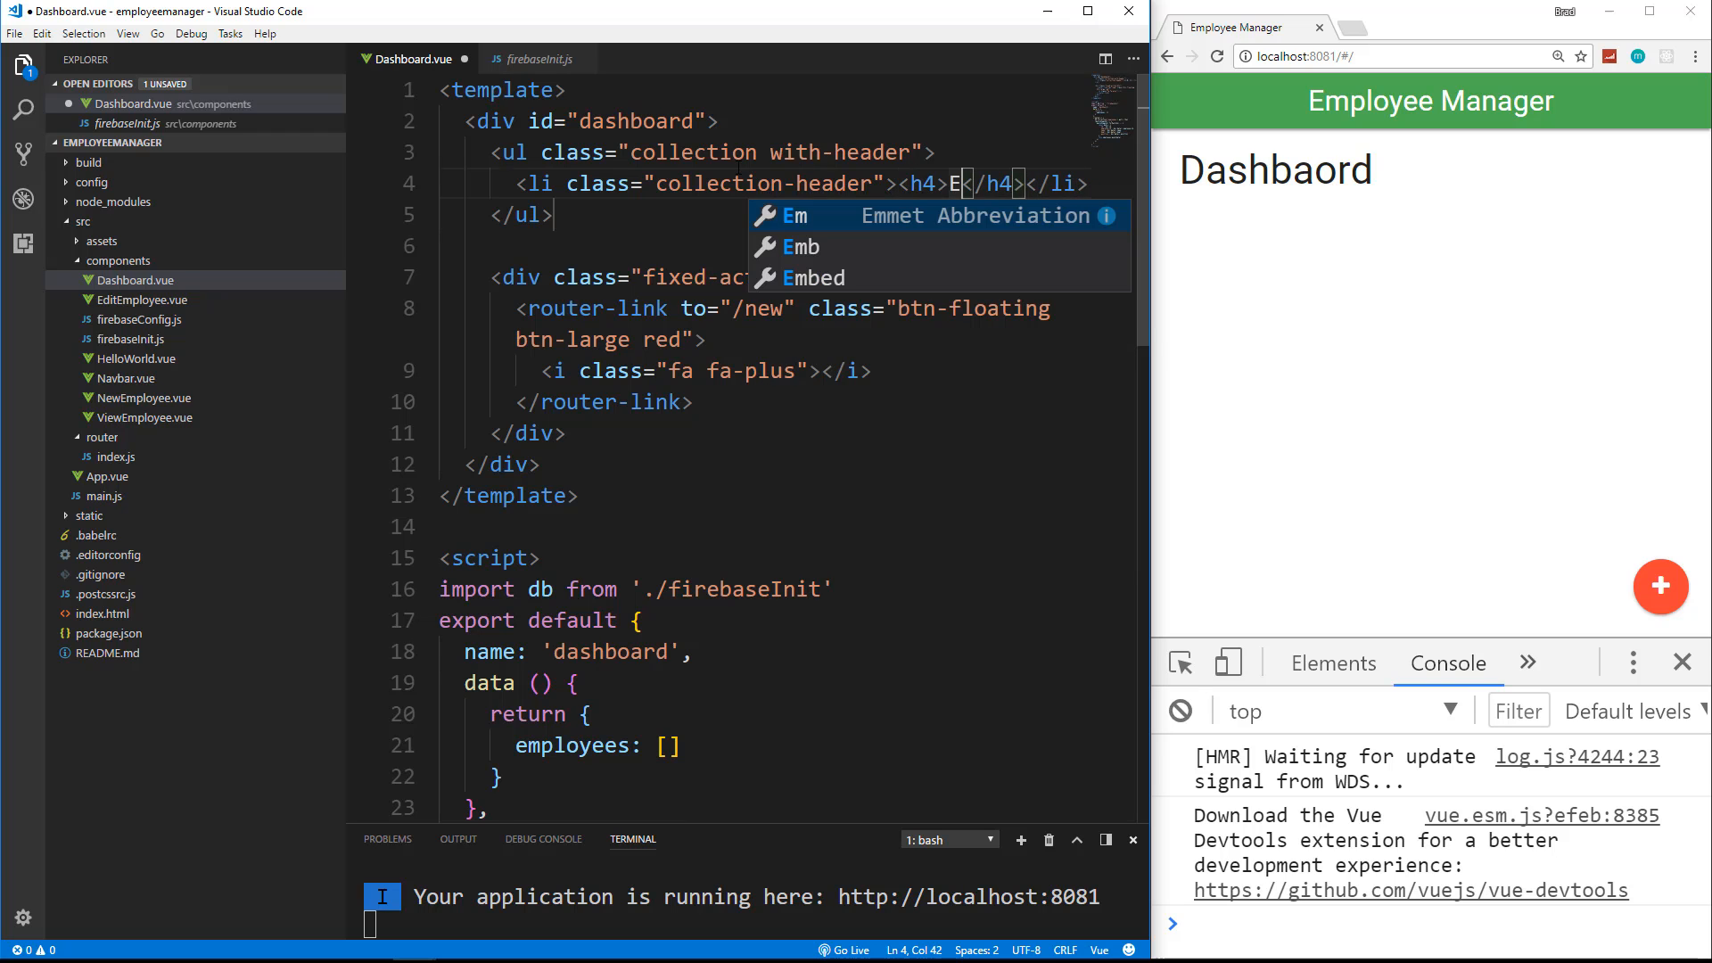
{"action": "type", "text": "mployees"}
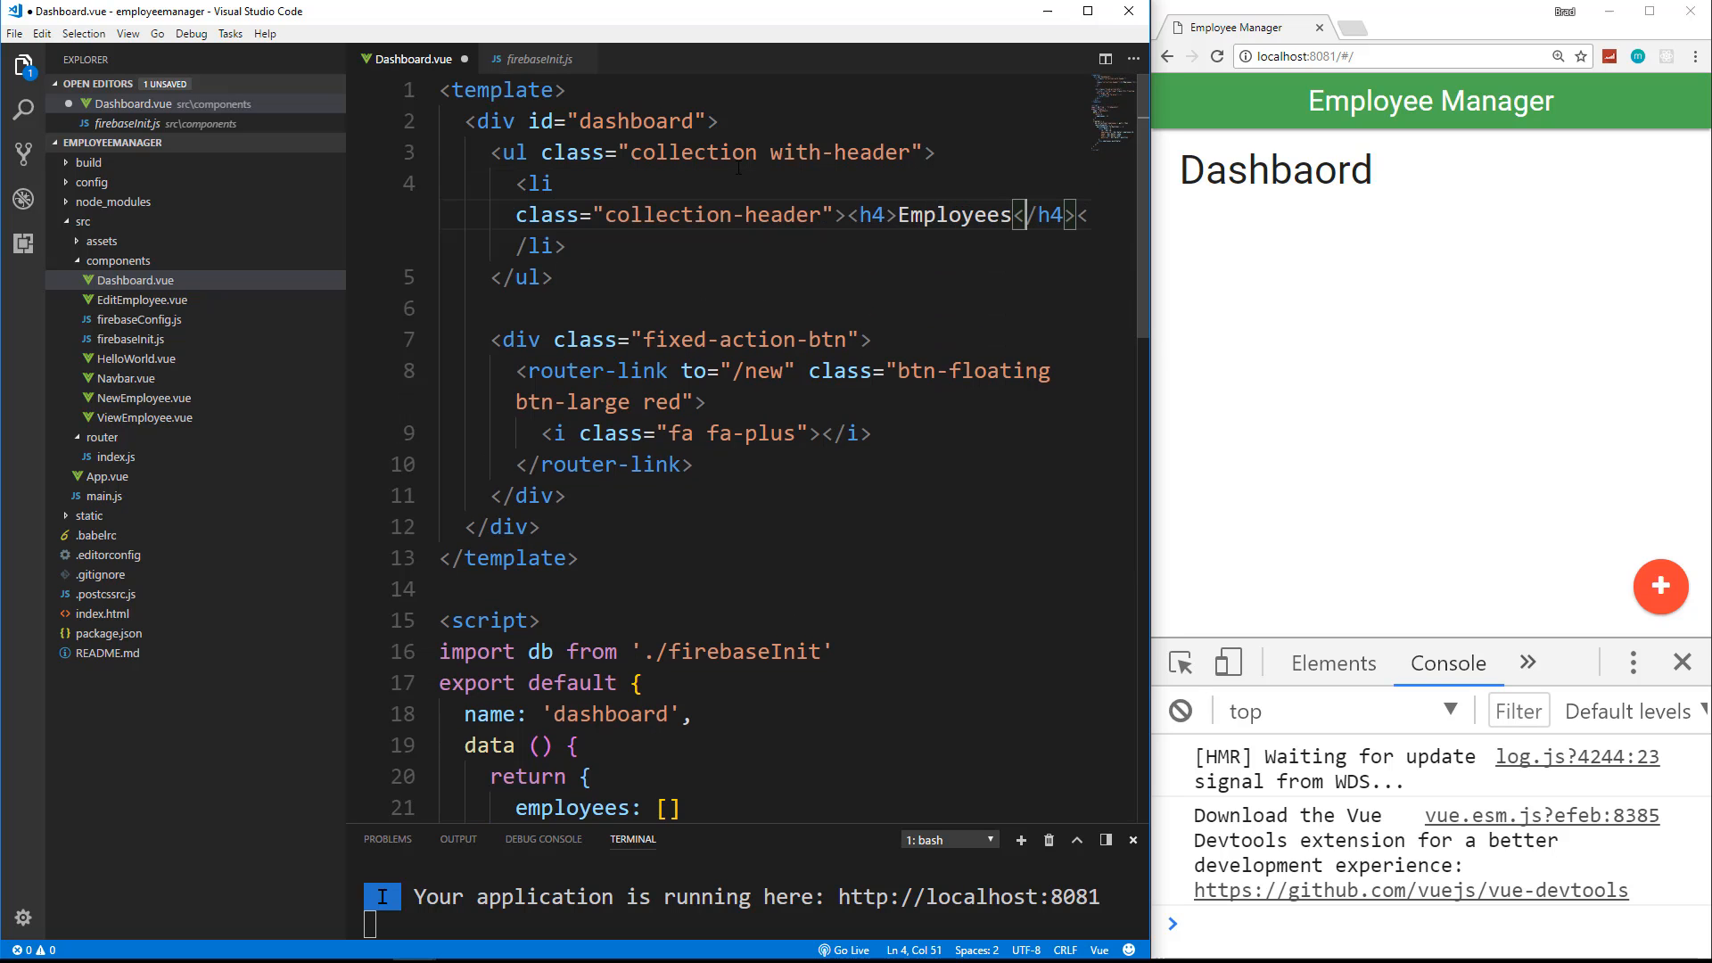
{"action": "key", "text": "Enter"}
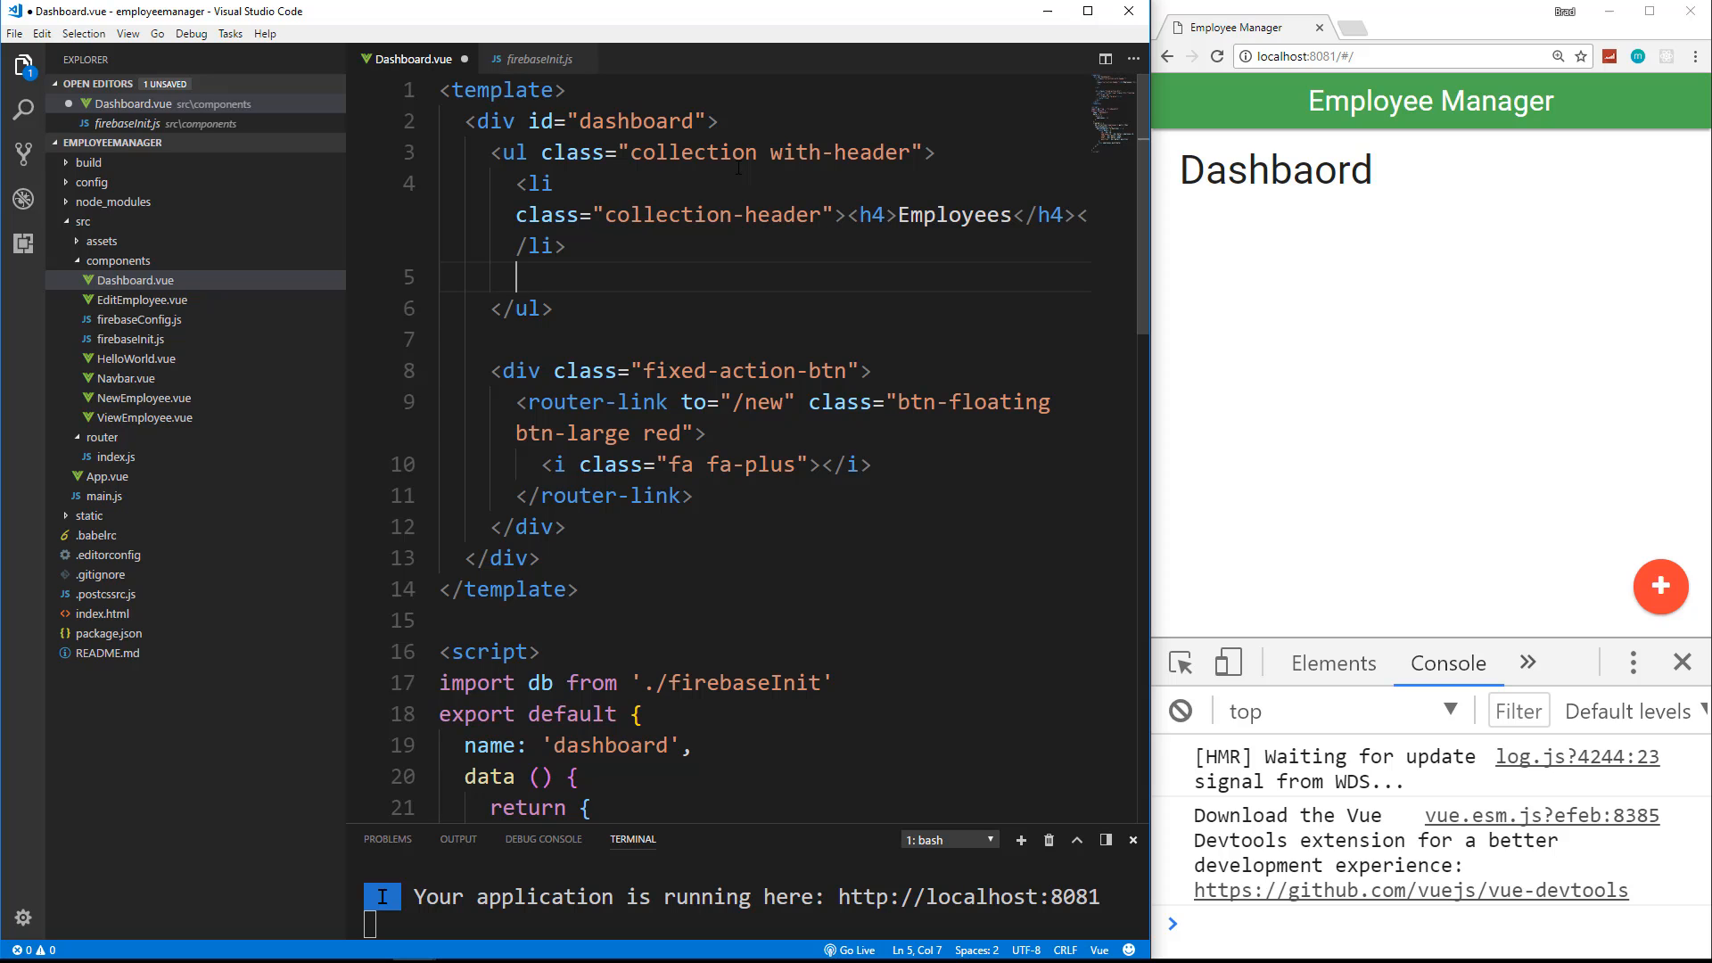
Step: Start a list item with v-for="employee in employees" and v-bind:key="employee.id"
{"action": "type", "text": "li"}
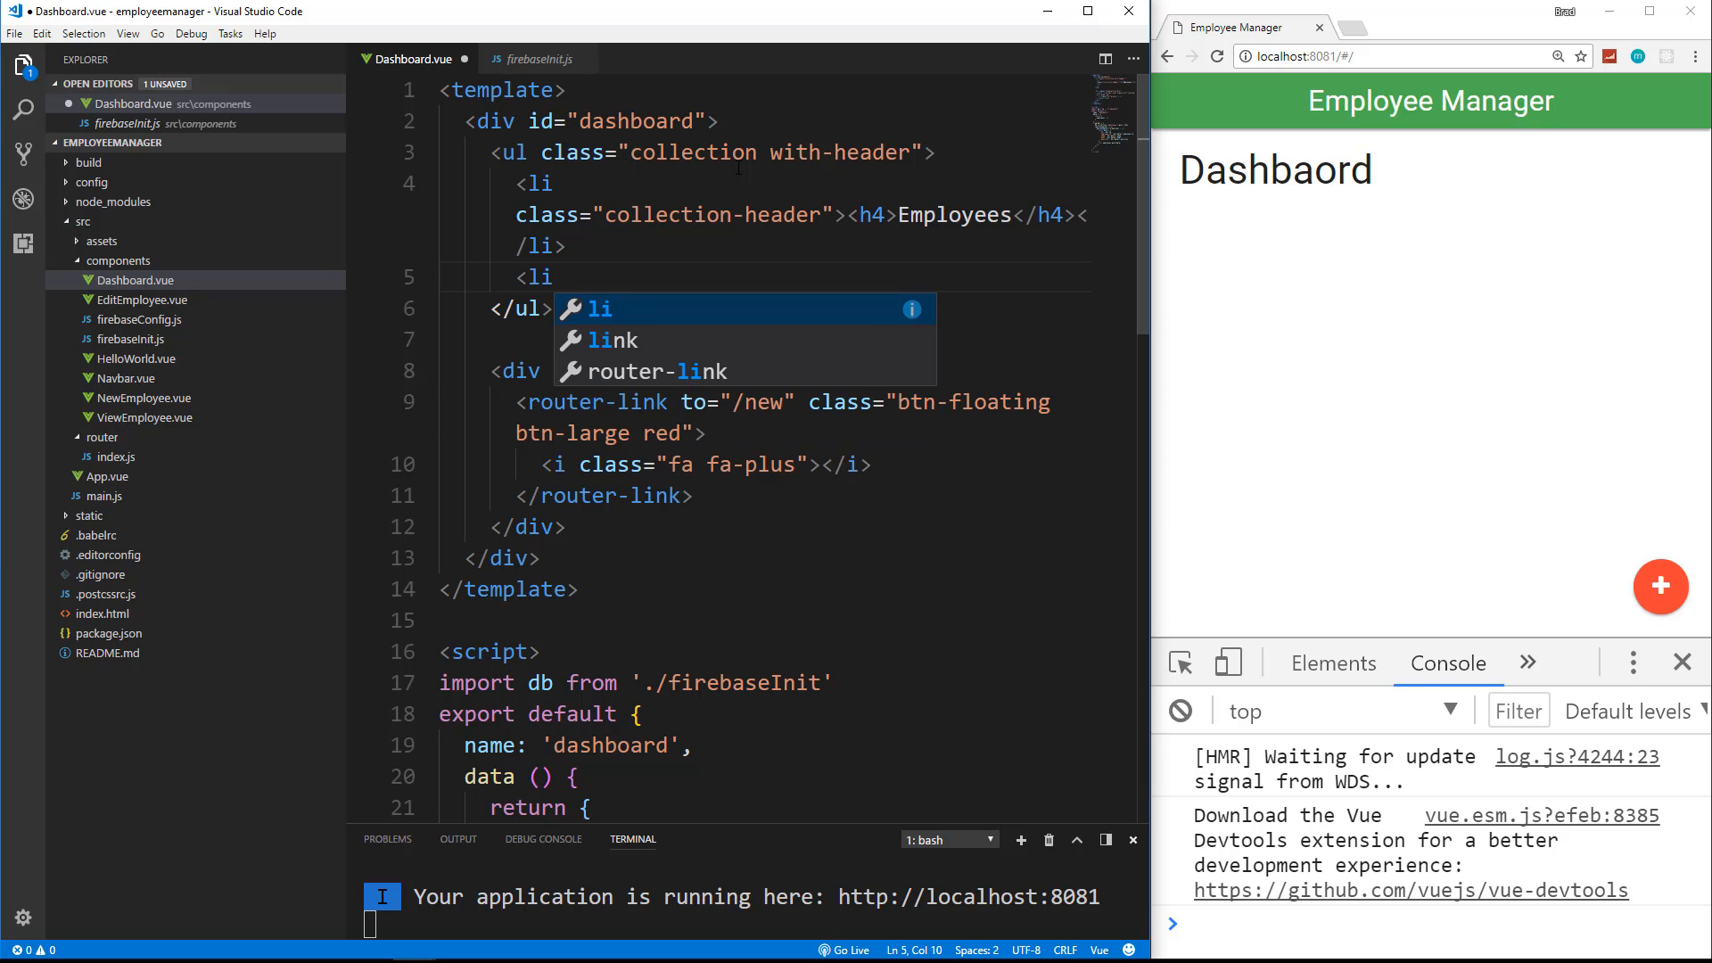
{"action": "type", "text": "v-for="}
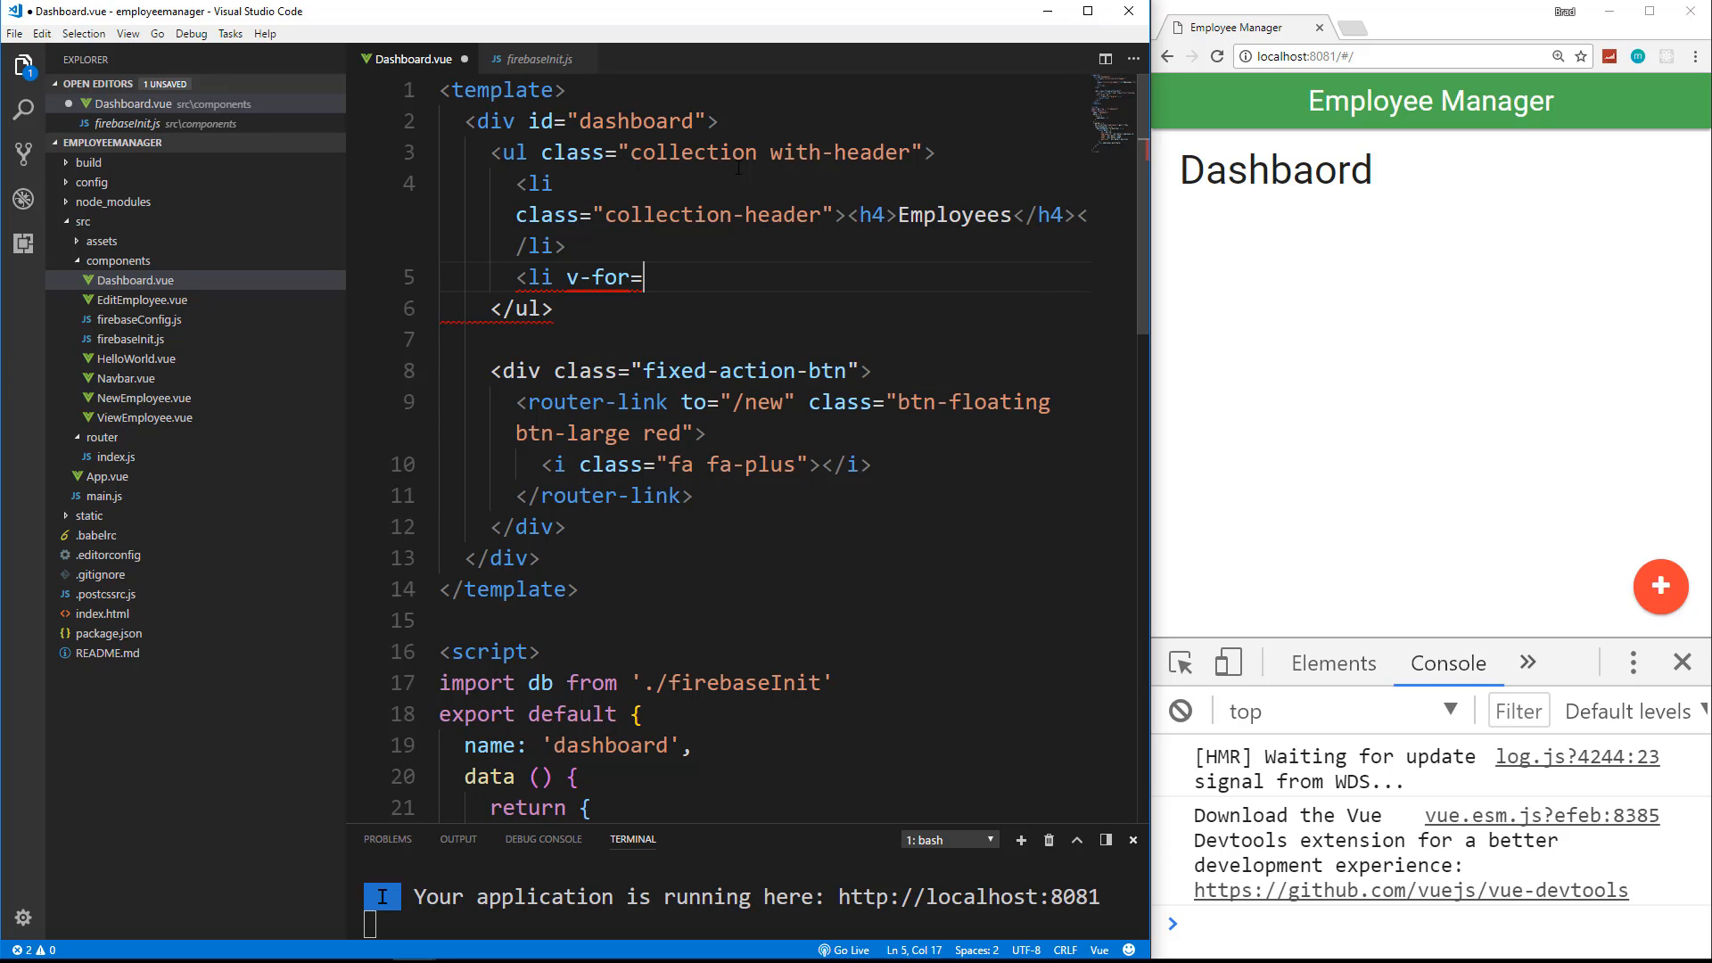
{"action": "type", "text": "\"employee in"}
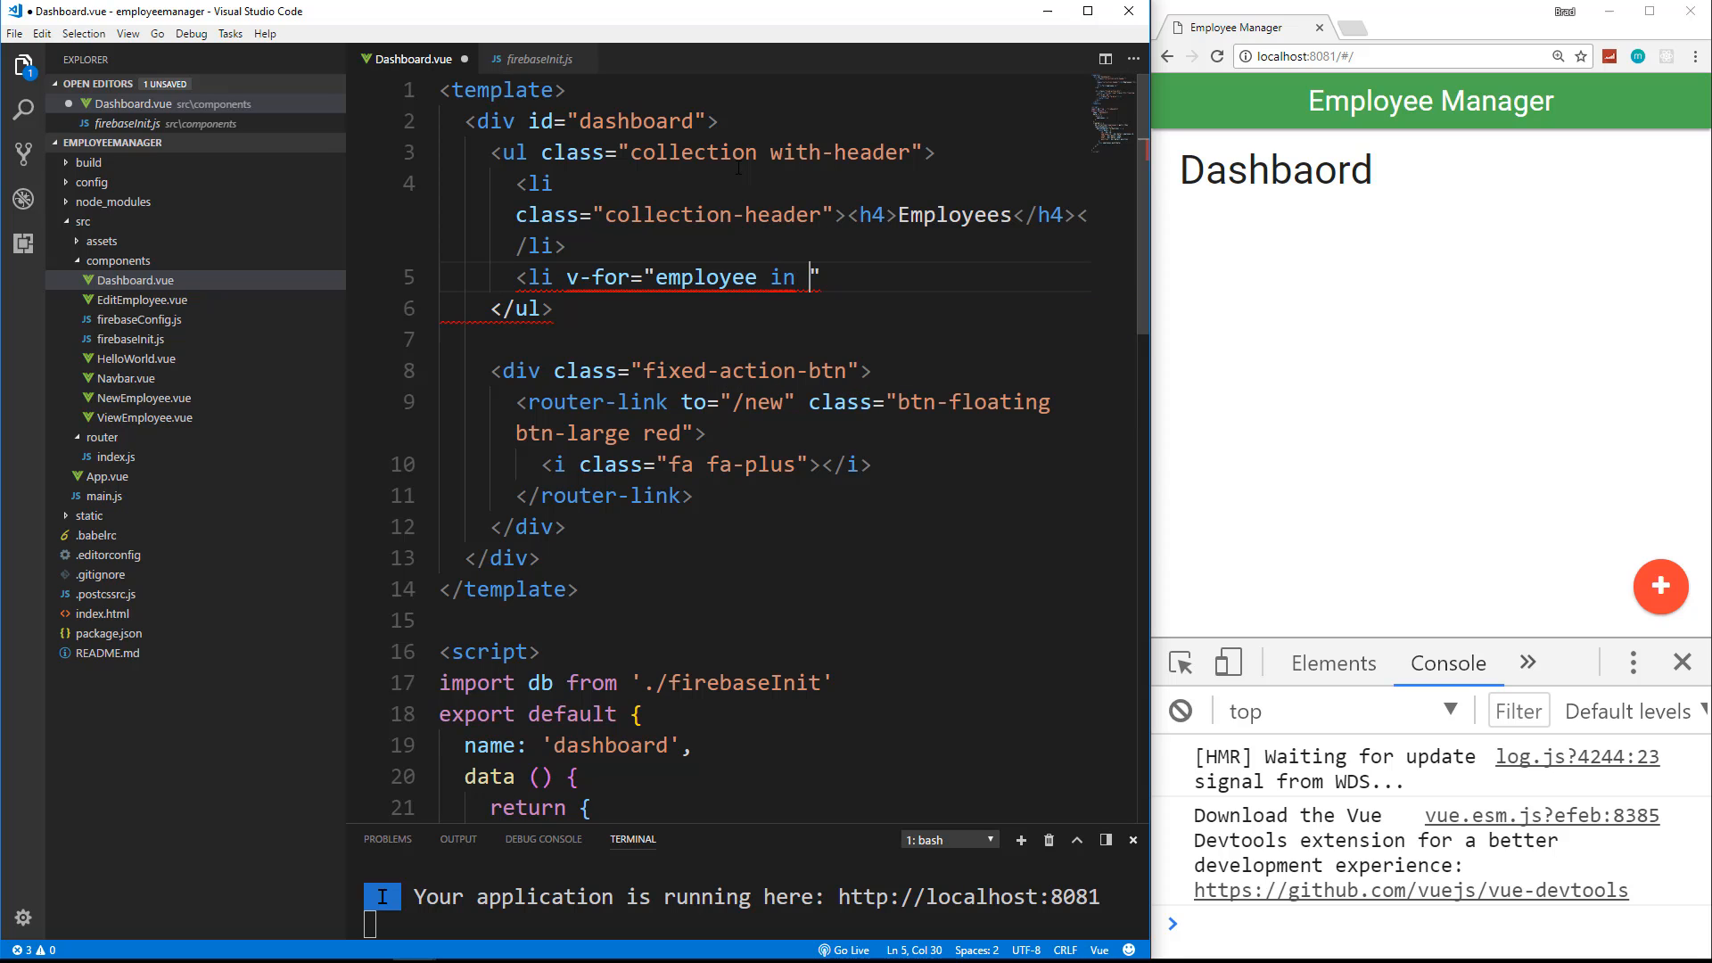
{"action": "type", "text": "employees"}
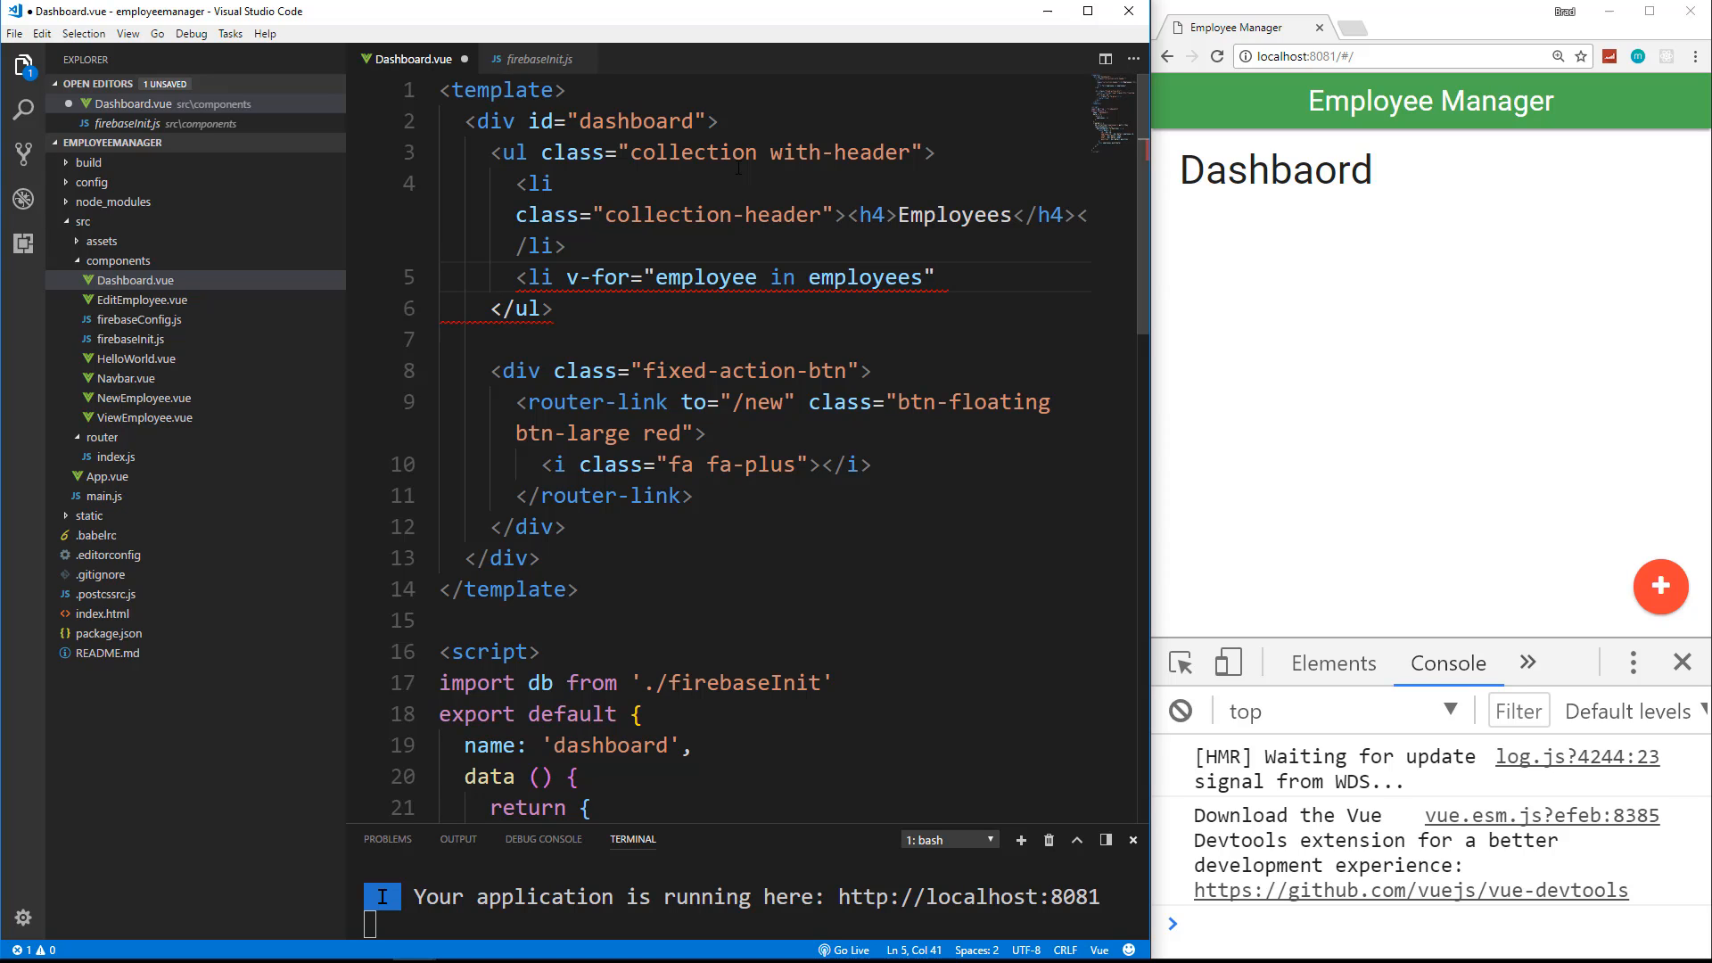
{"action": "type", "text": "v-b"}
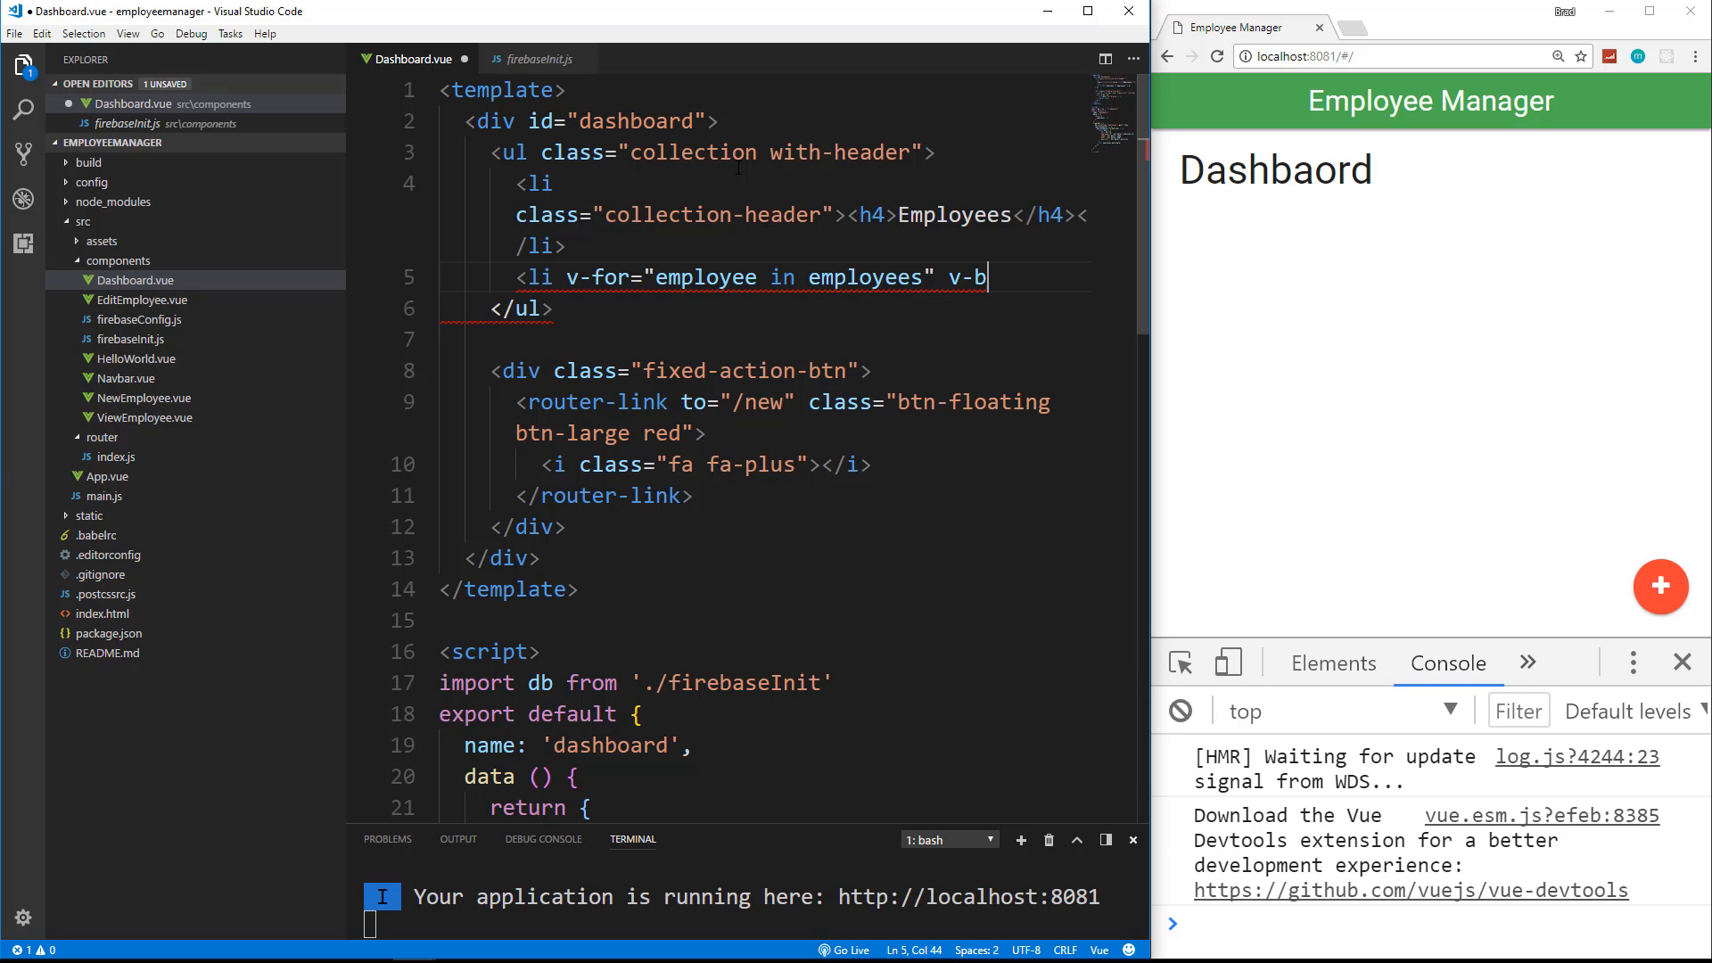
{"action": "type", "text": "ind:key=\"\""}
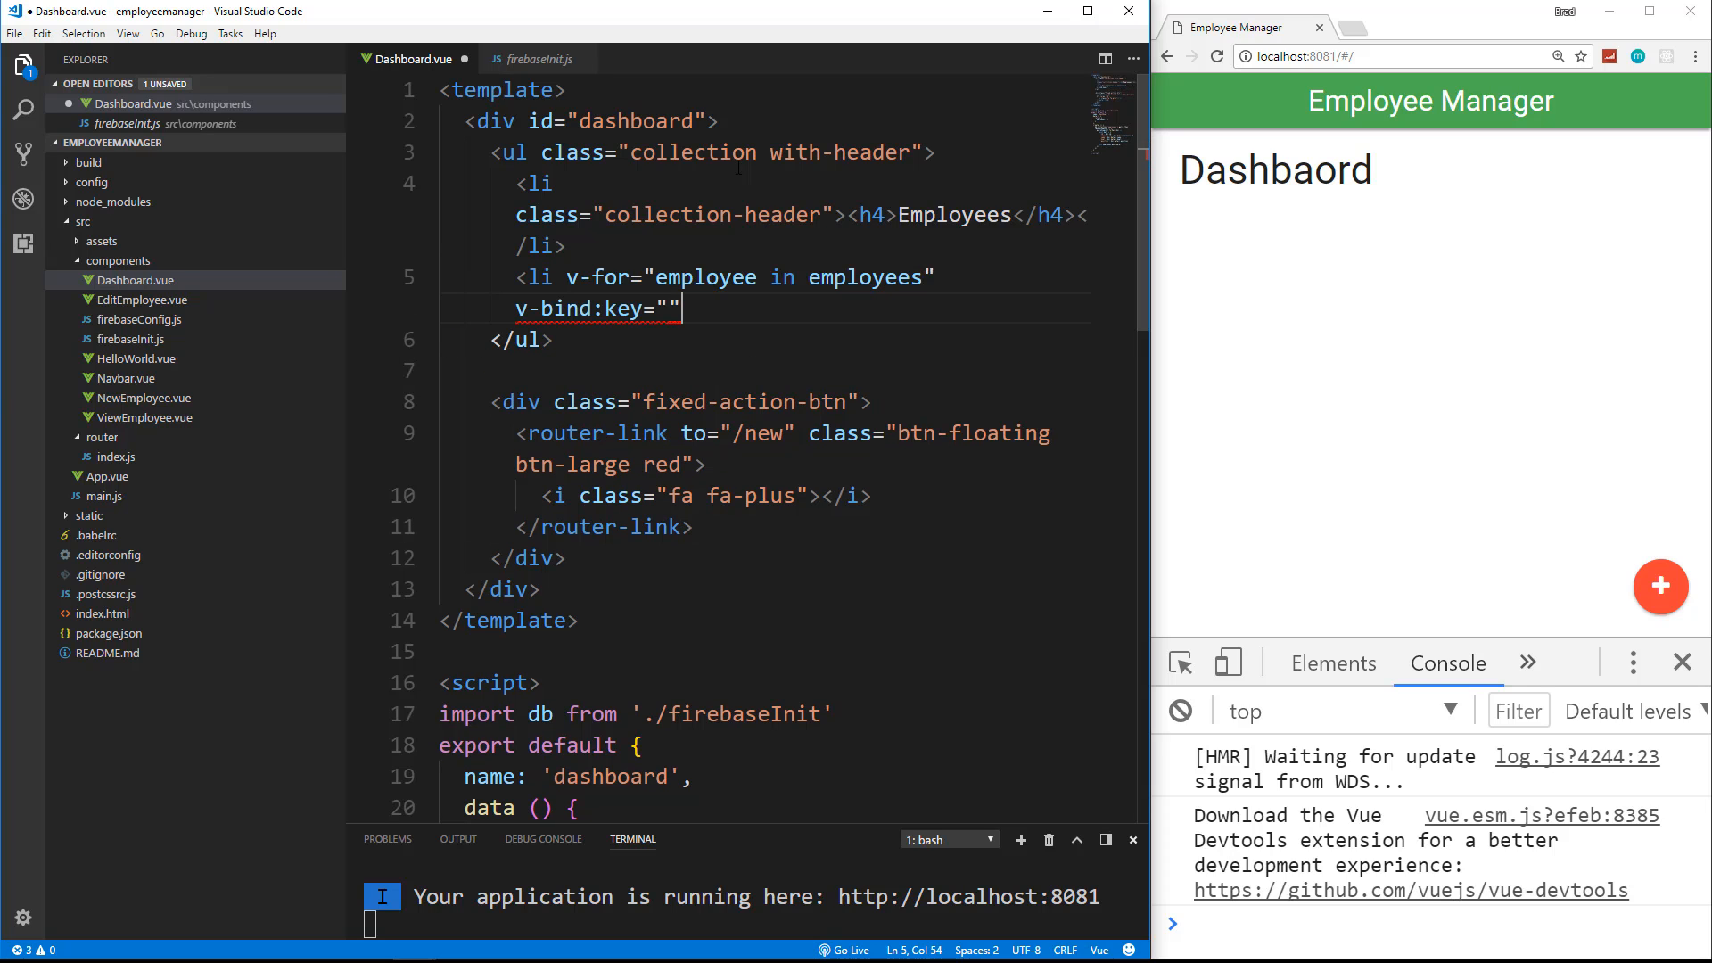
{"action": "type", "text": "employee_id"}
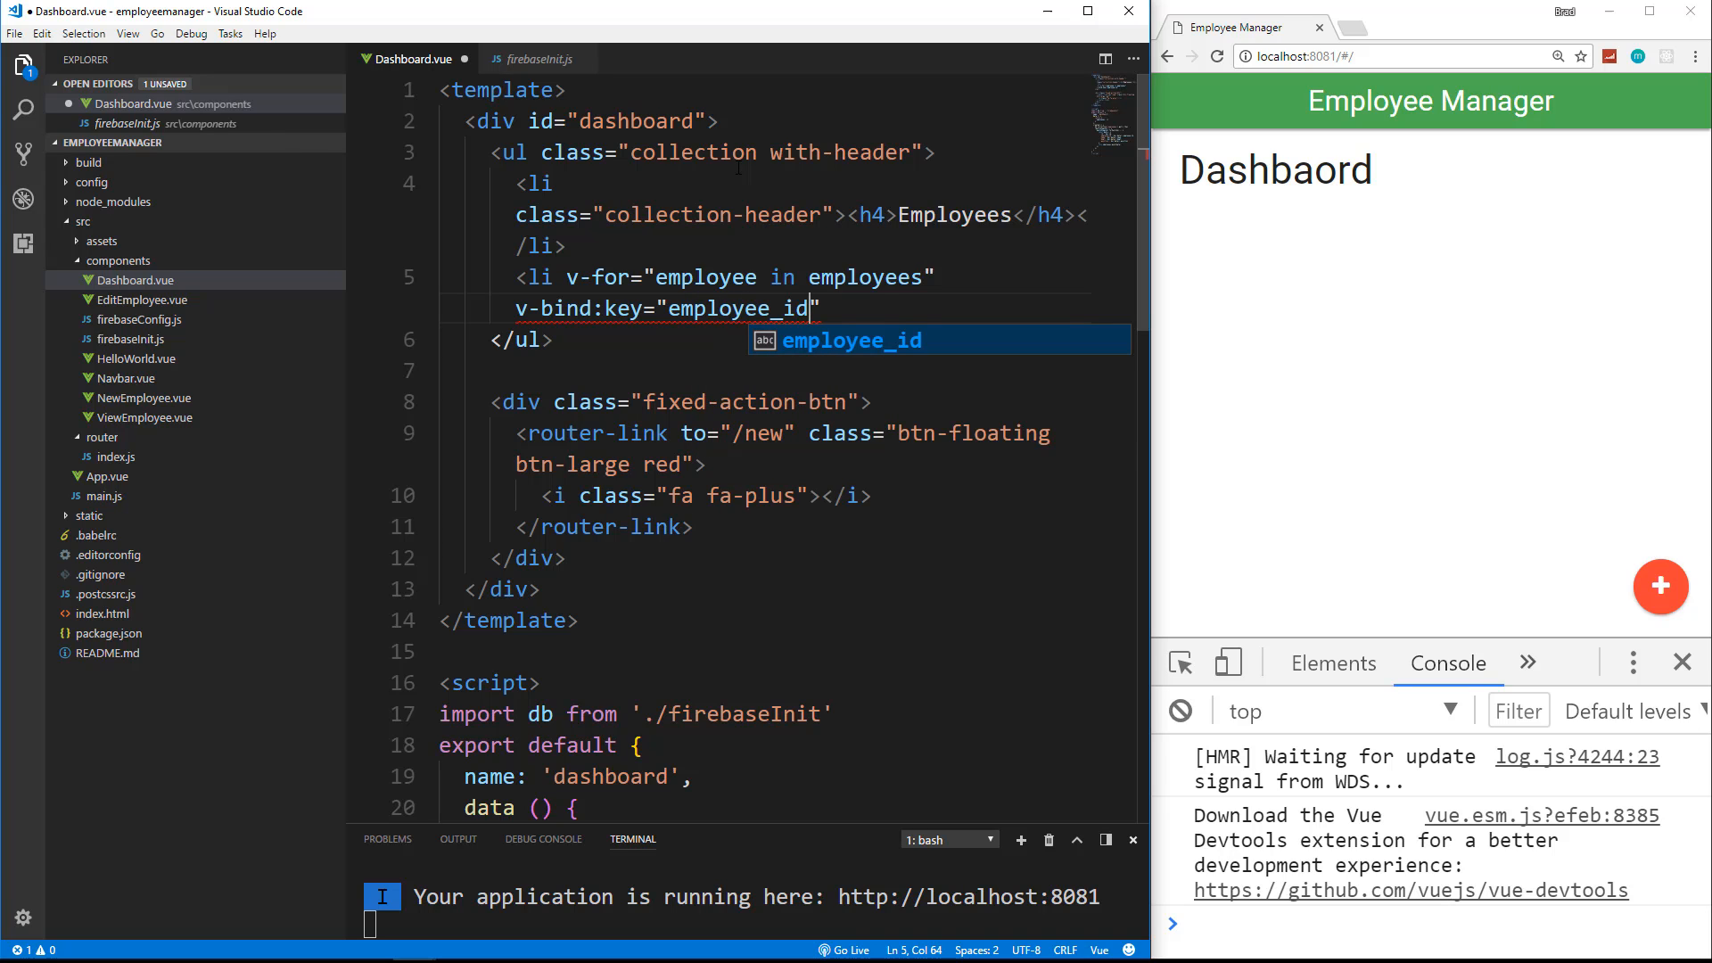
{"action": "key", "text": "Escape"}
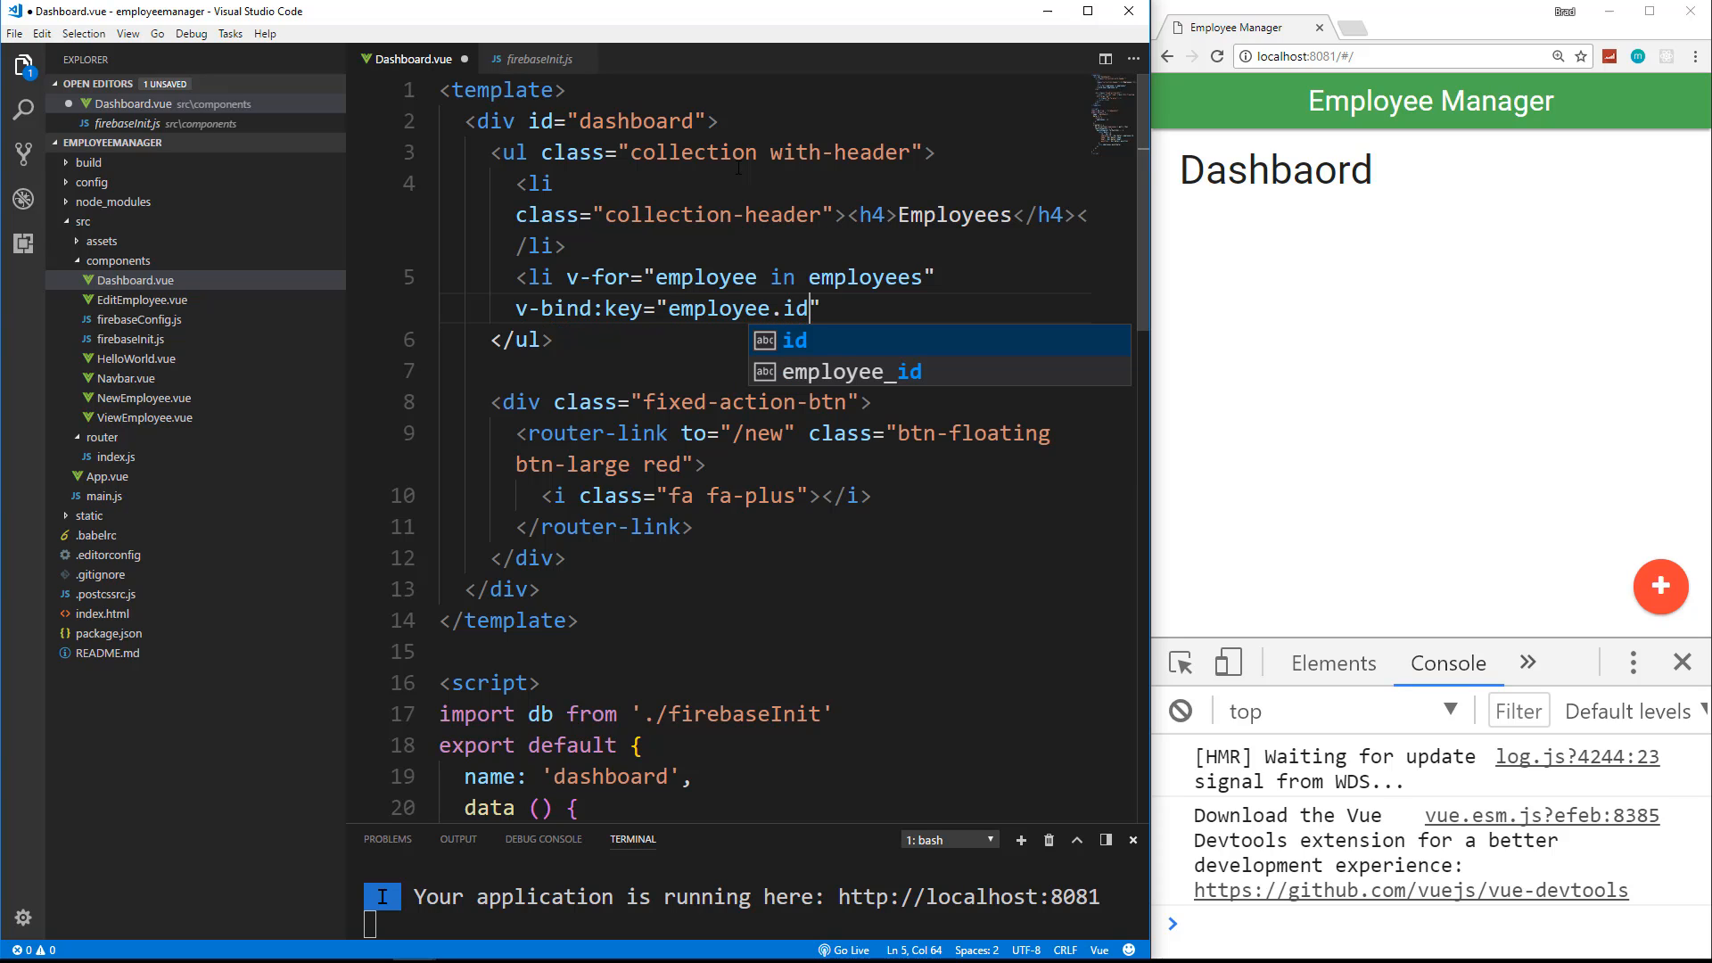
Step: Check the employee_id field in the data mapping, then give the list item class="collection-item" and close the opening tag
{"action": "scroll", "scroll_direction": "down", "scroll_amount": 3}
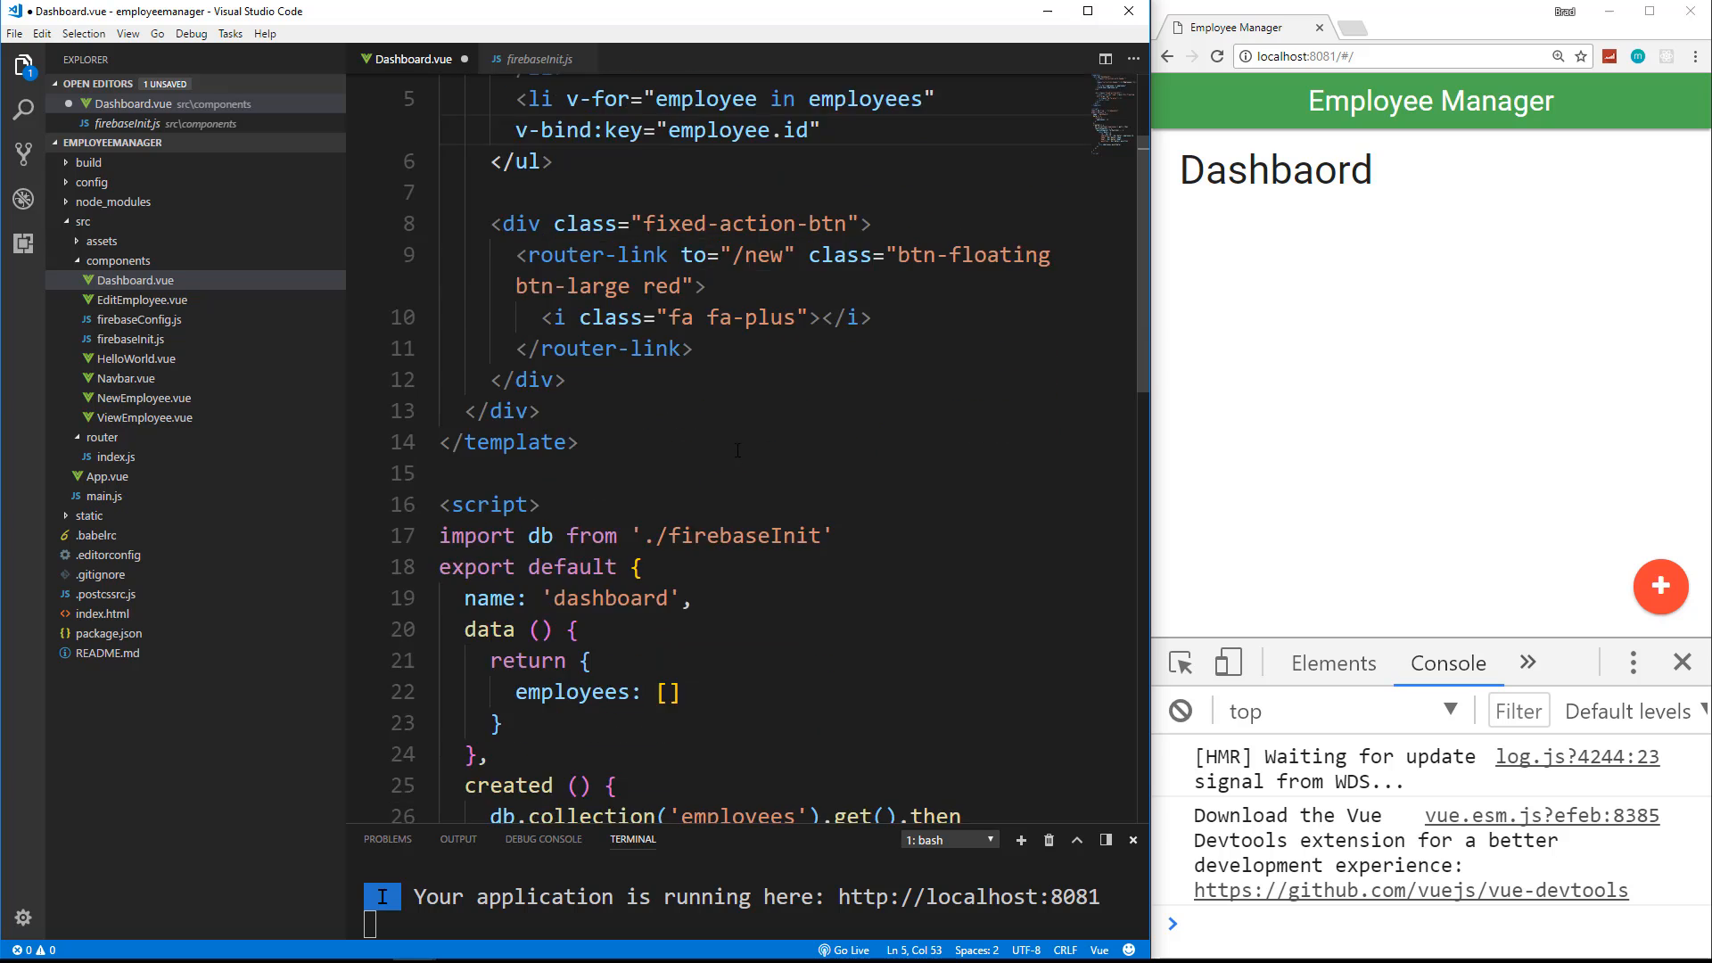
{"action": "scroll", "scroll_direction": "down", "scroll_amount": 3}
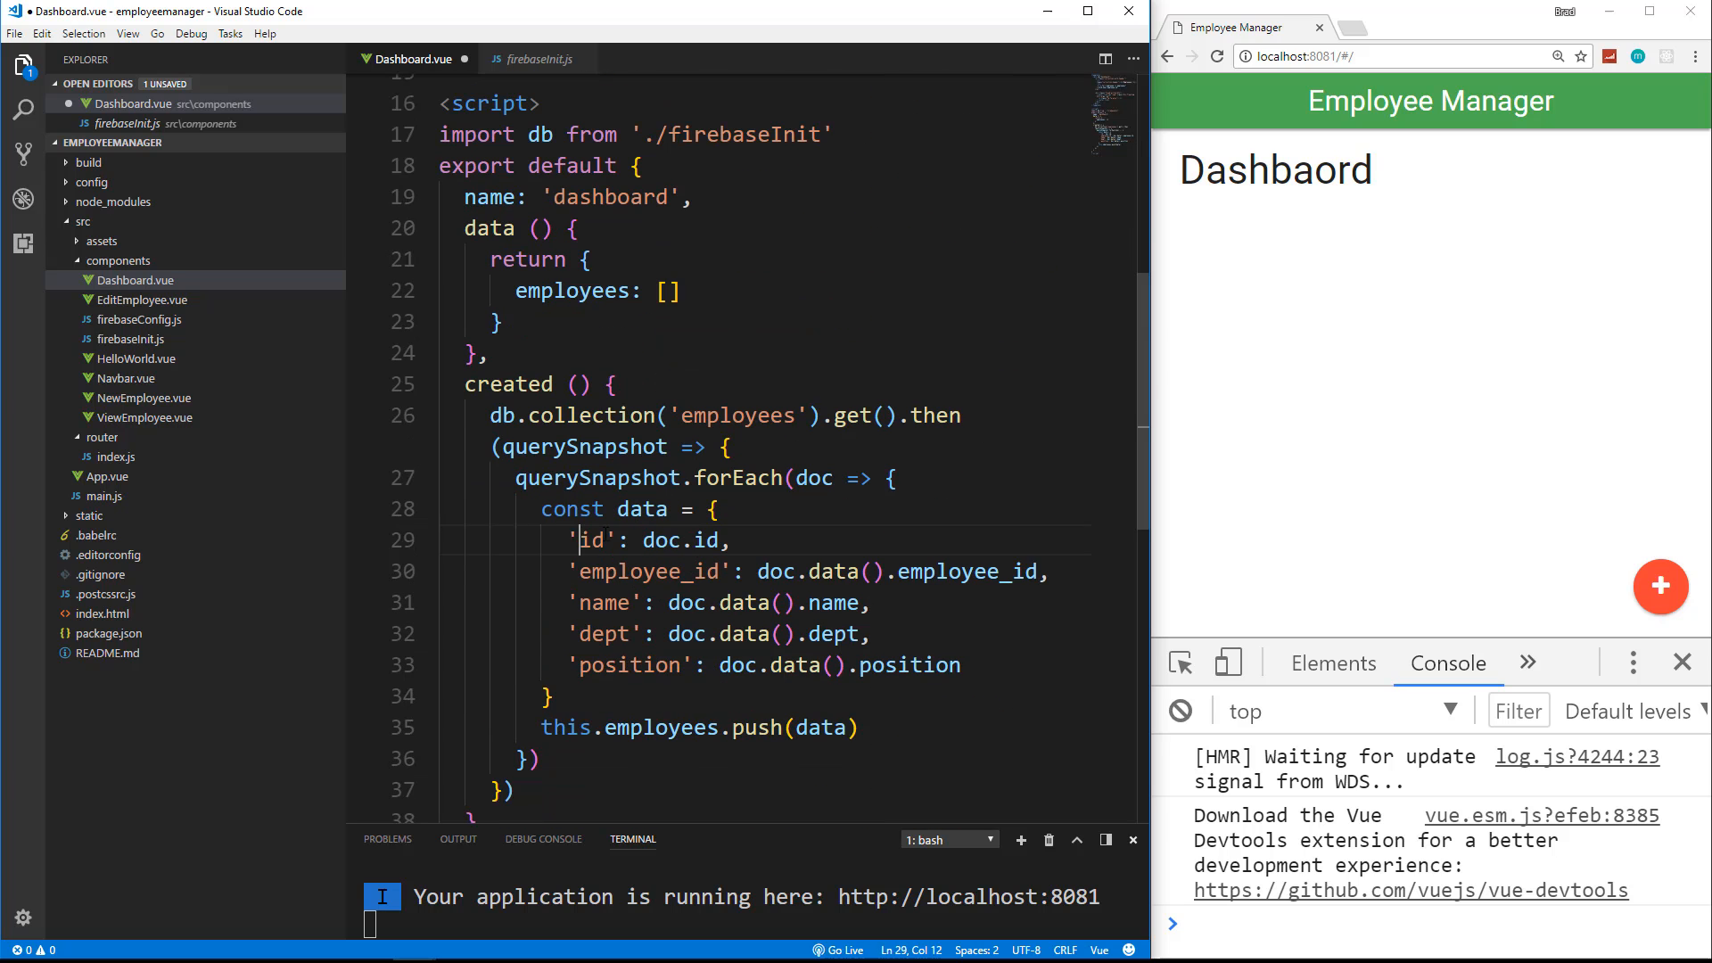
{"action": "double_click", "coordinate": [650, 570]}
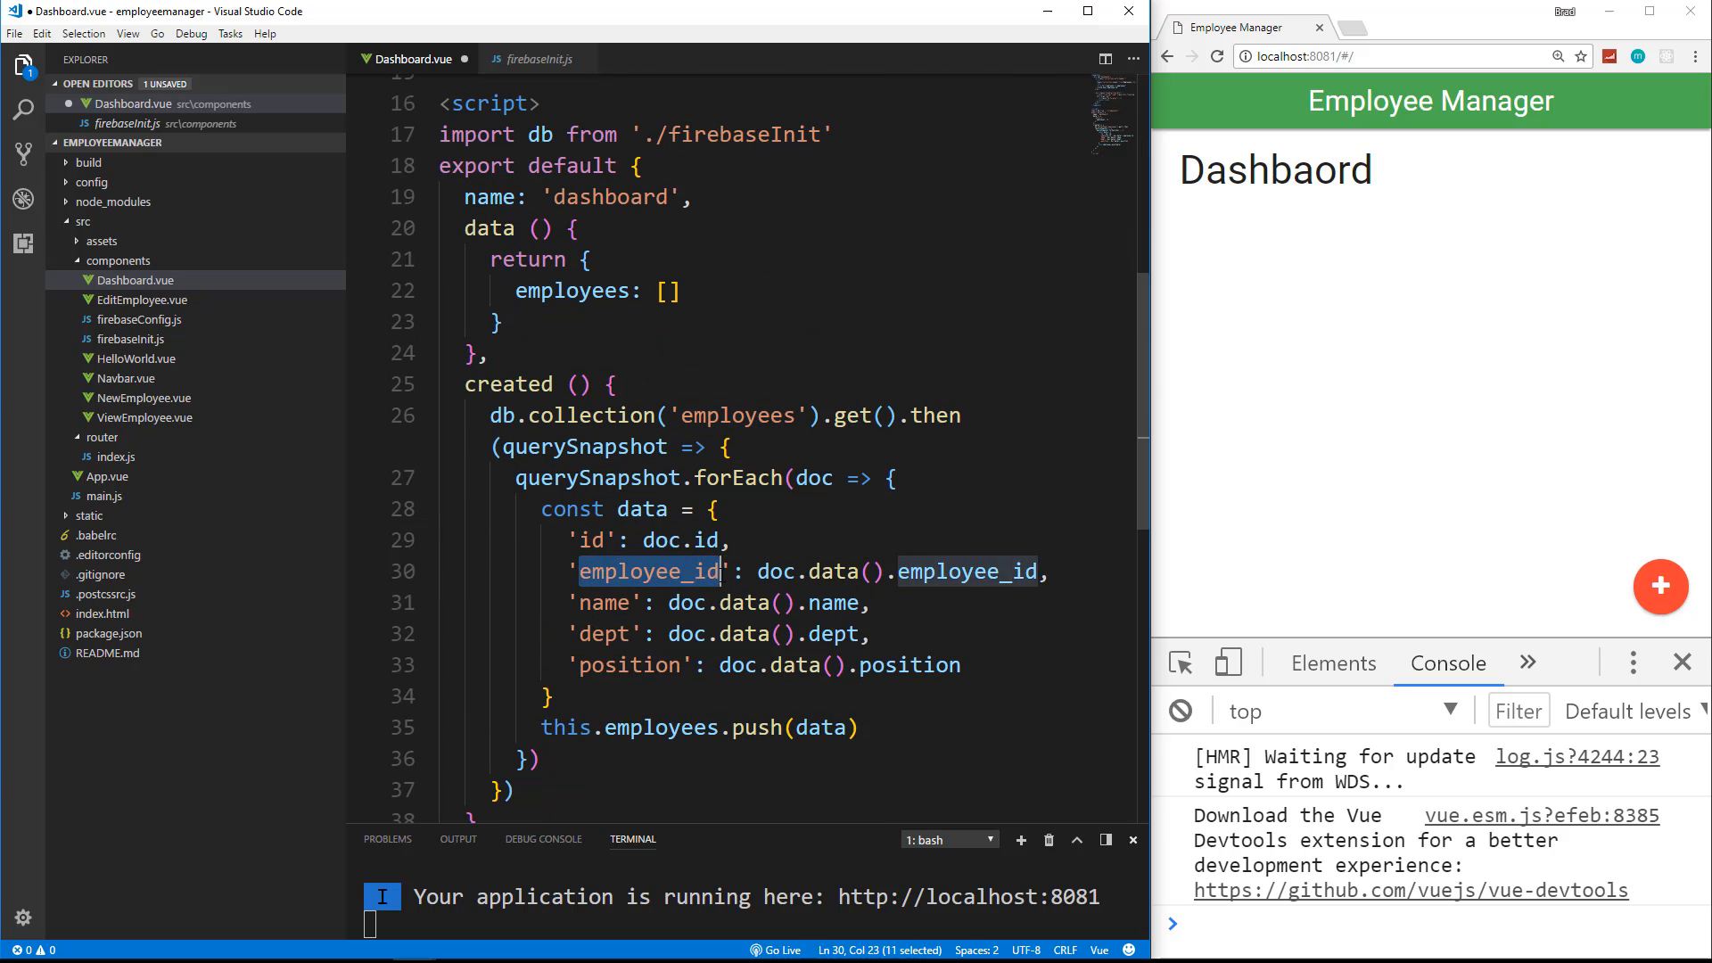
{"action": "scroll", "scroll_direction": "up", "scroll_amount": 3}
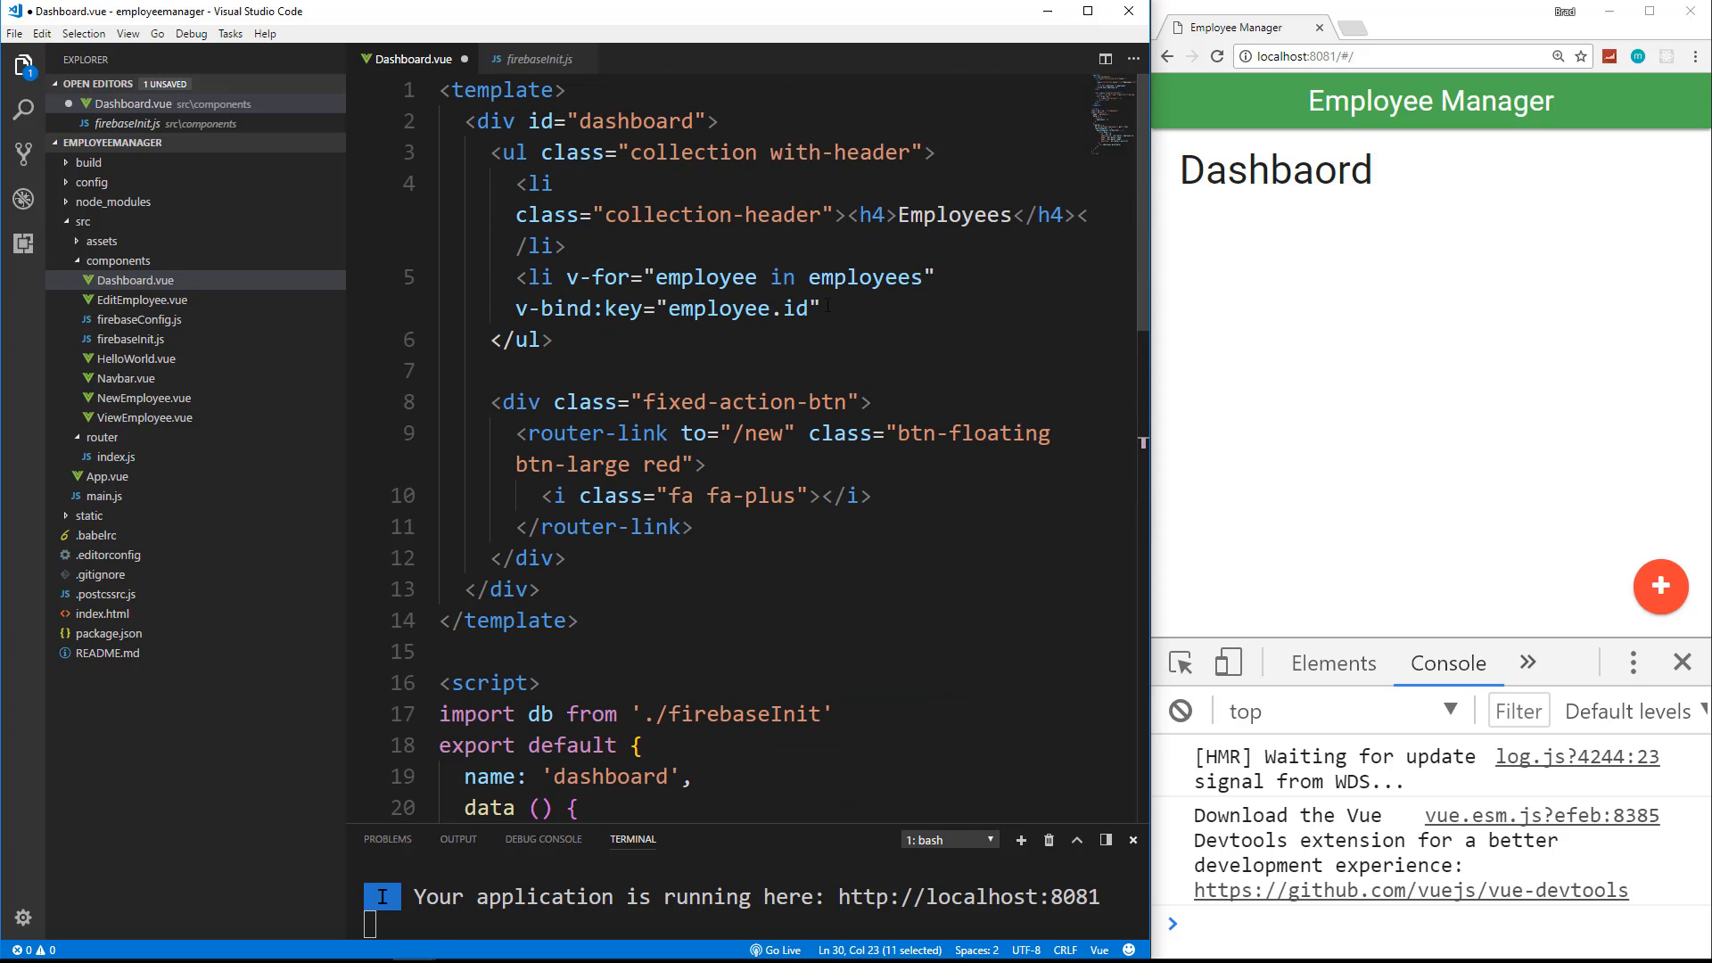
{"action": "left_click", "coordinate": [826, 308]}
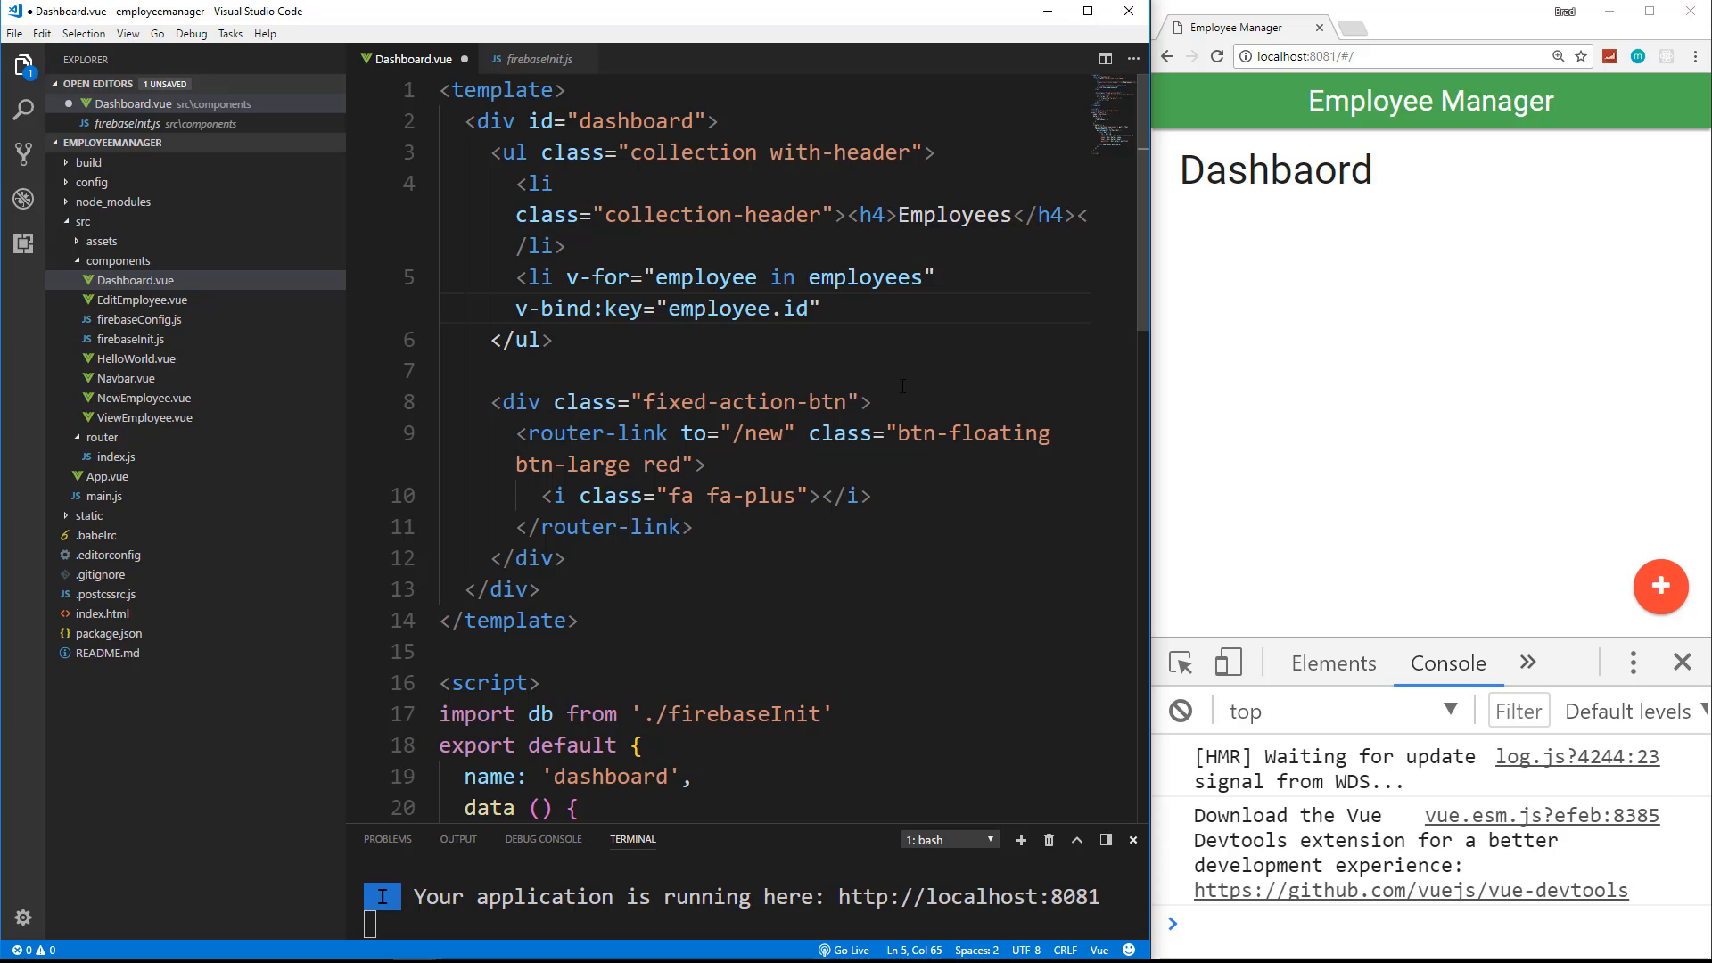
{"action": "type", "text": "class=\"\""}
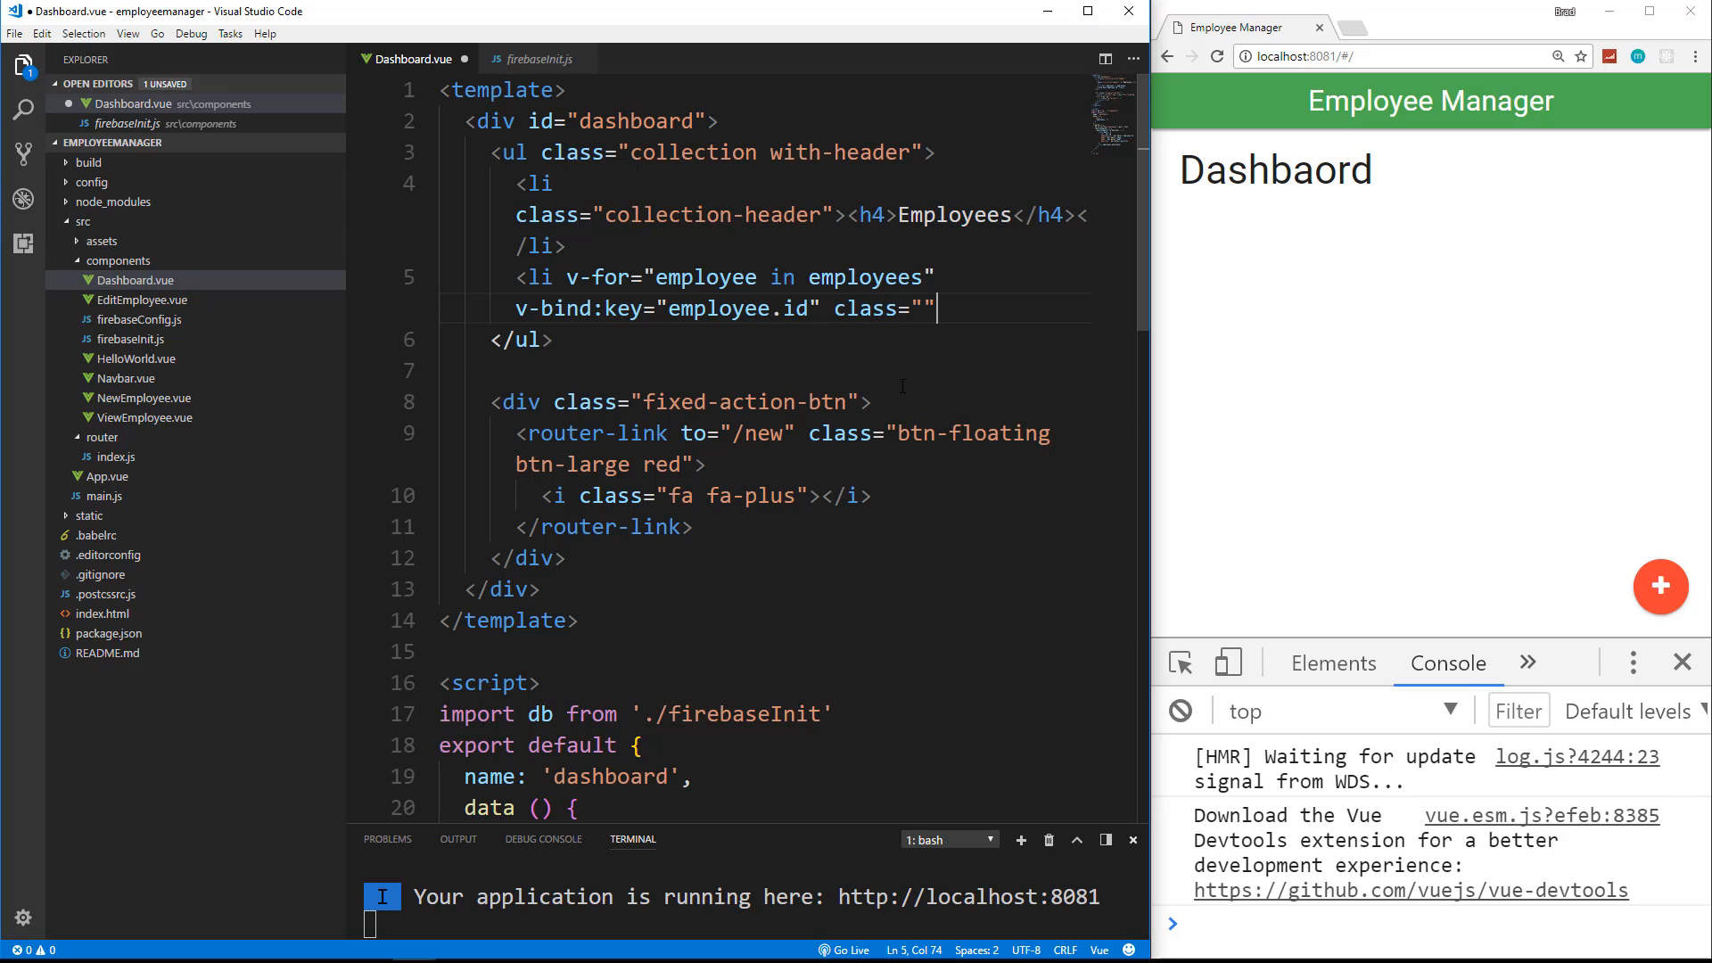
{"action": "type", "text": "collection-item"}
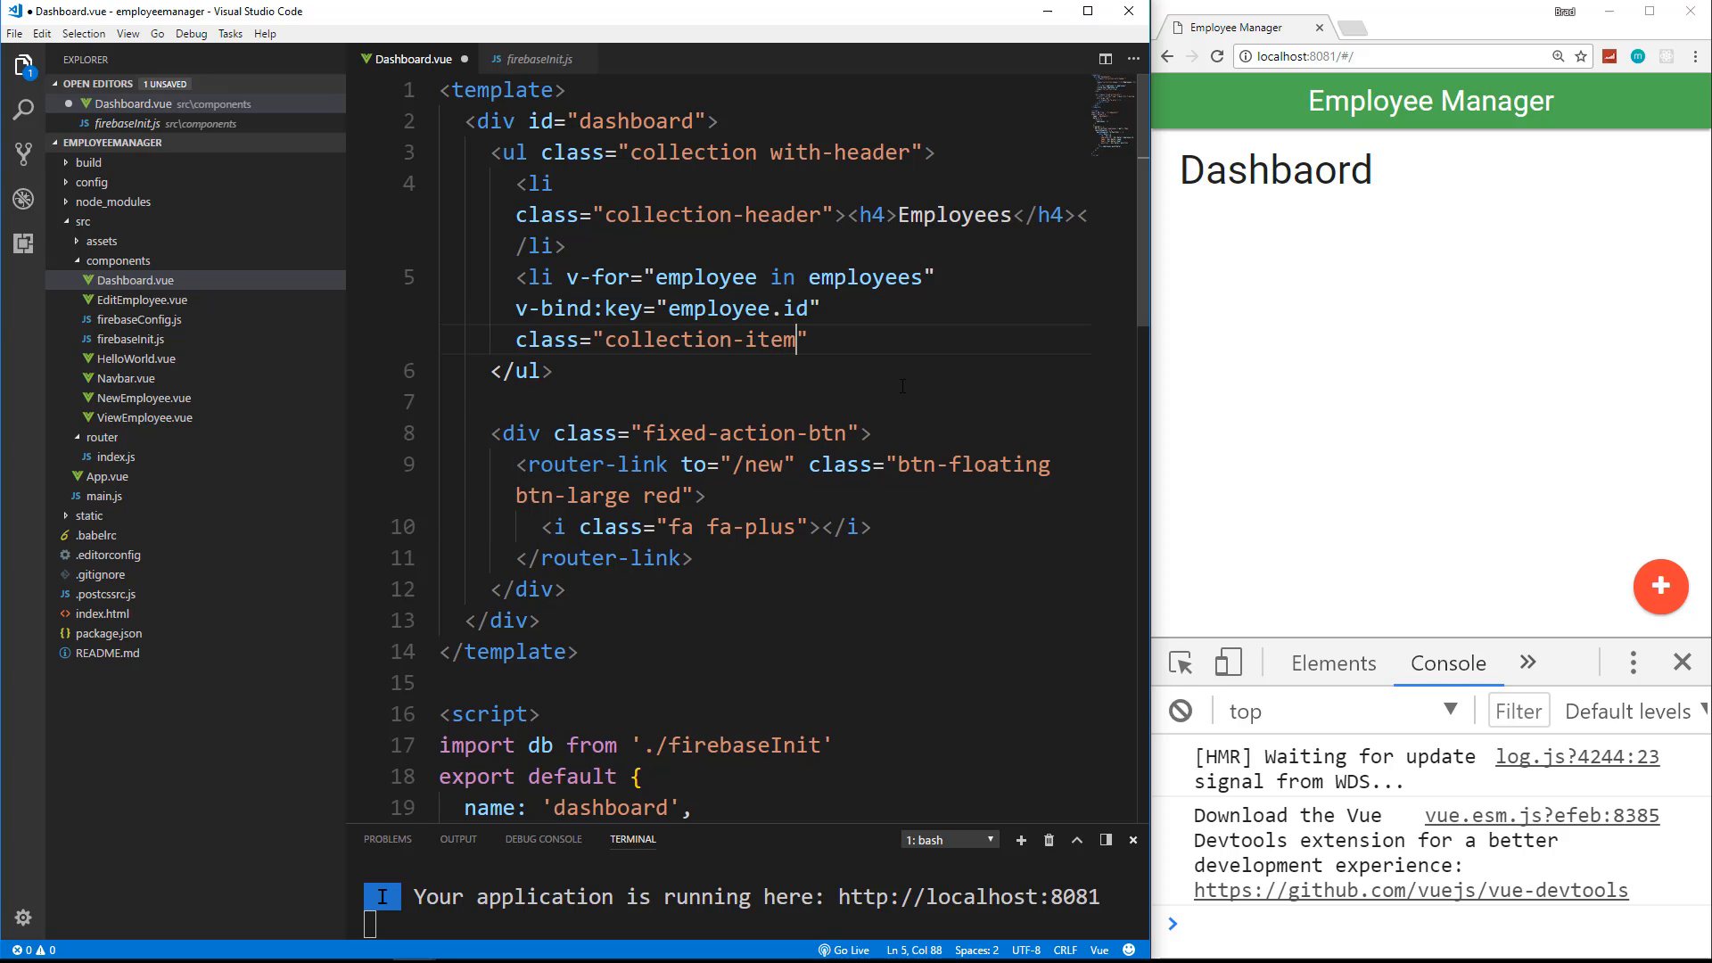
{"action": "type", "text": ">"}
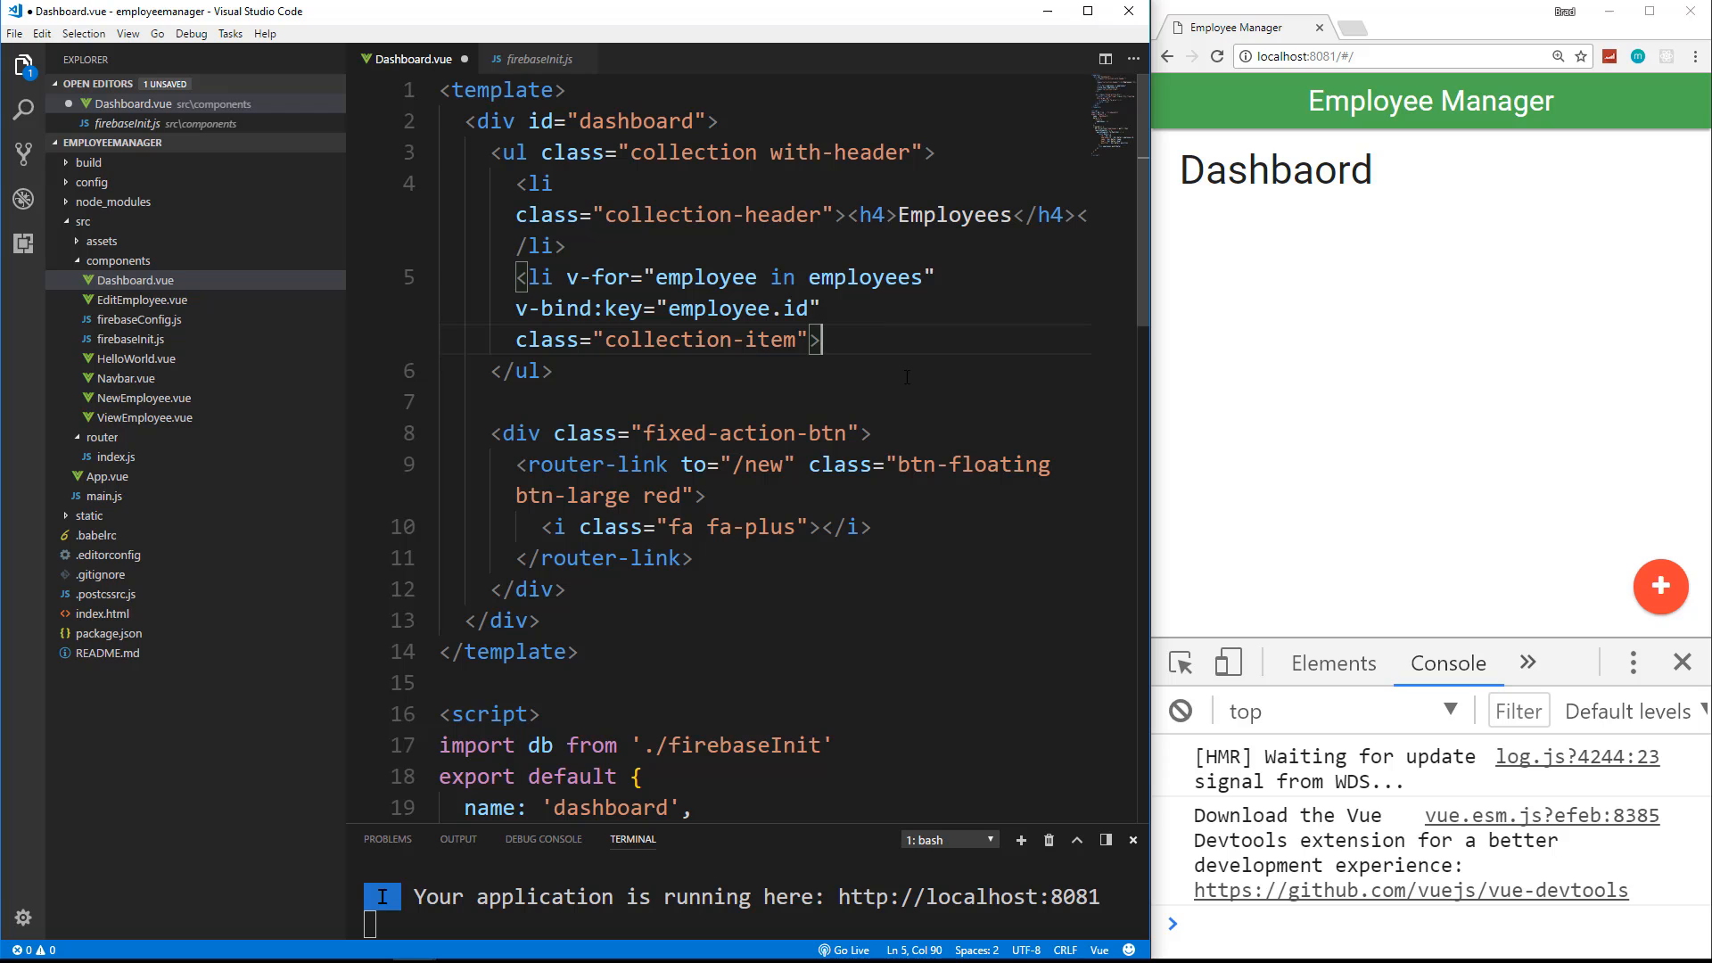
Step: Save, then add the missing </li> closing tag for the employee list item
{"action": "key", "text": "ctrl+s"}
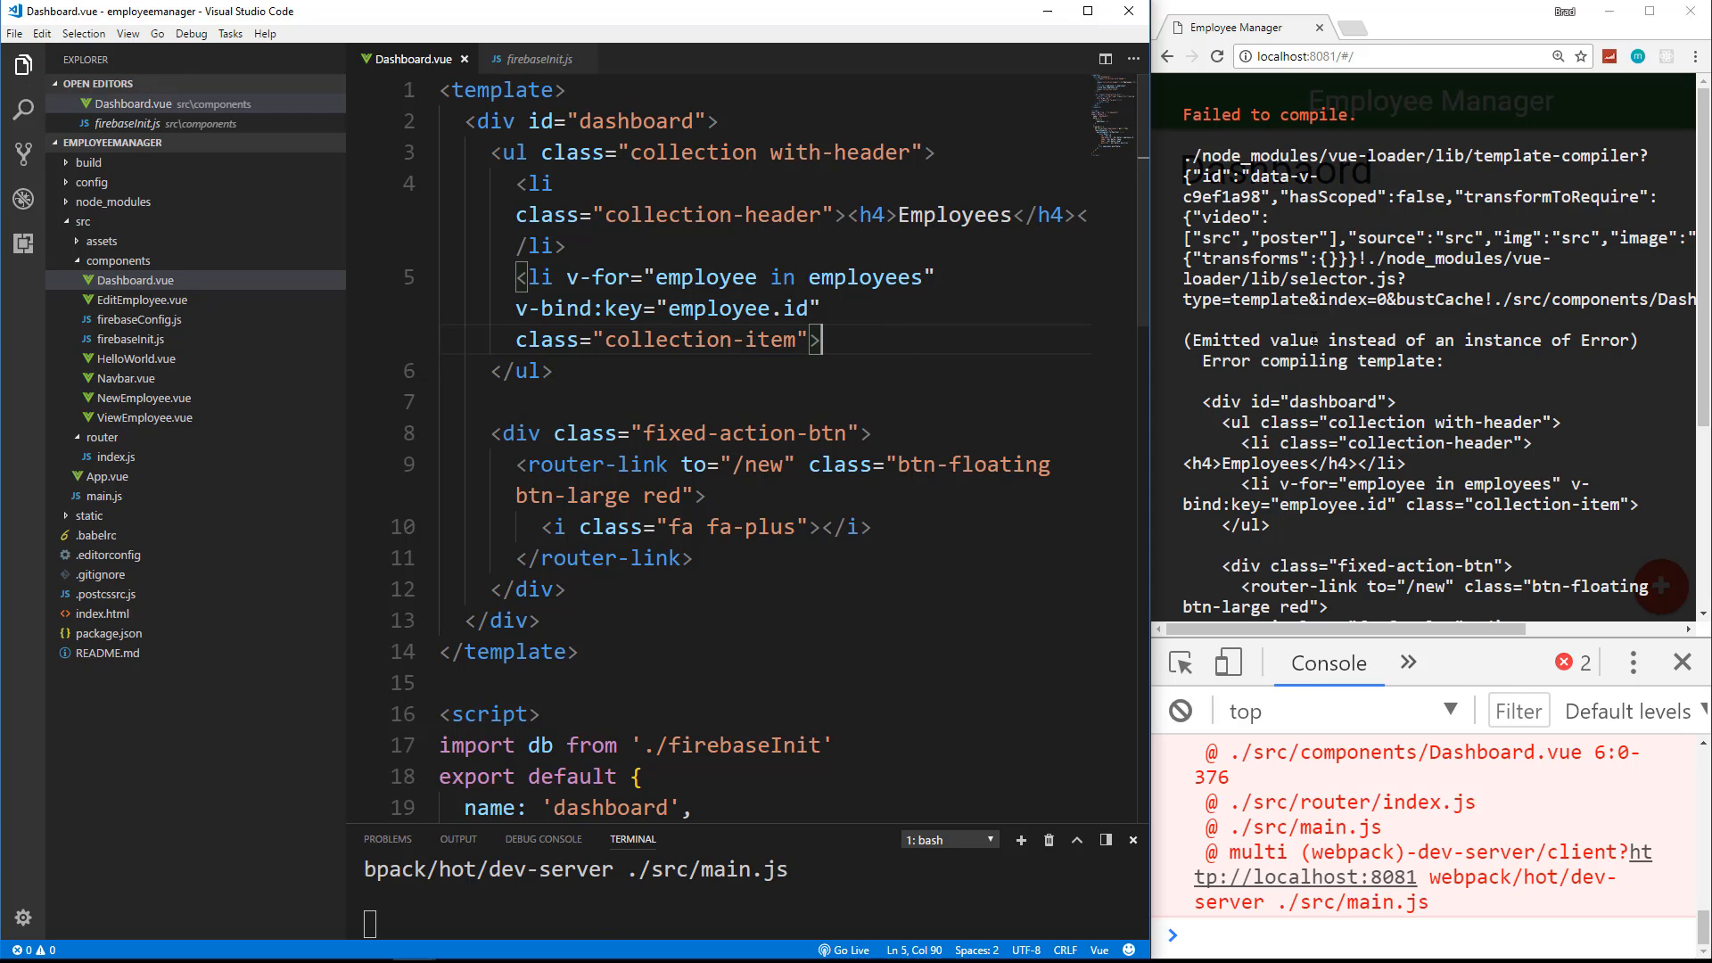
{"action": "scroll", "scroll_direction": "down", "scroll_amount": 3}
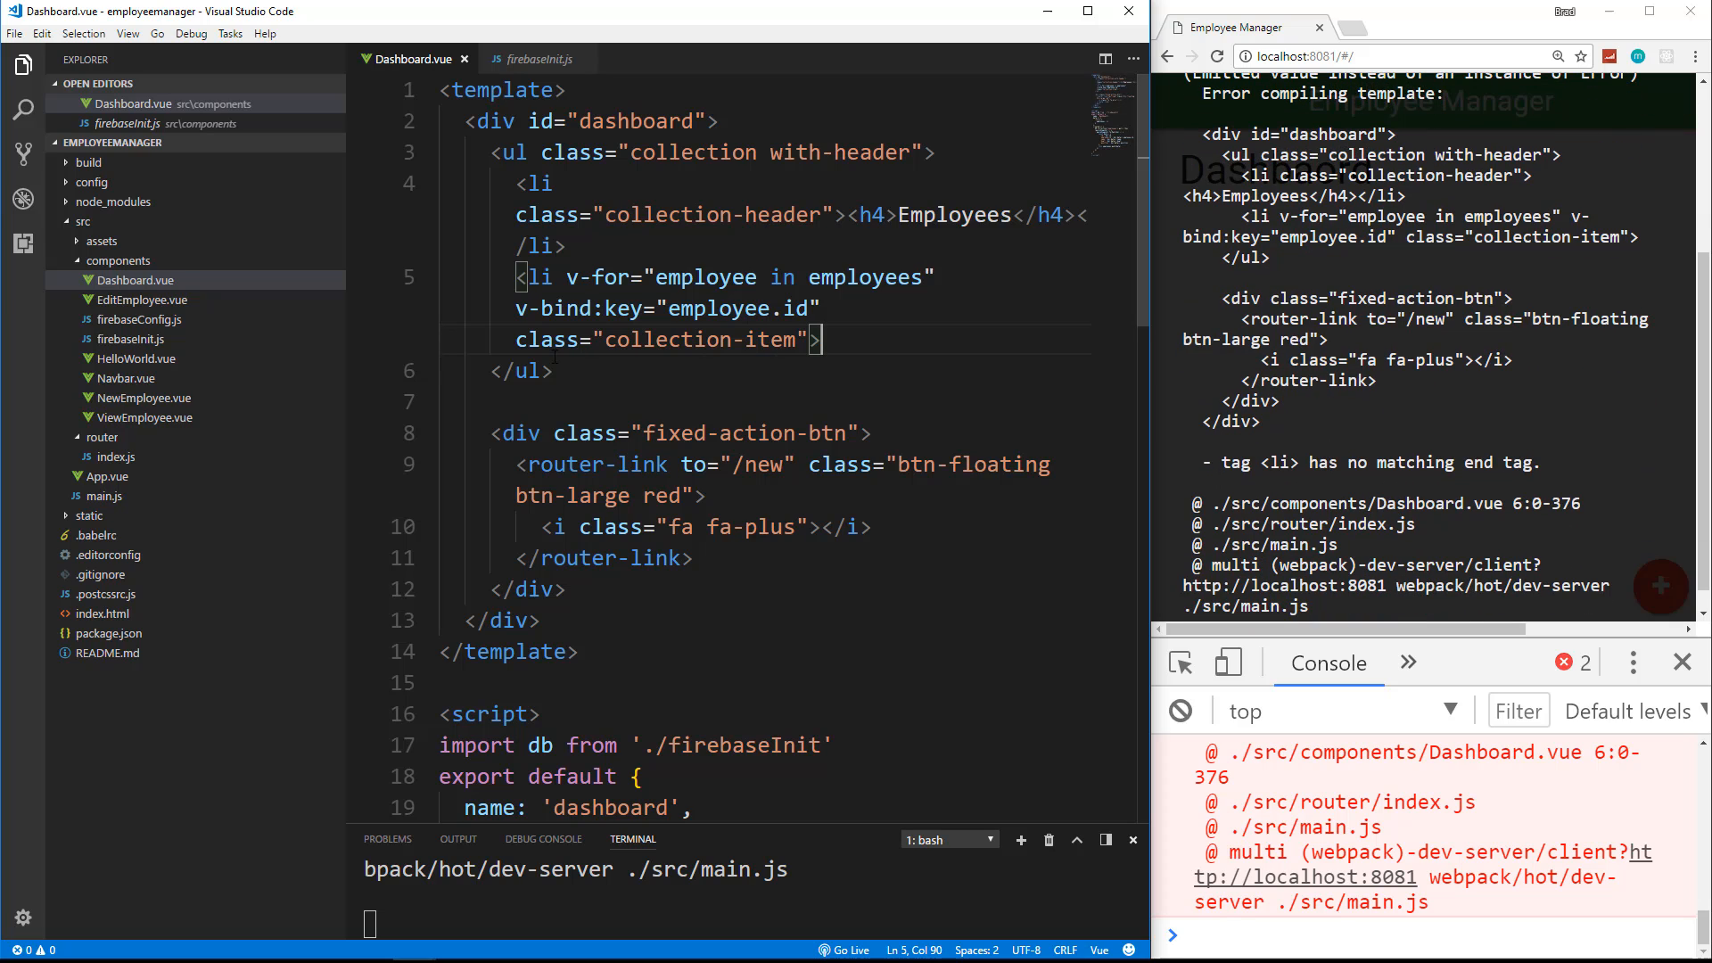
{"action": "type", "text": "</li>"}
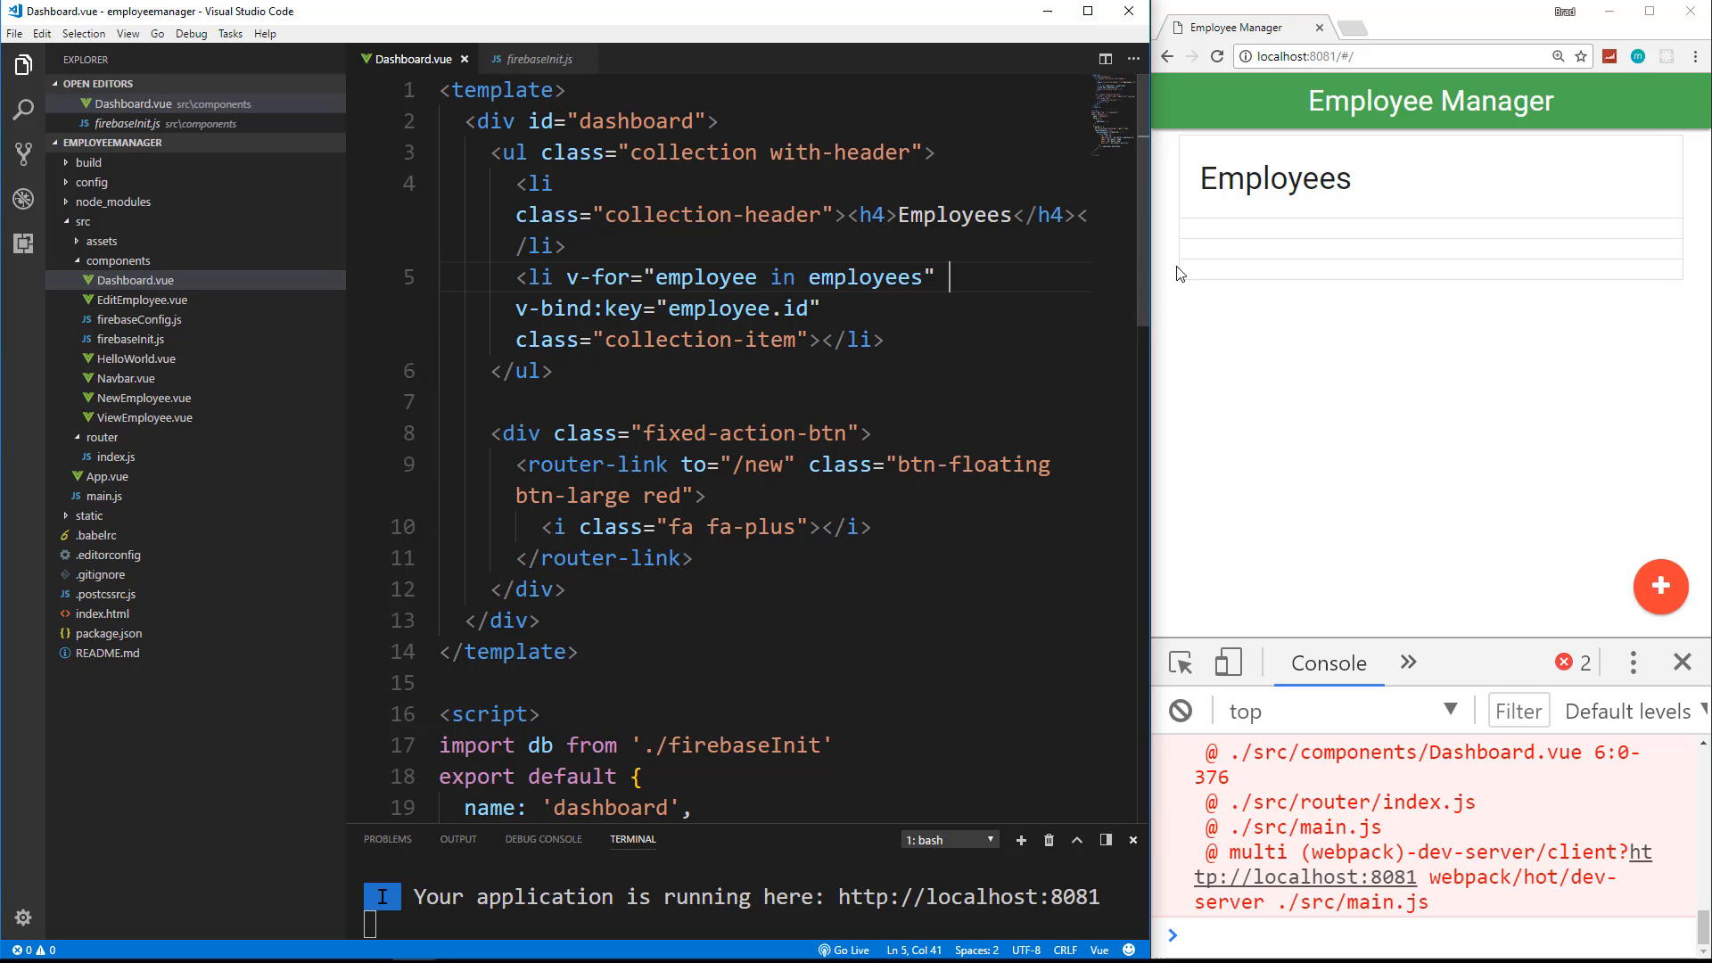
{"action": "mouse_move", "coordinate": [1210, 239]}
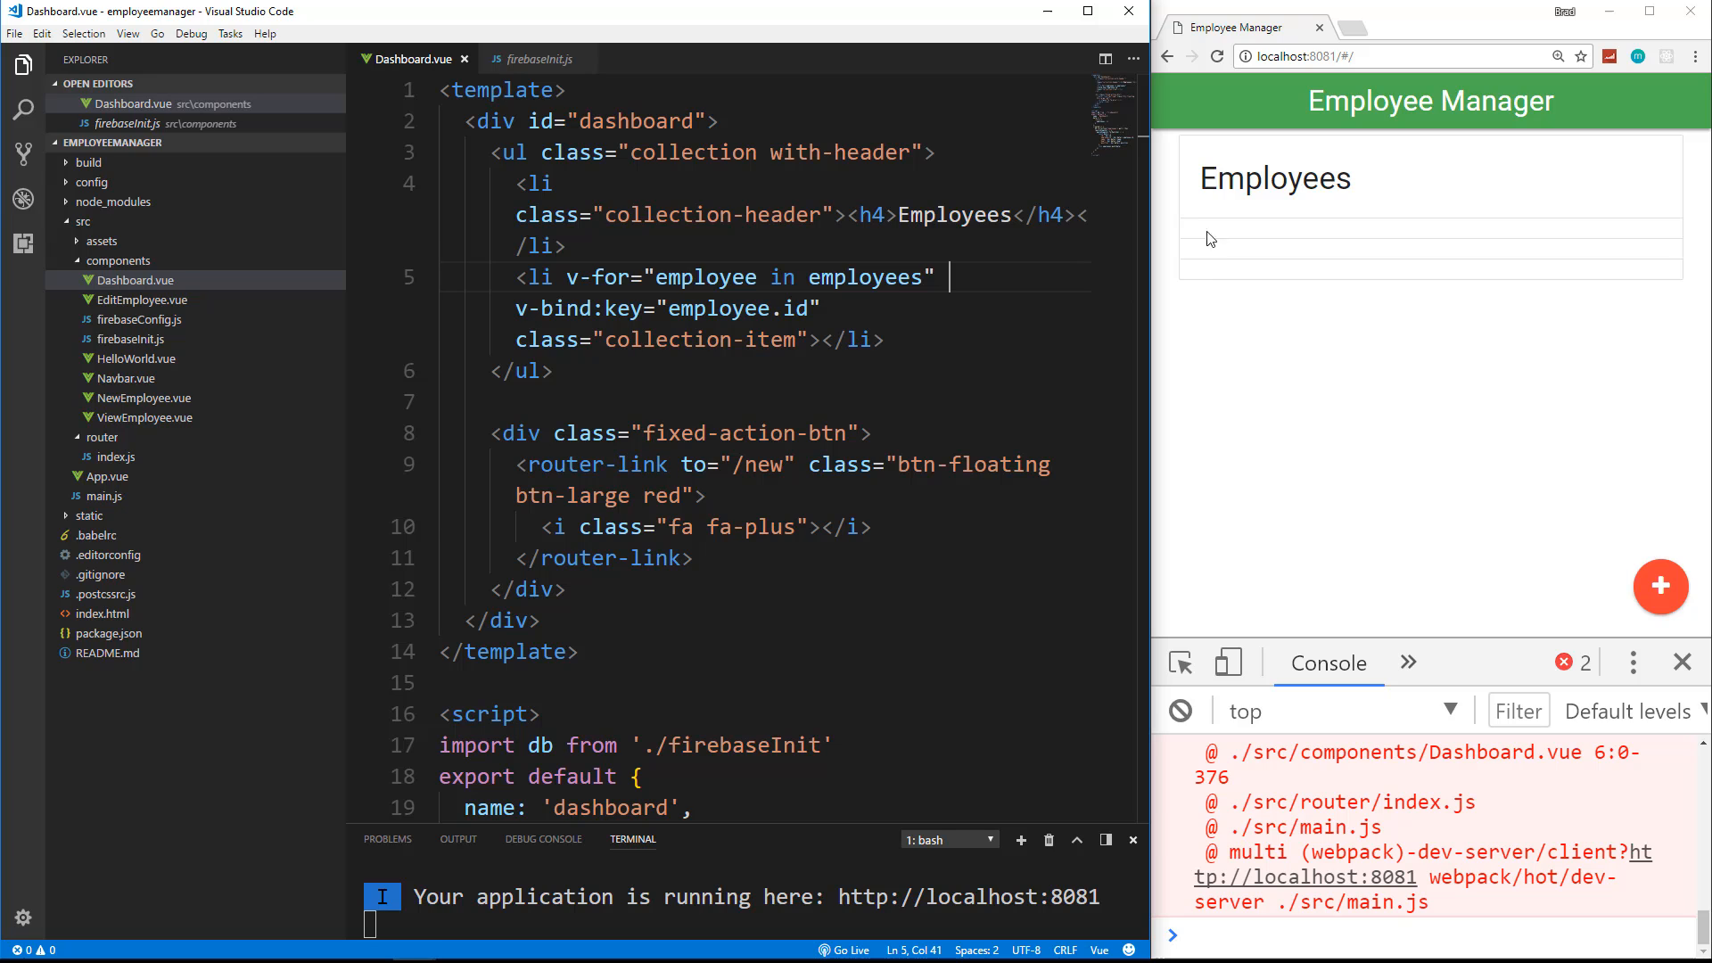
{"action": "mouse_move", "coordinate": [1239, 273]}
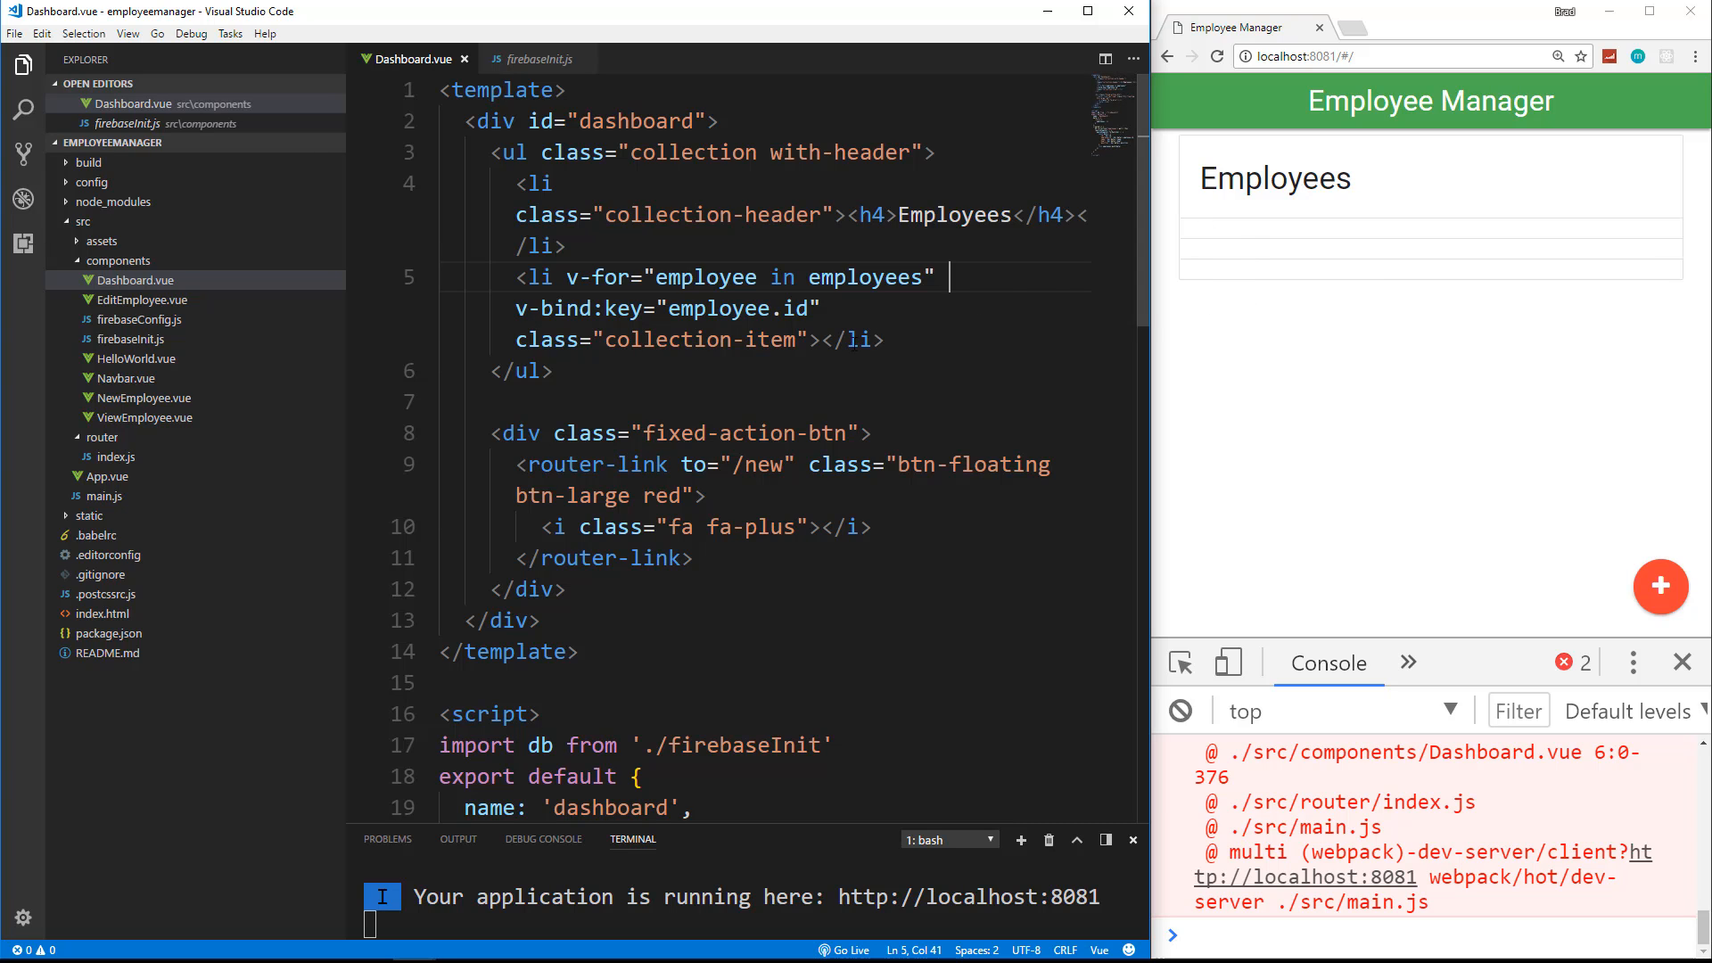
Step: Display {{employee.name}} inside each list item and save Dashboard.vue
{"action": "key", "text": "Enter"}
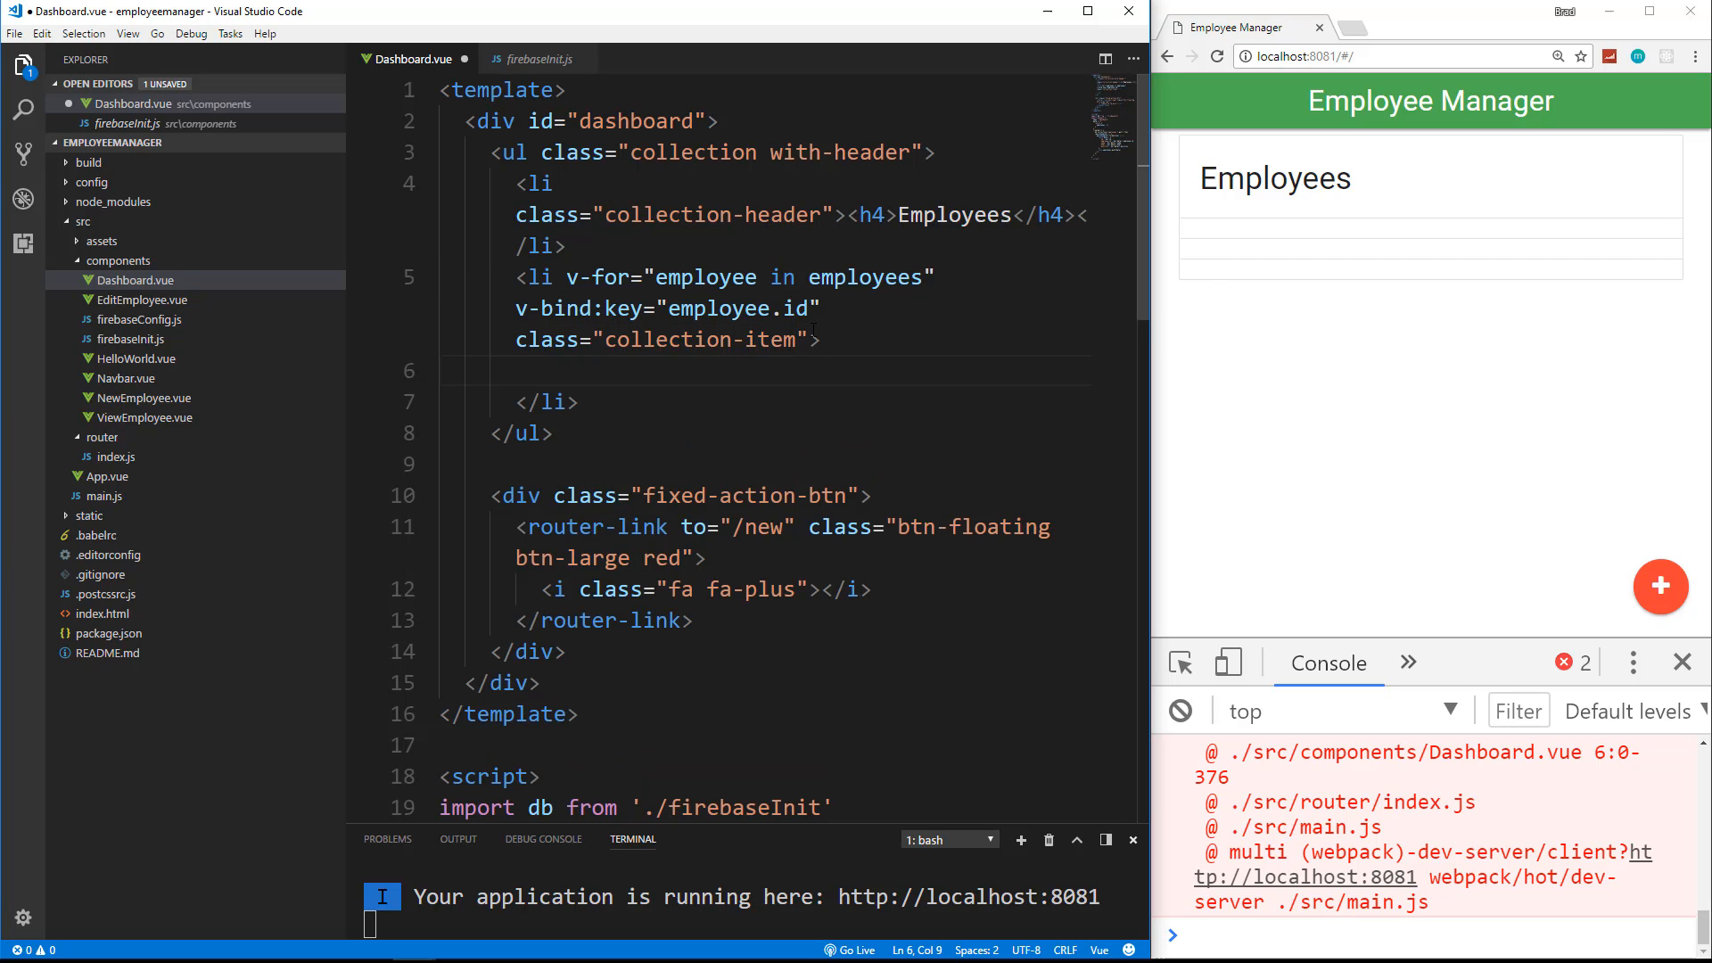
{"action": "mouse_move", "coordinate": [1440, 455]}
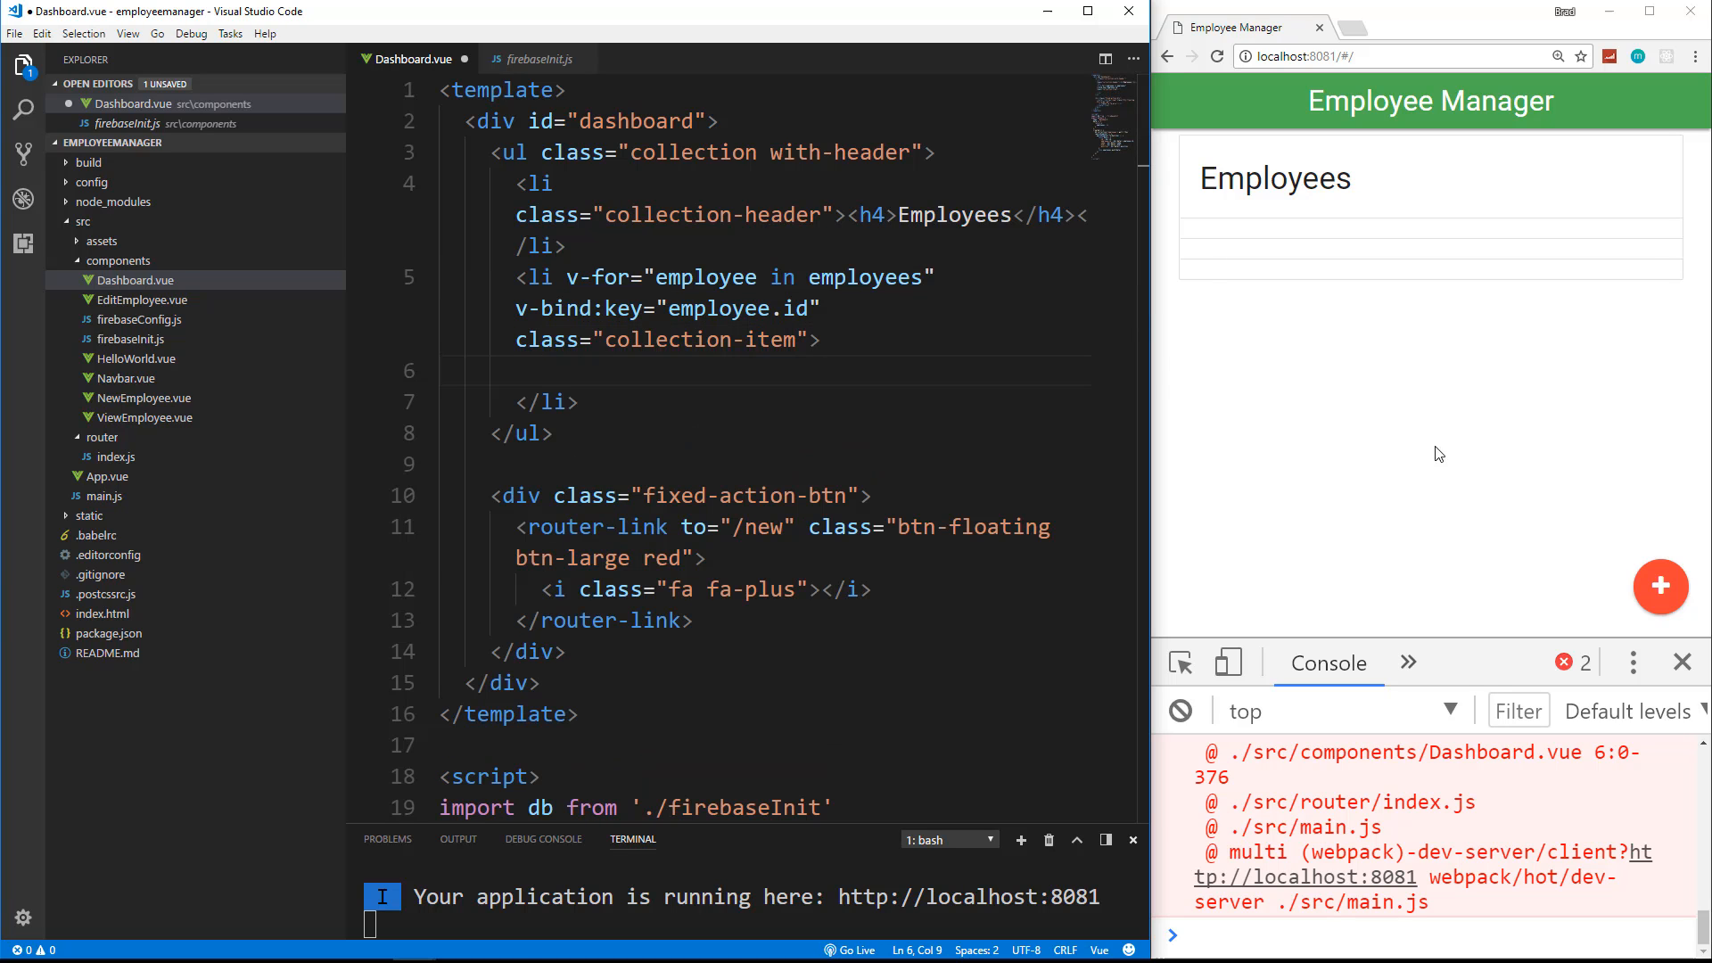
{"action": "type", "text": "{{e}}"}
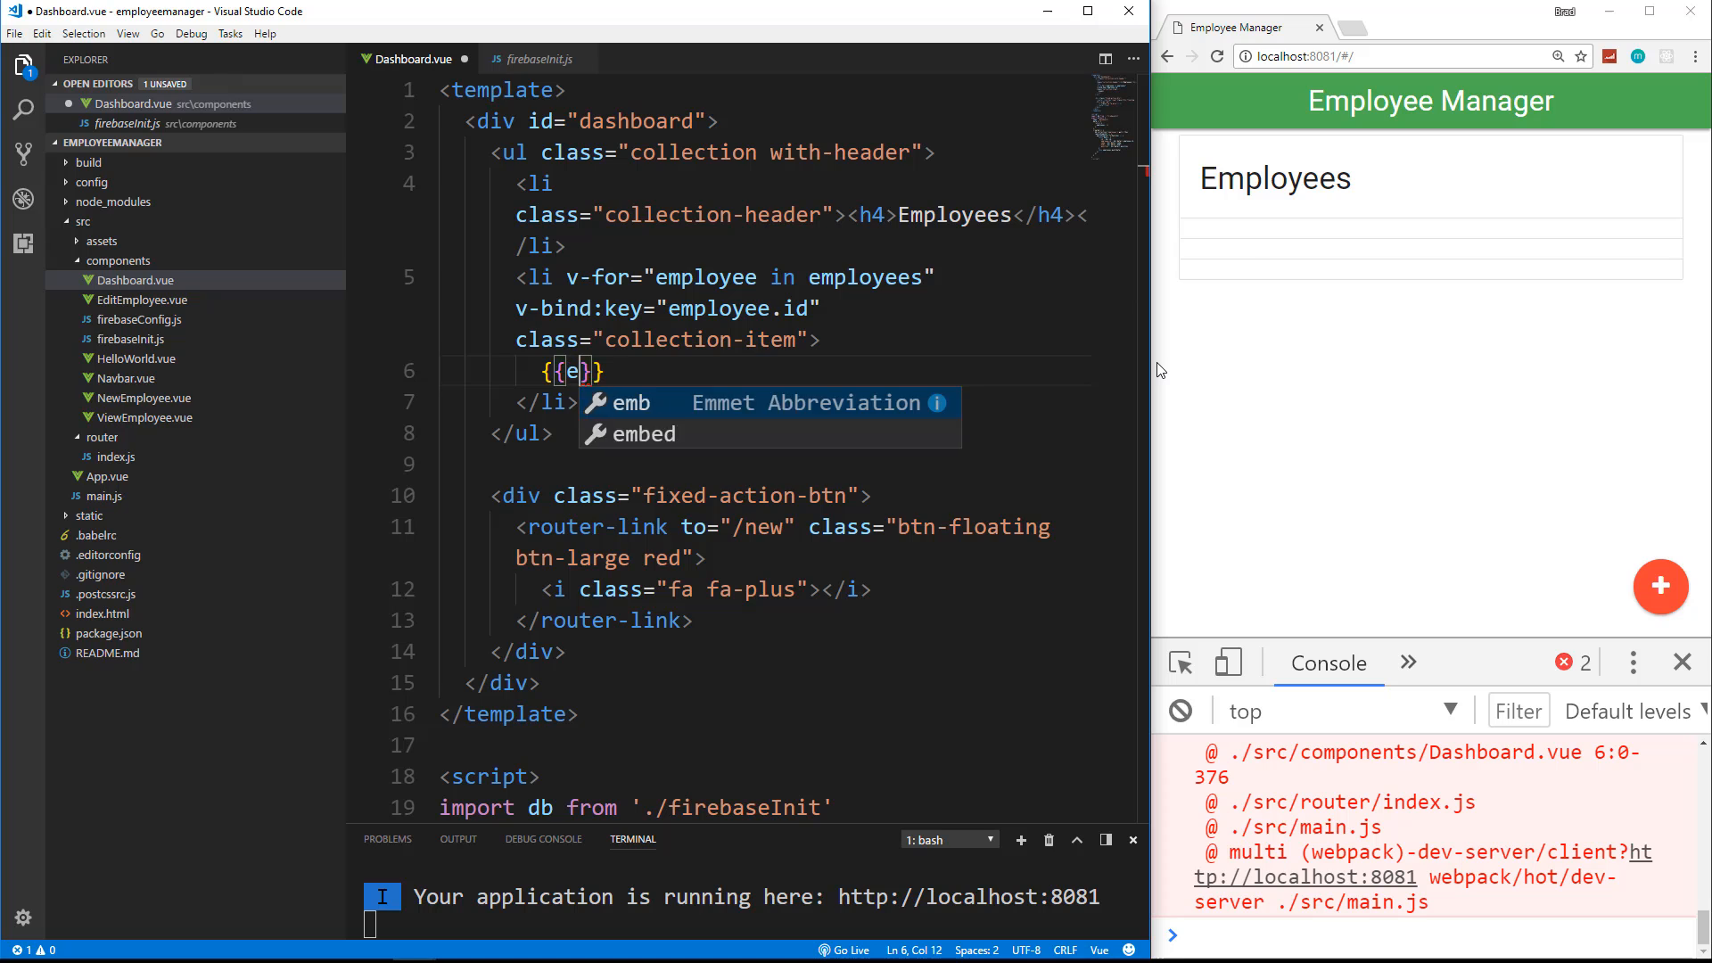
{"action": "type", "text": "mployee."}
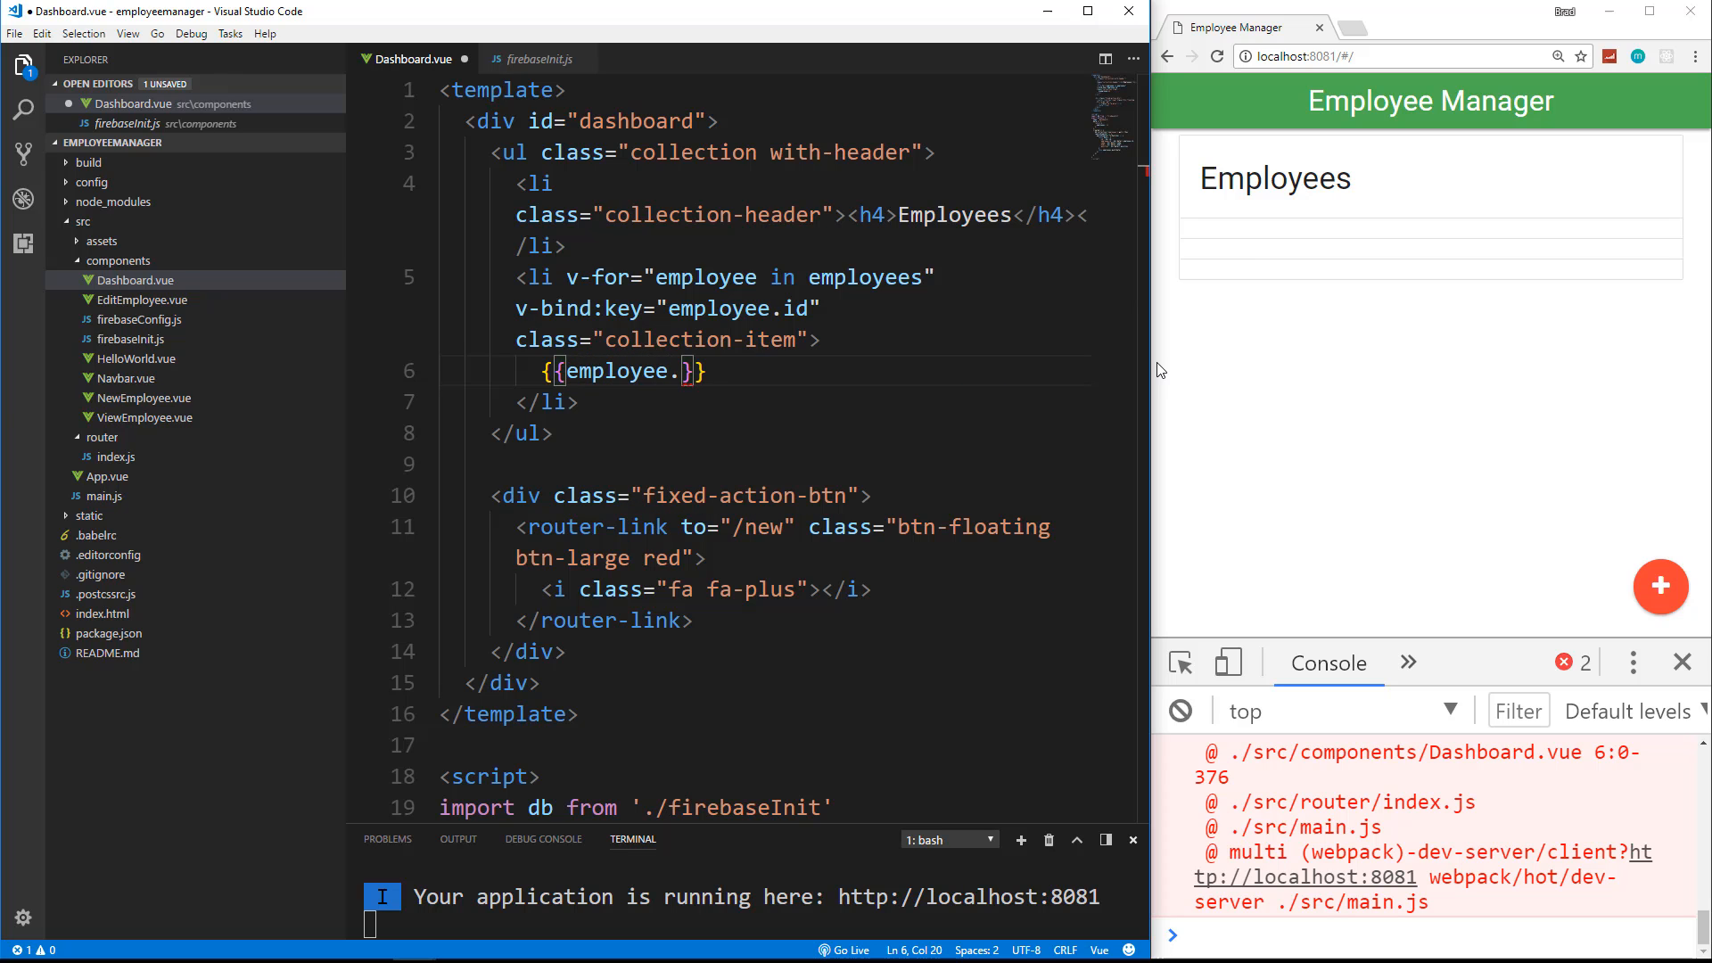
{"action": "type", "text": "name"}
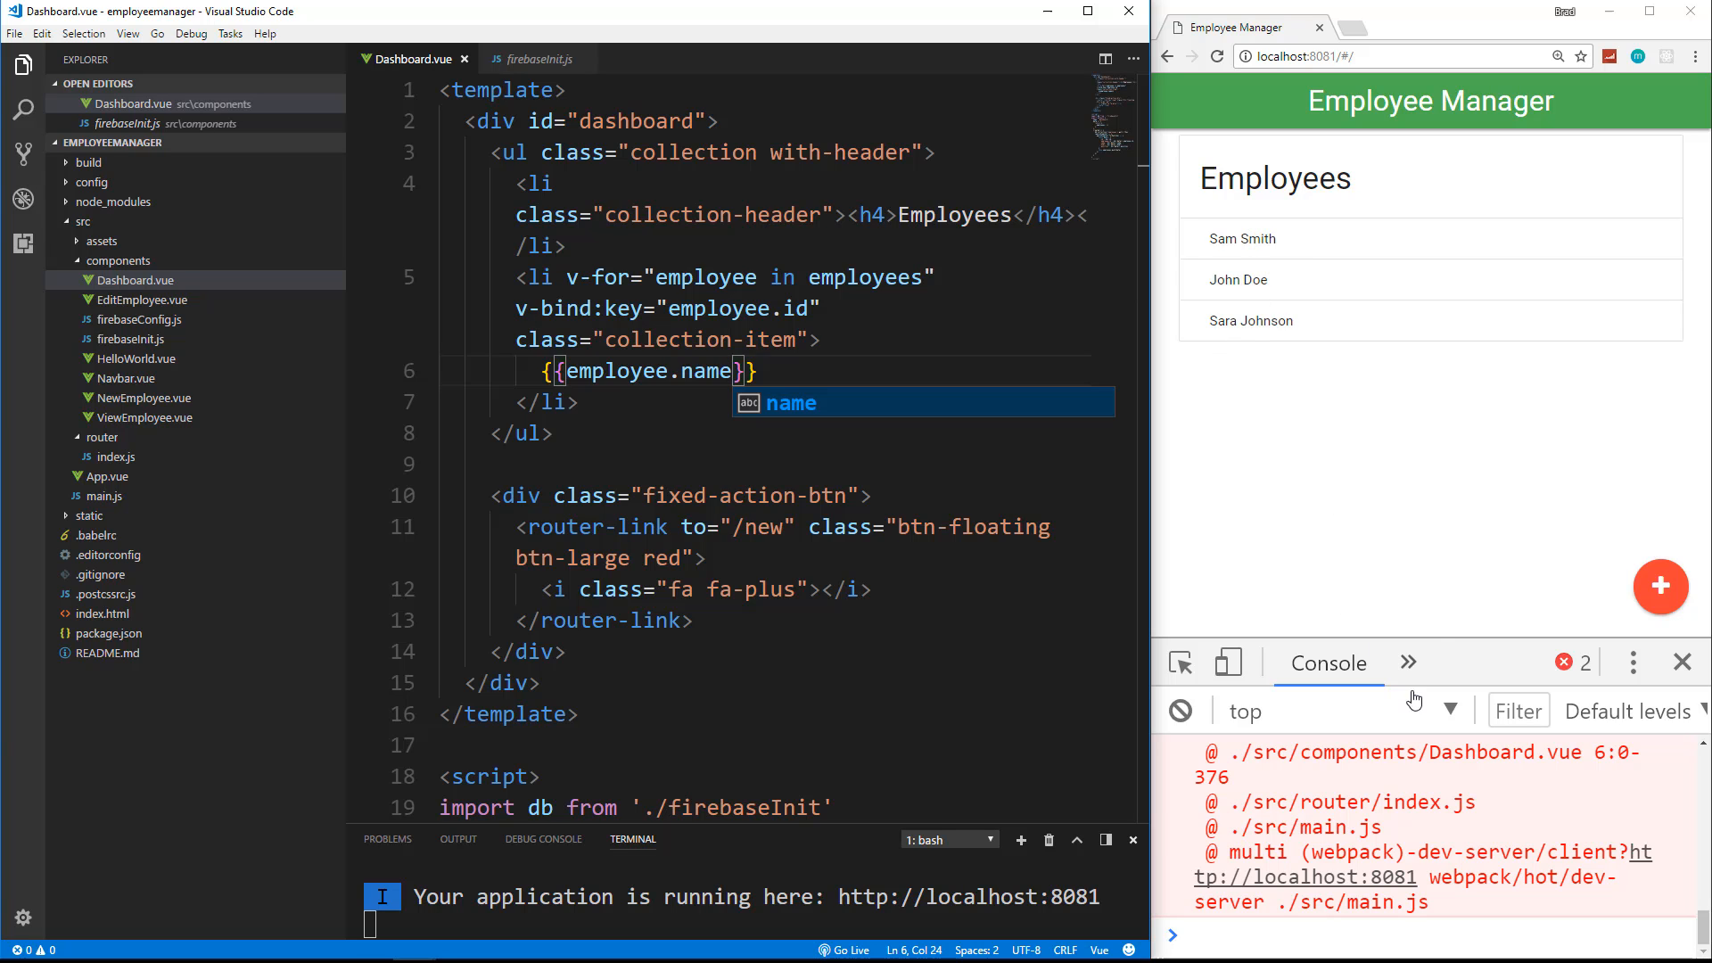
{"action": "mouse_move", "coordinate": [1266, 321]}
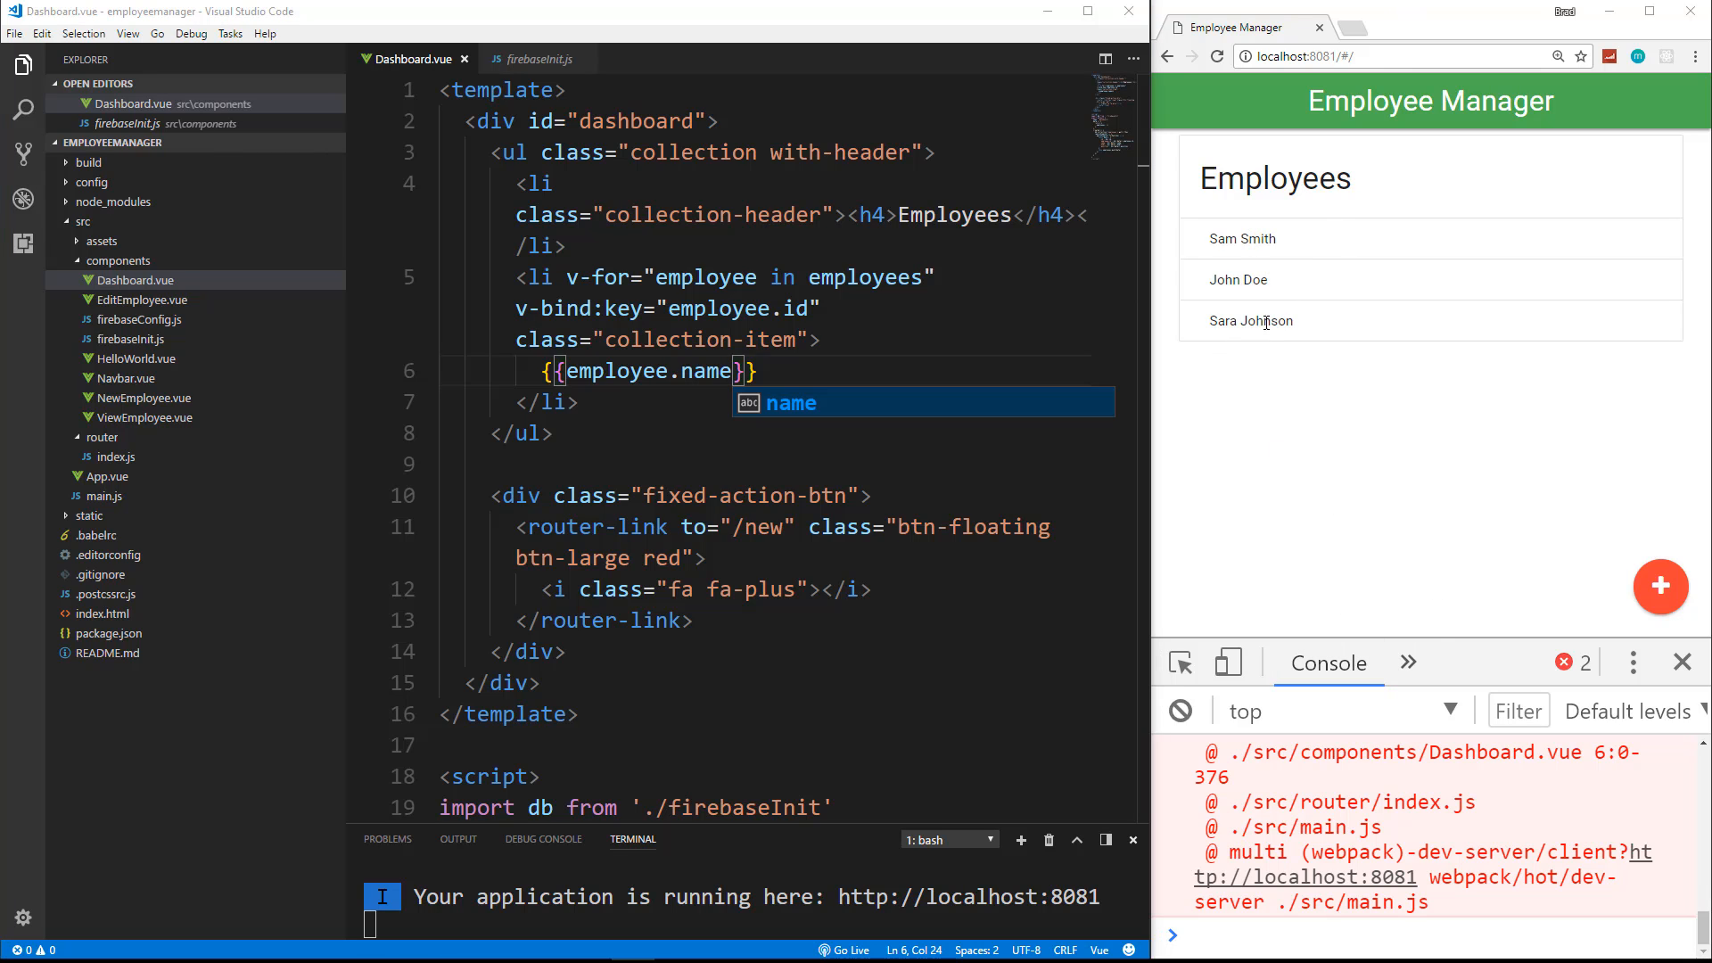
{"action": "left_click", "coordinate": [1217, 55]}
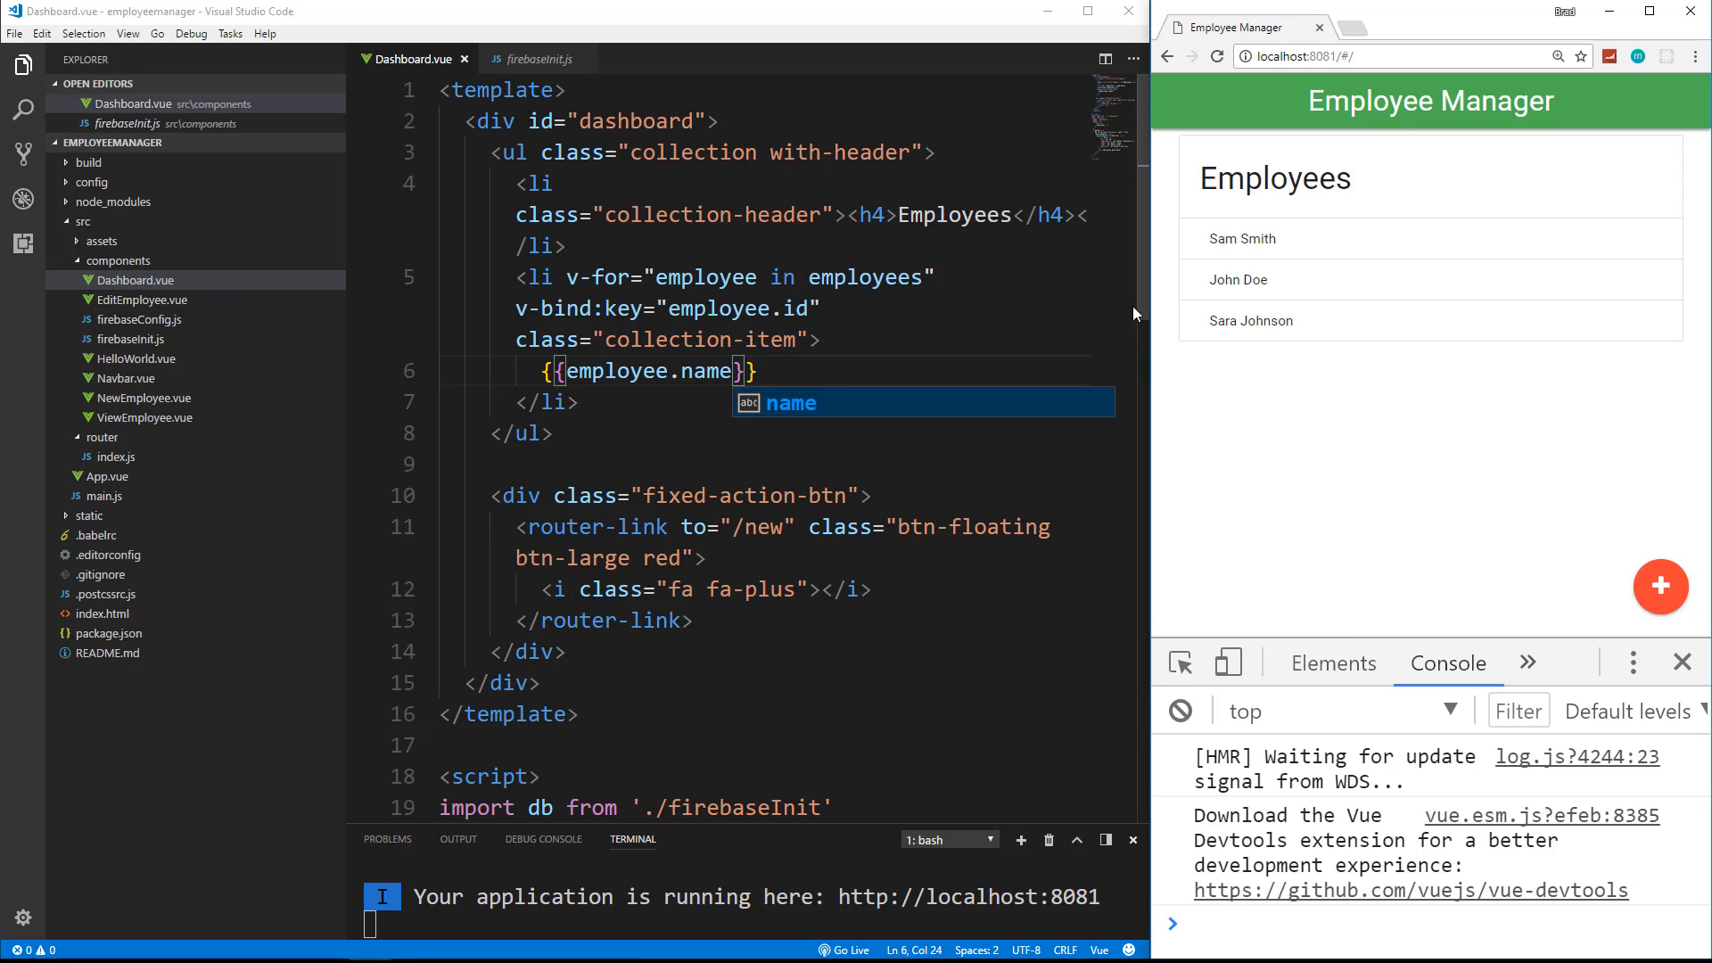
{"action": "mouse_move", "coordinate": [1398, 305]}
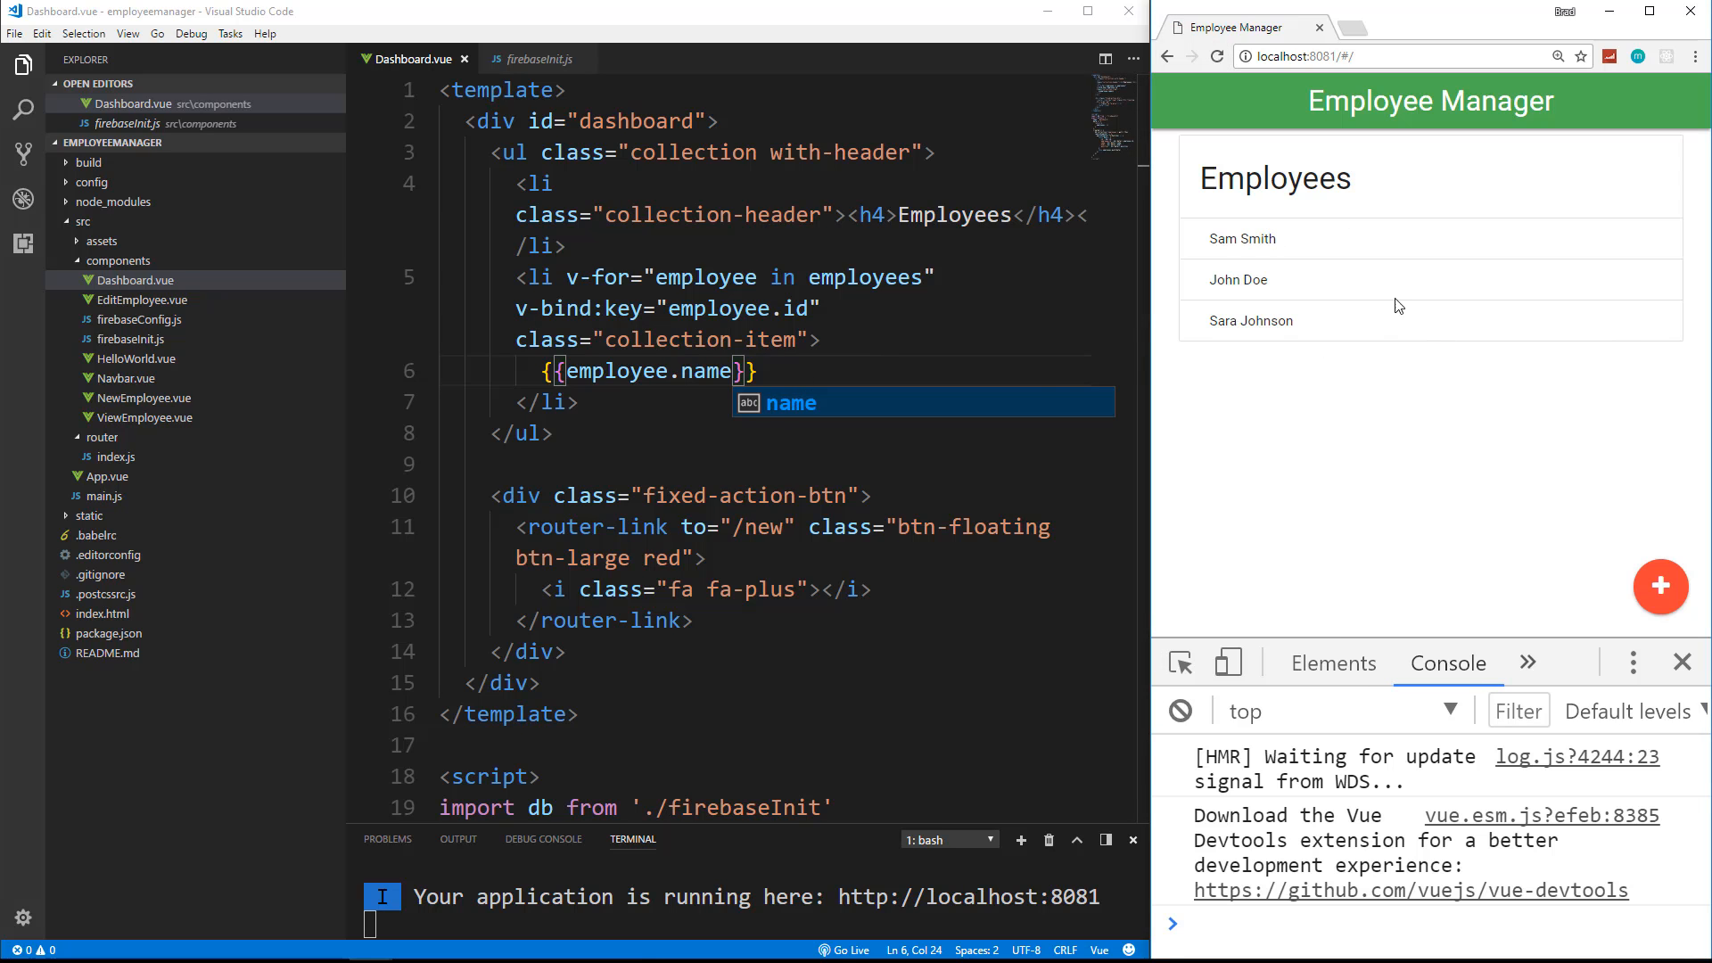
{"action": "mouse_move", "coordinate": [1206, 241]}
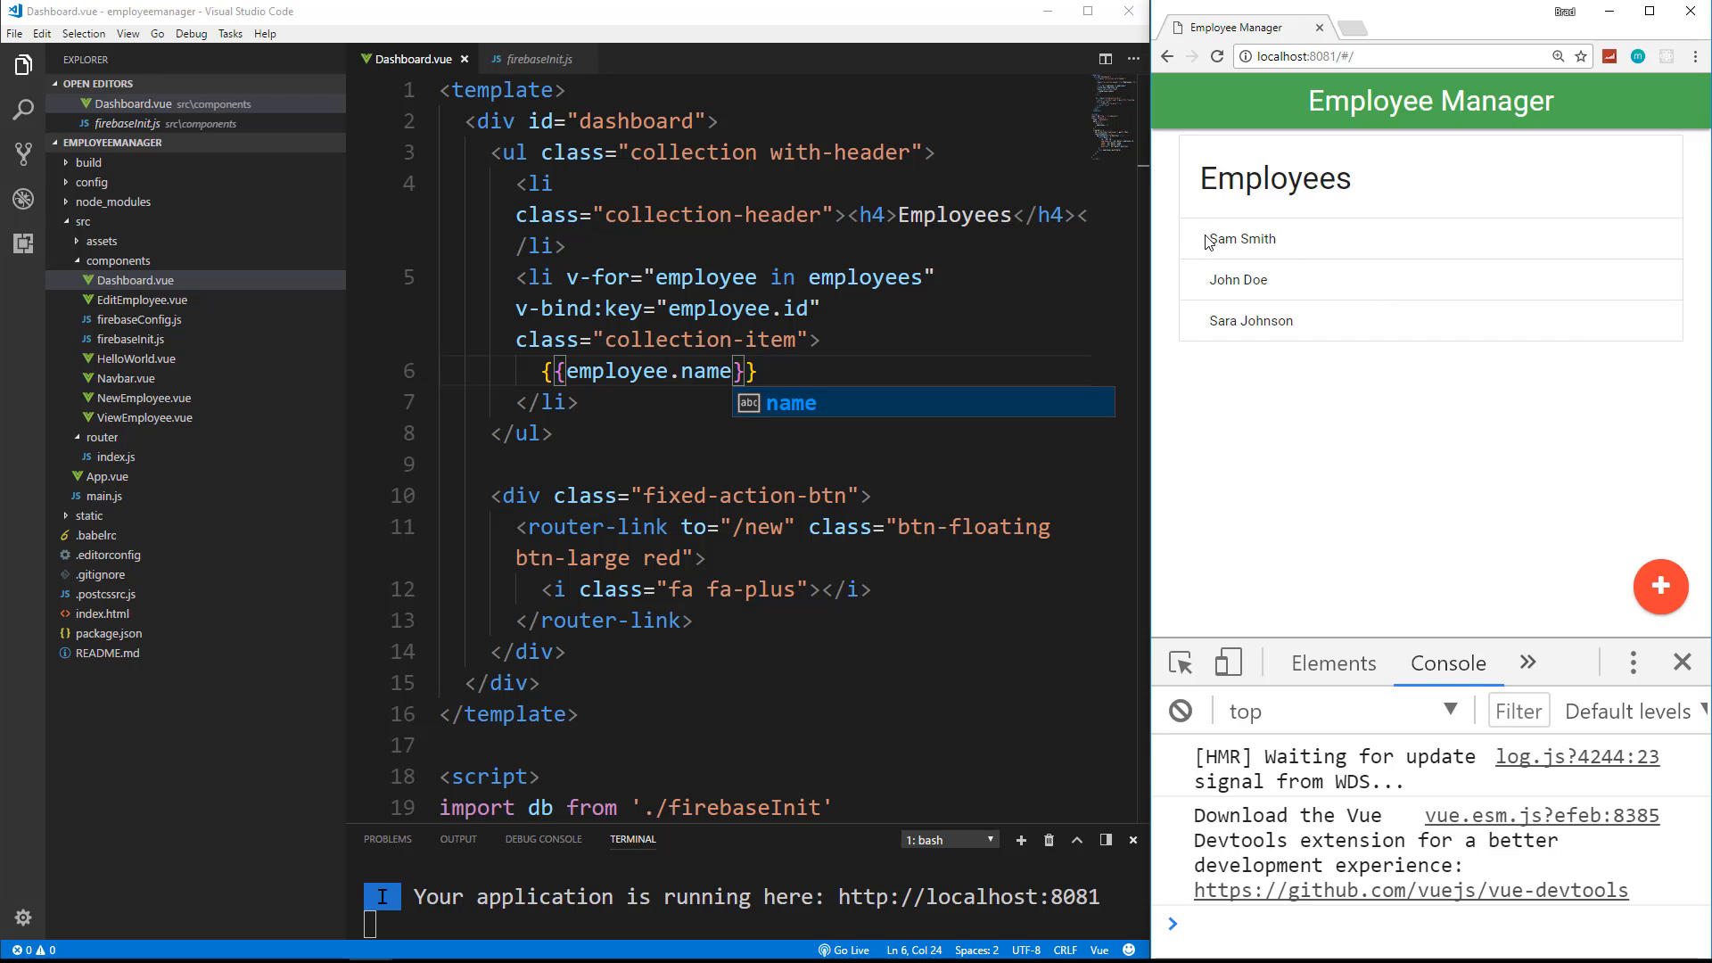
{"action": "mouse_move", "coordinate": [1193, 243]}
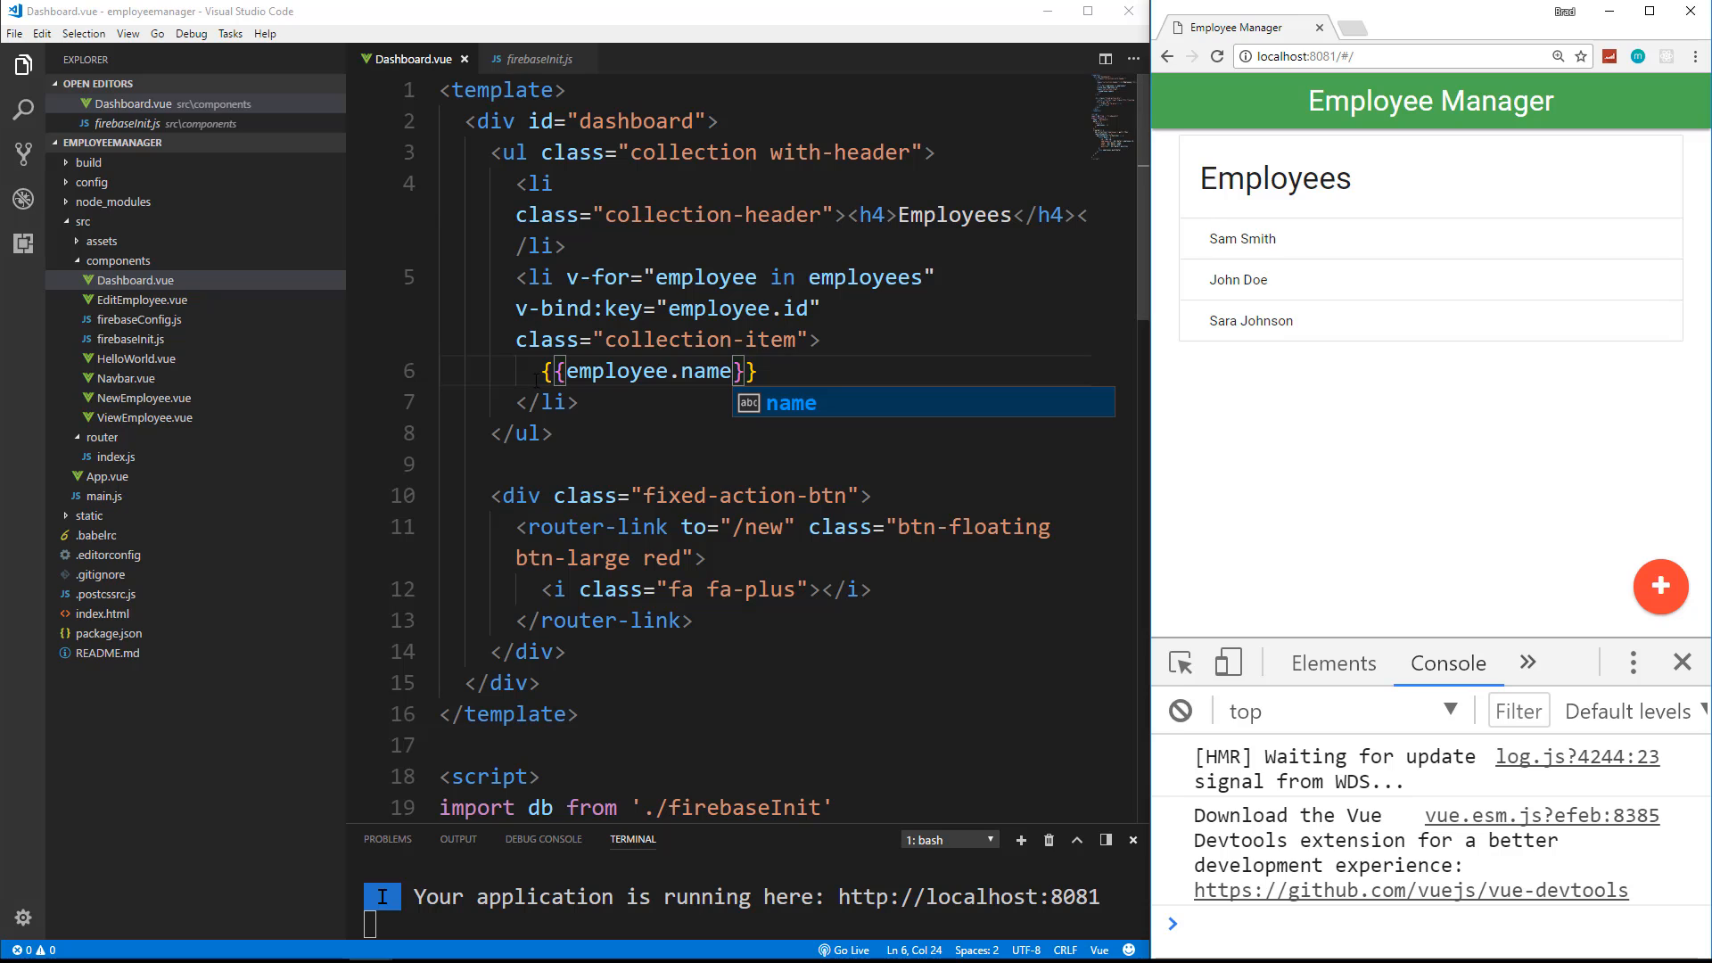
Step: Prefix each name with {{employee.employee_id}}: so entries read like 003:Sam Smith
{"action": "key", "text": "Escape"}
{"action": "type", "text": "{{}}:"}
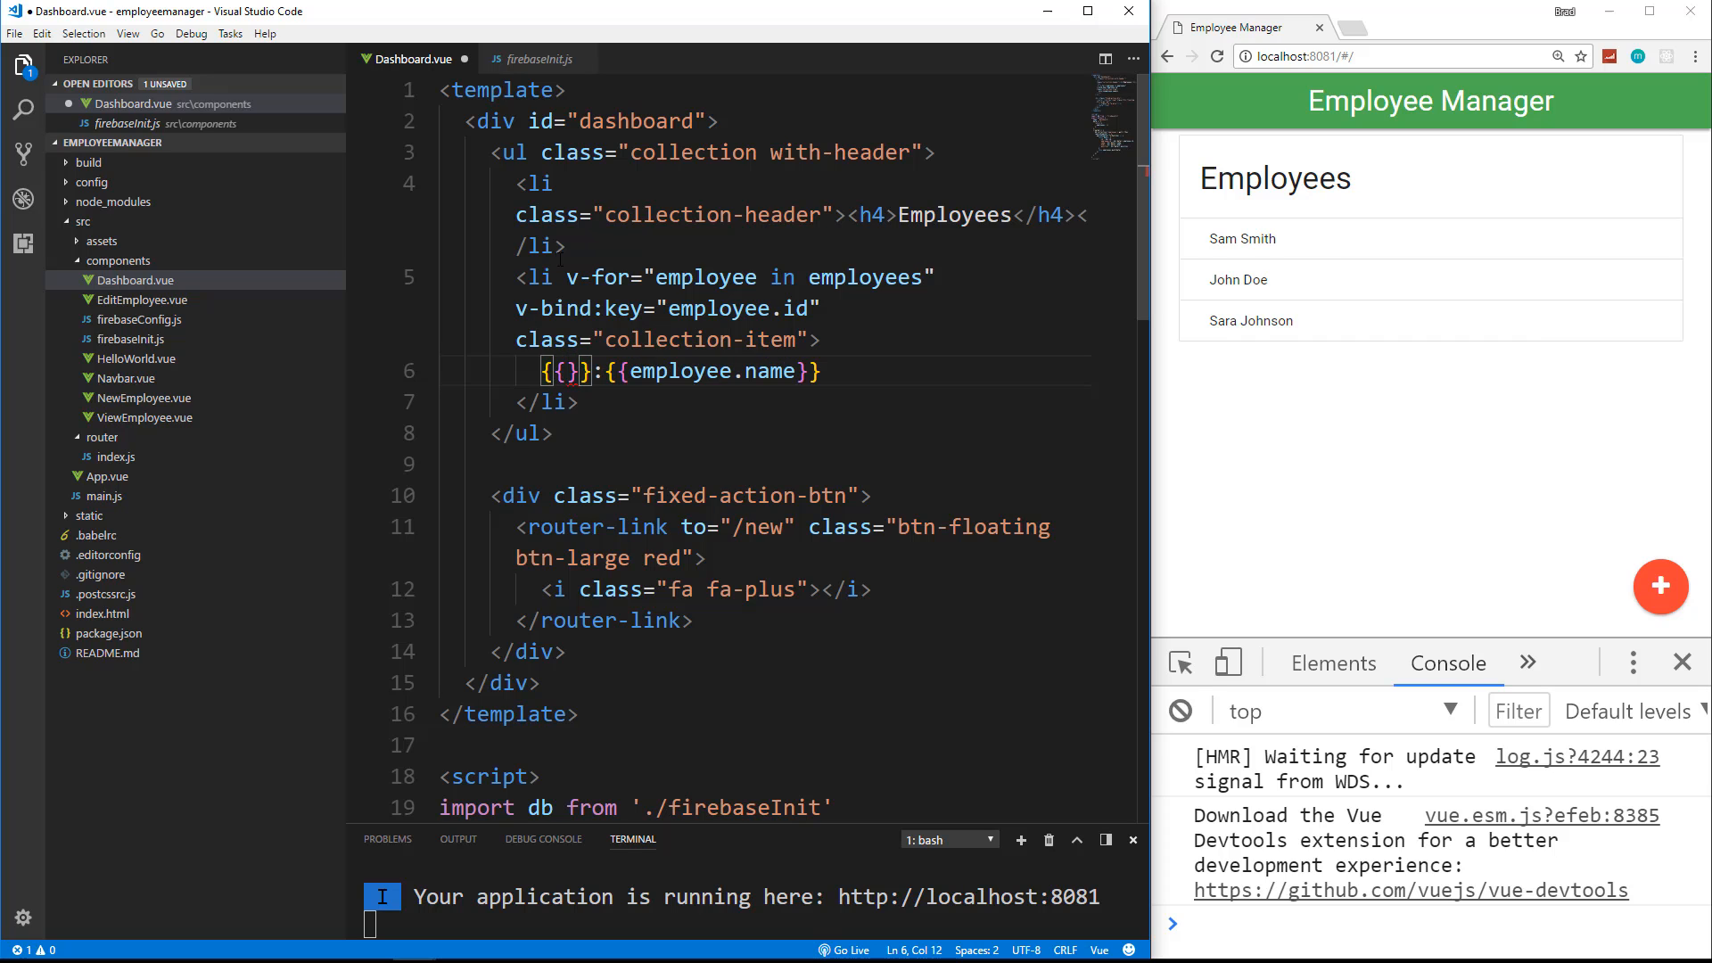
{"action": "type", "text": "employee.e"}
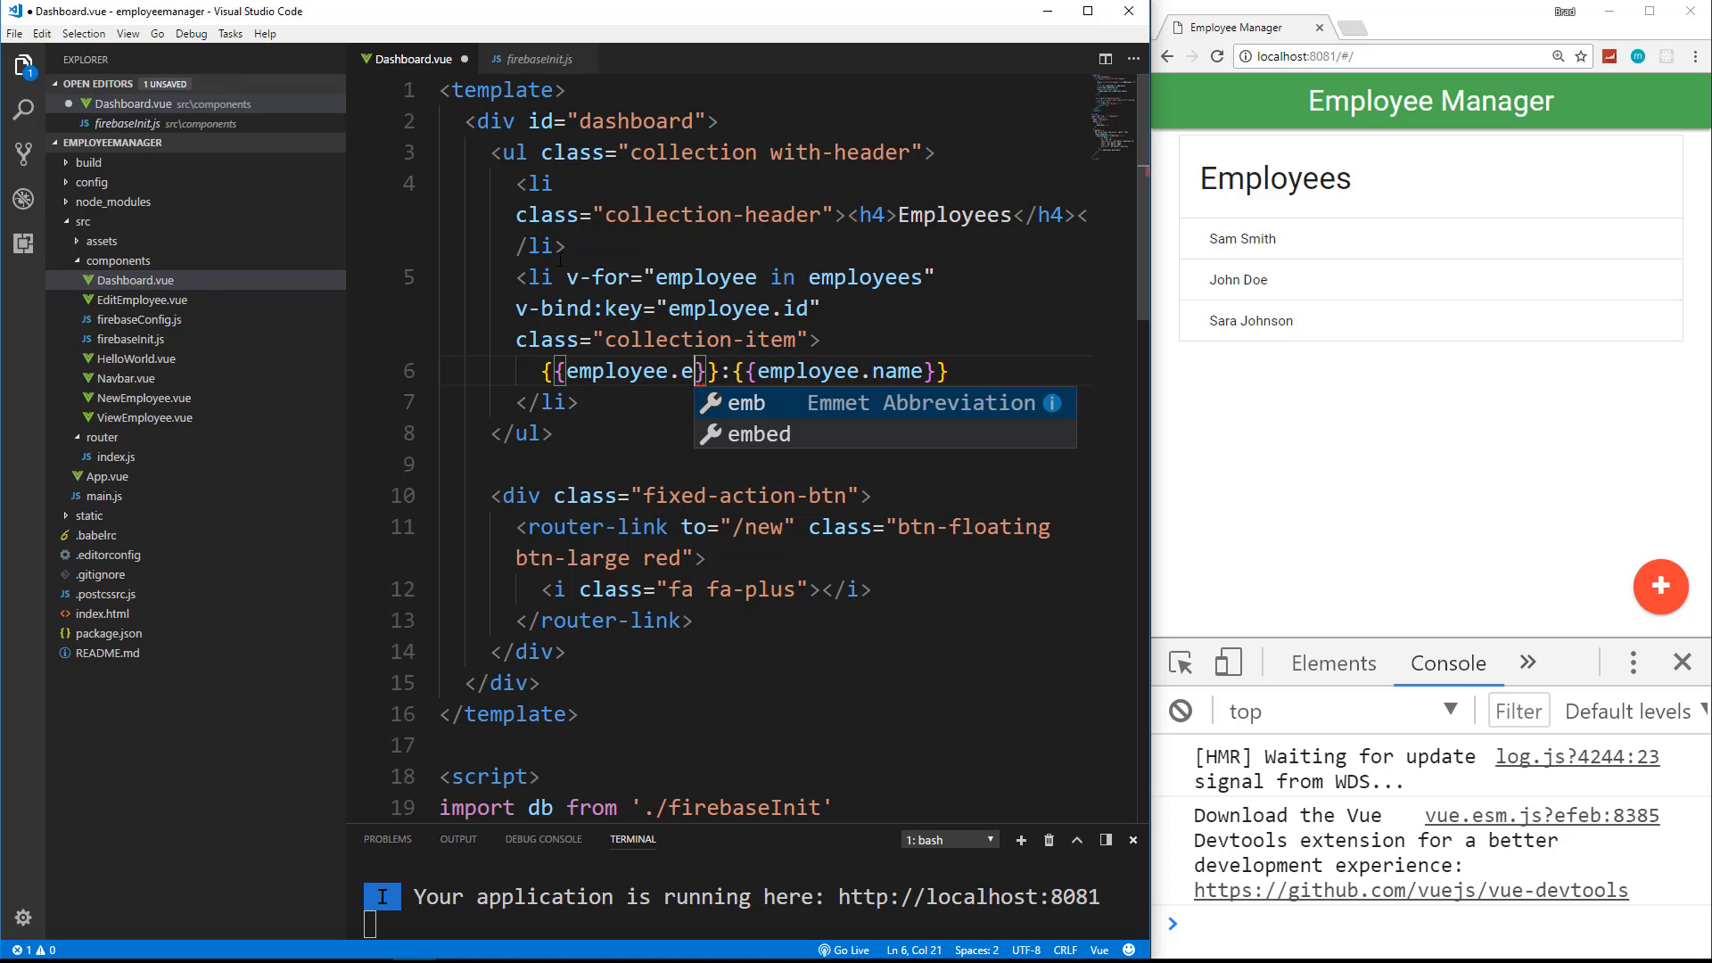
{"action": "type", "text": "mployee_id"}
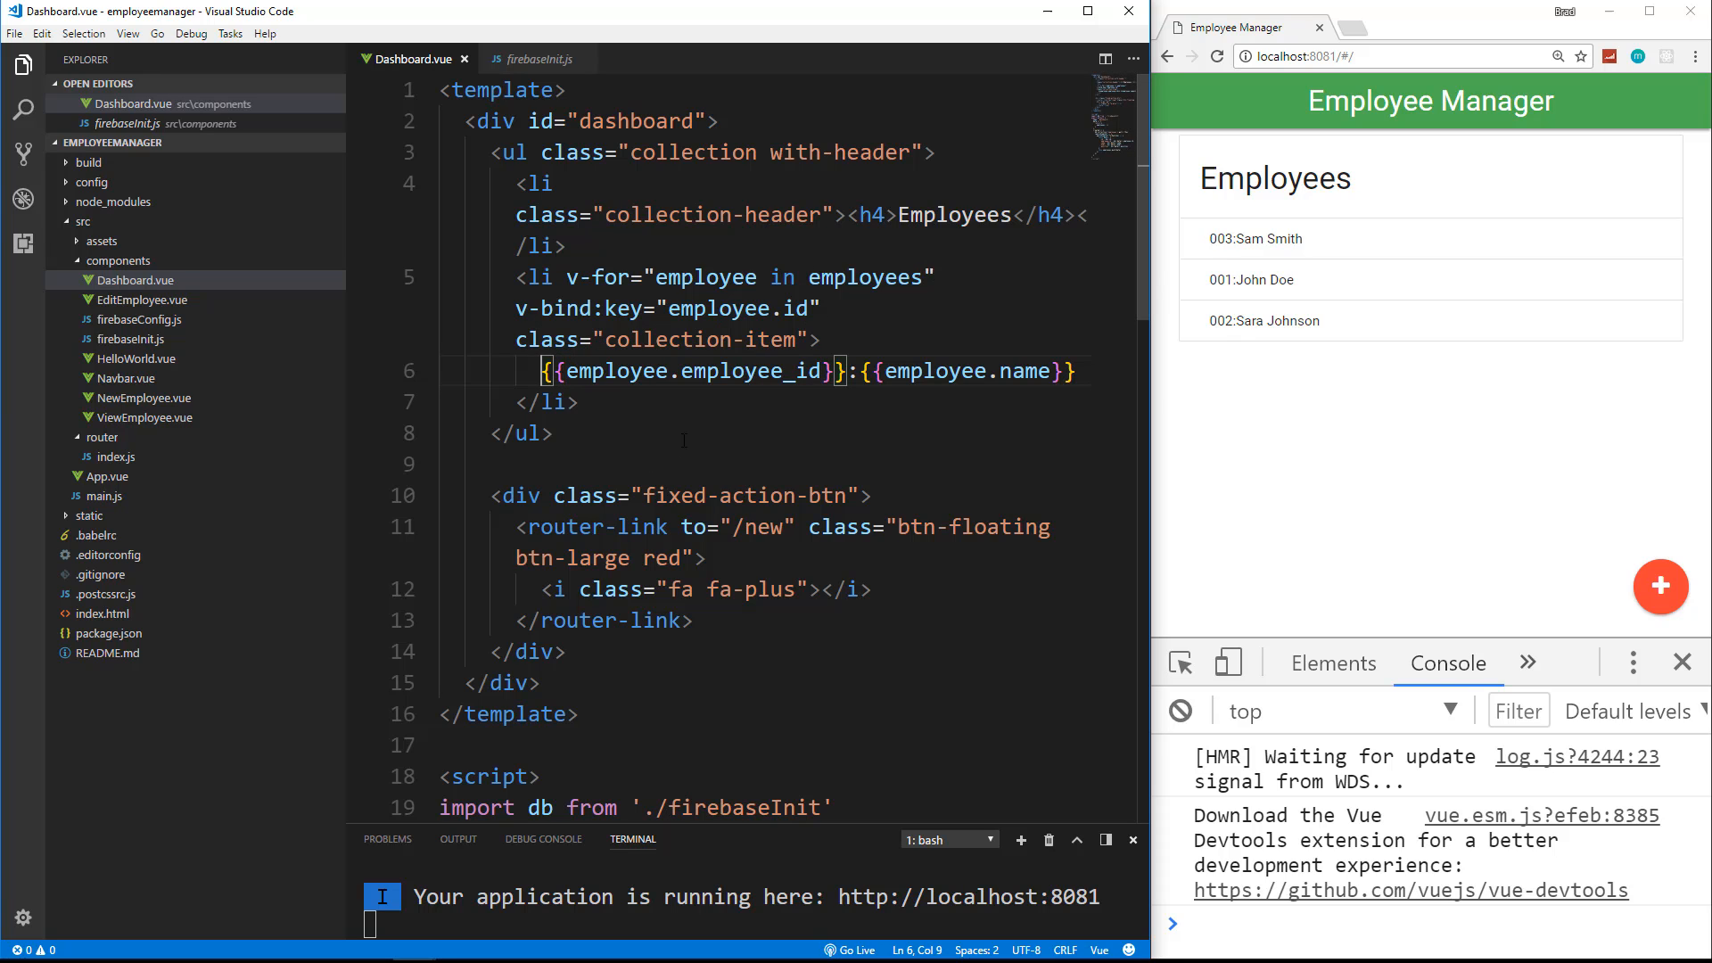
Step: Insert <div class="chip">{{employee.dept}}</div> before the employee_id expression
{"action": "type", "text": "<div cla"}
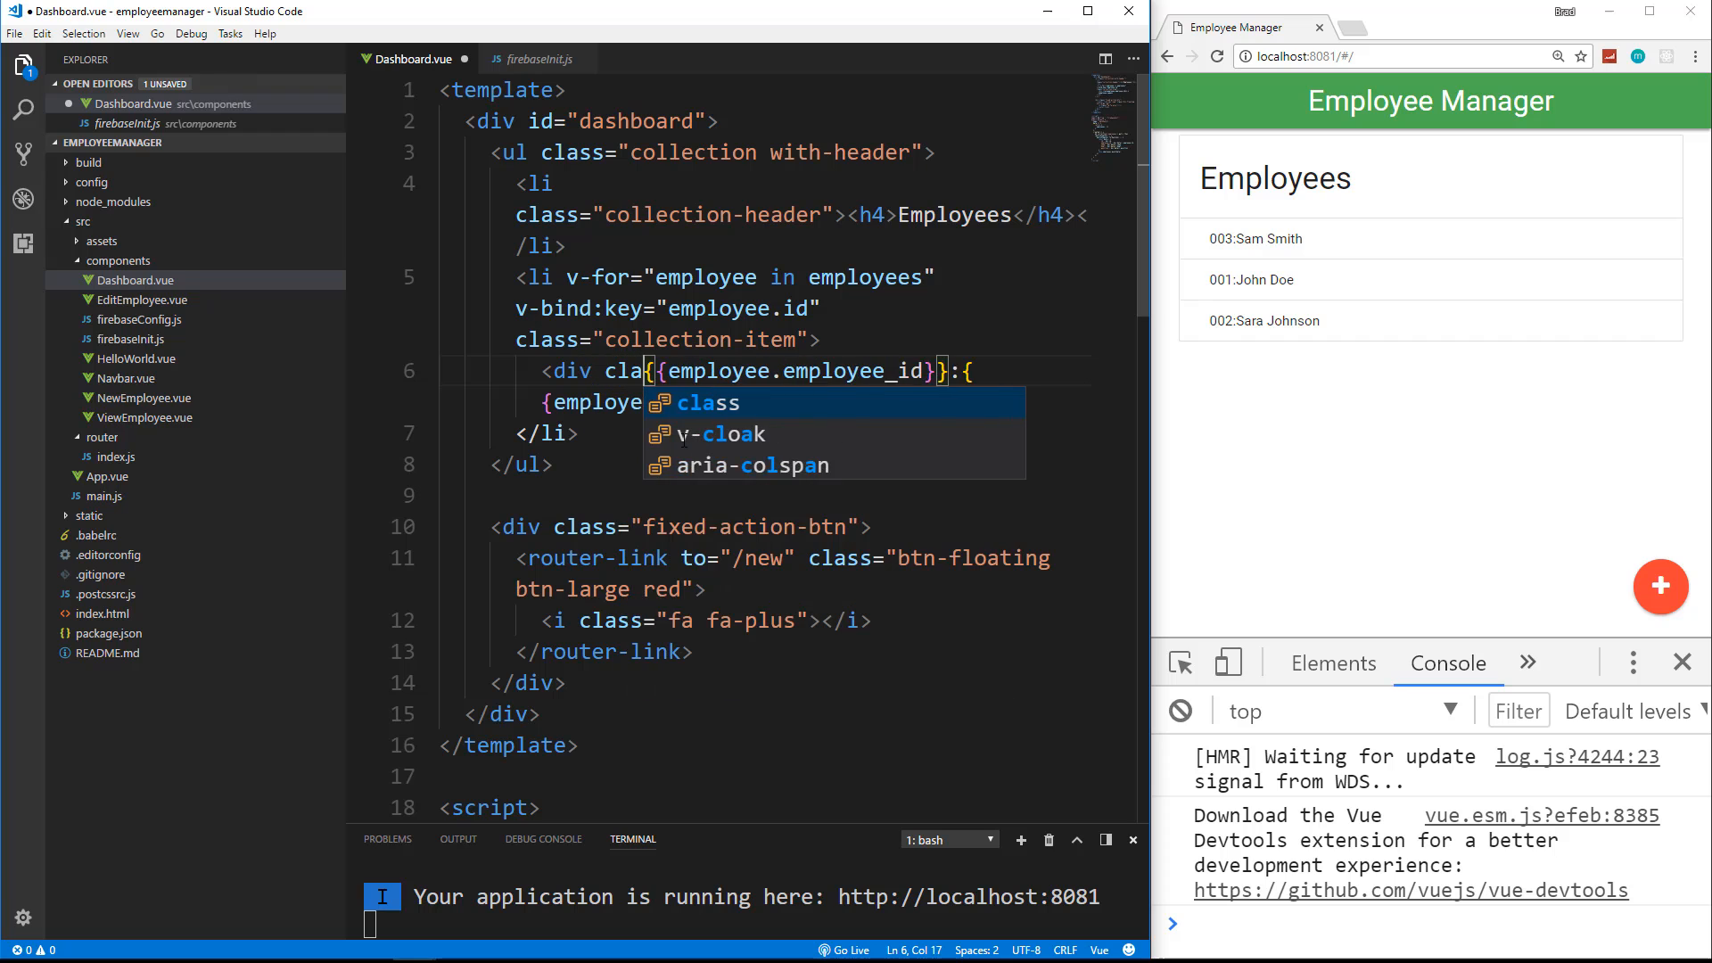
{"action": "type", "text": "chi\""}
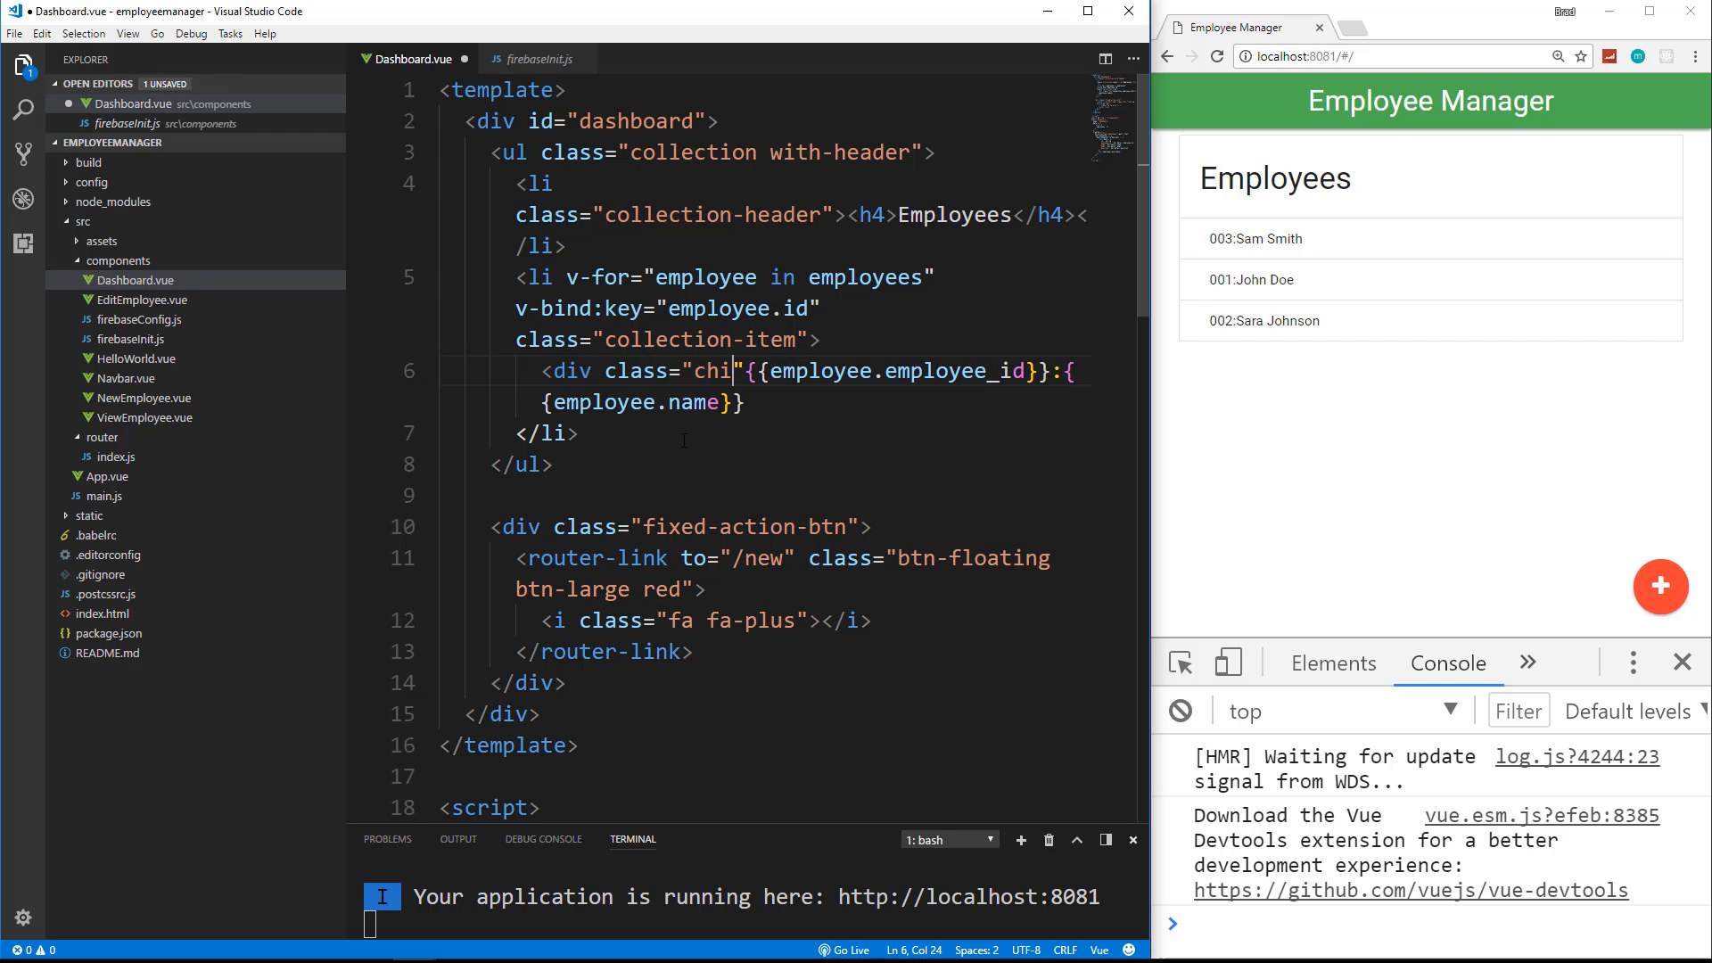
{"action": "type", "text": "></div>"}
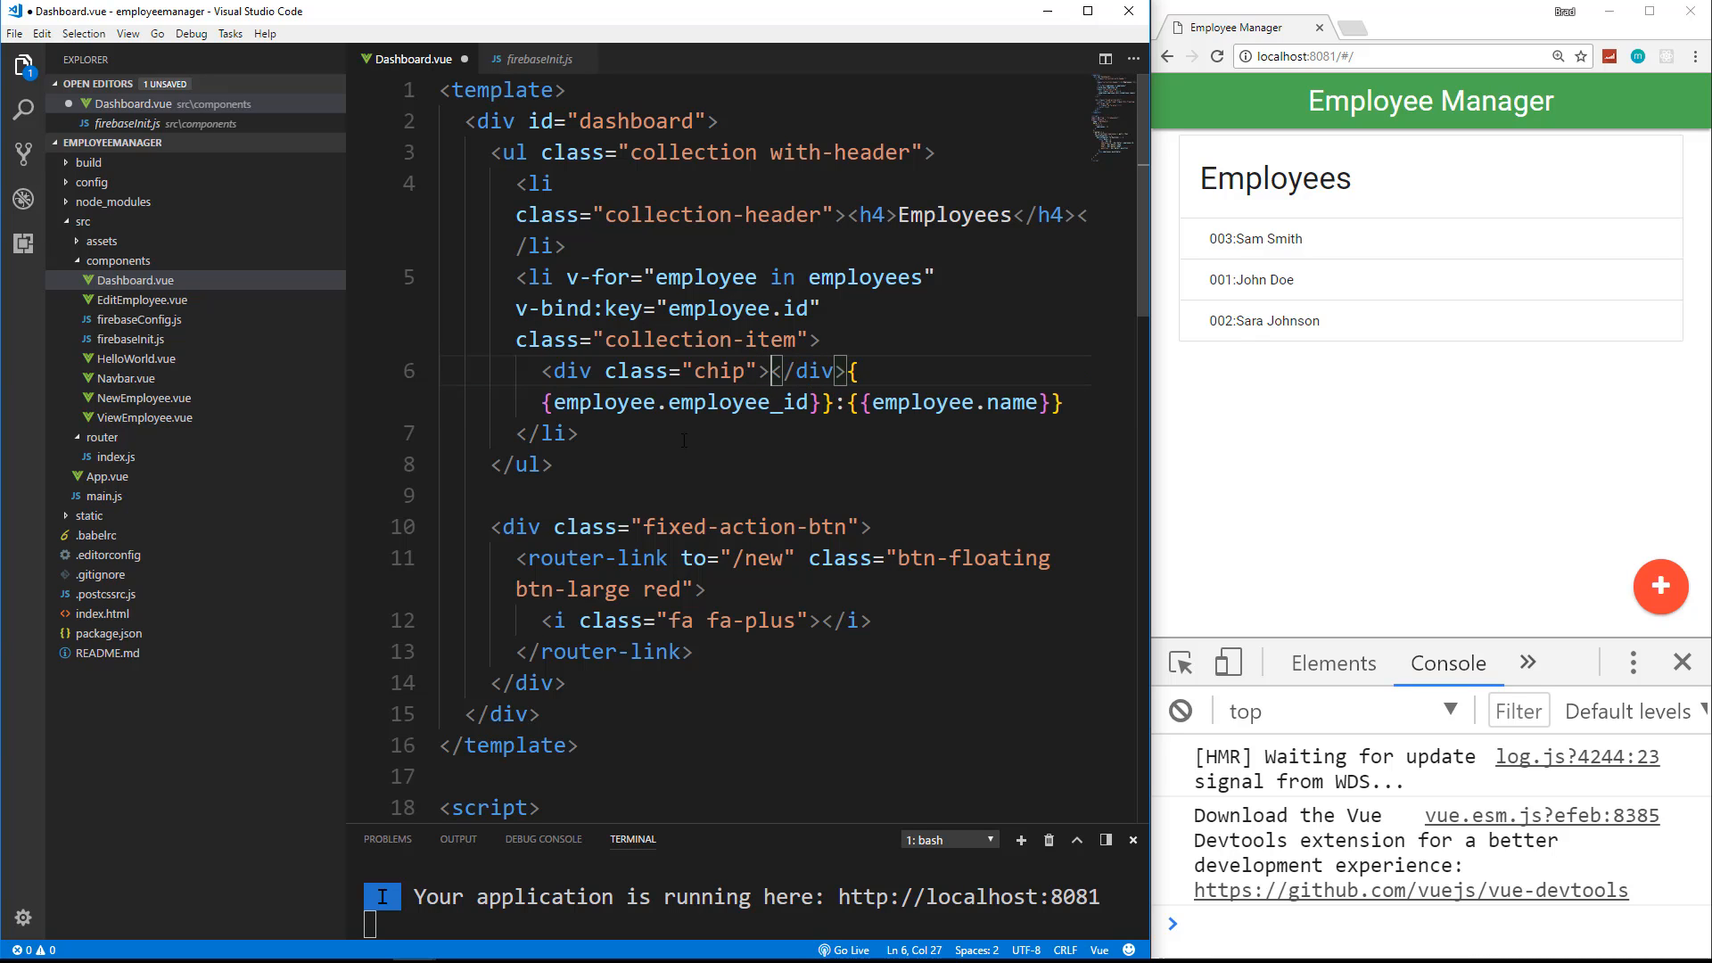
{"action": "type", "text": "{{"}
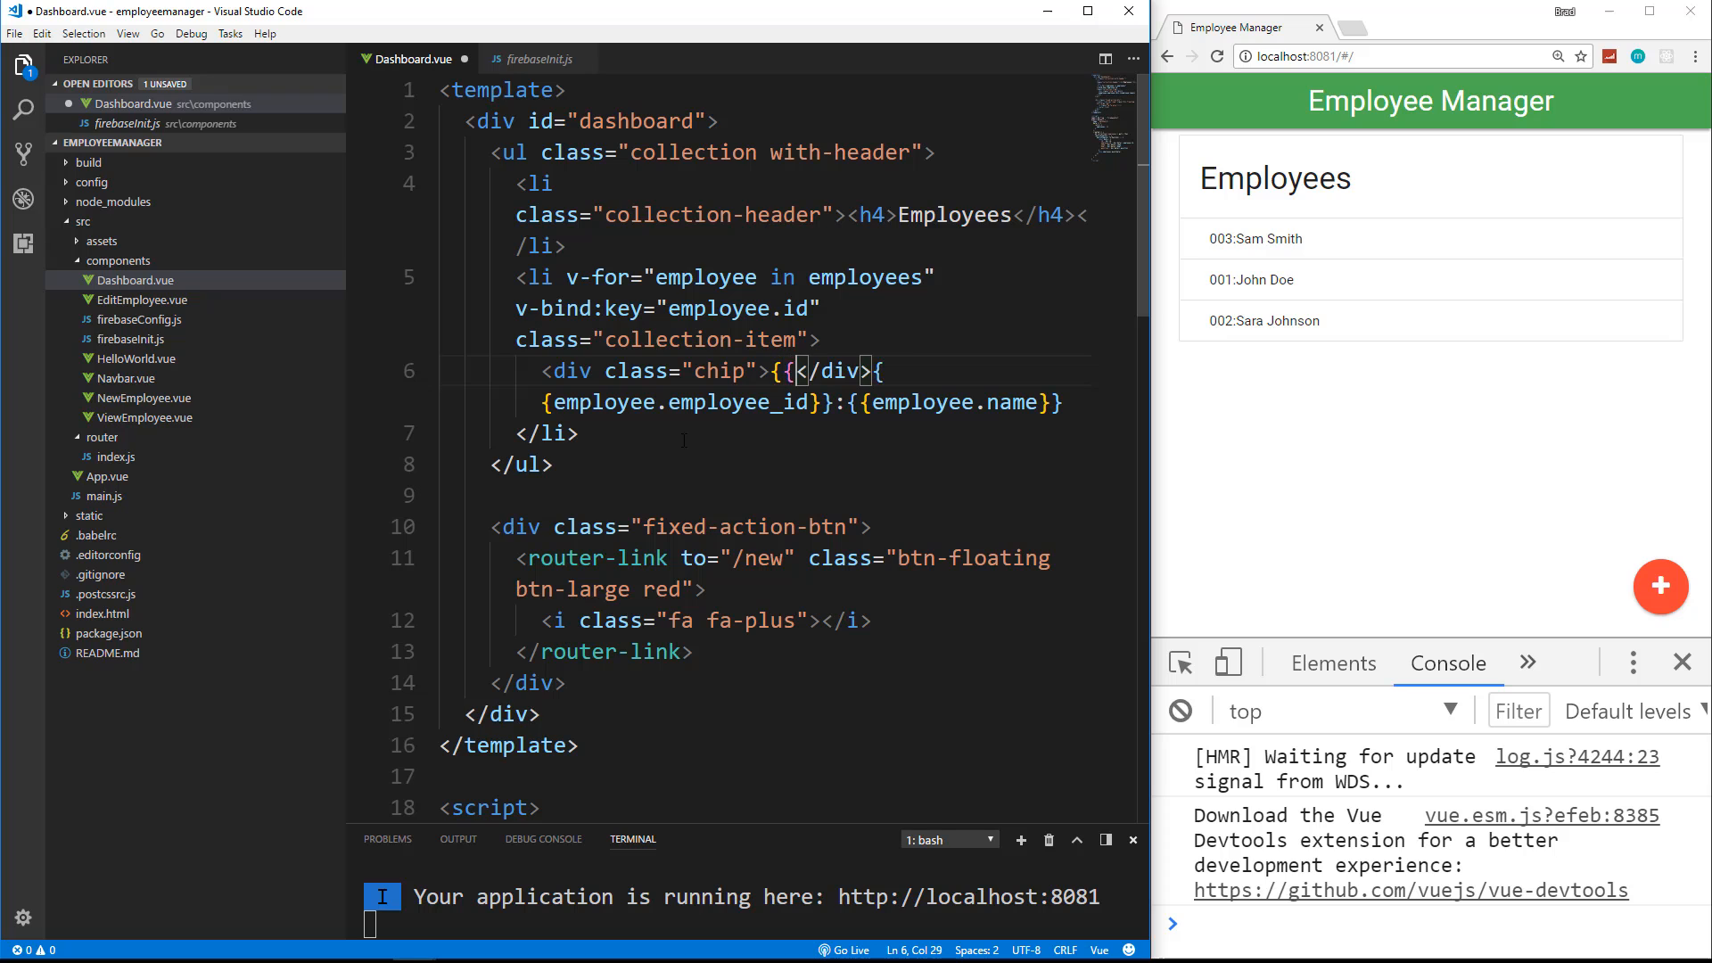
{"action": "type", "text": "employee."}
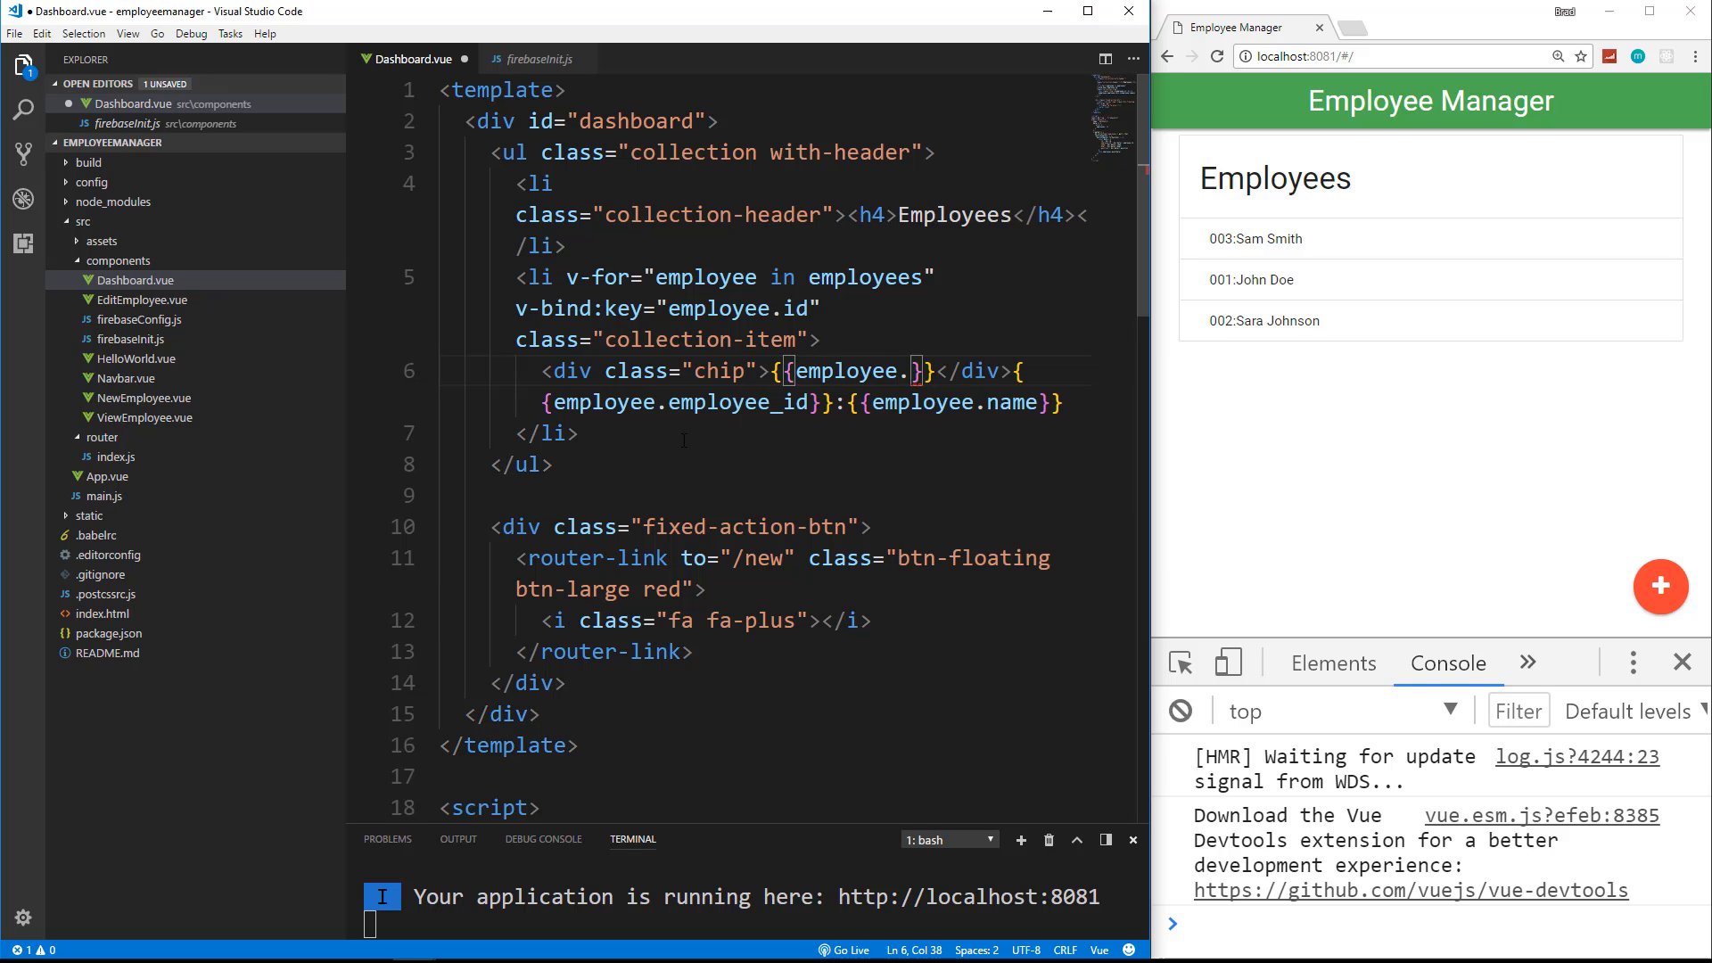
{"action": "type", "text": "dept"}
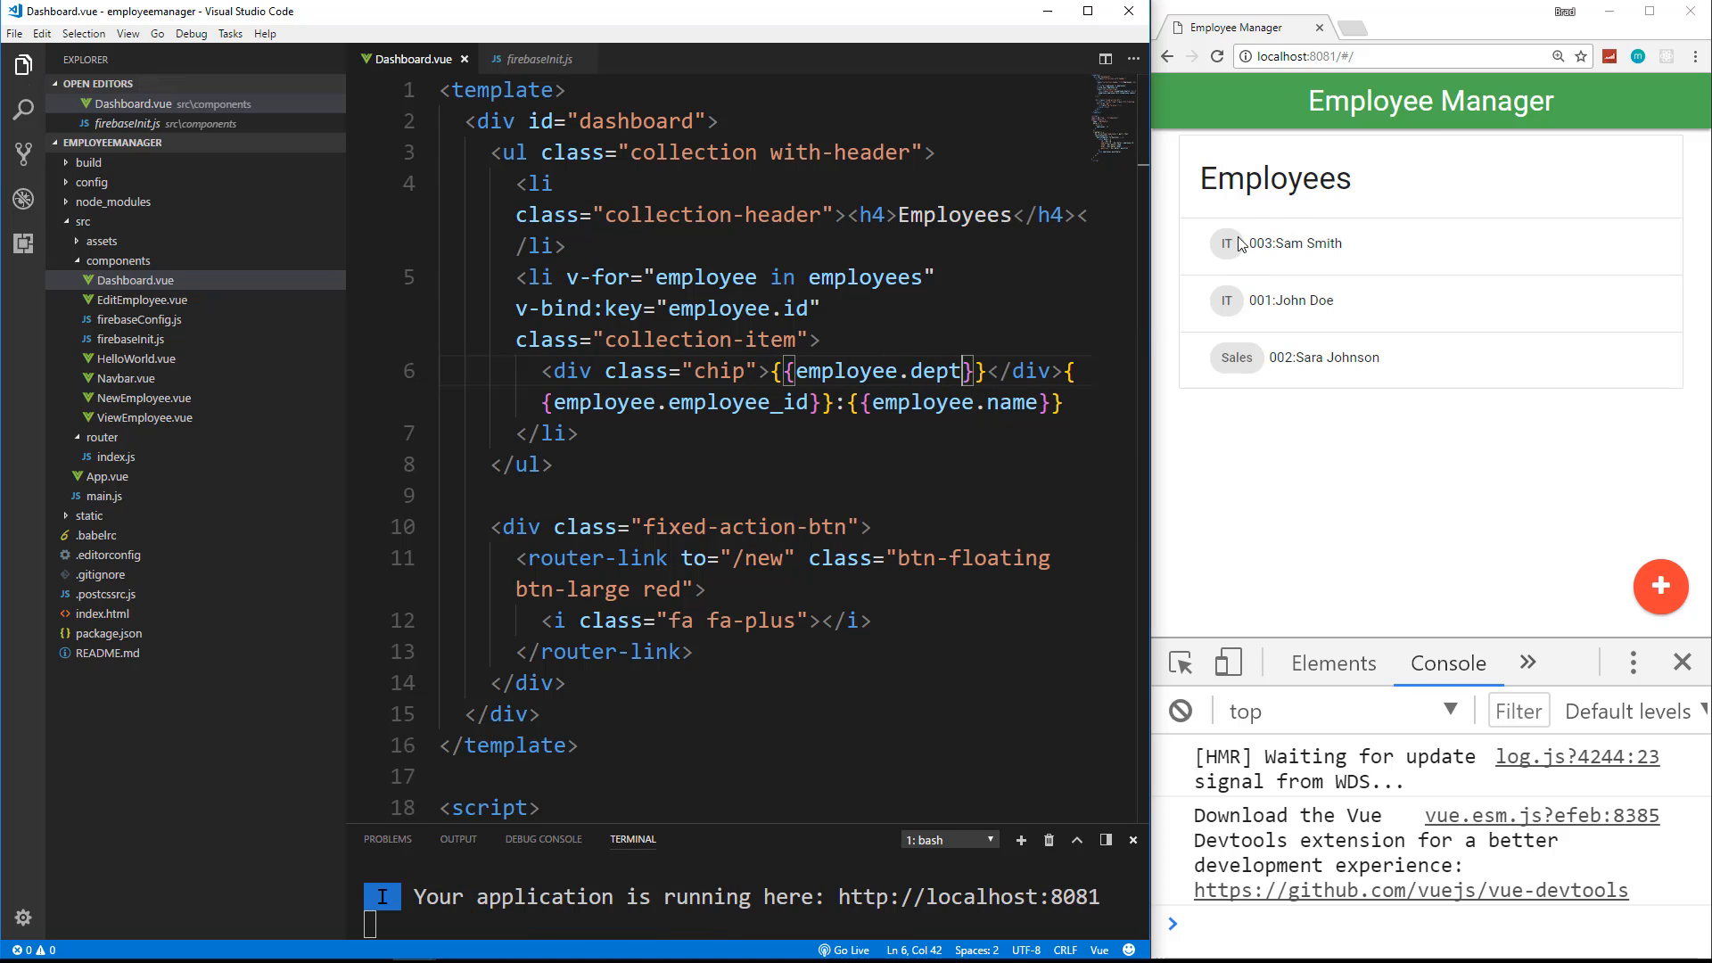
{"action": "mouse_move", "coordinate": [1452, 107]}
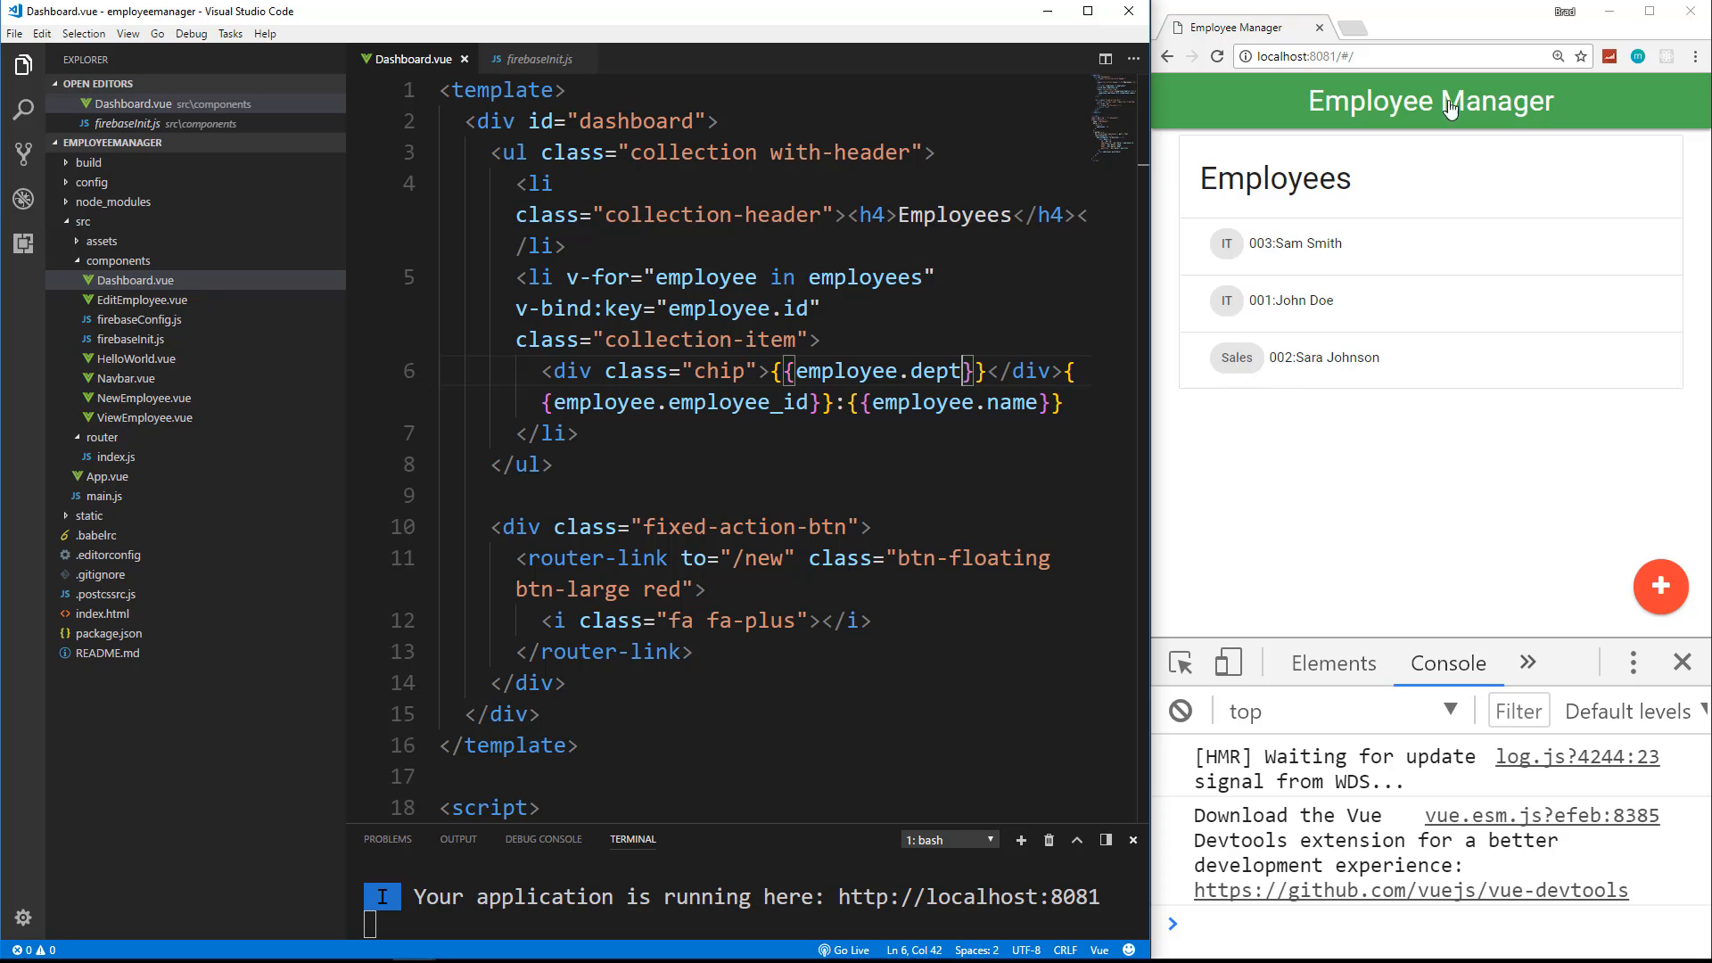
{"action": "mouse_move", "coordinate": [1548, 230]}
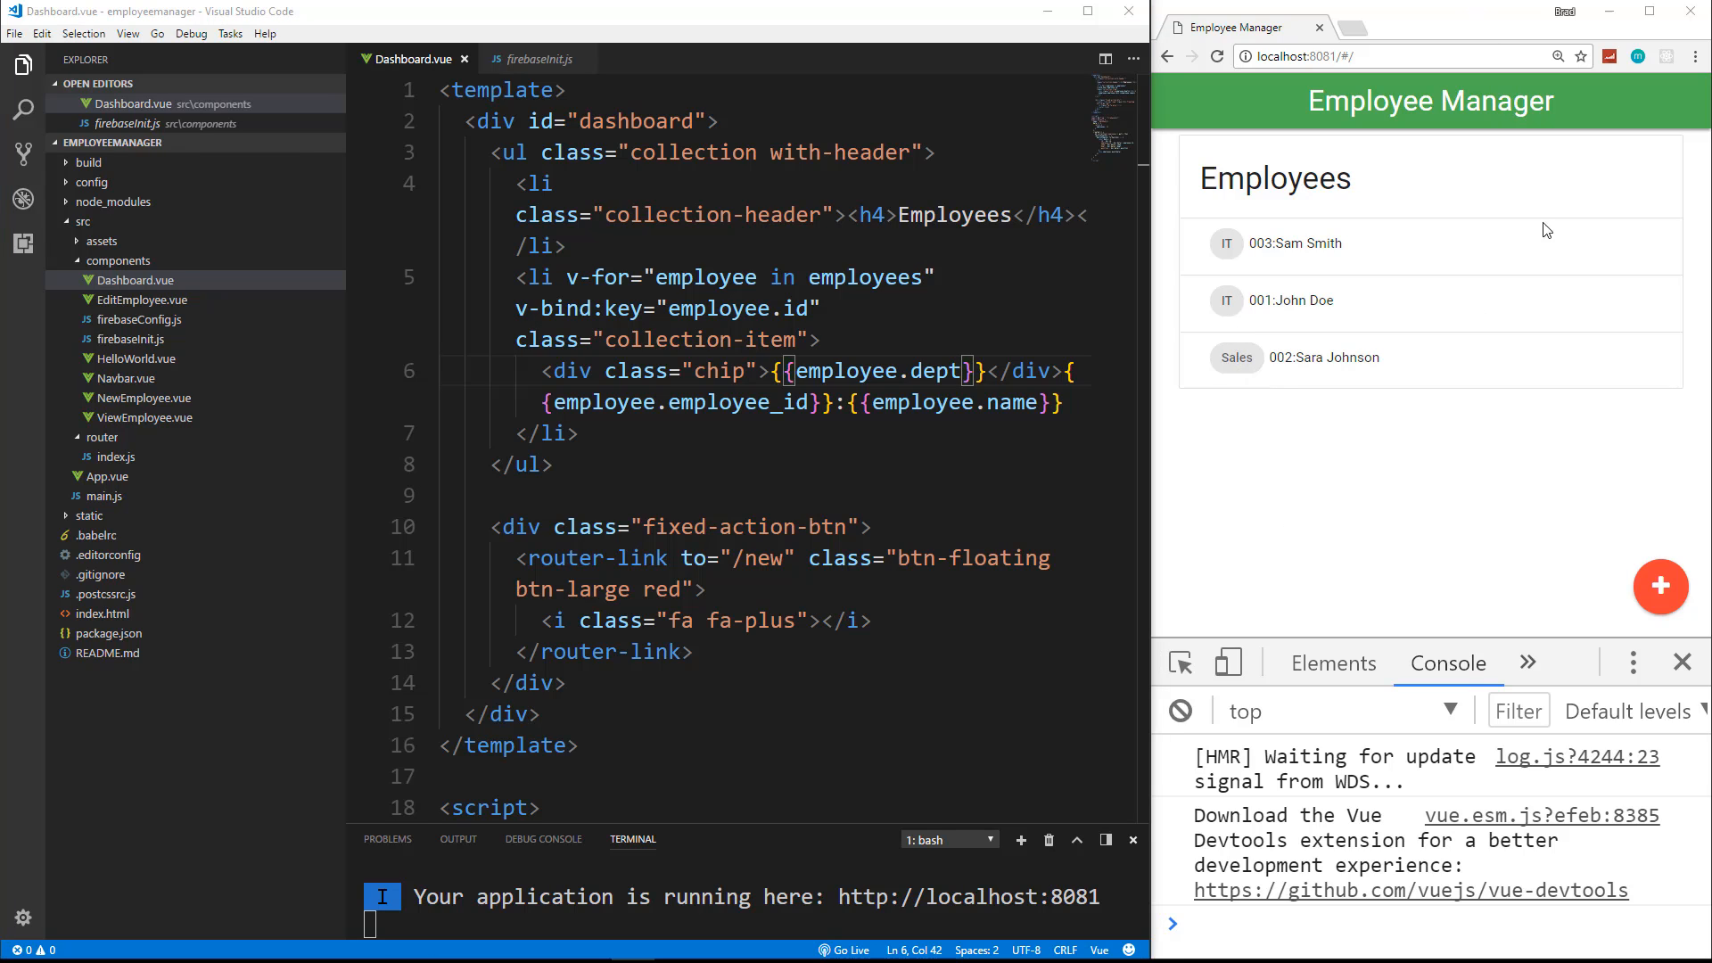
{"action": "mouse_move", "coordinate": [1318, 300]}
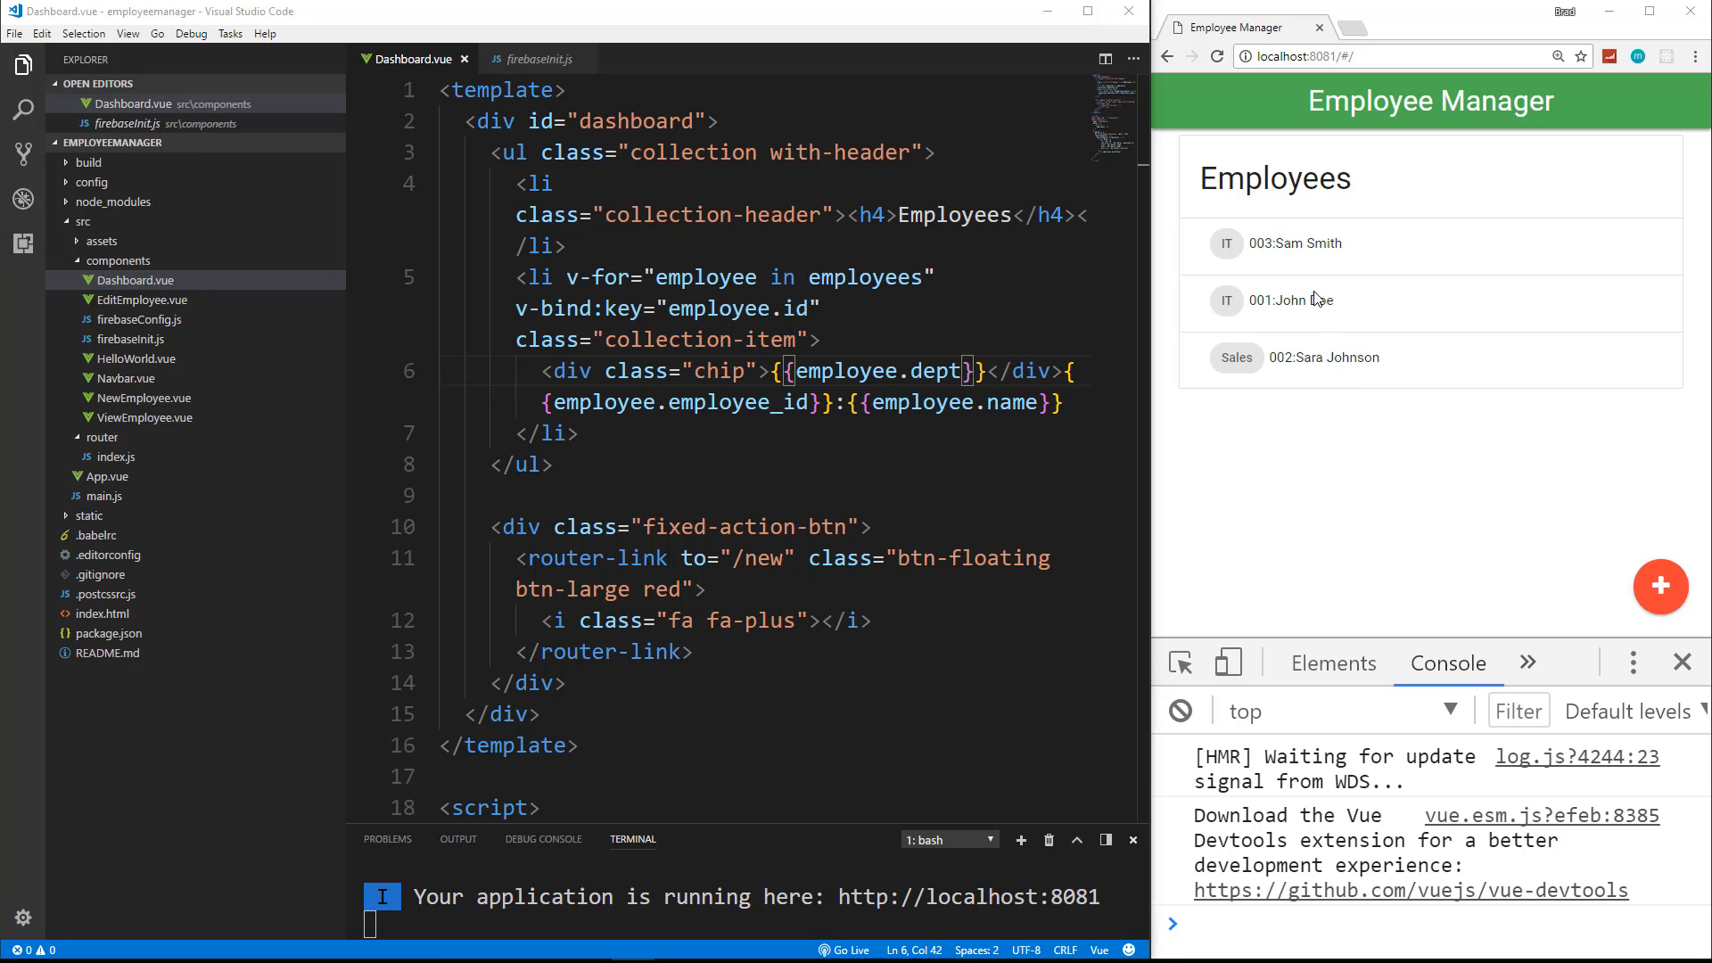
{"action": "mouse_move", "coordinate": [1223, 242]}
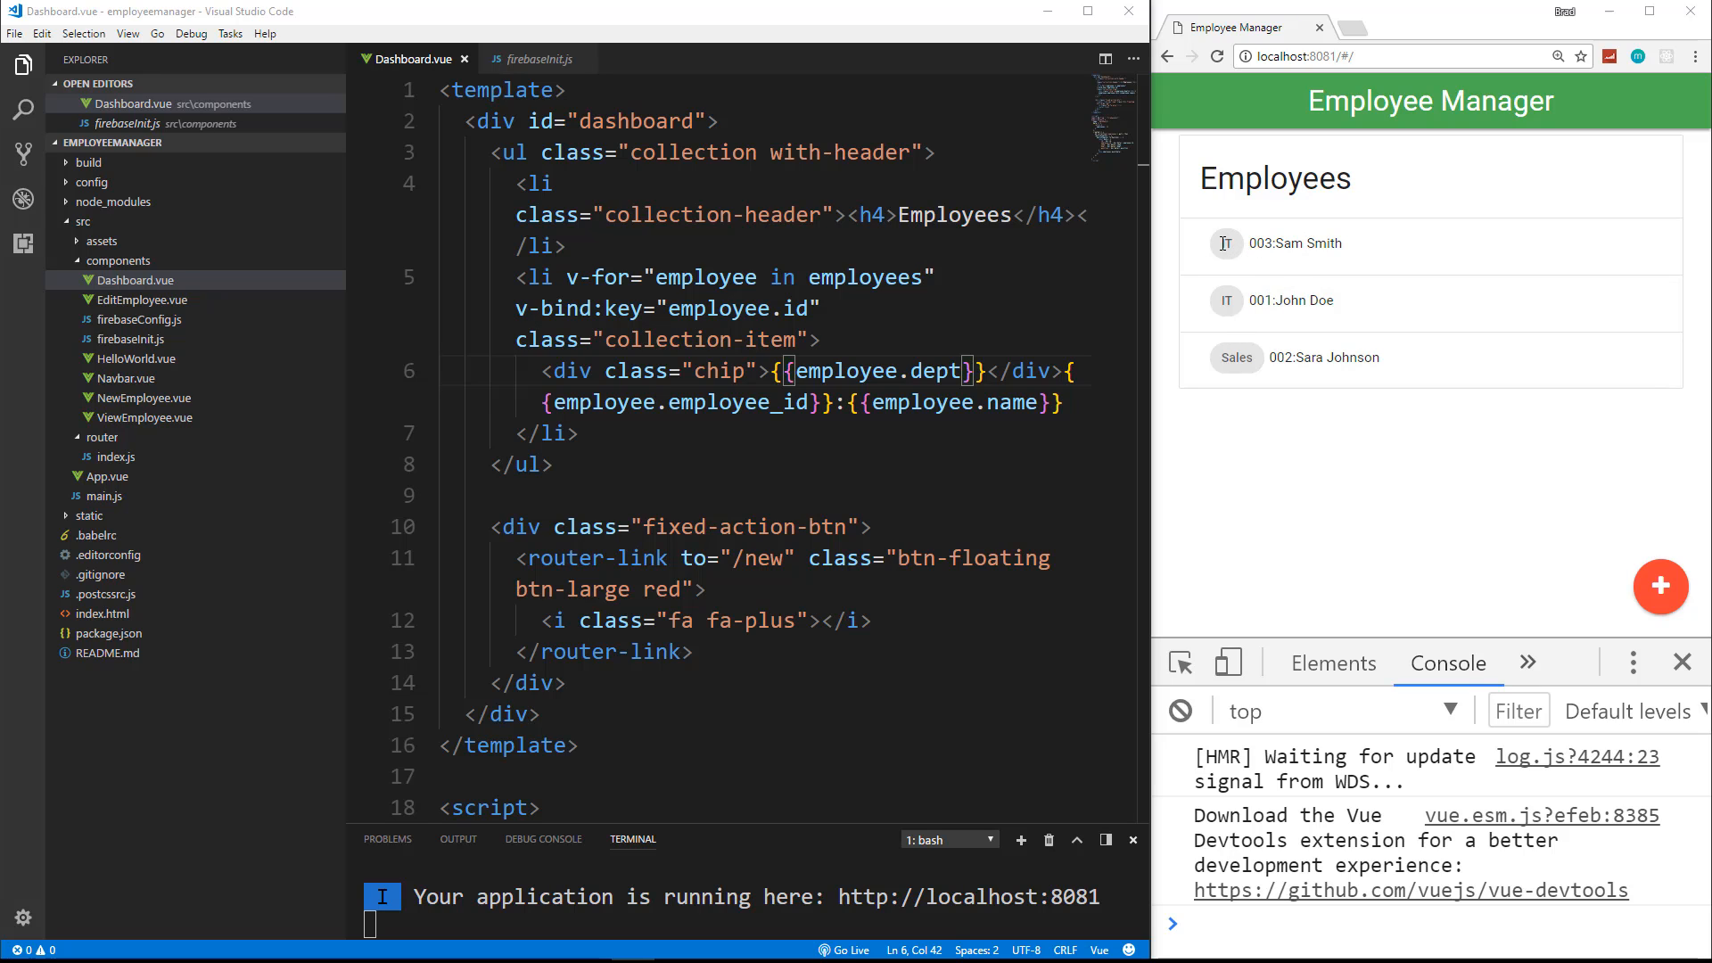
{"action": "mouse_move", "coordinate": [1234, 261]}
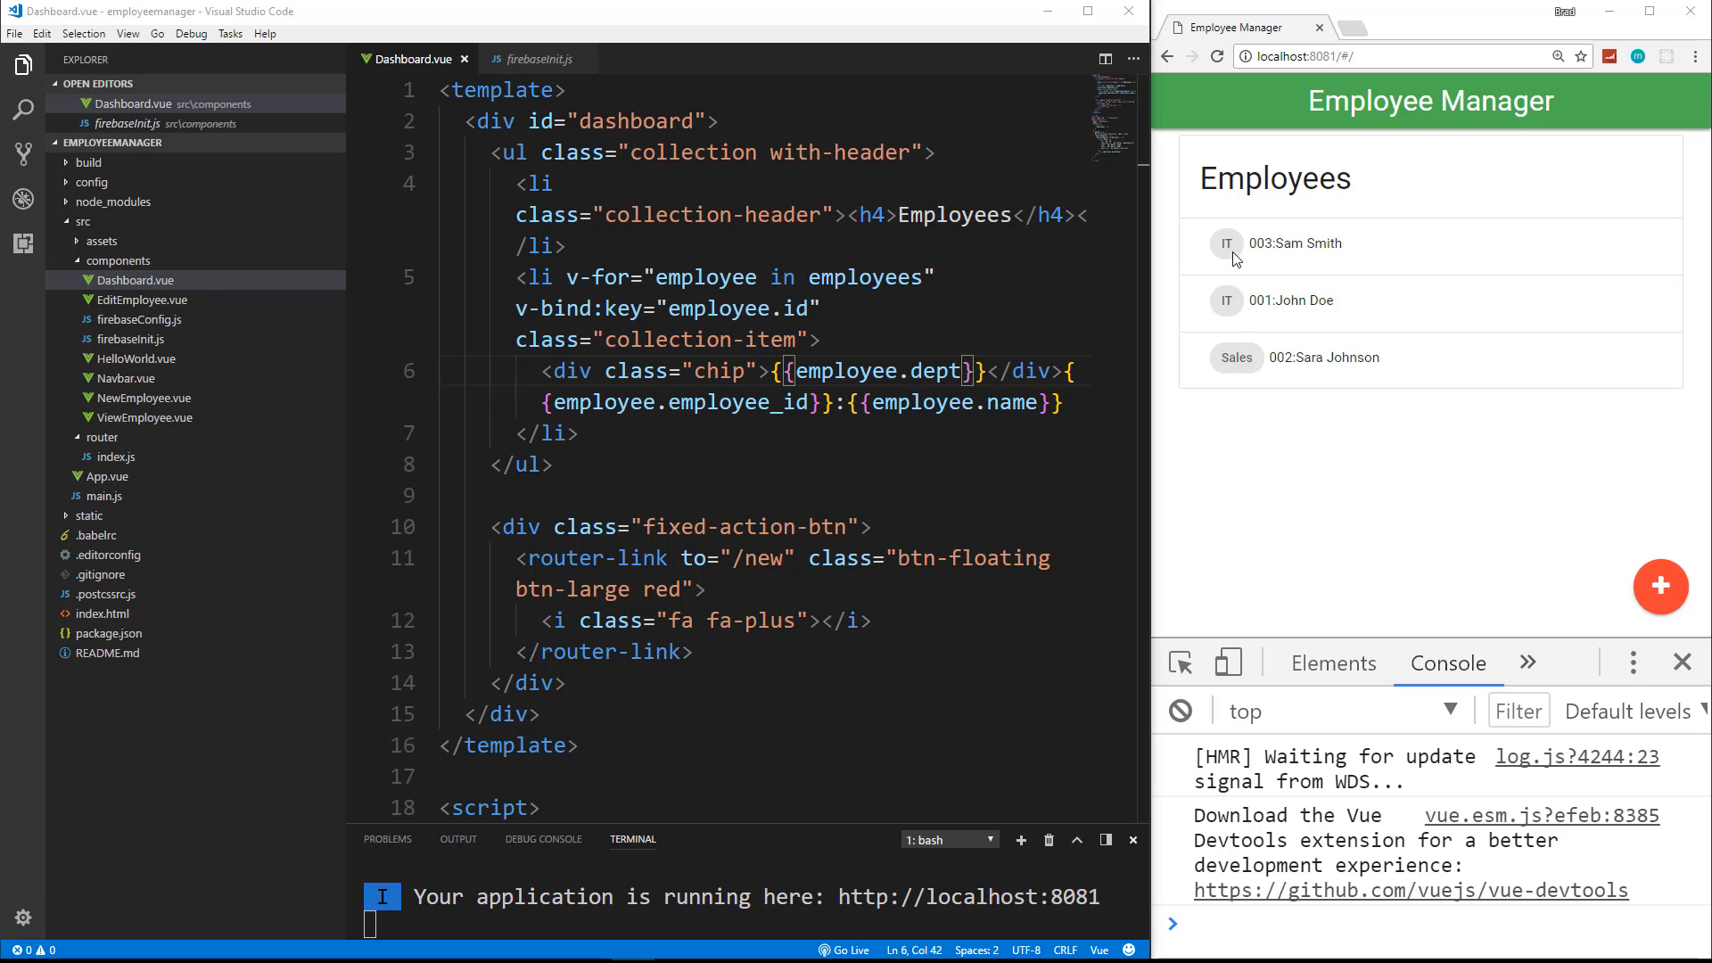
{"action": "mouse_move", "coordinate": [1375, 100]}
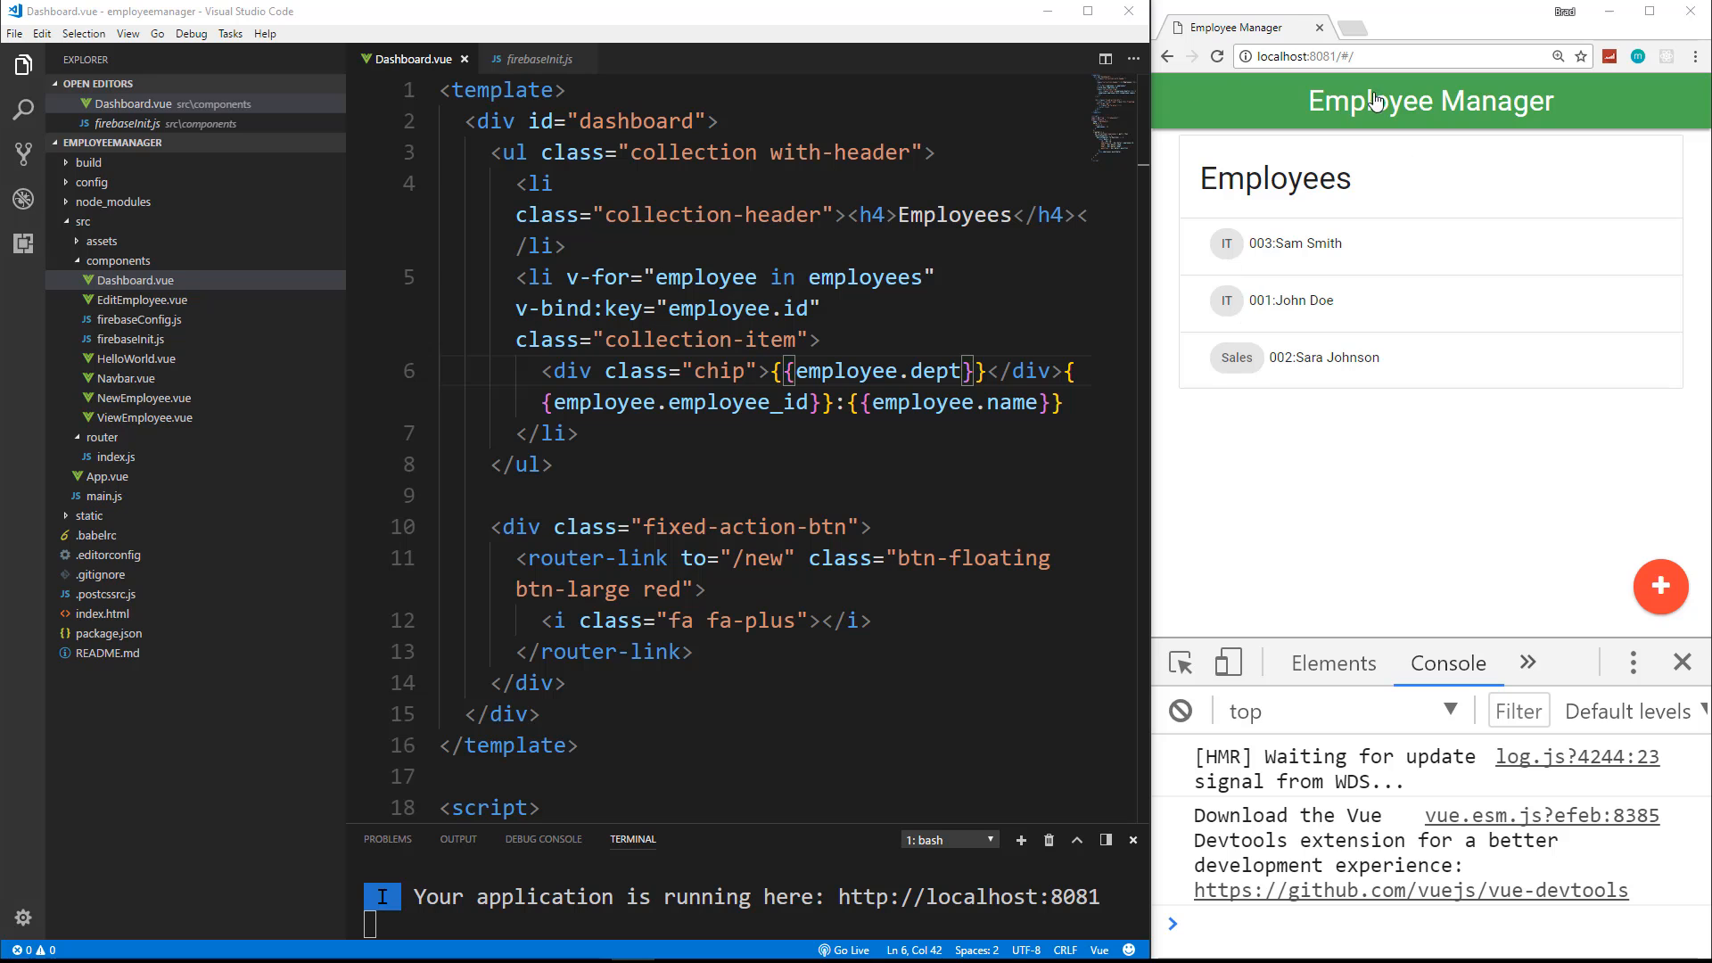
{"action": "mouse_move", "coordinate": [1334, 145]}
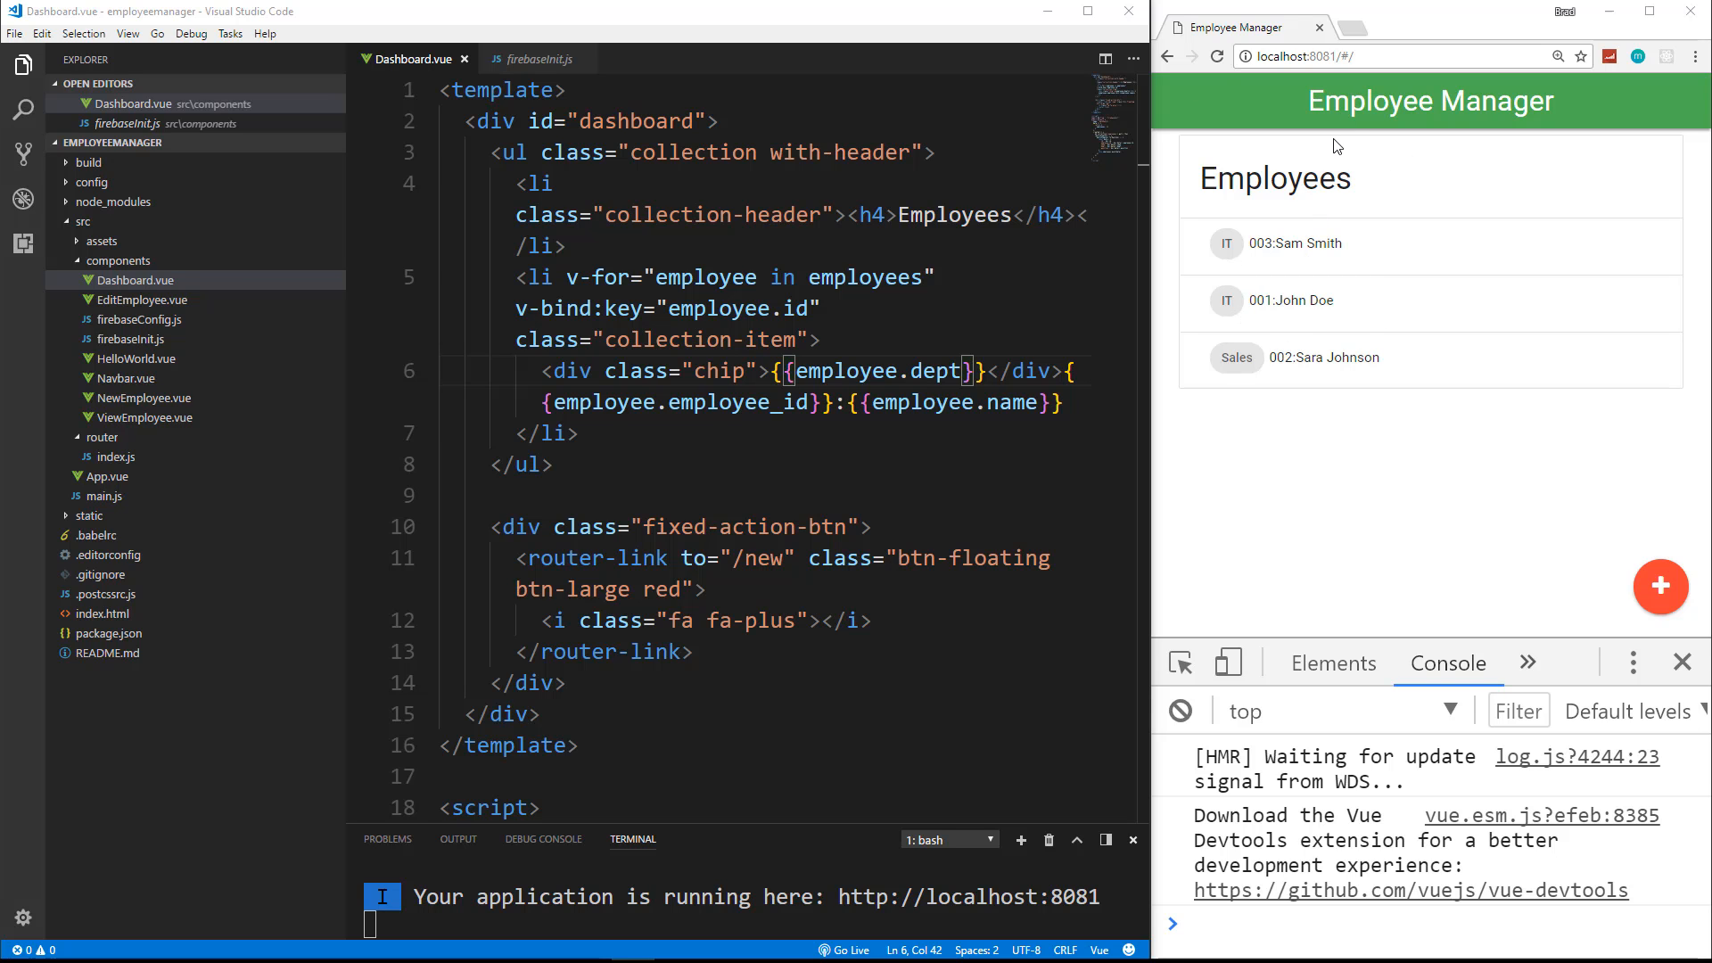
Step: Add .orderBy('dept') to the db.collection('employees') query in the created() hook
{"action": "scroll", "scroll_direction": "down", "scroll_amount": 3}
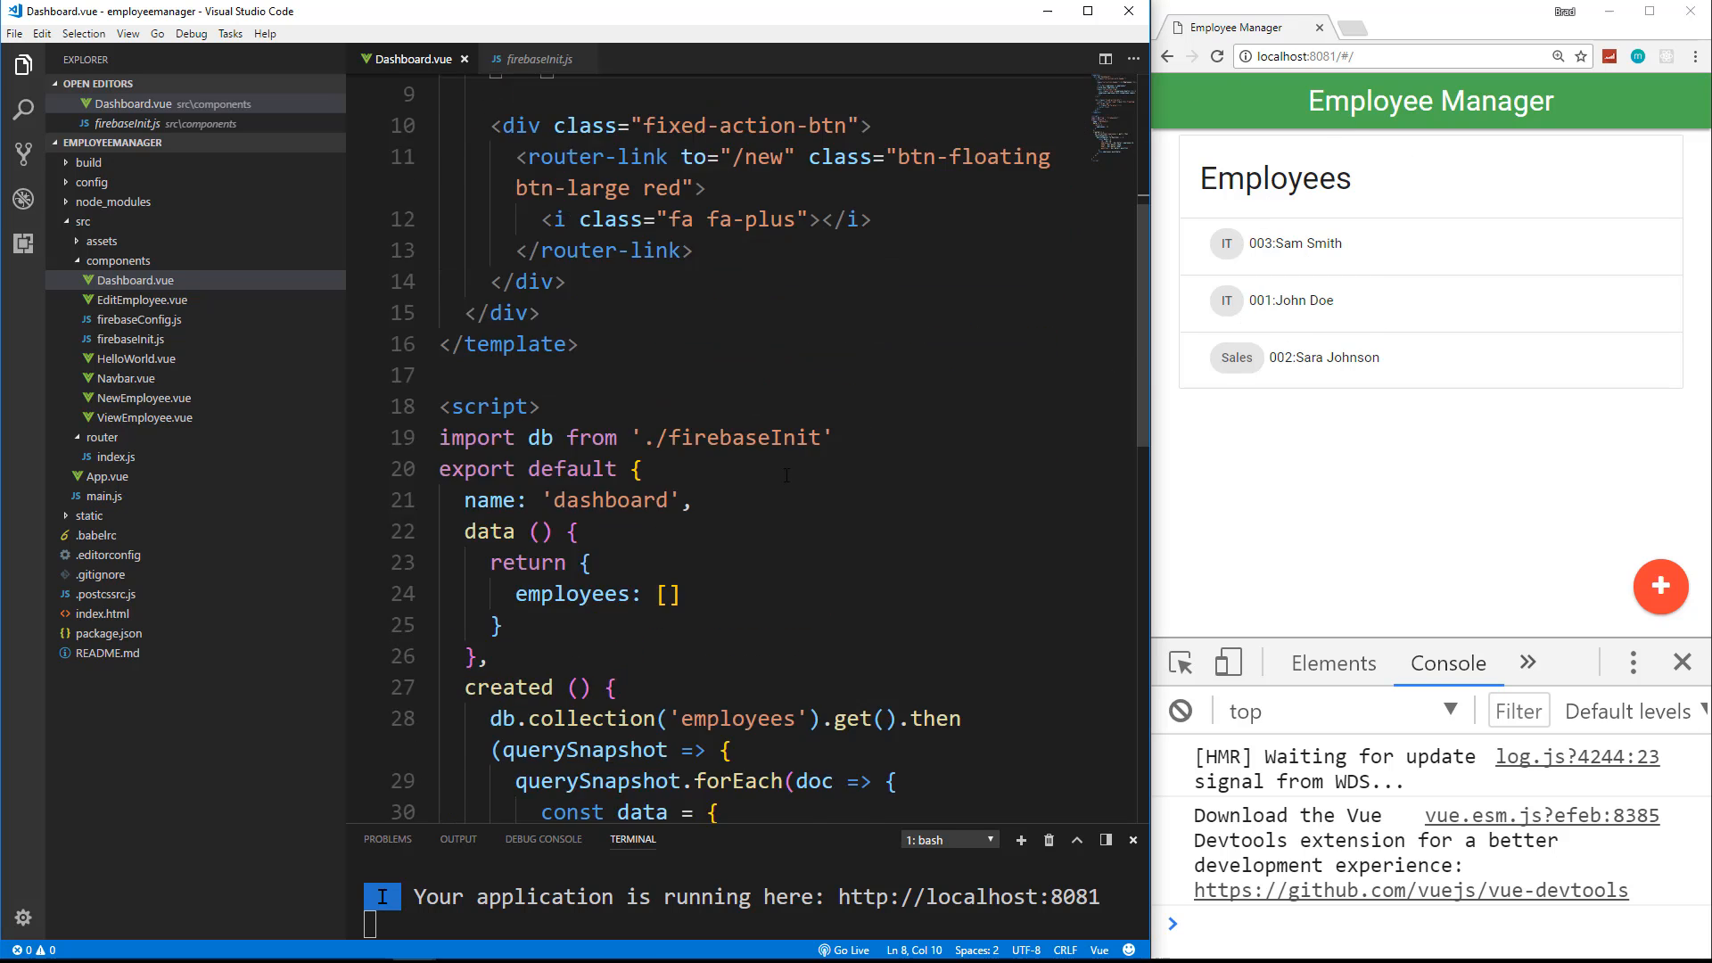
{"action": "scroll", "scroll_direction": "down", "scroll_amount": 3}
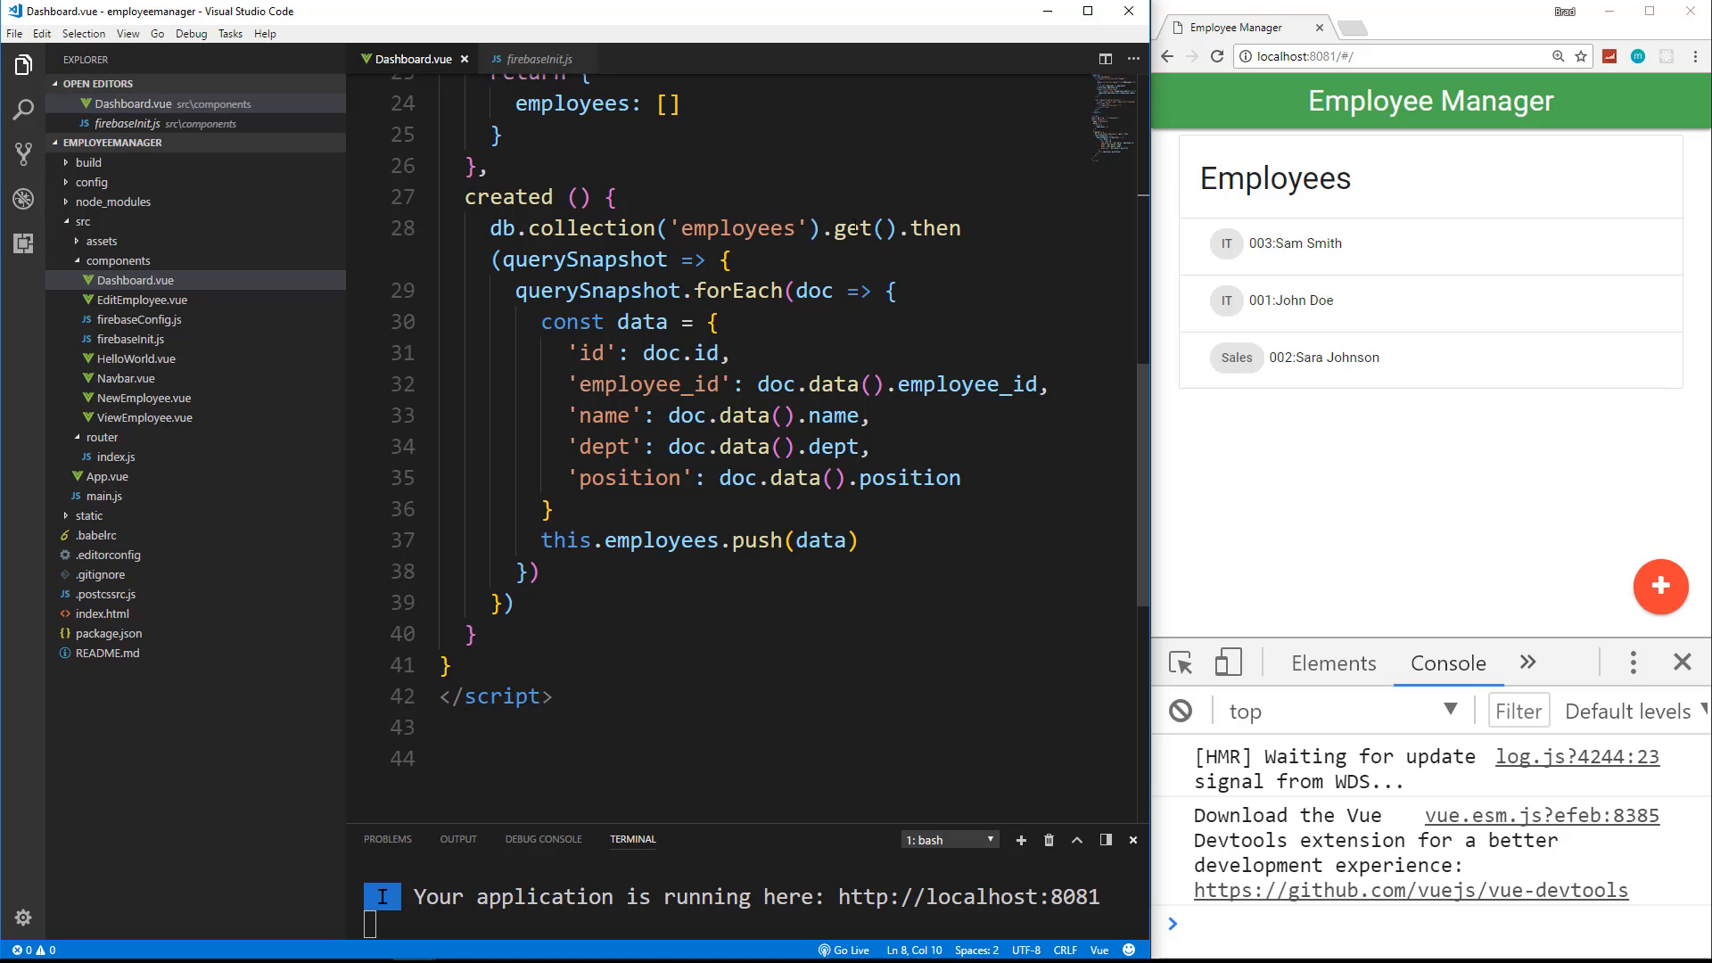
{"action": "mouse_move", "coordinate": [849, 228]}
{"action": "type", "text": "."}
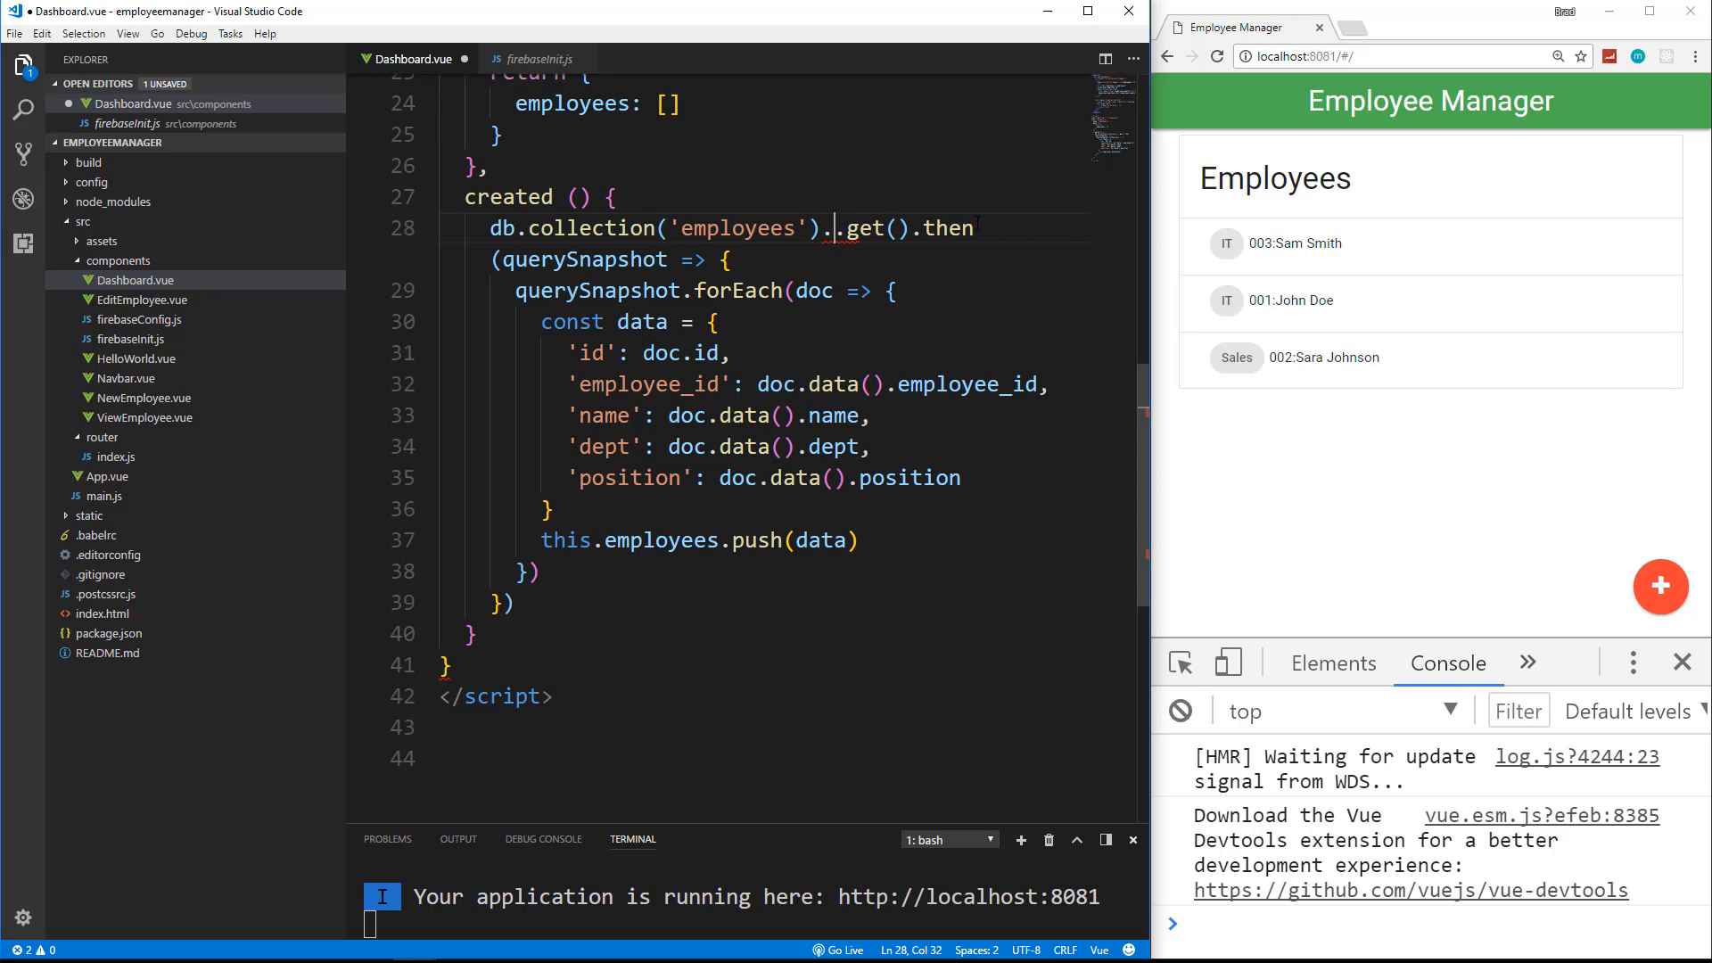
{"action": "type", "text": "orderBy("}
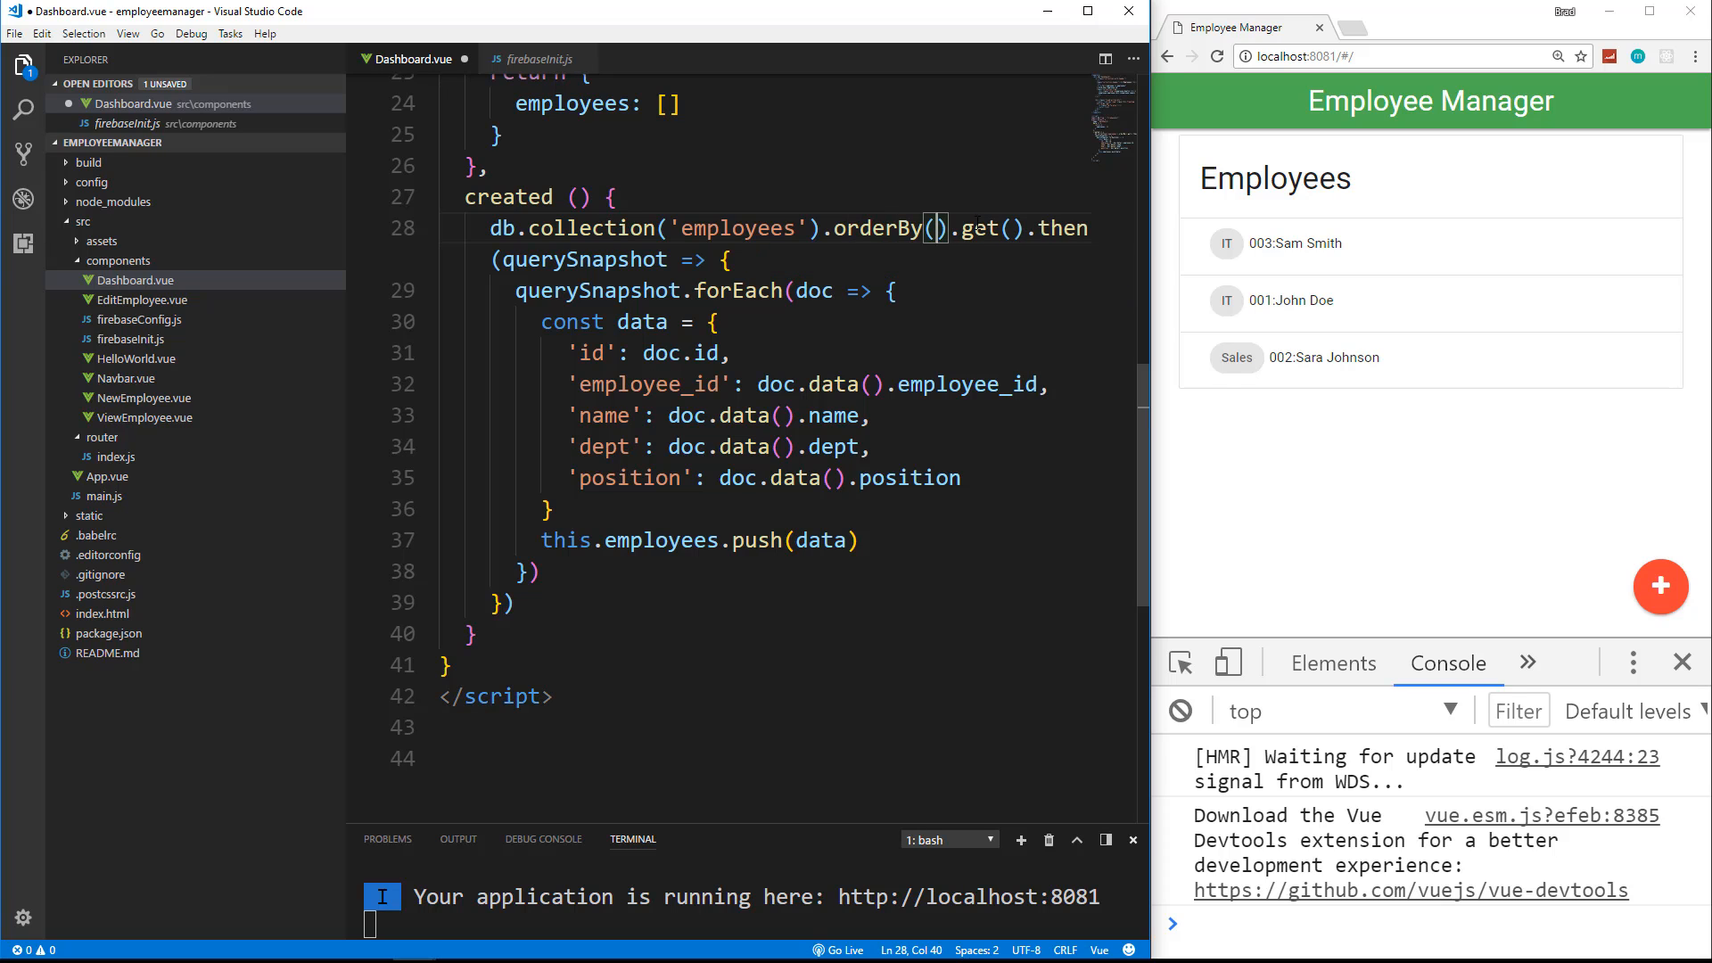
{"action": "type", "text": "dept'"}
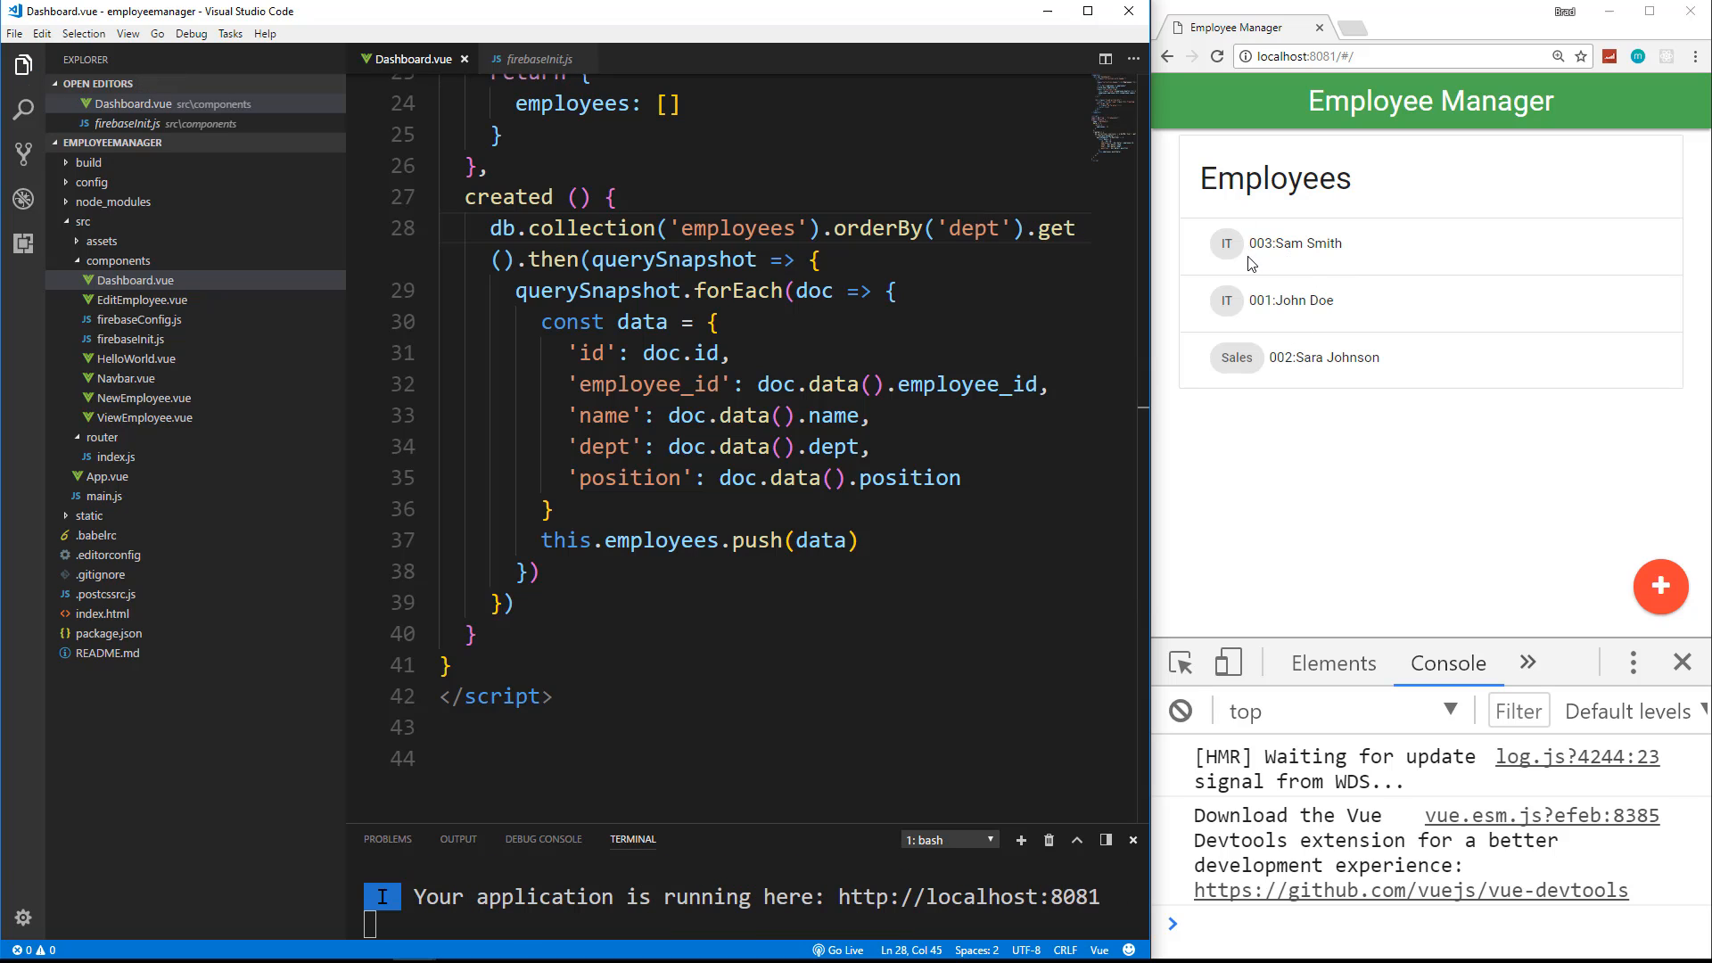
{"action": "scroll", "scroll_direction": "up", "scroll_amount": 3}
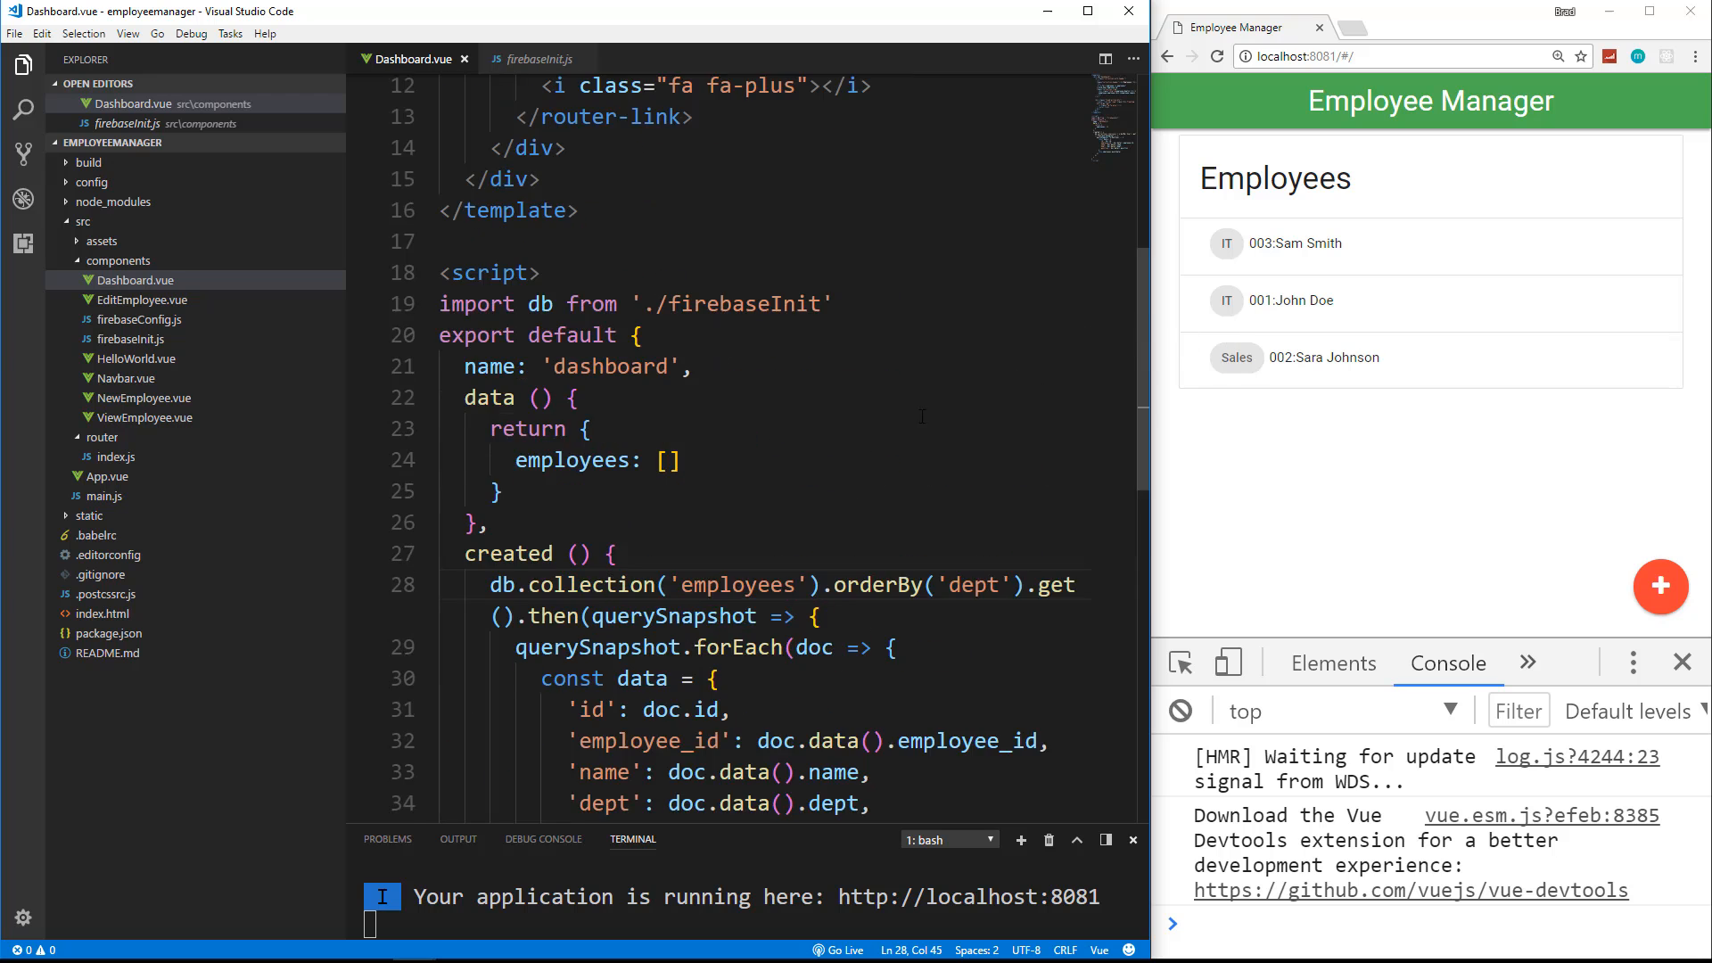
{"action": "scroll", "scroll_direction": "up", "scroll_amount": 3}
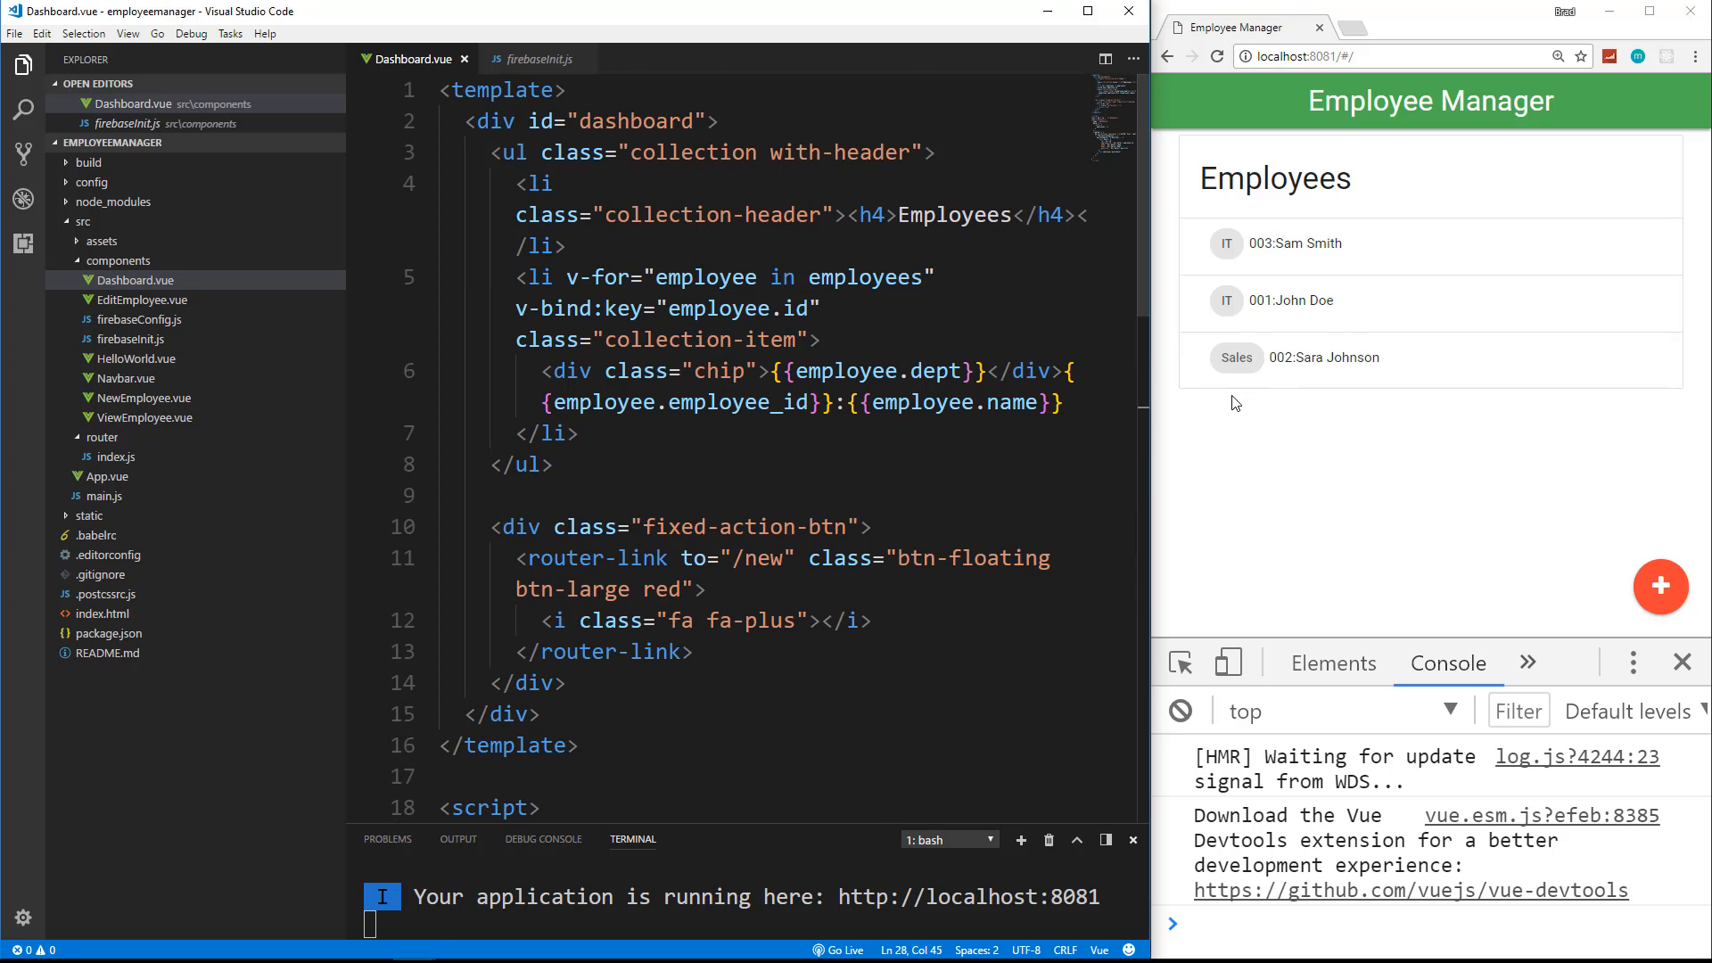
{"action": "mouse_move", "coordinate": [1668, 246]}
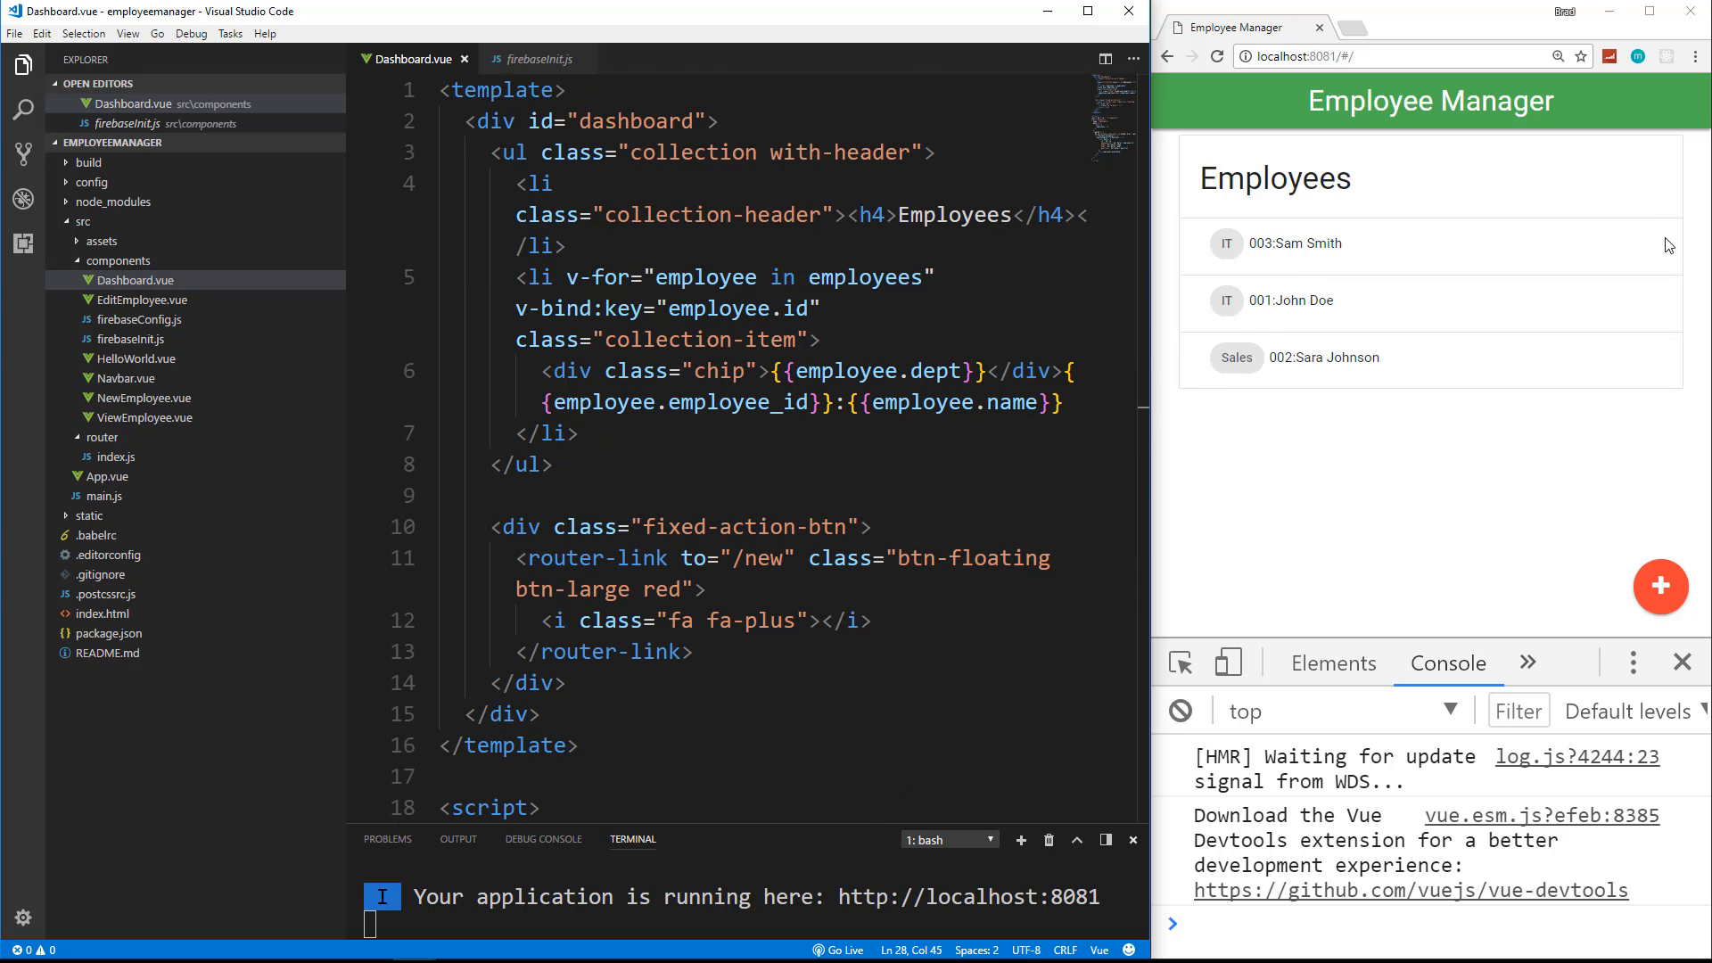
{"action": "mouse_move", "coordinate": [1664, 300]}
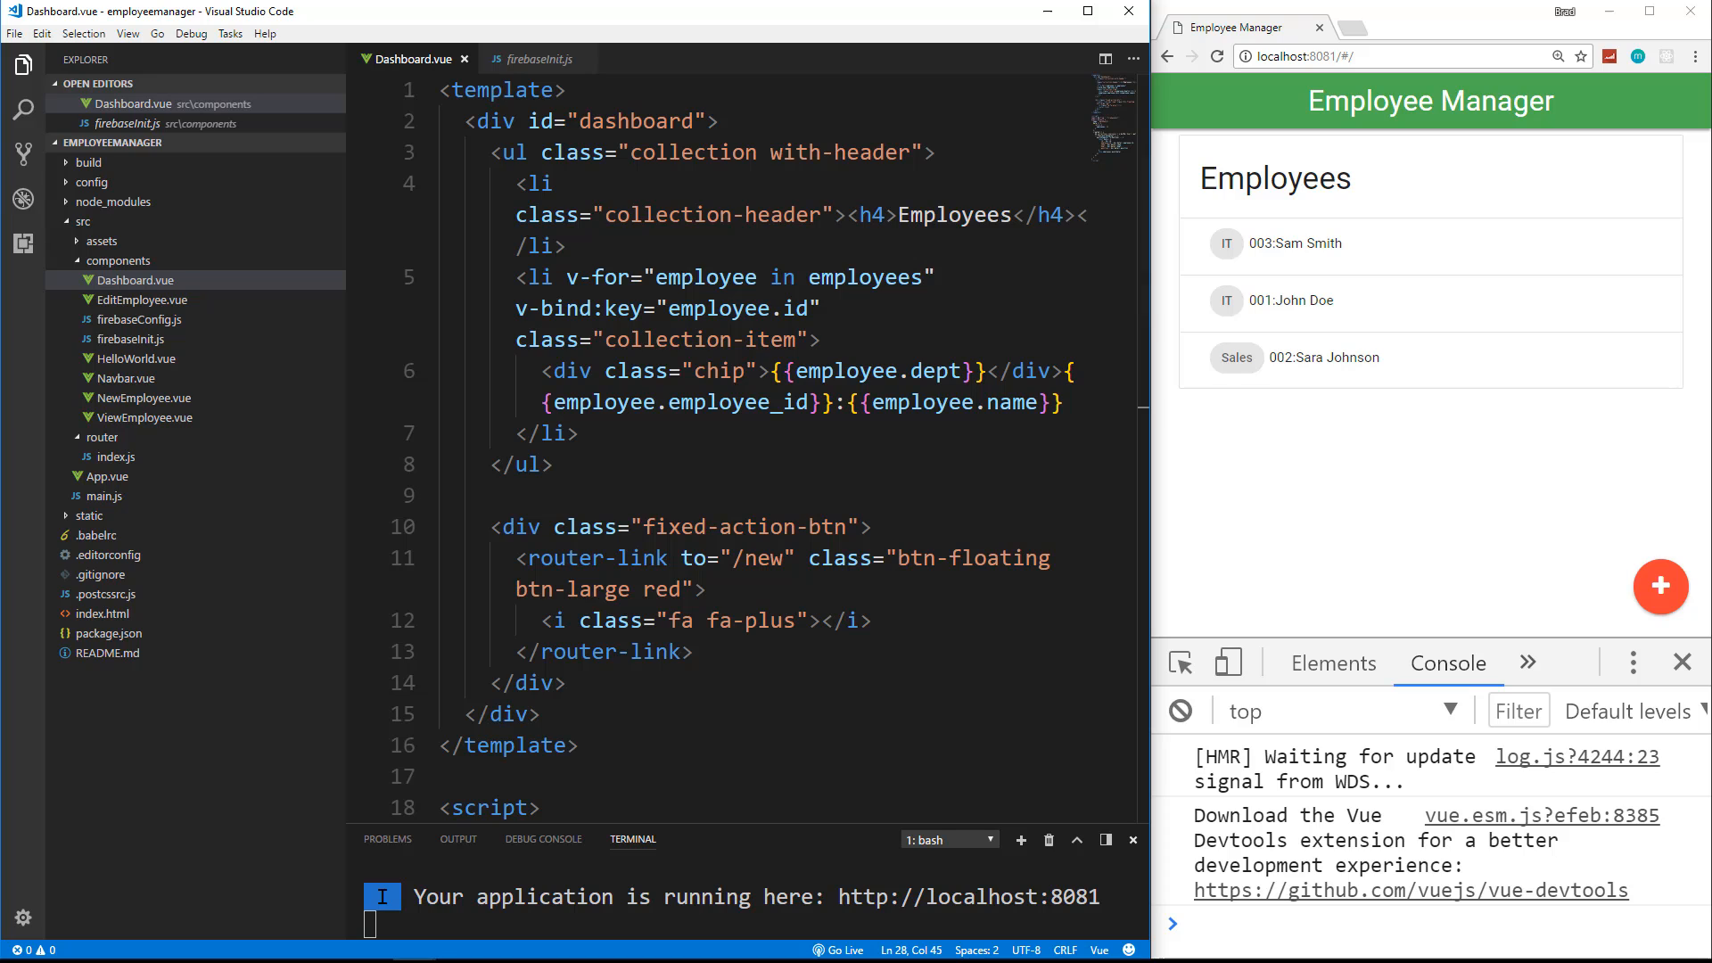
{"action": "mouse_move", "coordinate": [1680, 524]}
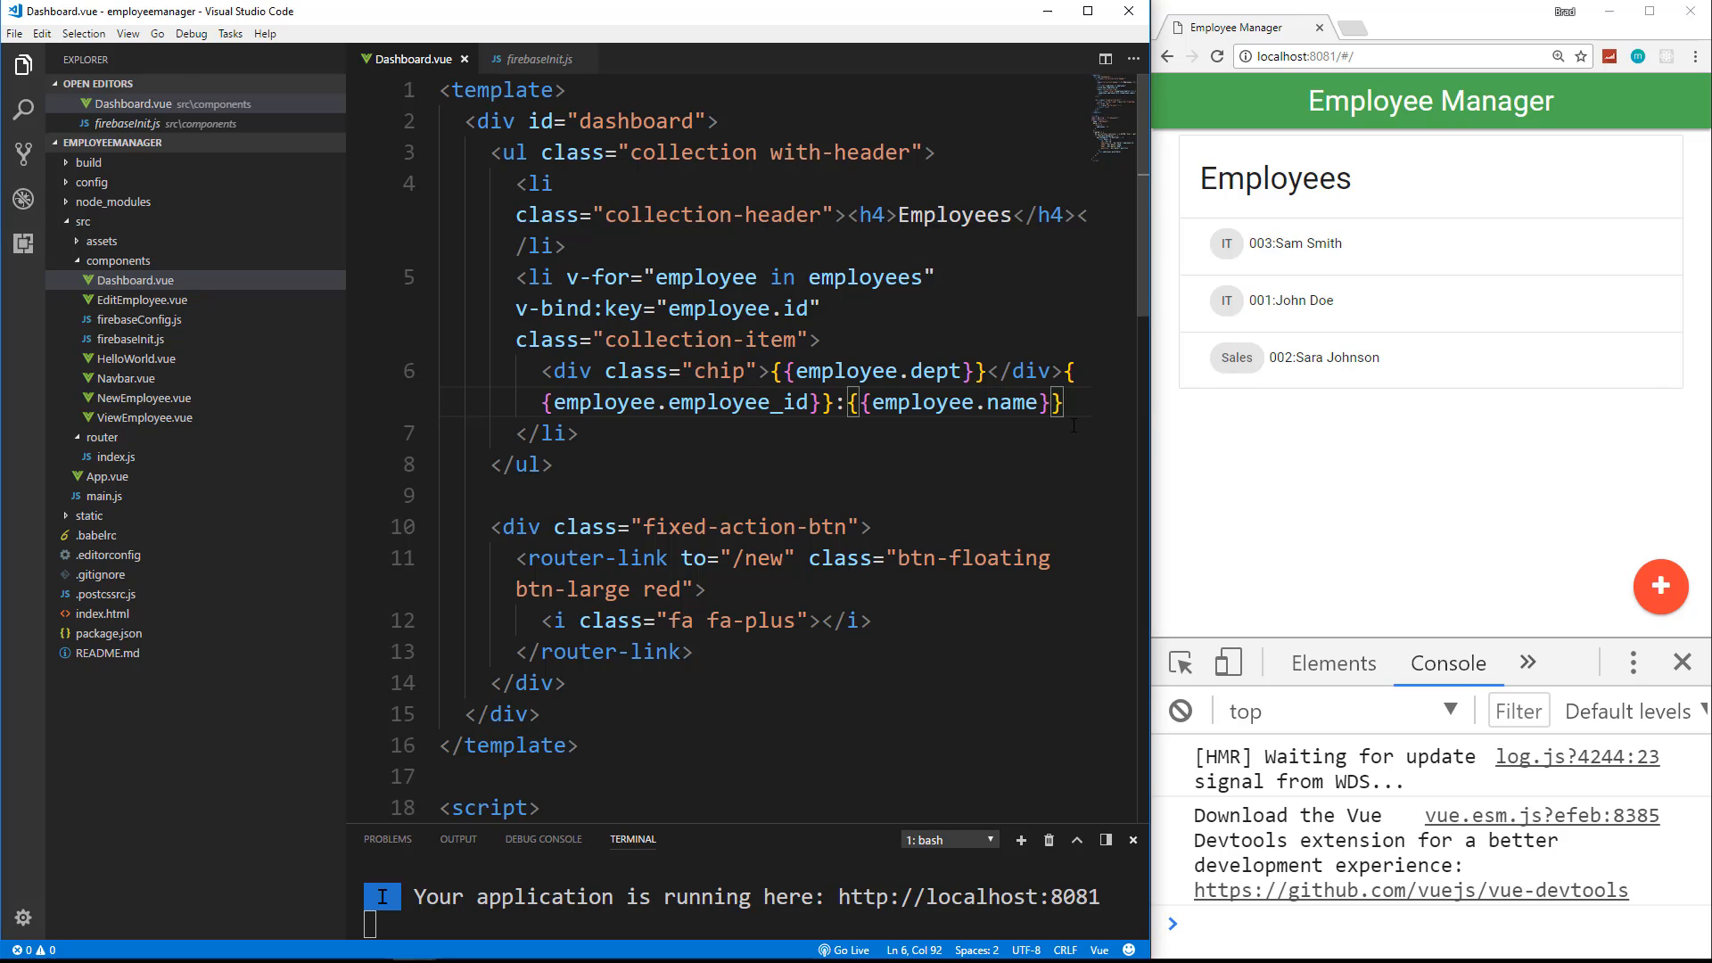
Step: Add a router-link with a to binding and class="secondary-content" after the employee name
{"action": "key", "text": "enter"}
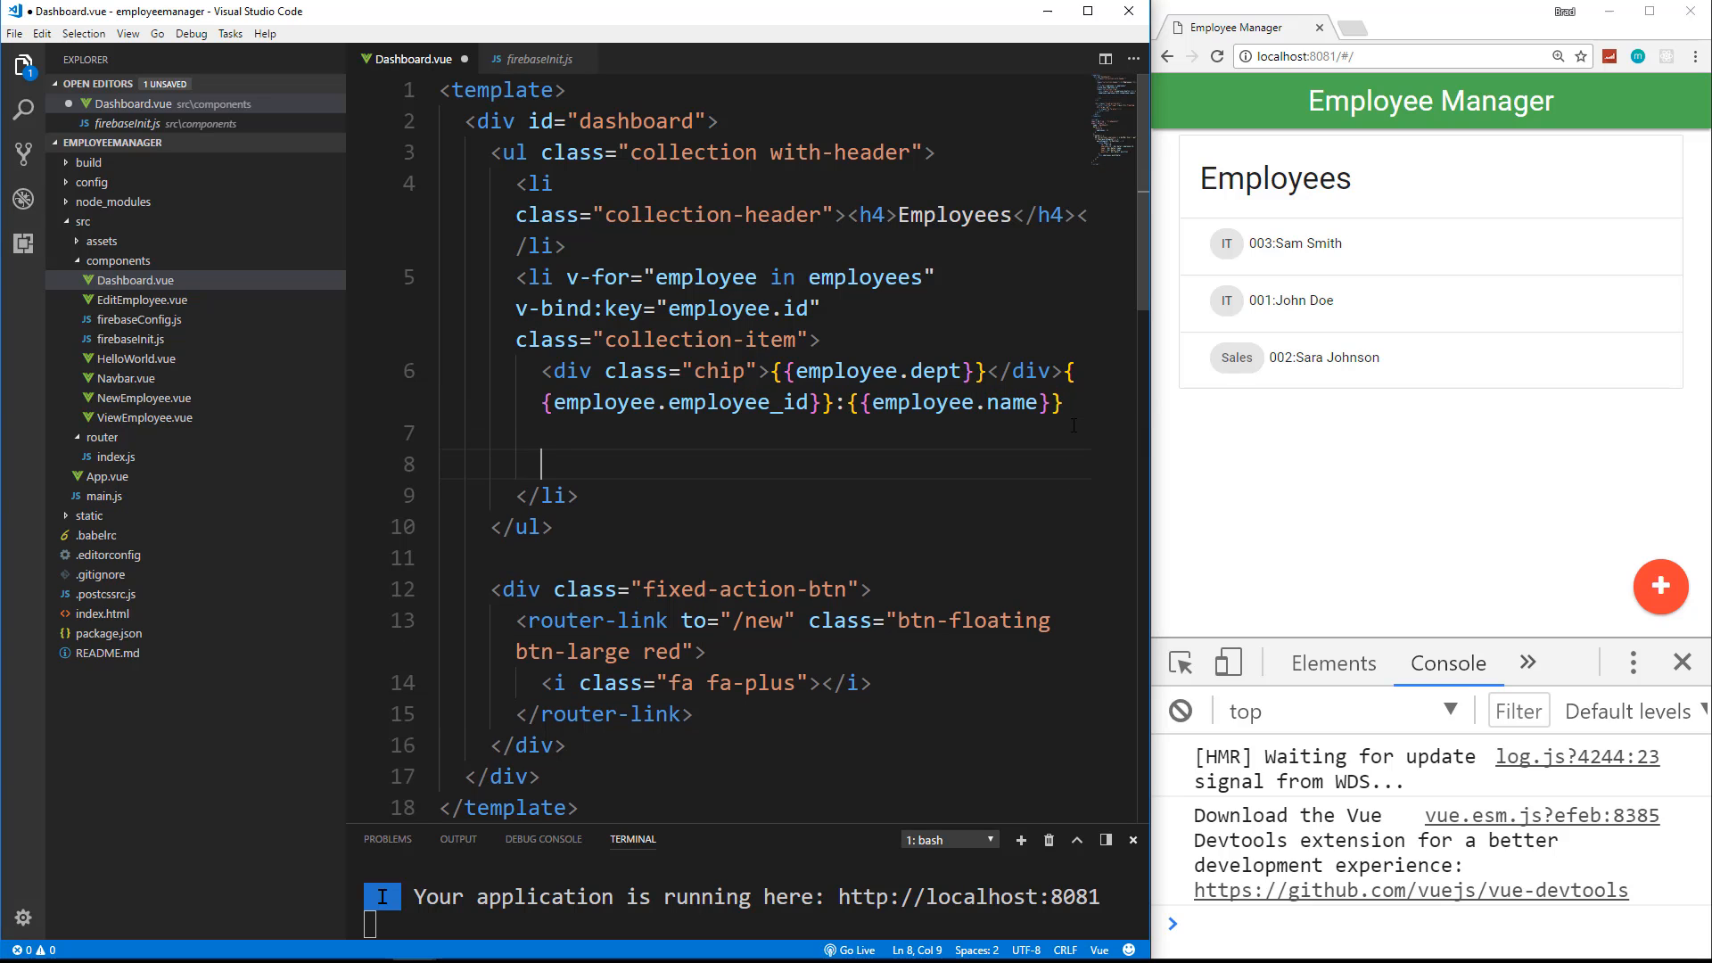
{"action": "type", "text": "route"}
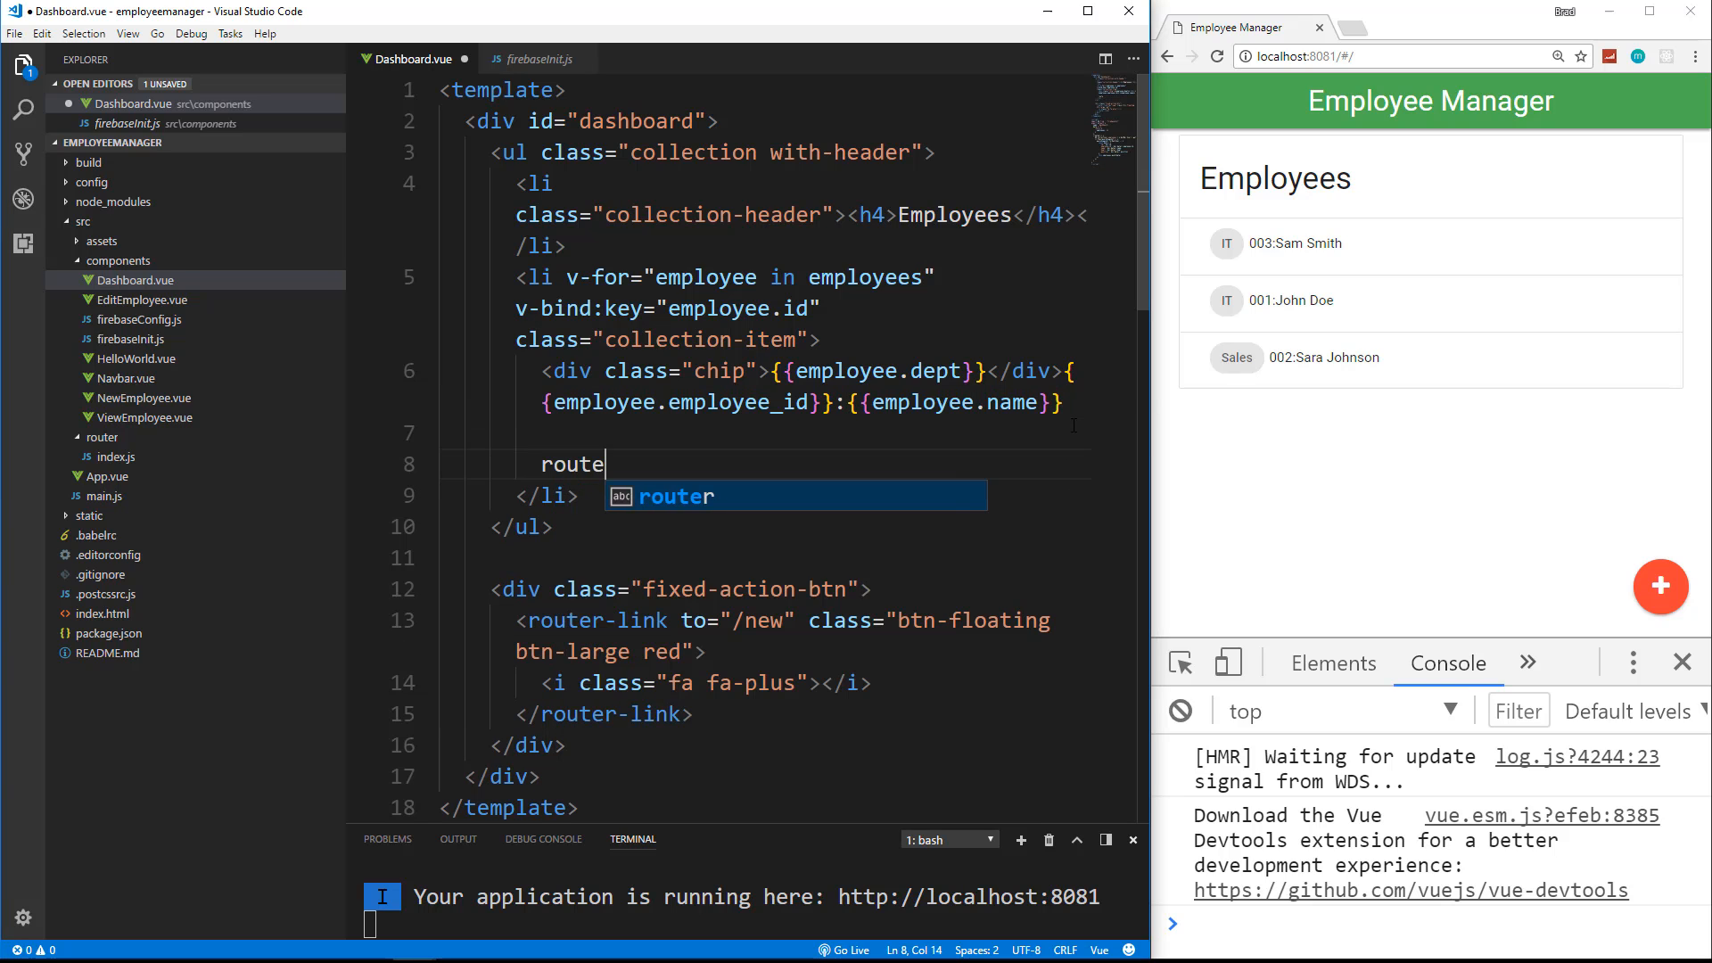
{"action": "type", "text": "-link></router-link>"}
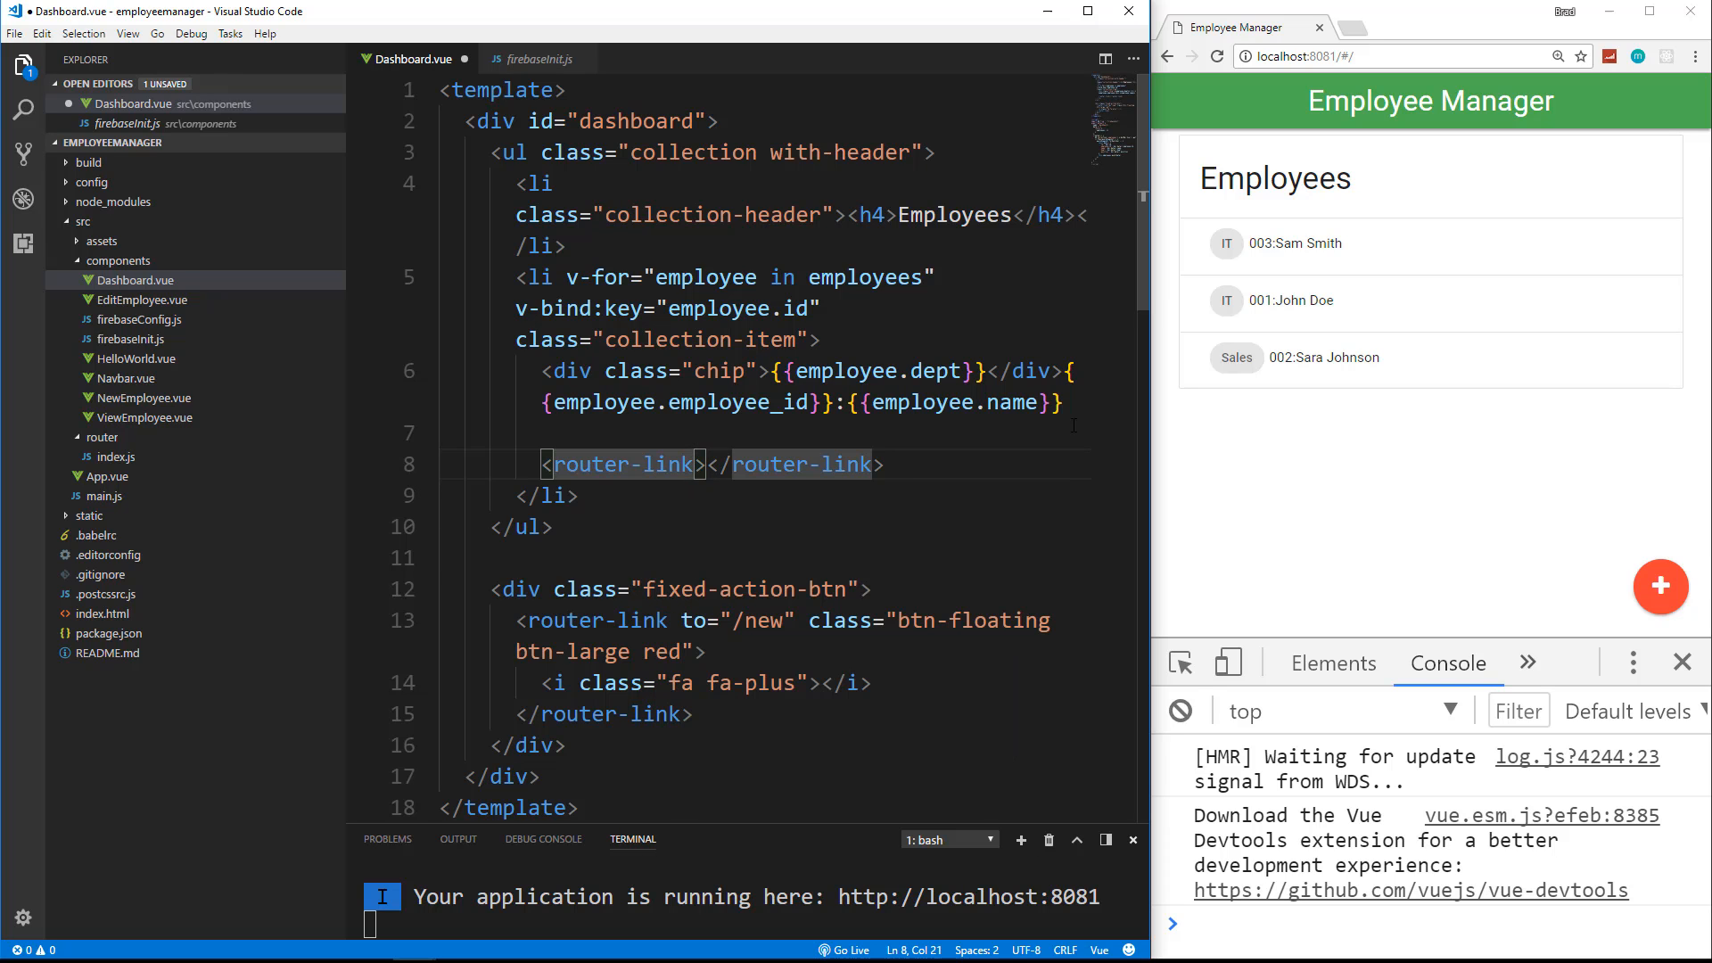
{"action": "type", "text": "to=\"\""}
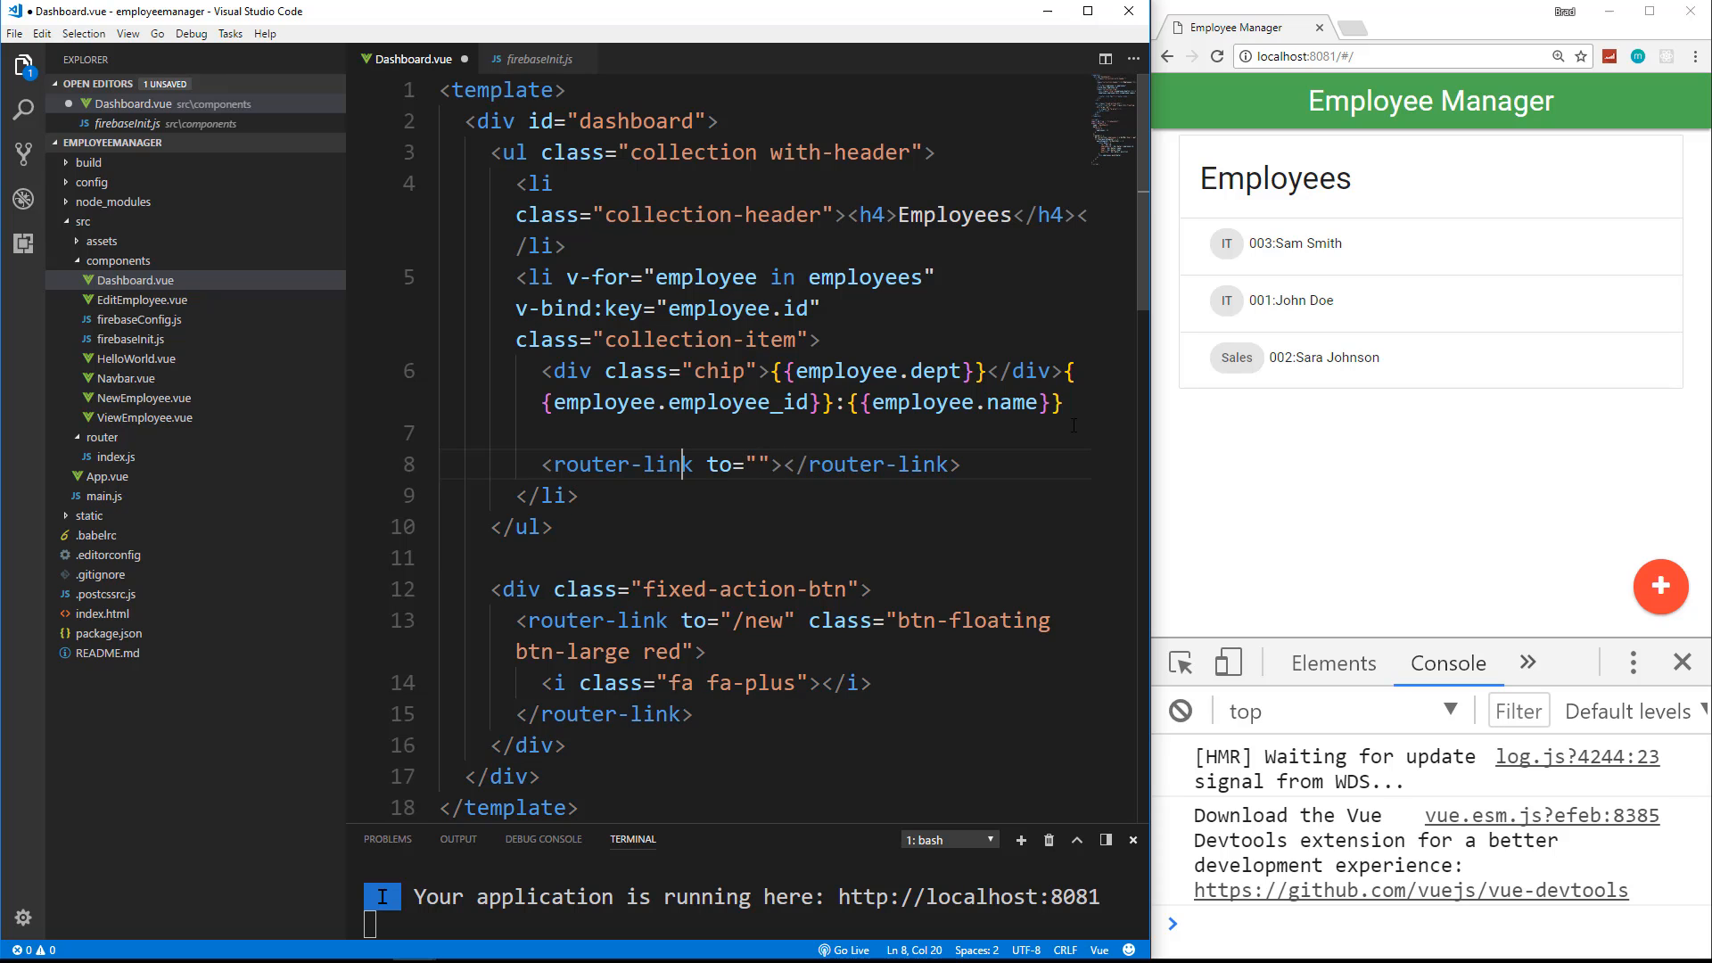
{"action": "type", "text": "class=\"\""}
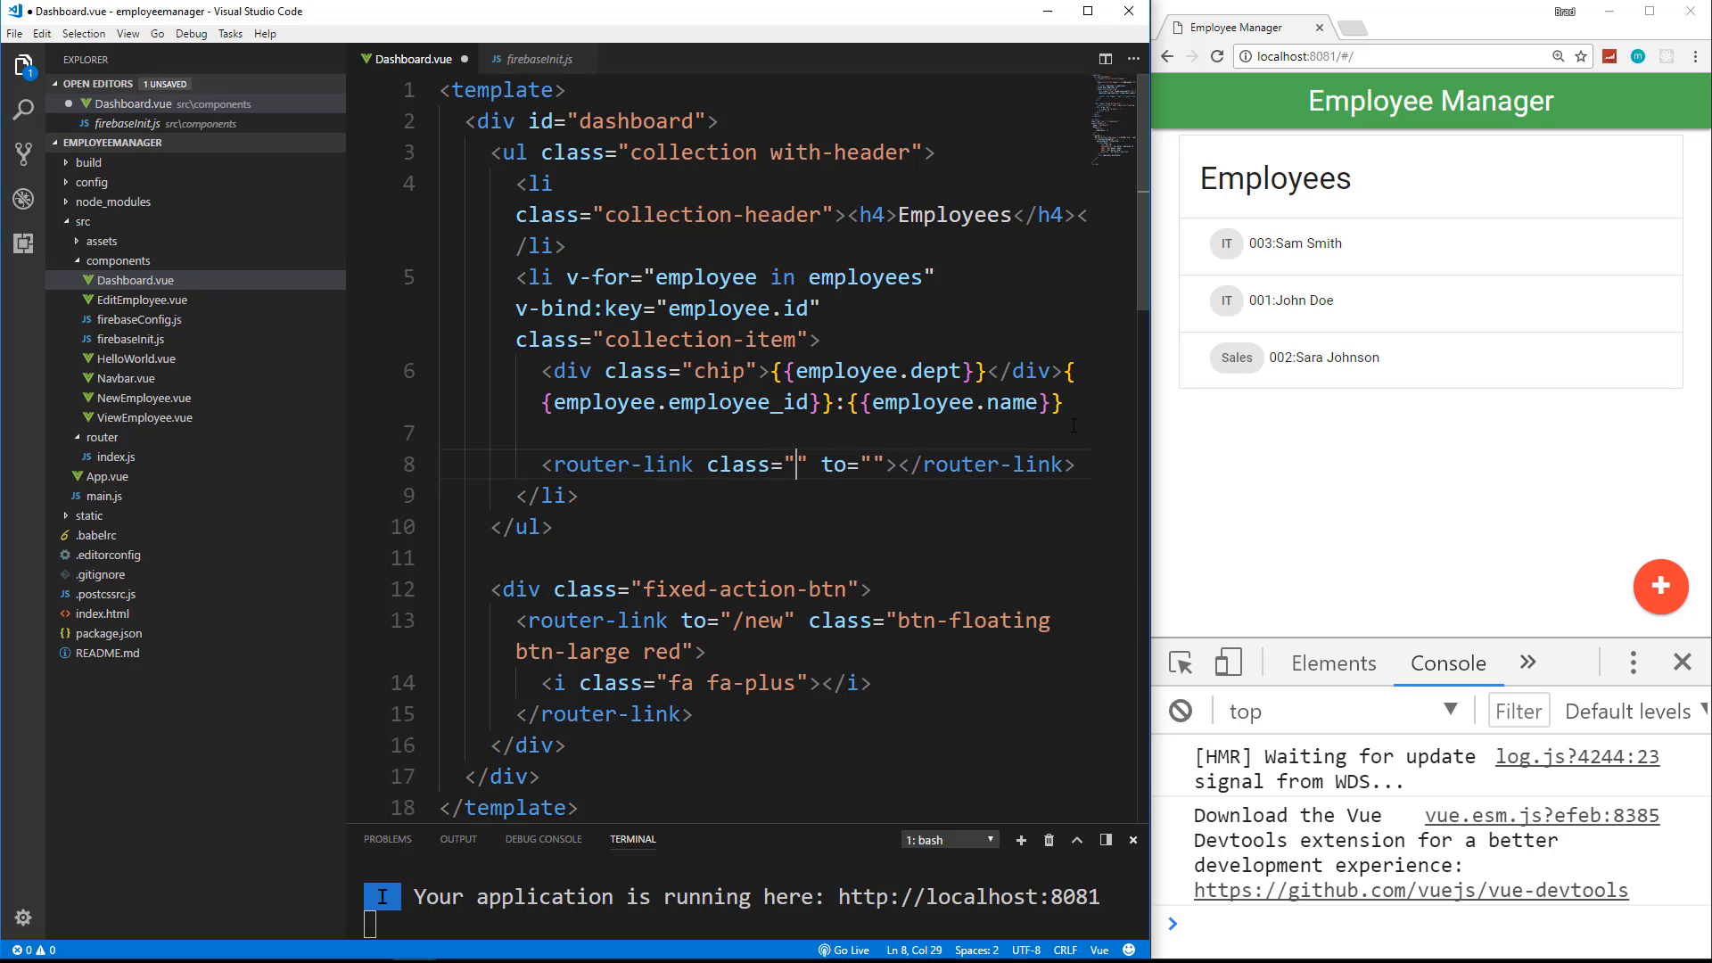
{"action": "type", "text": "second"}
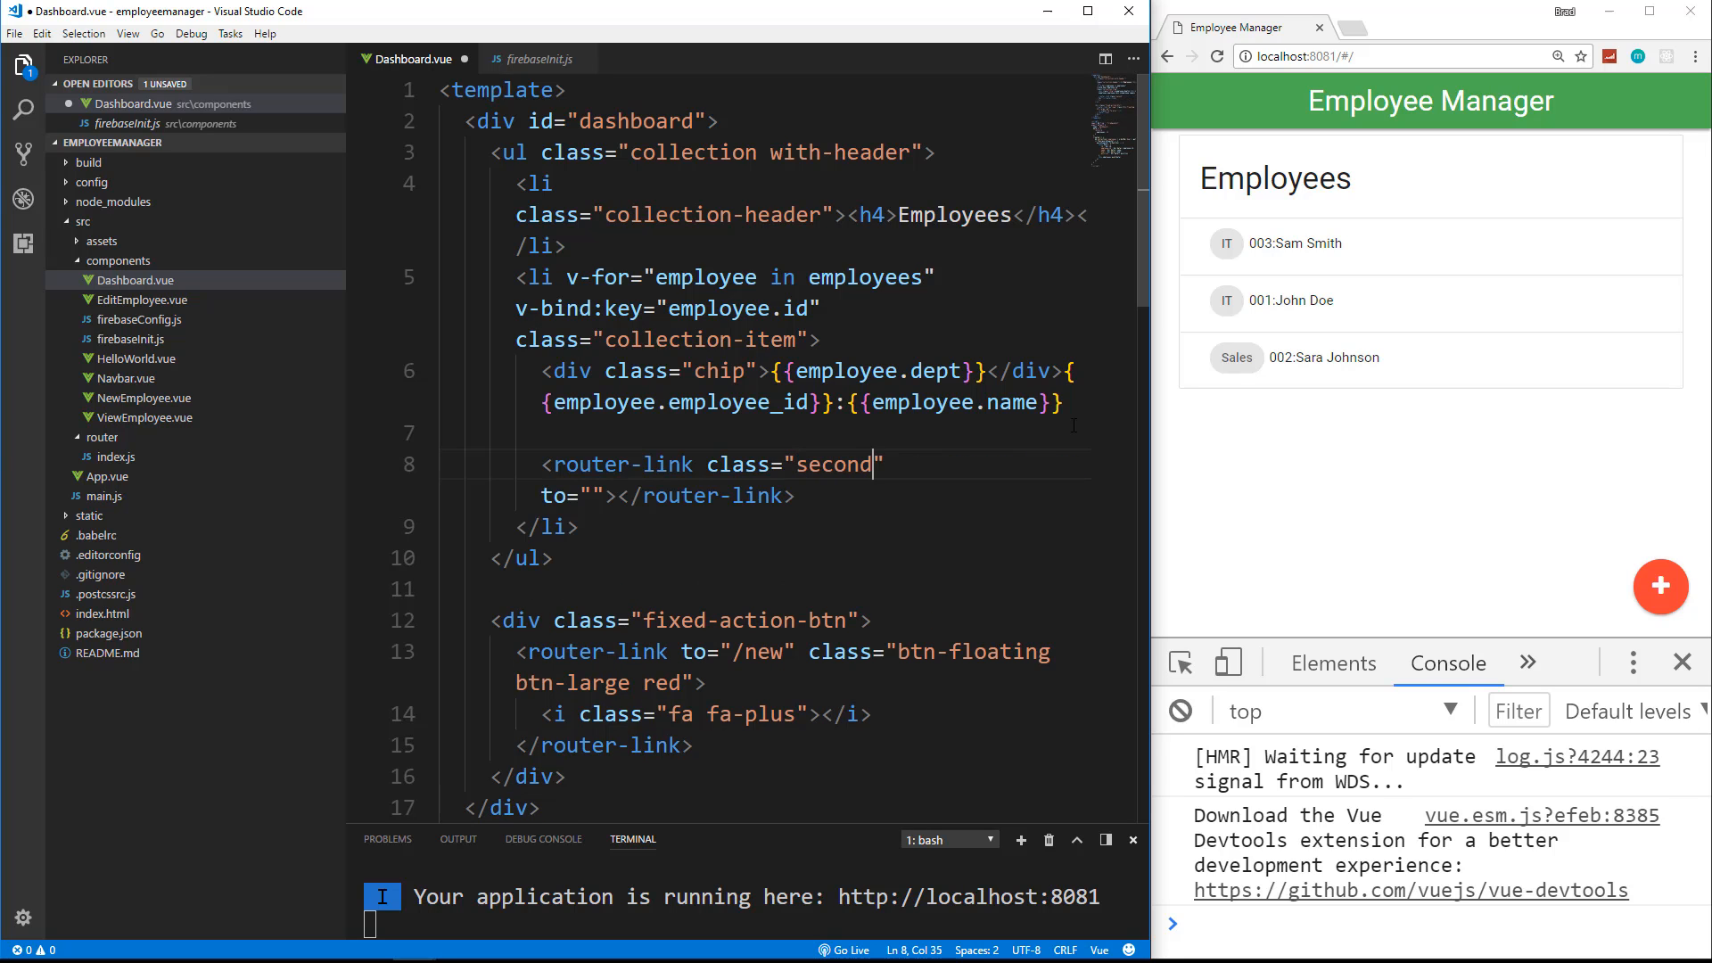
{"action": "type", "text": "ary-content"}
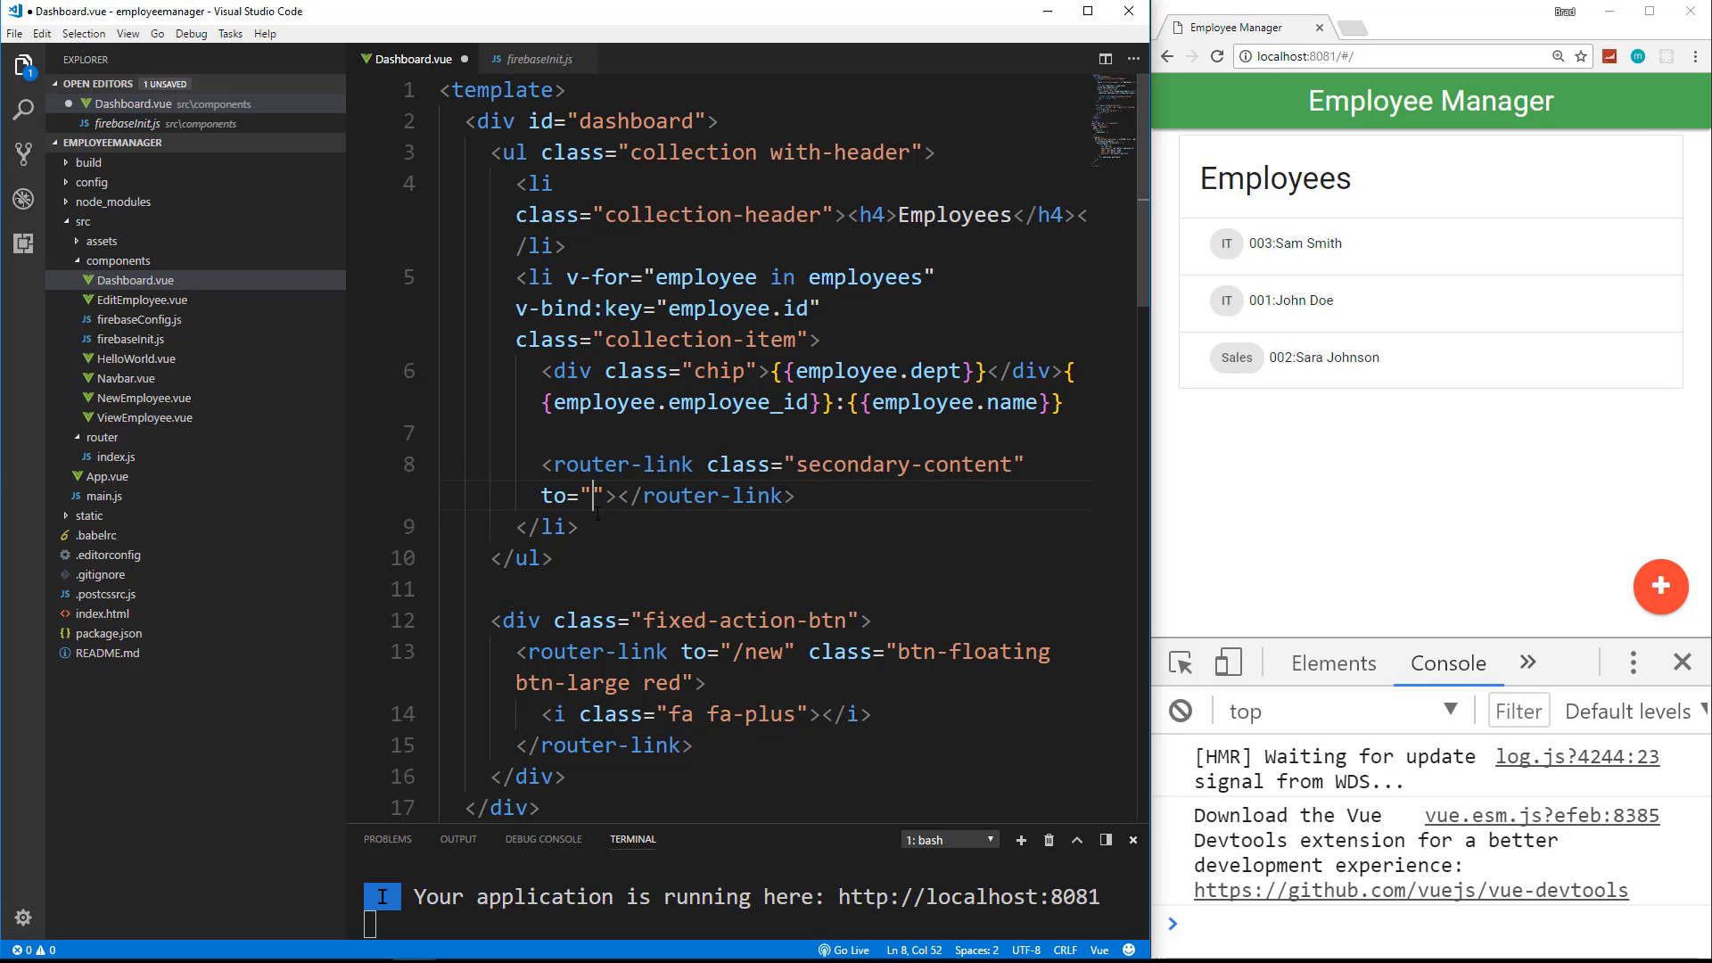
{"action": "mouse_move", "coordinate": [640, 590]}
{"action": "type", "text": "v-bind:"}
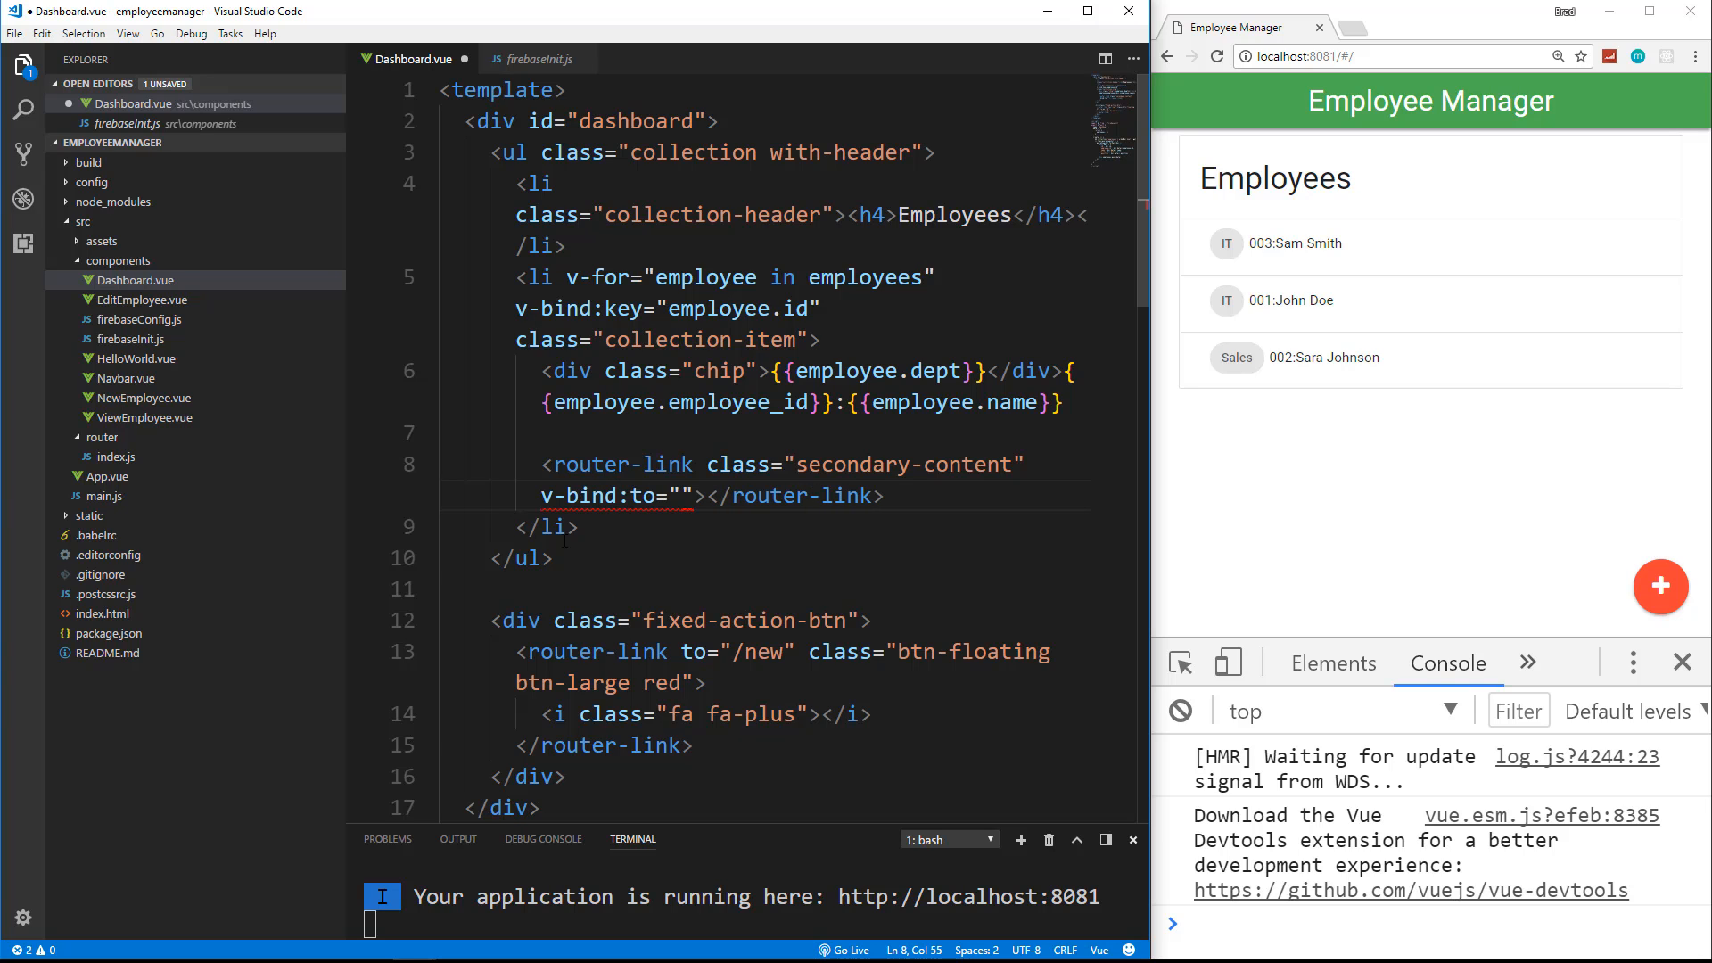
Step: Bind the router-link's to attribute to the object {name: 'view-employee'}
{"action": "type", "text": "{}"}
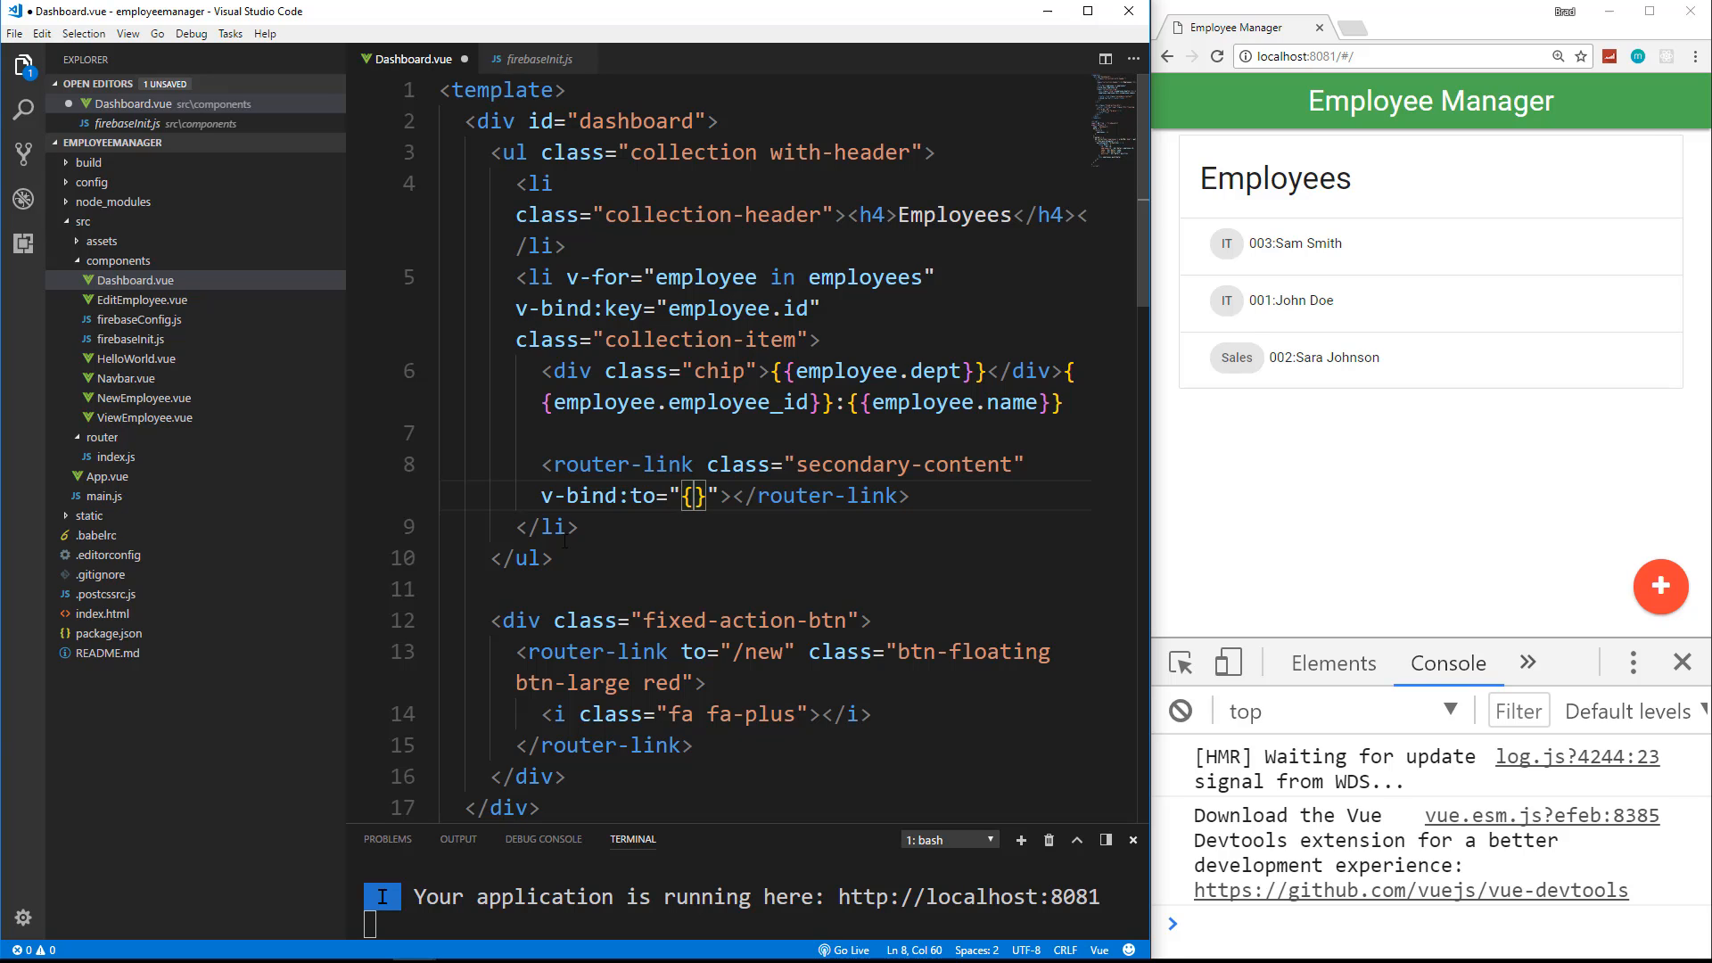
{"action": "type", "text": "name: '"}
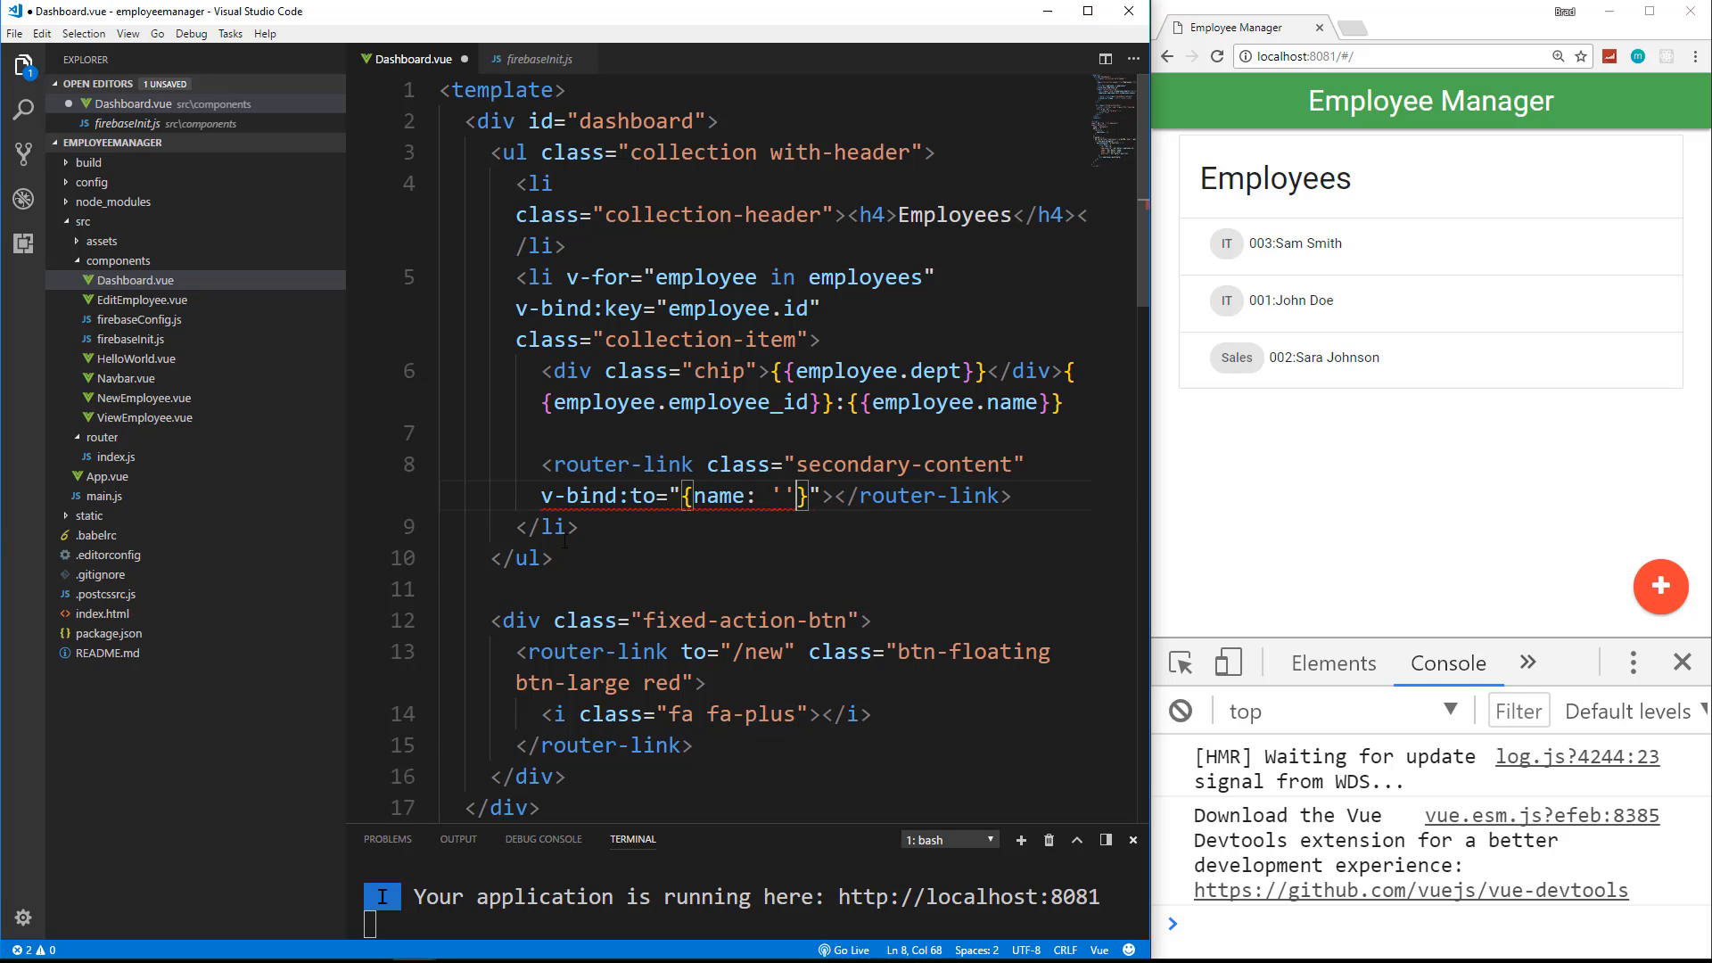
{"action": "type", "text": "view-employee"}
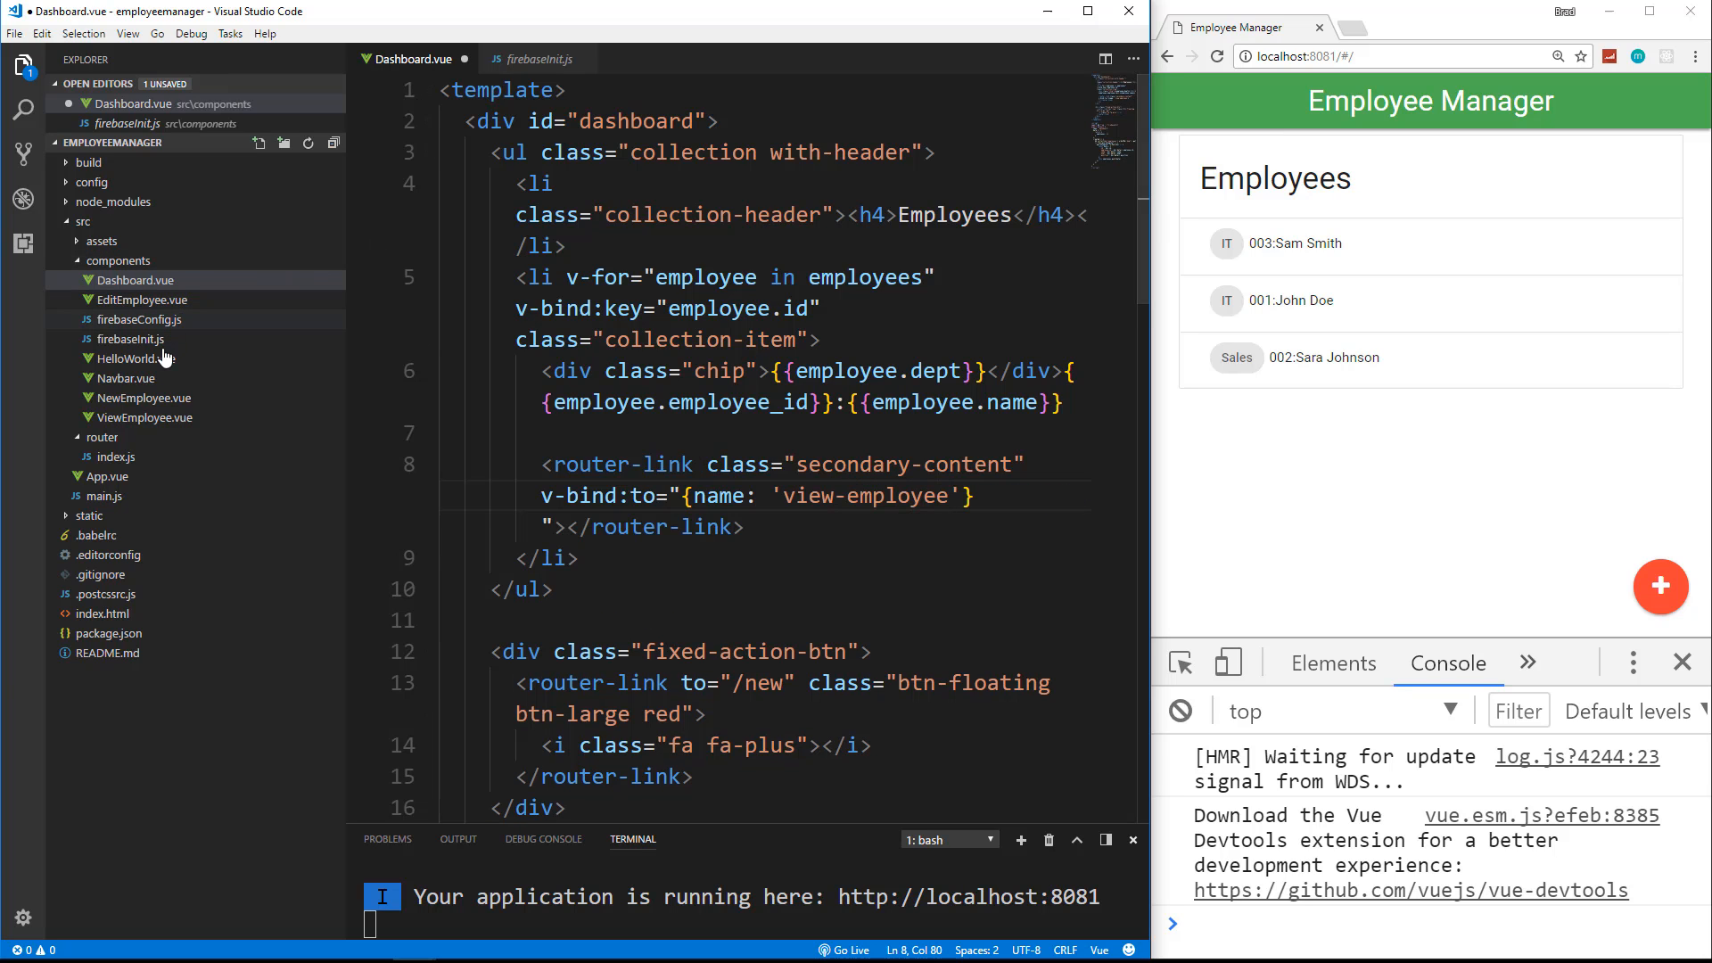
{"action": "left_click", "coordinate": [116, 456]}
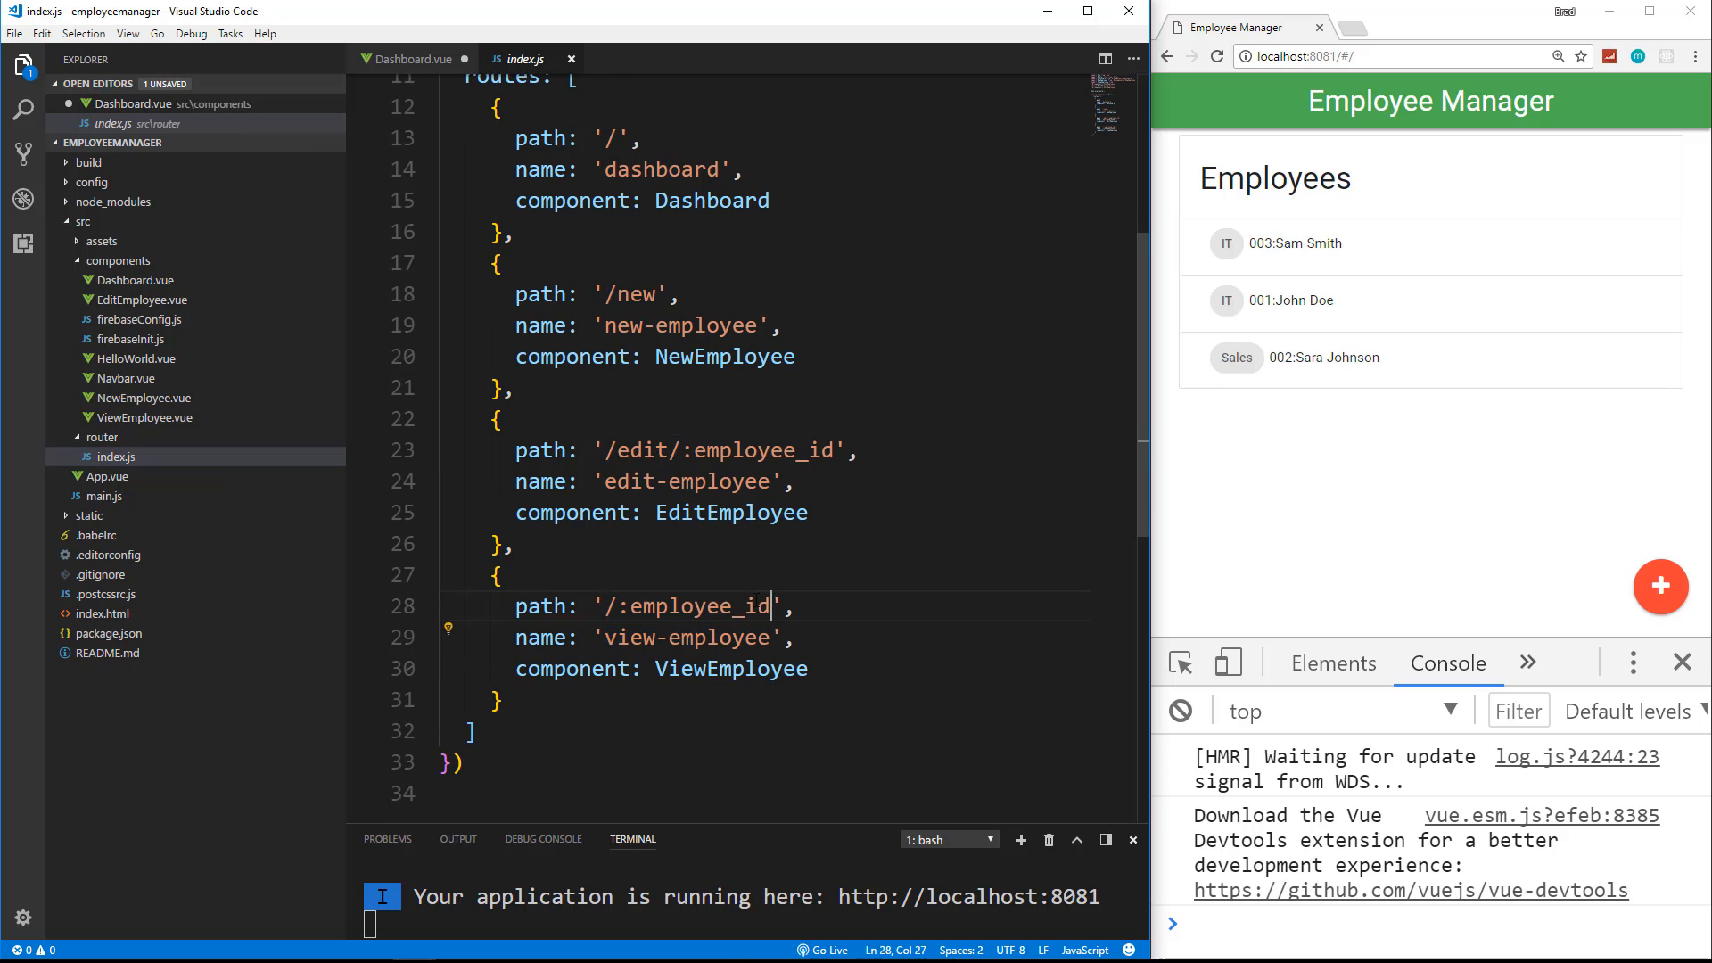
{"action": "left_click", "coordinate": [412, 57]}
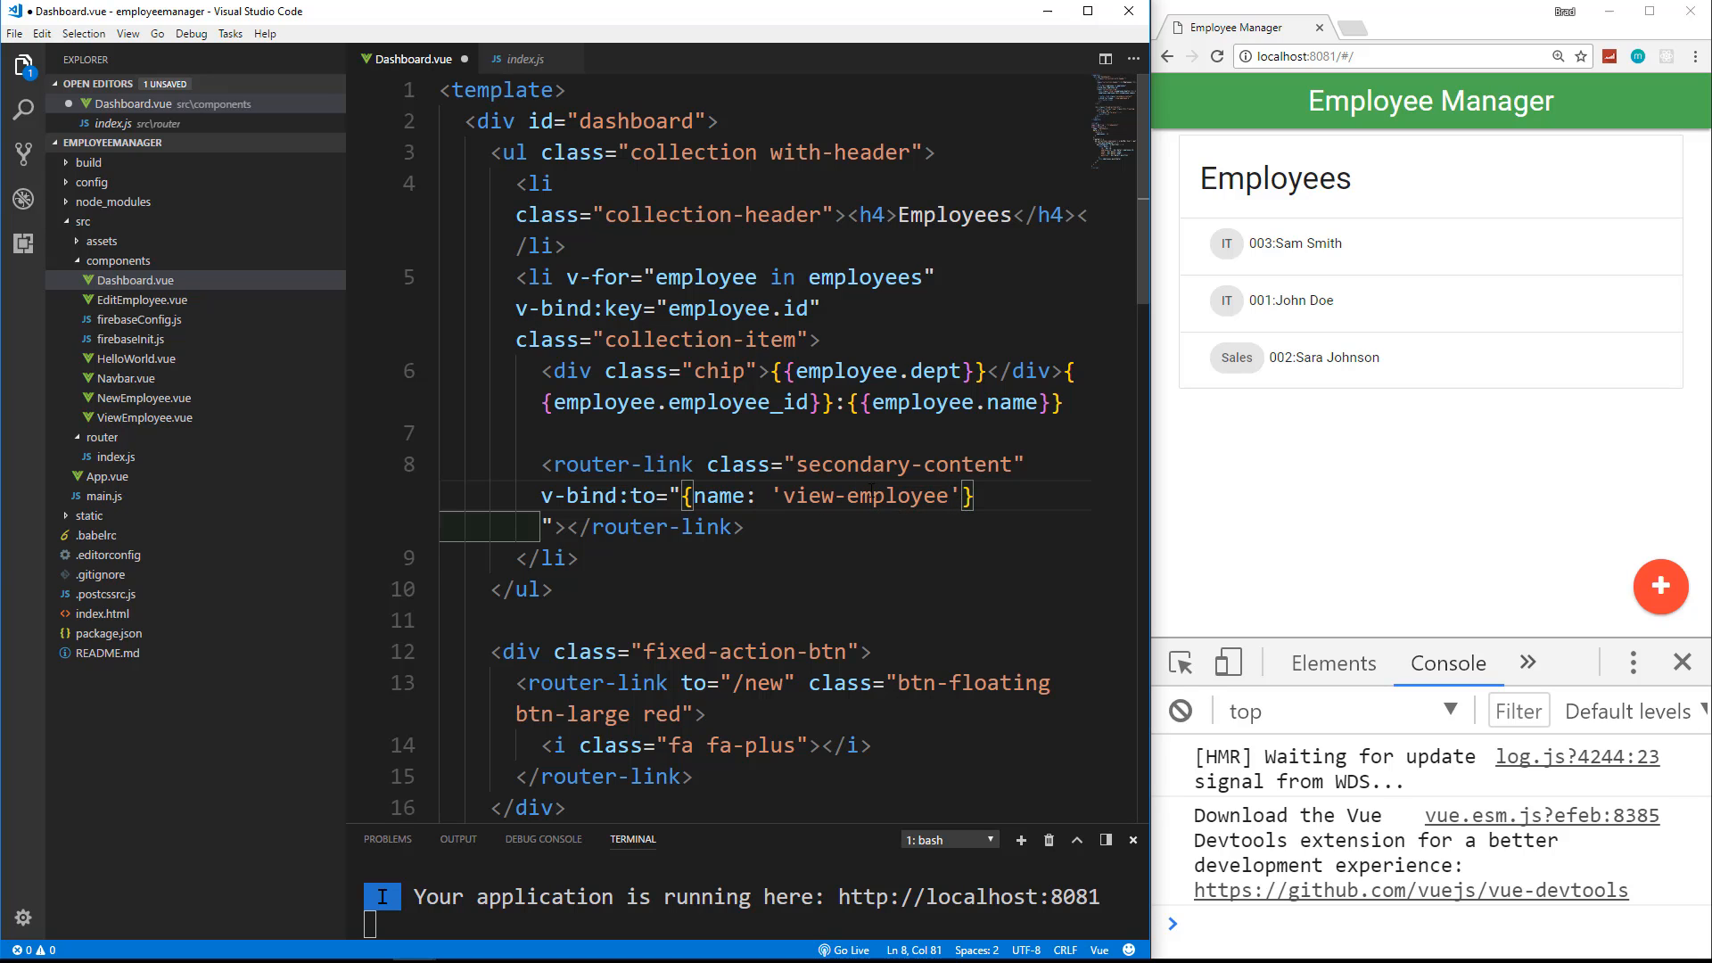
Step: Add params: {employee_id: employee.employee_id} to the to object and open the link body onto its own line
{"action": "type", "text": ", params: {"}
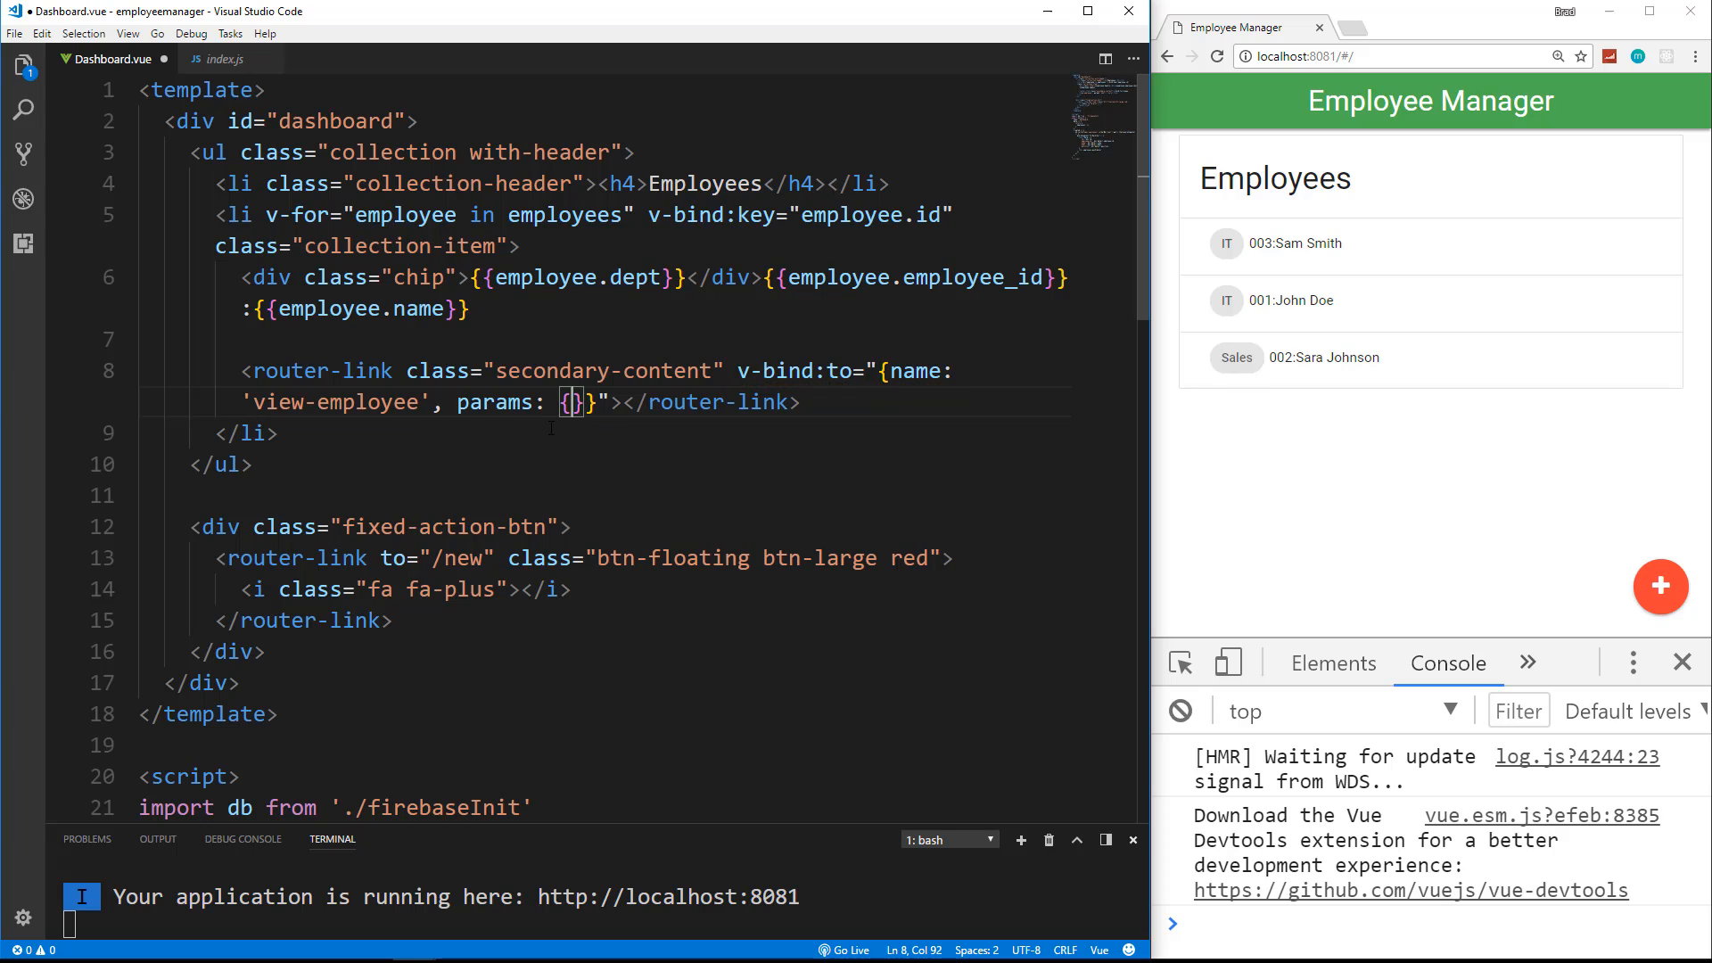
{"action": "type", "text": "employee_id:"}
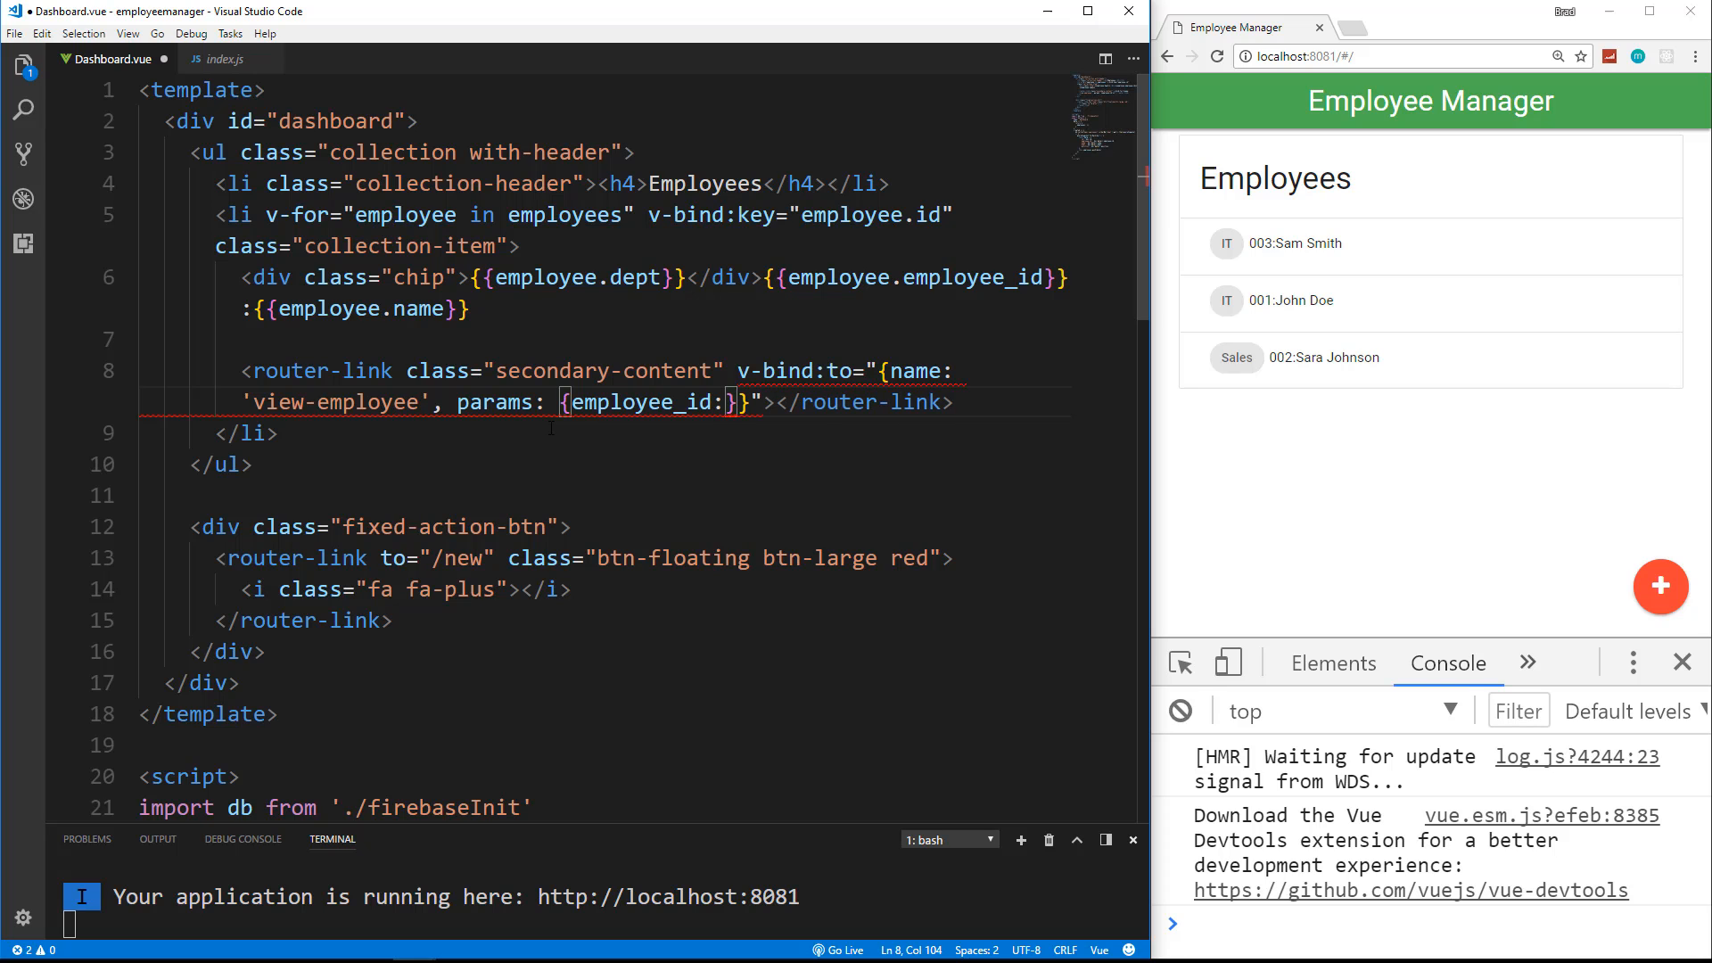
{"action": "type", "text": "employee"}
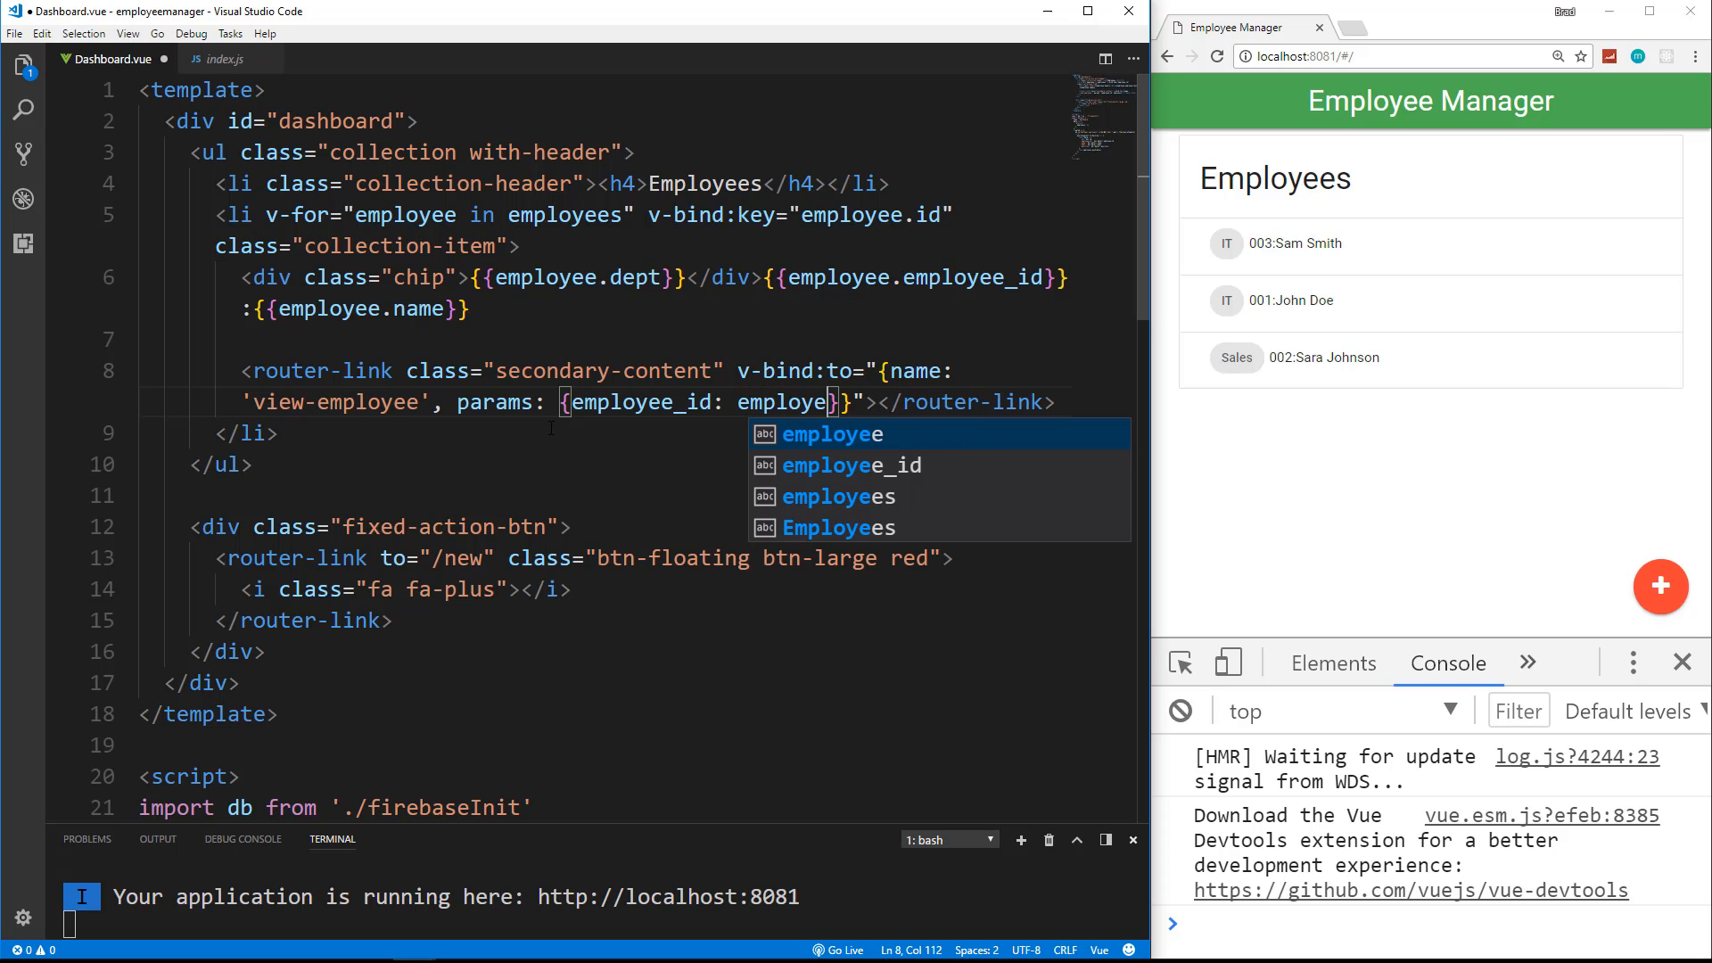
{"action": "type", "text": ".employee_id"}
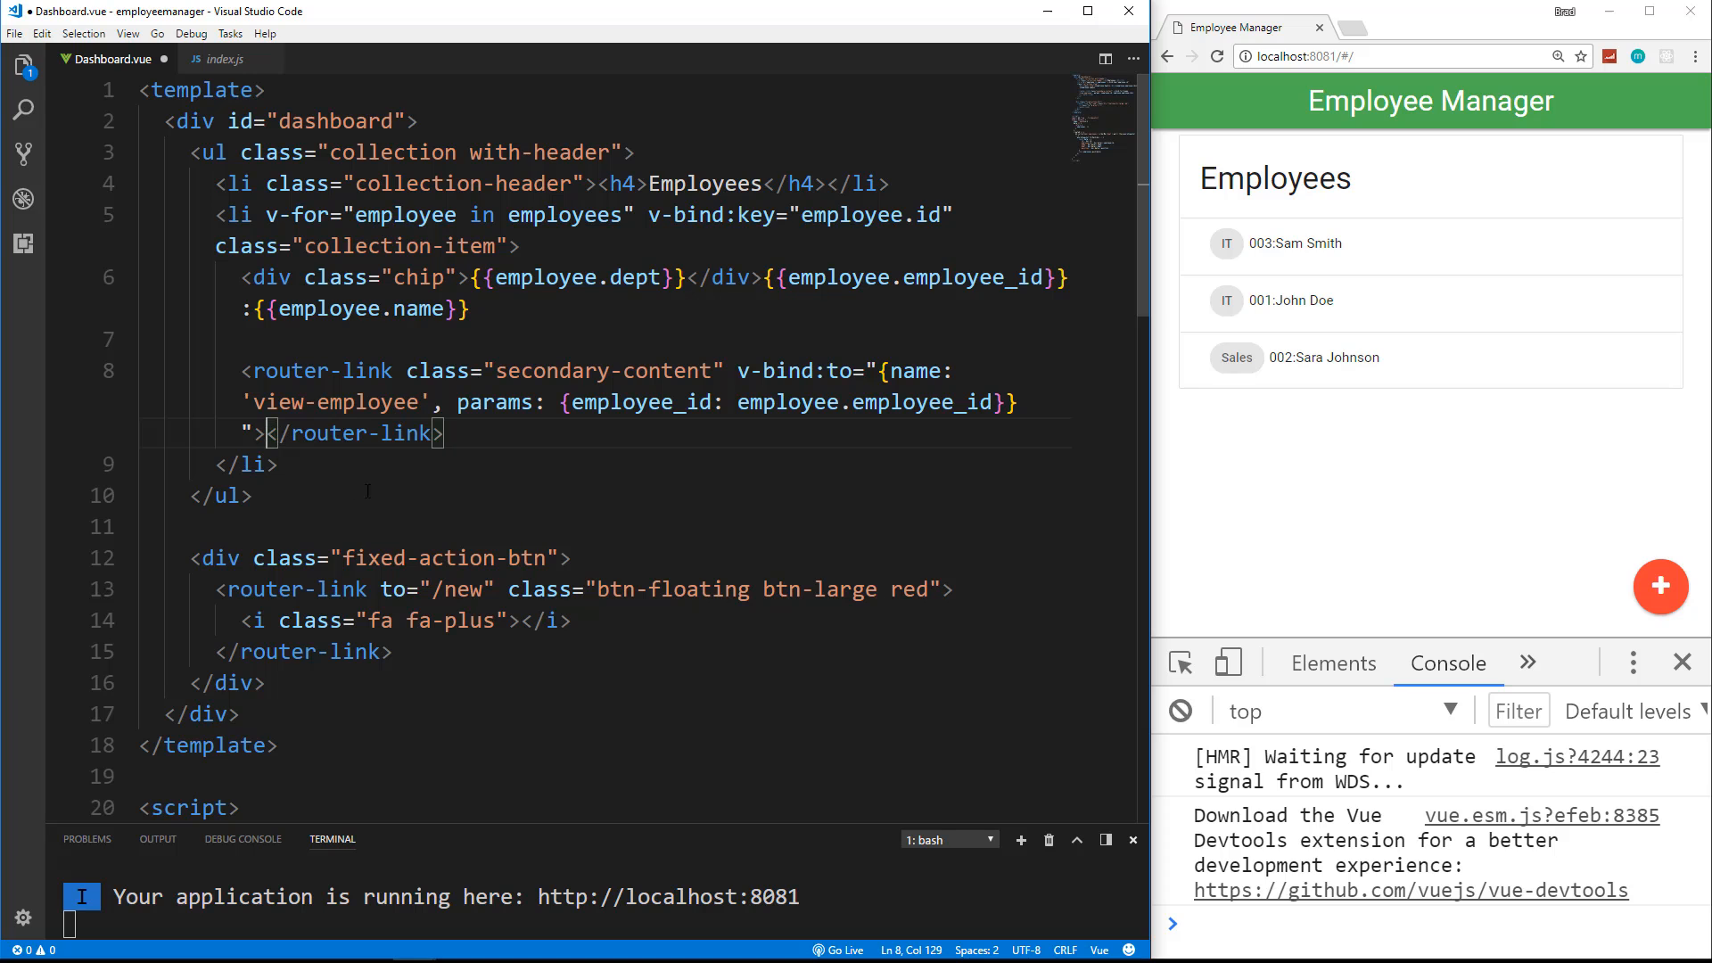
{"action": "key", "text": "Enter"}
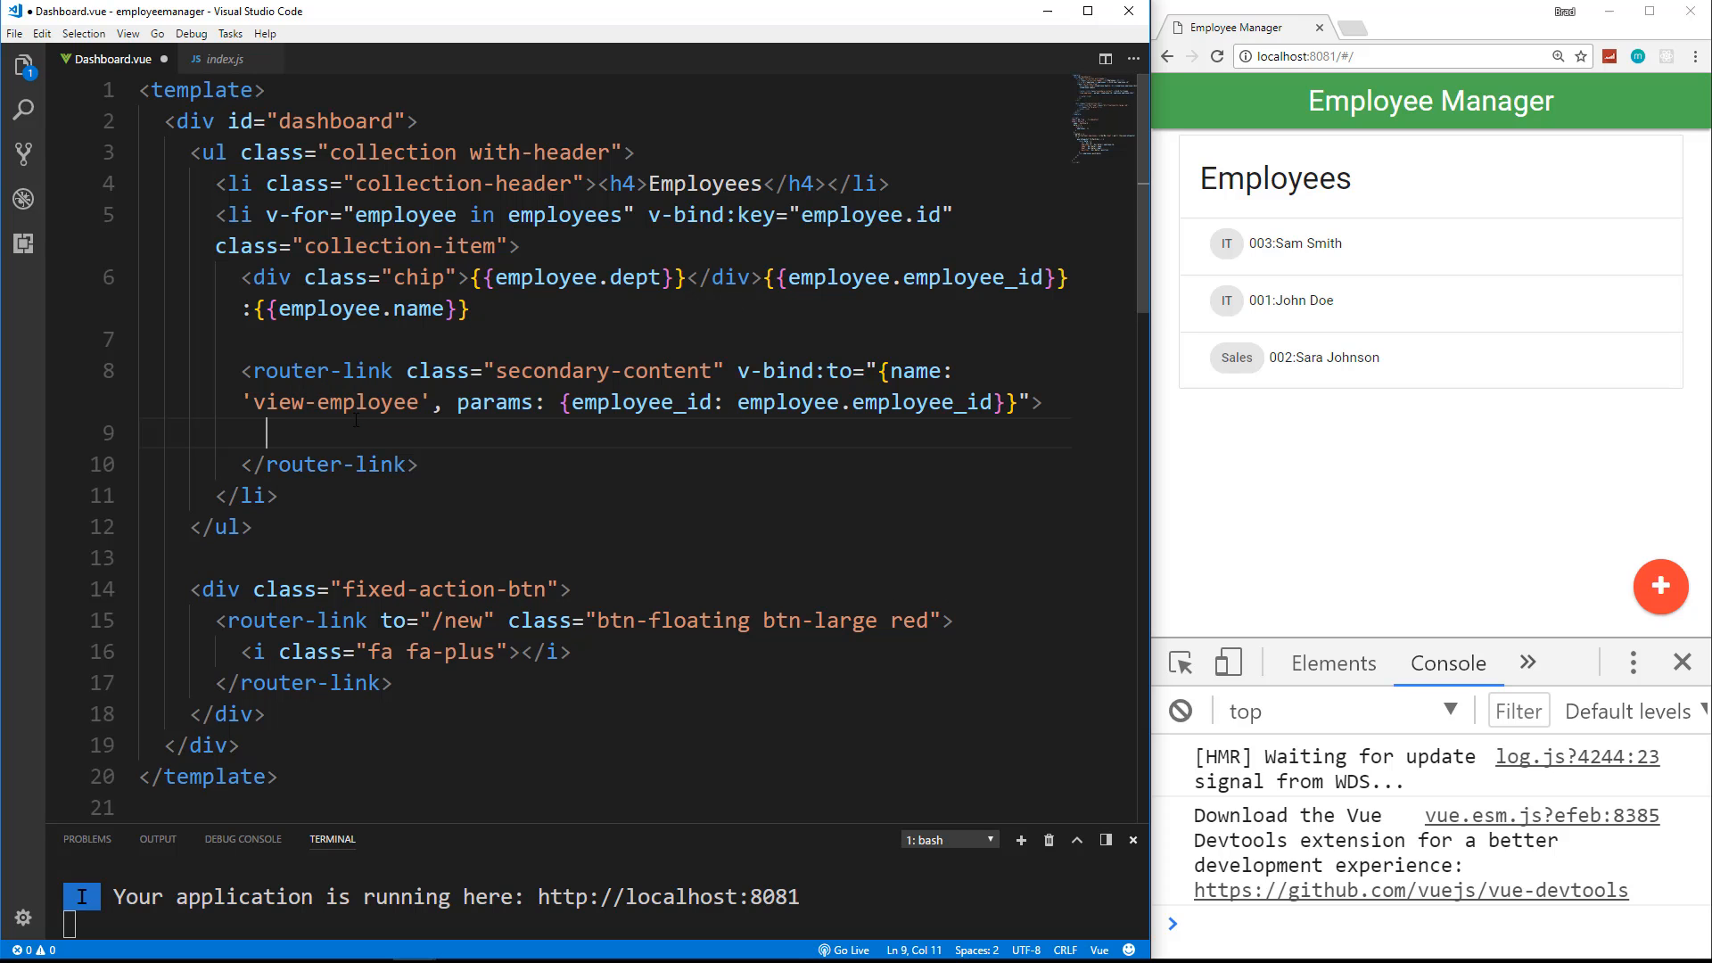
Step: Add an fa-eye icon element inside each employee's router-link via the Emmet abbreviation i.fa.fa-eye
{"action": "type", "text": "i."}
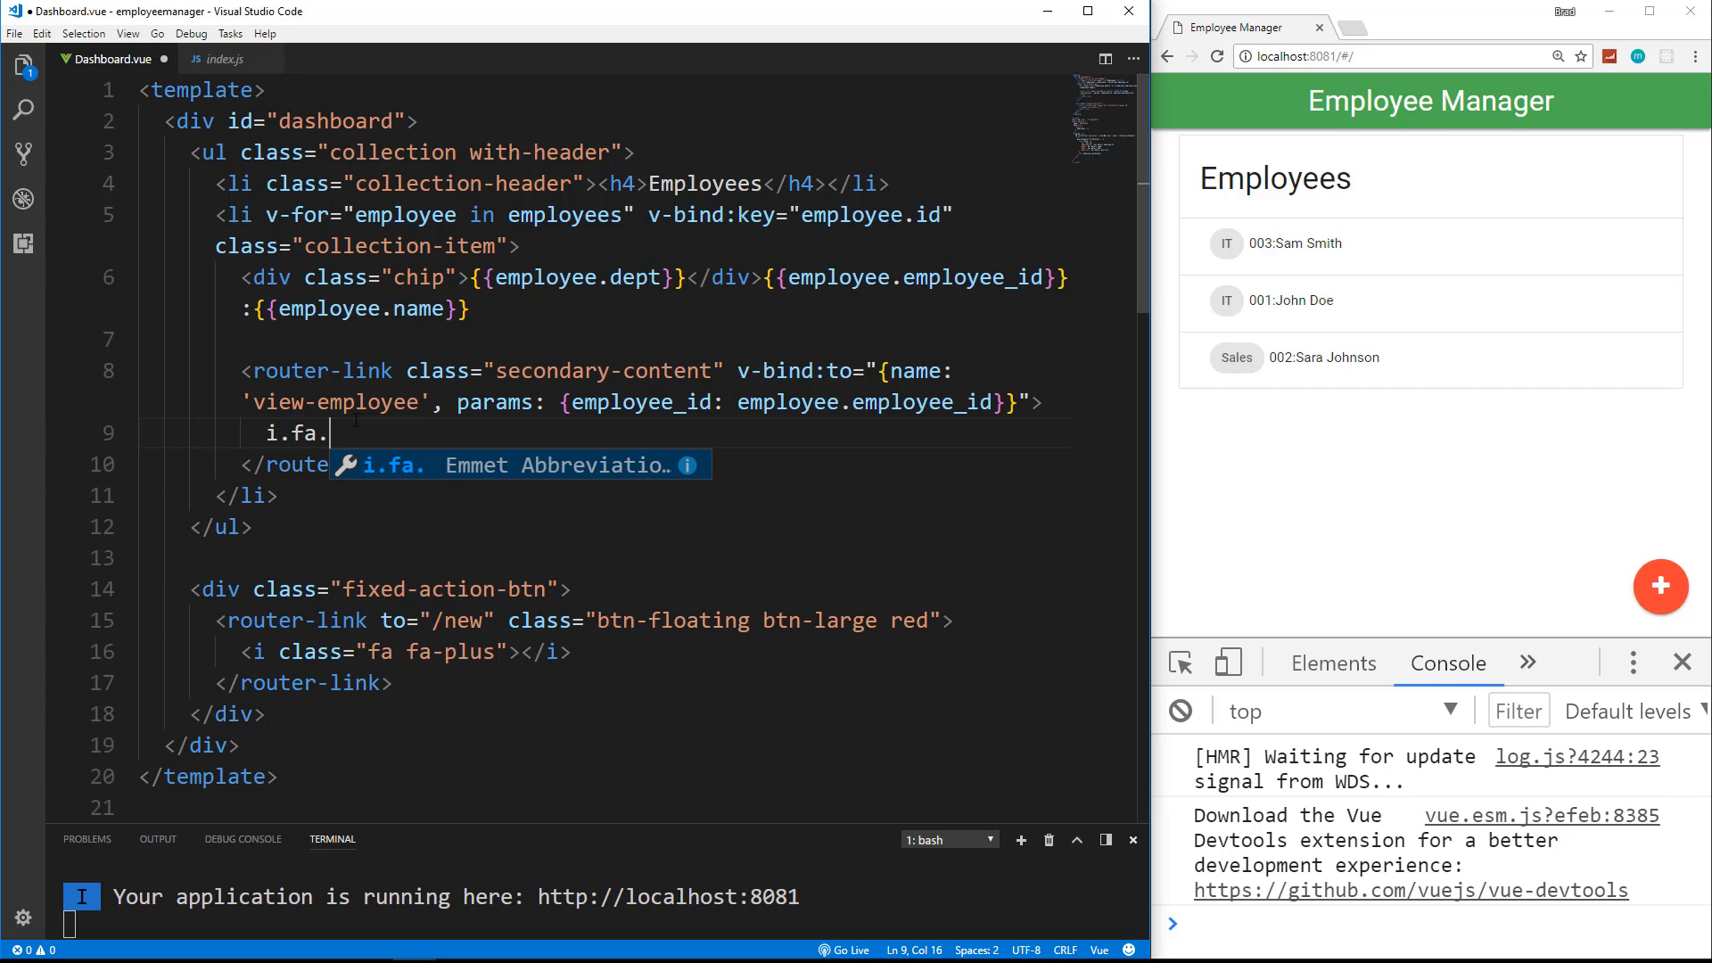
{"action": "type", "text": "fa fa-eye\"></i>"}
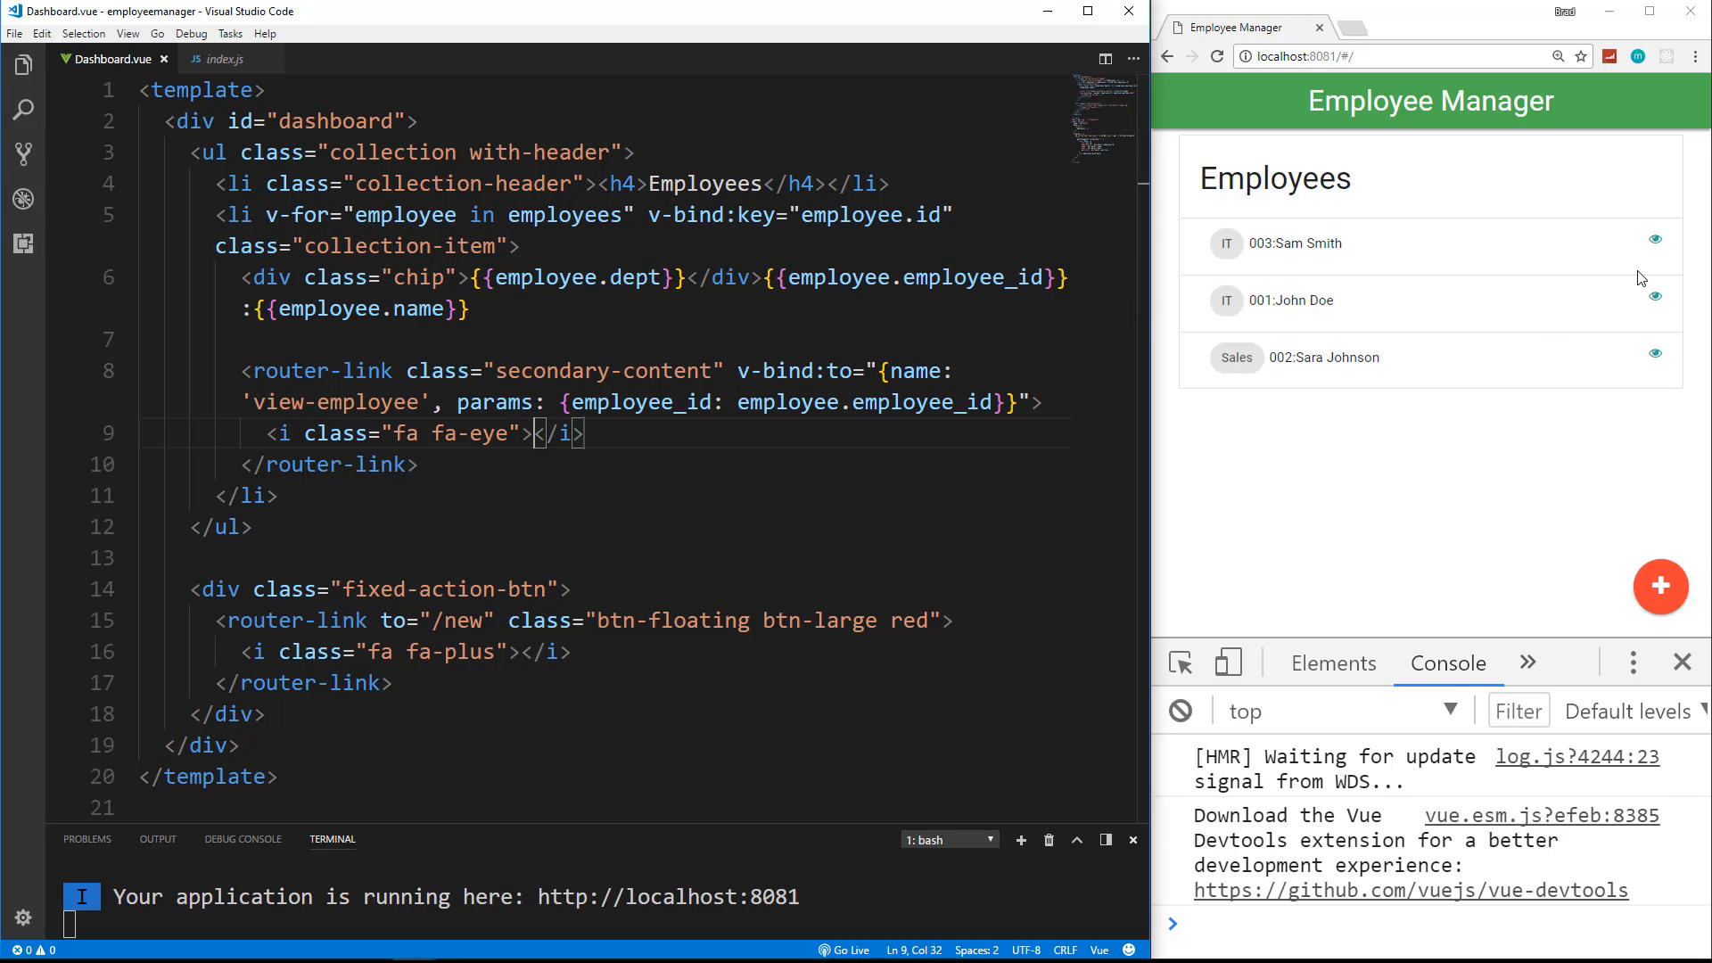
Step: Follow the eye links for employees 003 and 002, landing on the View Employee page at /#/002
{"action": "left_click", "coordinate": [1655, 237]}
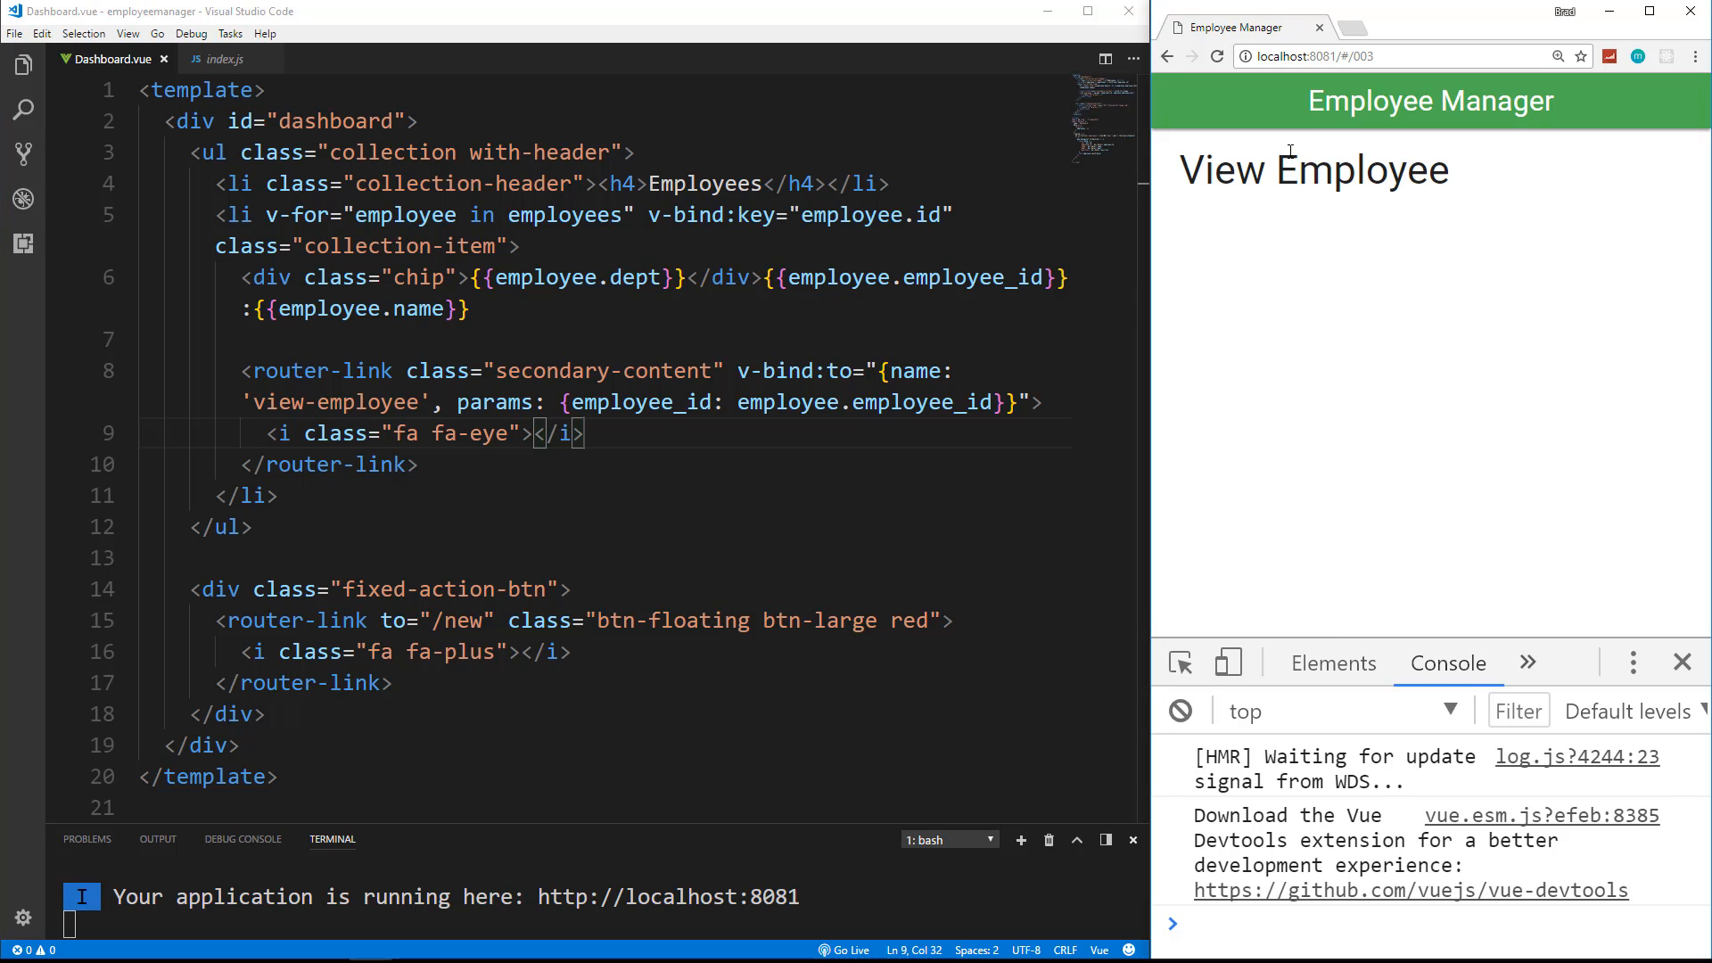
{"action": "left_click", "coordinate": [1398, 56]}
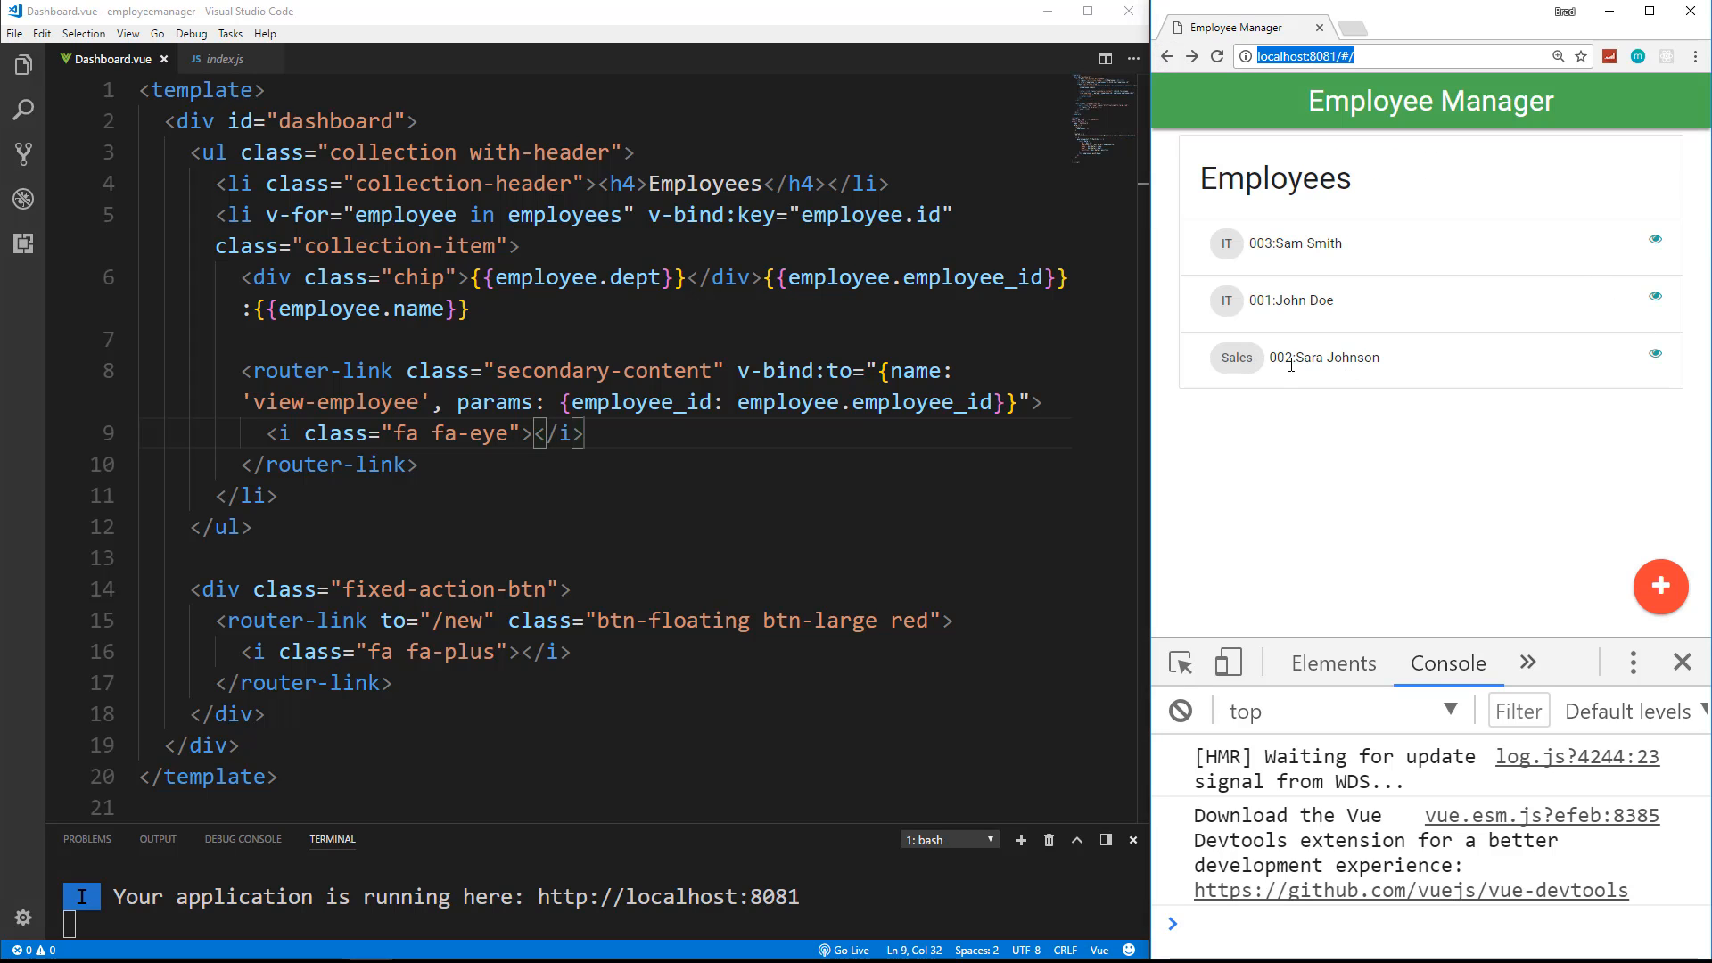
{"action": "left_click", "coordinate": [1655, 353]}
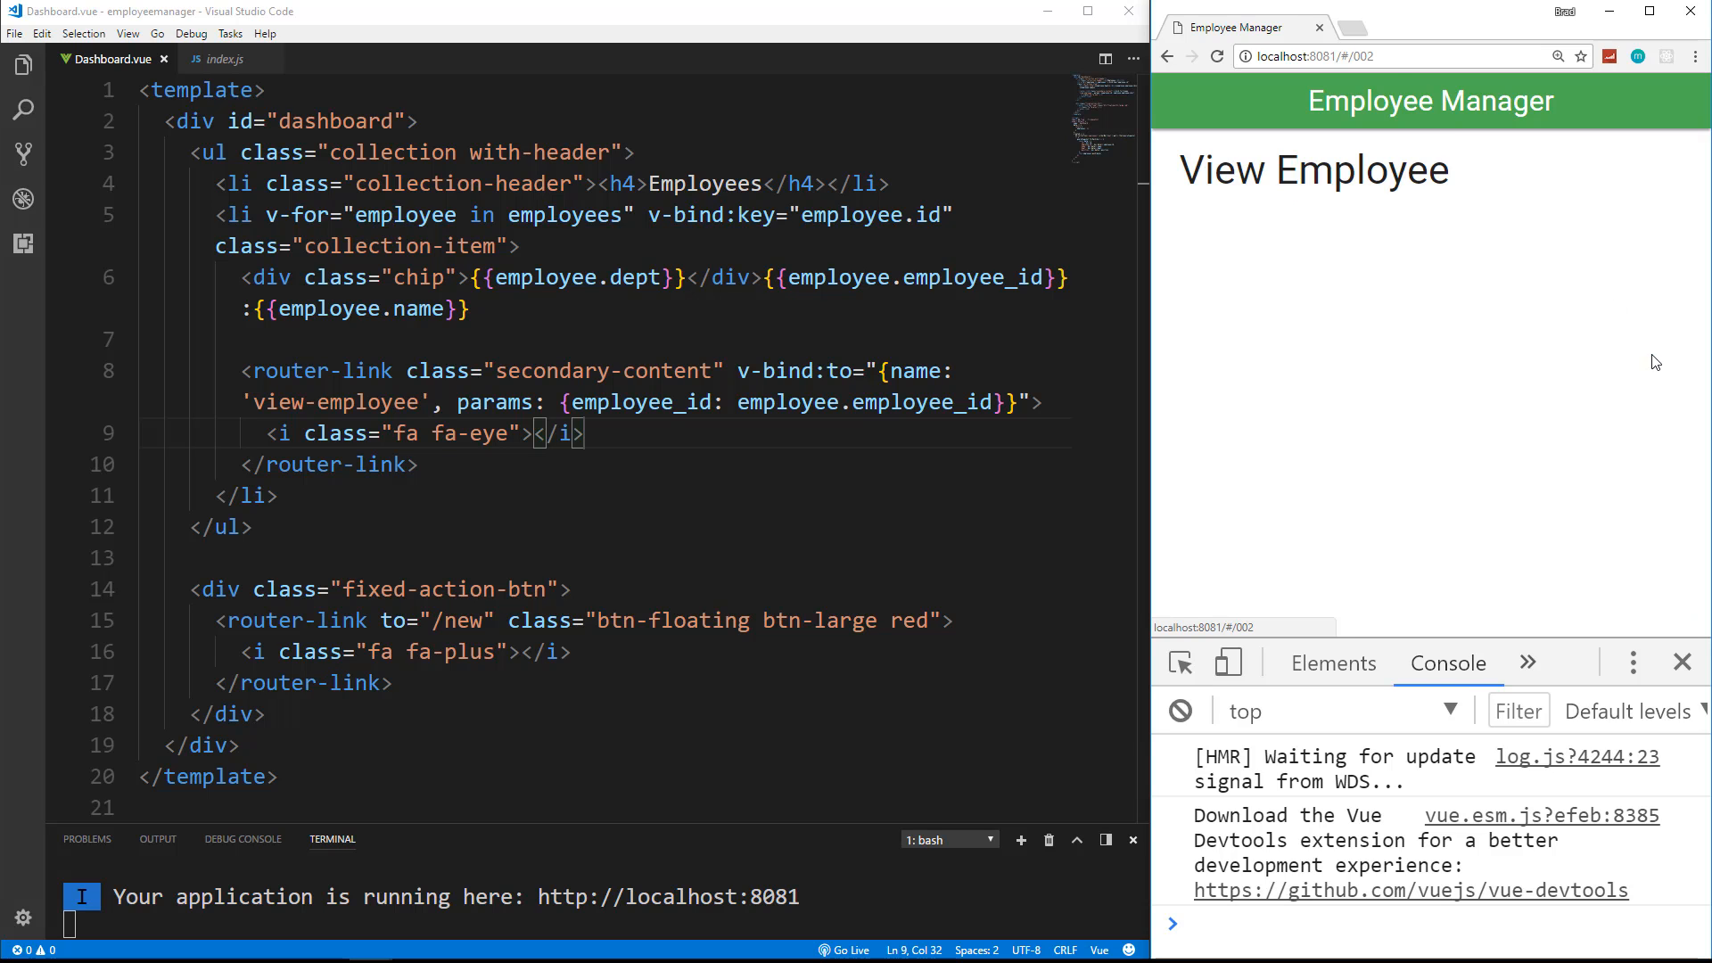
{"action": "left_click", "coordinate": [1364, 56]}
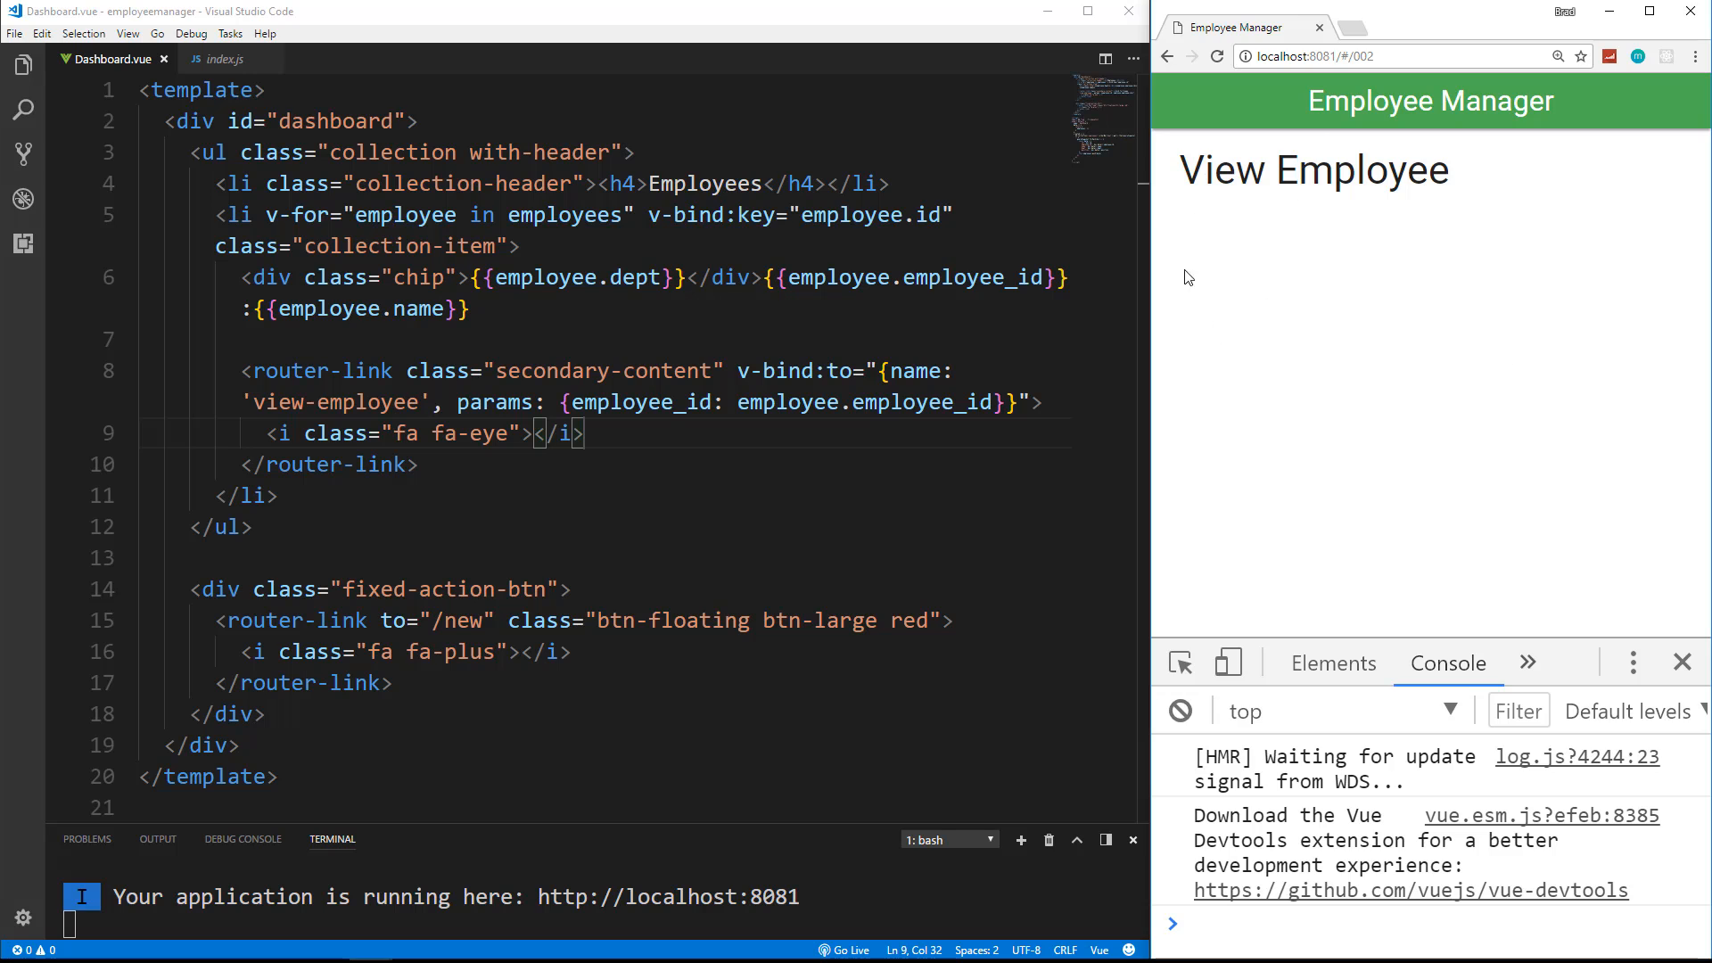
{"action": "mouse_move", "coordinate": [1298, 223]}
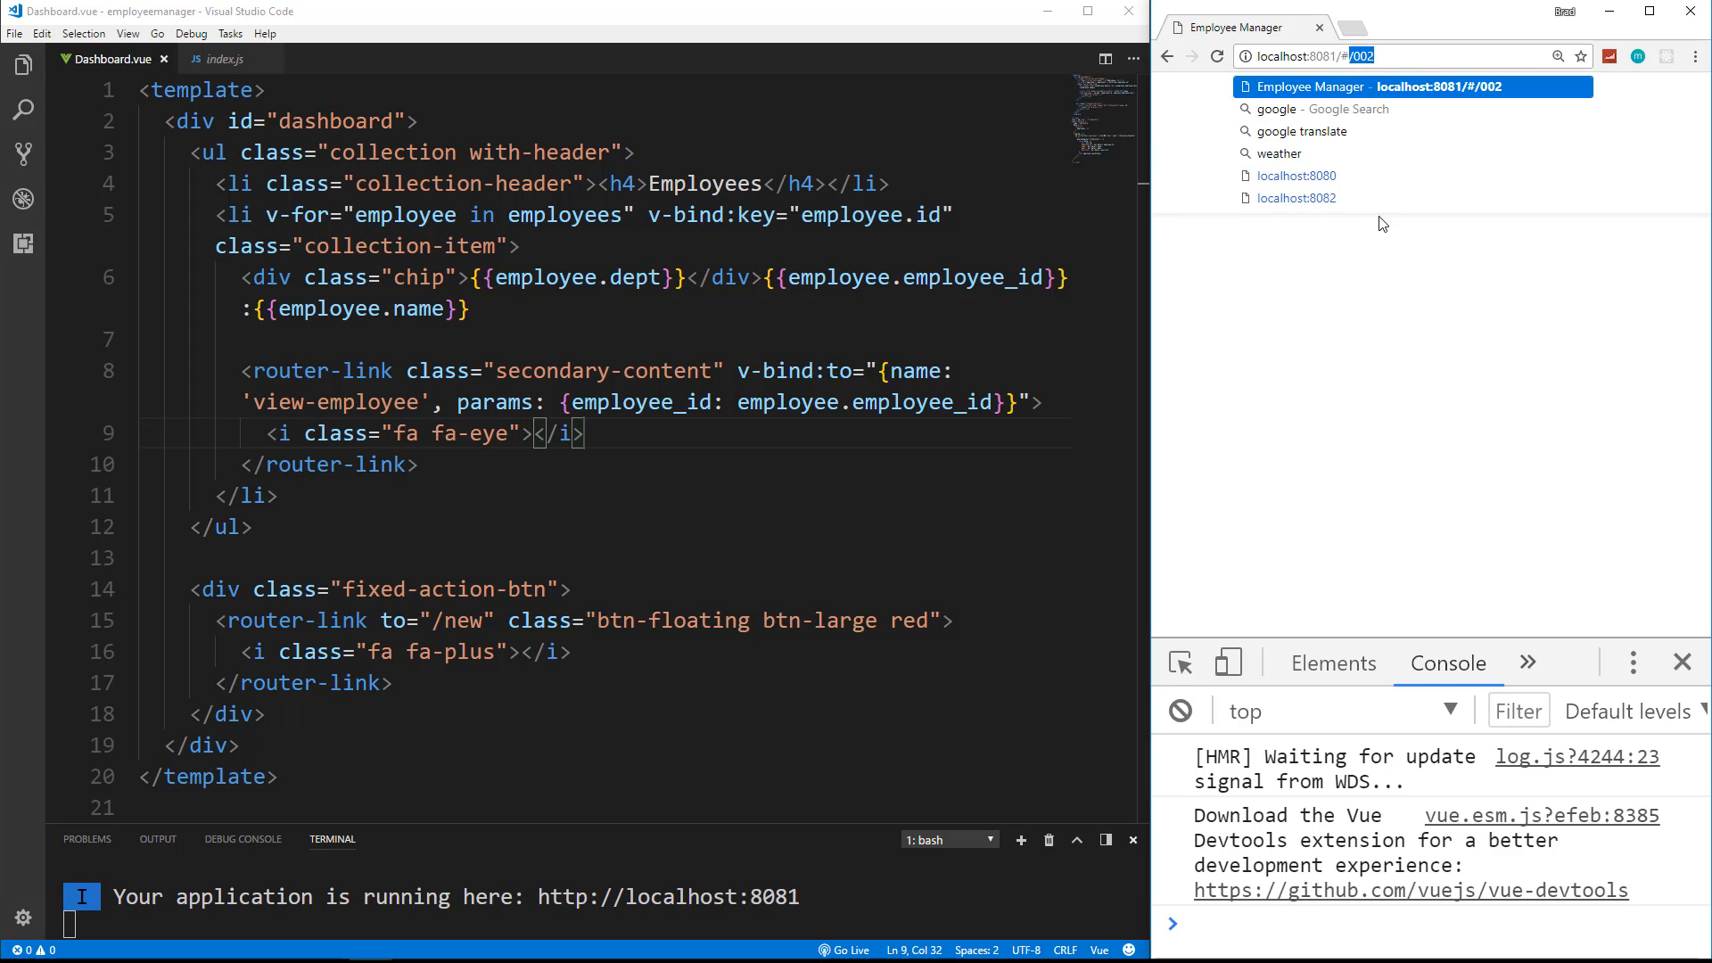
{"action": "mouse_move", "coordinate": [1371, 66]}
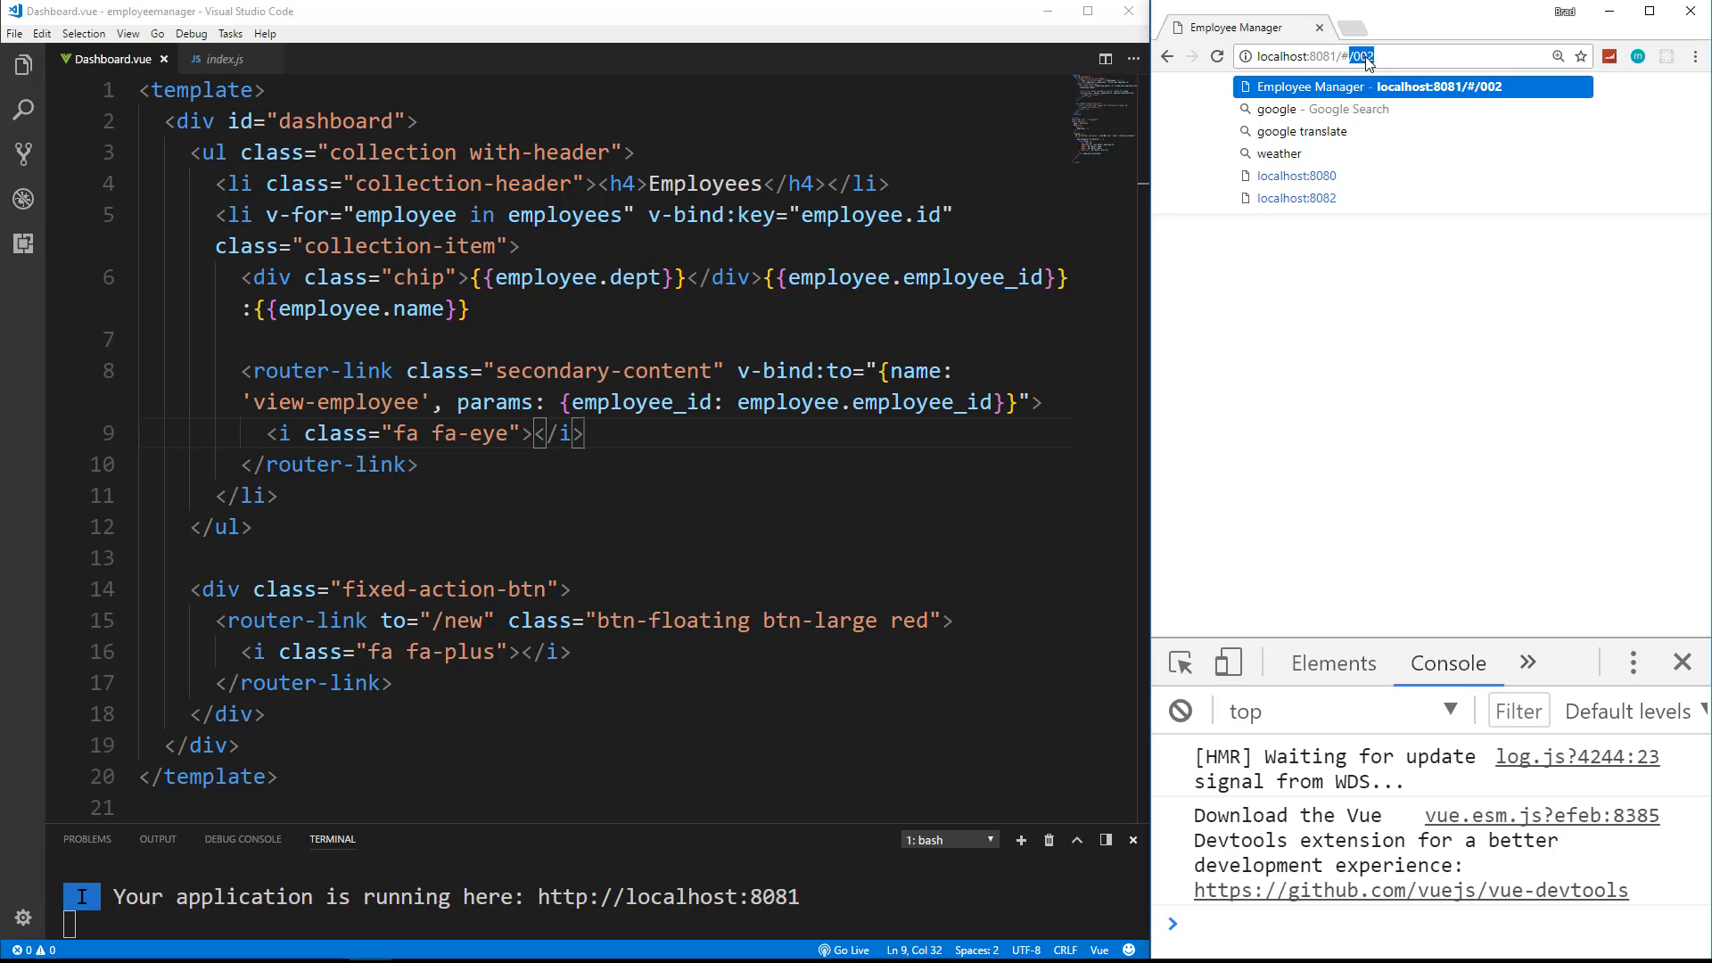
{"action": "key", "text": "Return"}
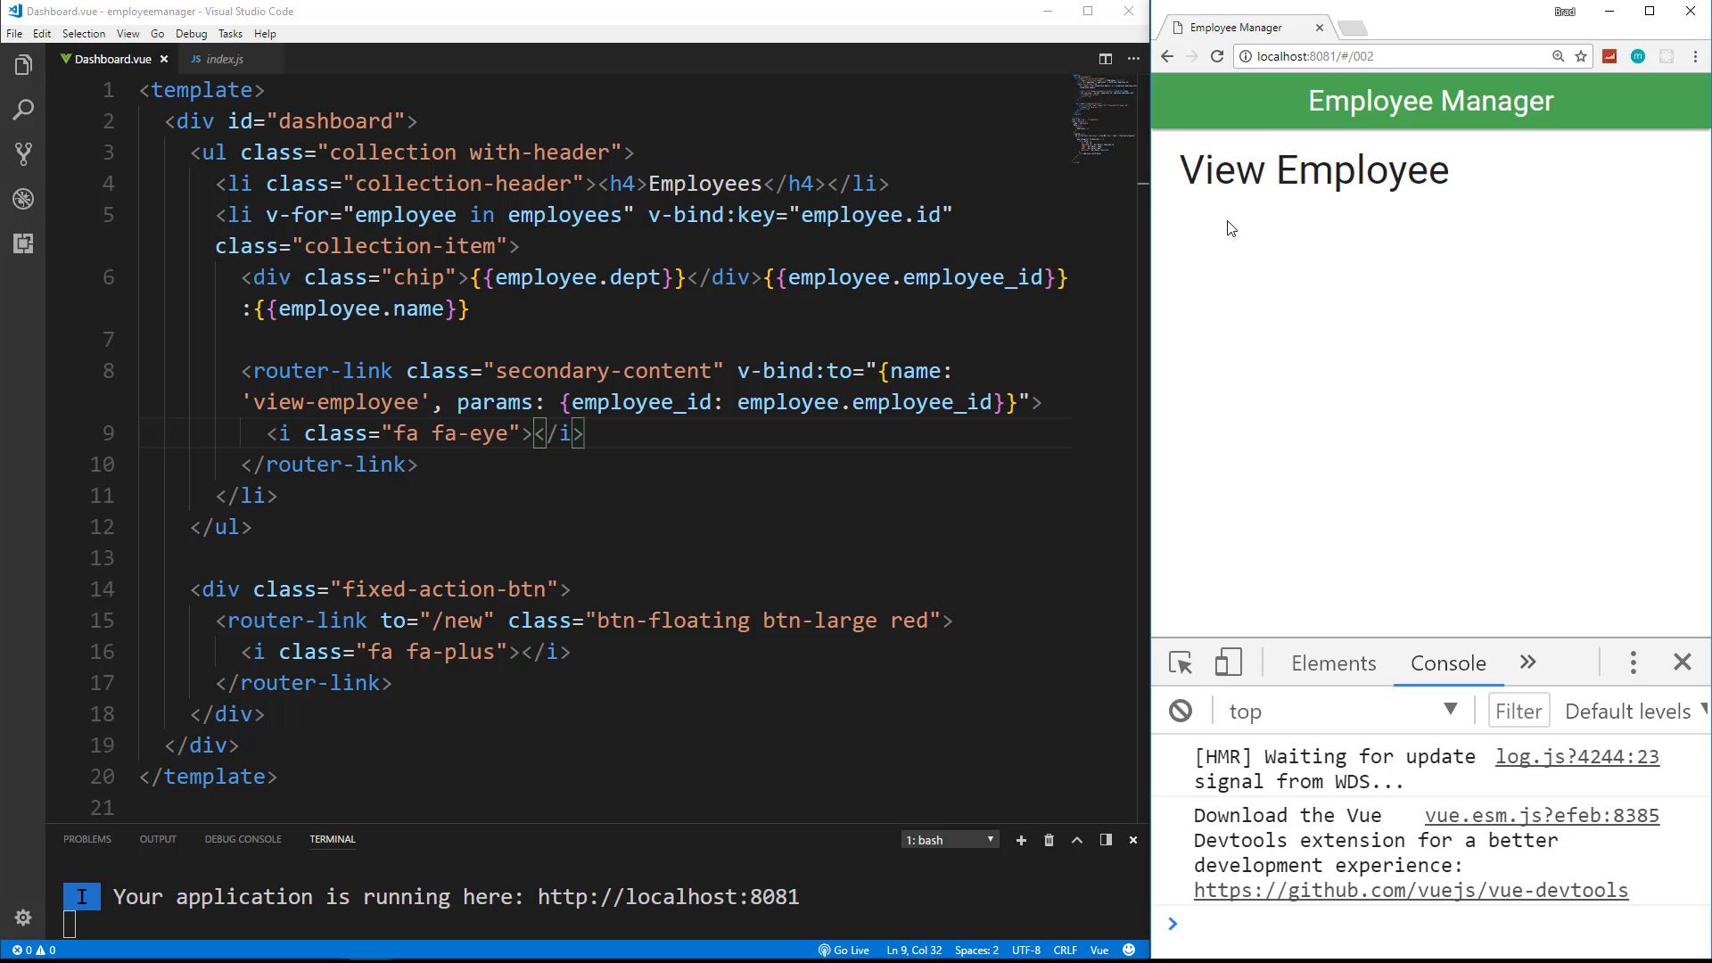